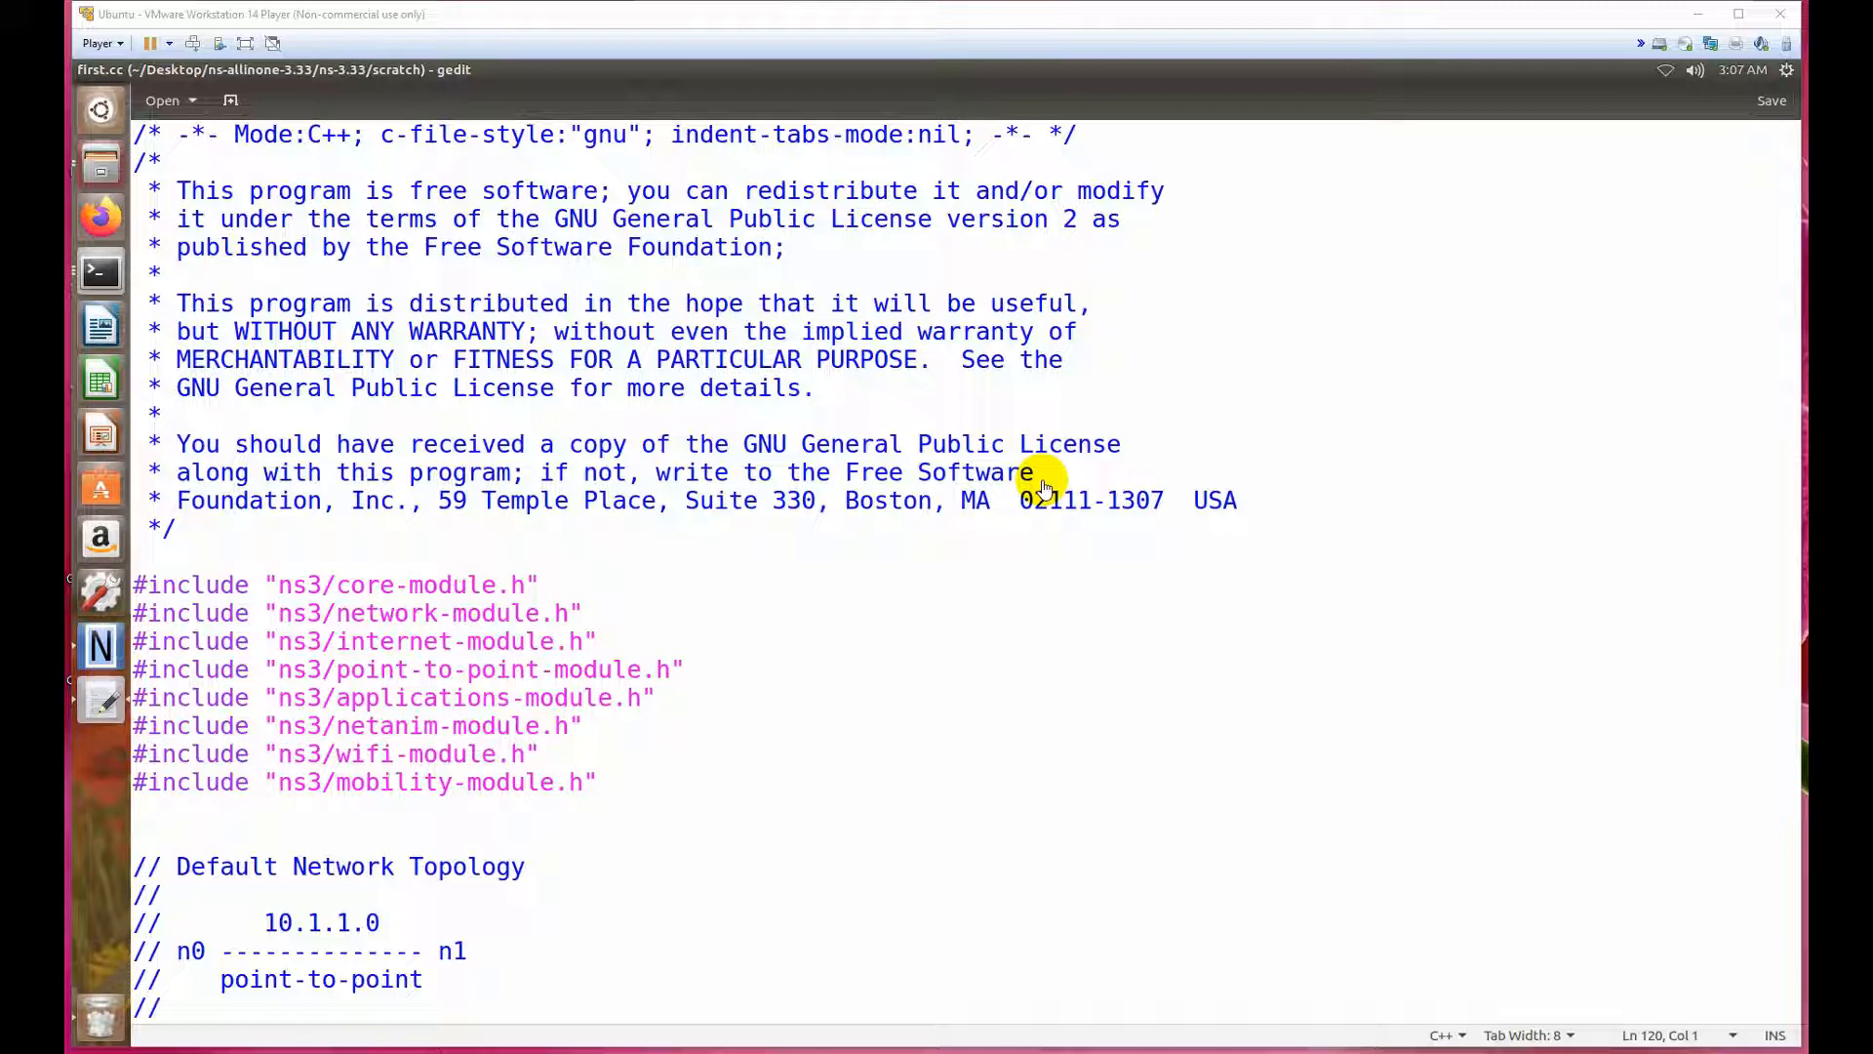
mouse_move(626, 790)
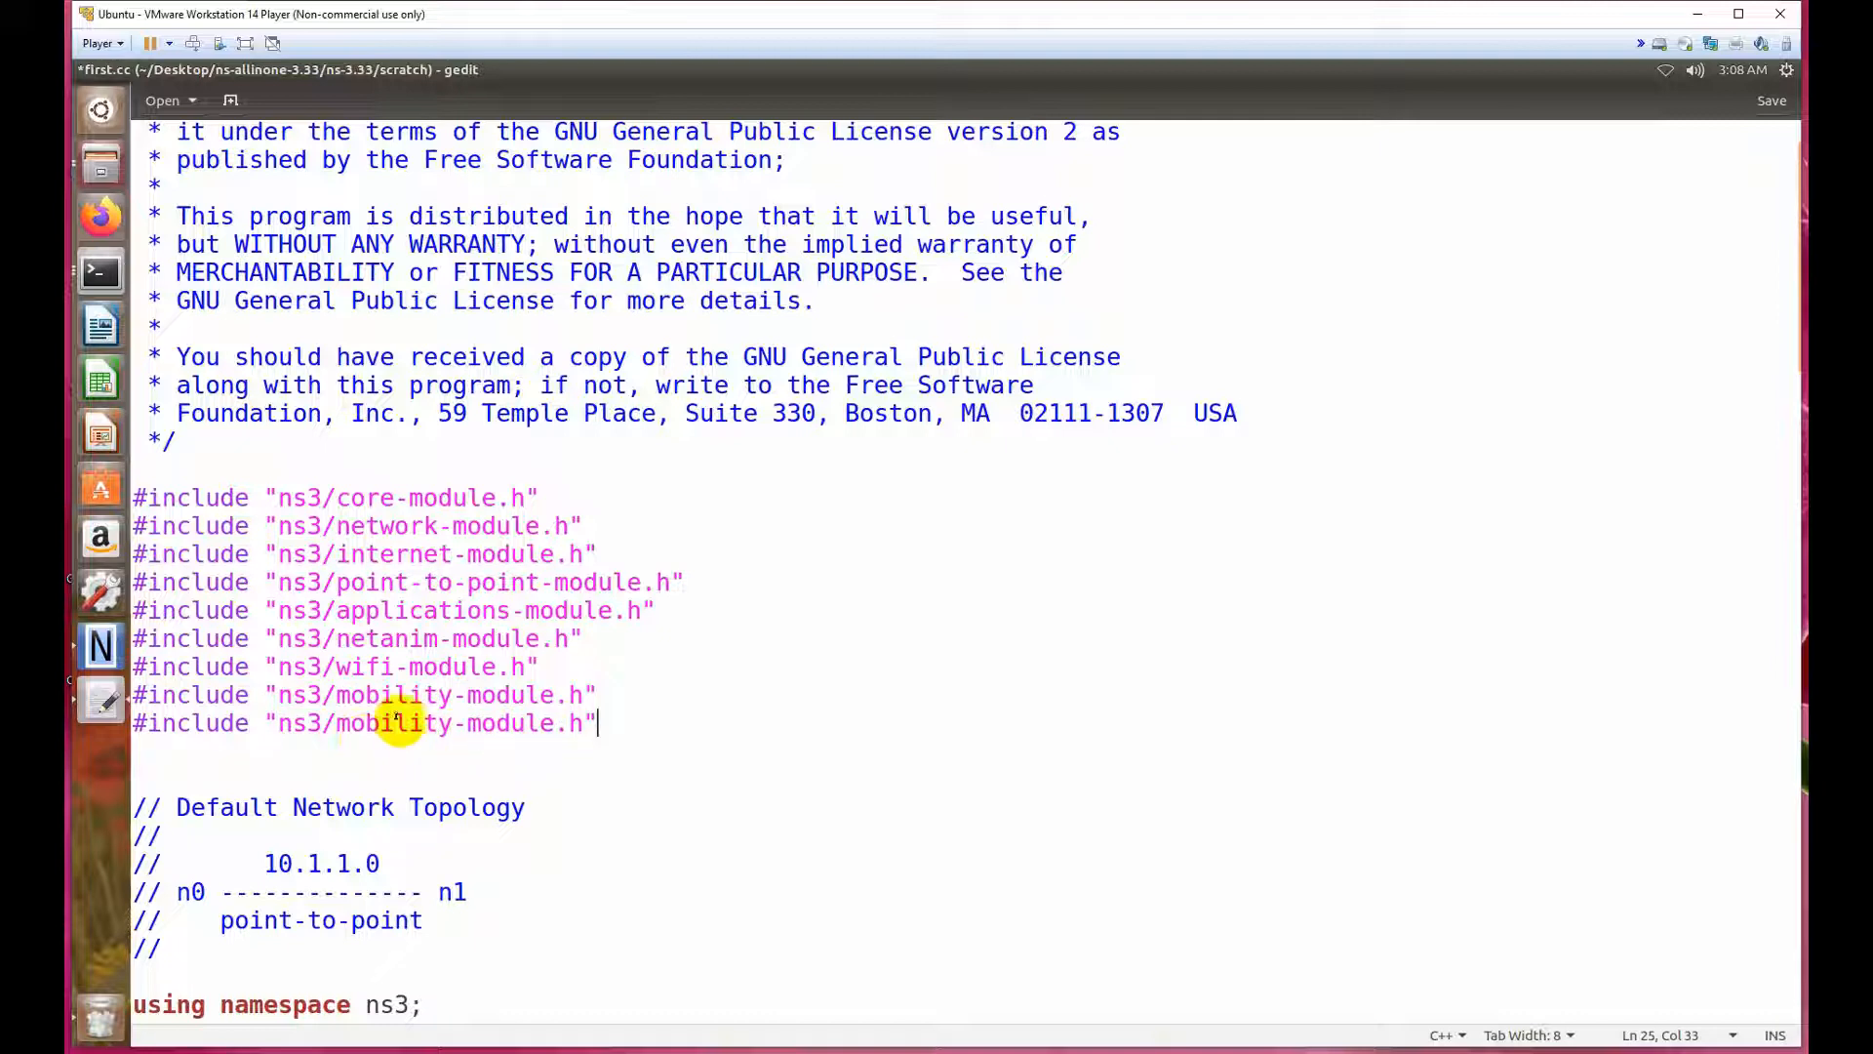
Replace 'mobility' with 'flow-monitor' in the copied include to reference ns3/flow-monitor-module.h.
double_click(394, 721)
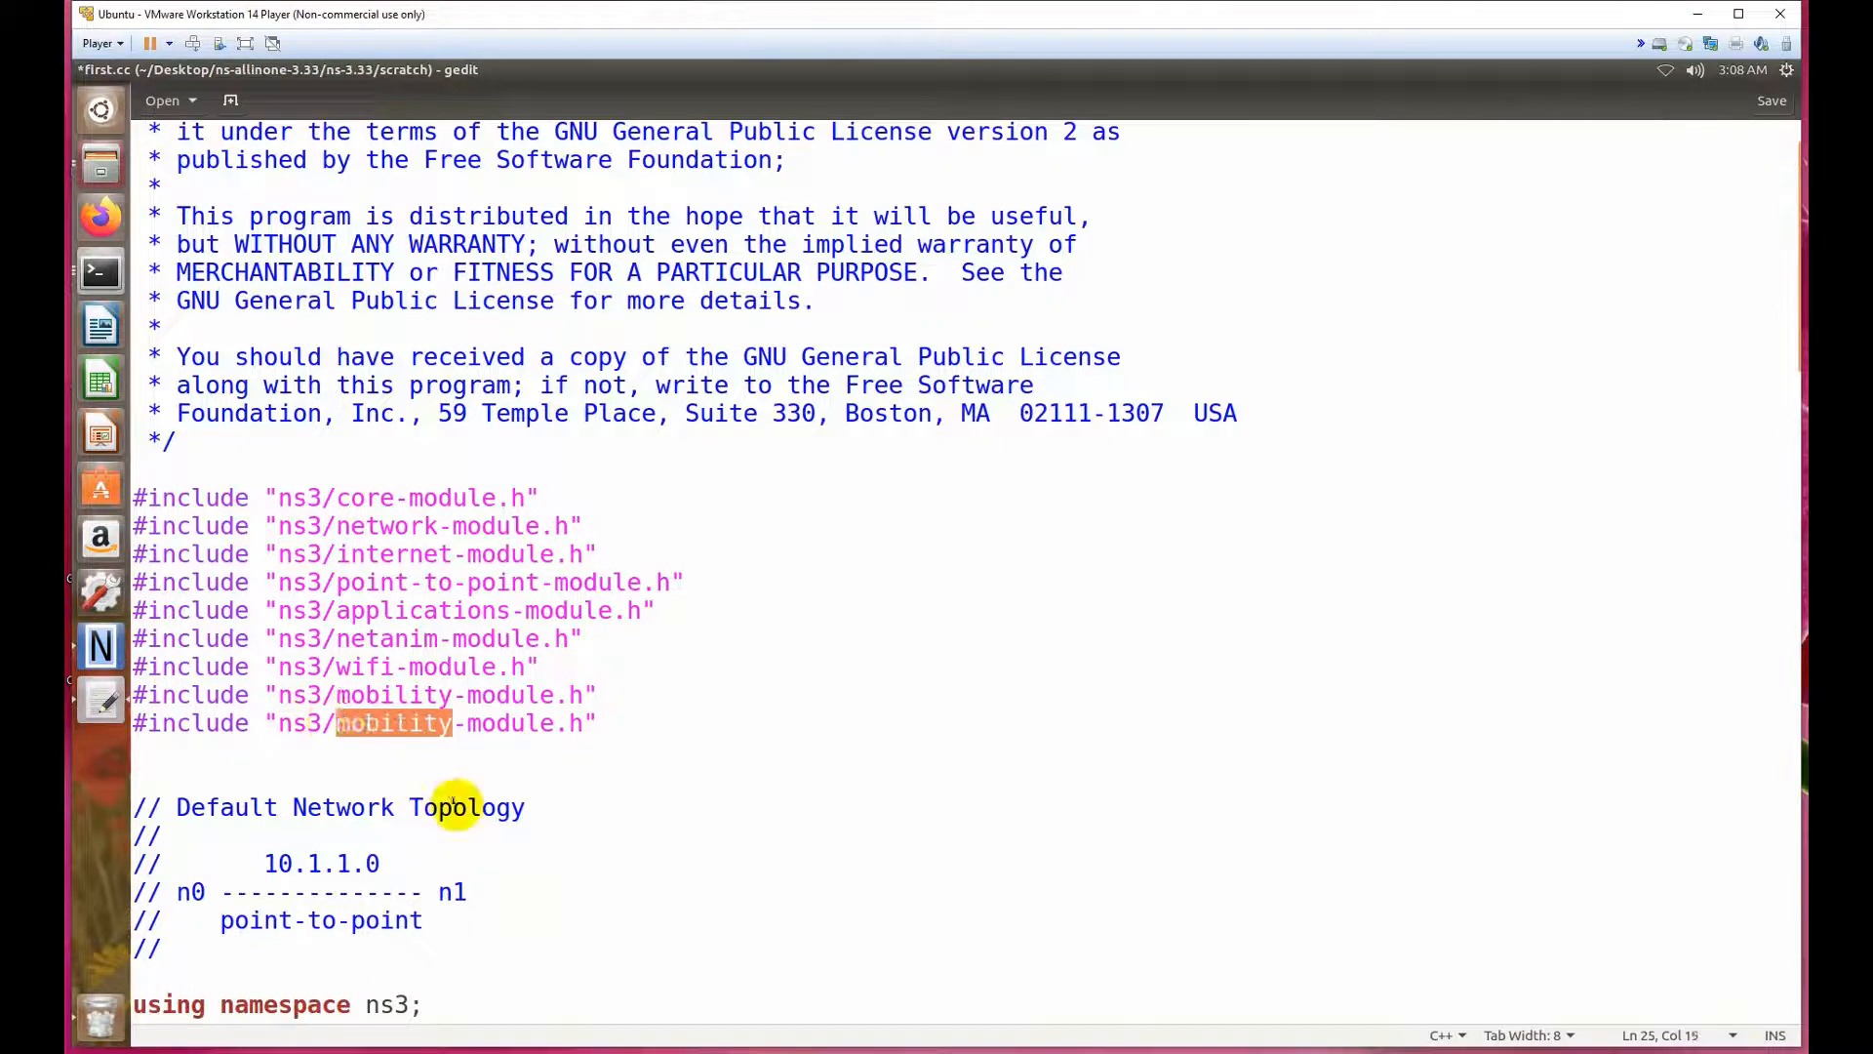
type("flow")
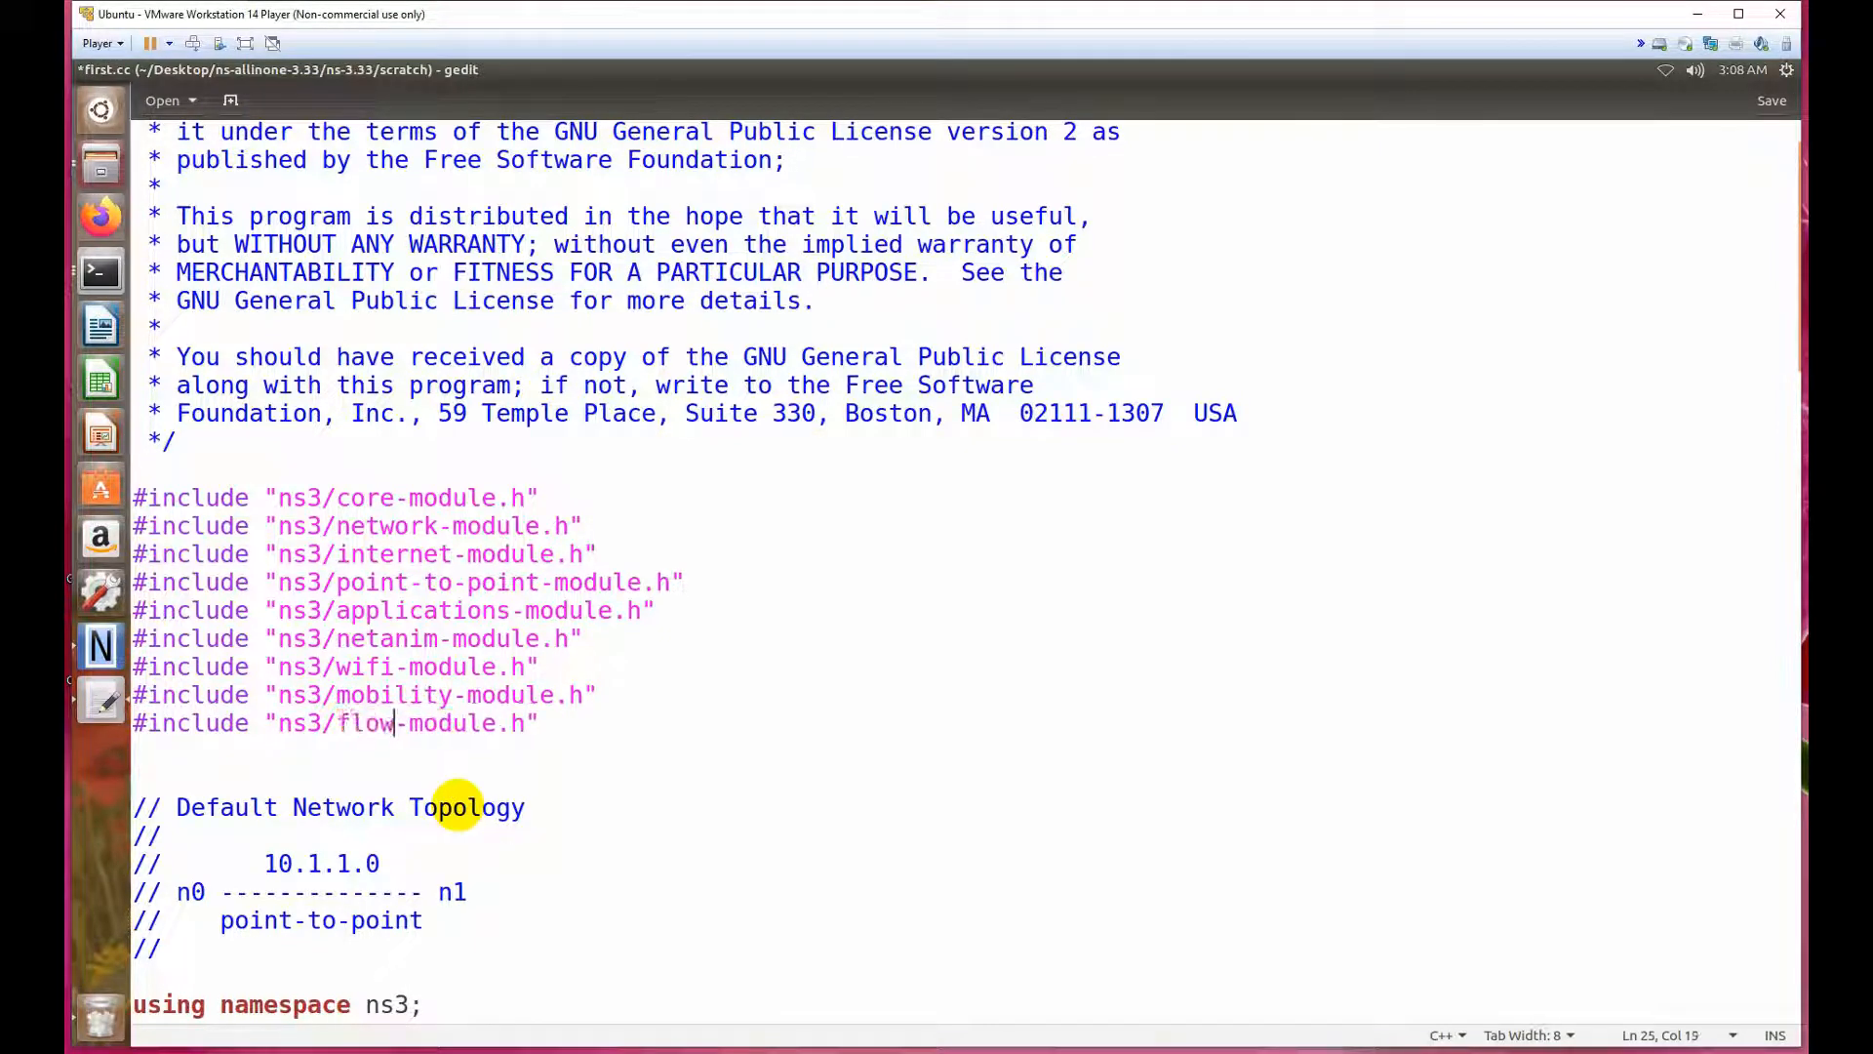
type("mo")
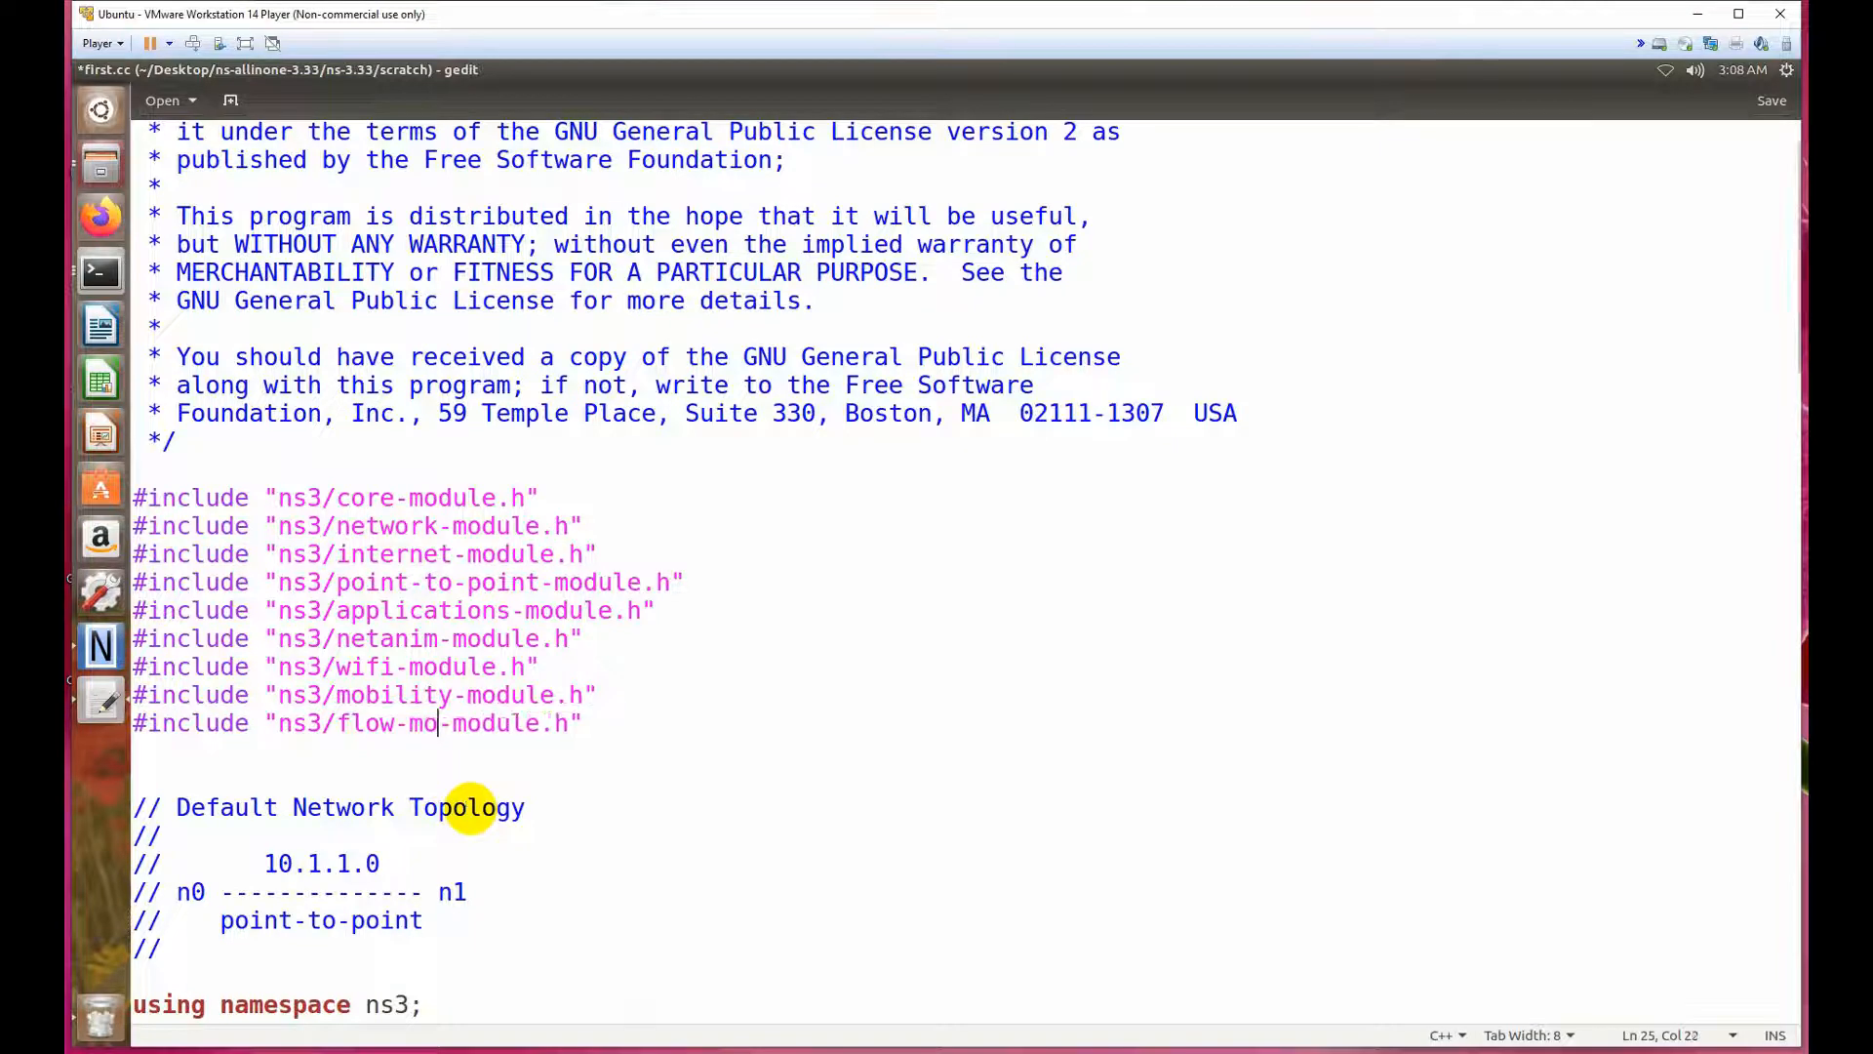
type("nitor")
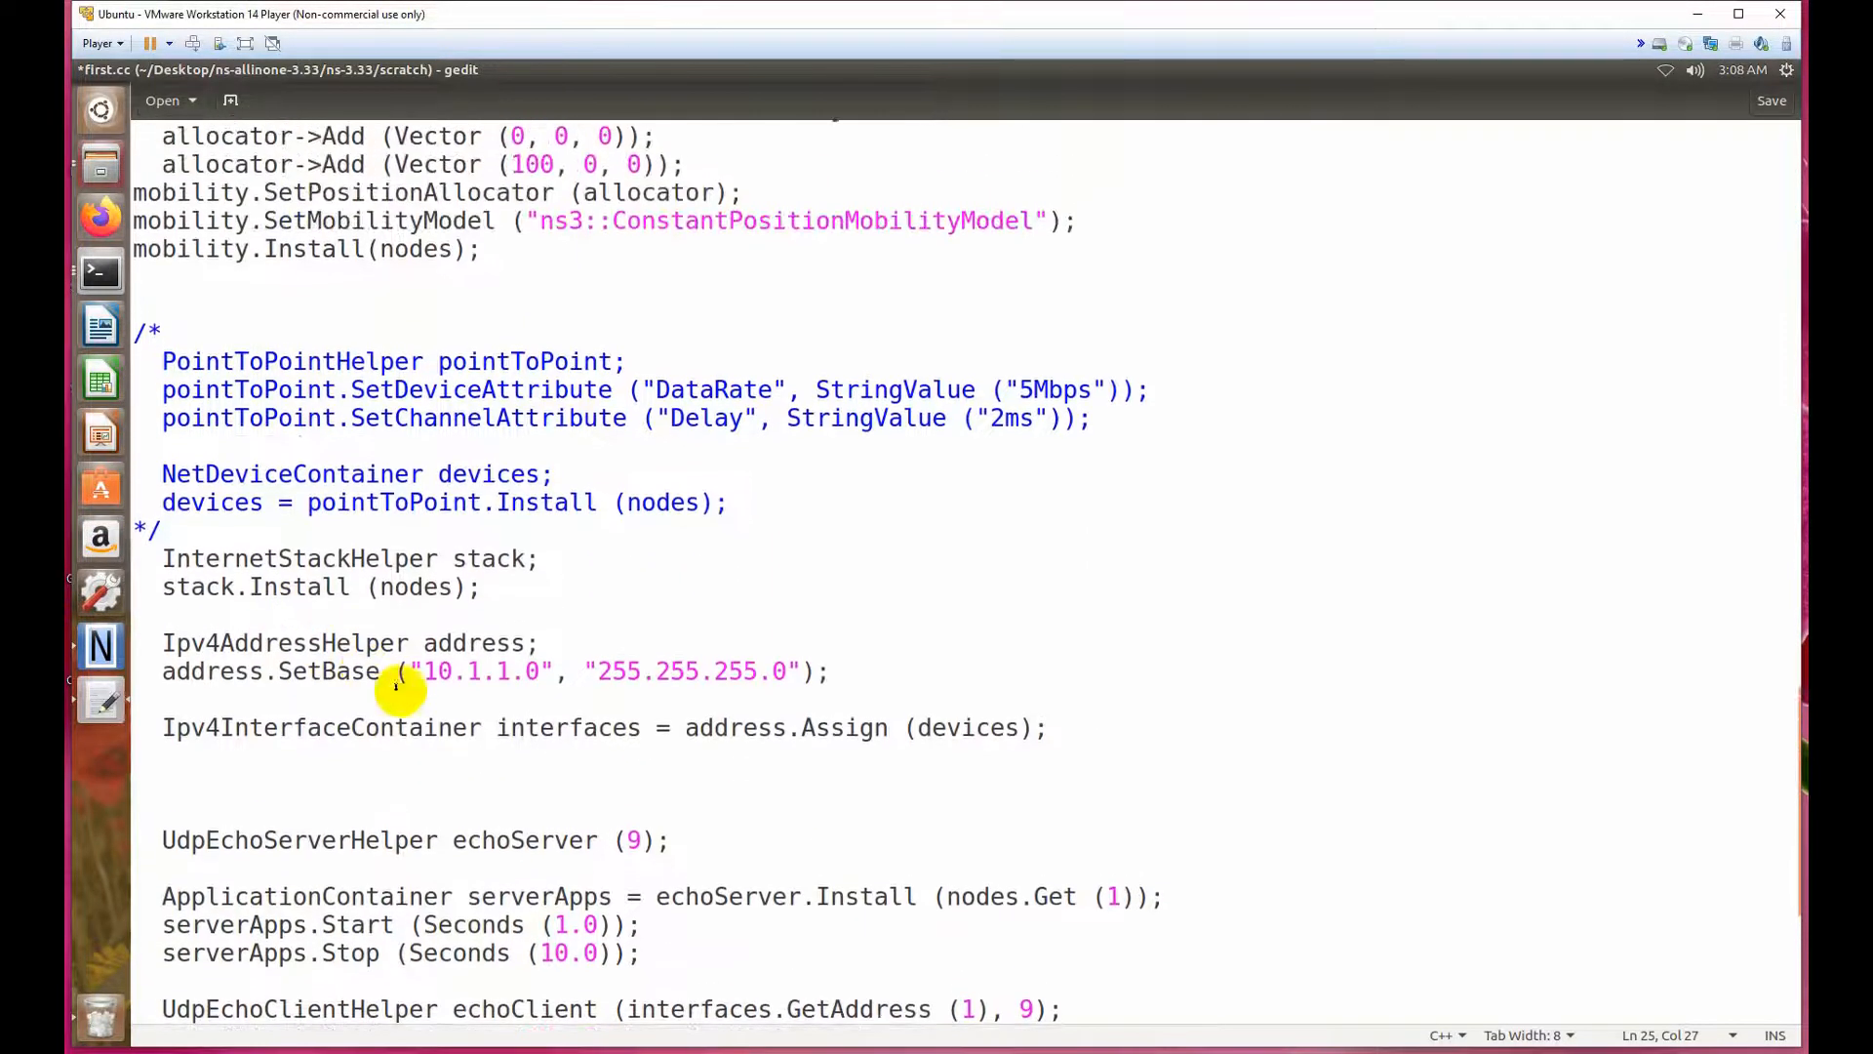
Scroll to the application code and place the cursor on a blank line after clientApps.Stop.
scroll("down", 3)
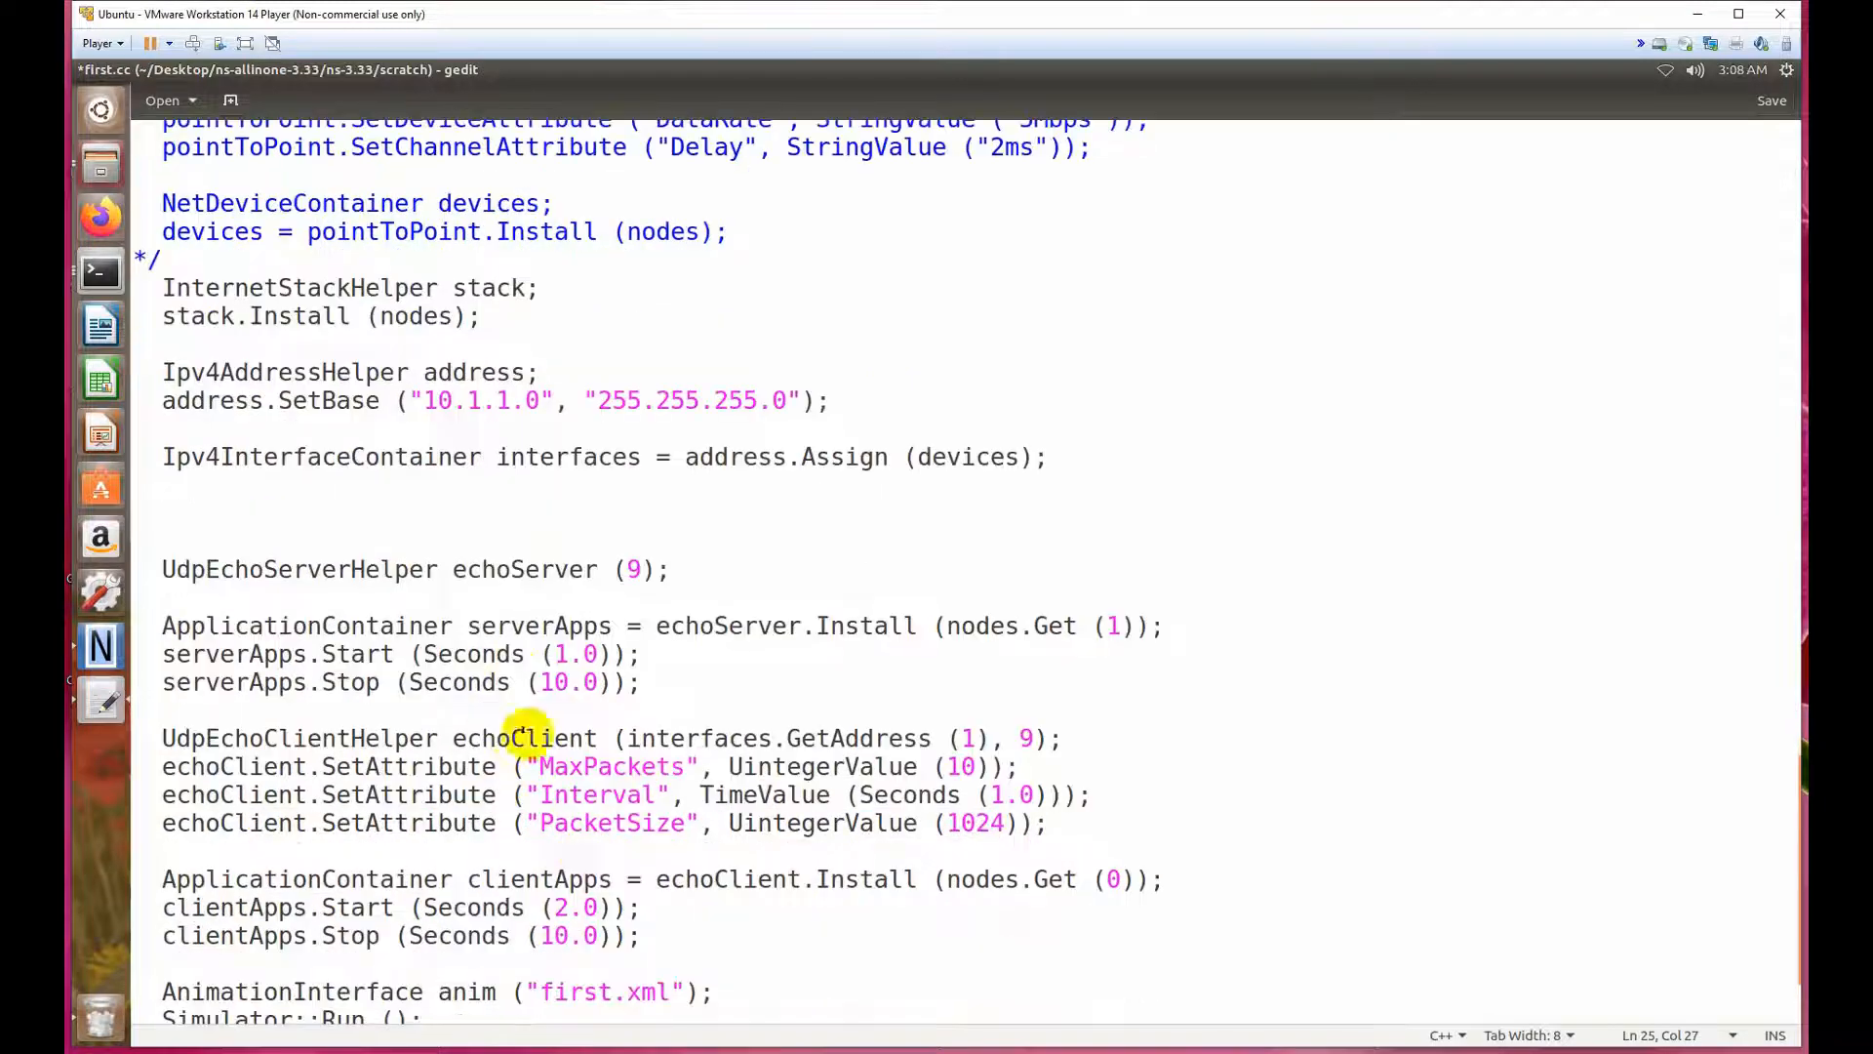
scroll("down", 3)
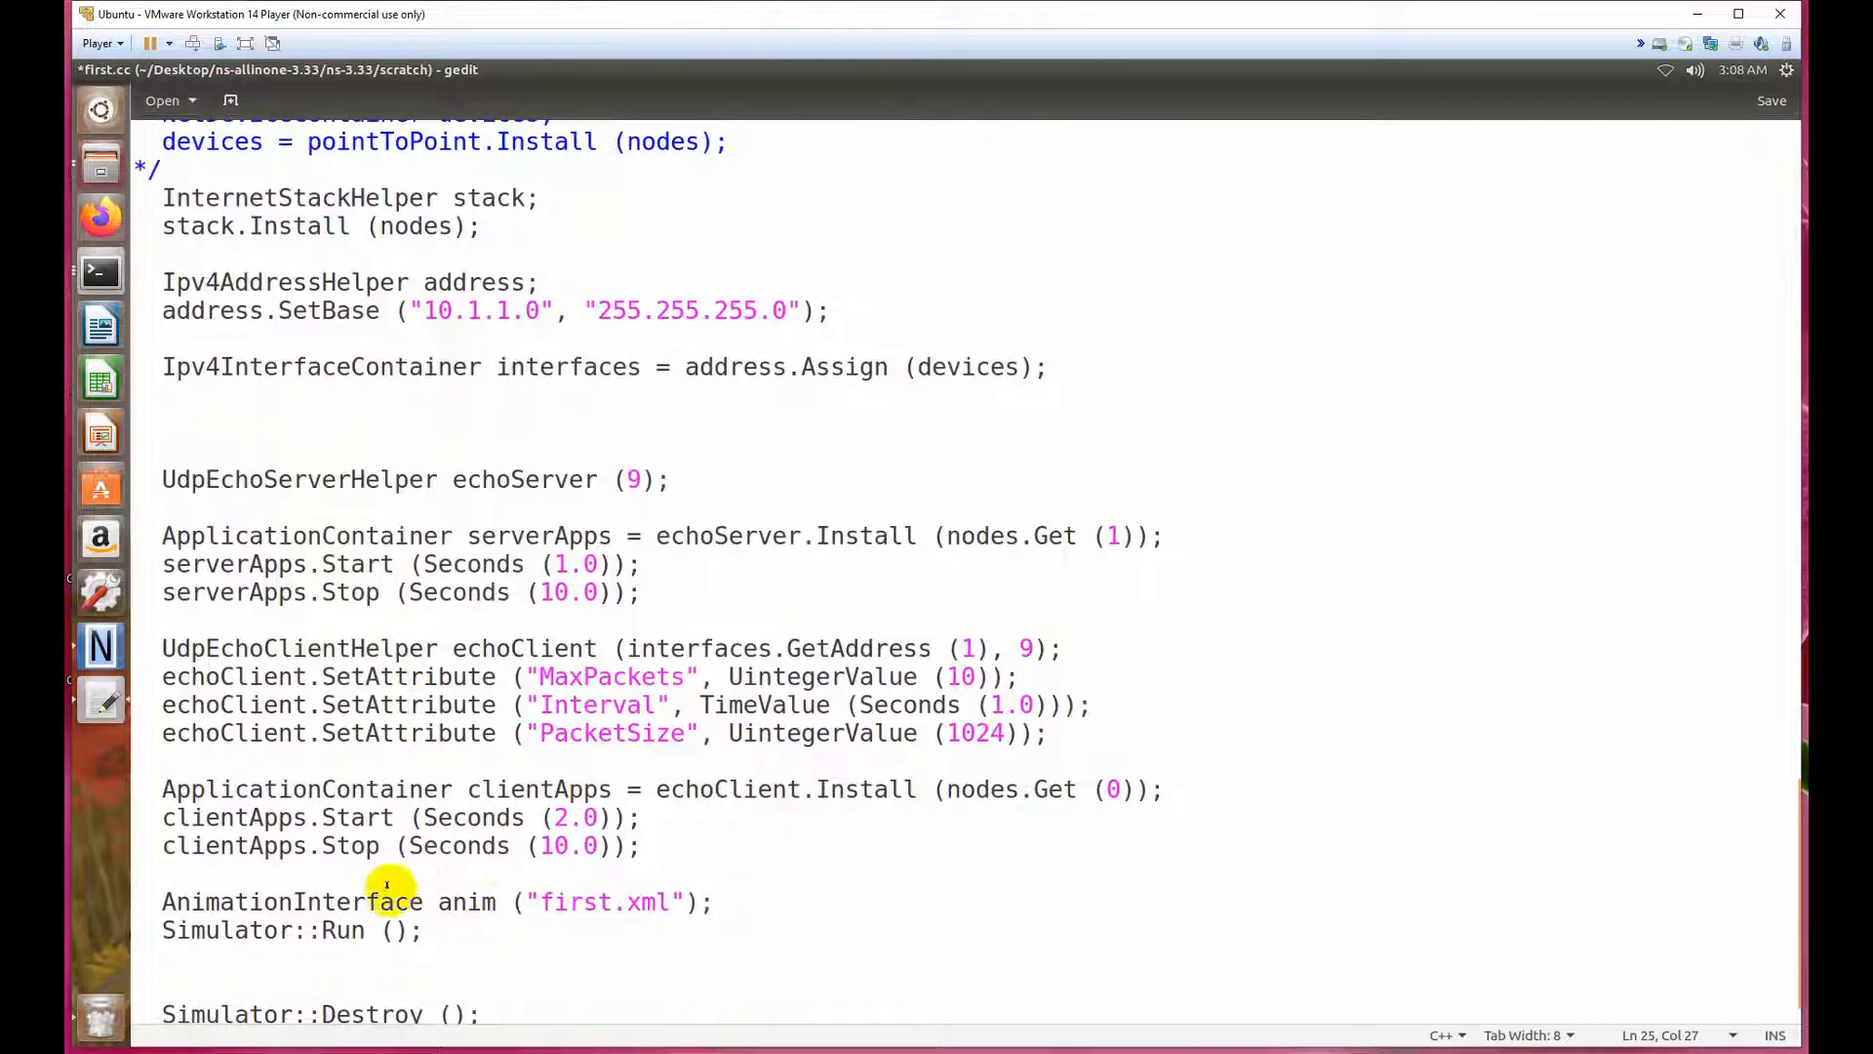
mouse_move(353, 872)
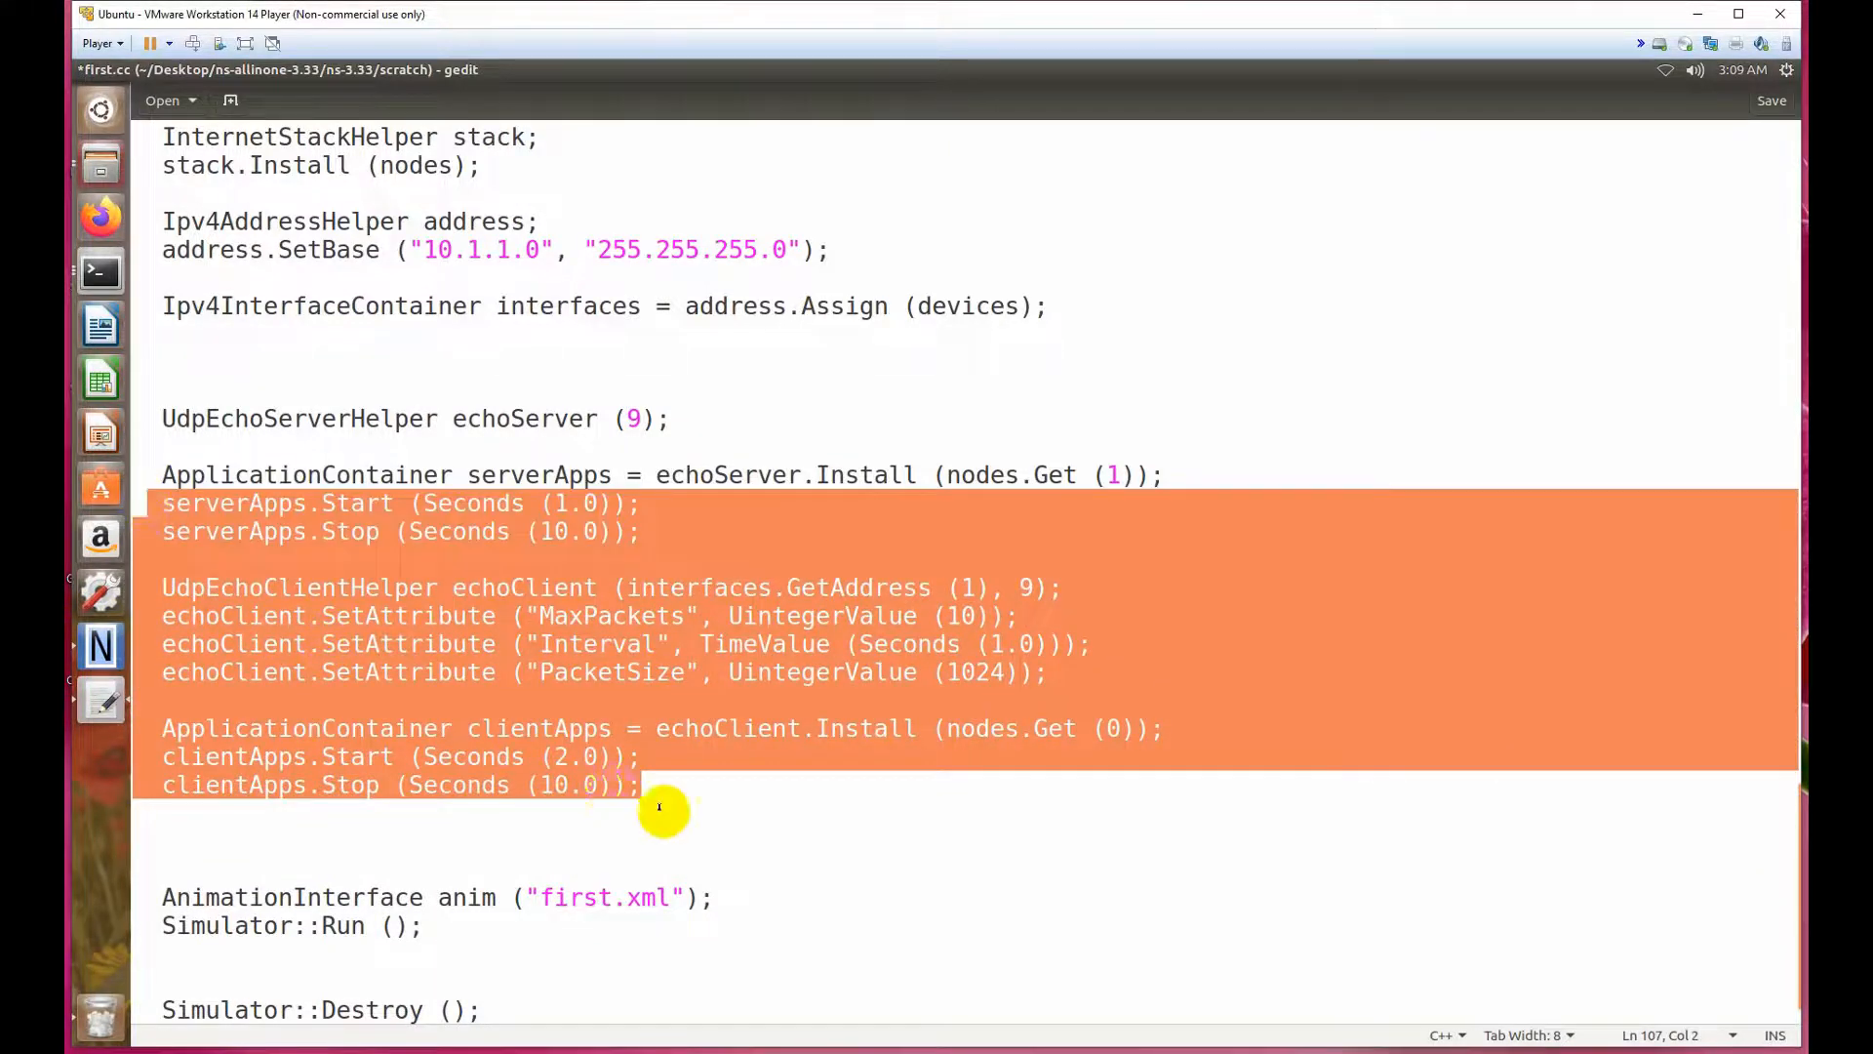
left_click(641, 784)
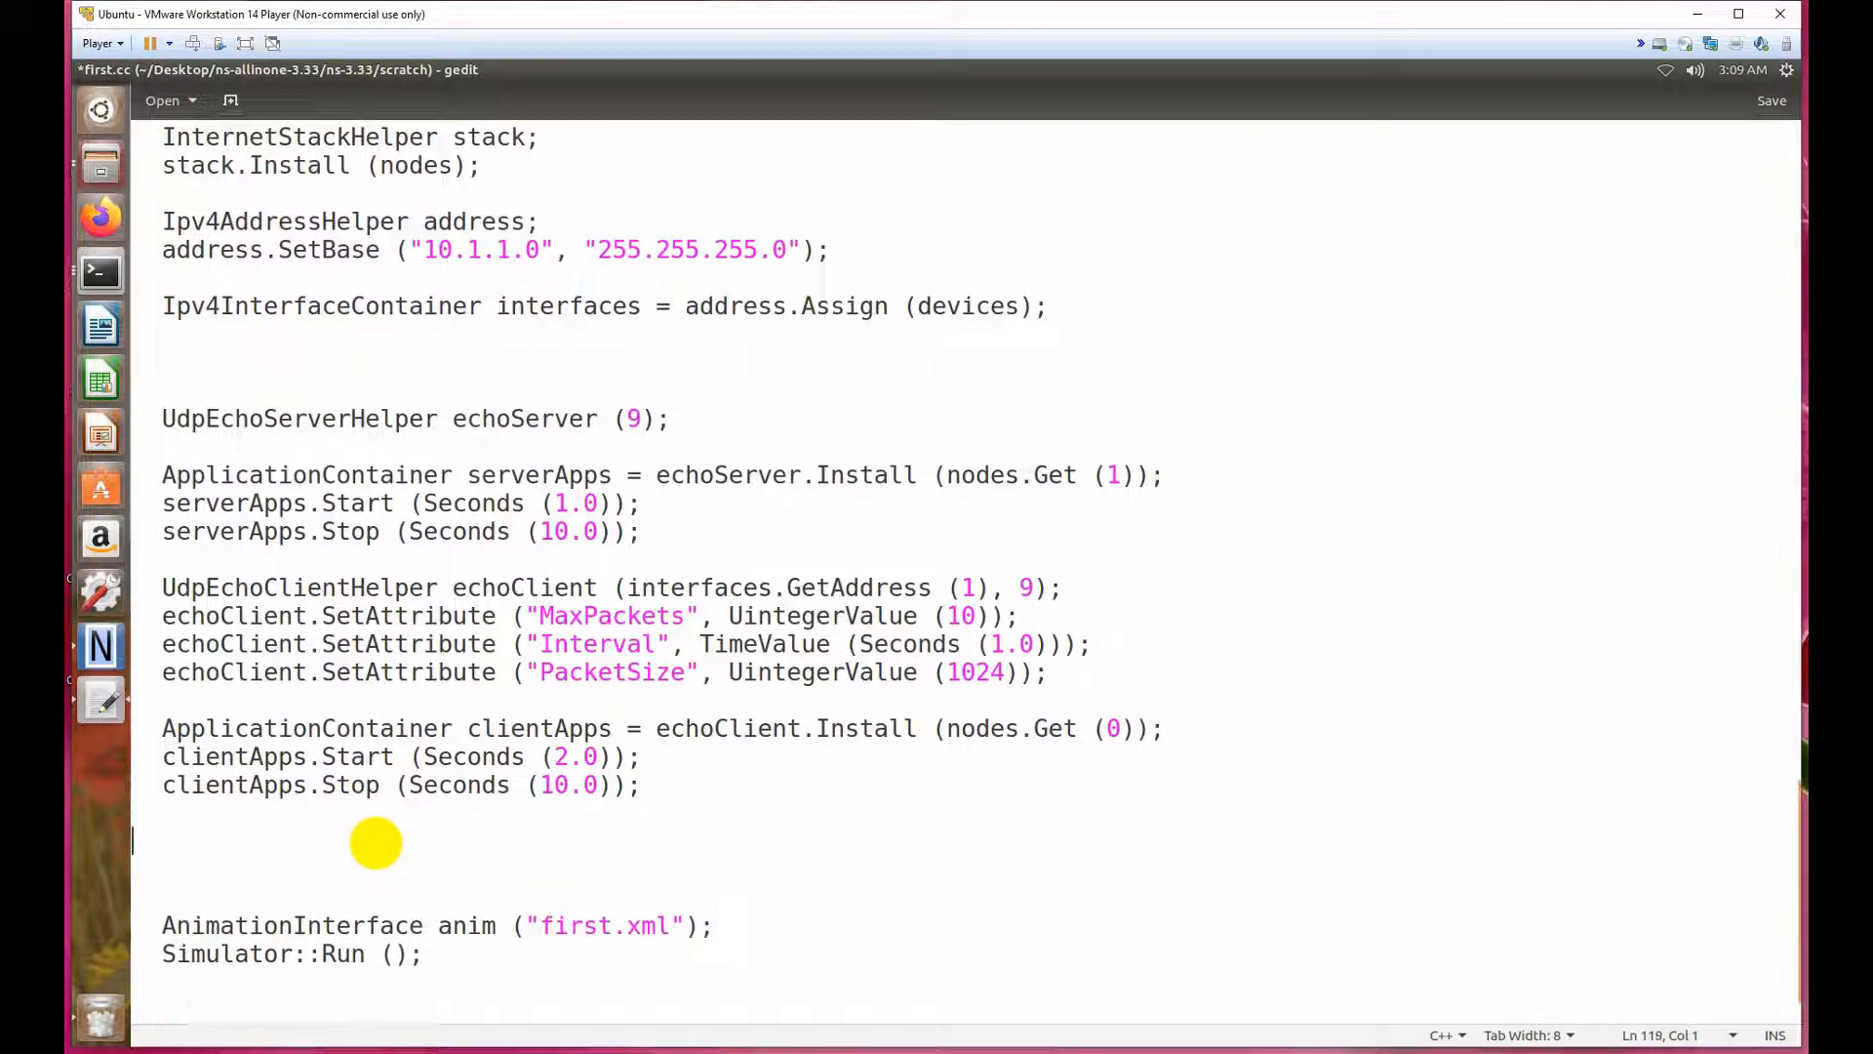
Declare 'FlowMonitorHelper flowmon;' after the client application setup.
type("F")
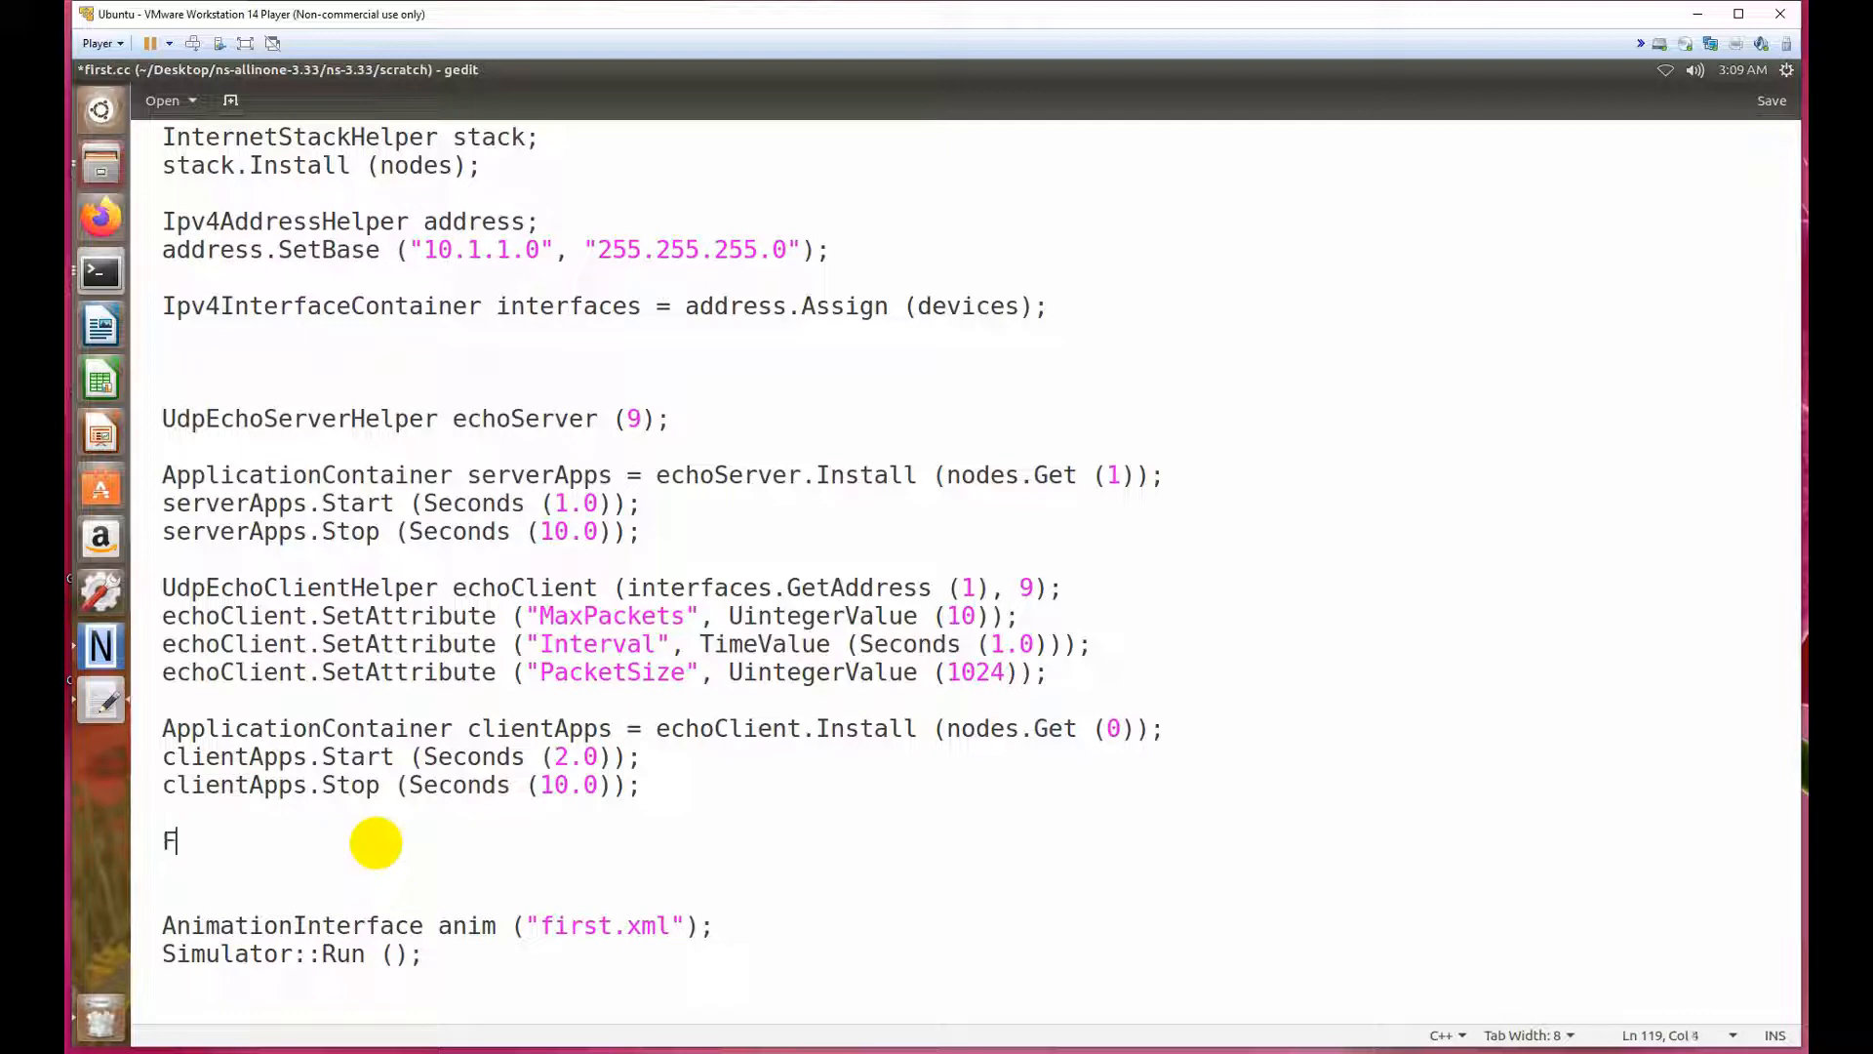
type("low")
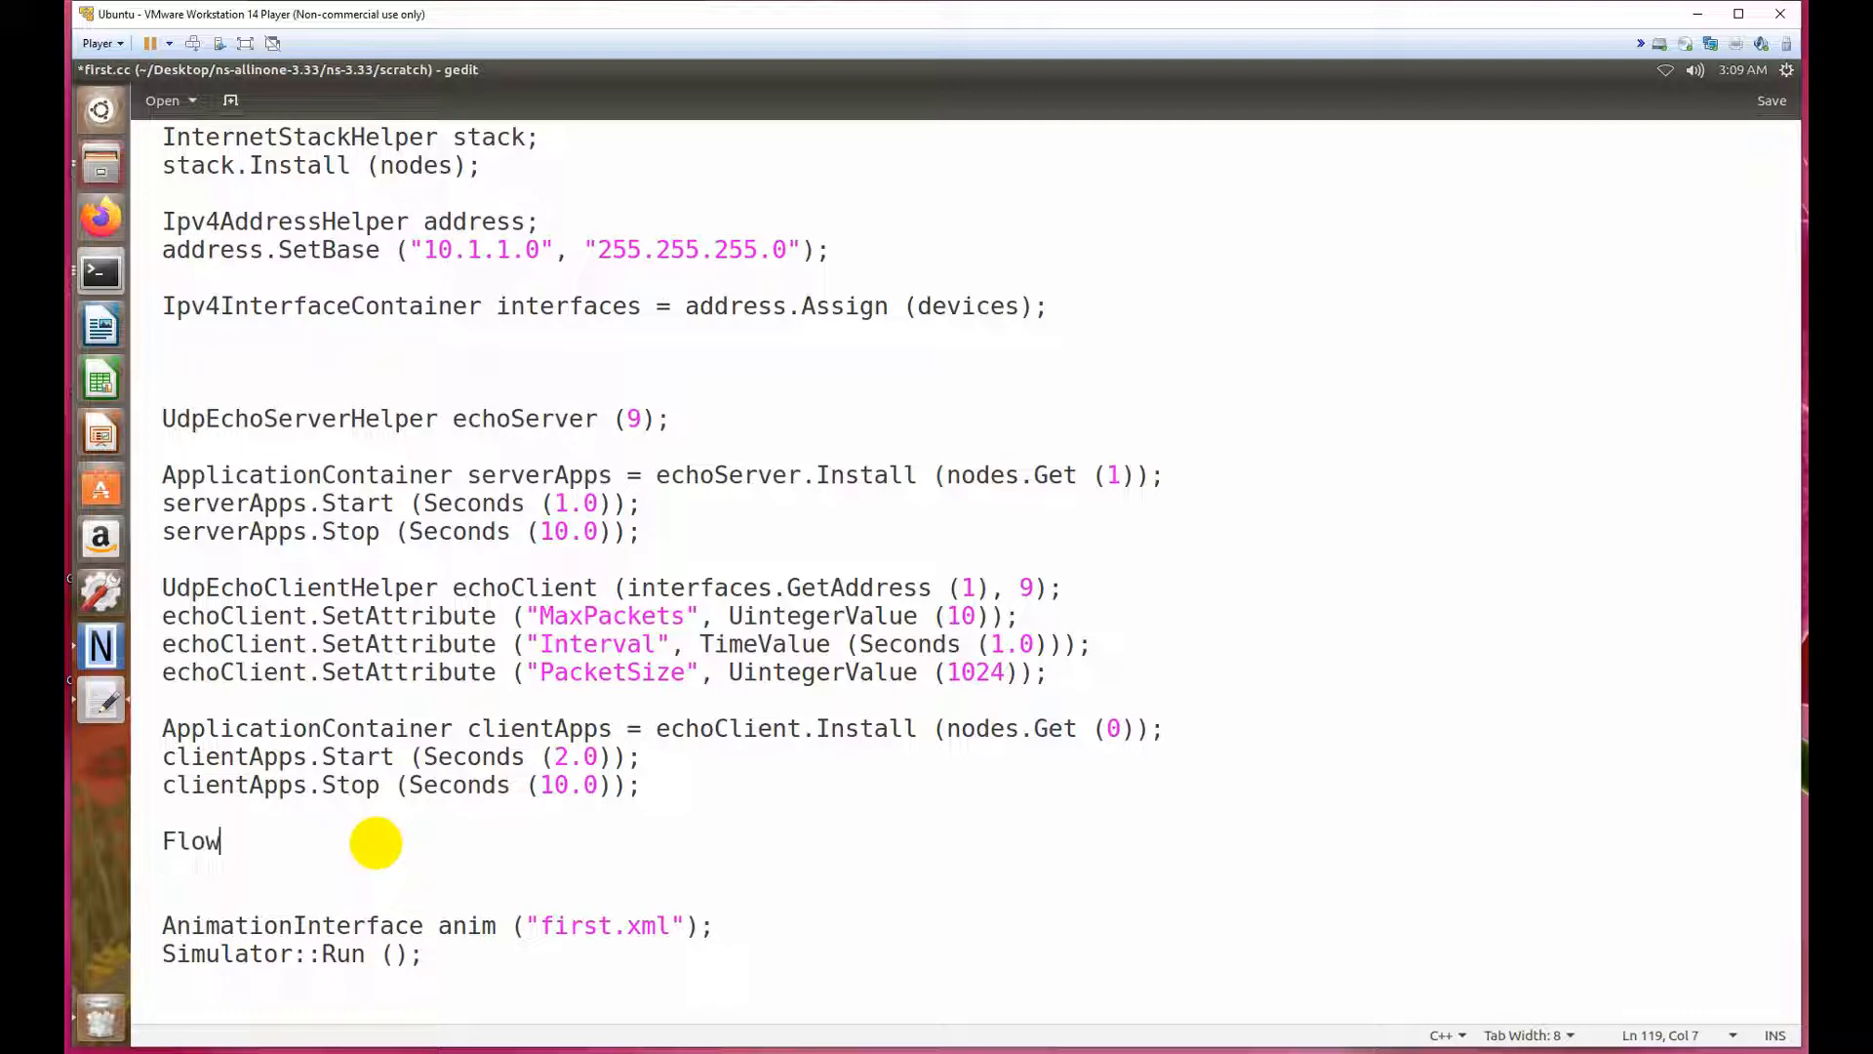
type("Moni")
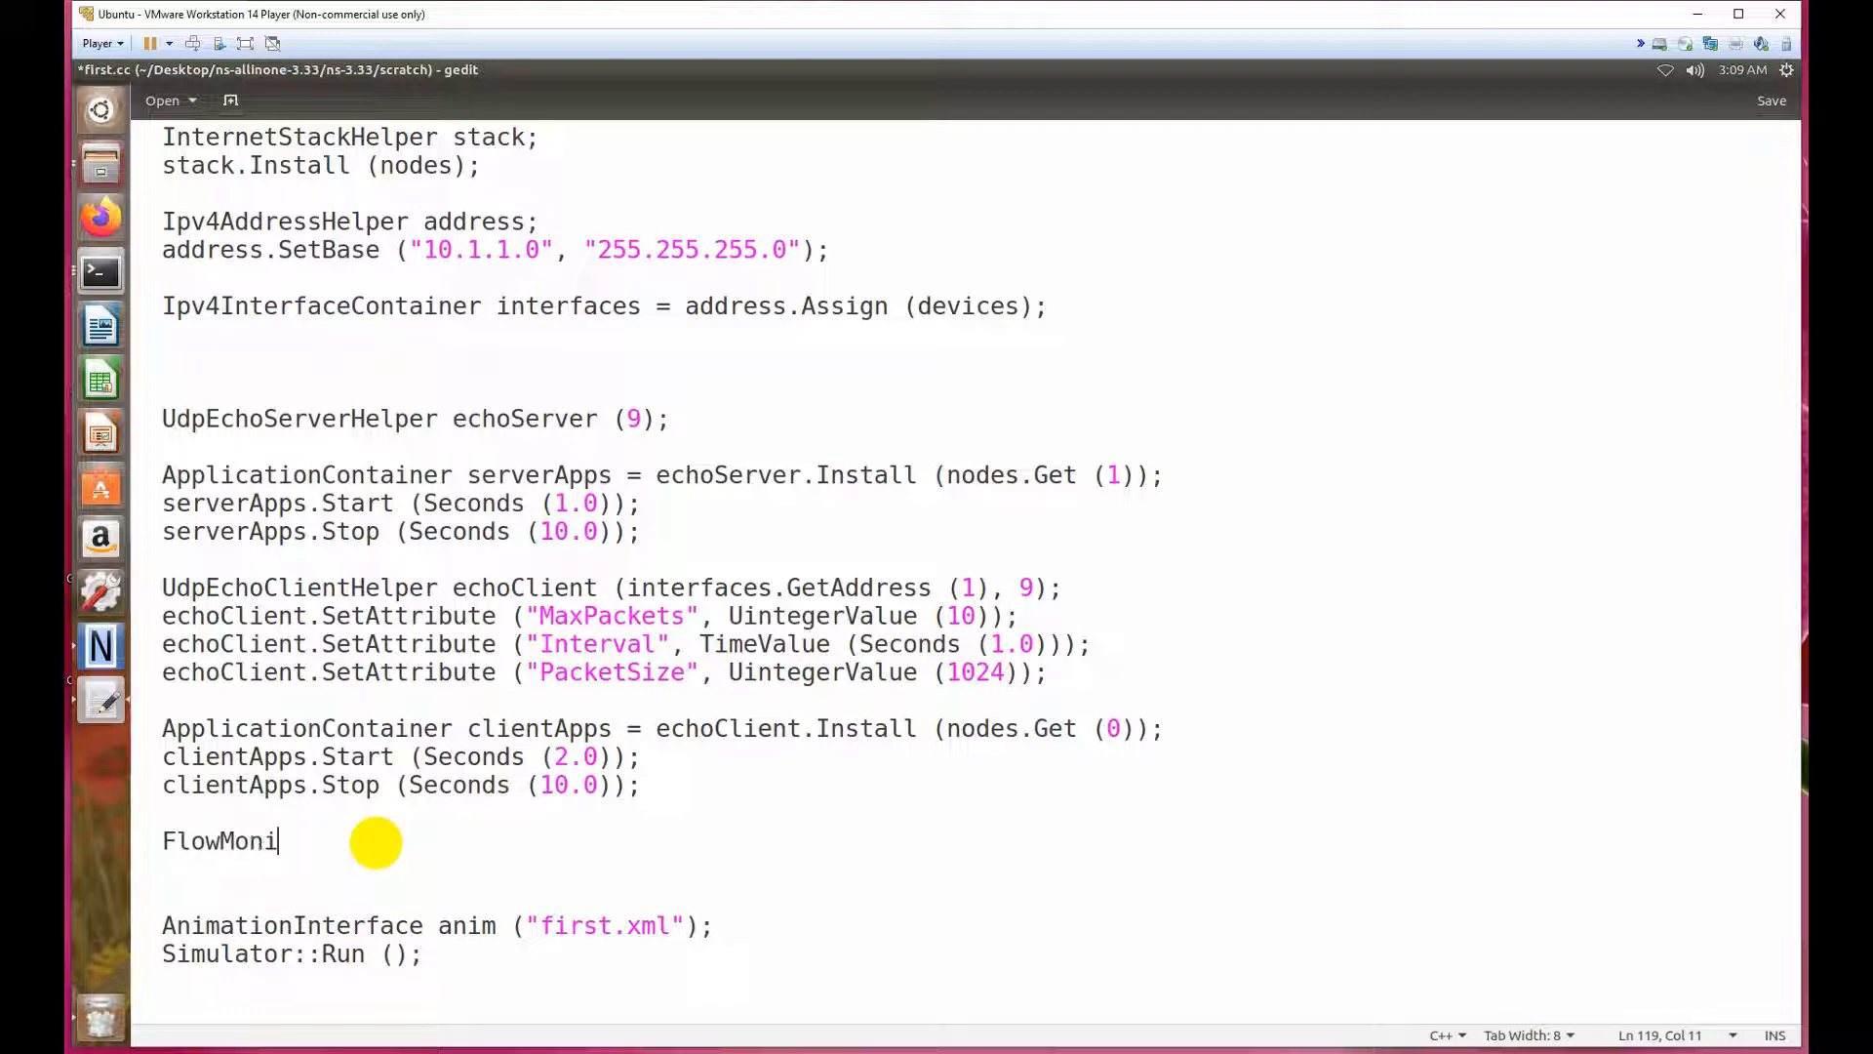
type("torh")
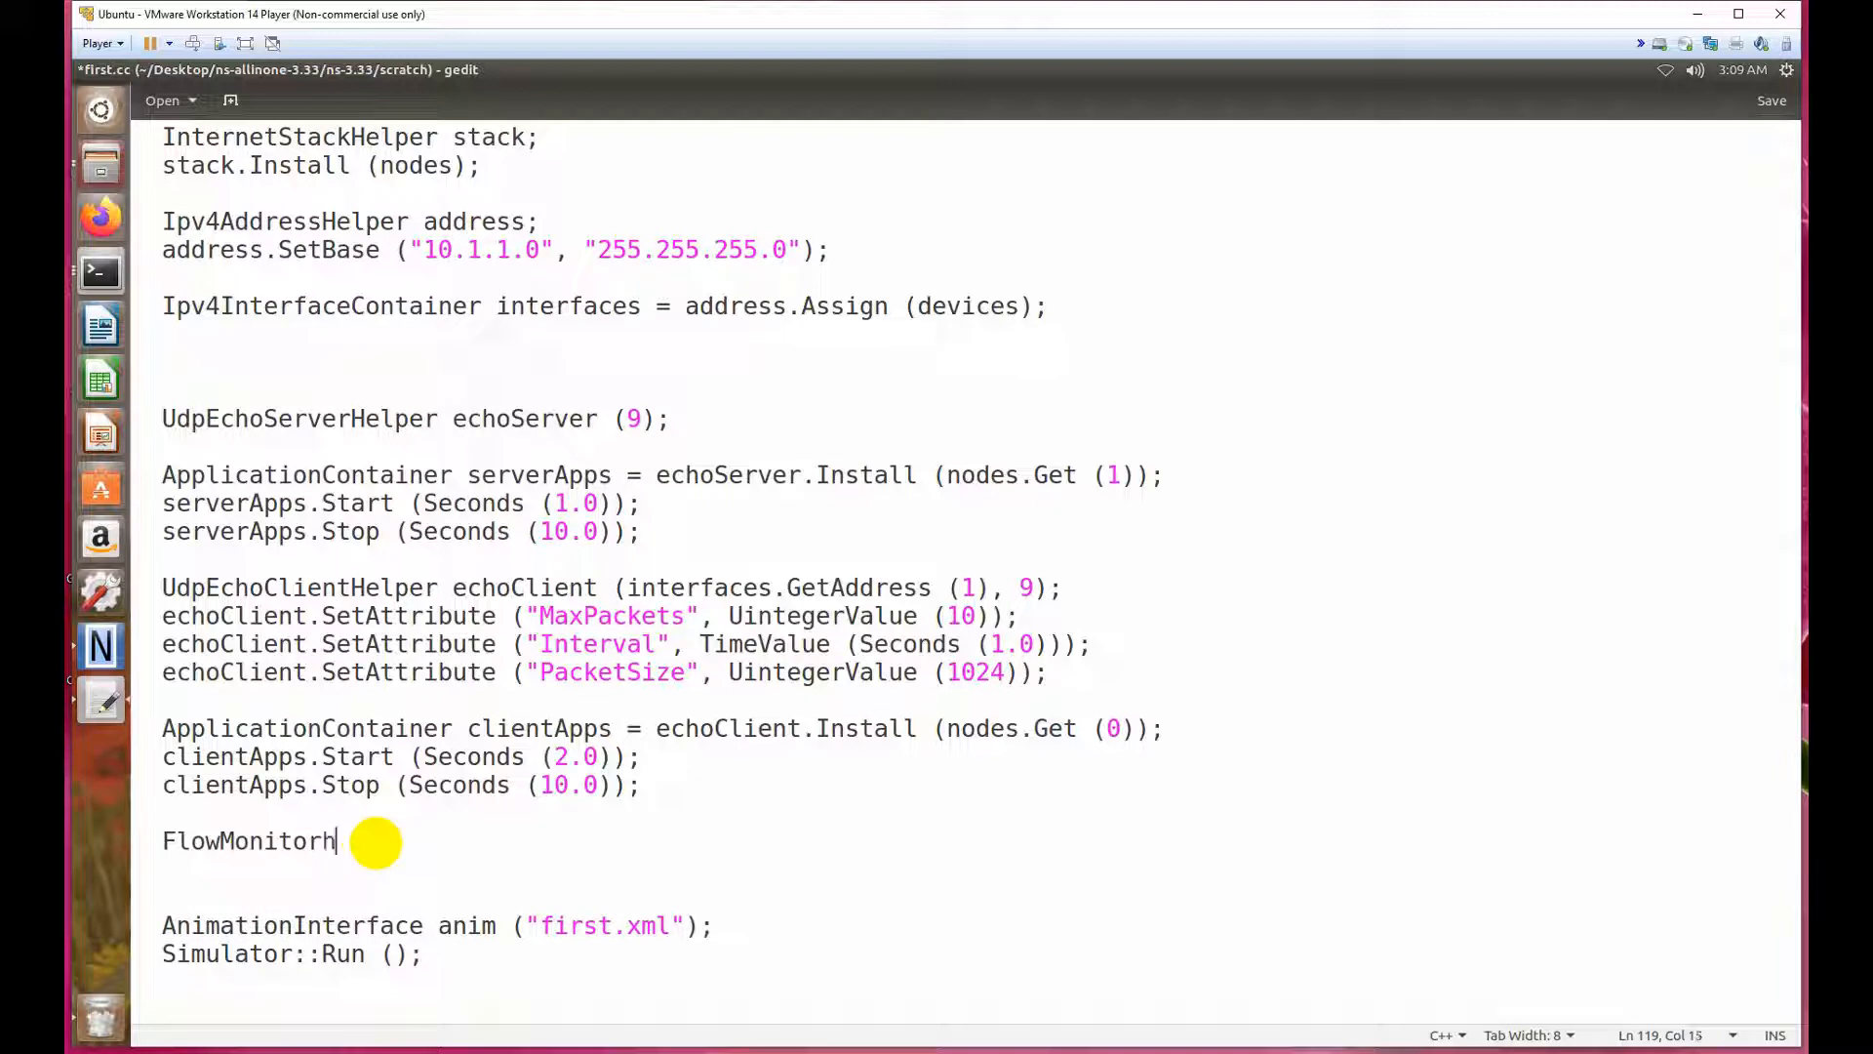
type("elper flowmo")
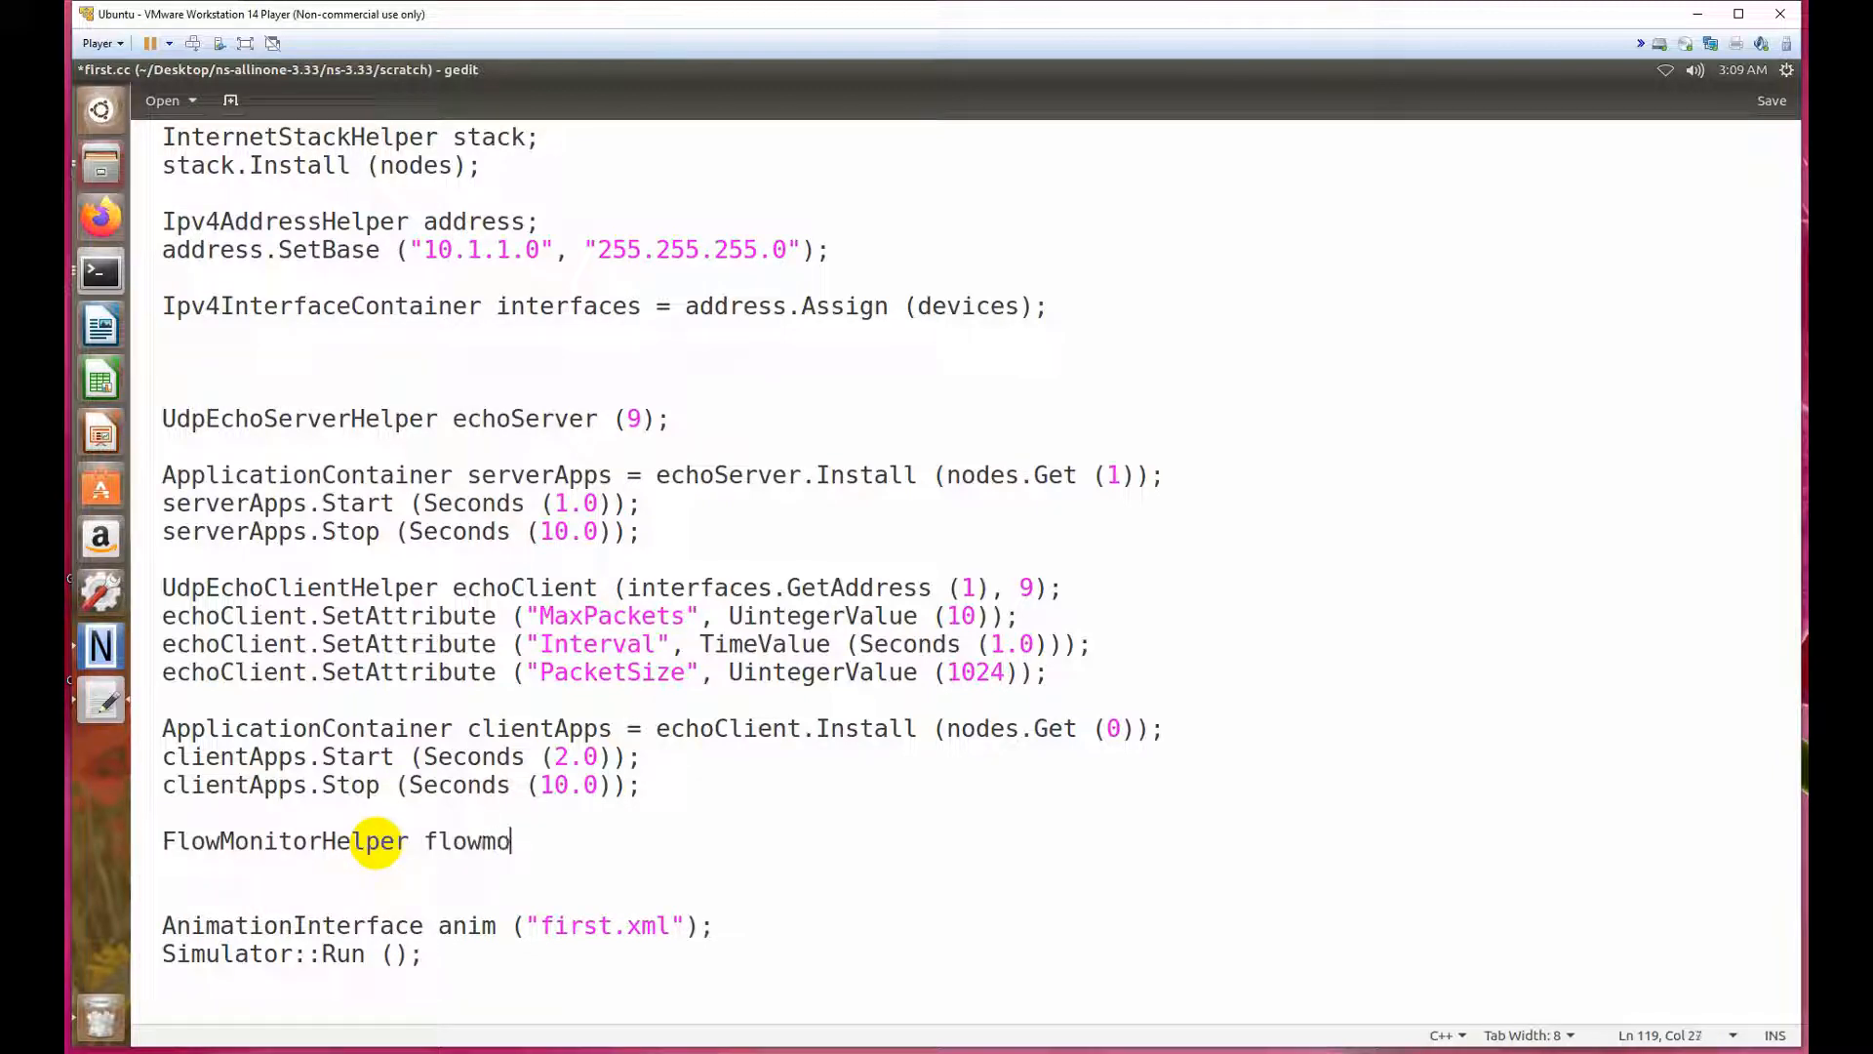
type("n;")
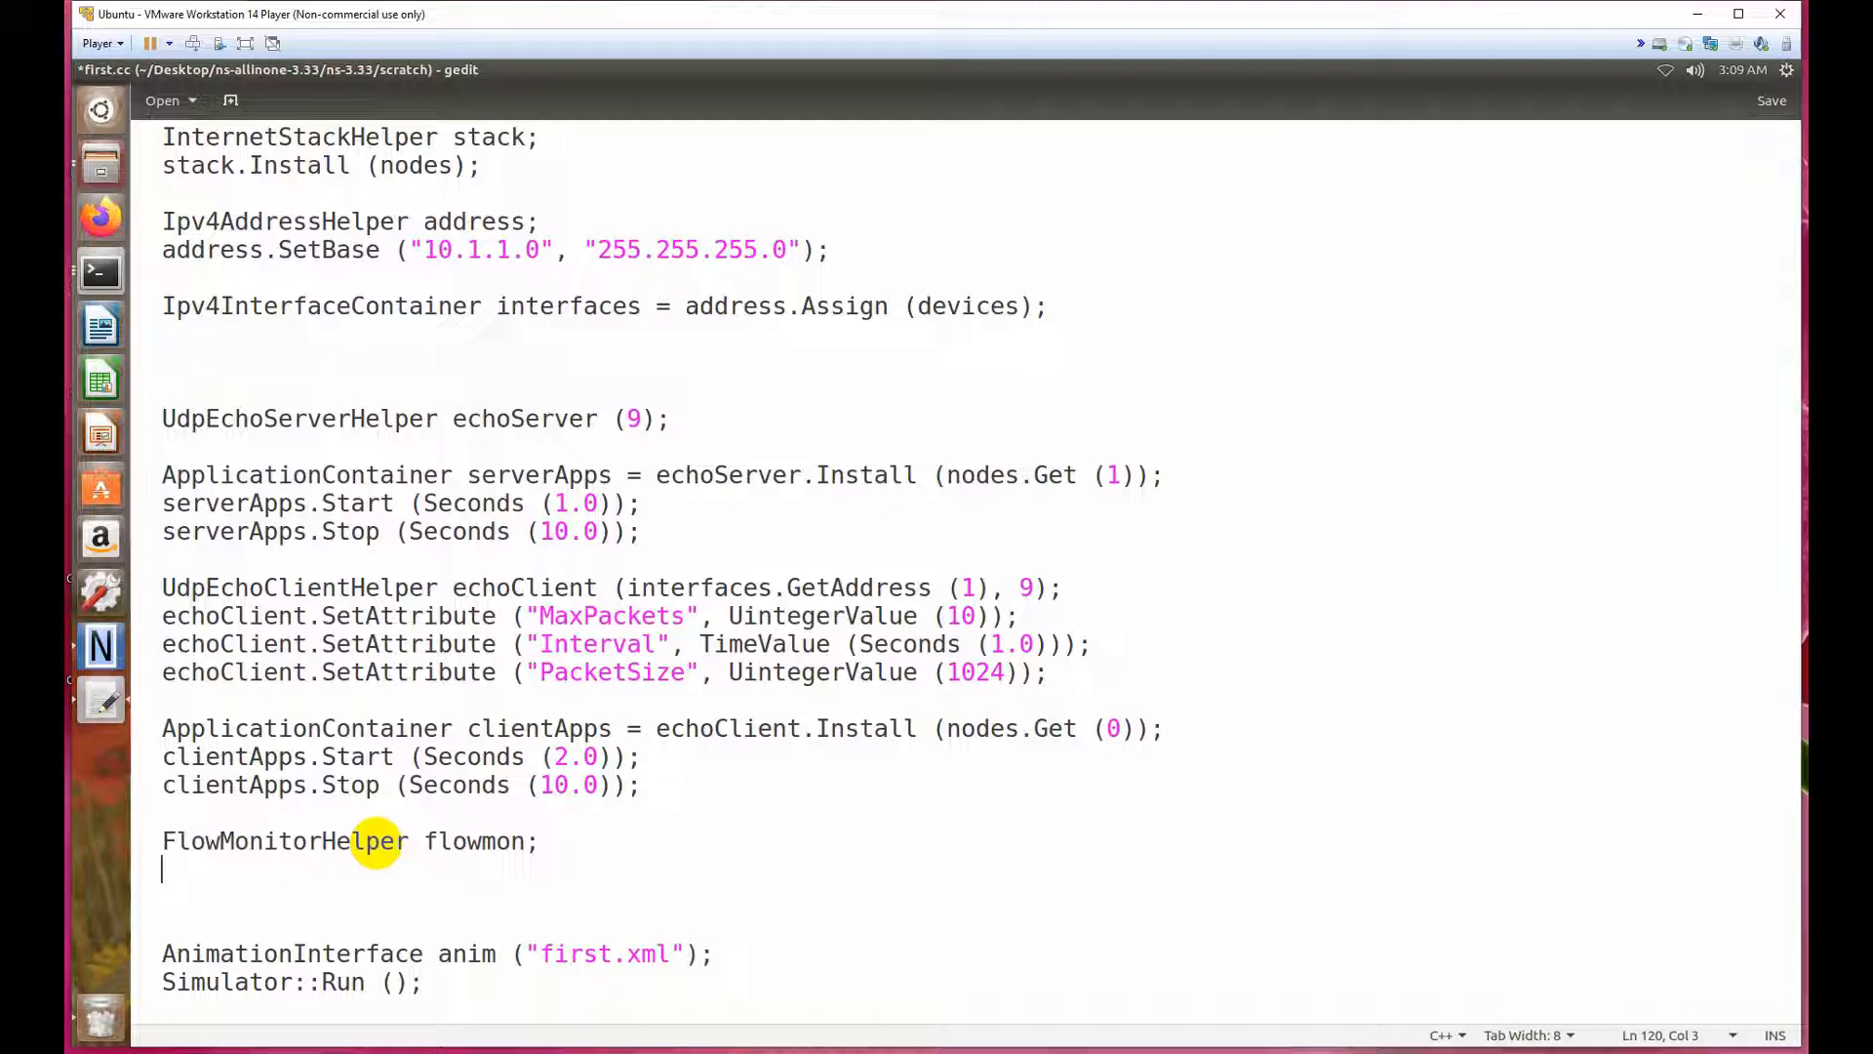
Add 'Ptr<FlowMonitor> monitor = flowmon.InstallAll();' to install flow monitoring on all nodes.
type("Ptr")
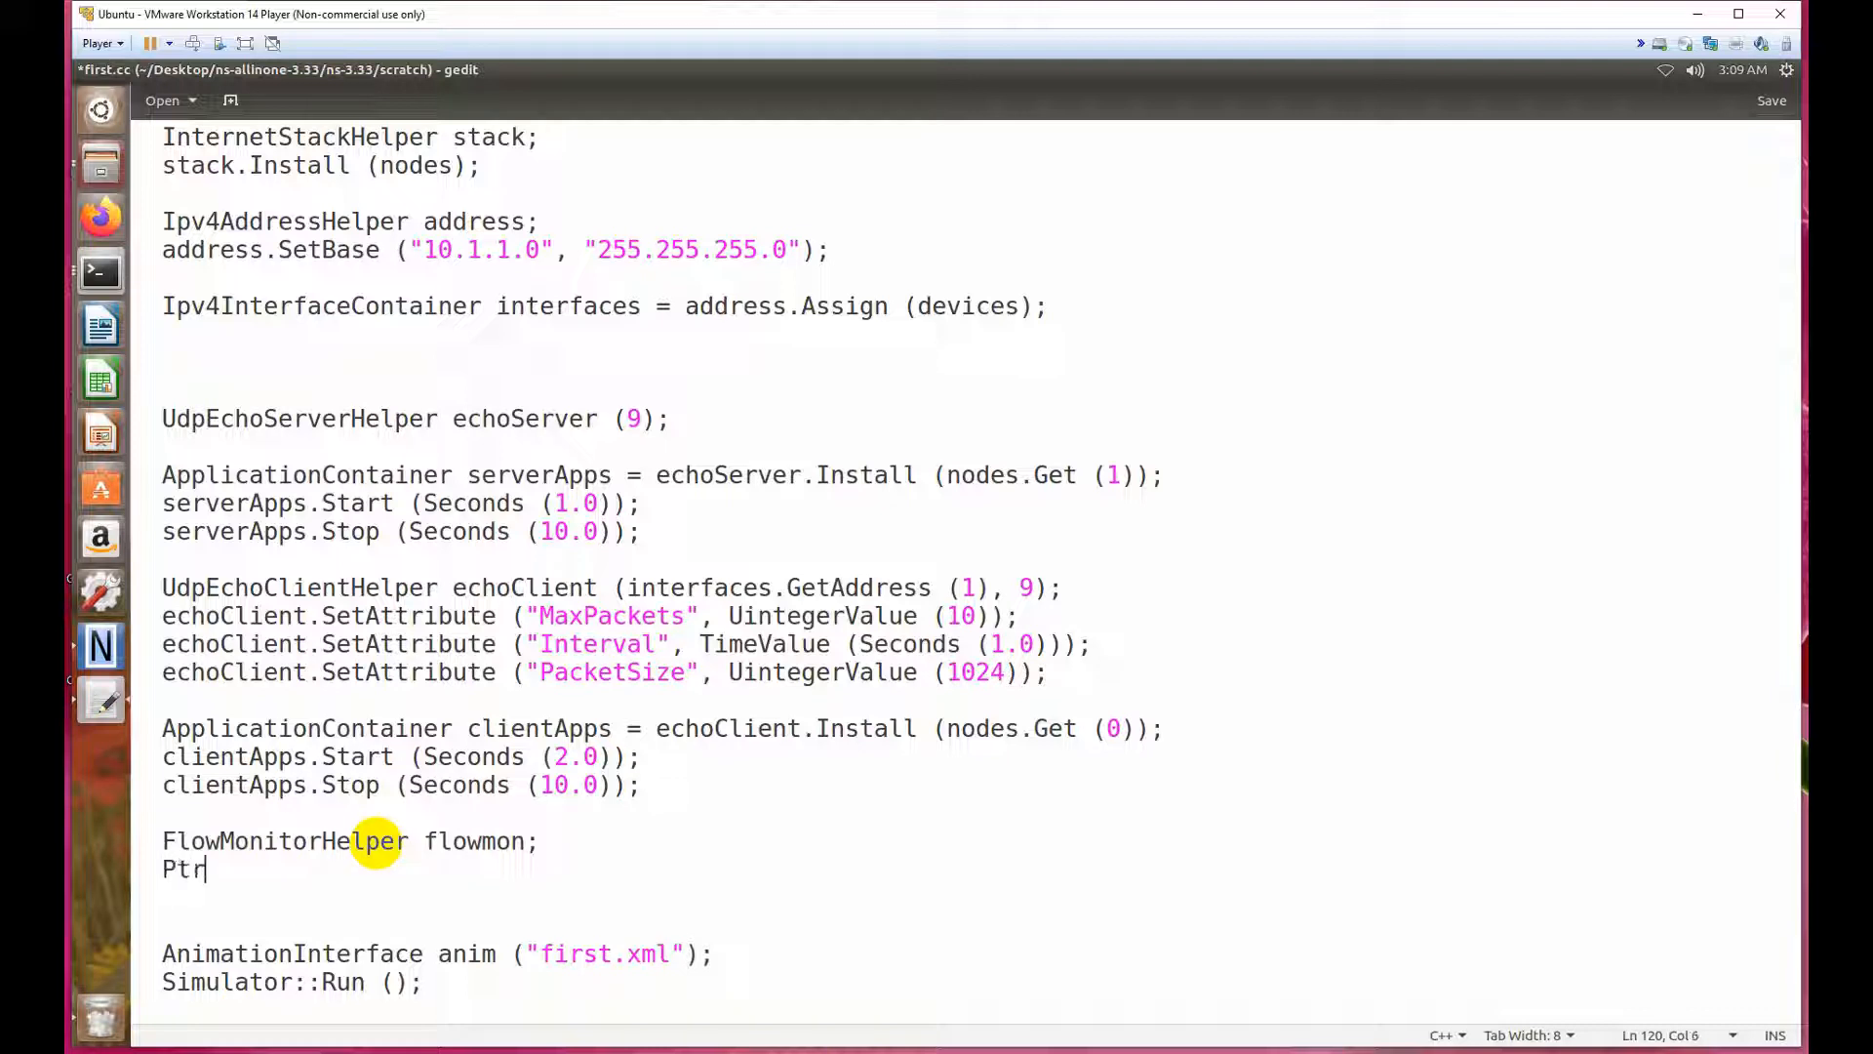
type("<>")
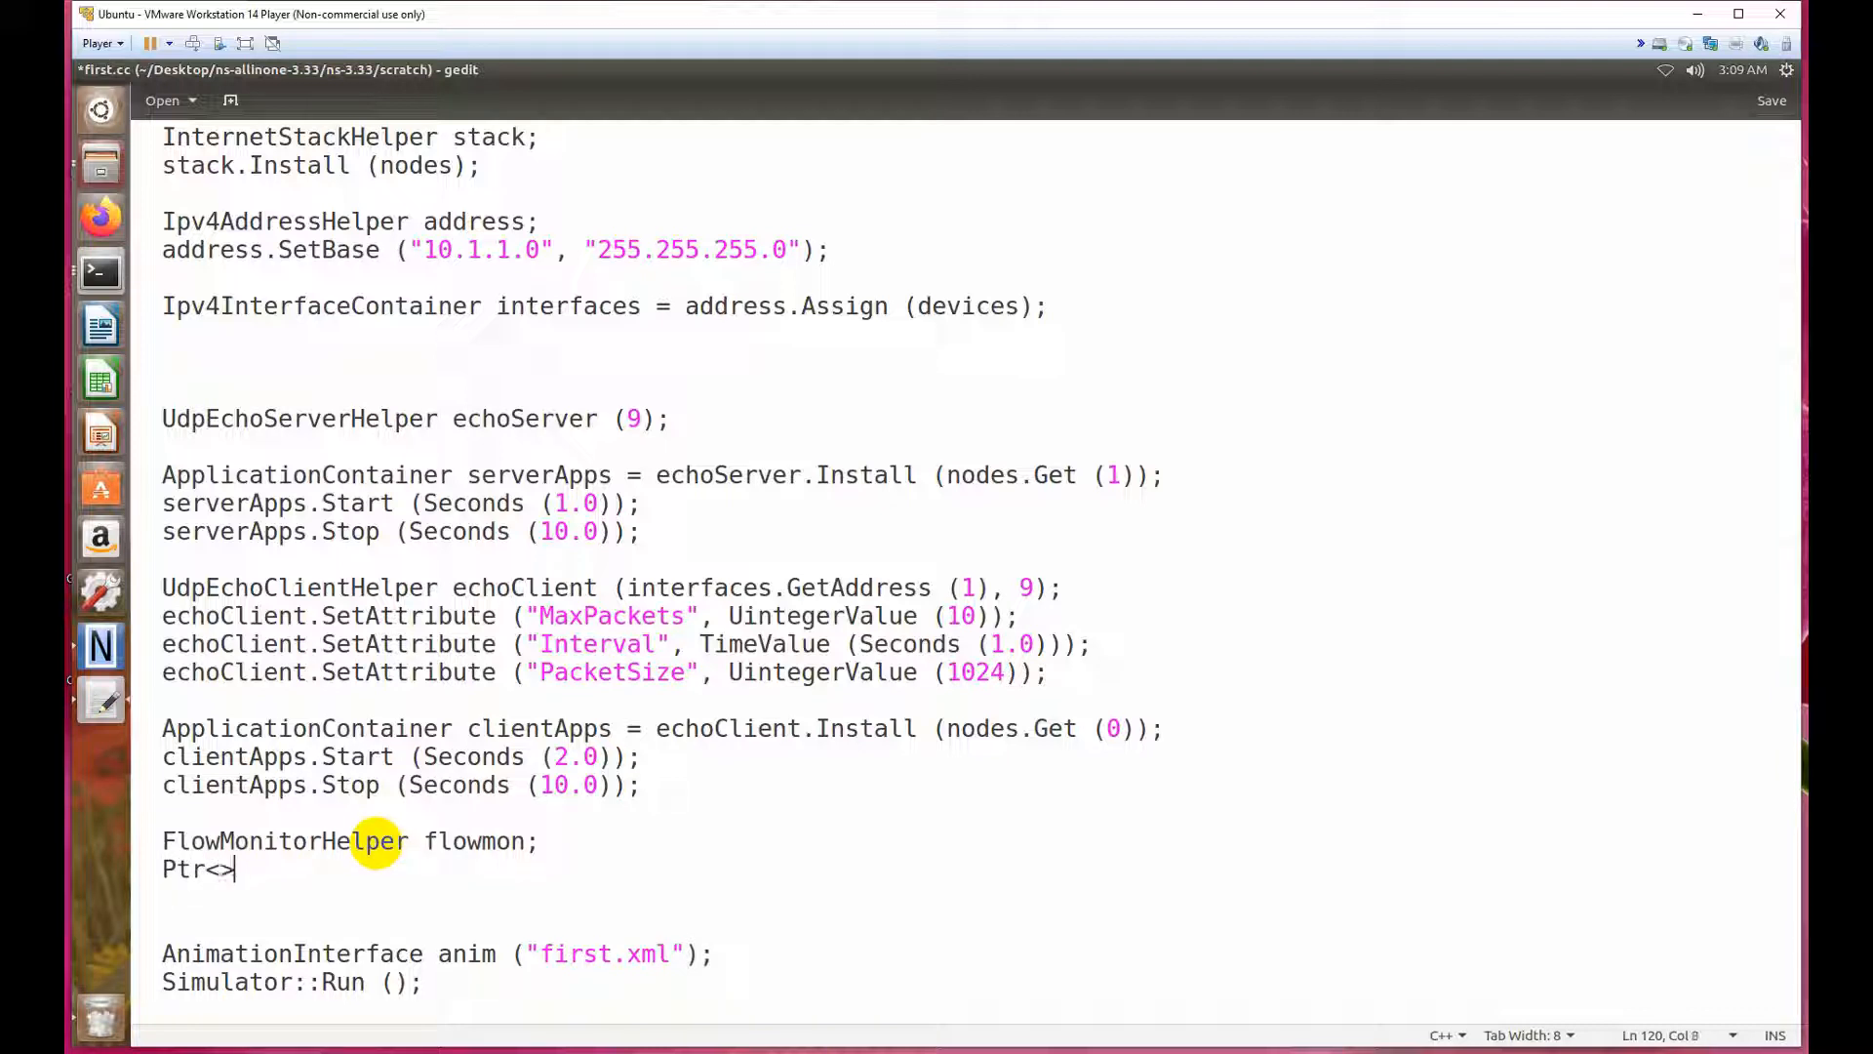
key("backspace")
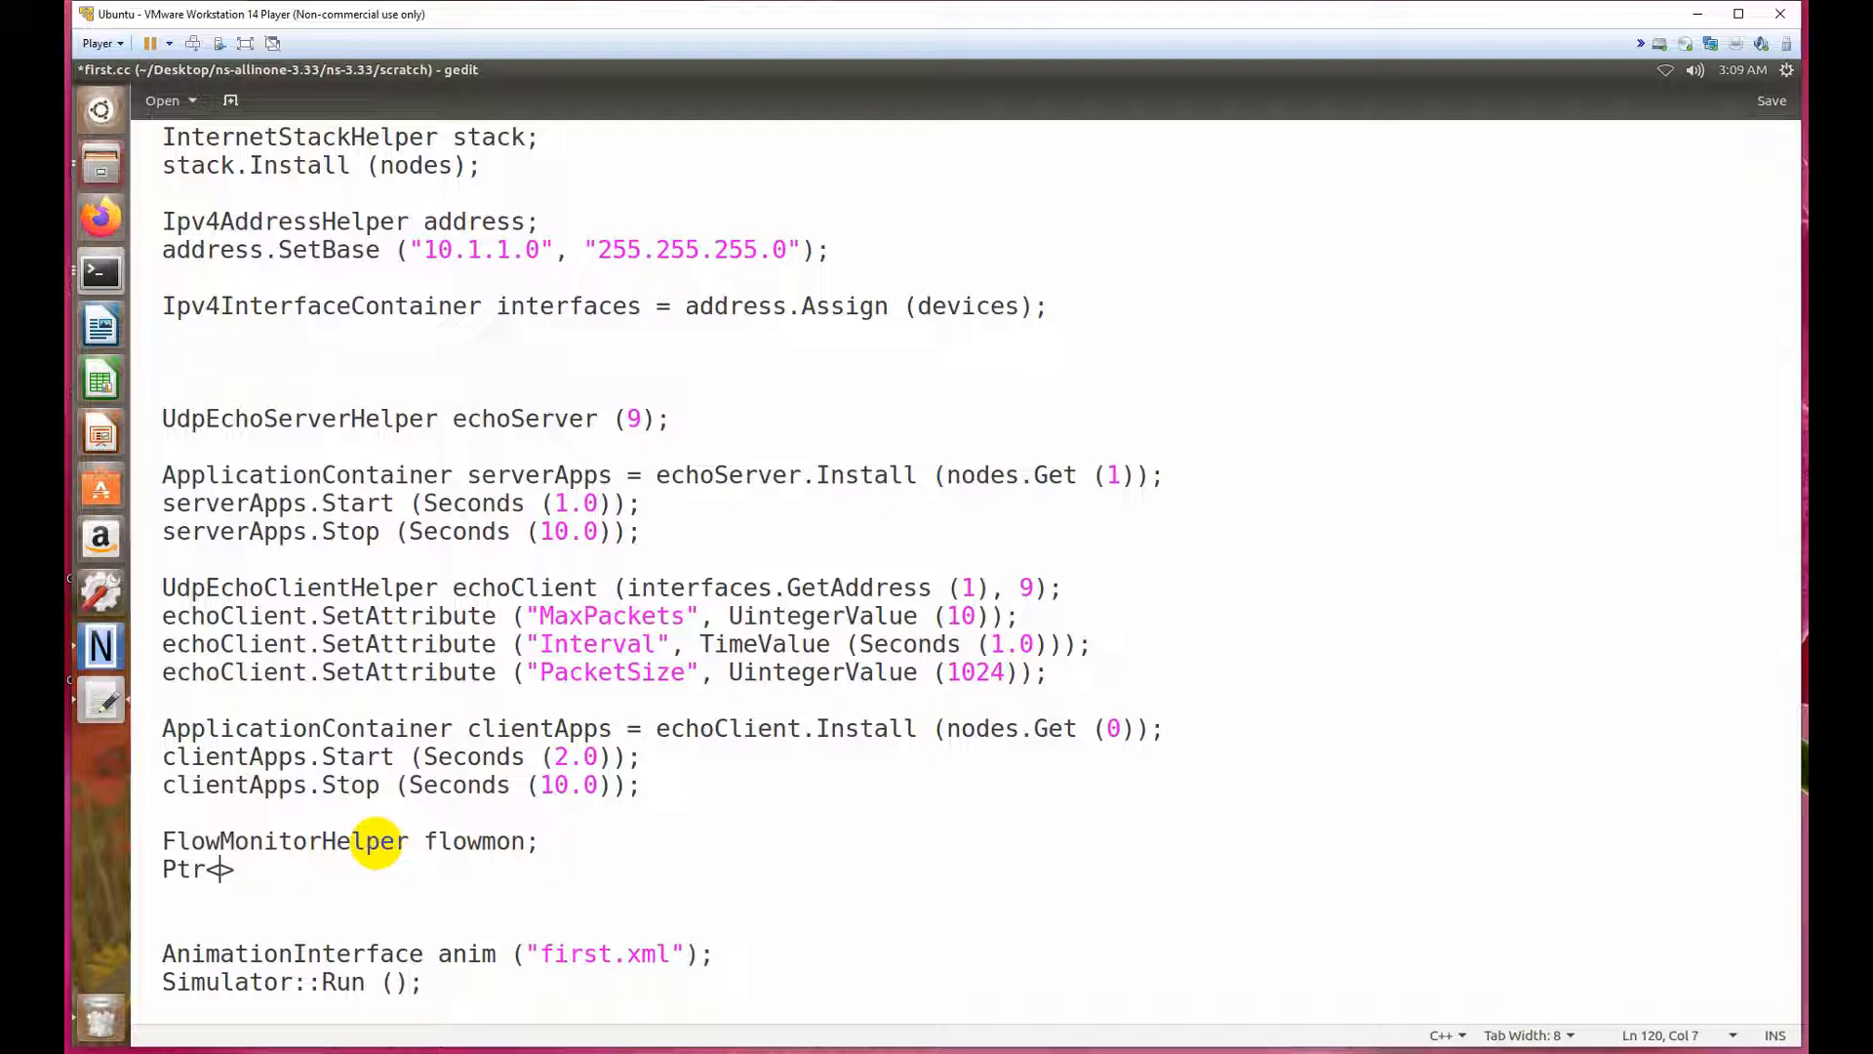
type("<FlowMonitor>")
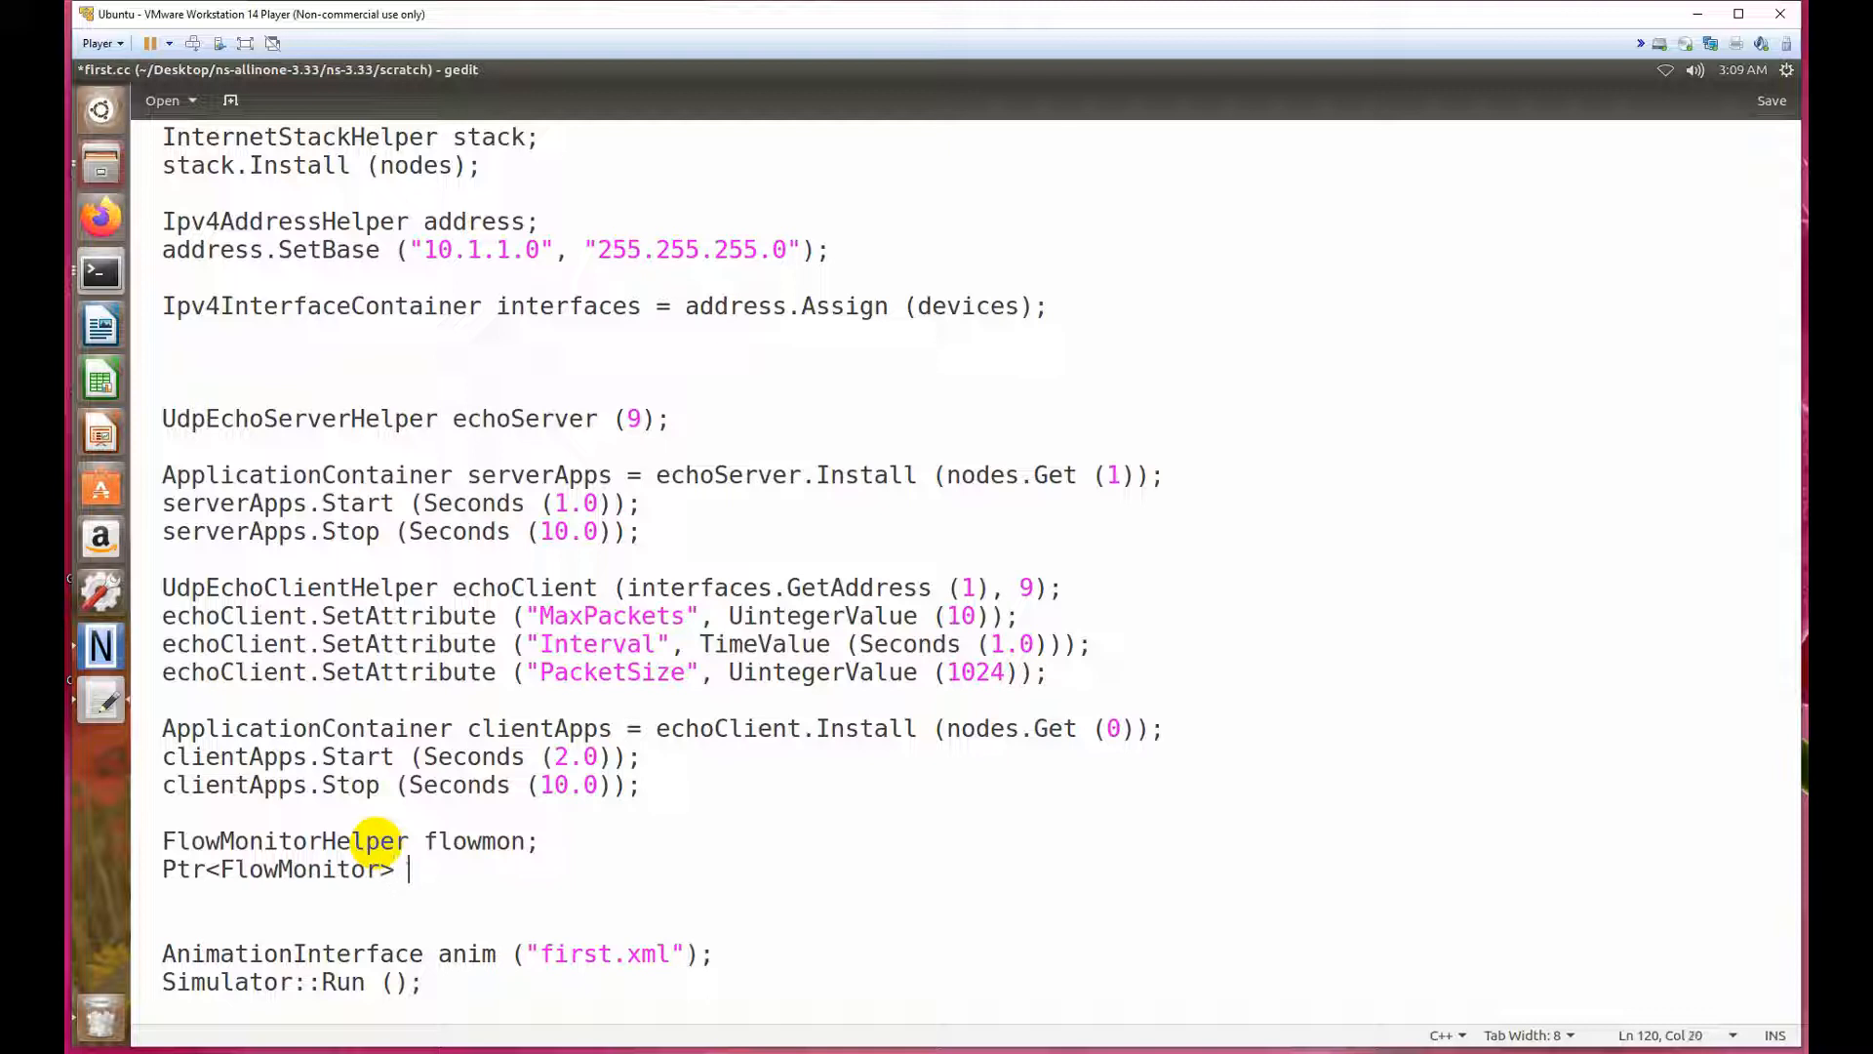
type("monitor")
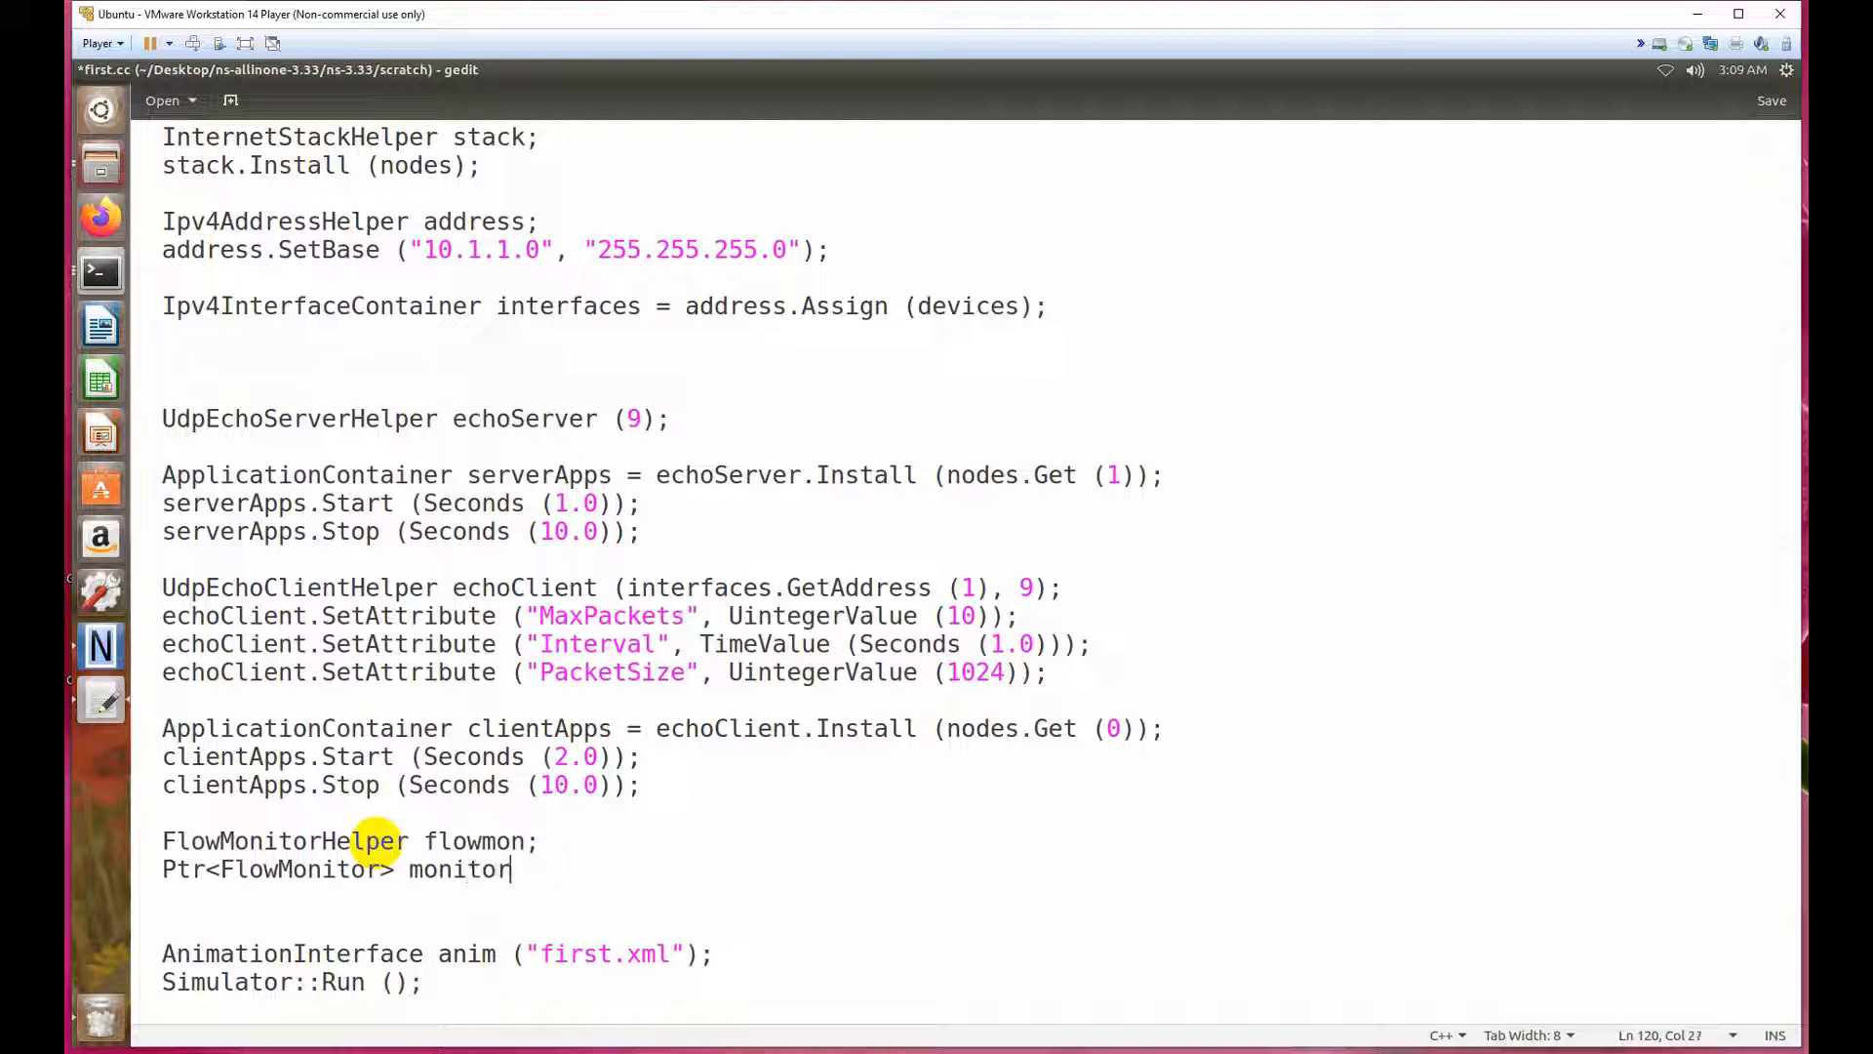
type("=")
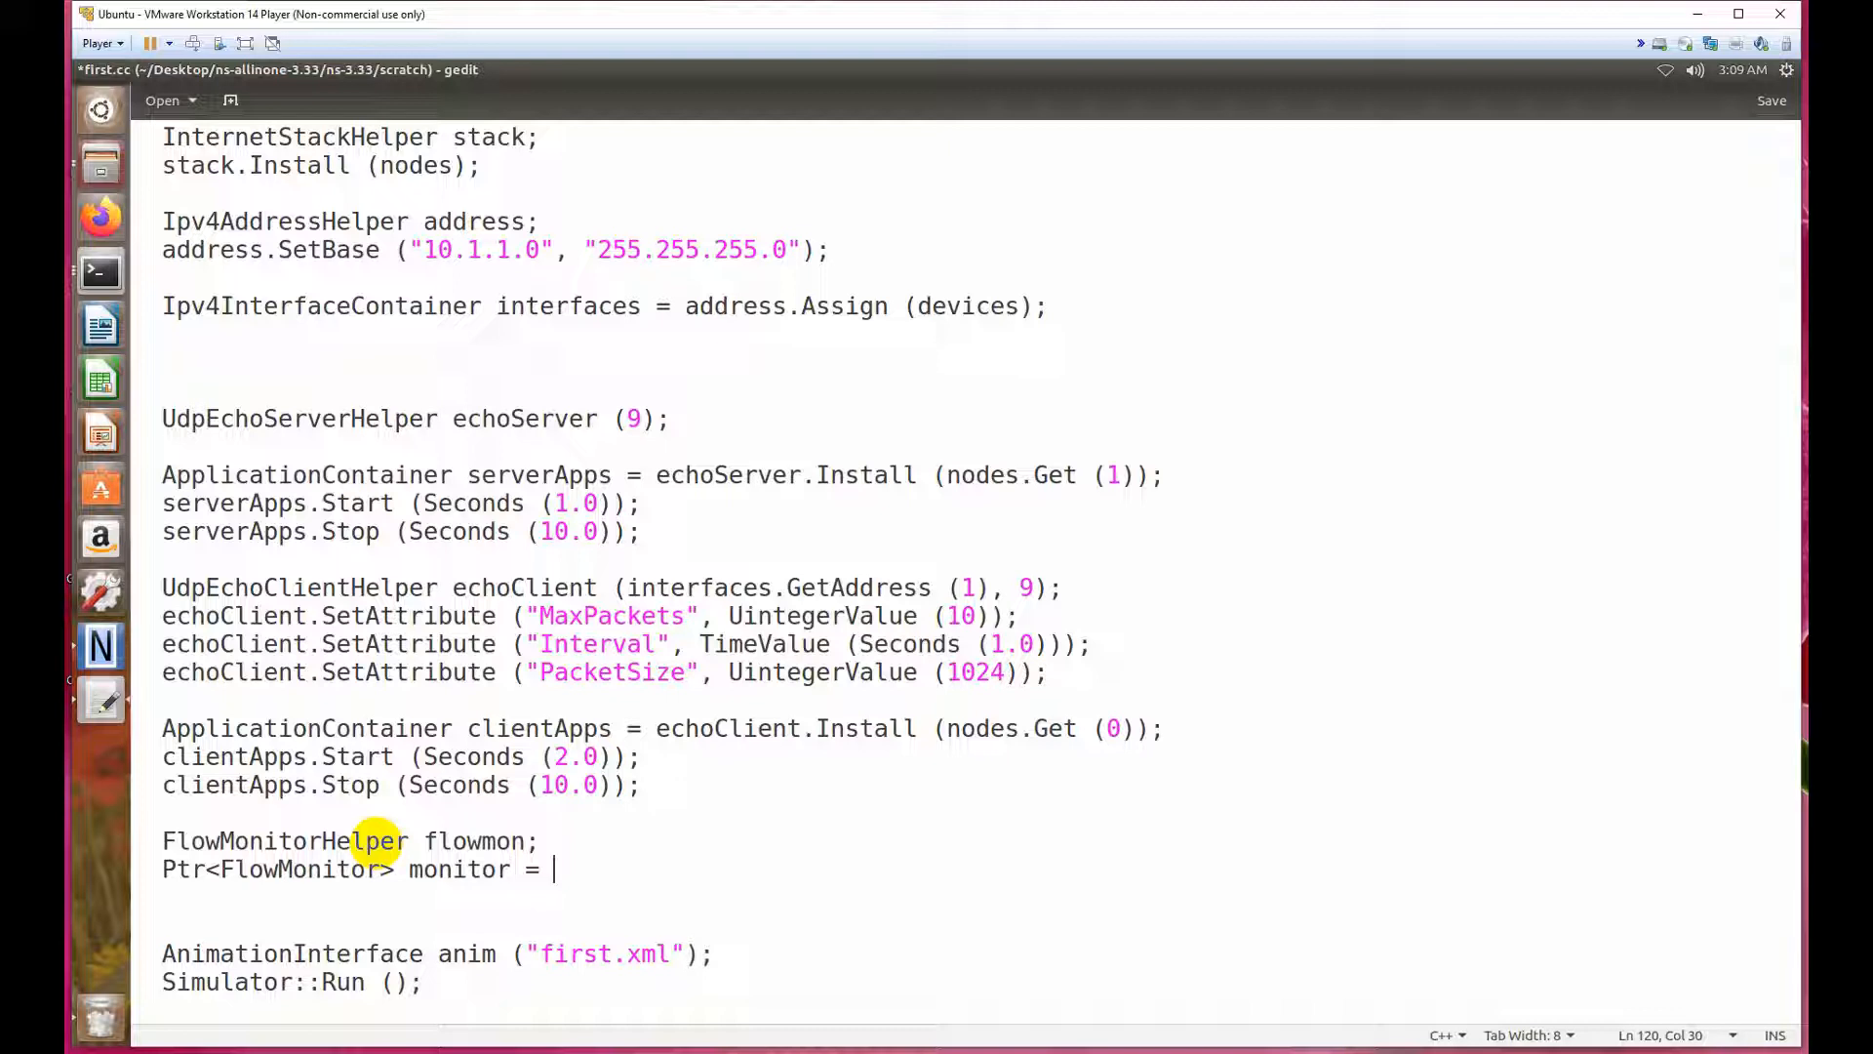
type("flowmon")
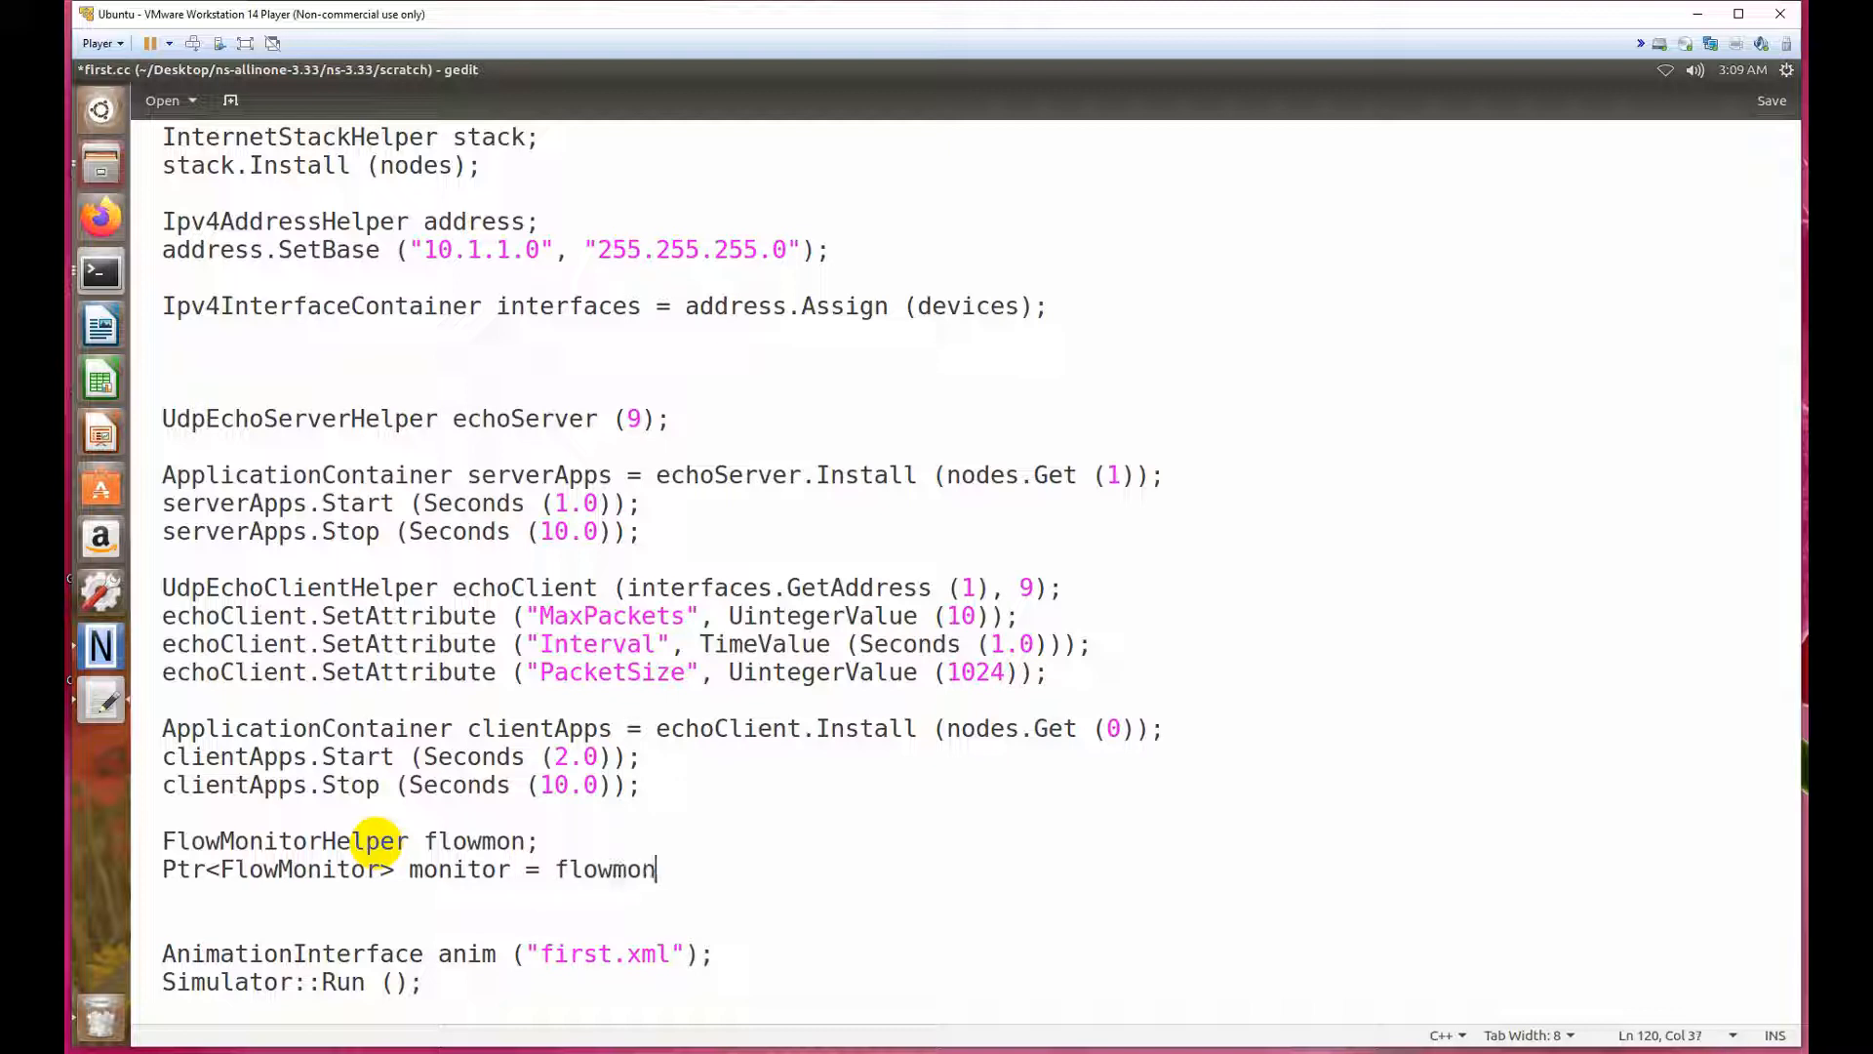
type(".")
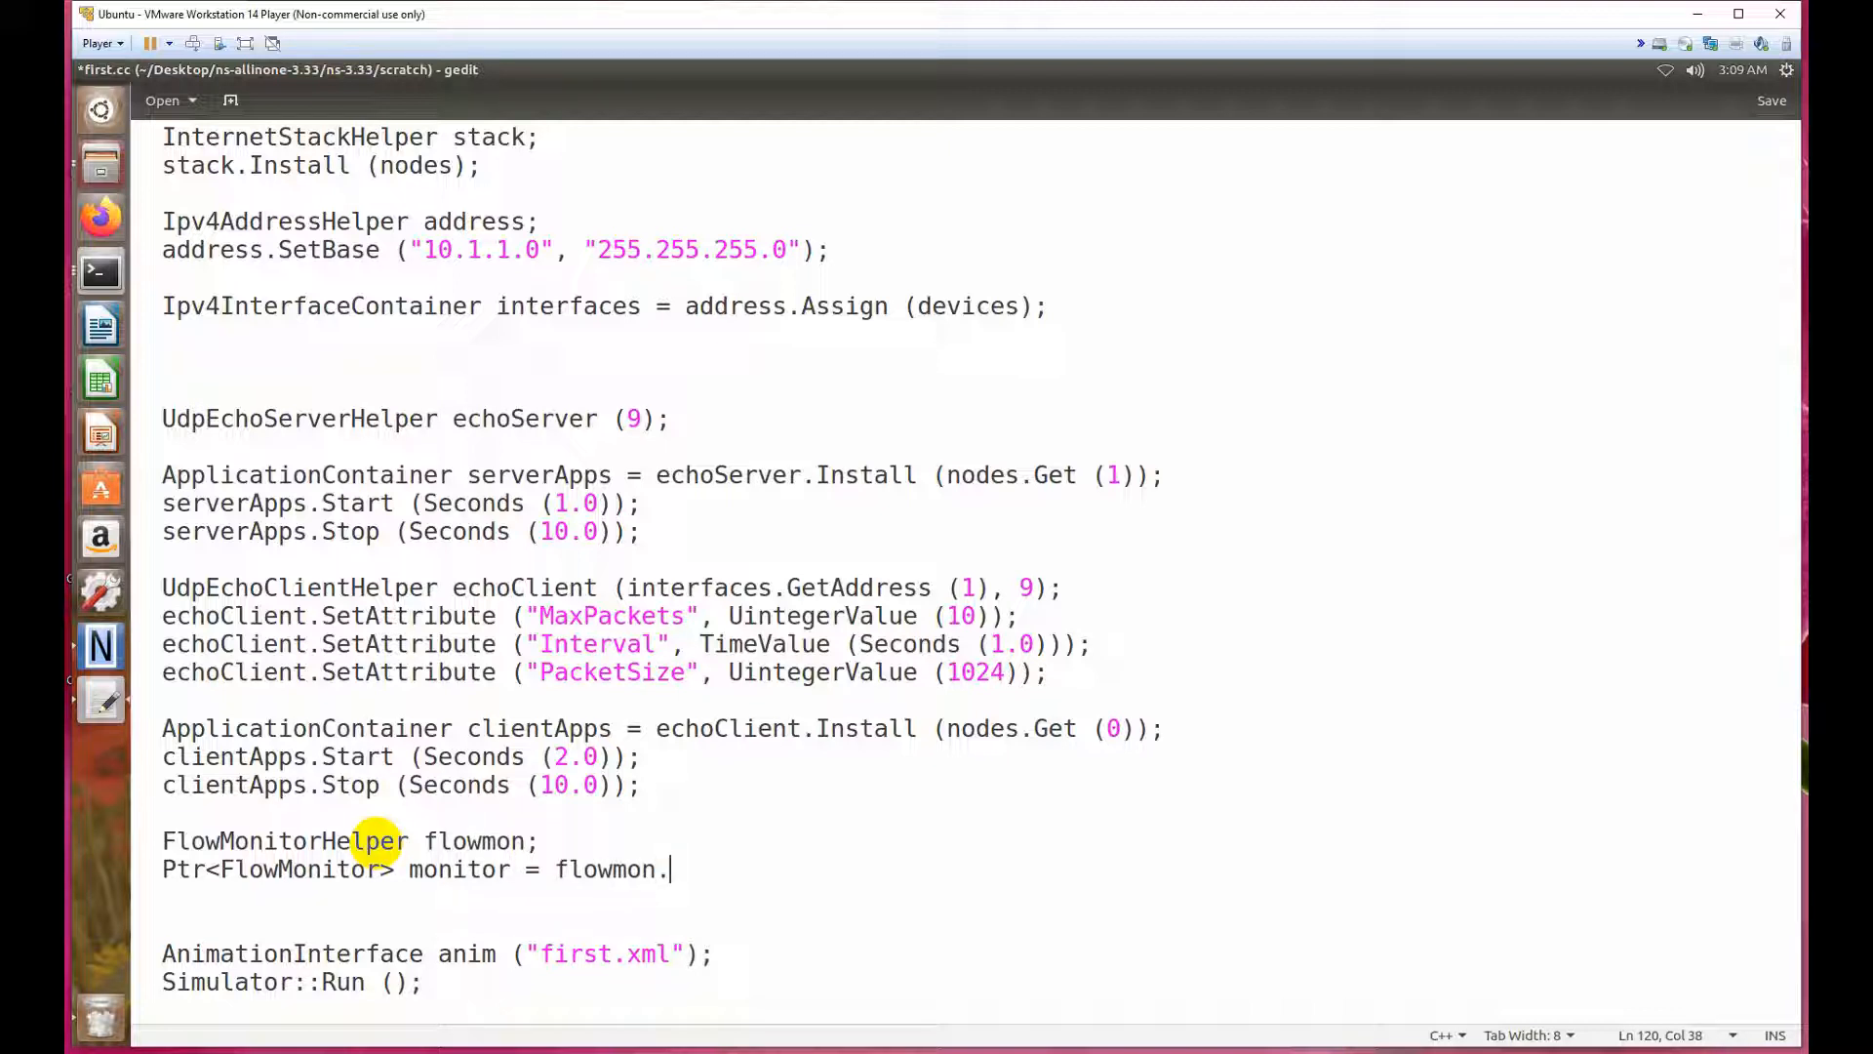
type("InstallAll")
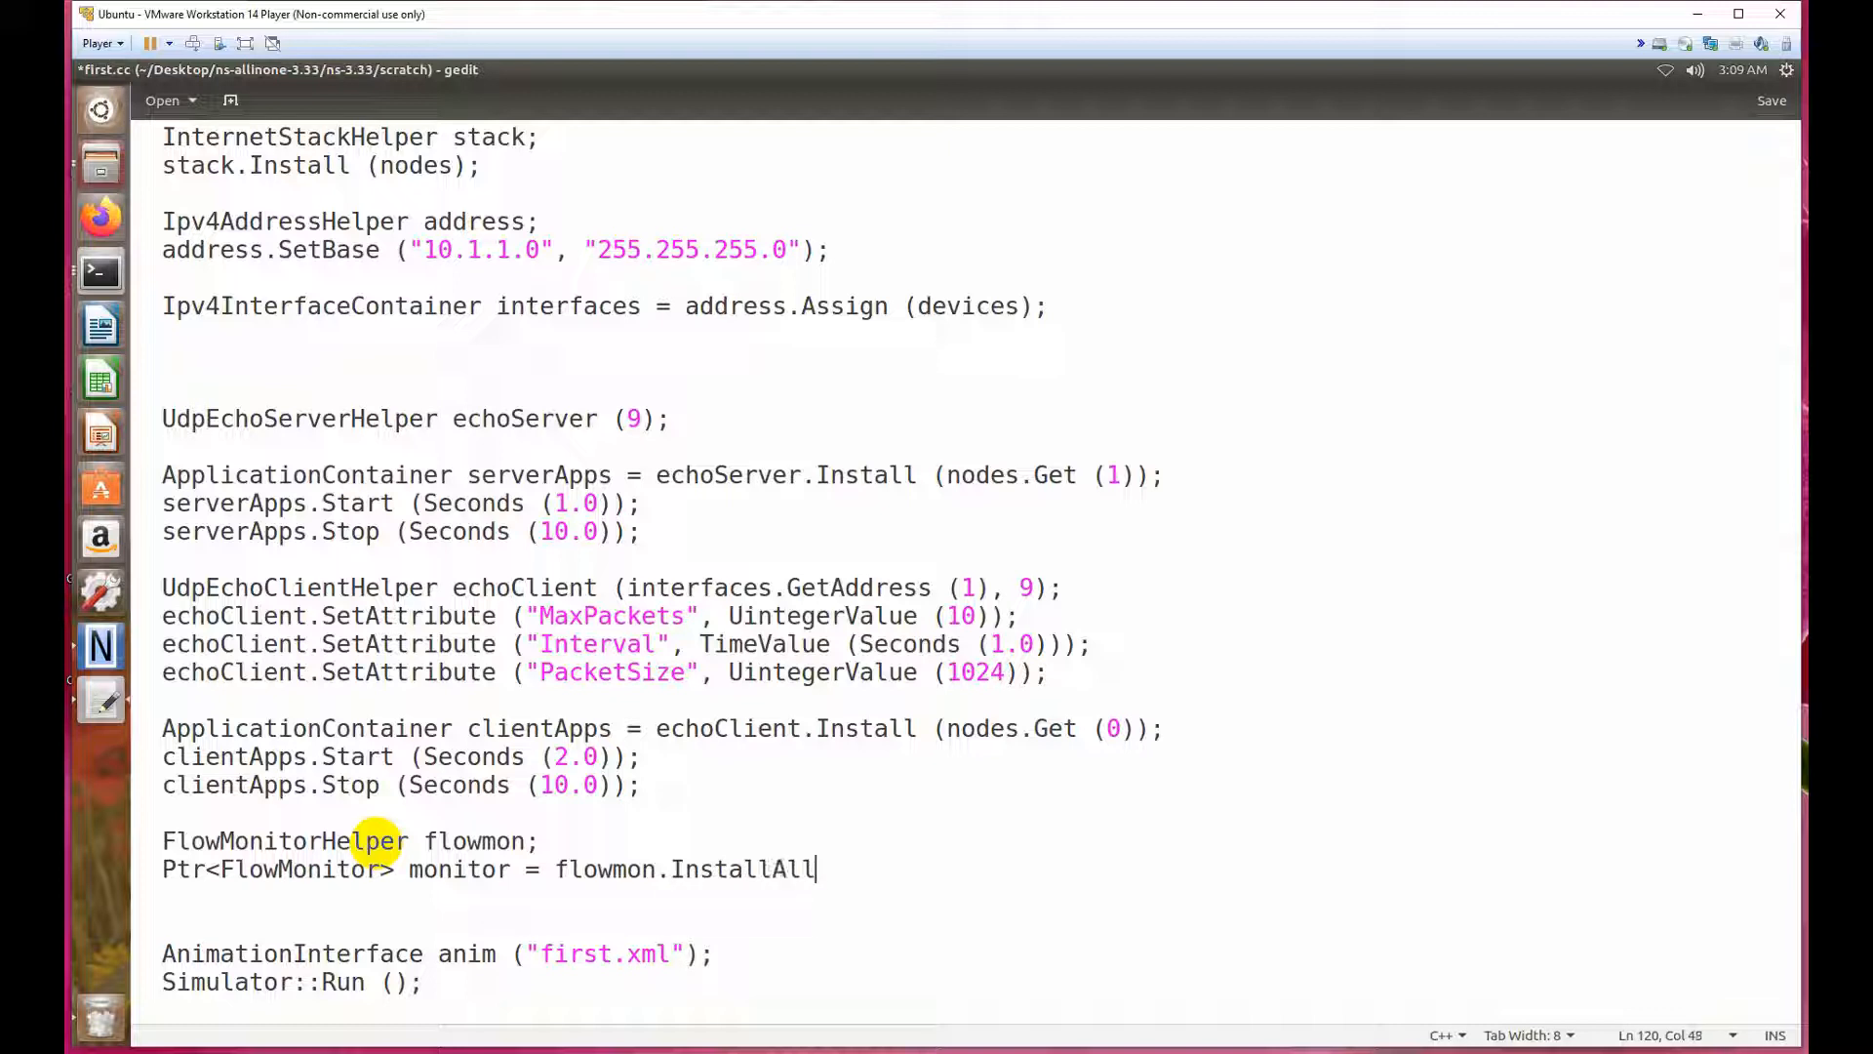
type("()")
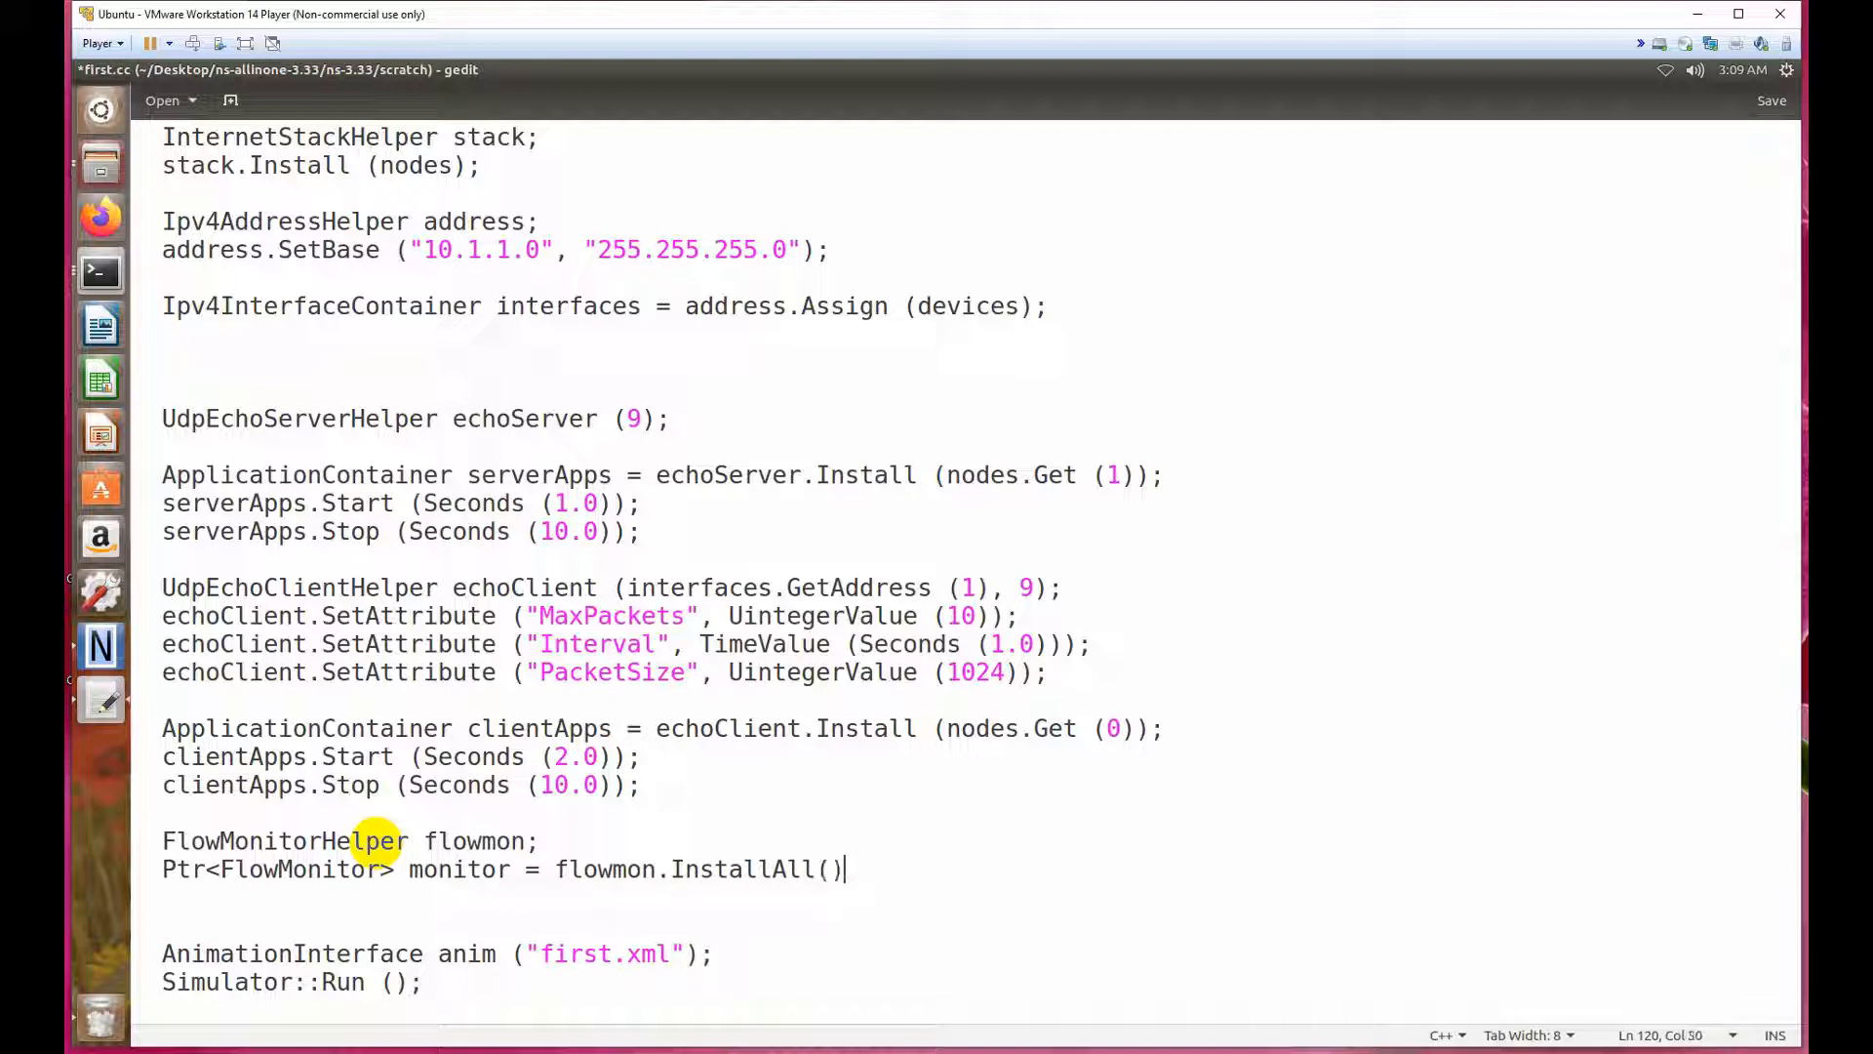
type(";")
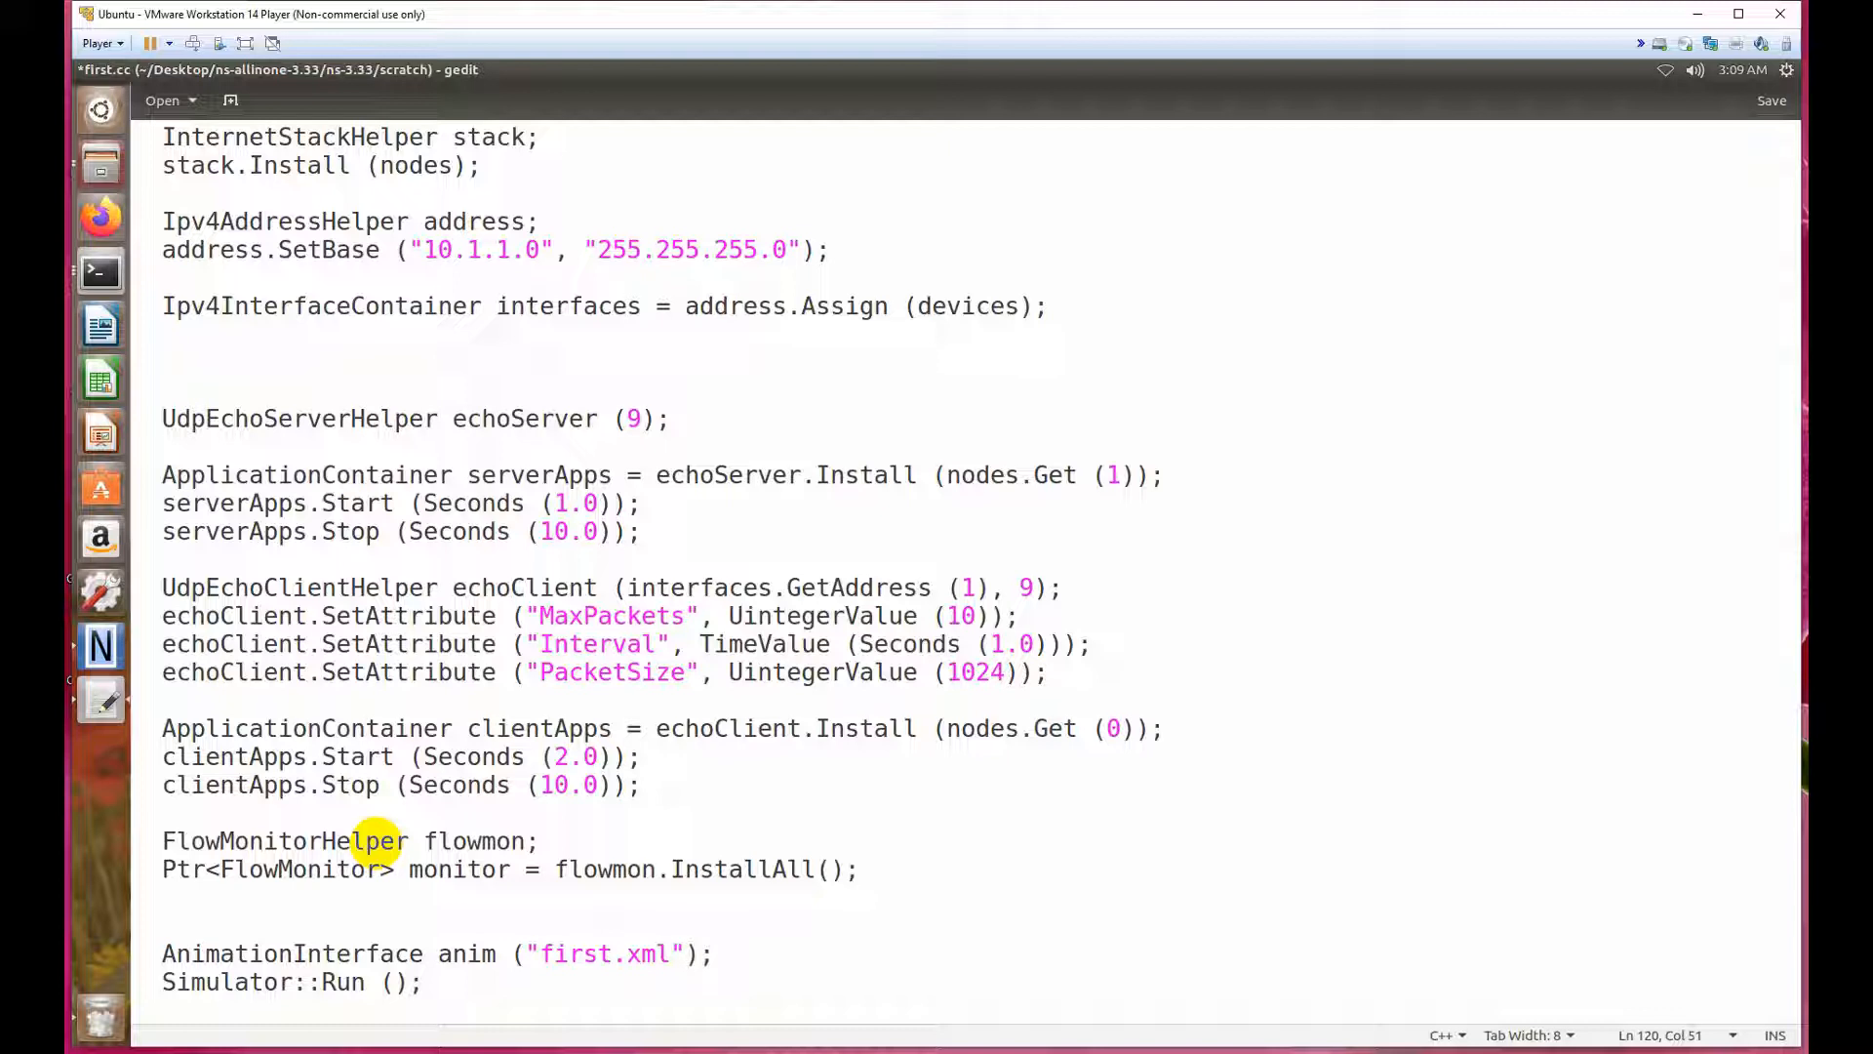
left_click(858, 869)
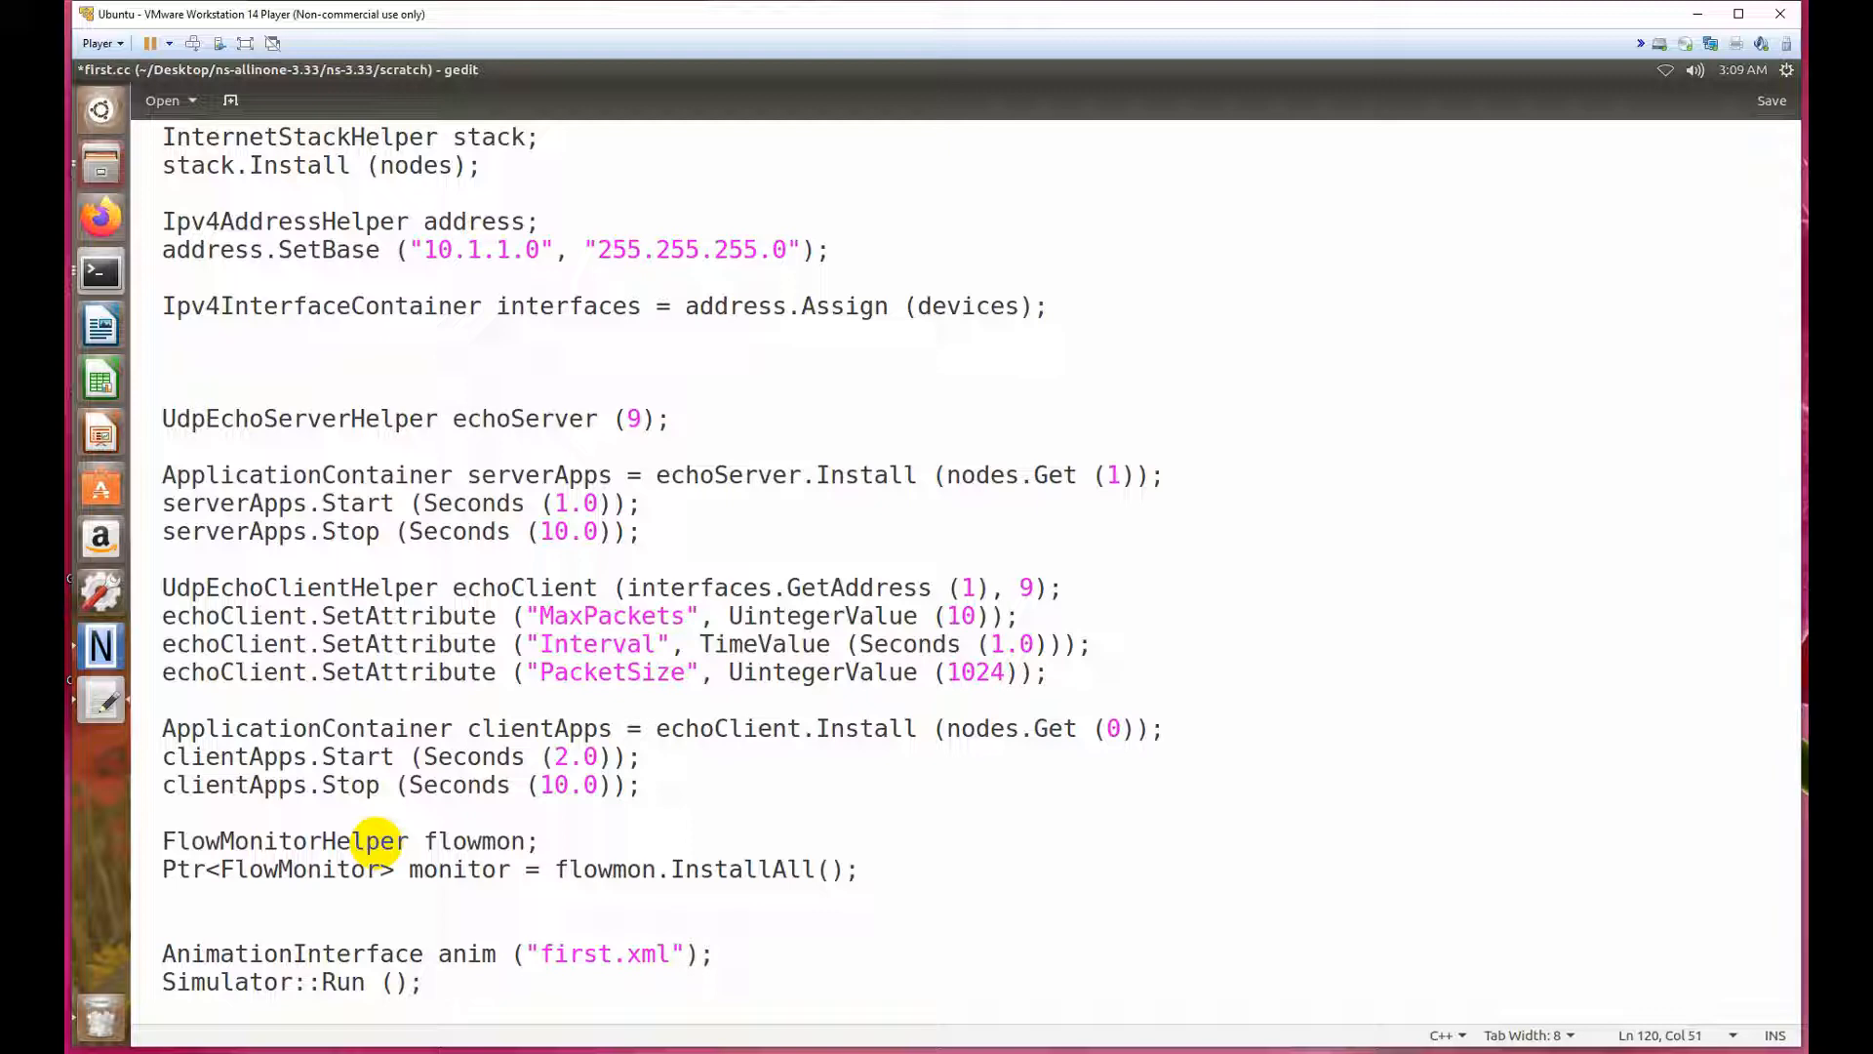
scroll("down", 3)
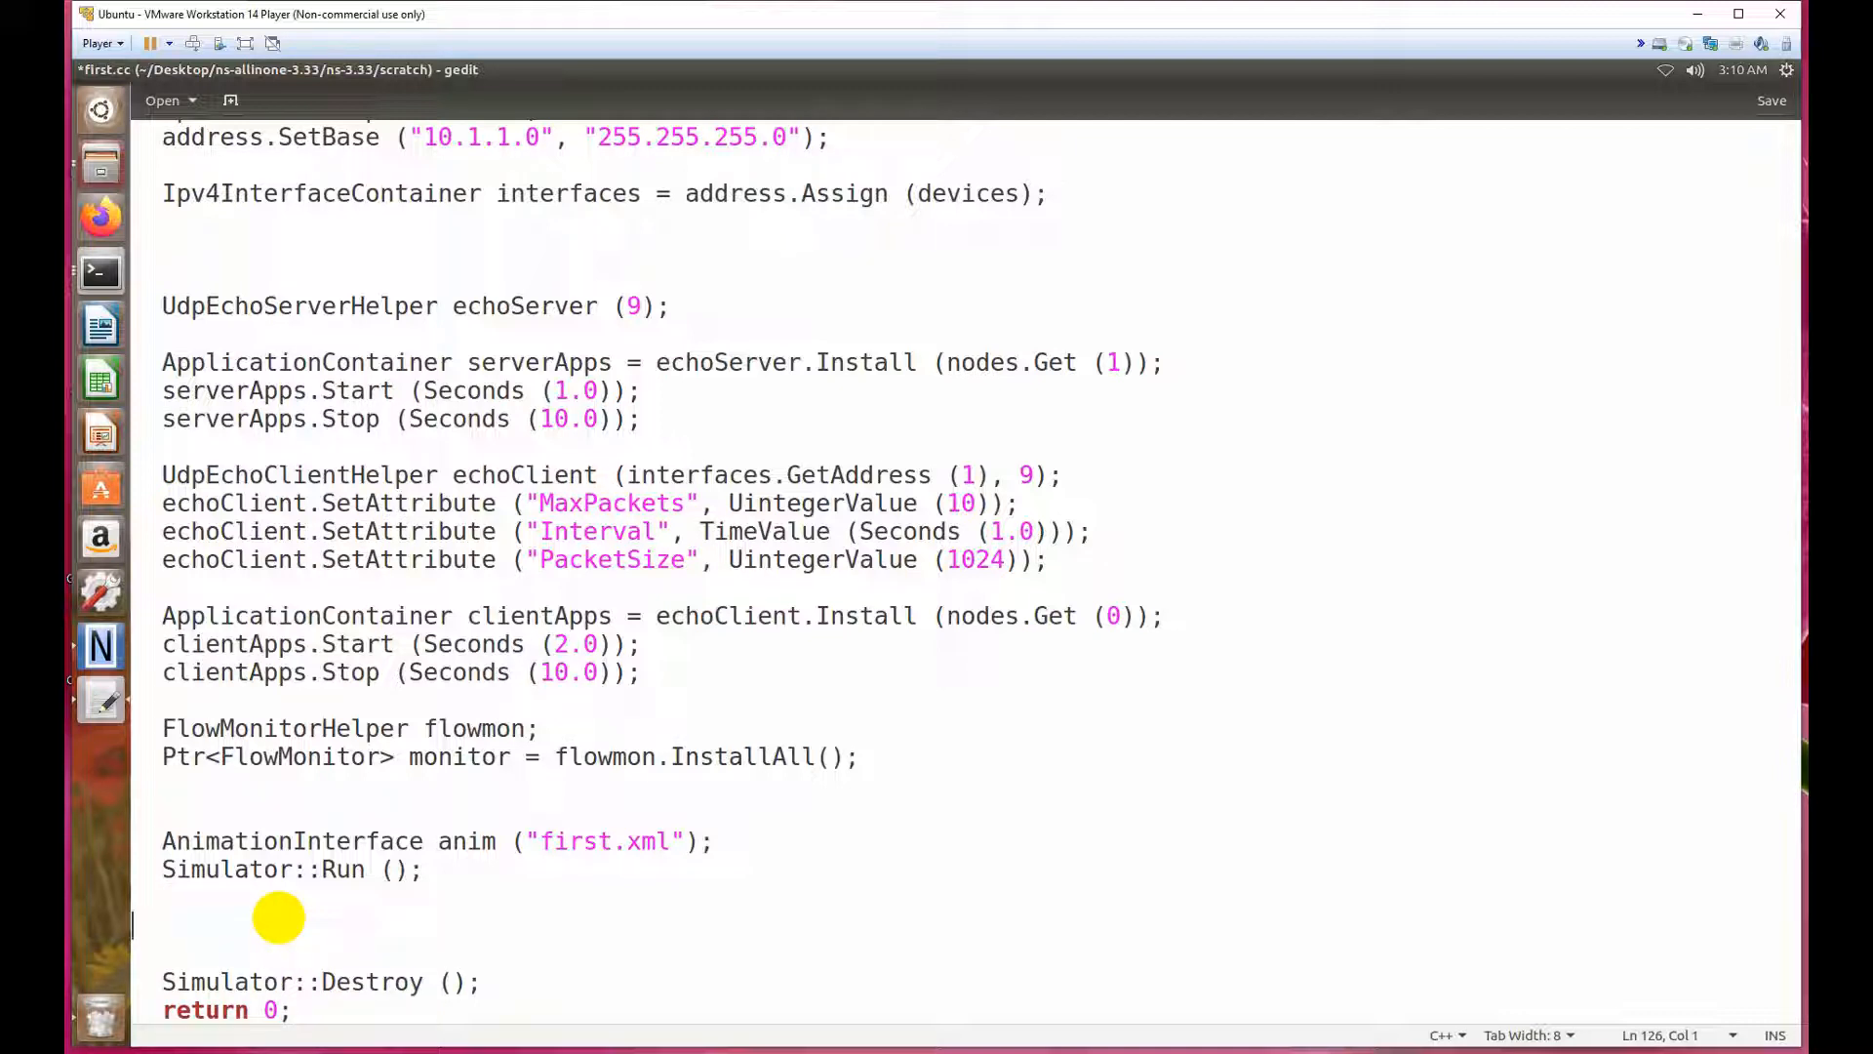
Write 'Ptr<Ipv4FlowClassifier> classifier' as the start of the declaration below Simulator::Run.
type("Pt")
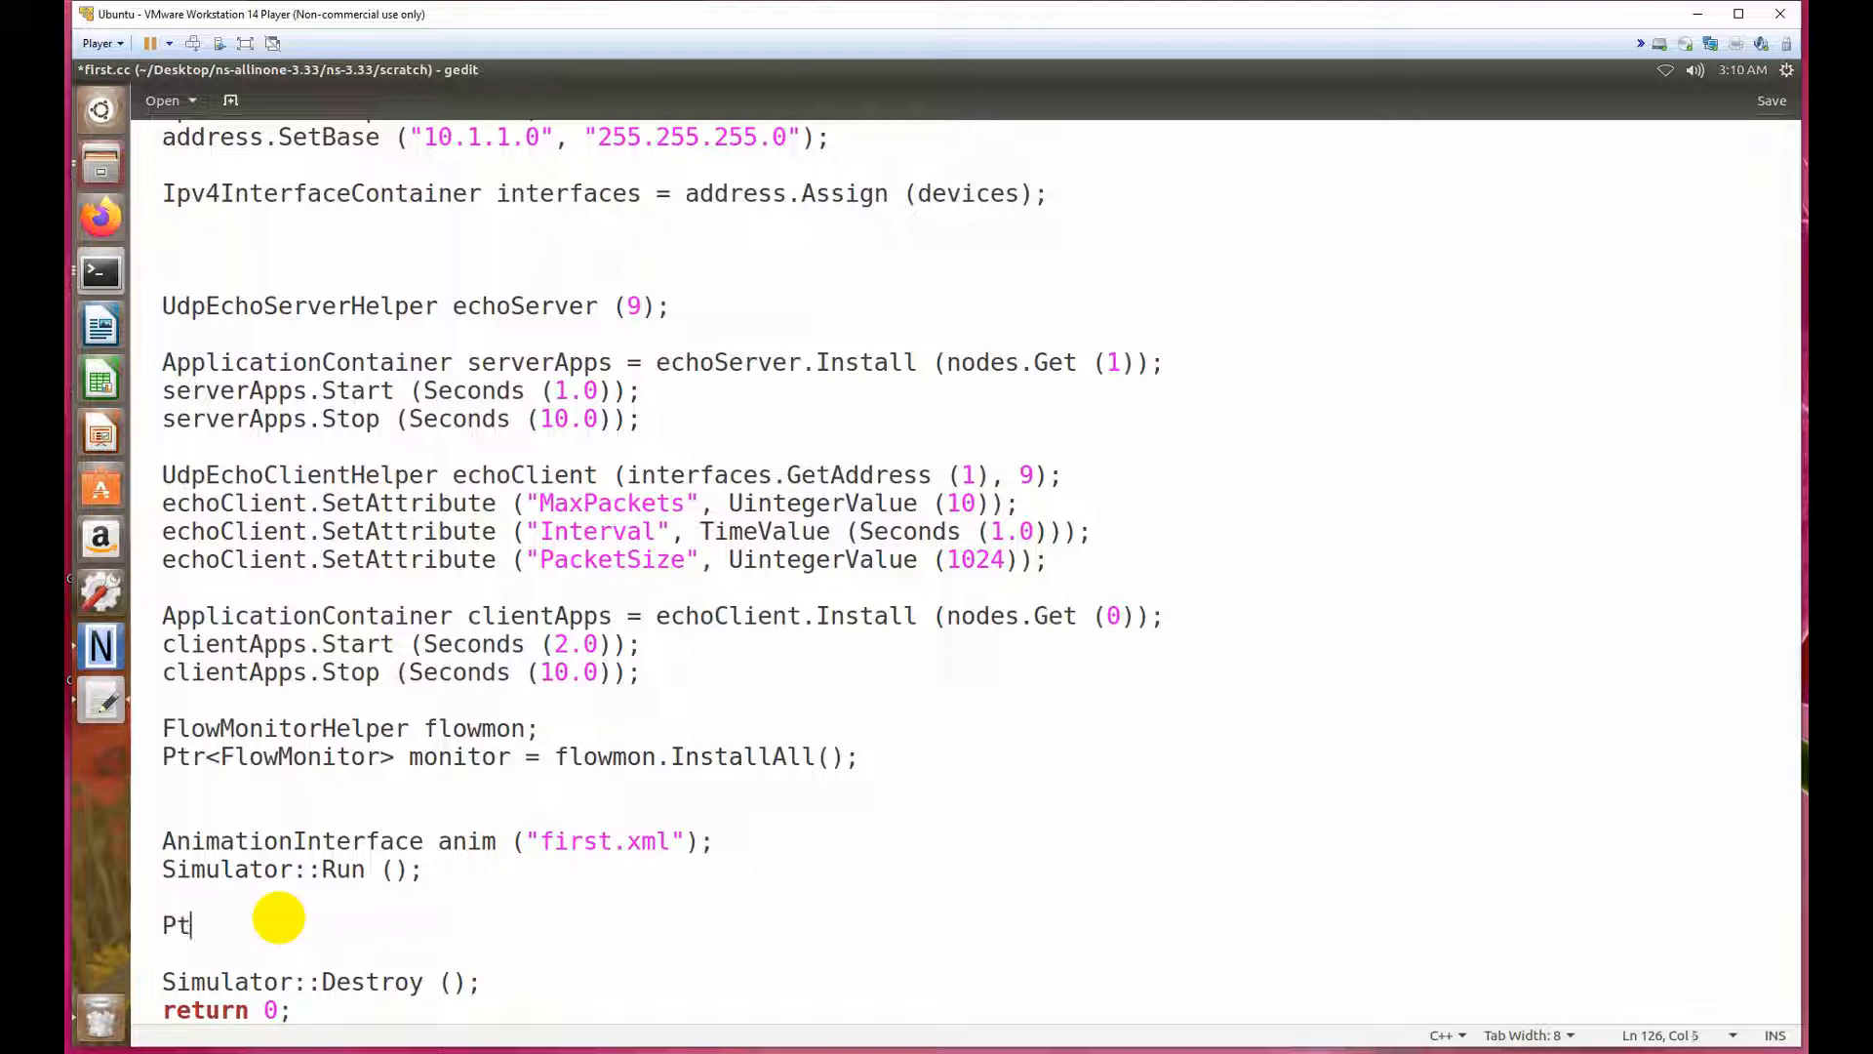
type("r<>")
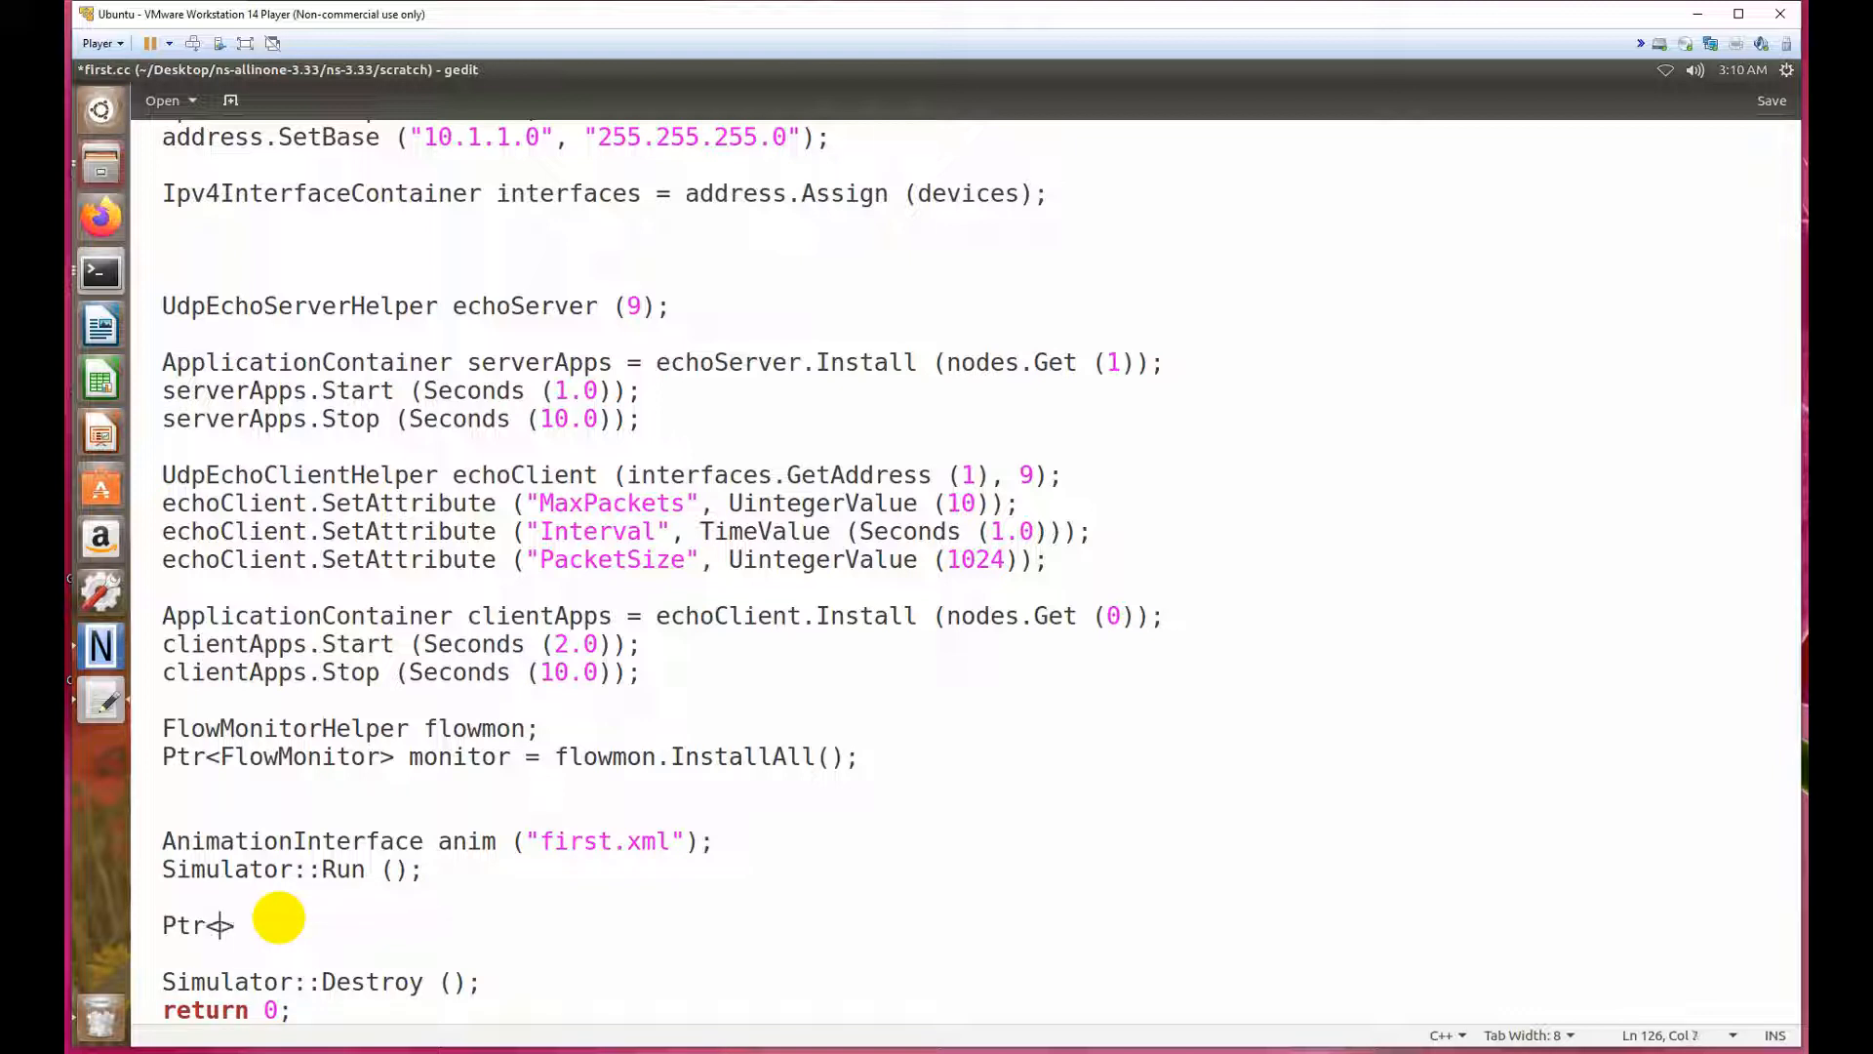
type("<Ipv")
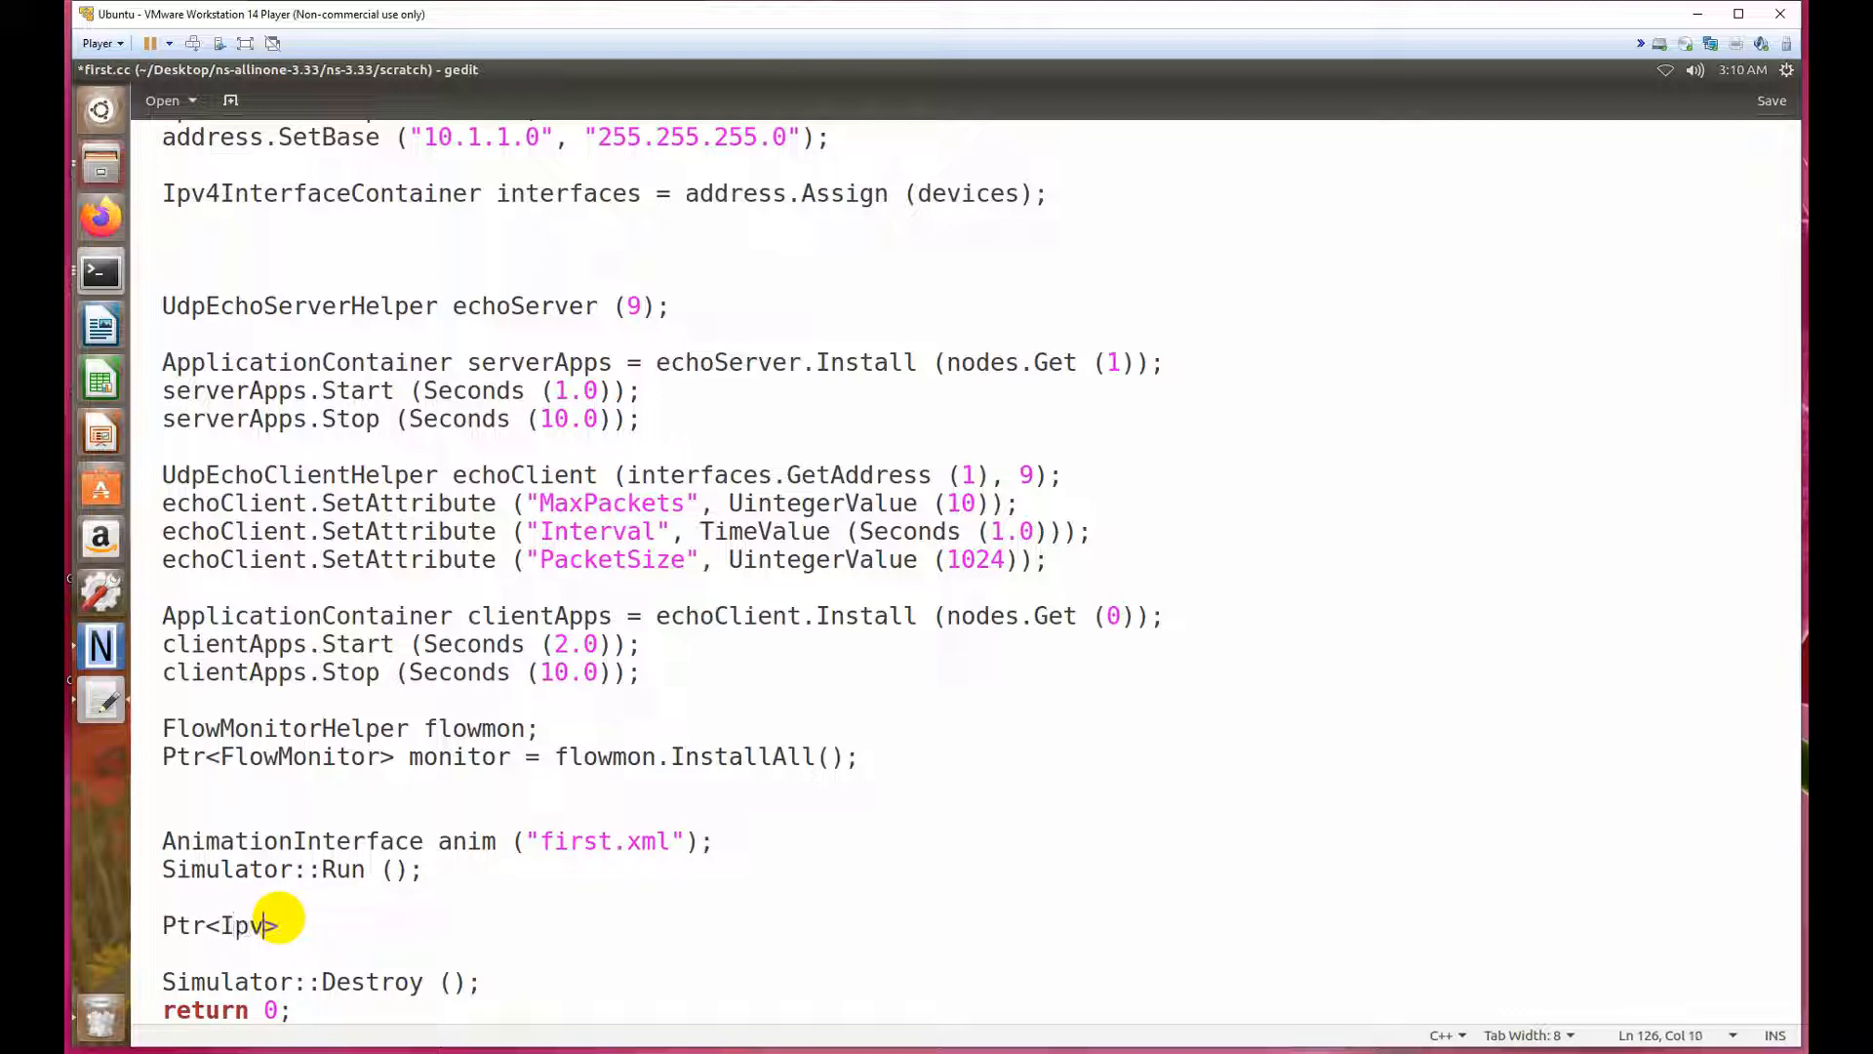
type("4")
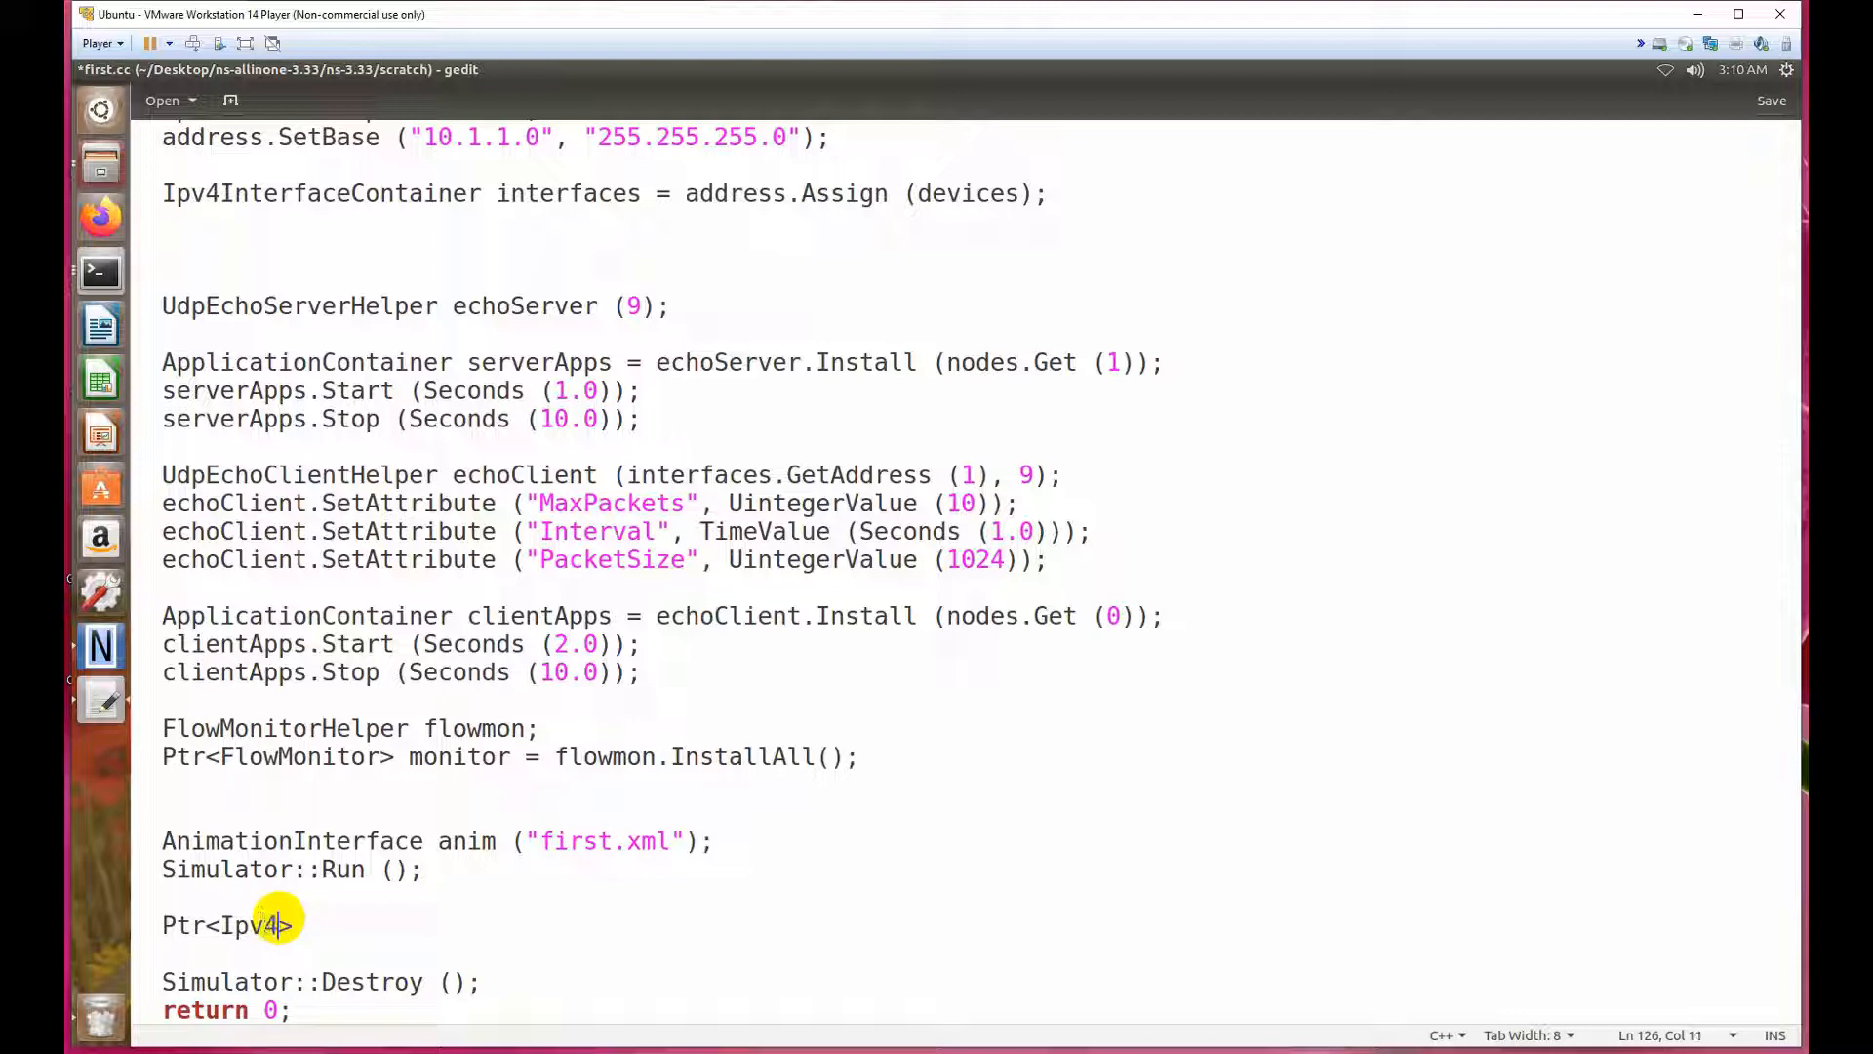
type("Flow")
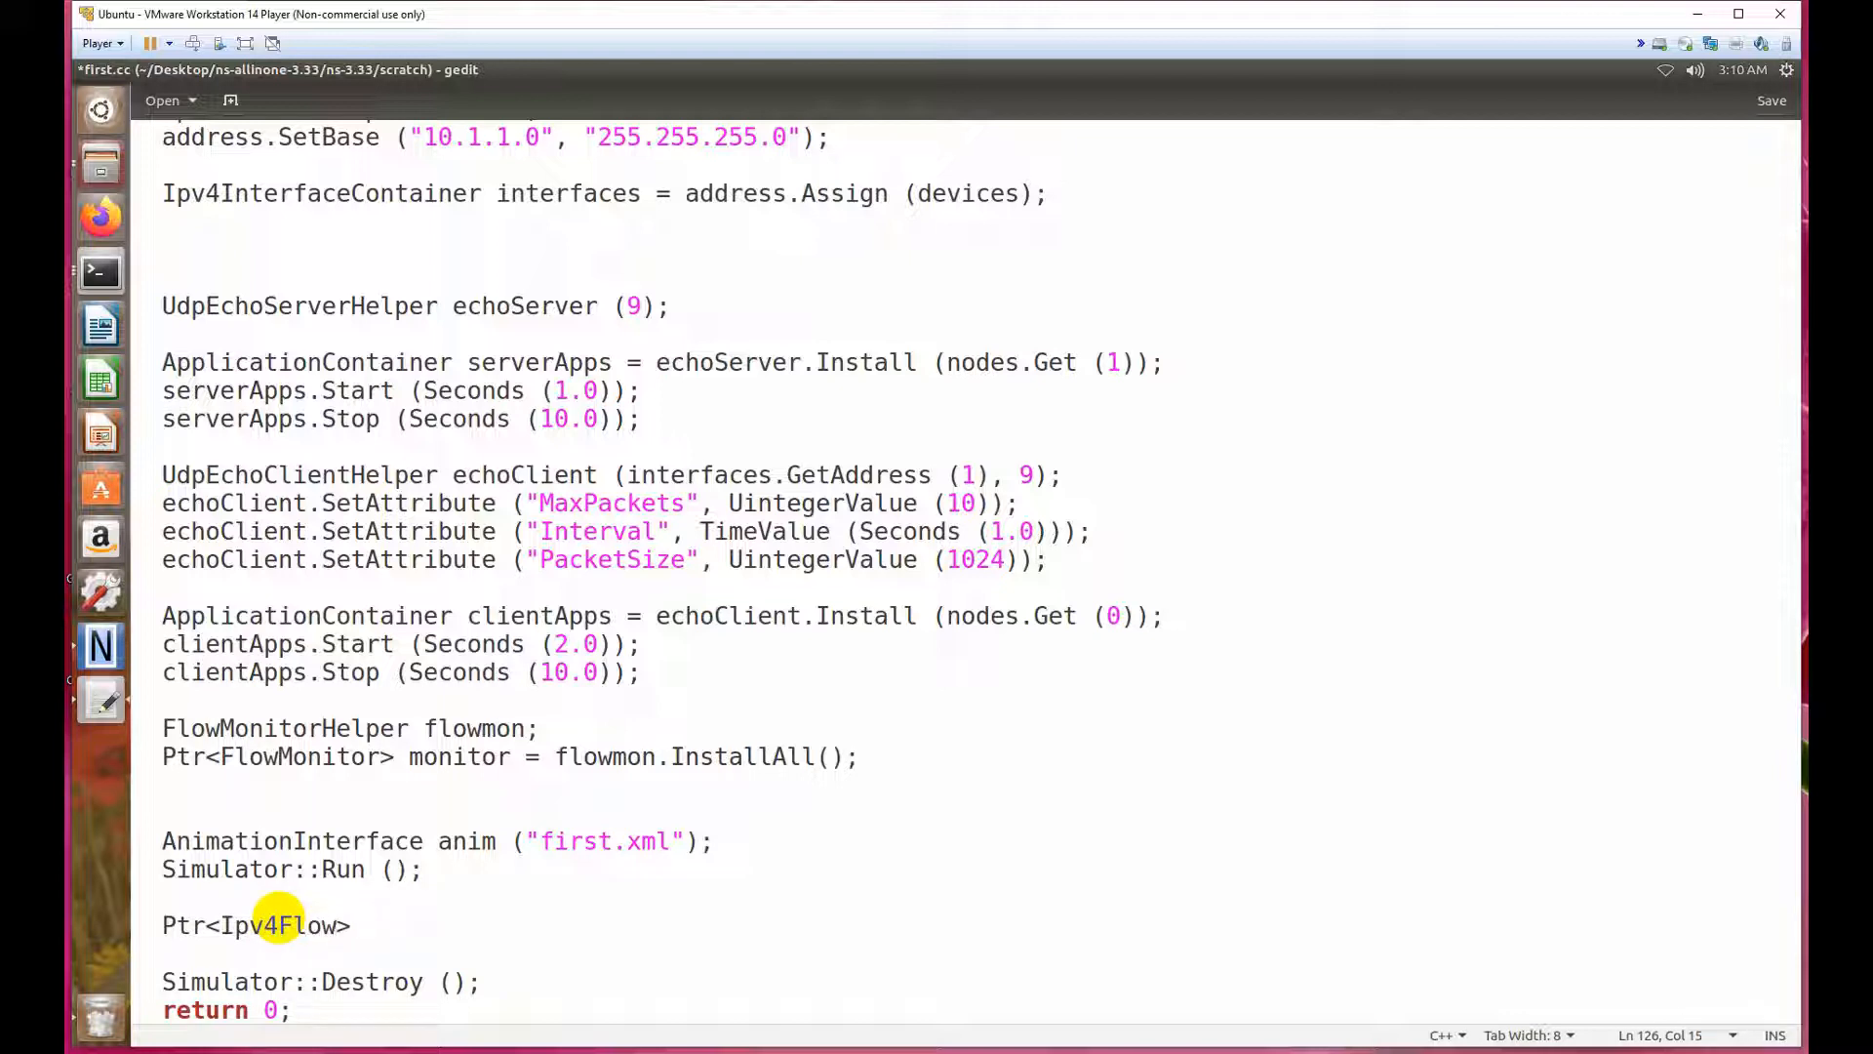
type("Classif")
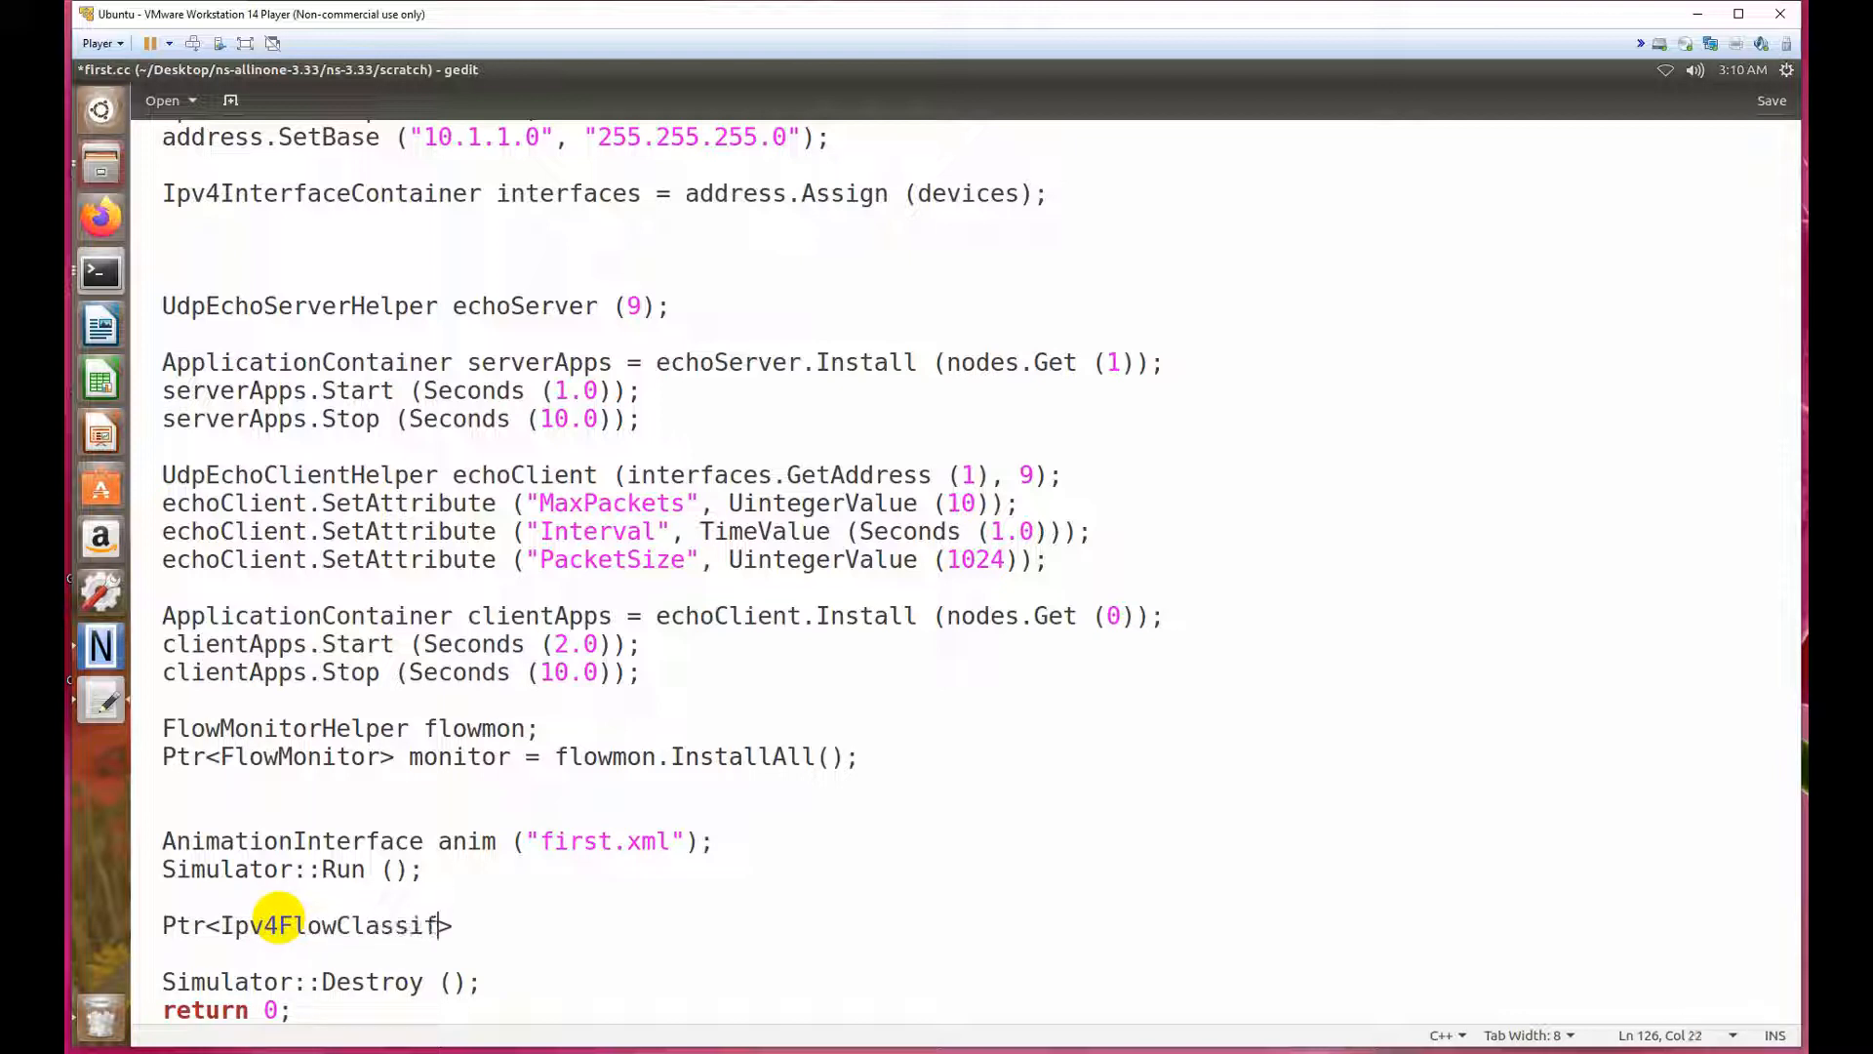
type("ier")
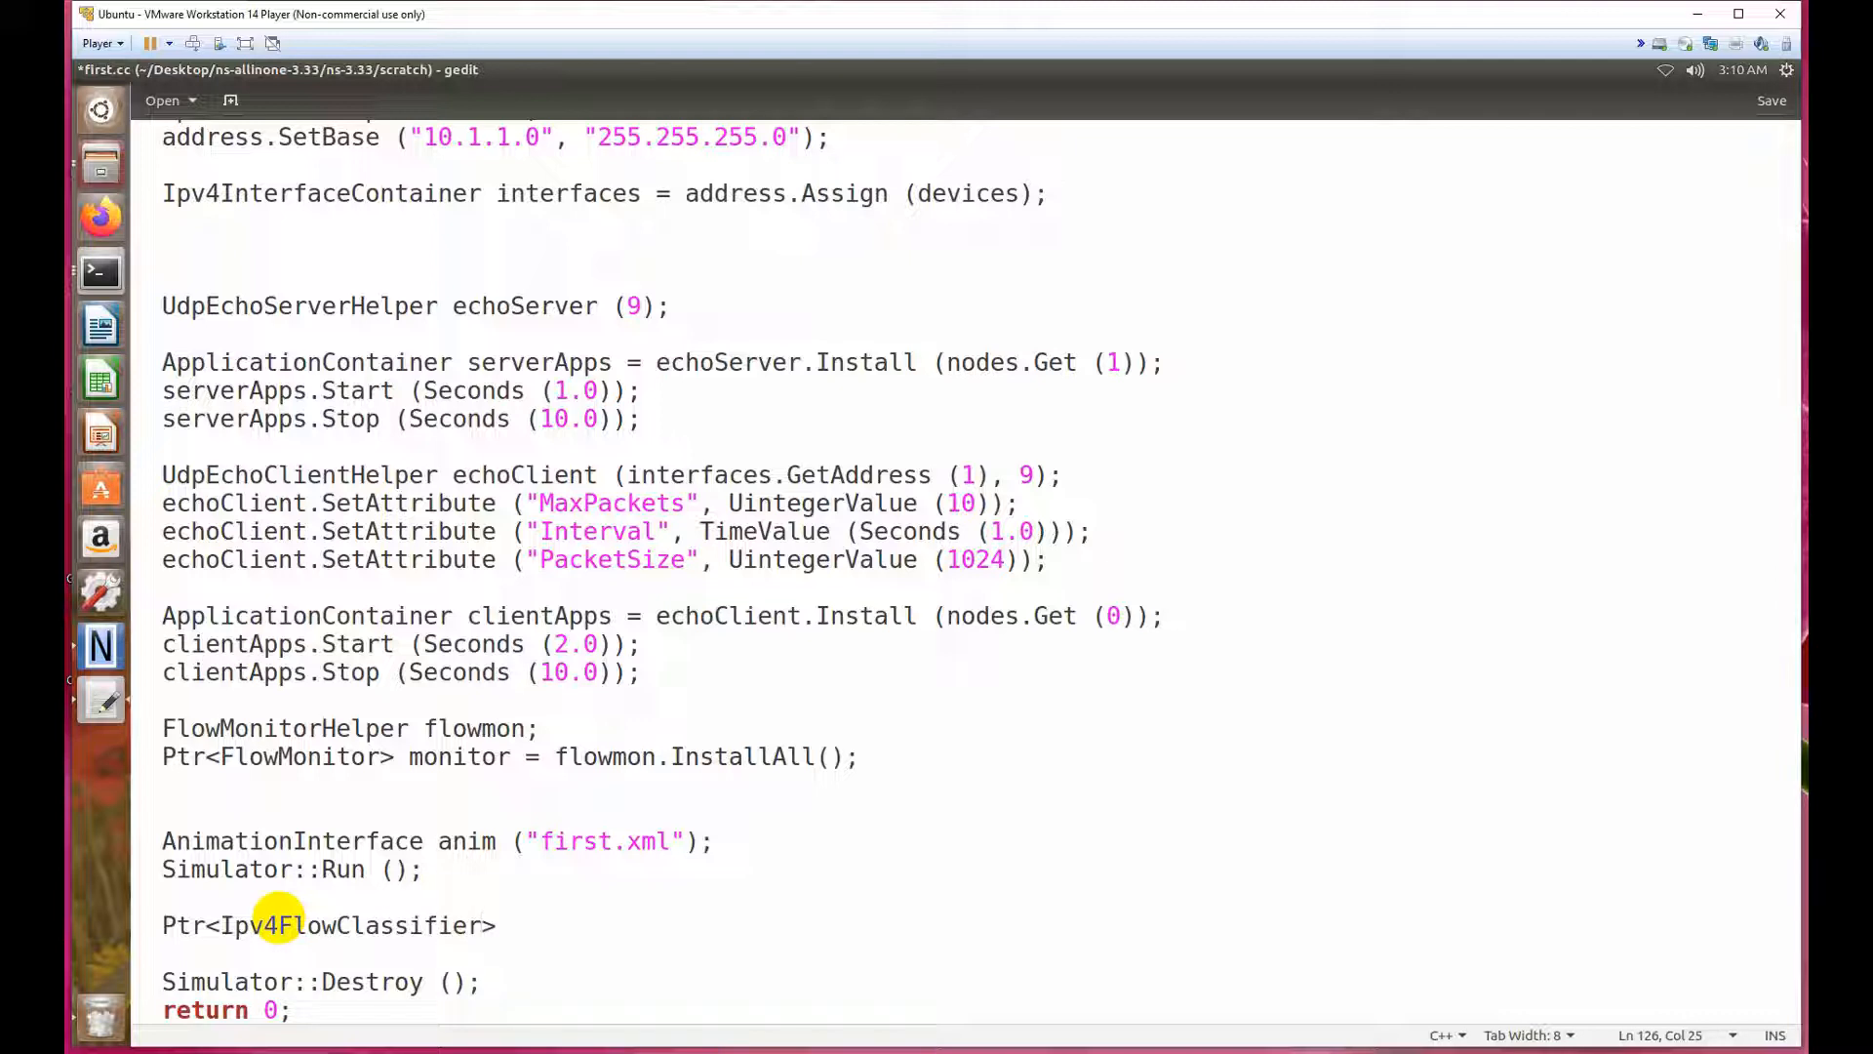
type("cl")
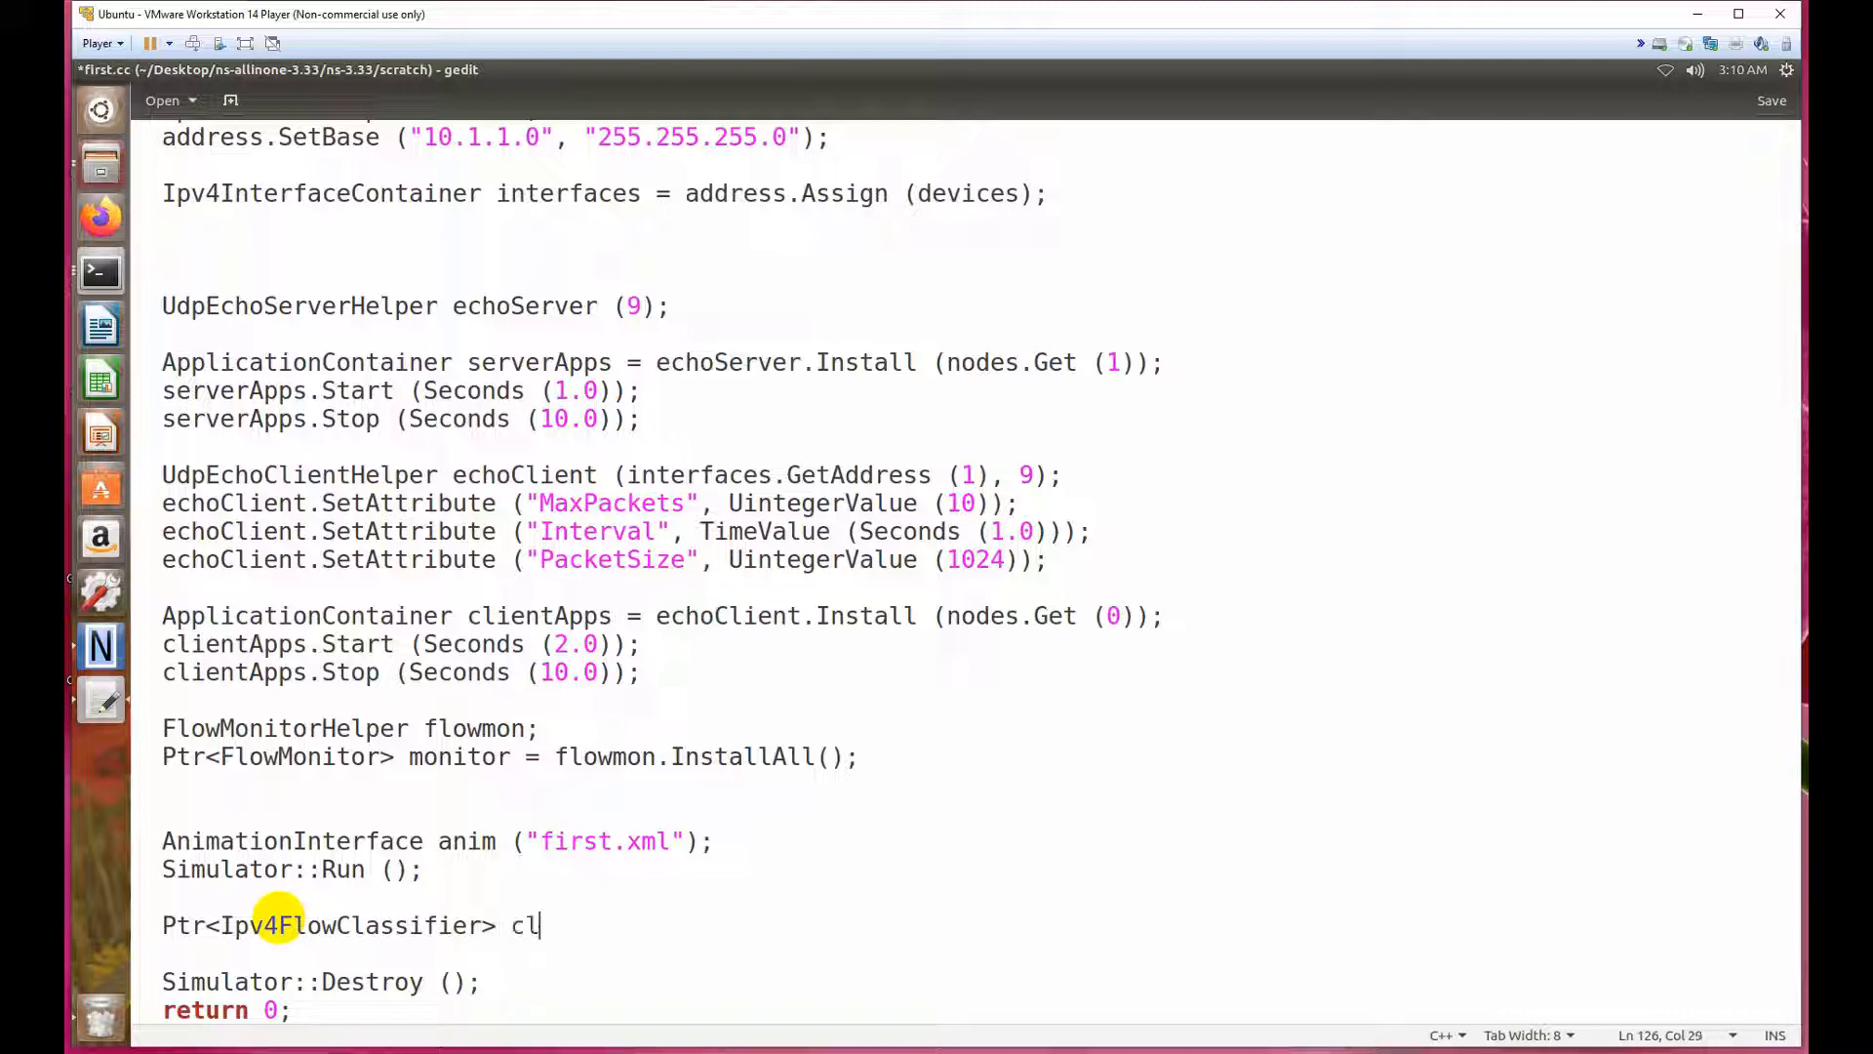
type("ass")
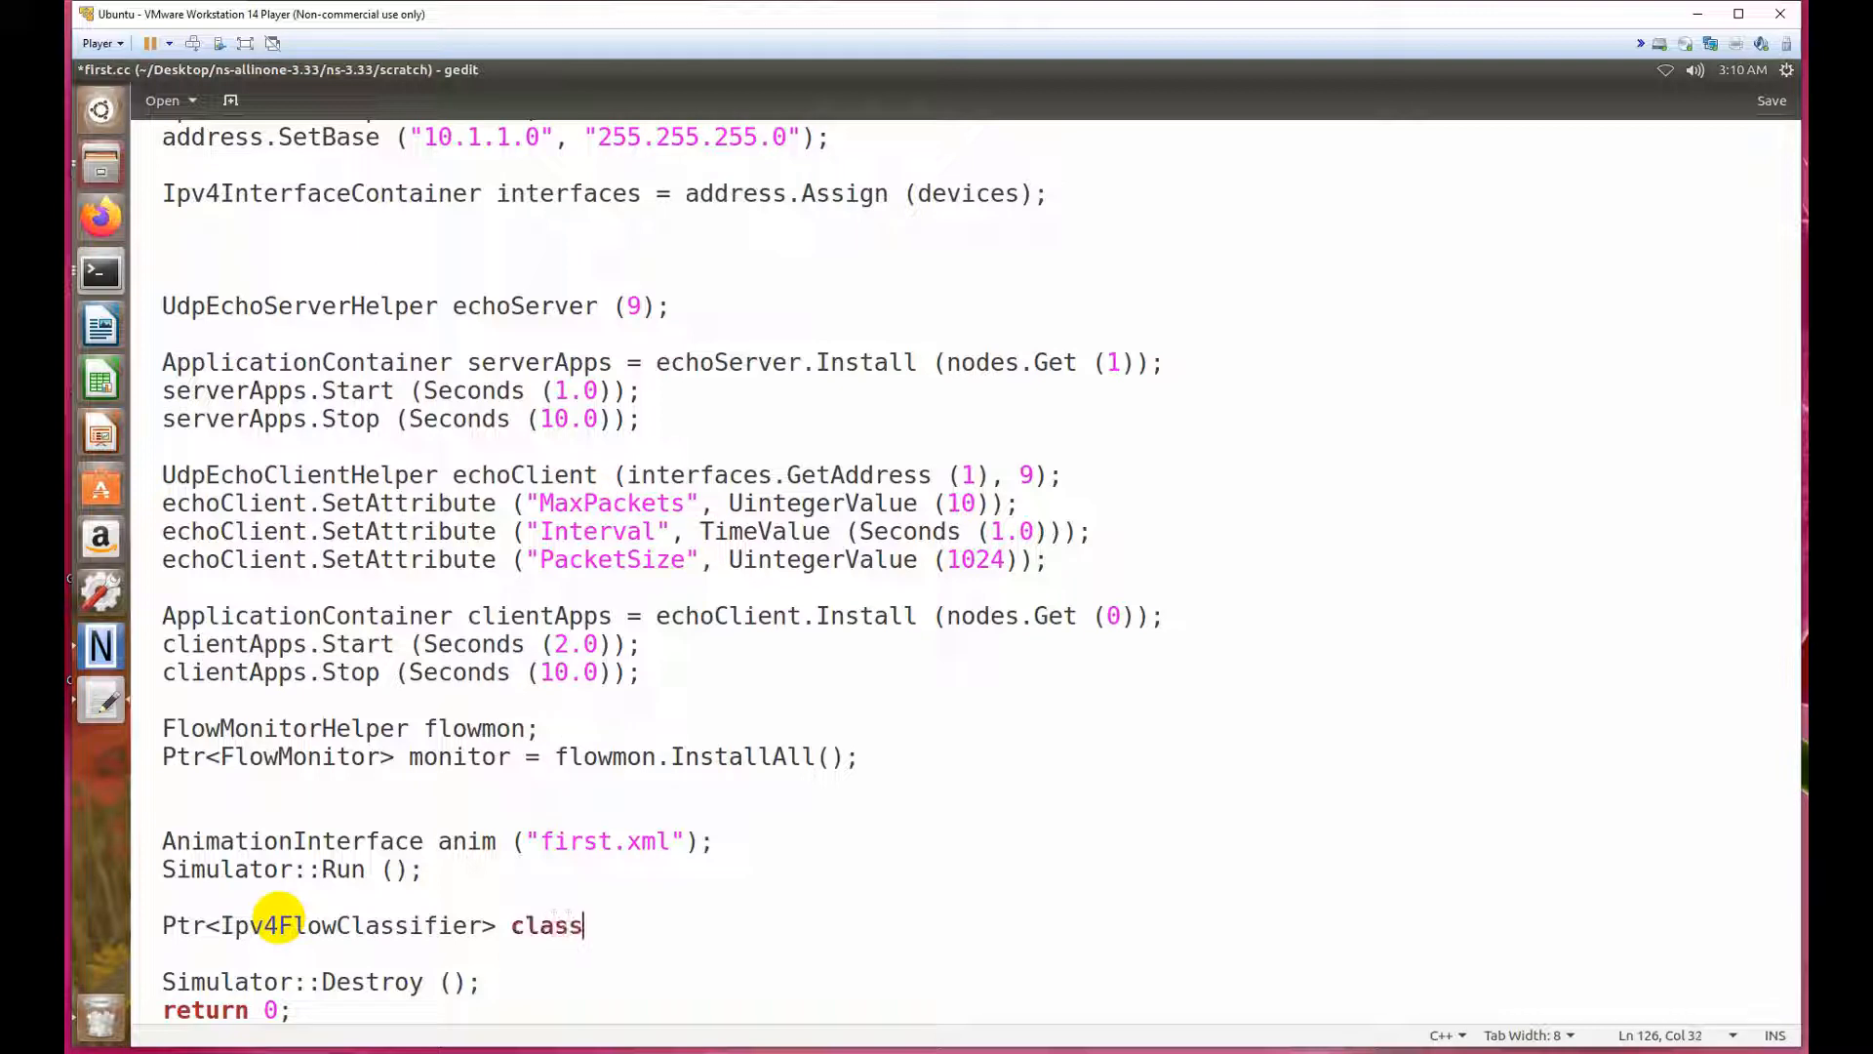
type("ifier = D")
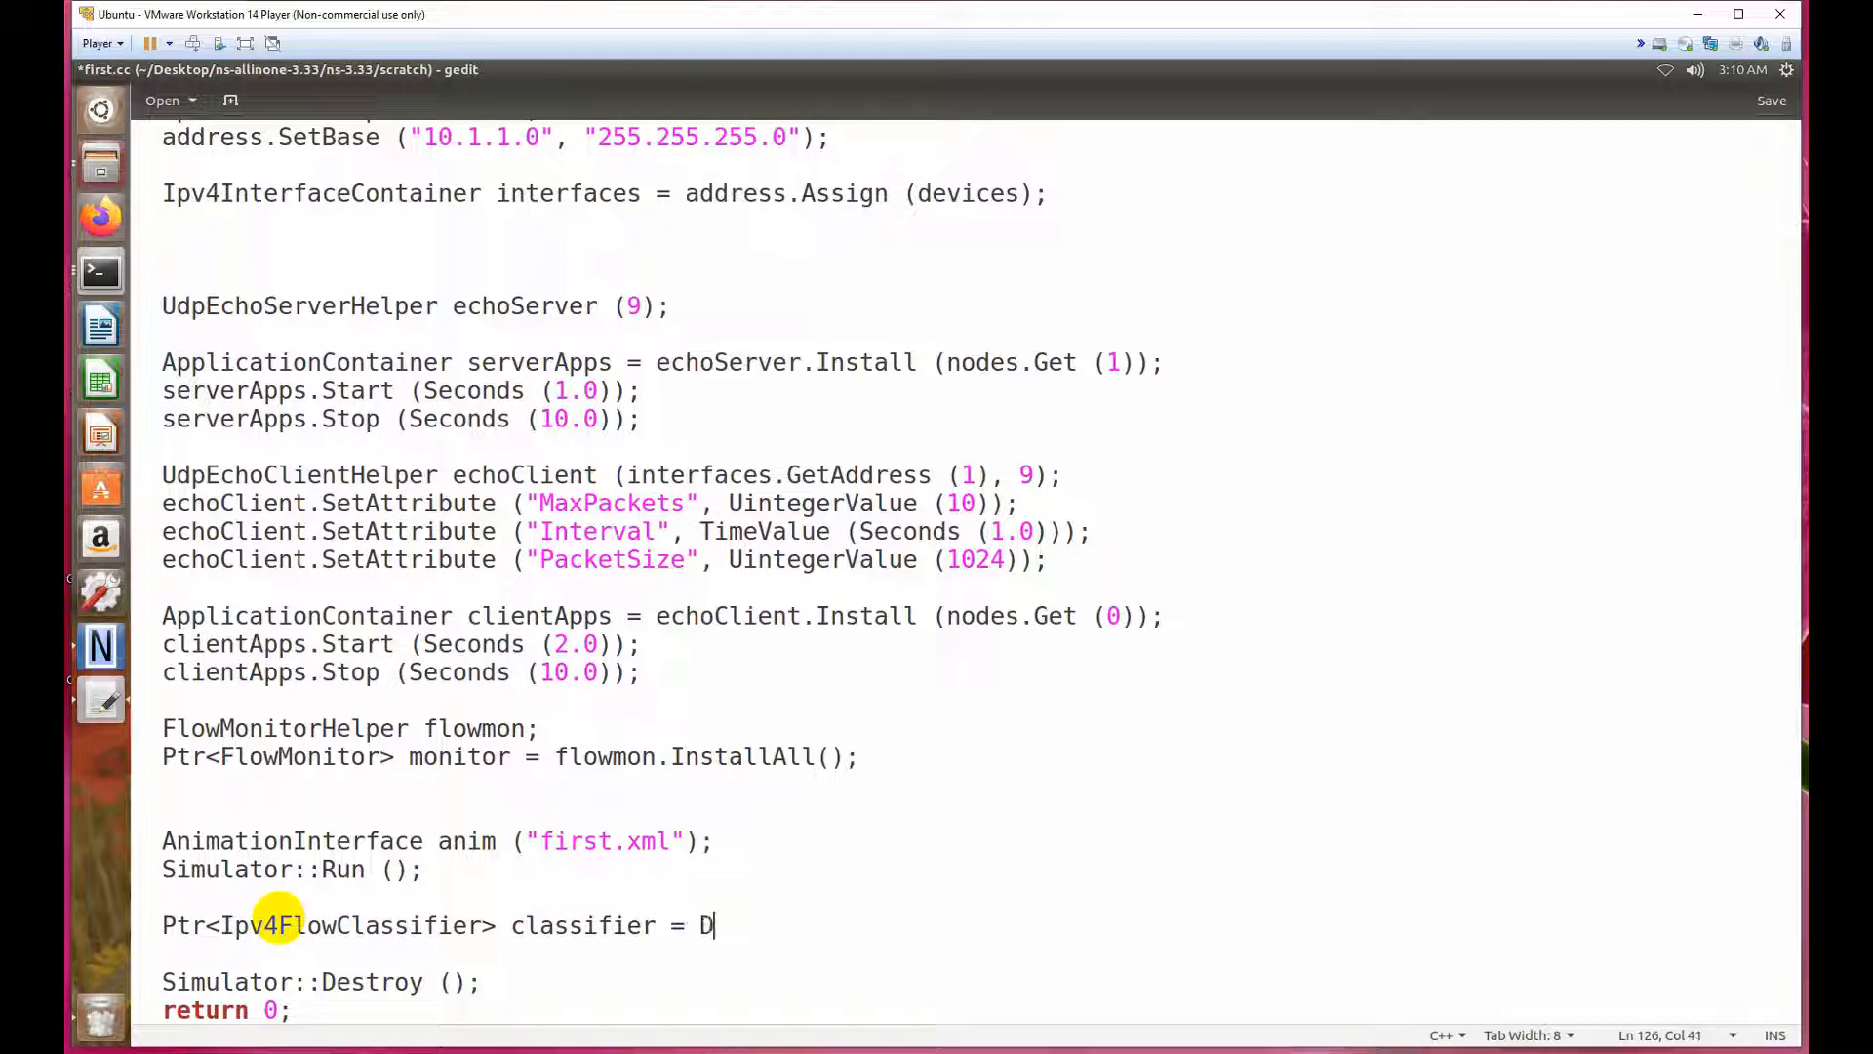
Assign it from 'DynamicCast <Ipv4FlowClassifier> (flowmon.GetClassifier());'.
type("ynamicCast <>")
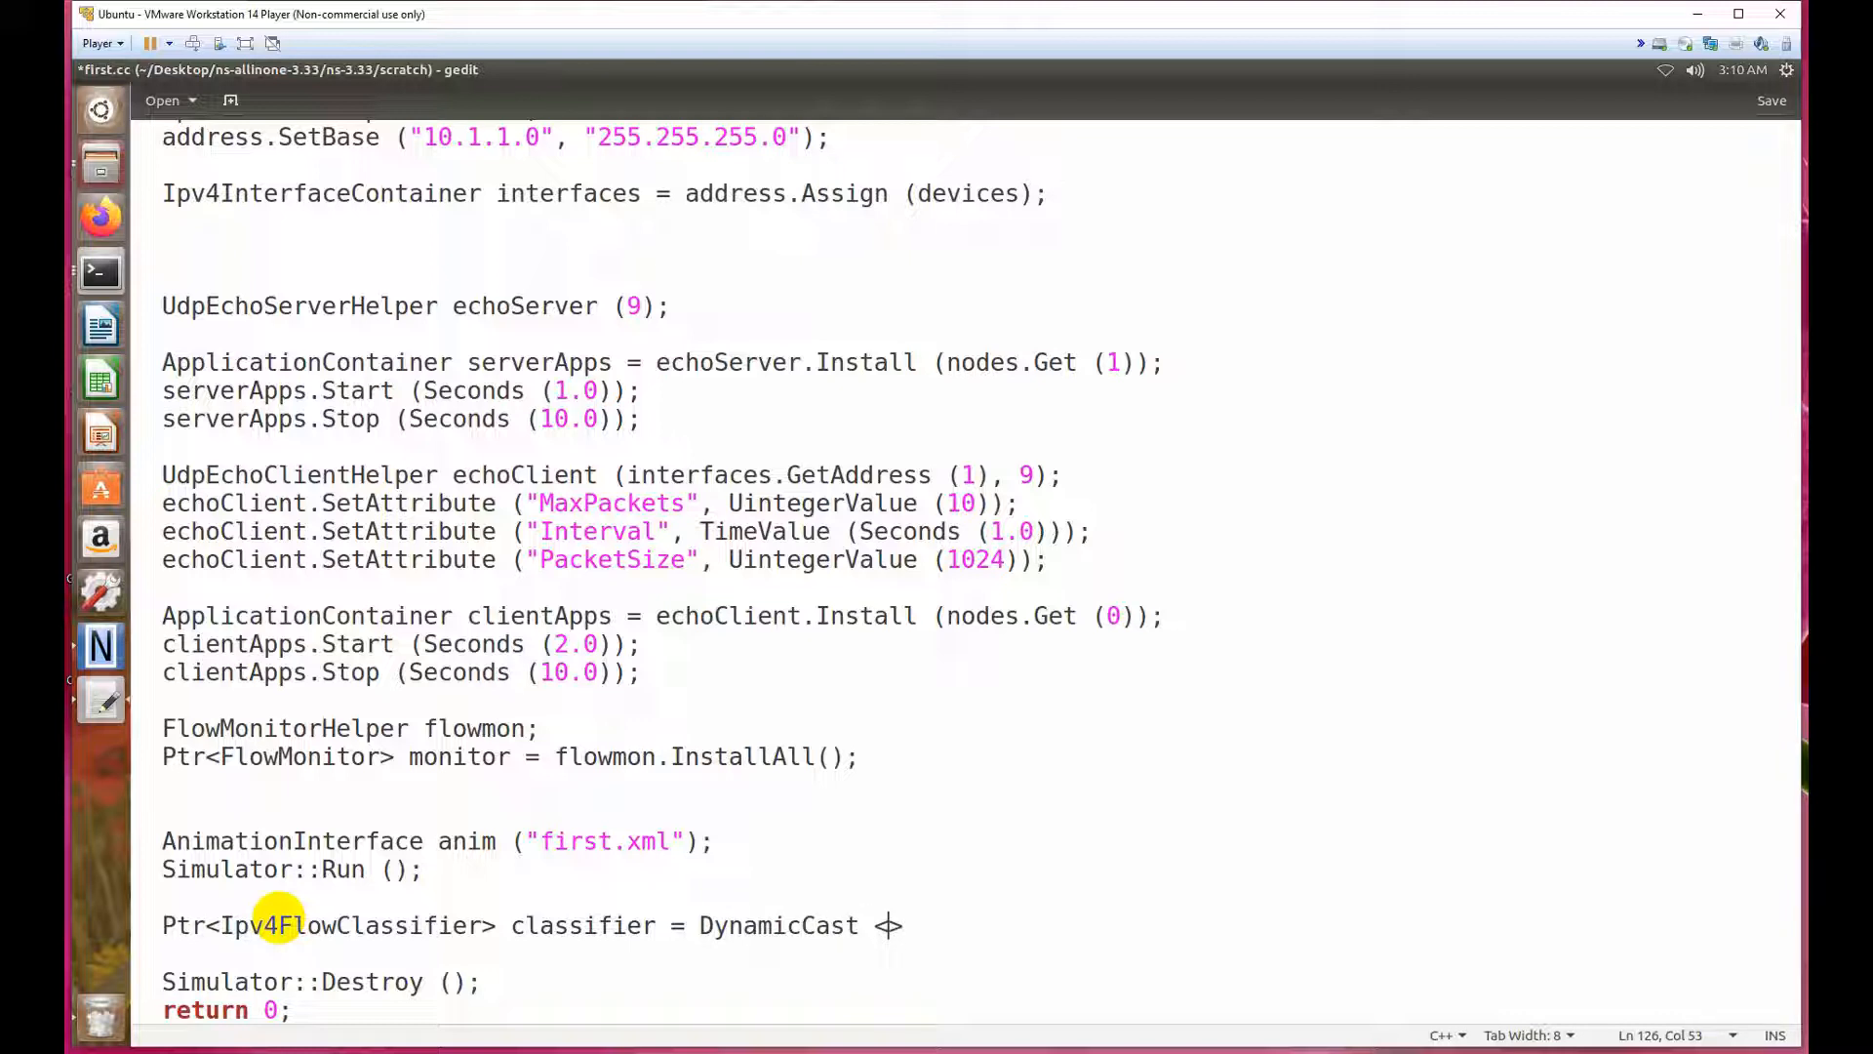
type("<Ipv")
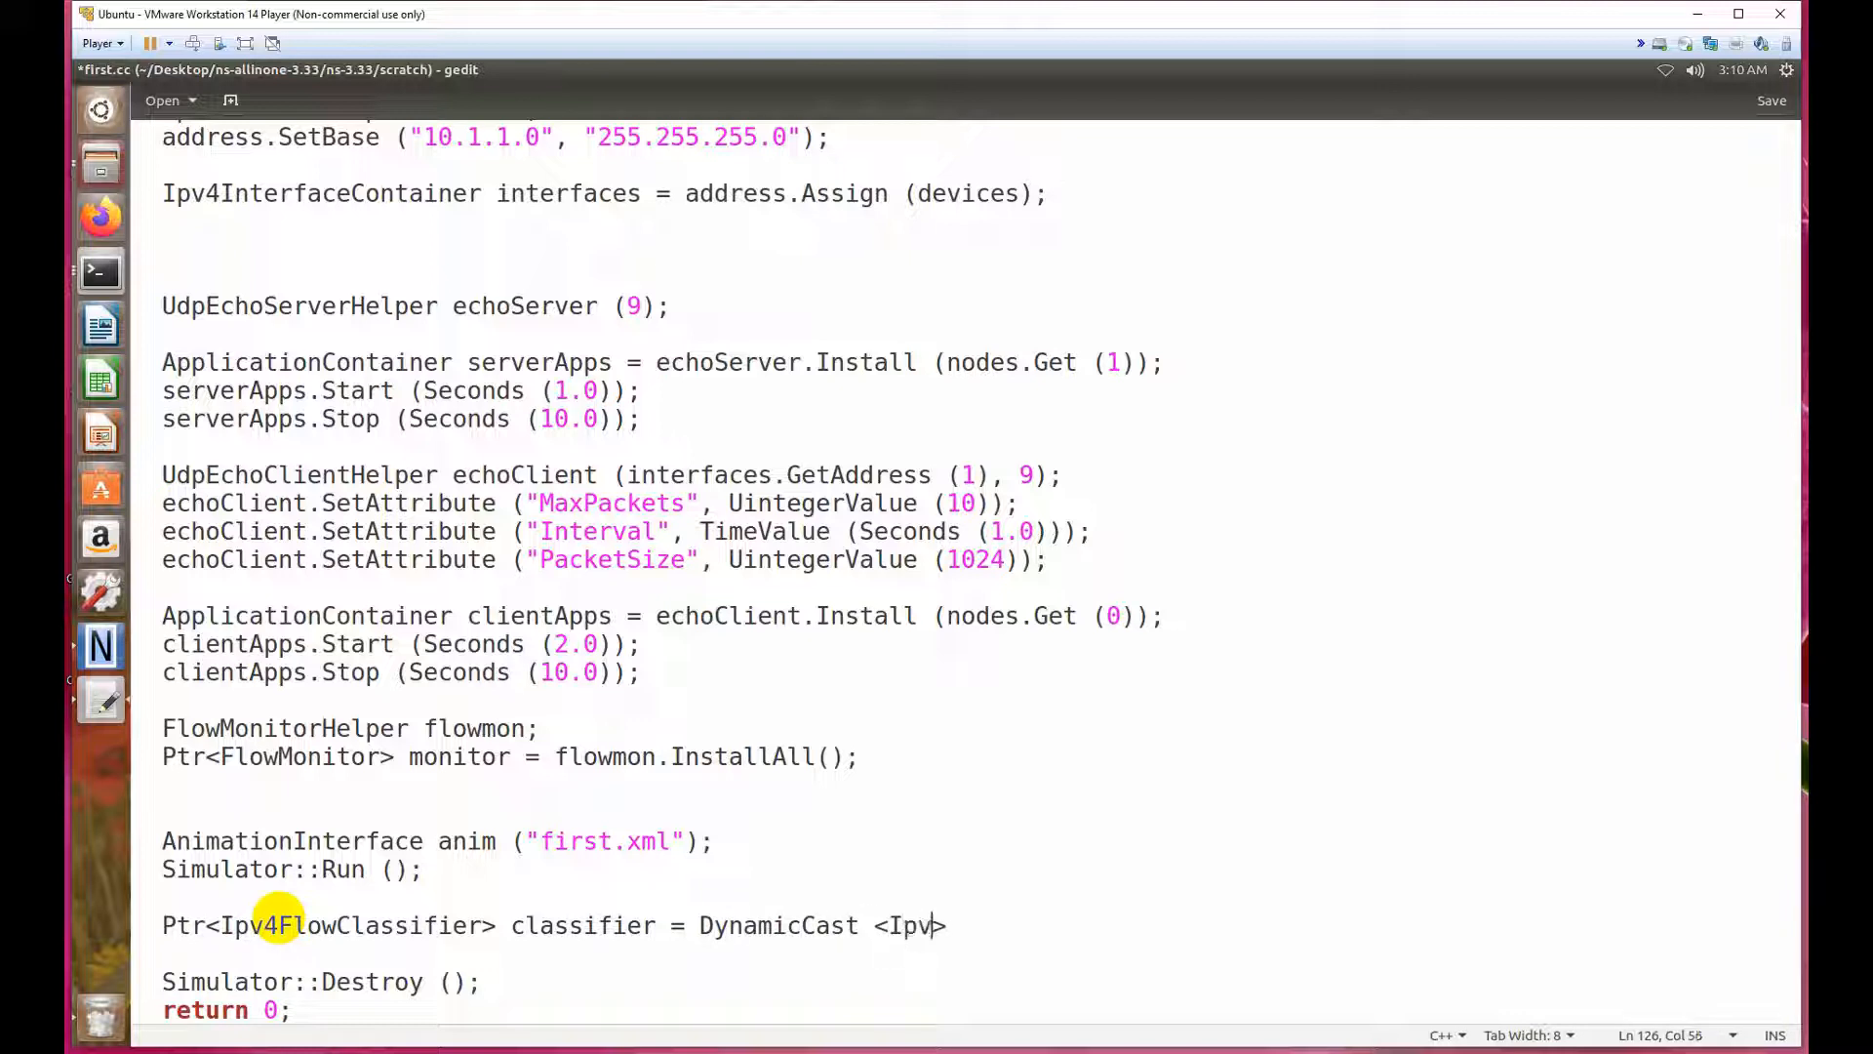
type("4")
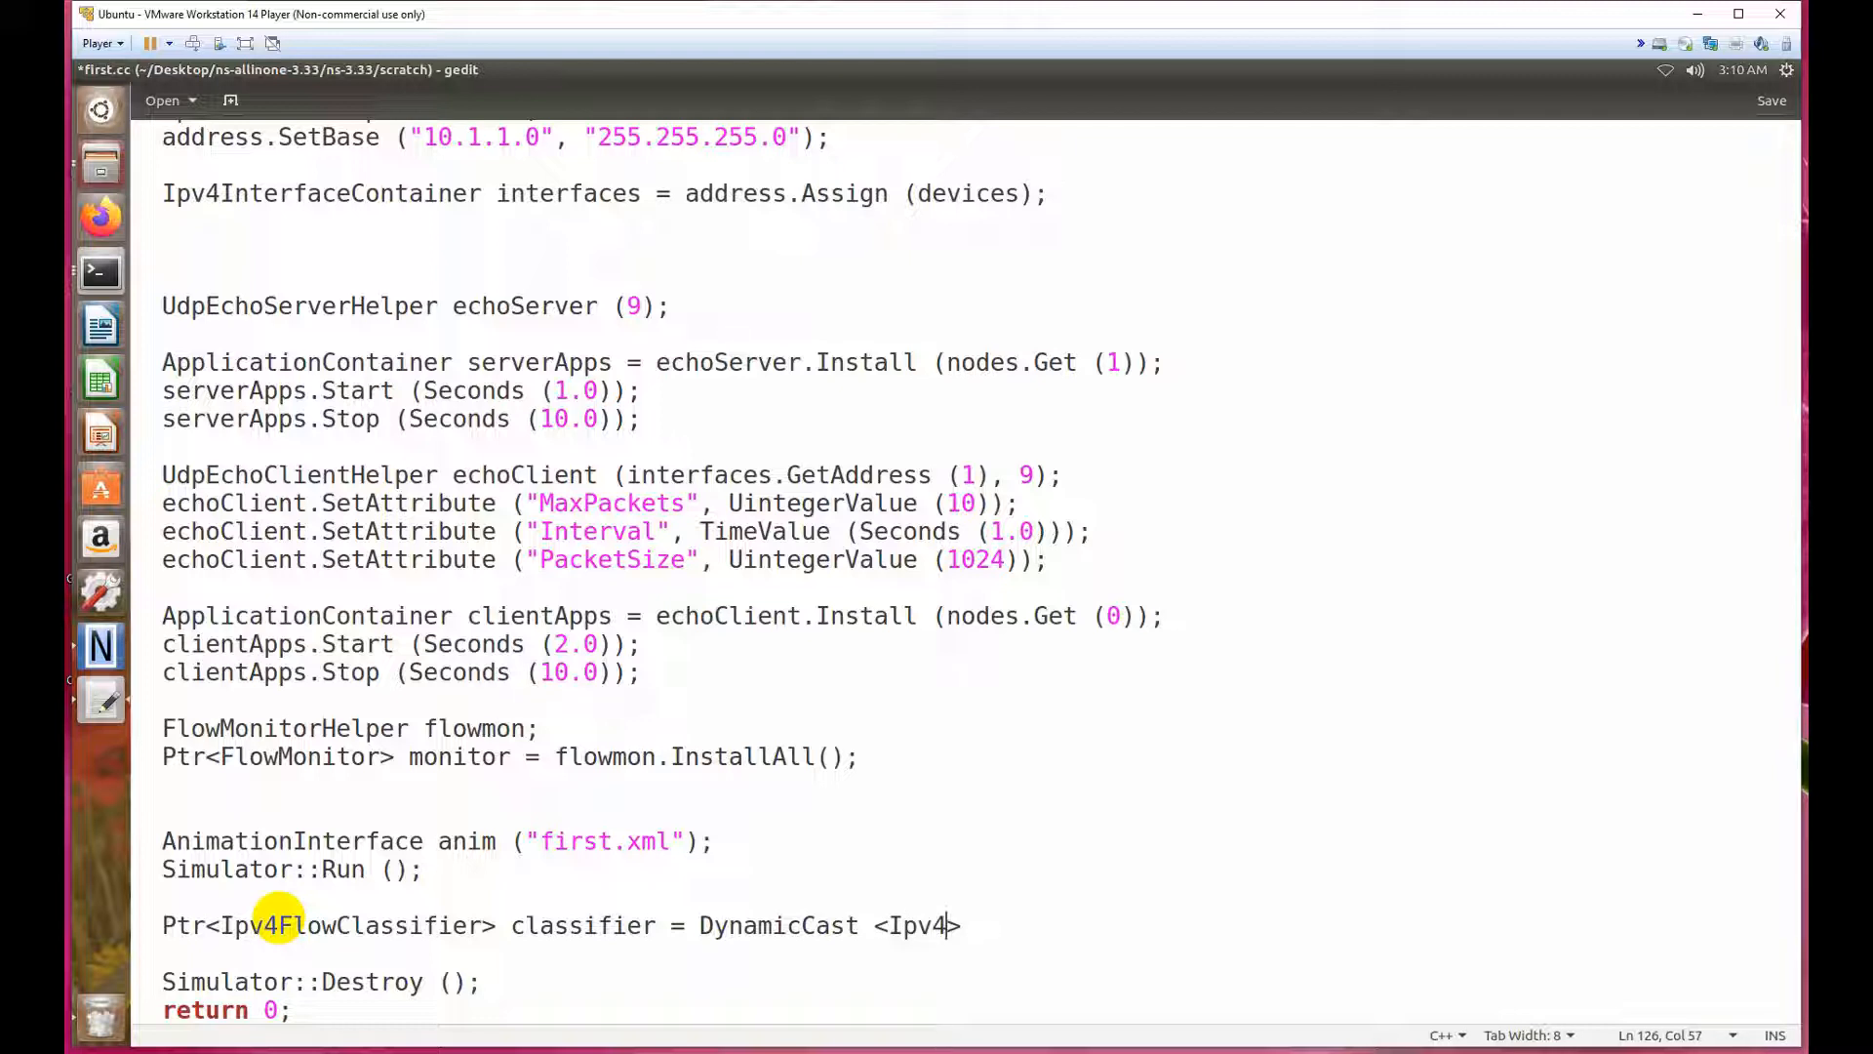
type("Flow")
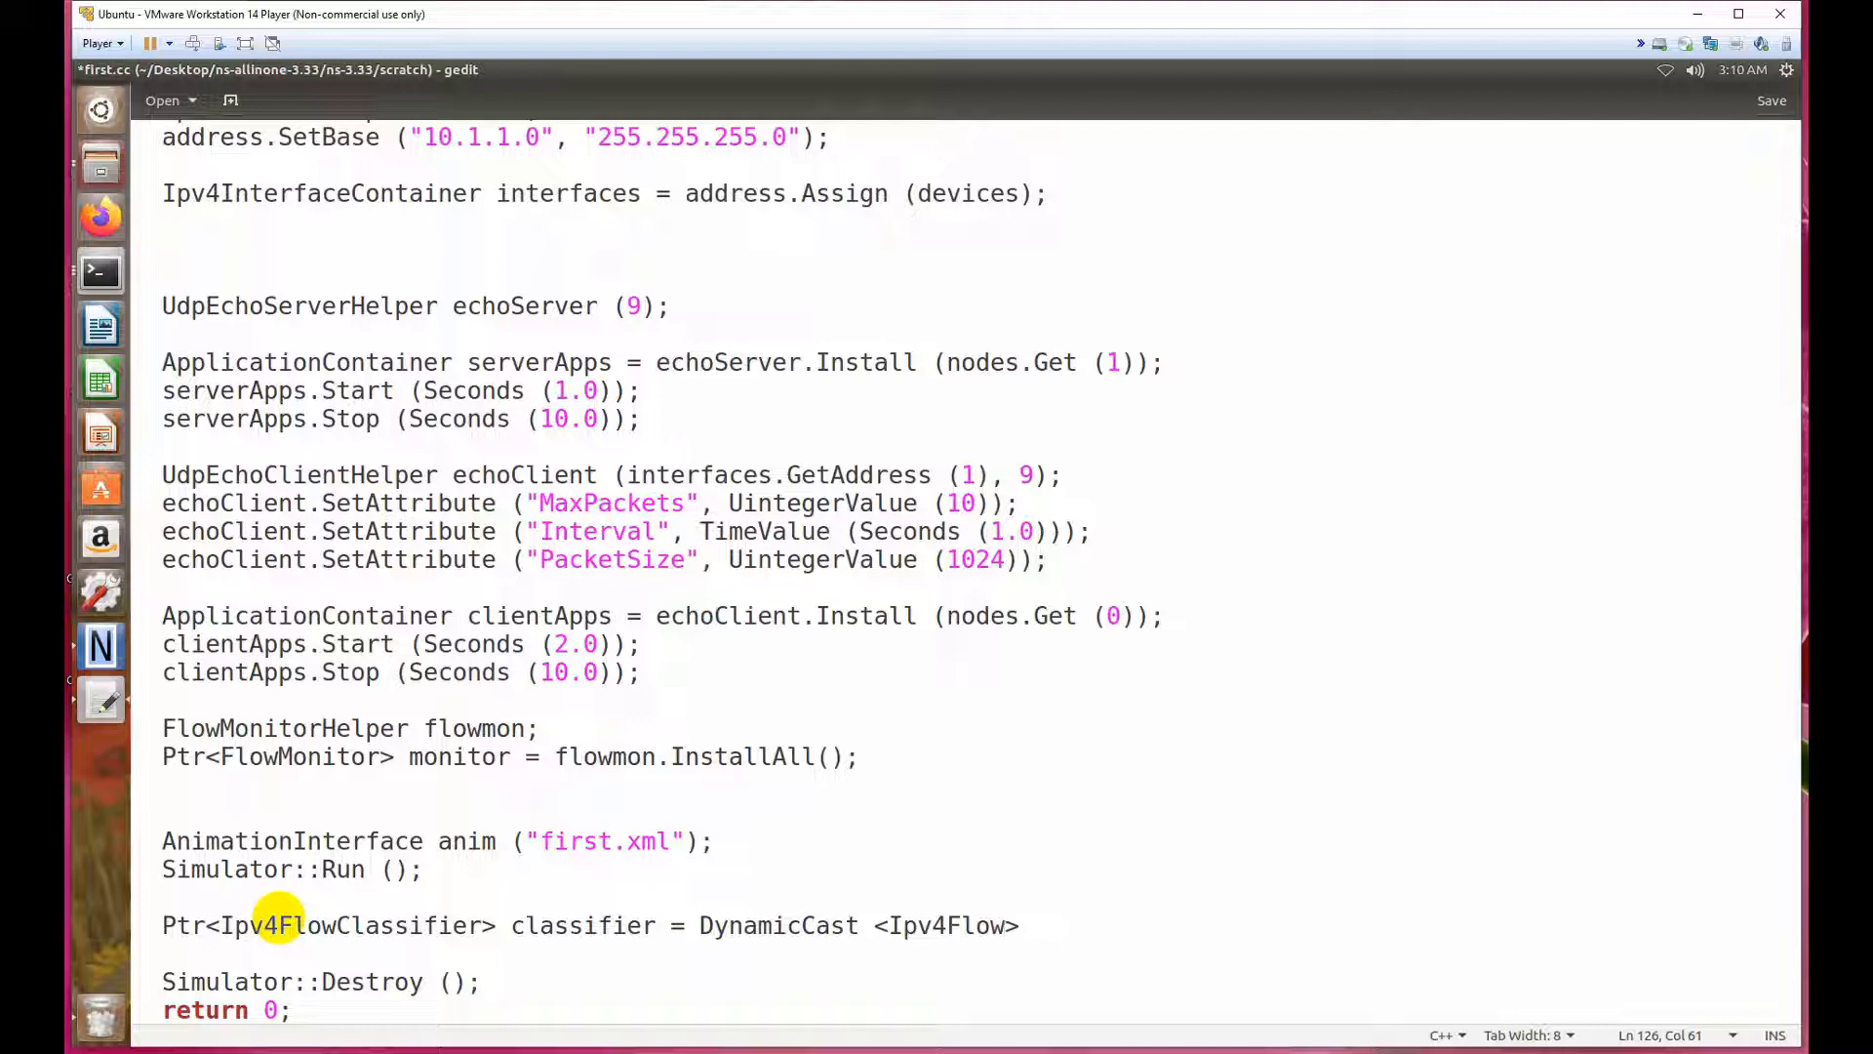
type("Classi")
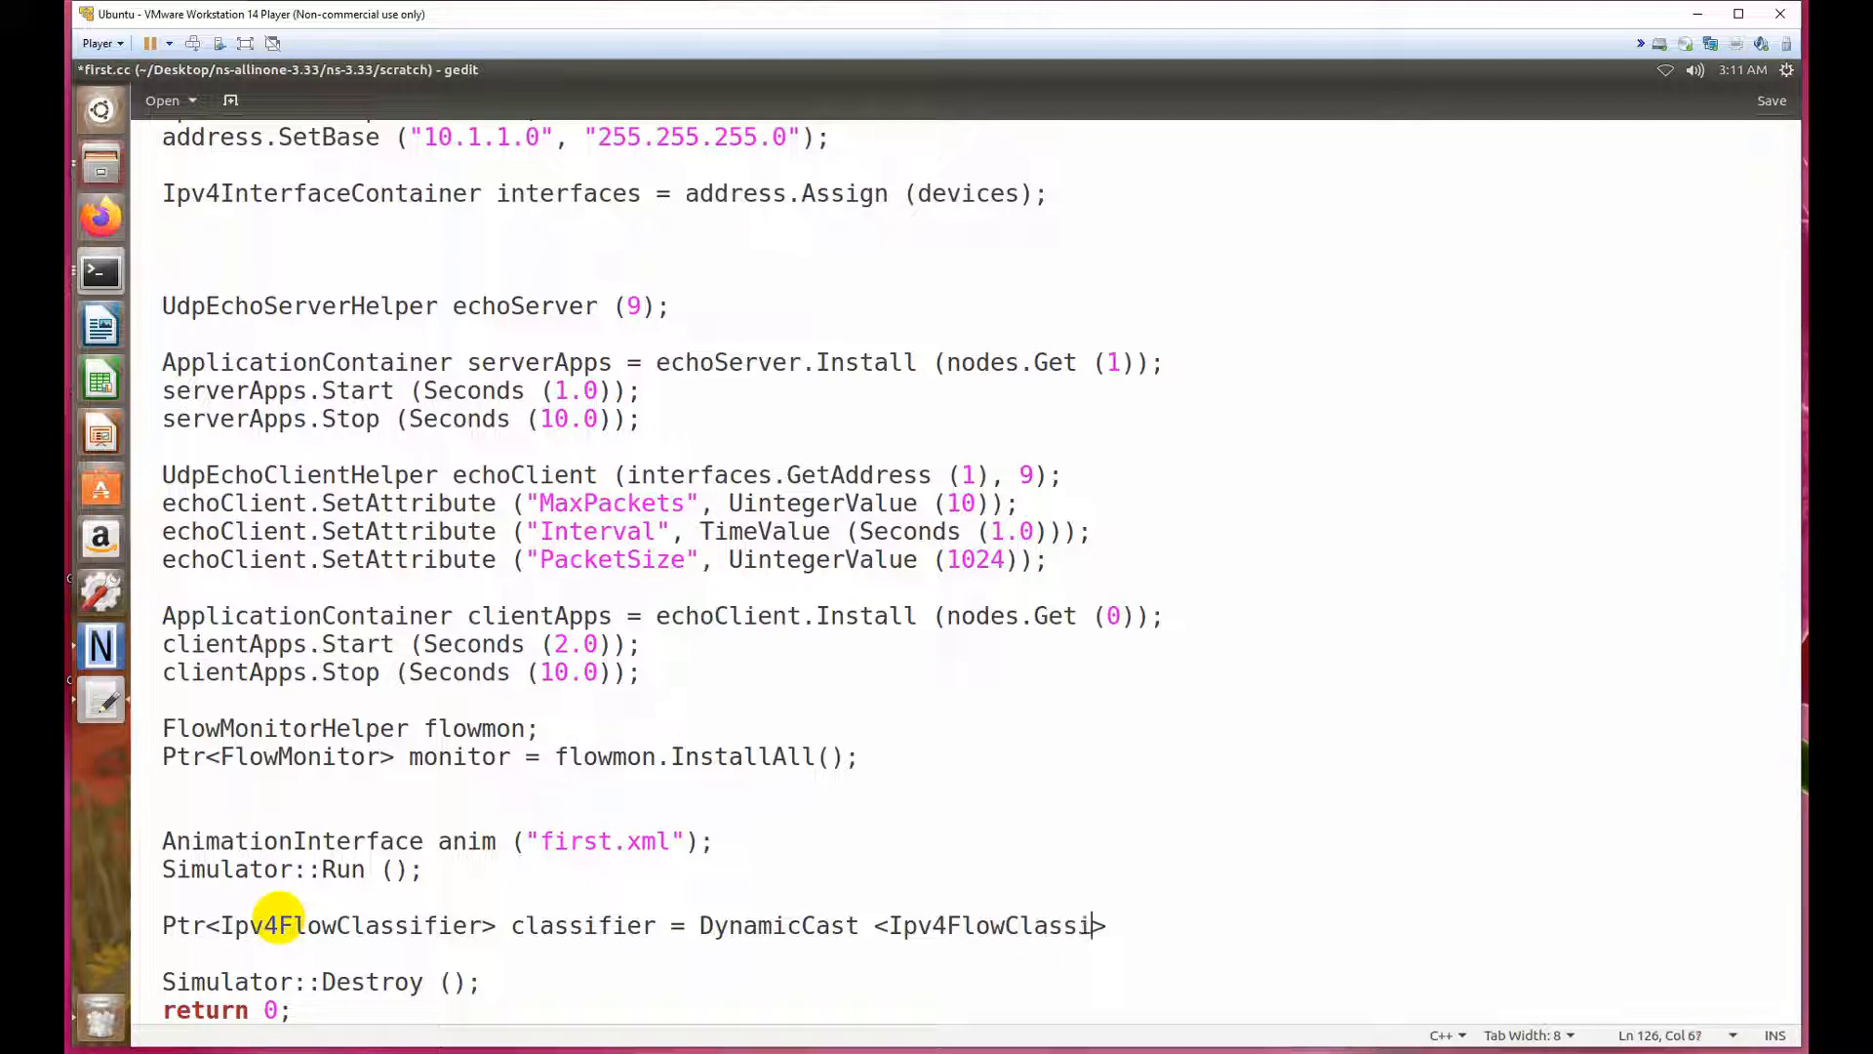
type("fier")
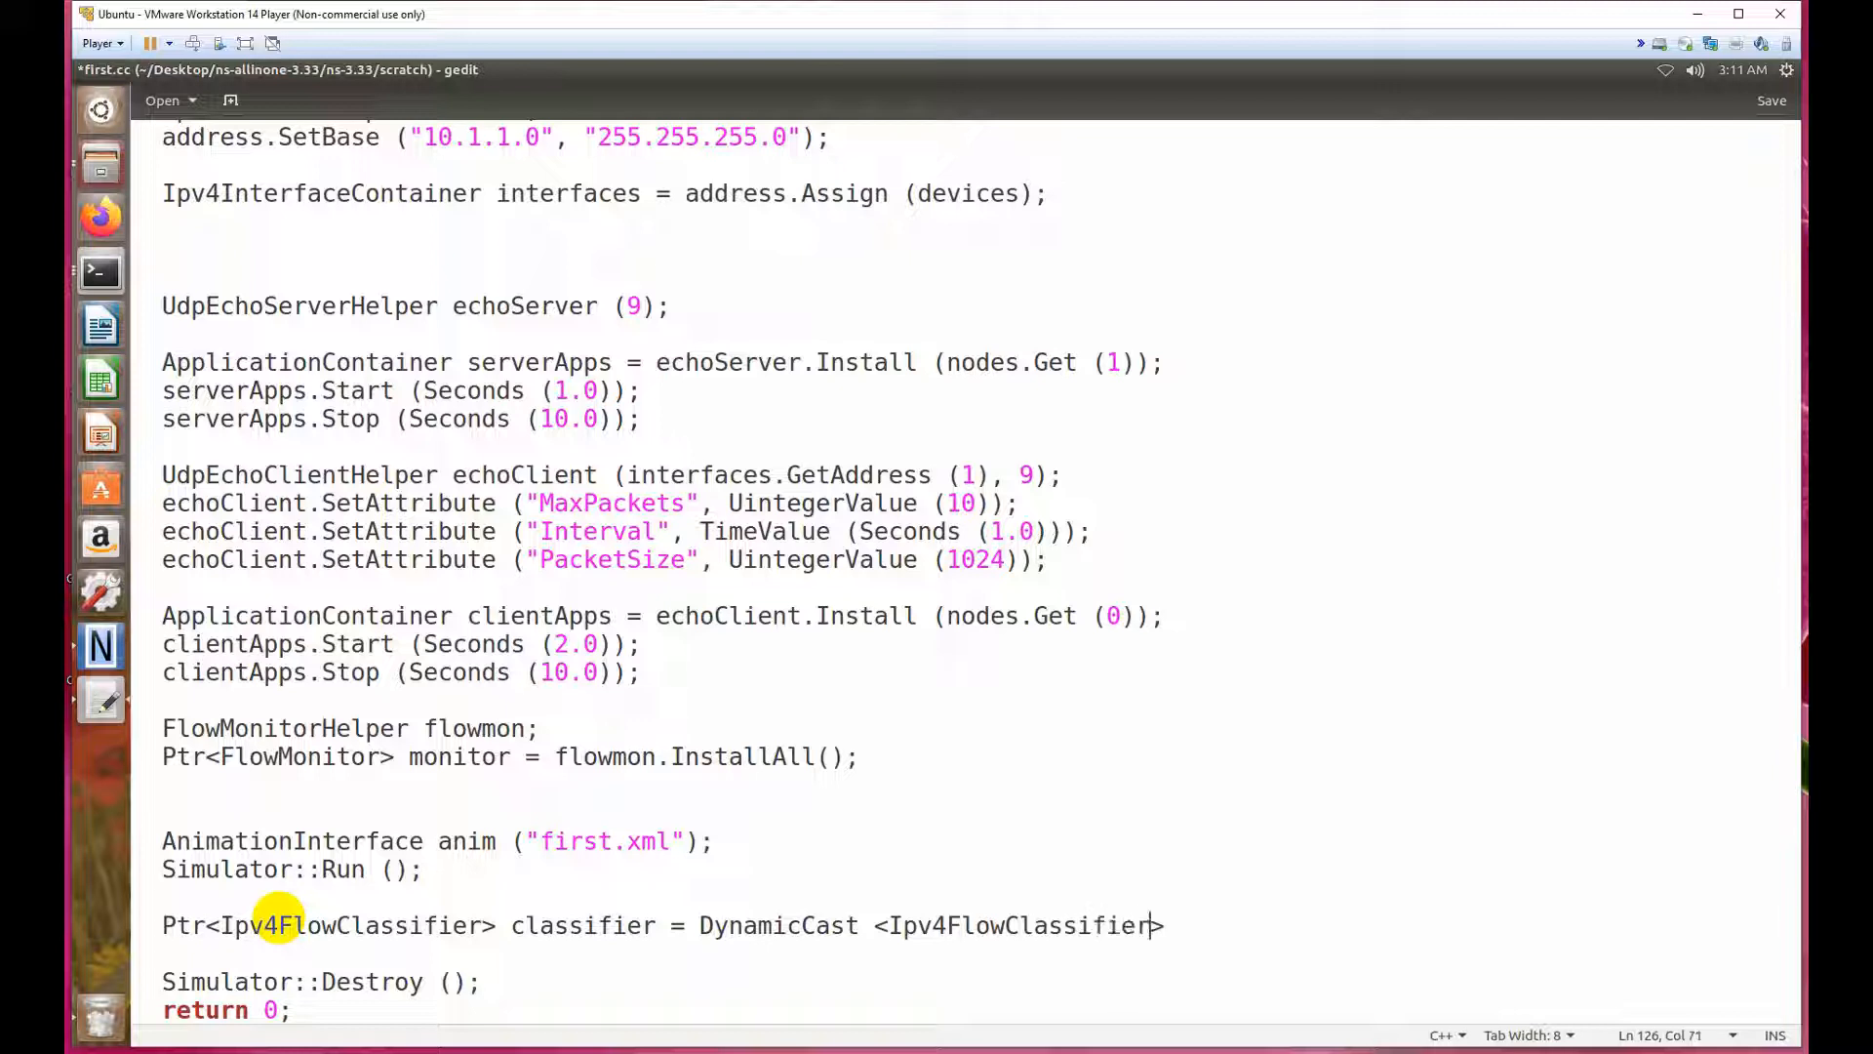
type(">")
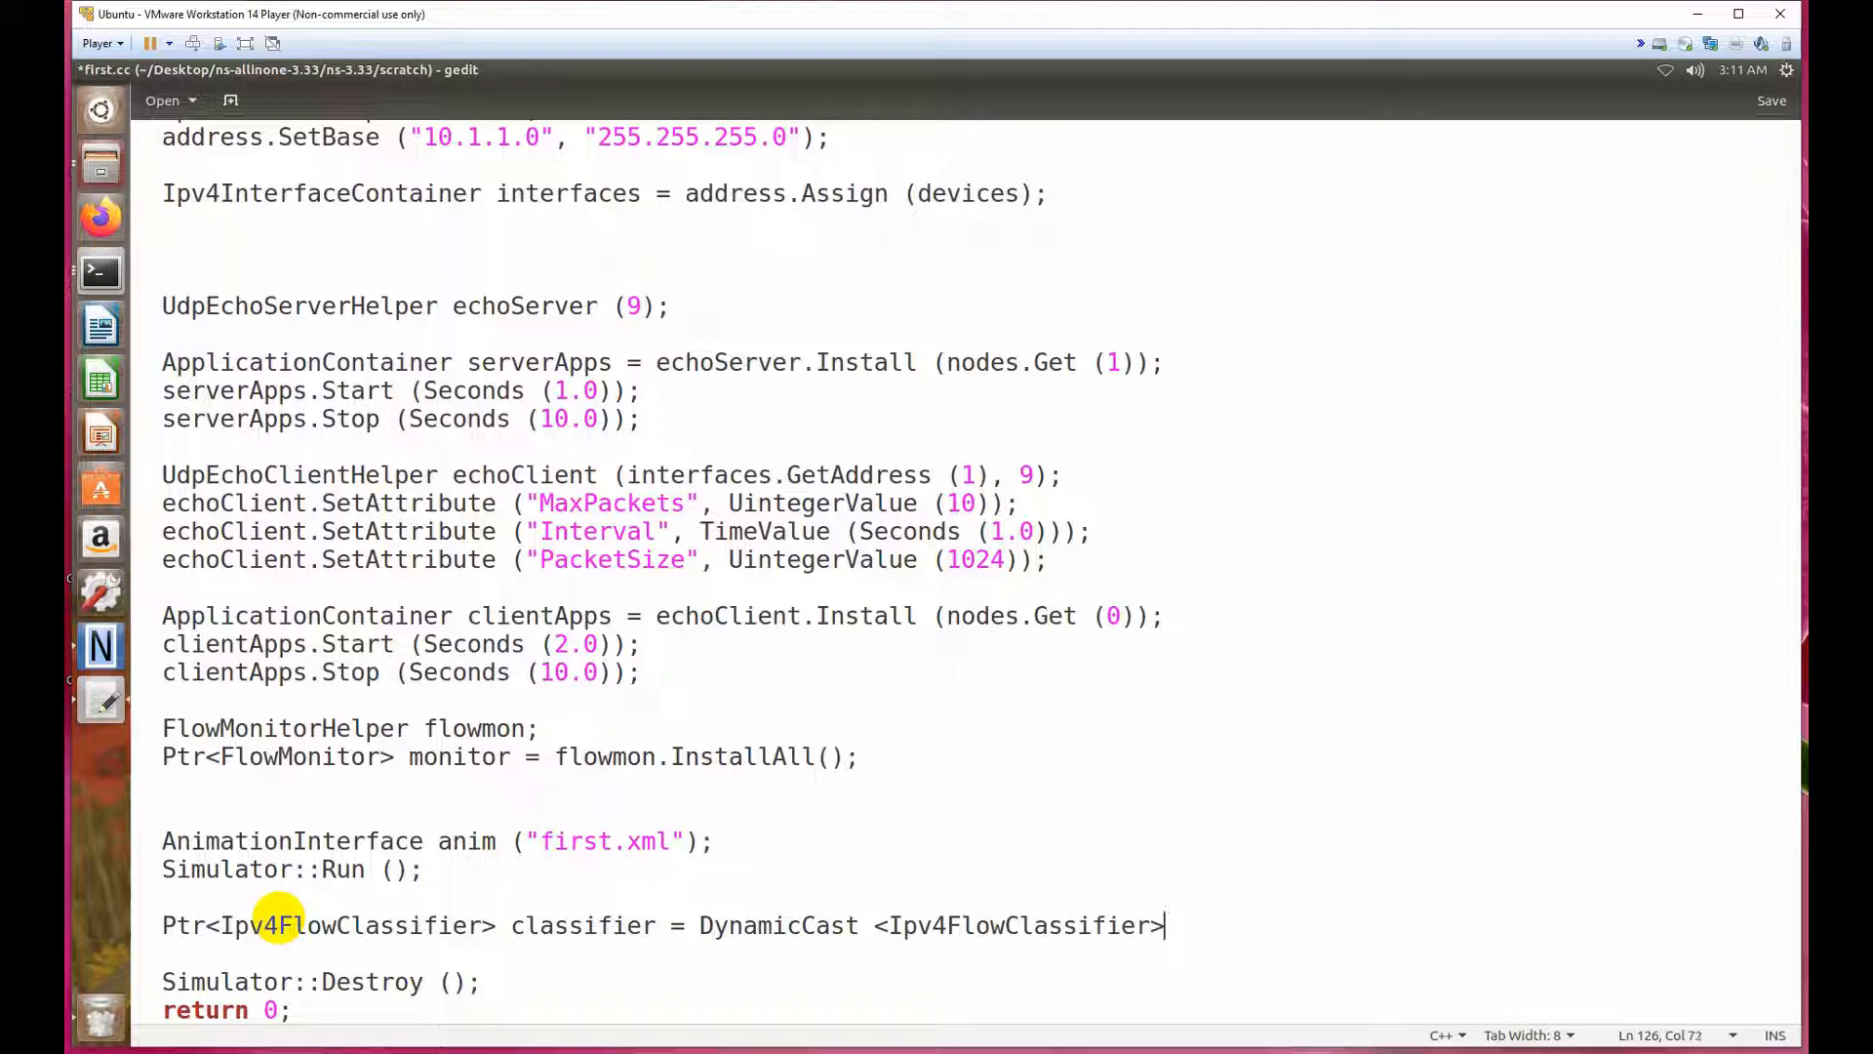
type("()")
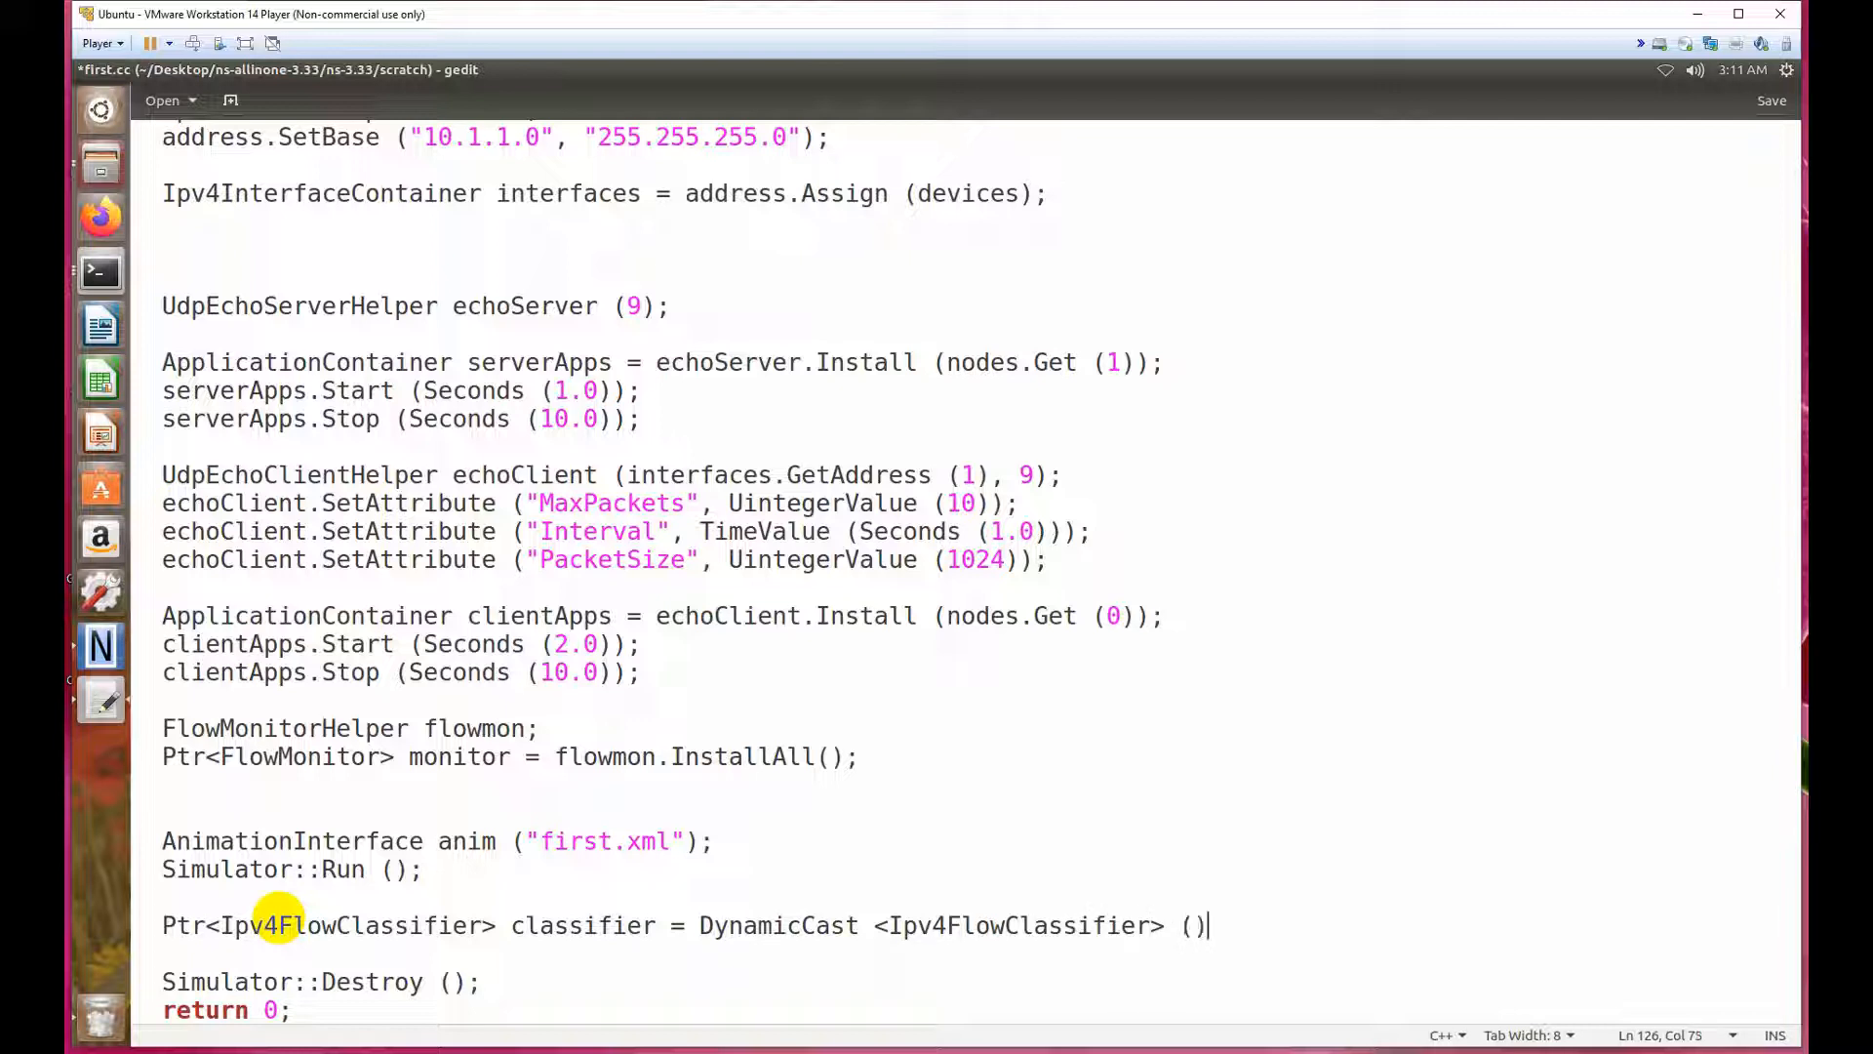
type("f")
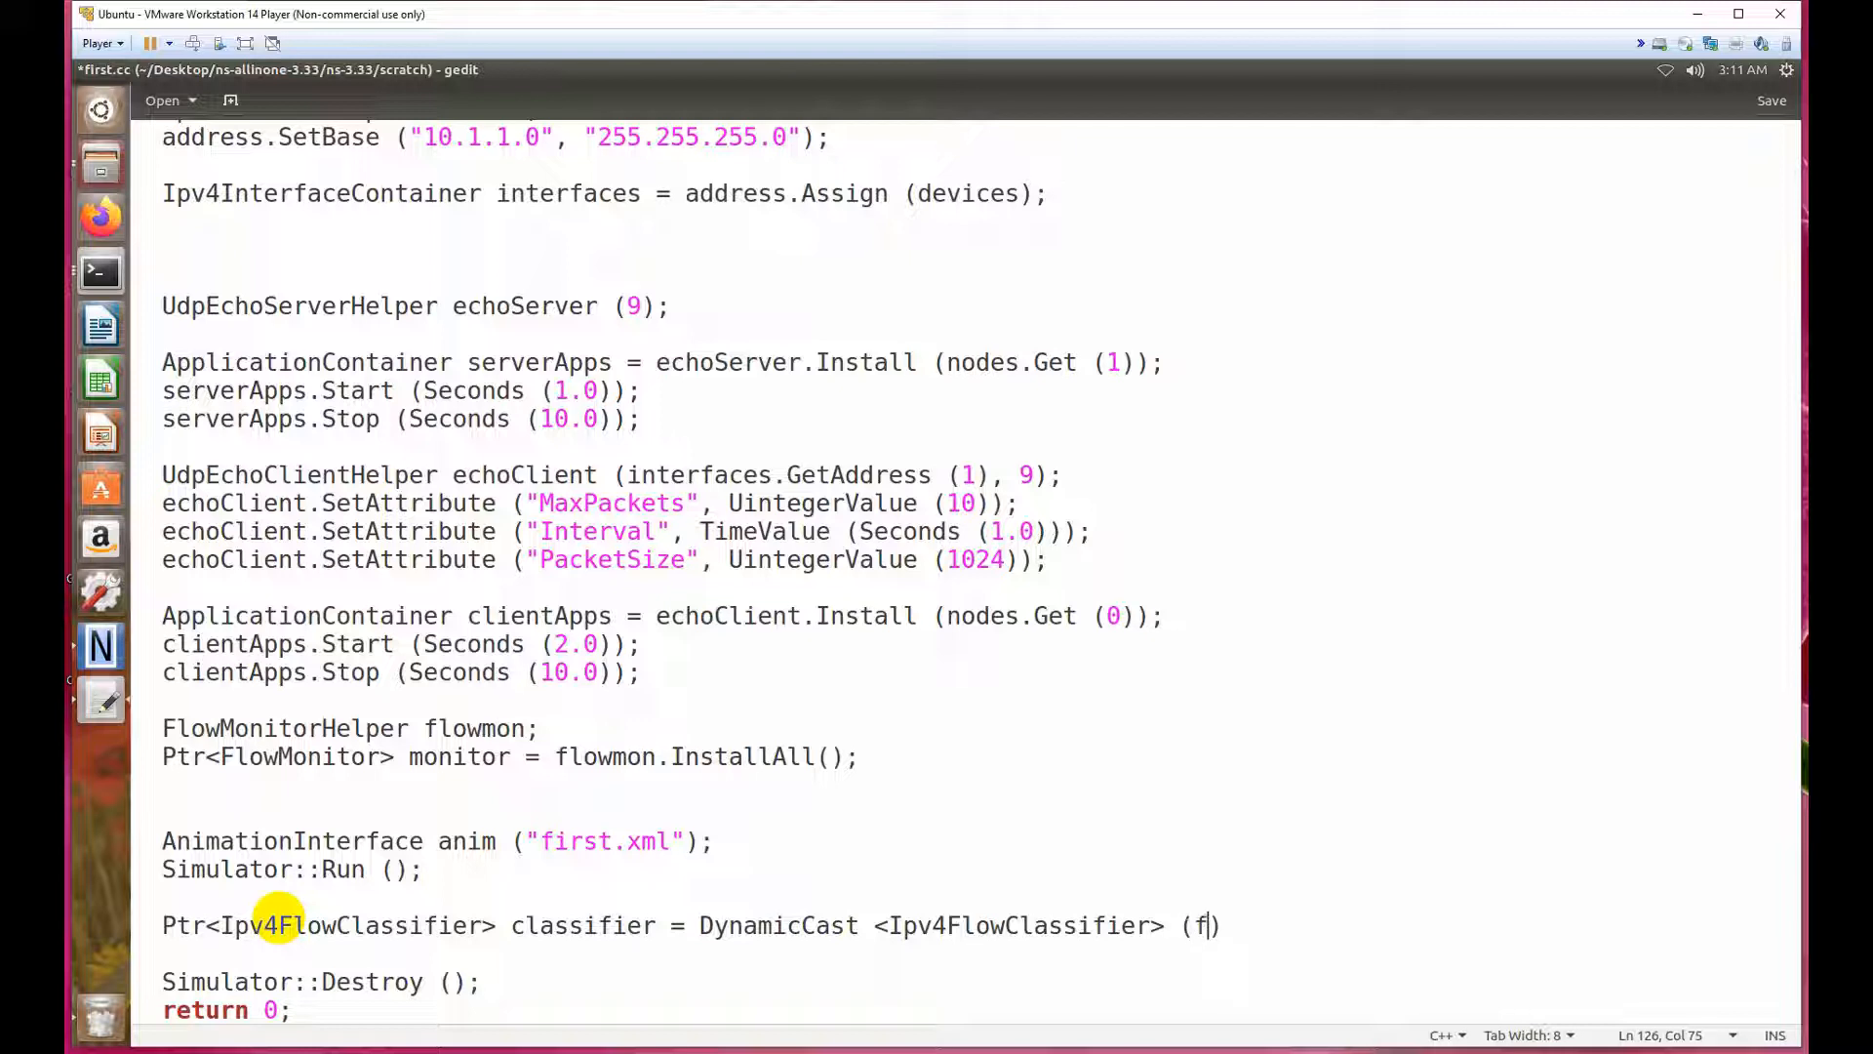
type("low")
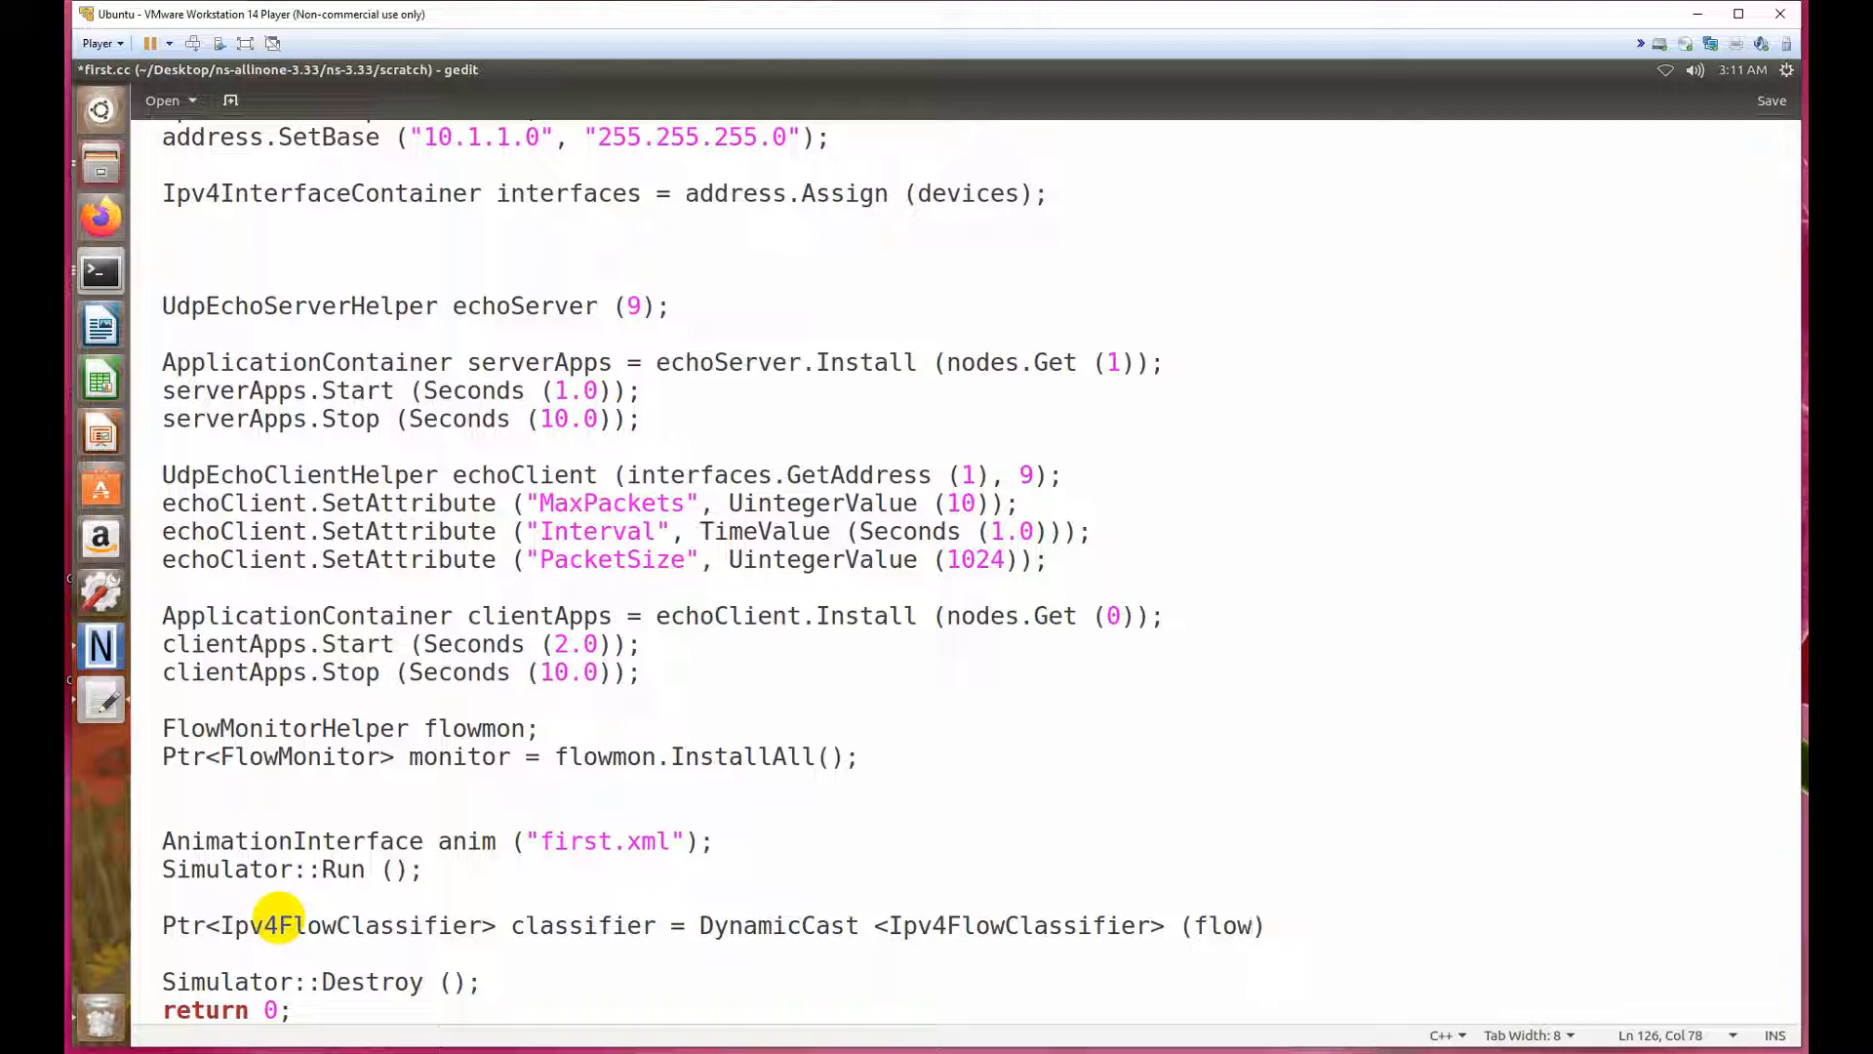
type("flowmon.")
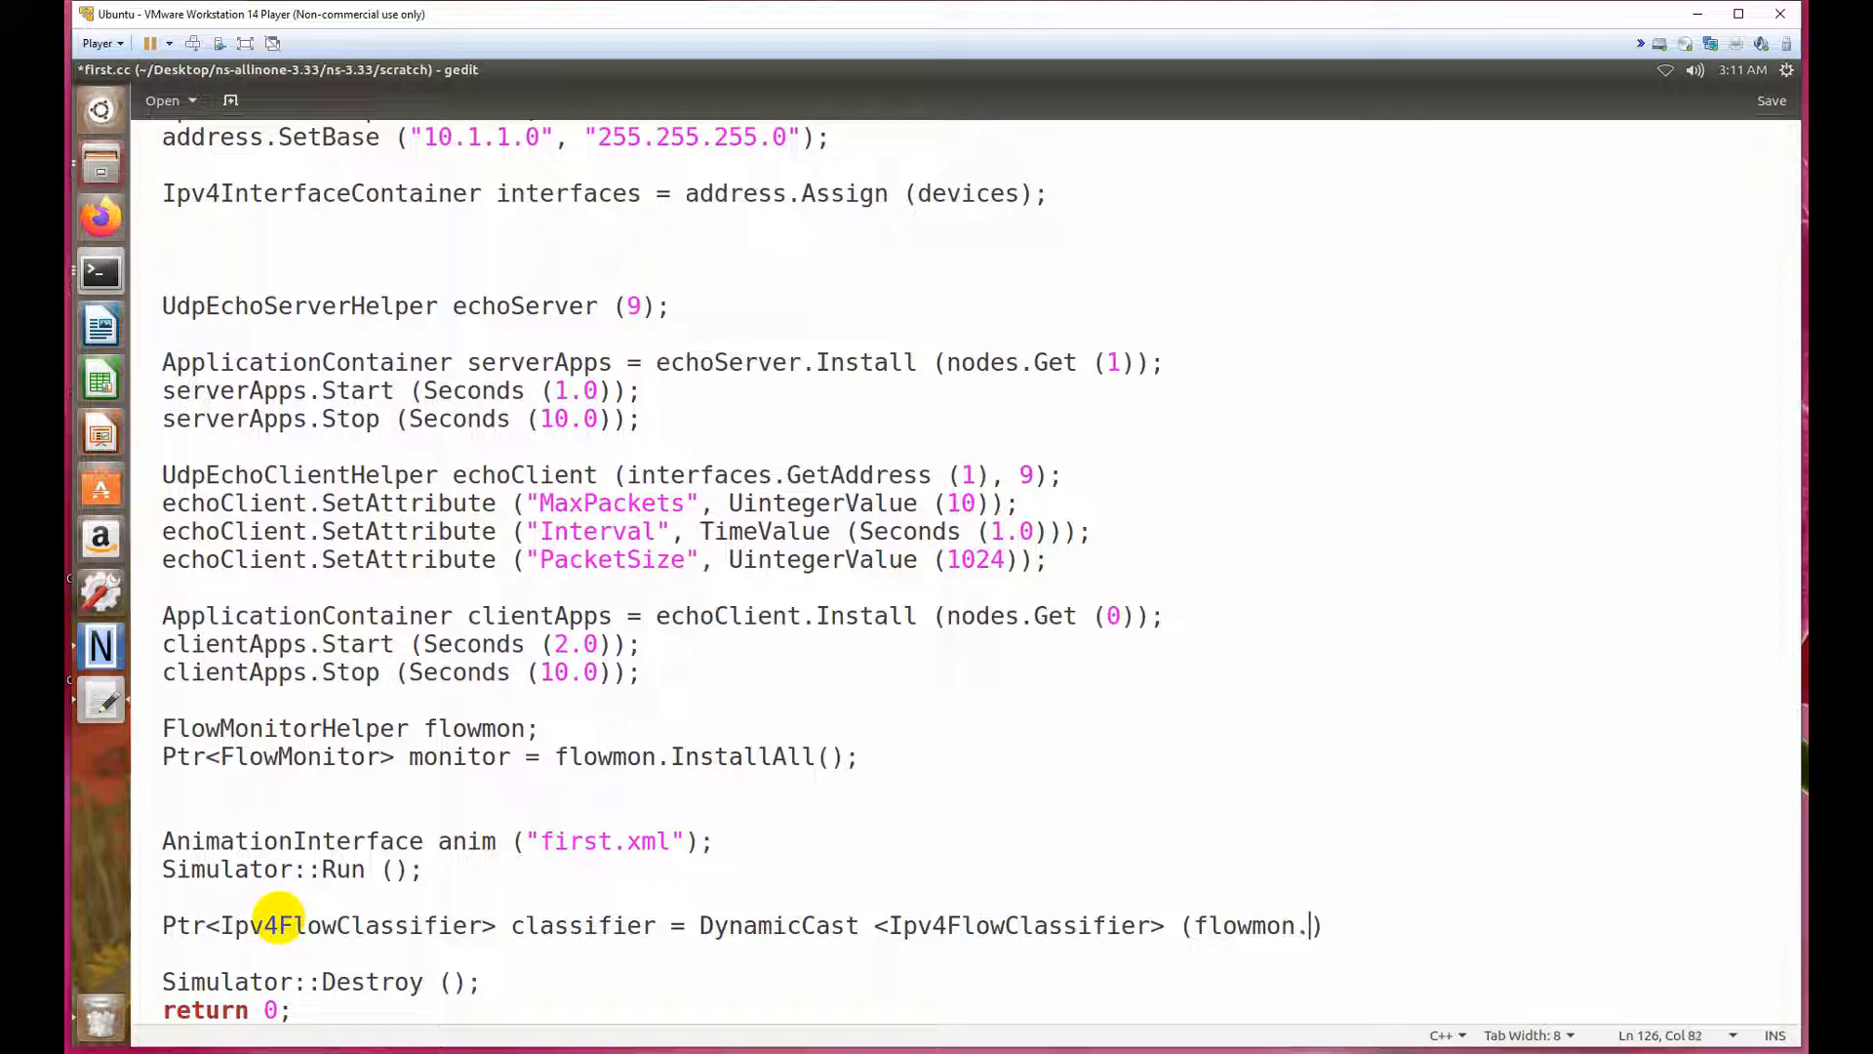
type("GetC")
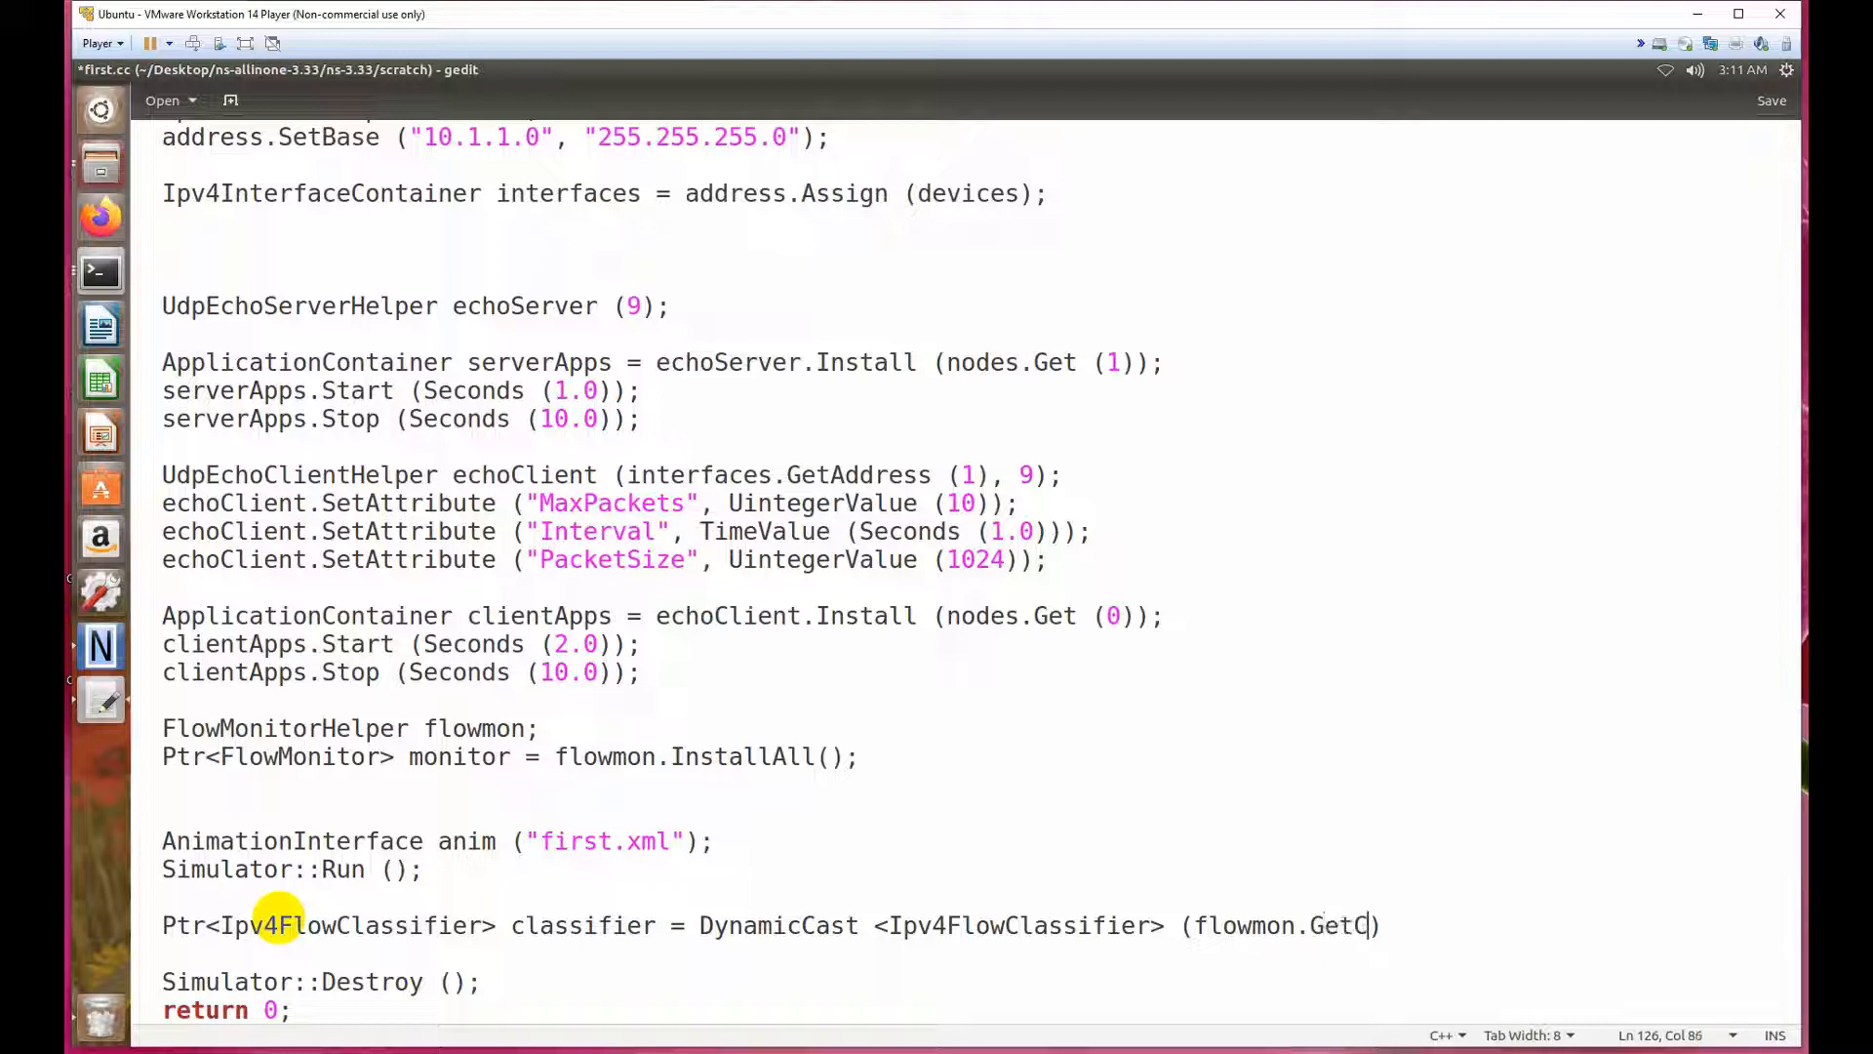
type("lassifi")
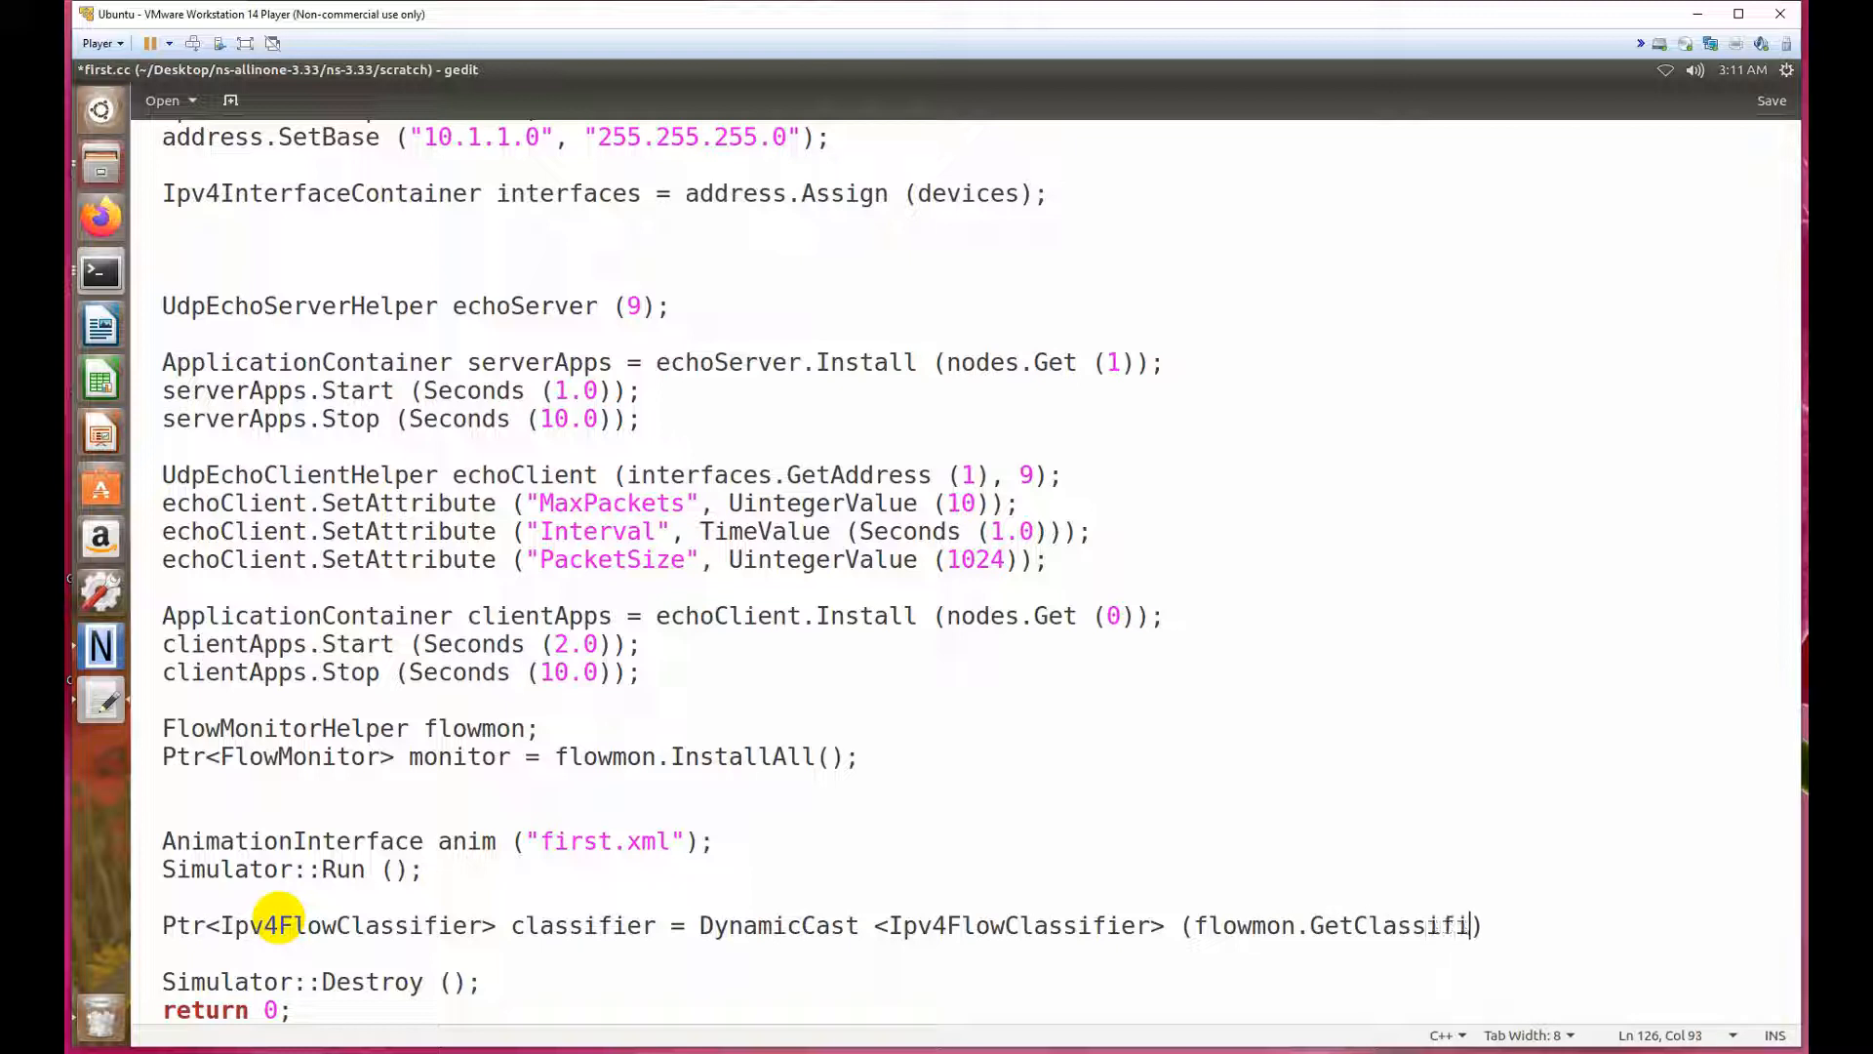
type("er")
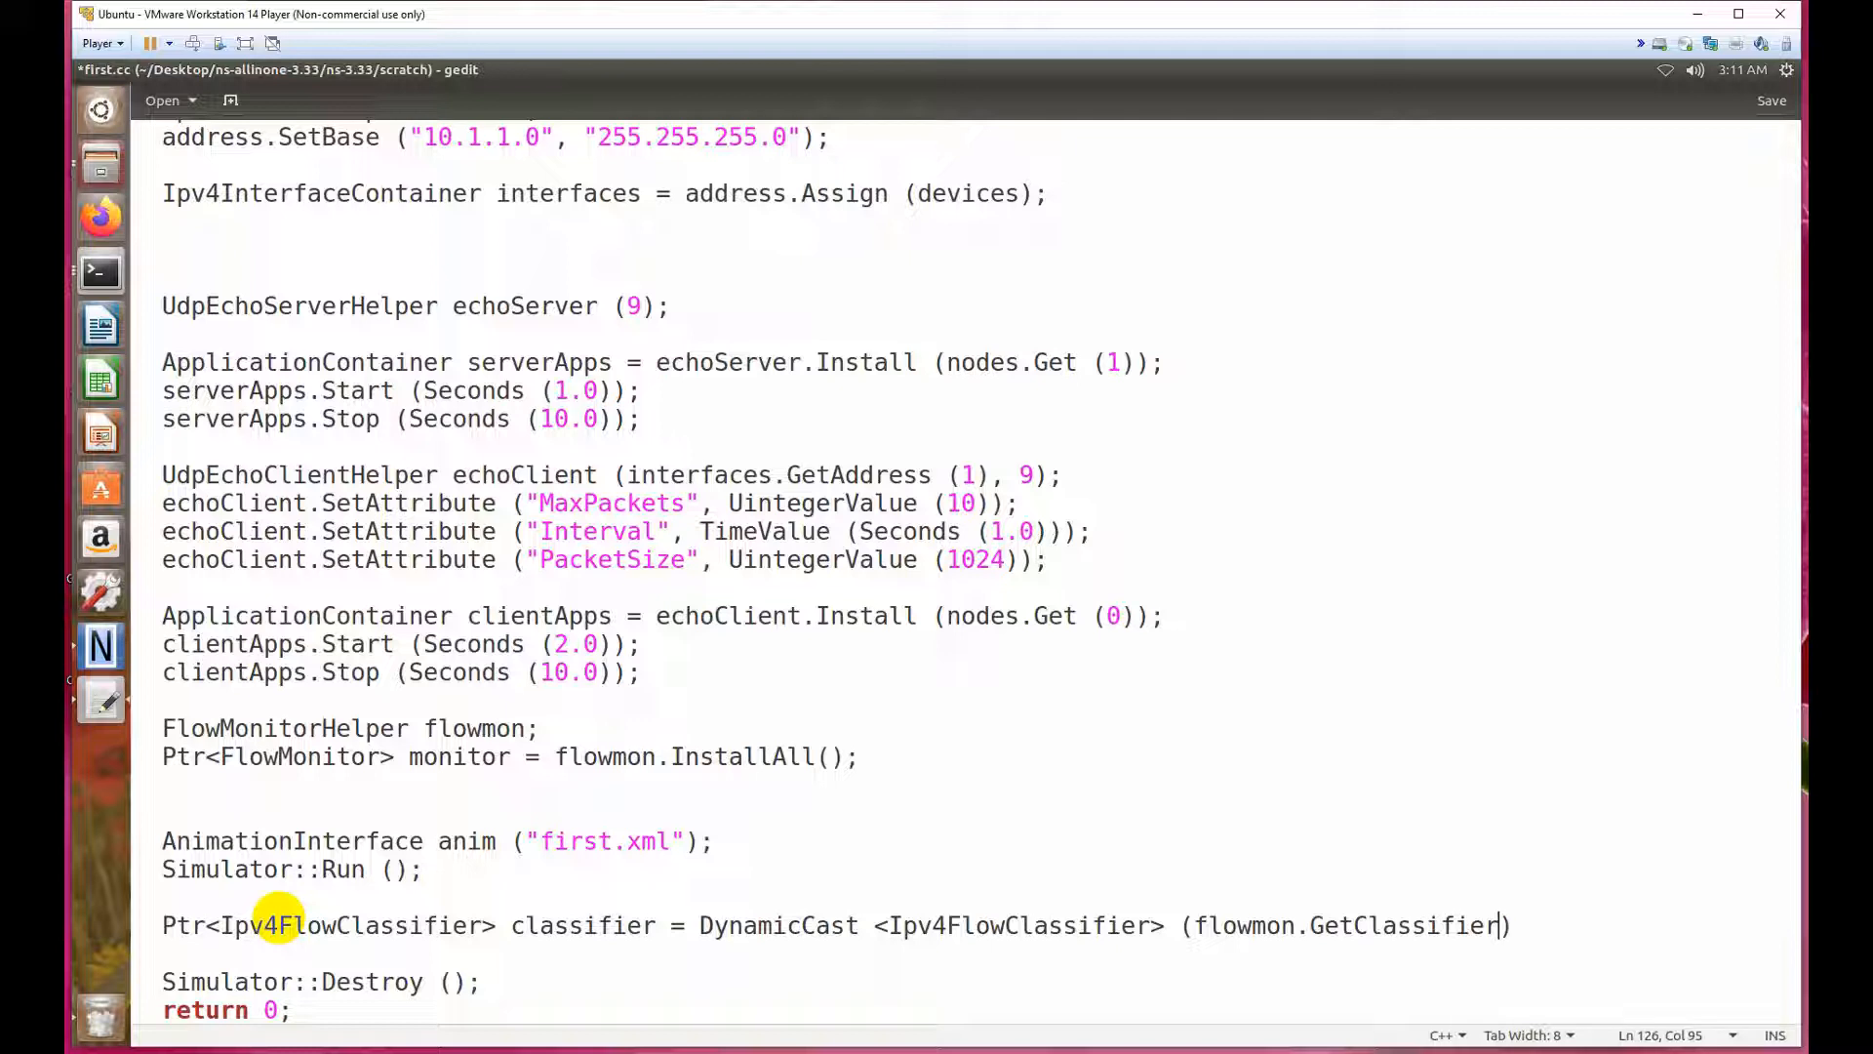
type("())")
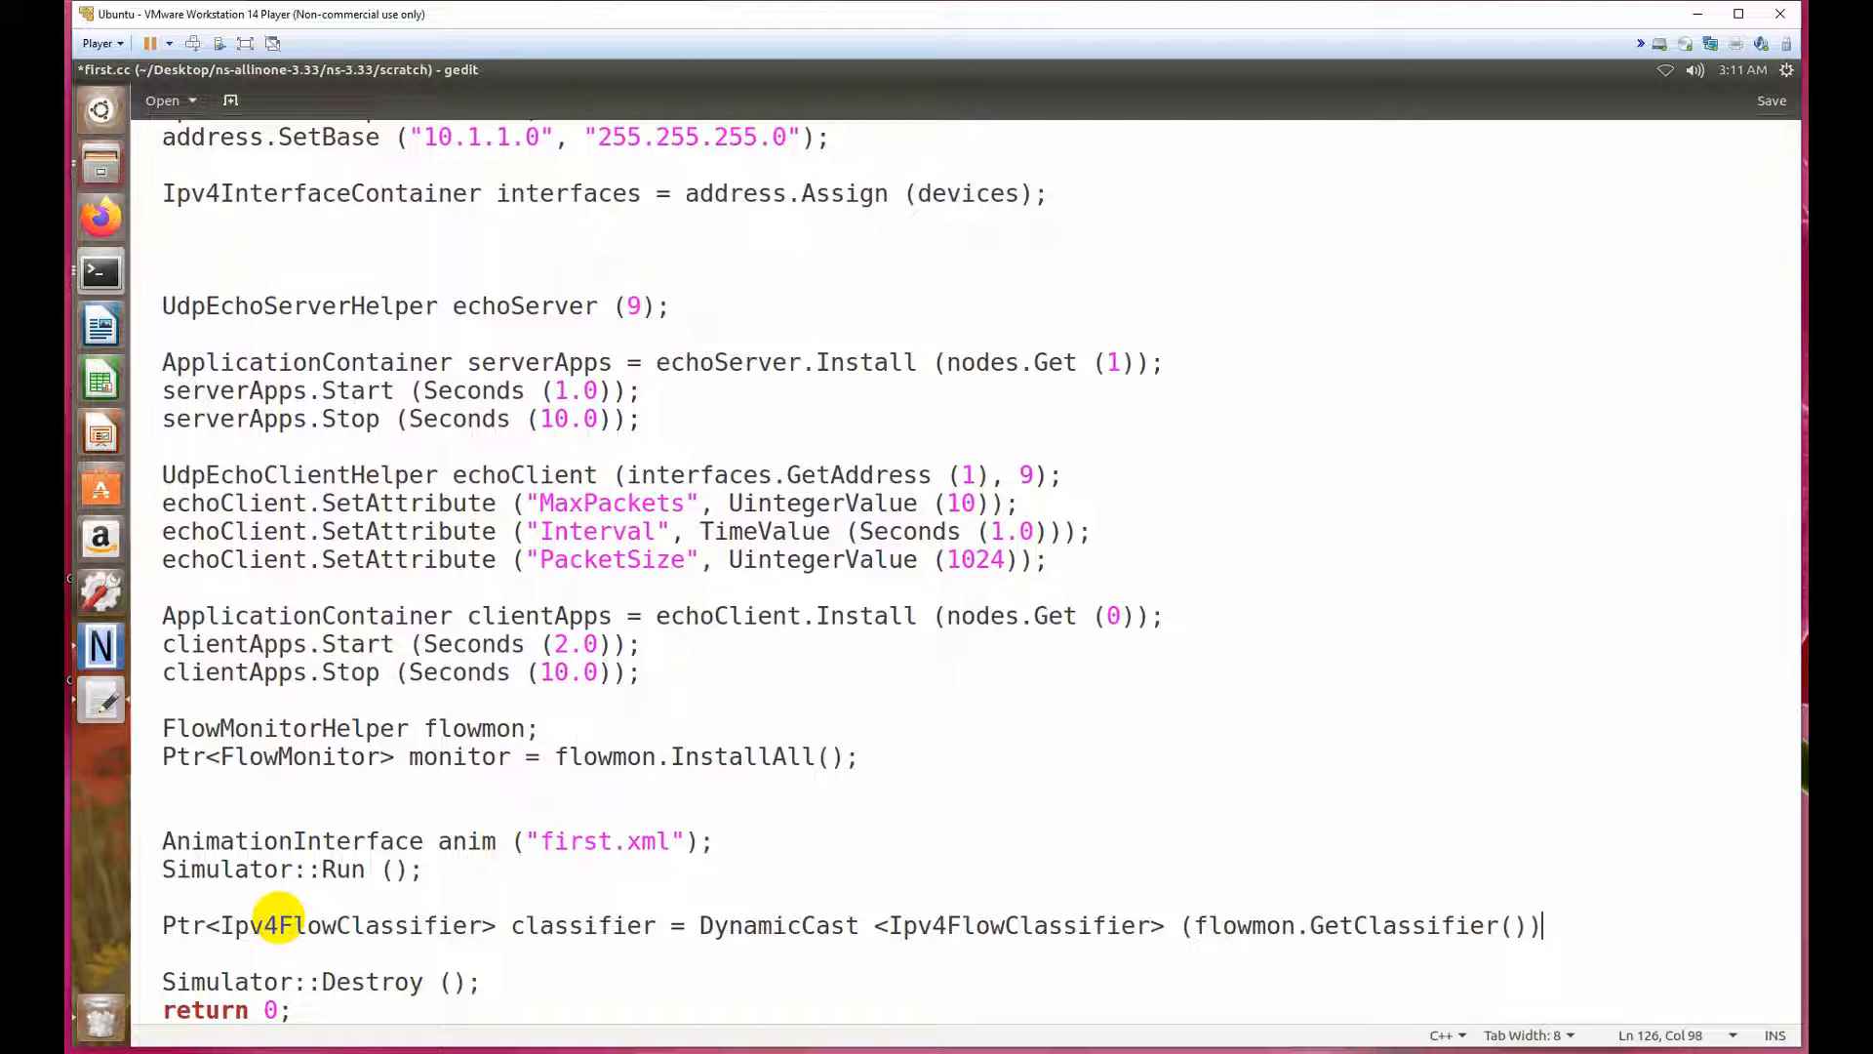
type(";")
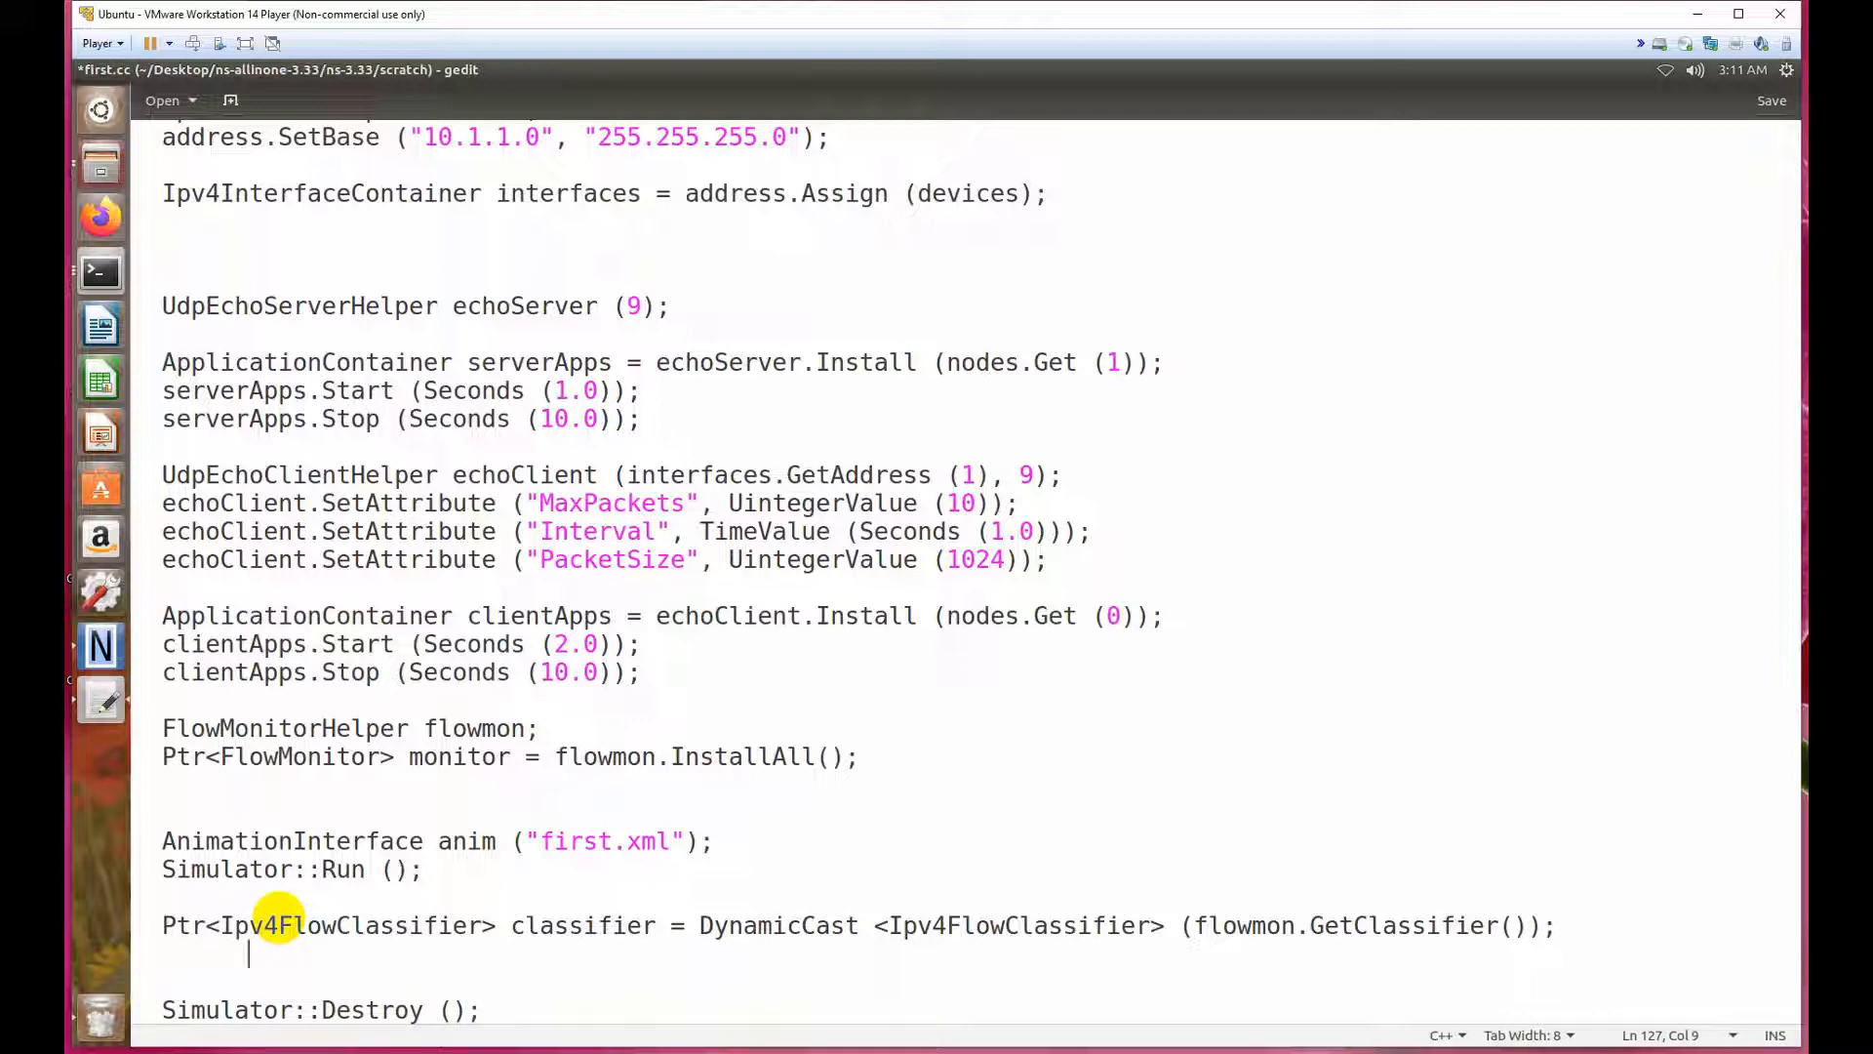
Write the type 'std::map<FlowId, FlowMonitor::FlowStats>' below the classifier line.
type("std")
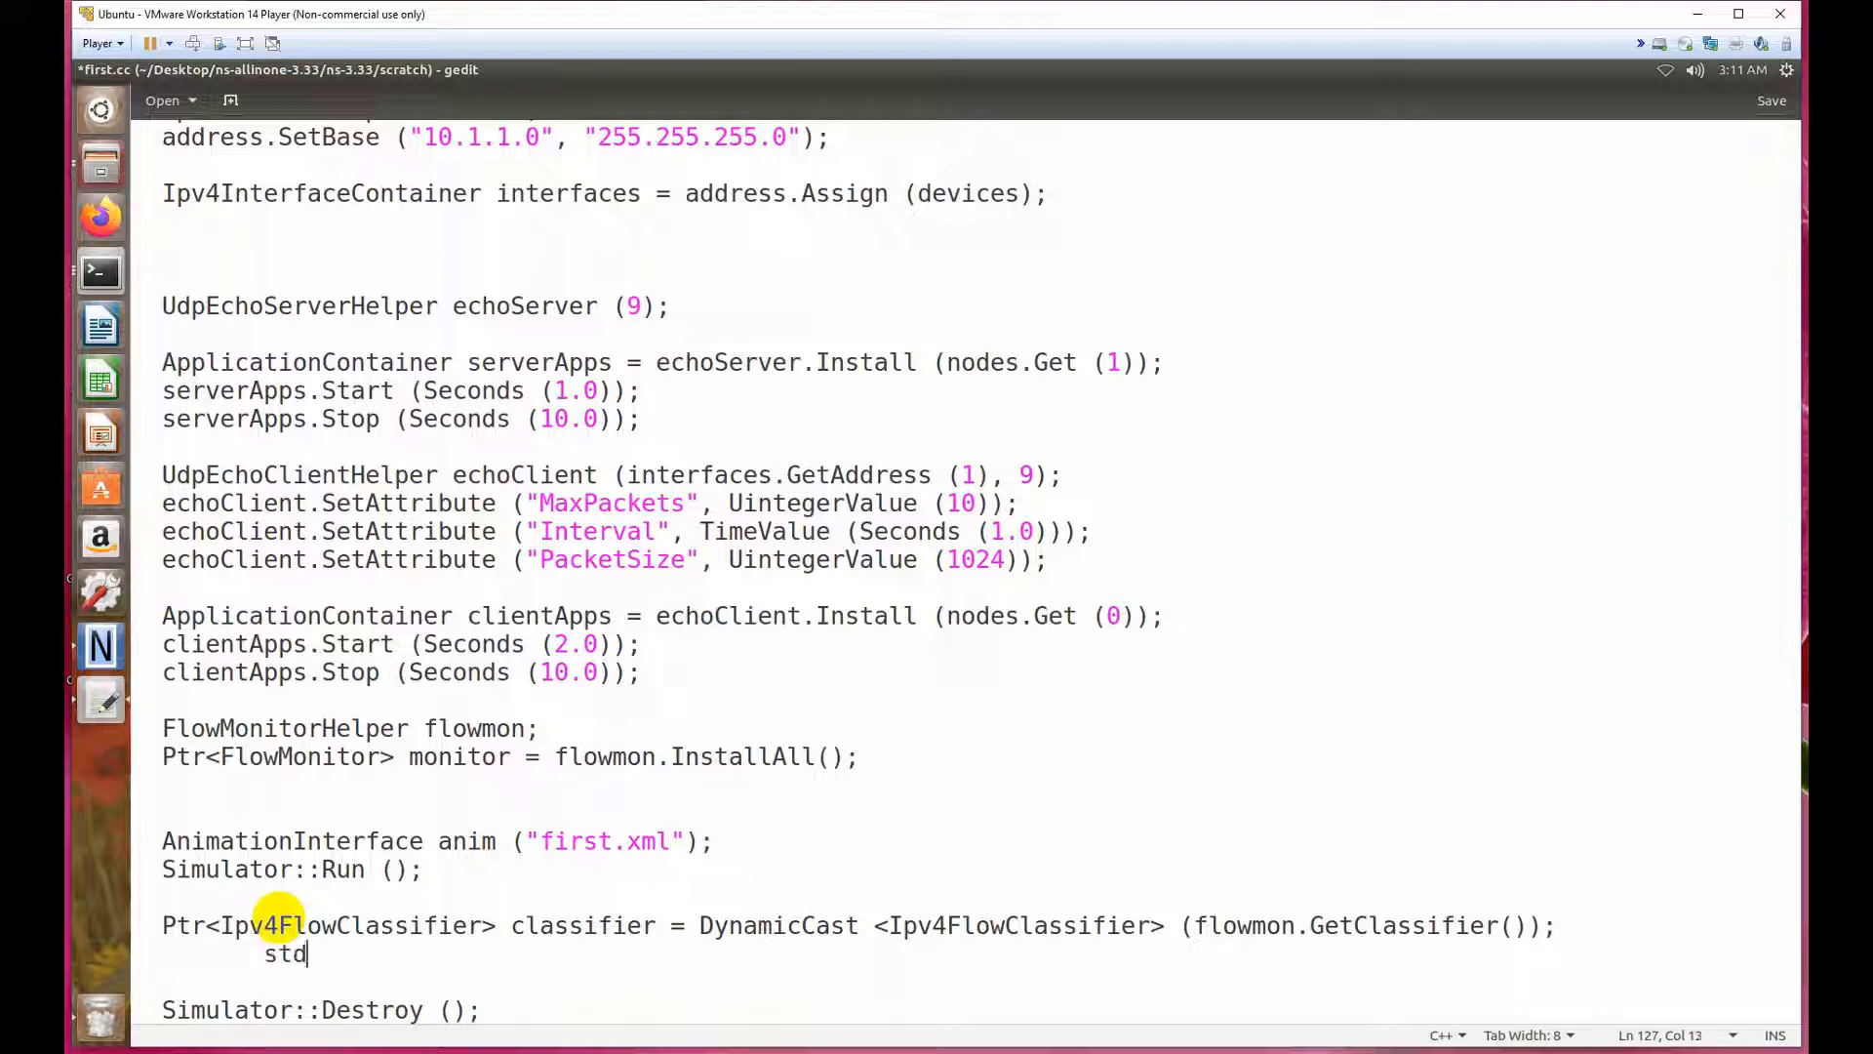
type("::map")
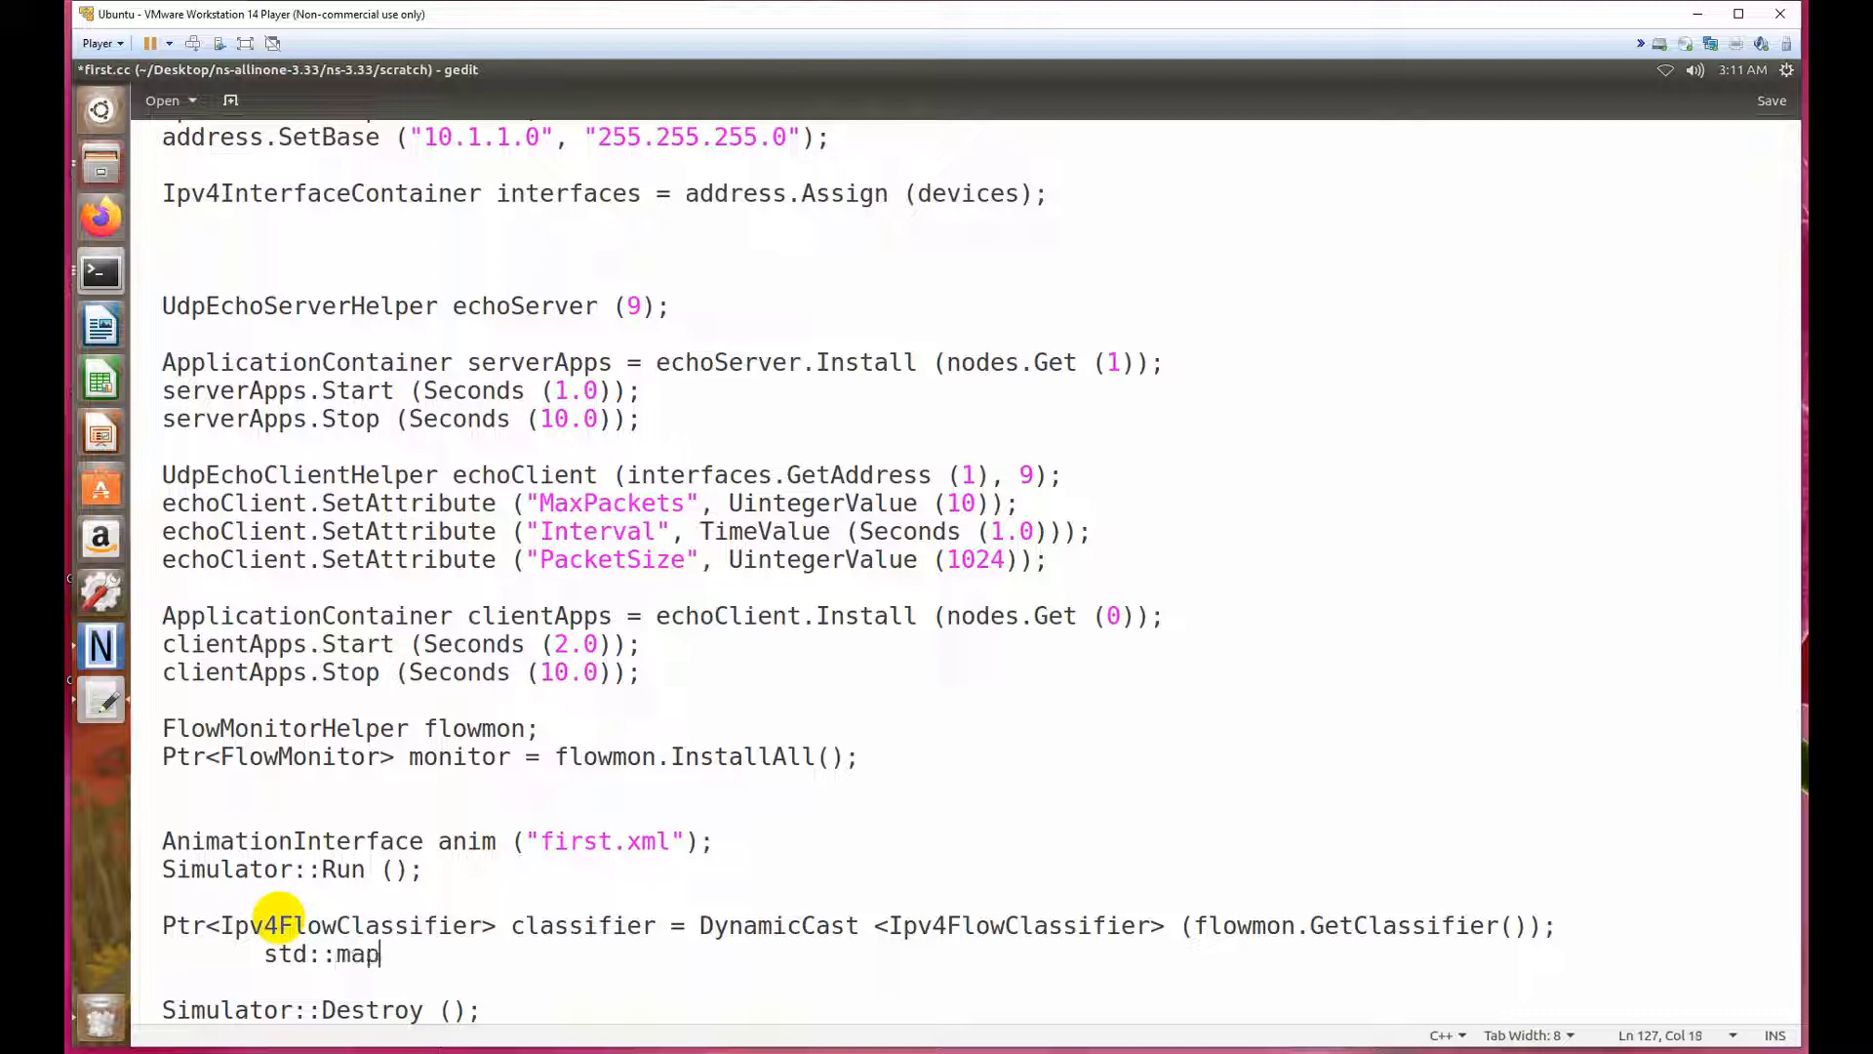
type("<>")
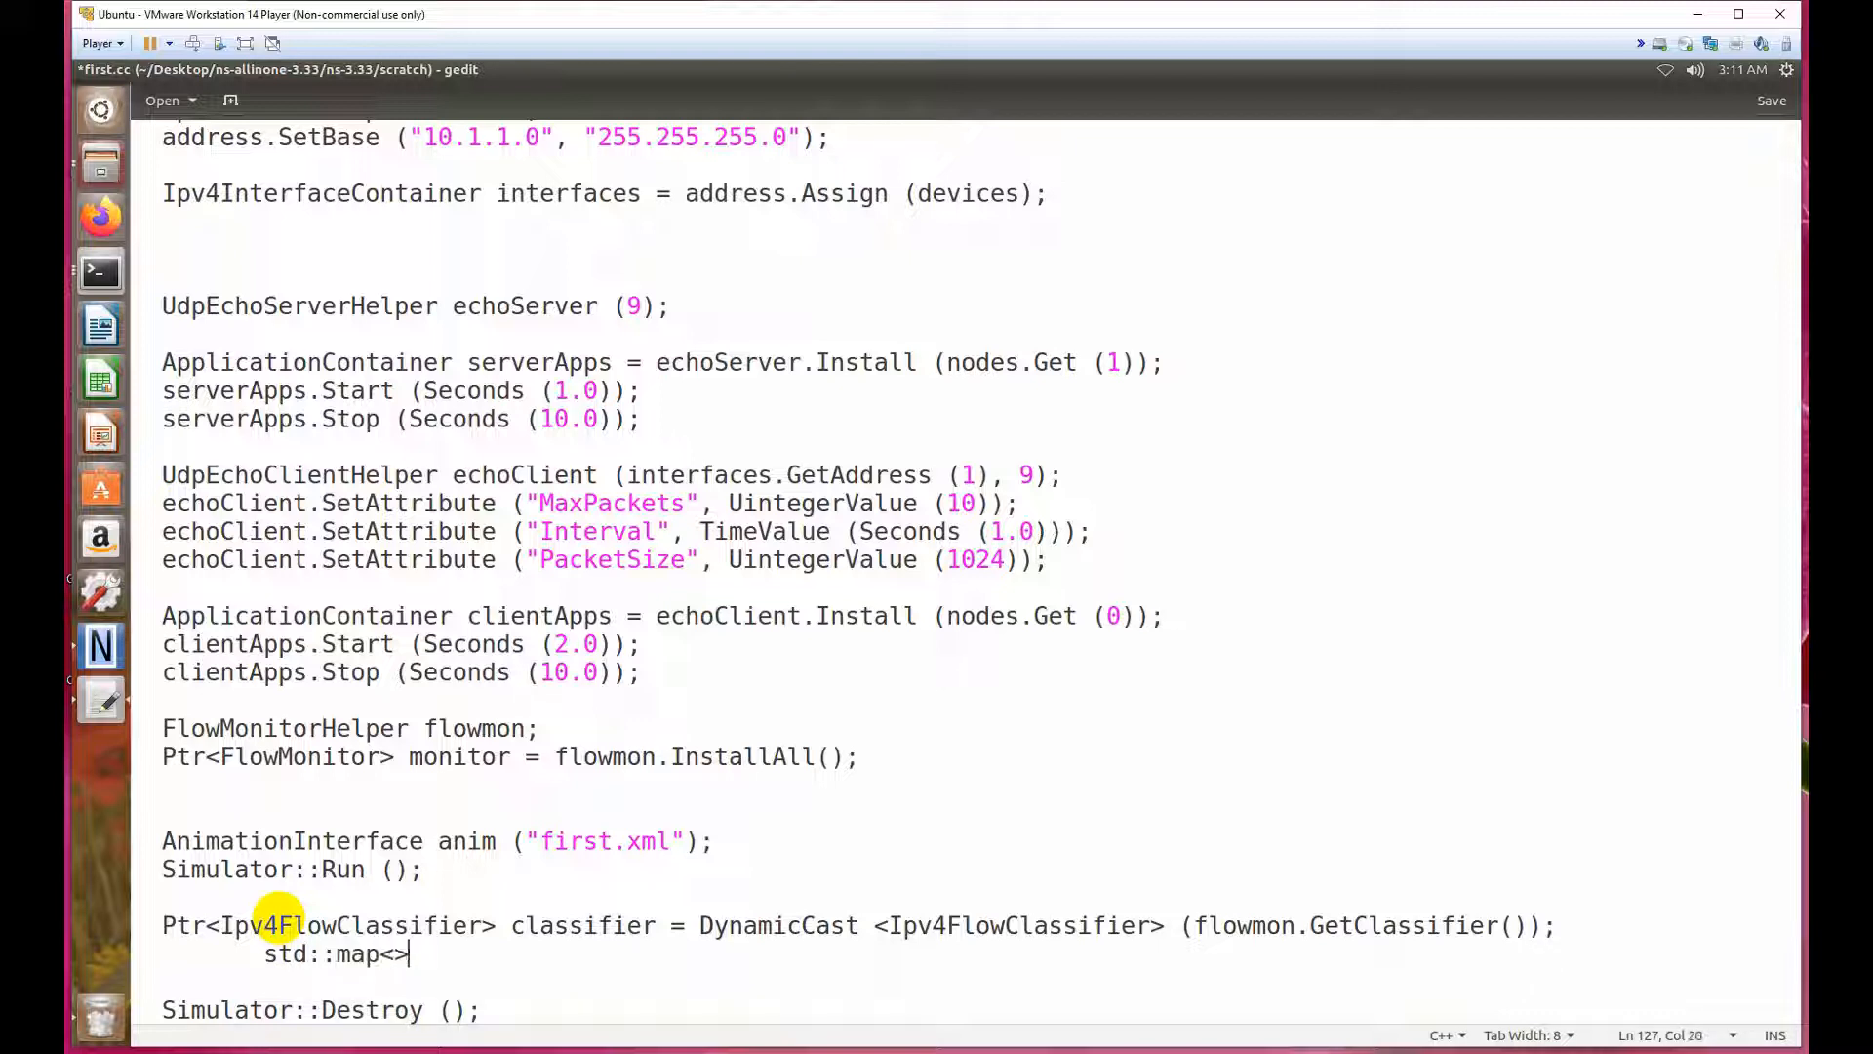
type("flow")
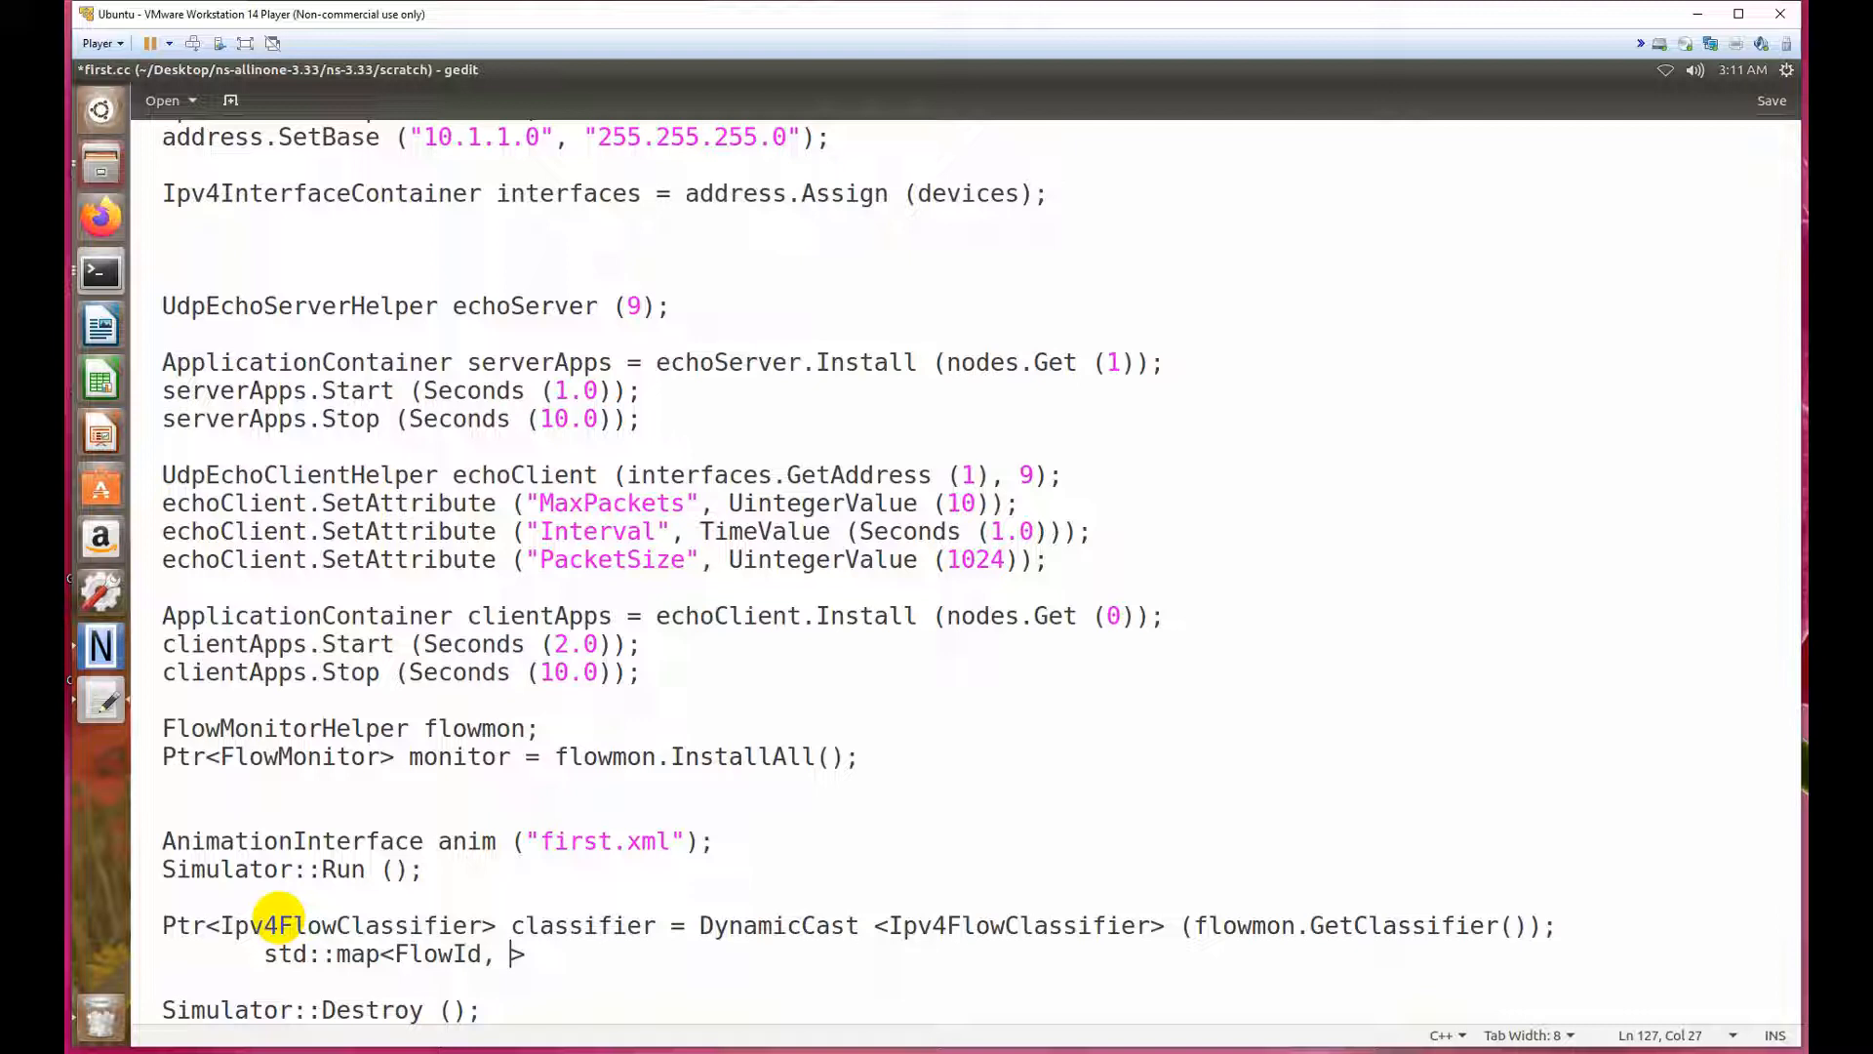
type("Flow")
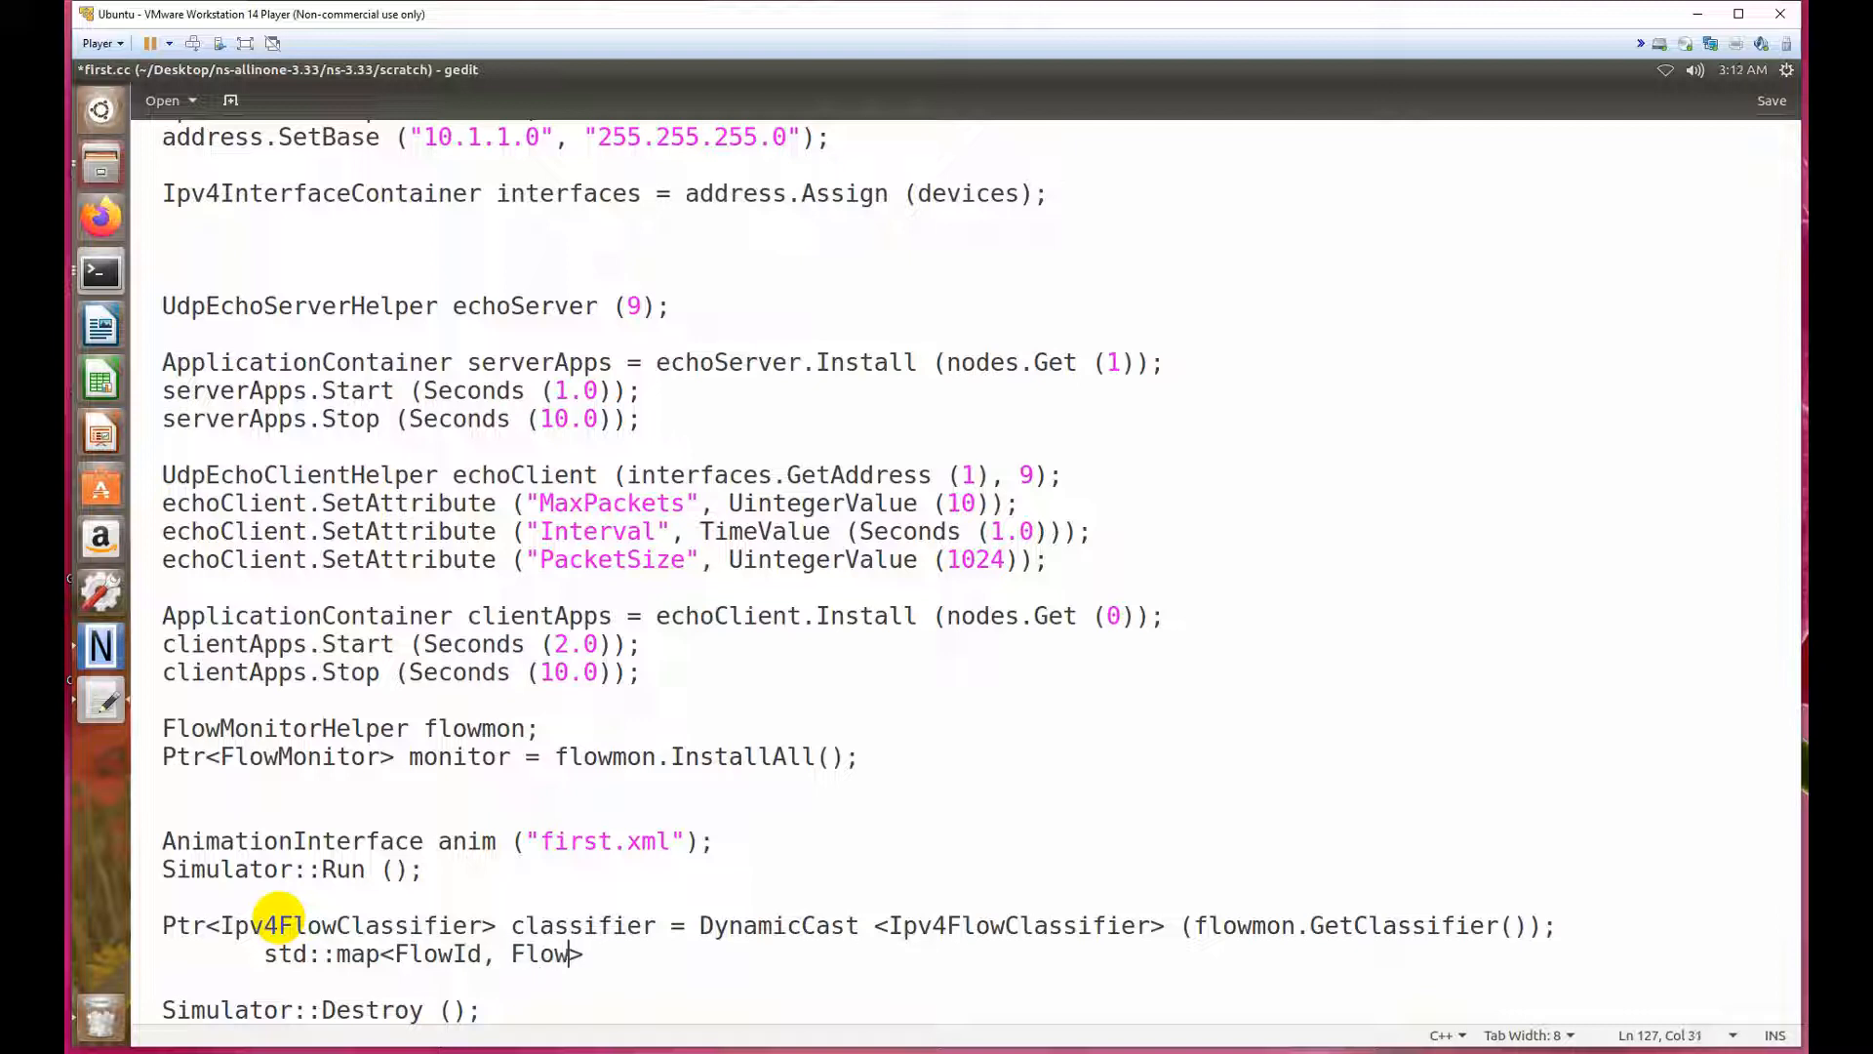
type("Monitor")
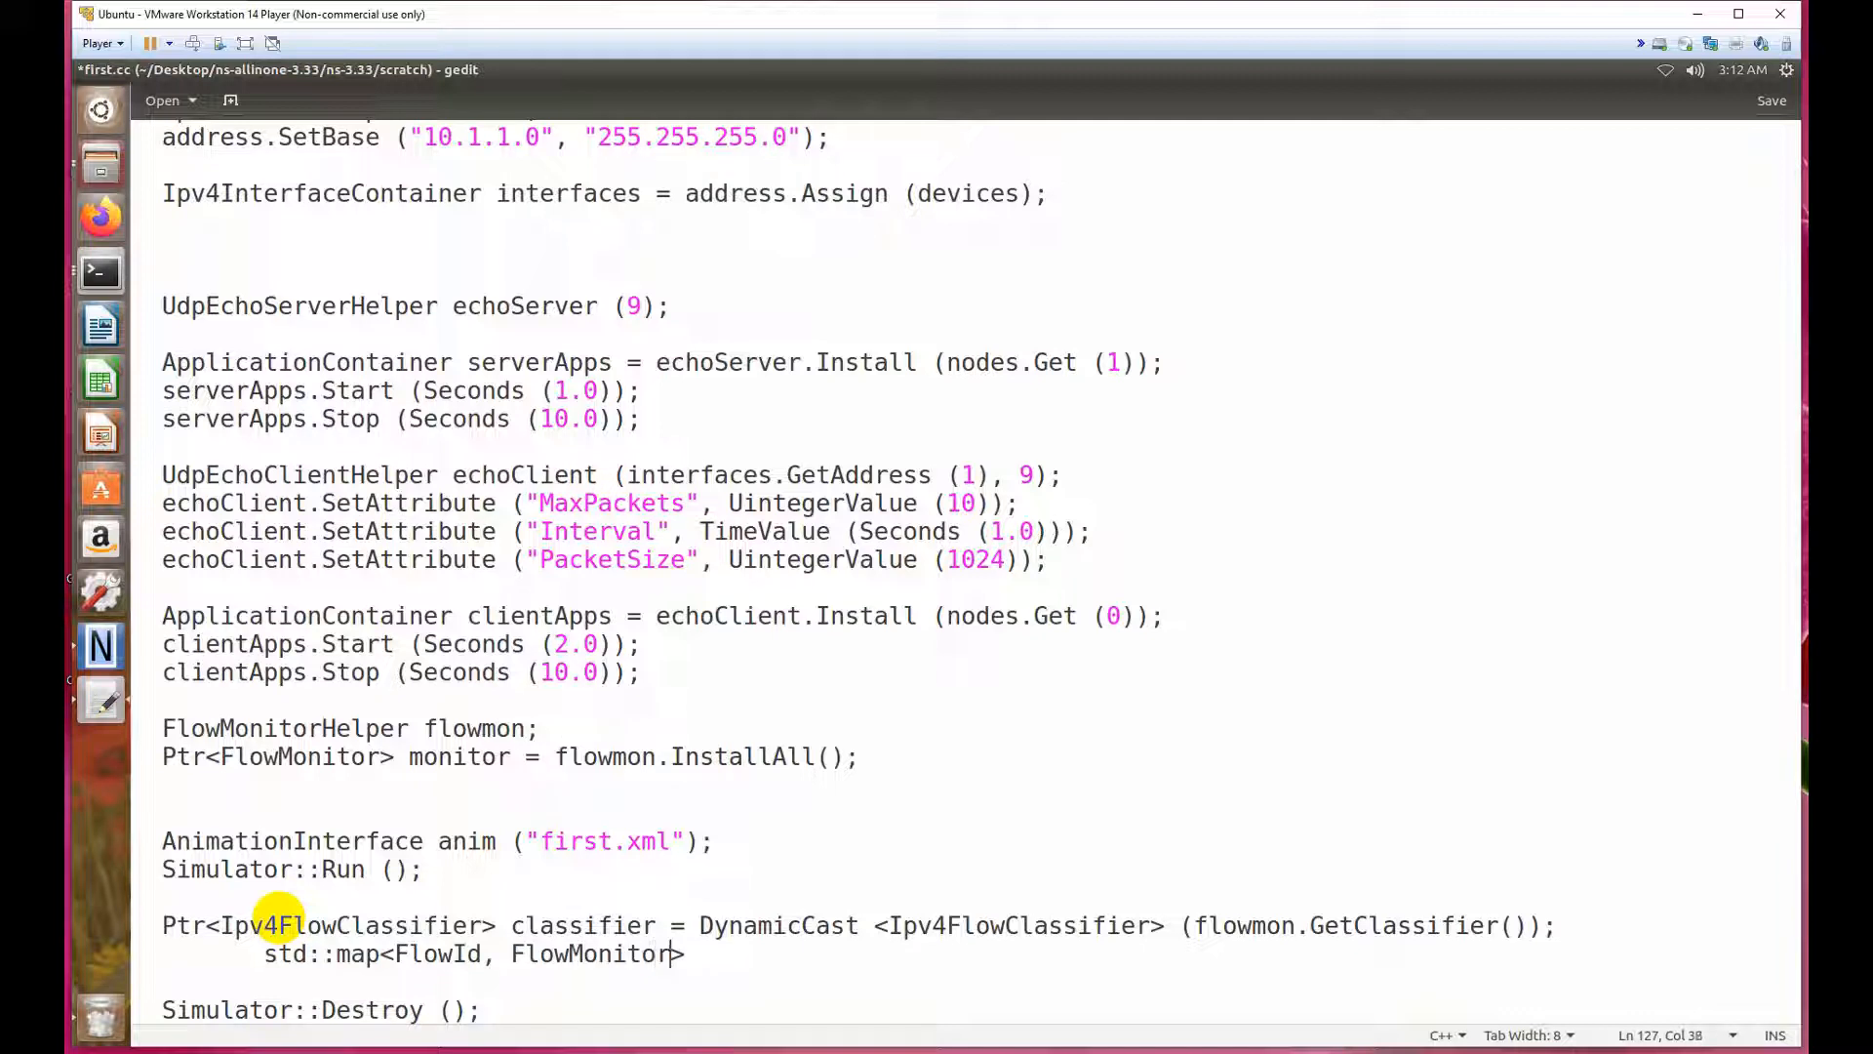
type("::F")
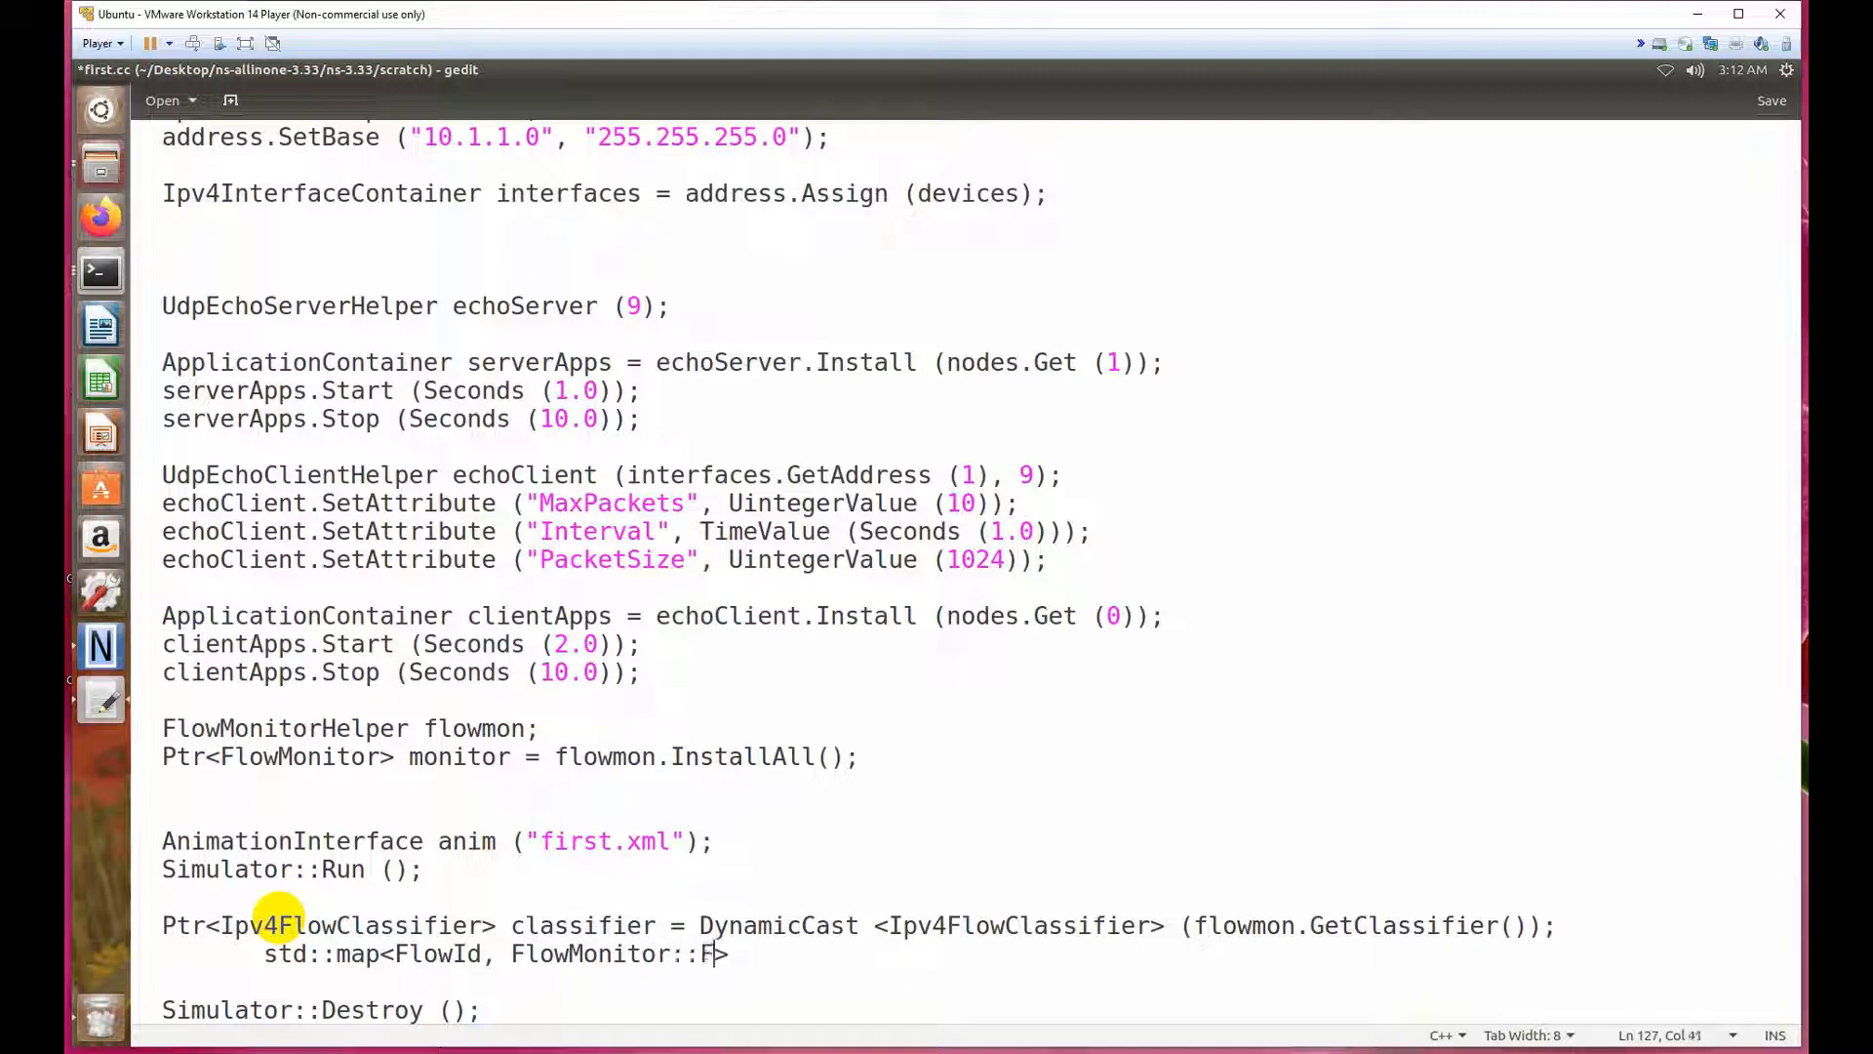
type("lowStats")
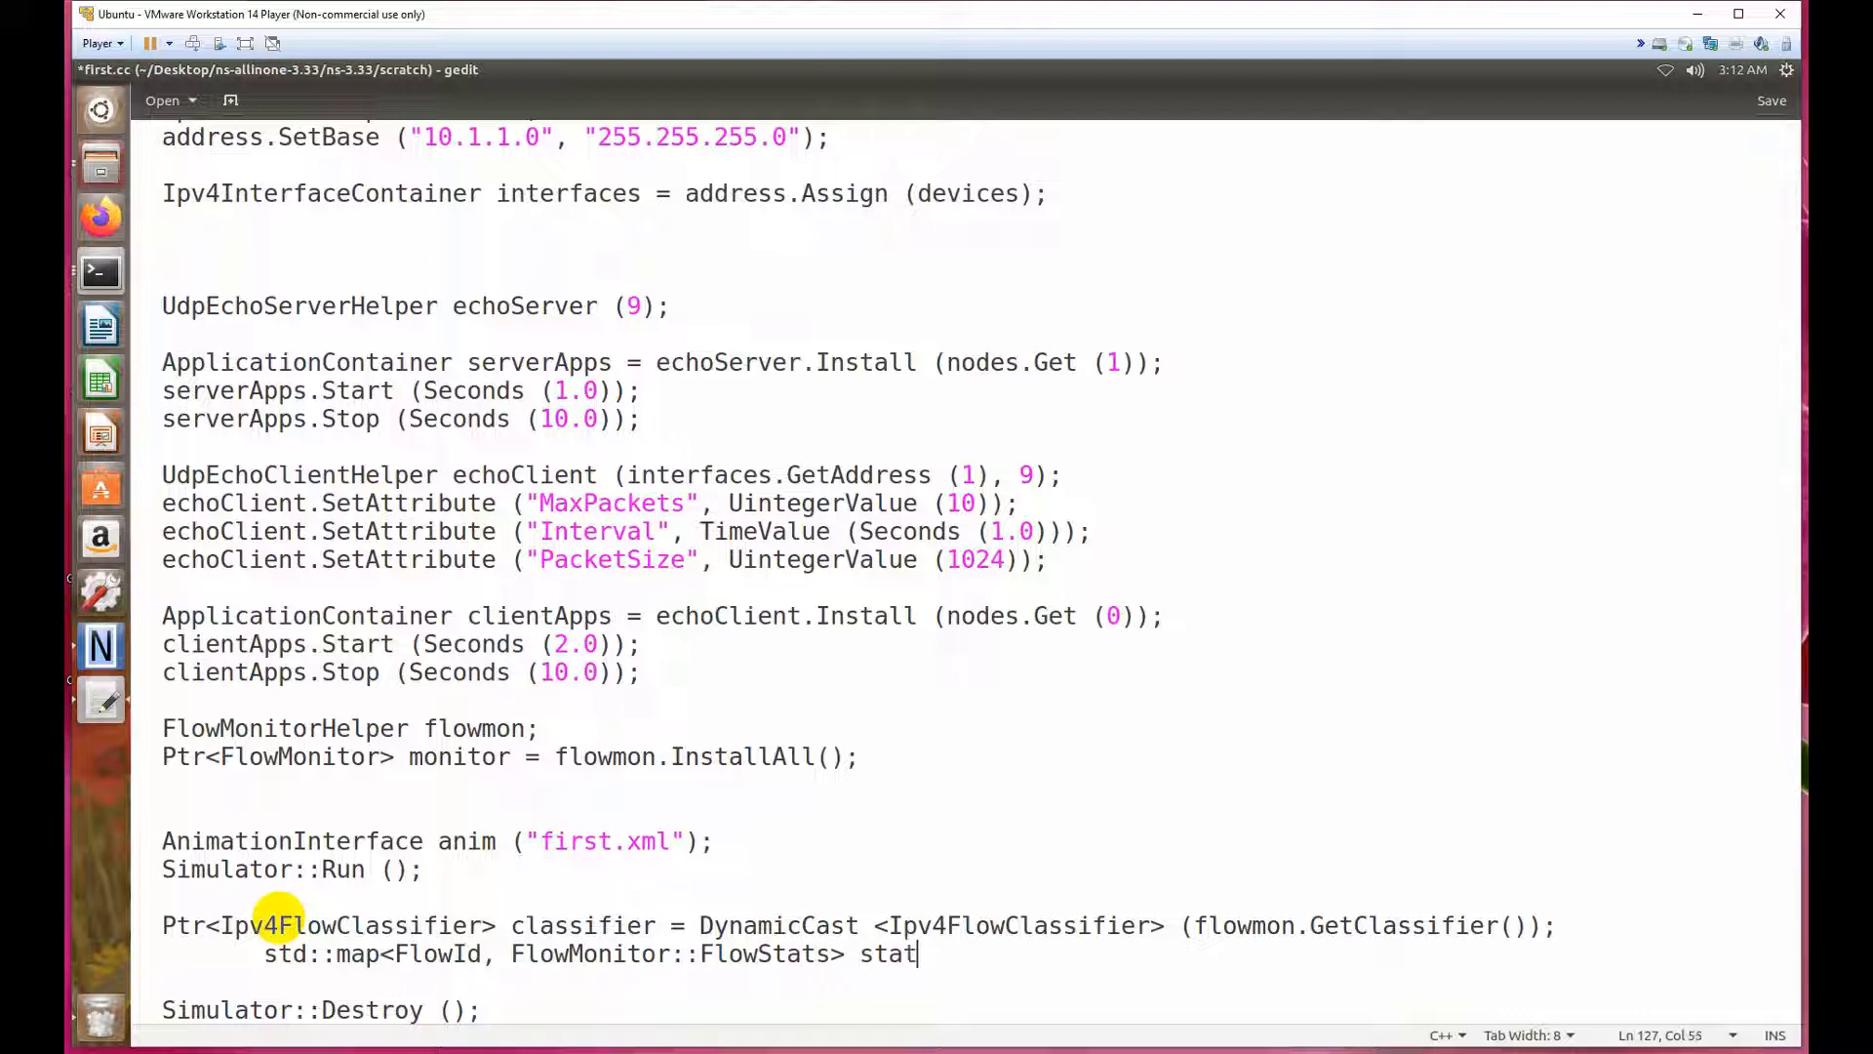
Name the map 'stats' and assign it from 'monitor->GetFlowStats();'.
type("s =")
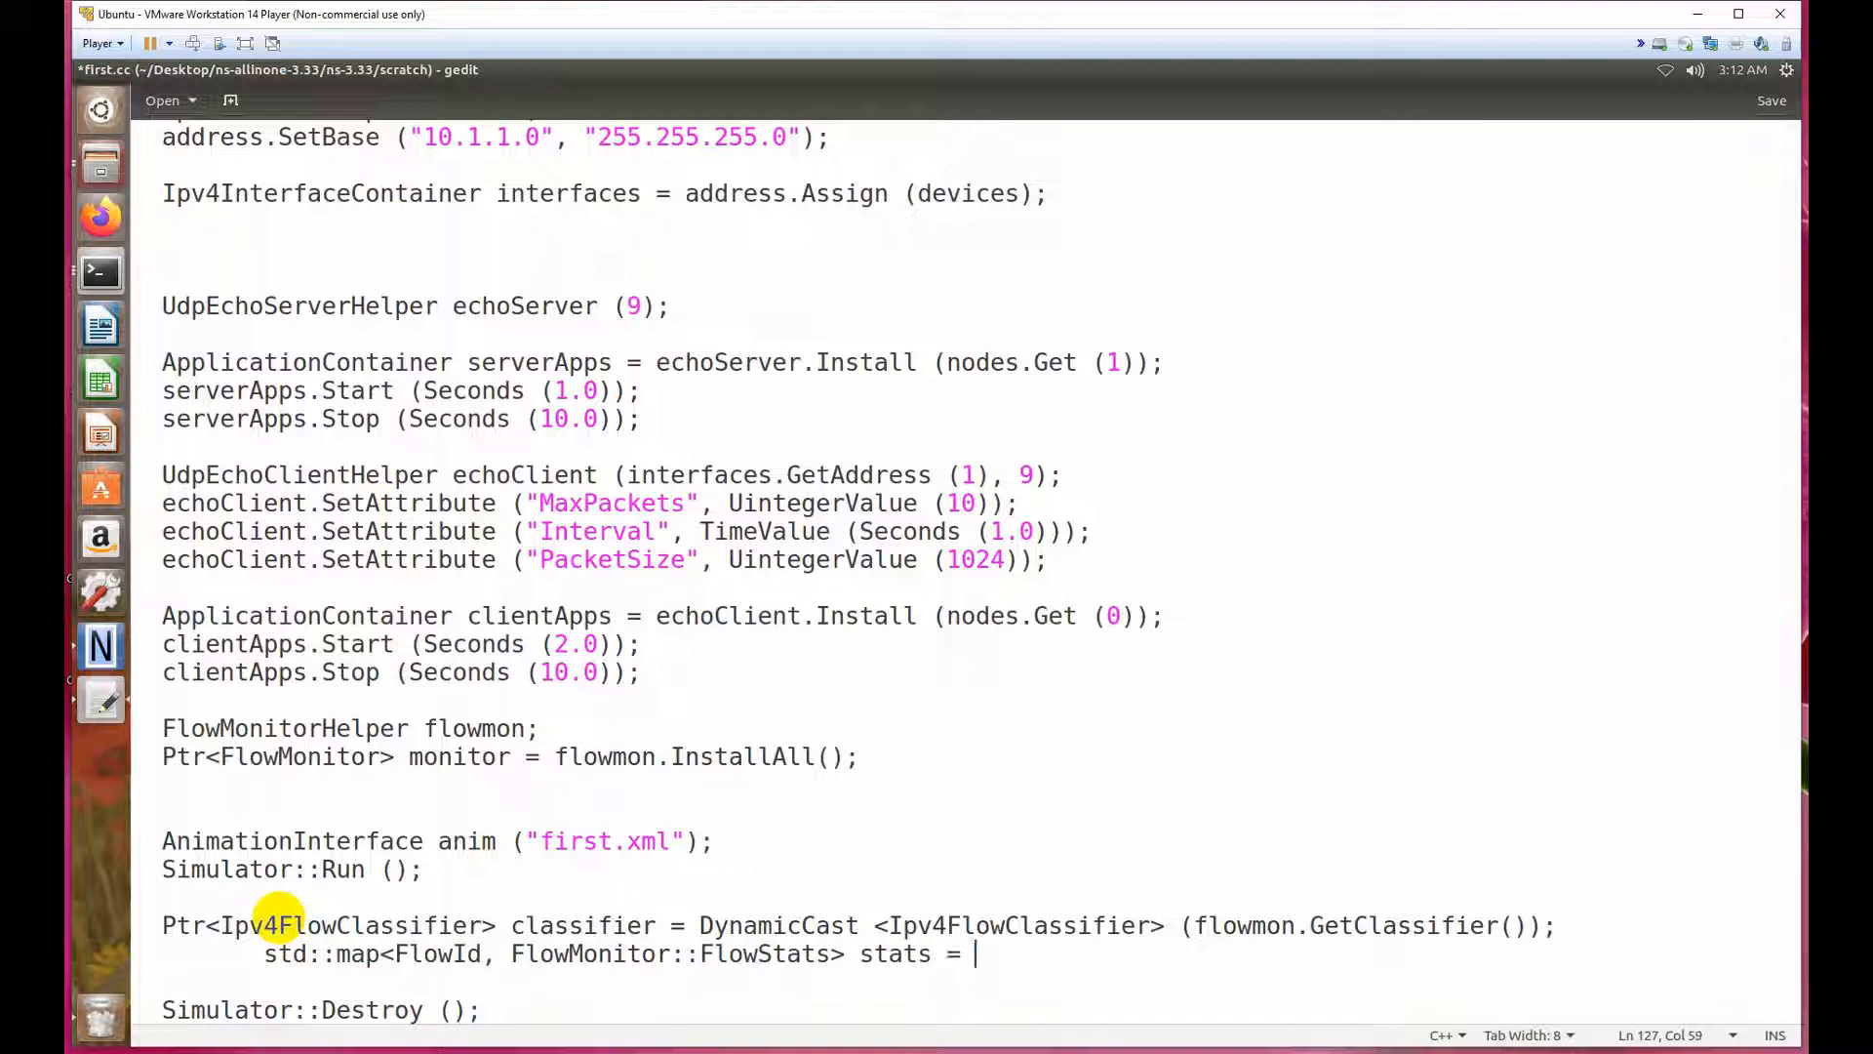
type("monit")
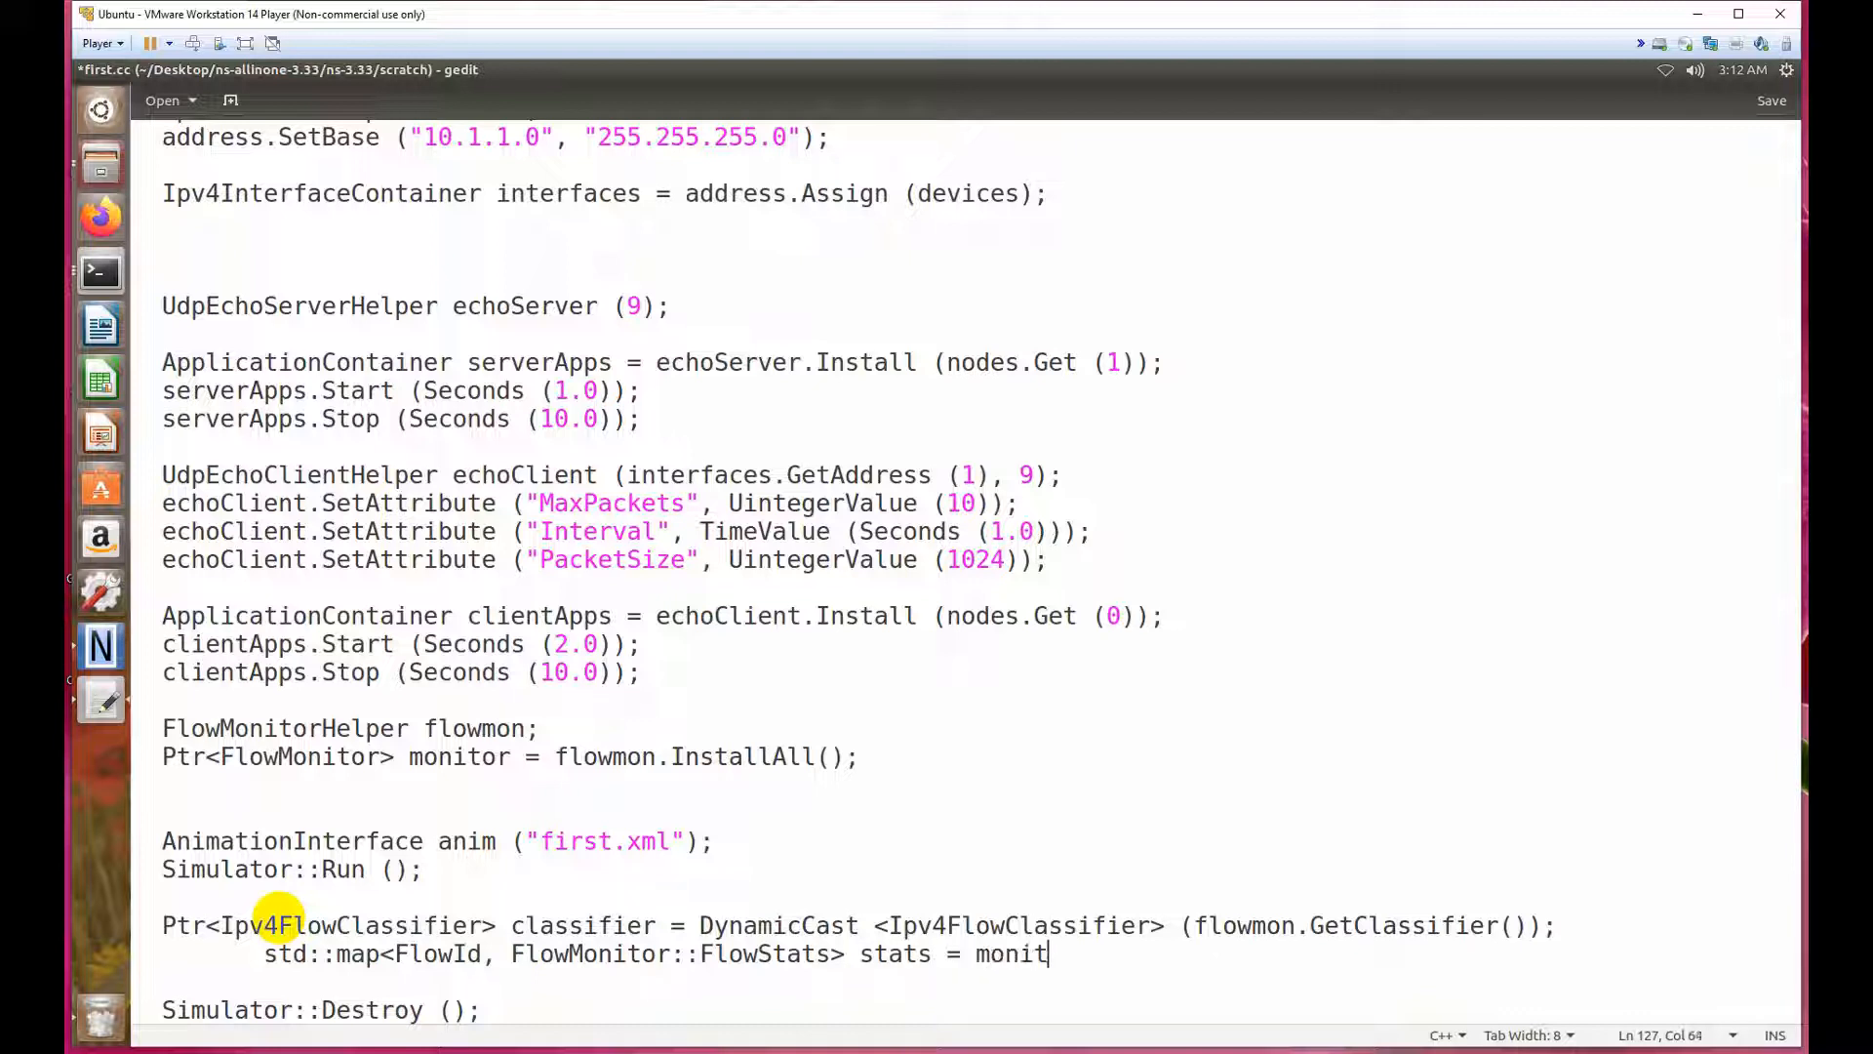
type("or-")
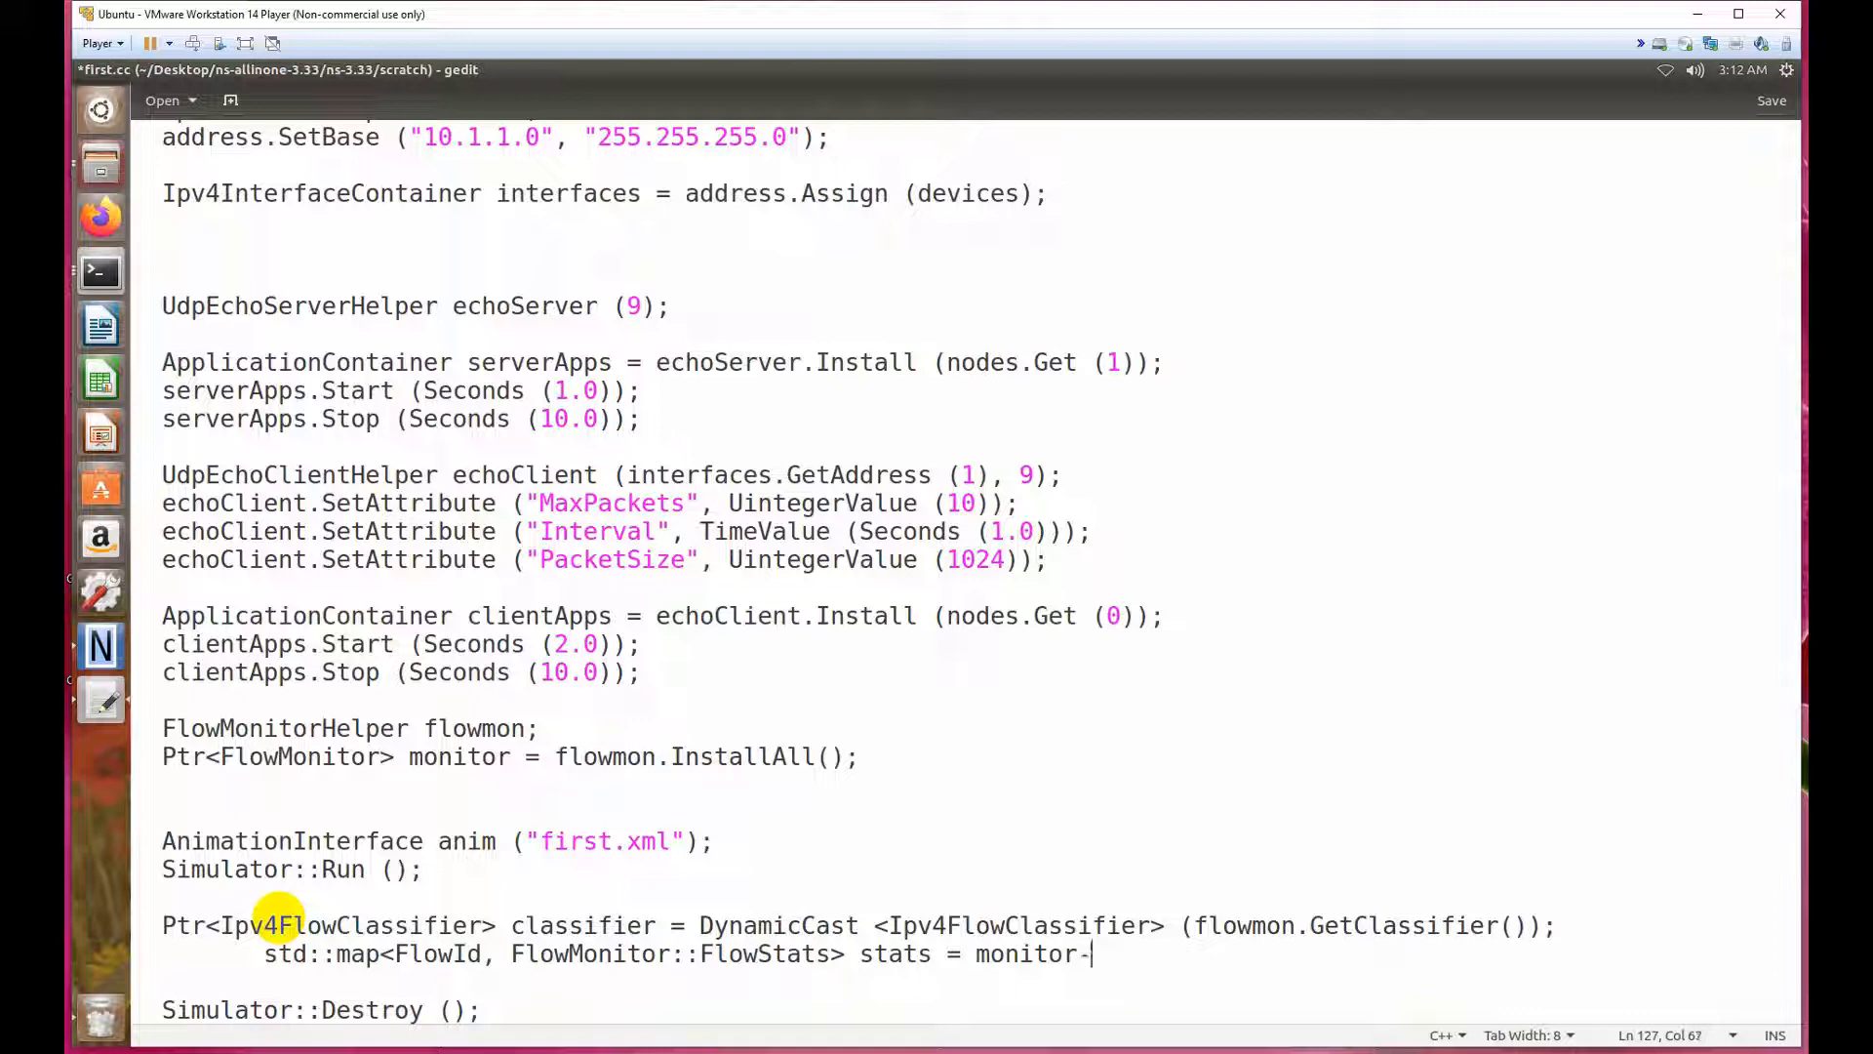
type(">")
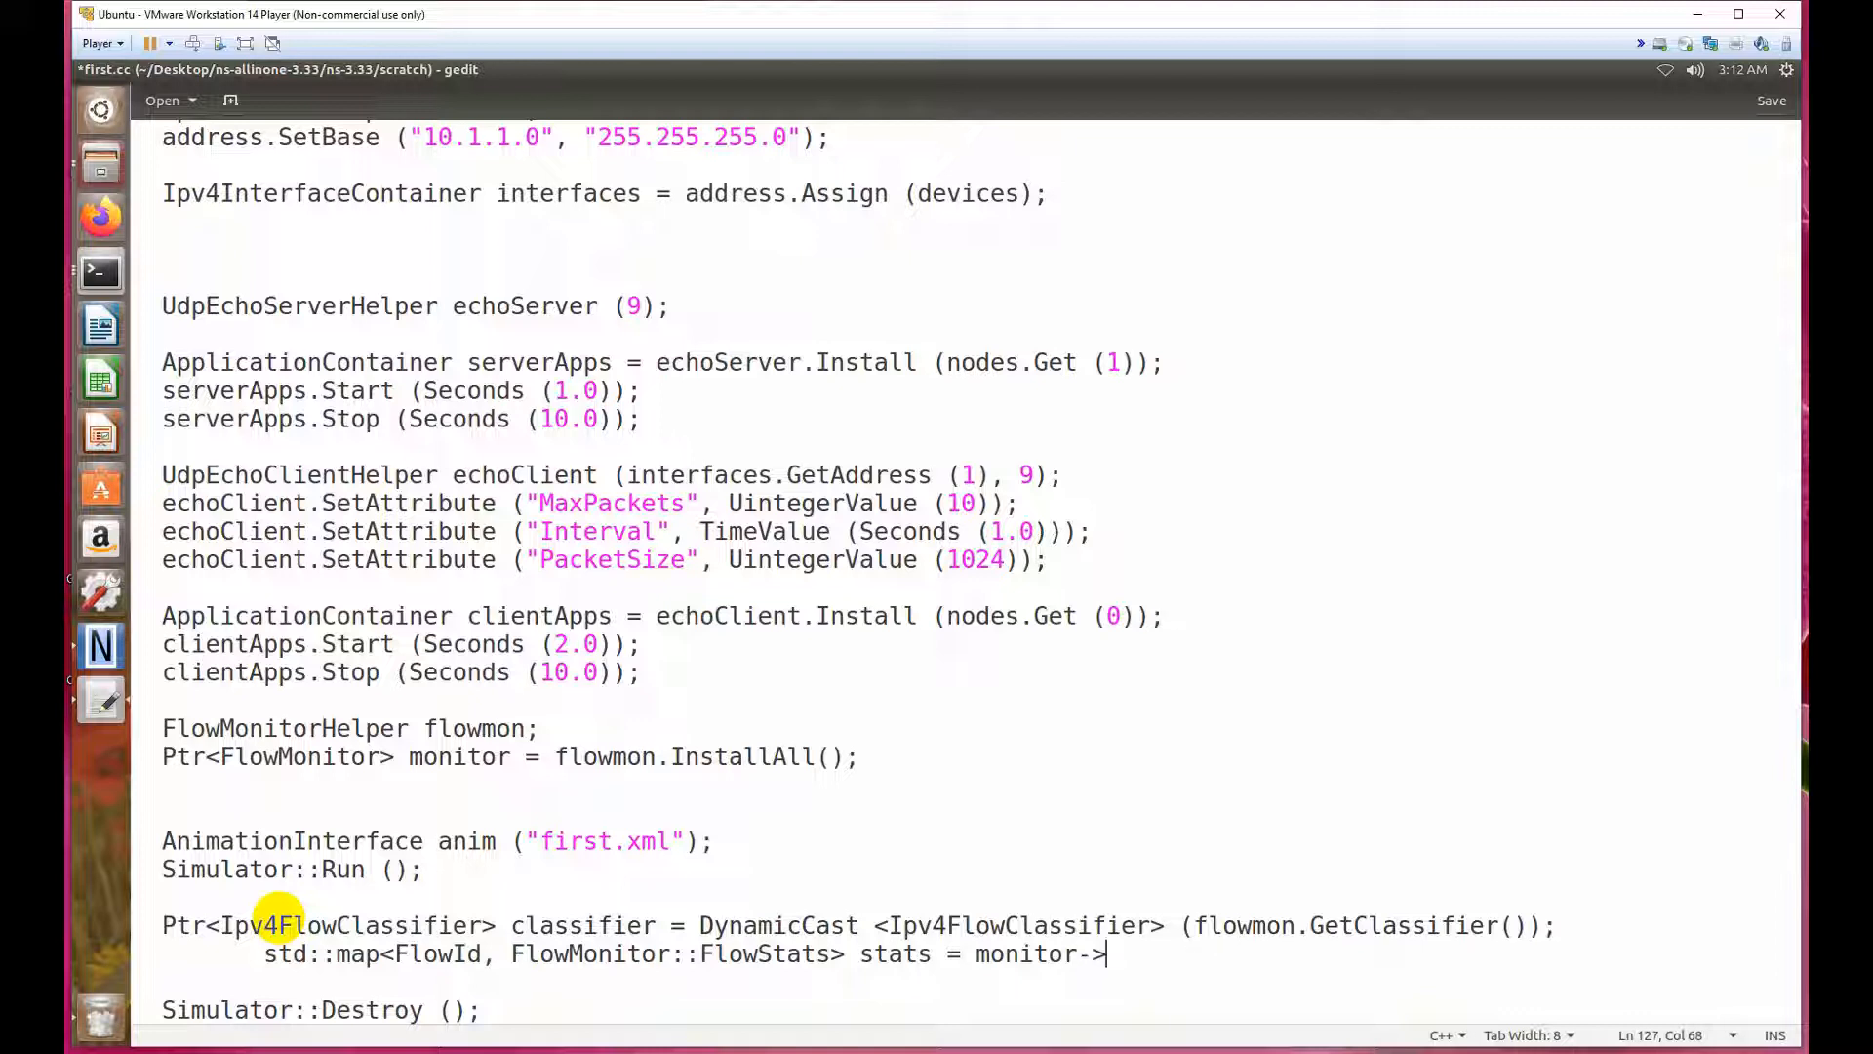
type("GetF")
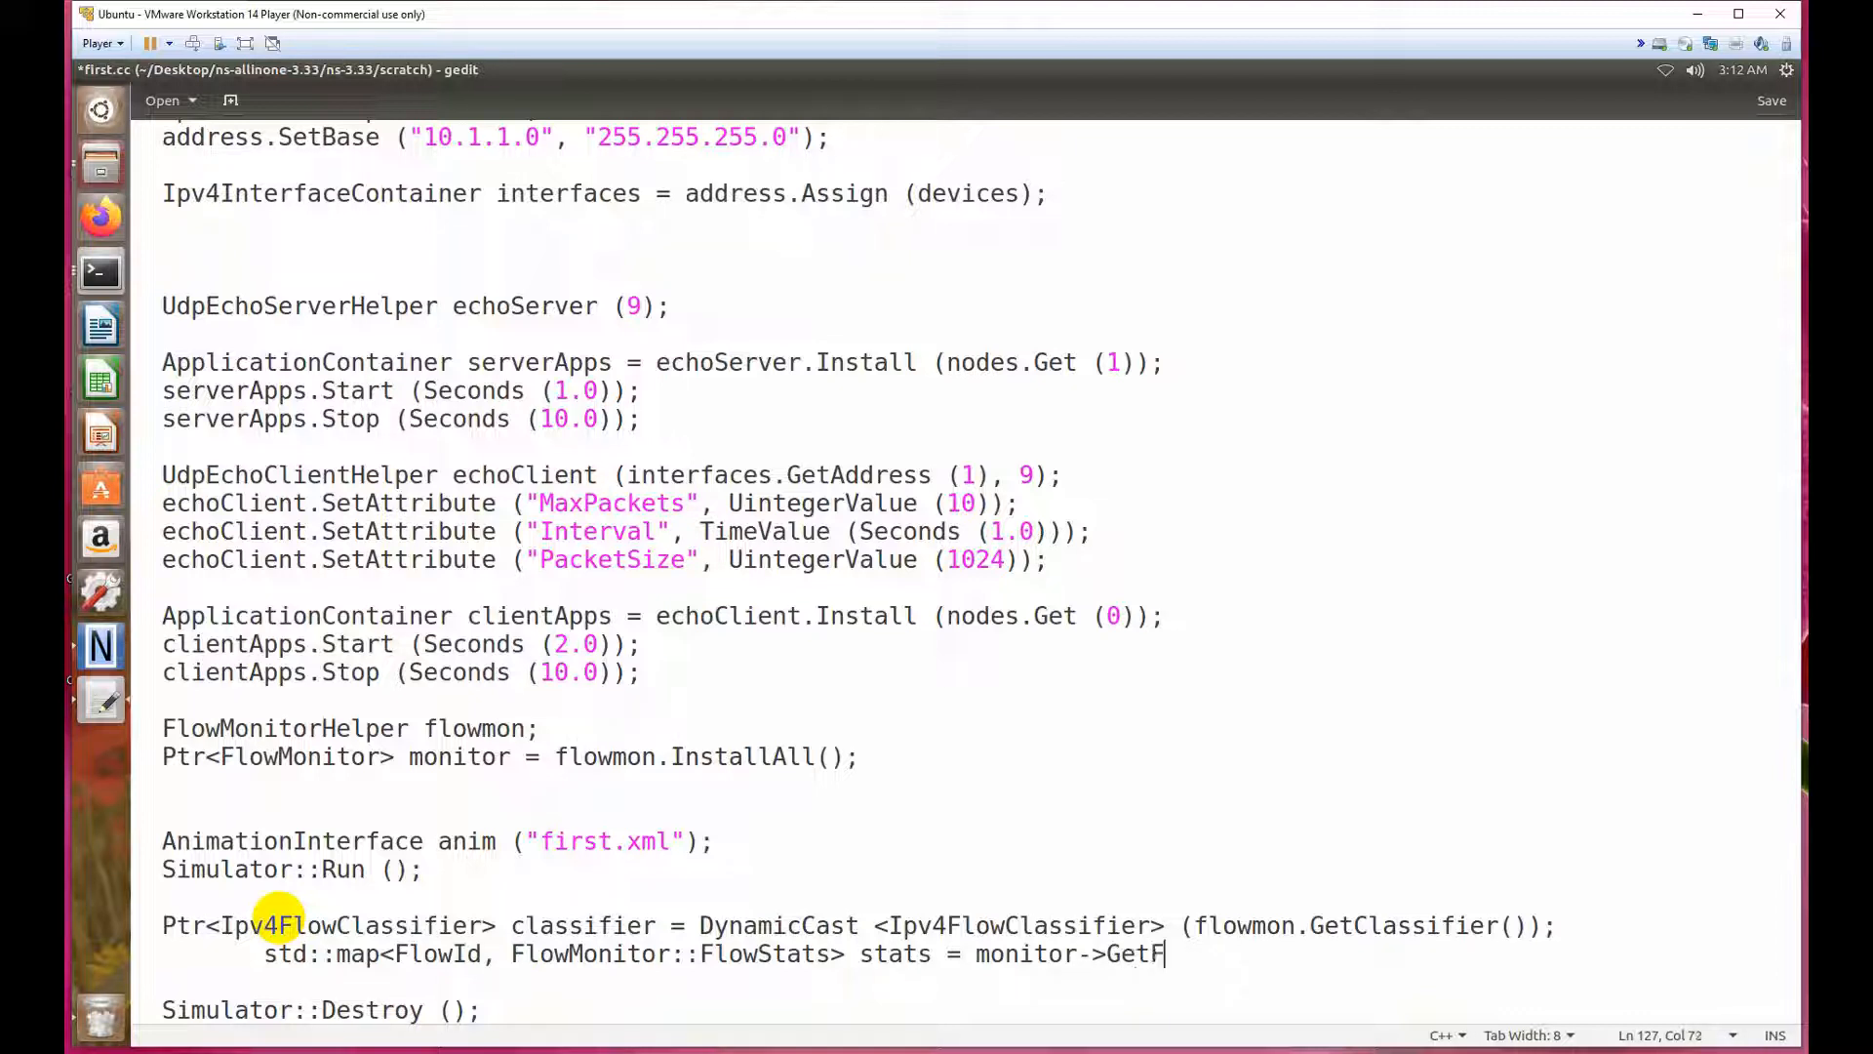
type("l")
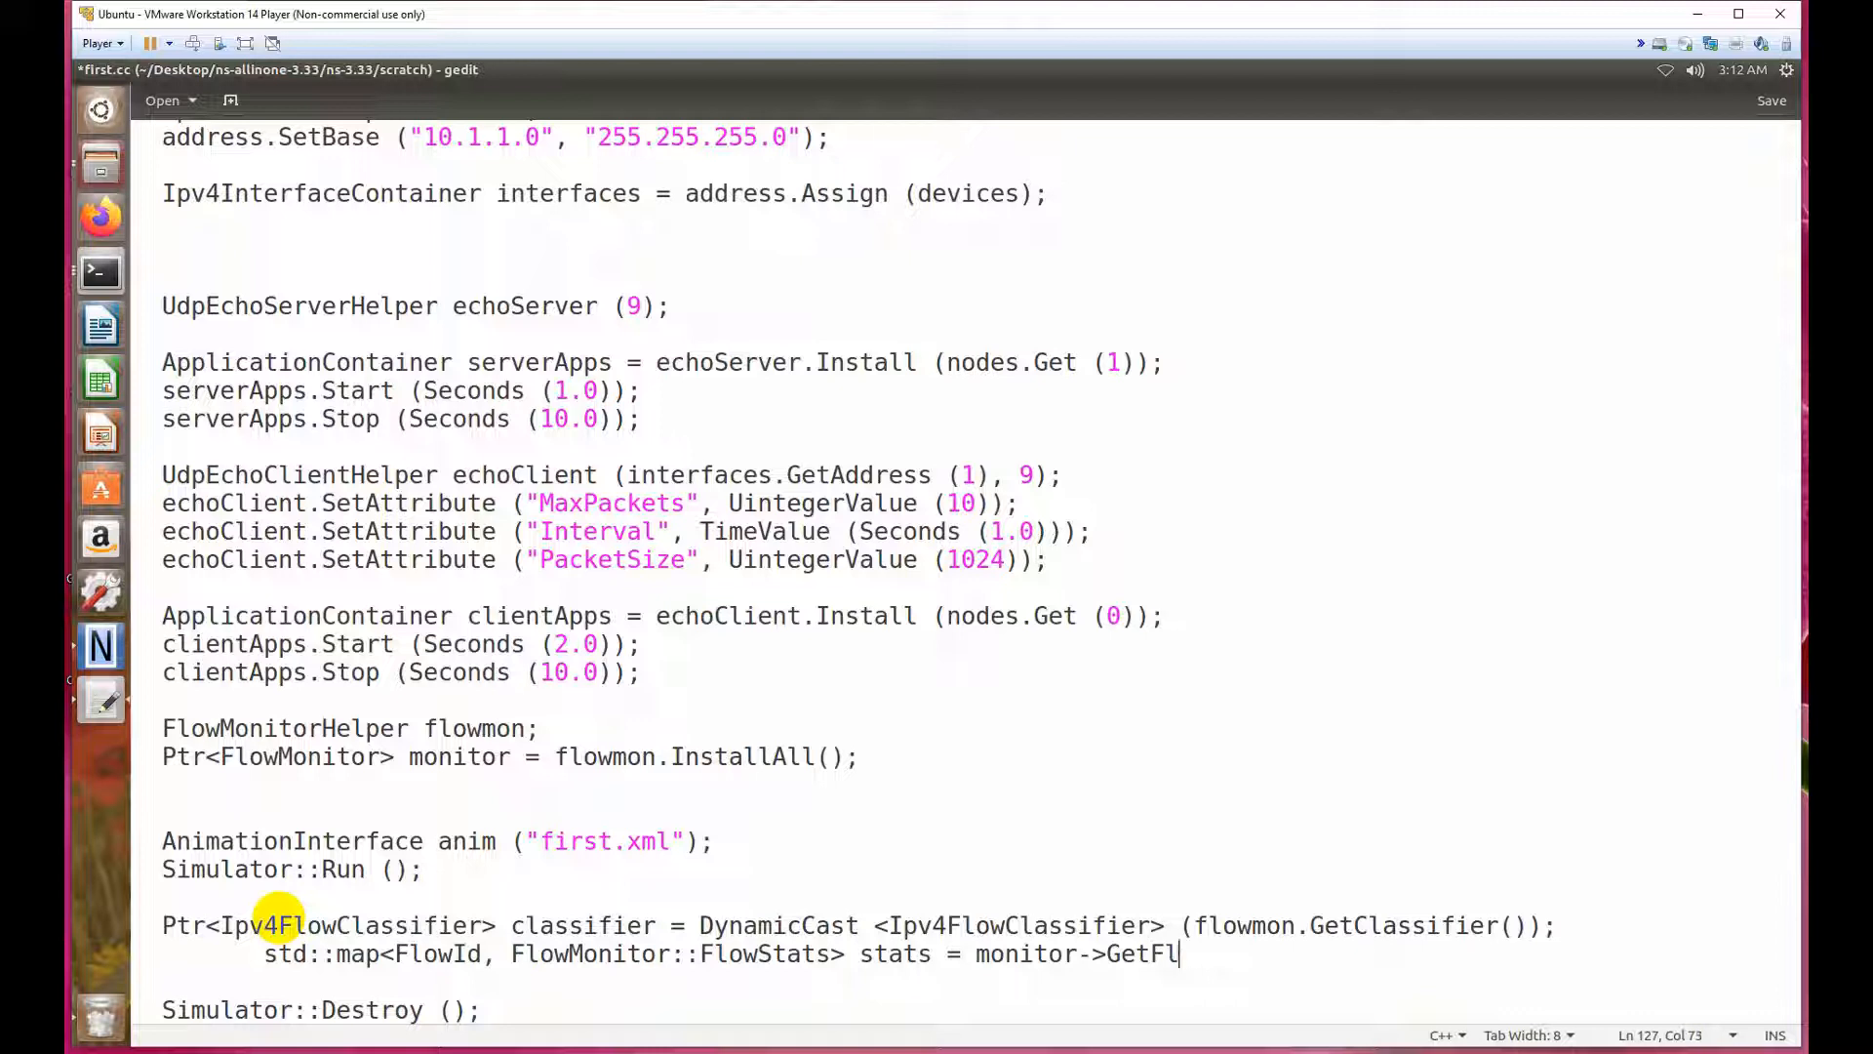
type("owStats")
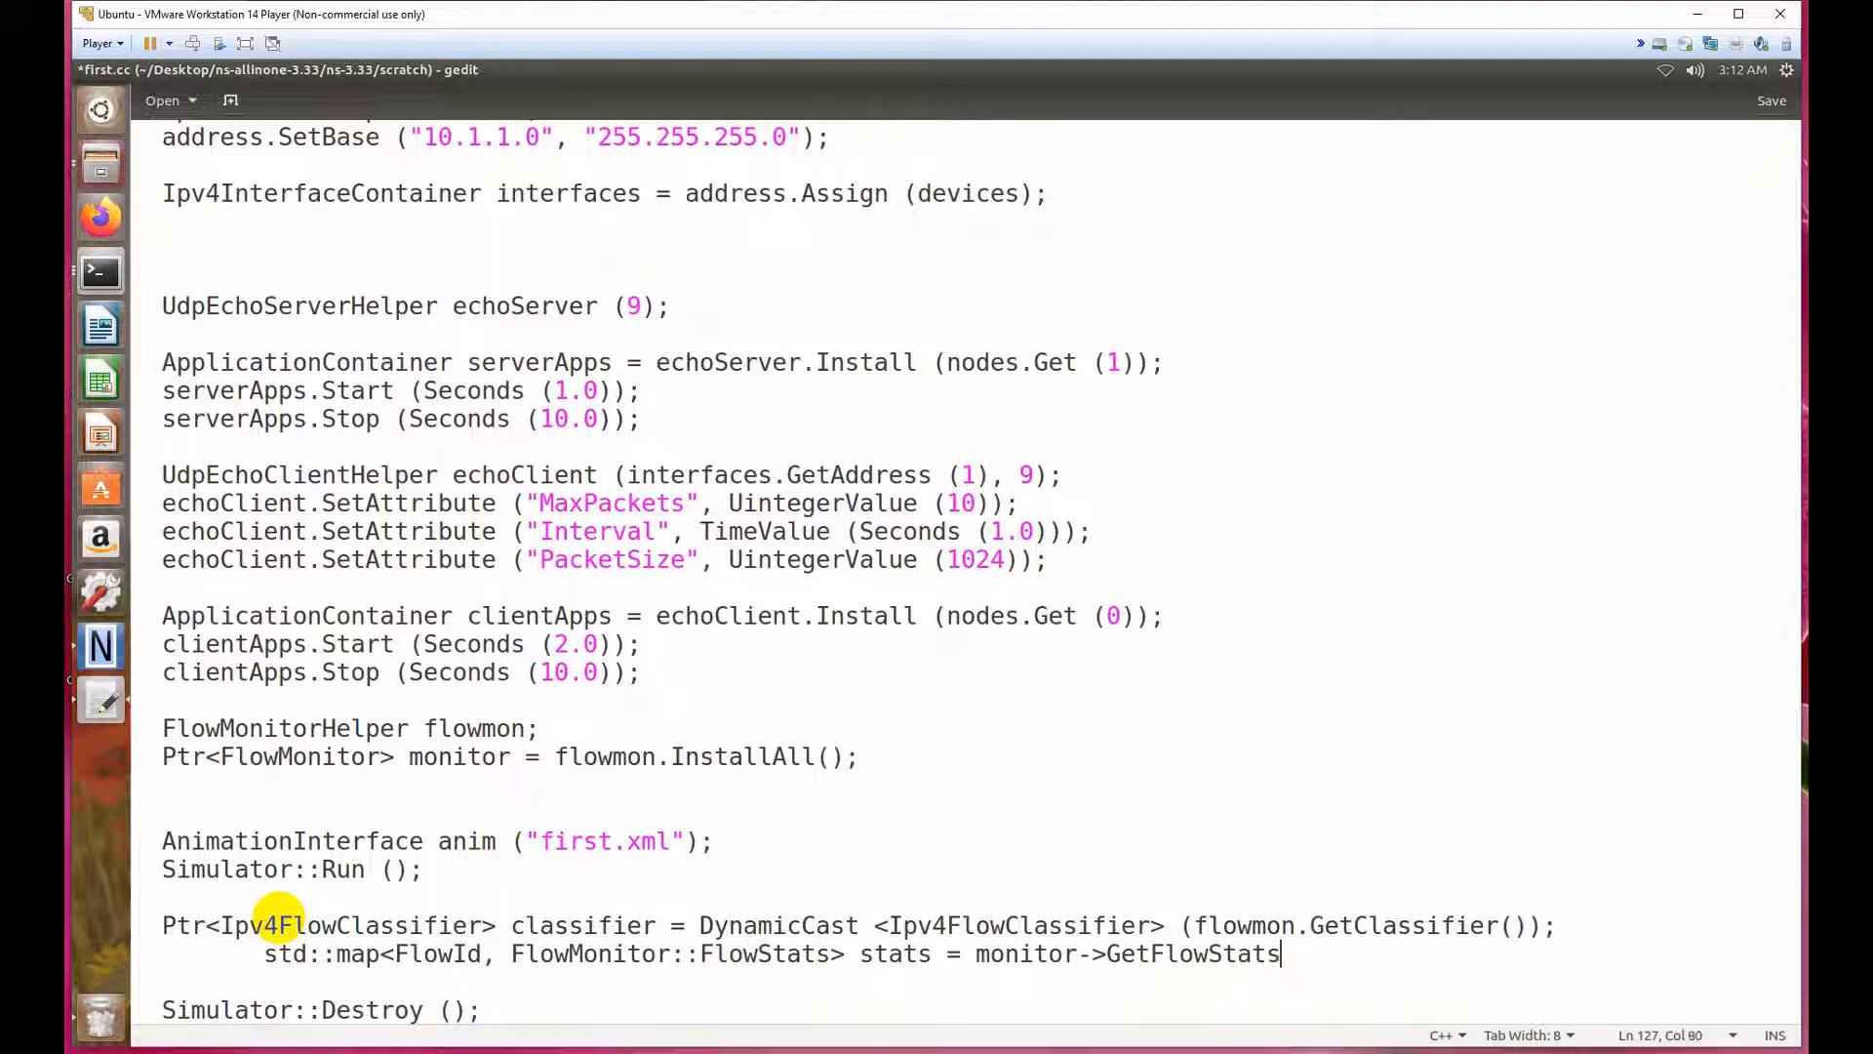
type("()")
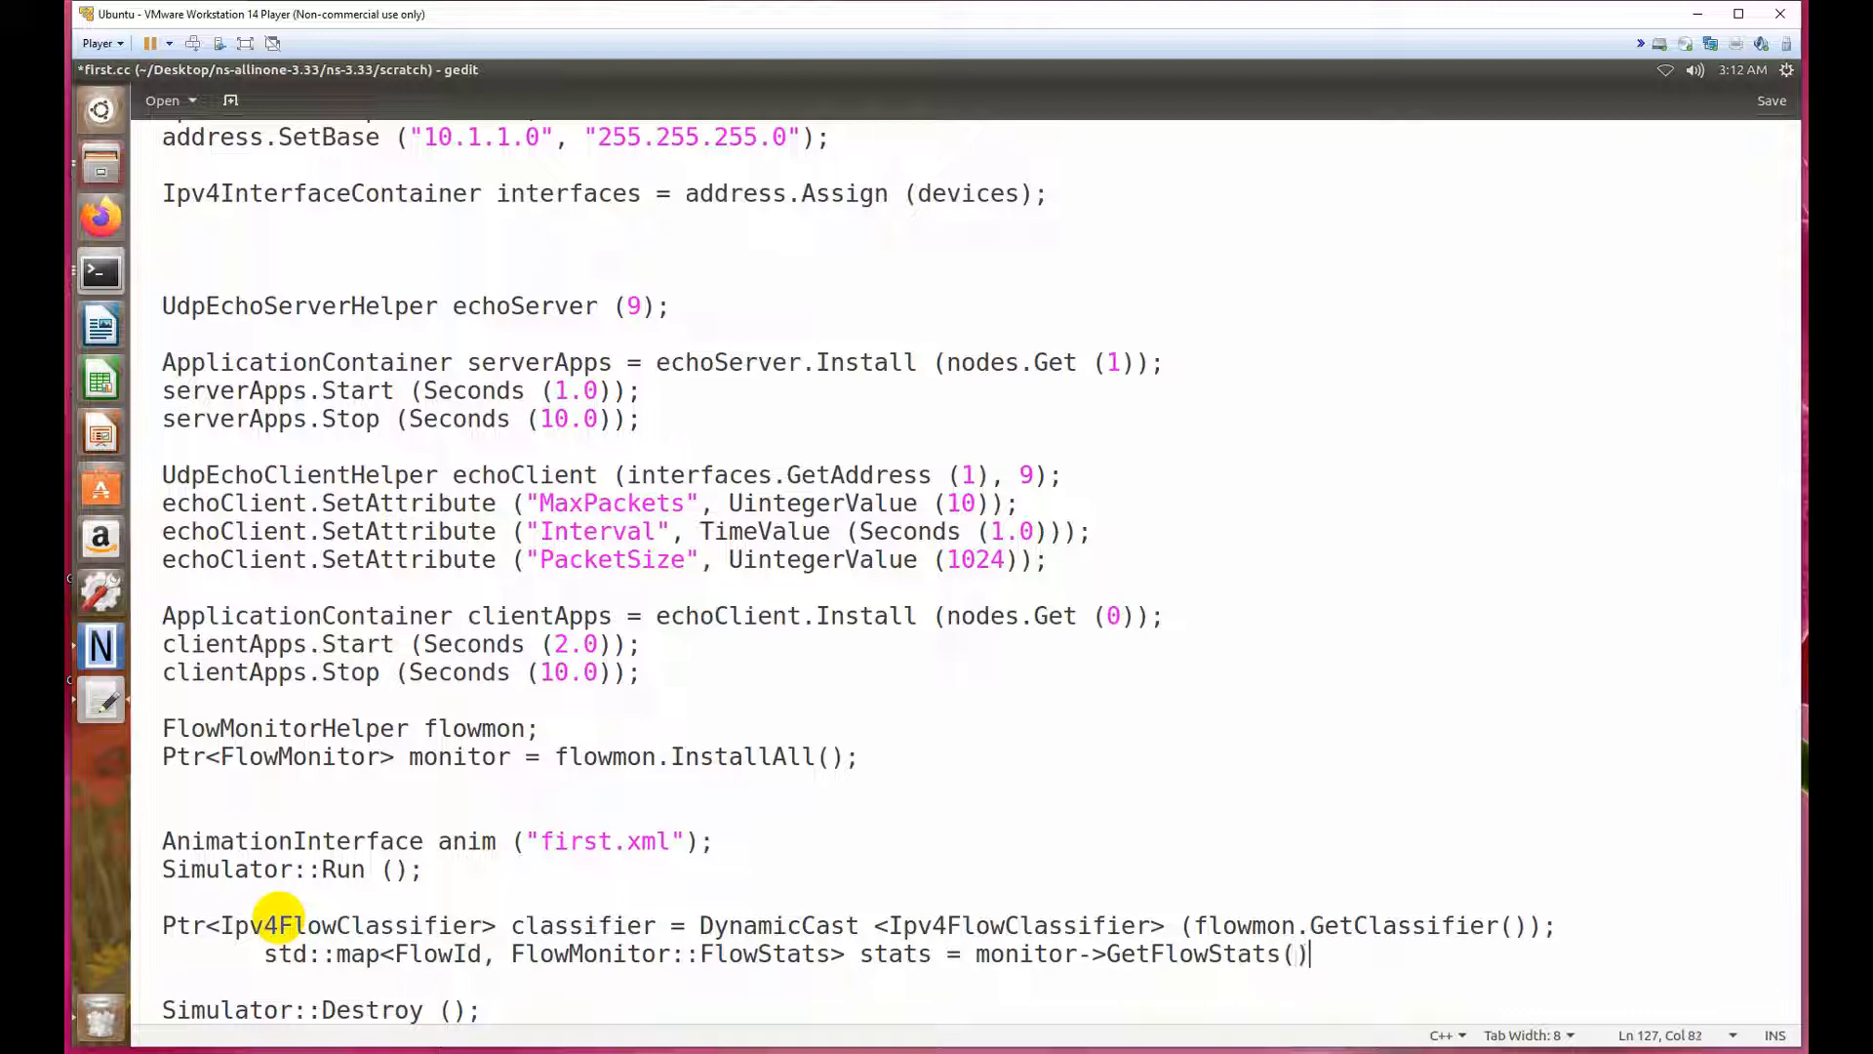
type(";")
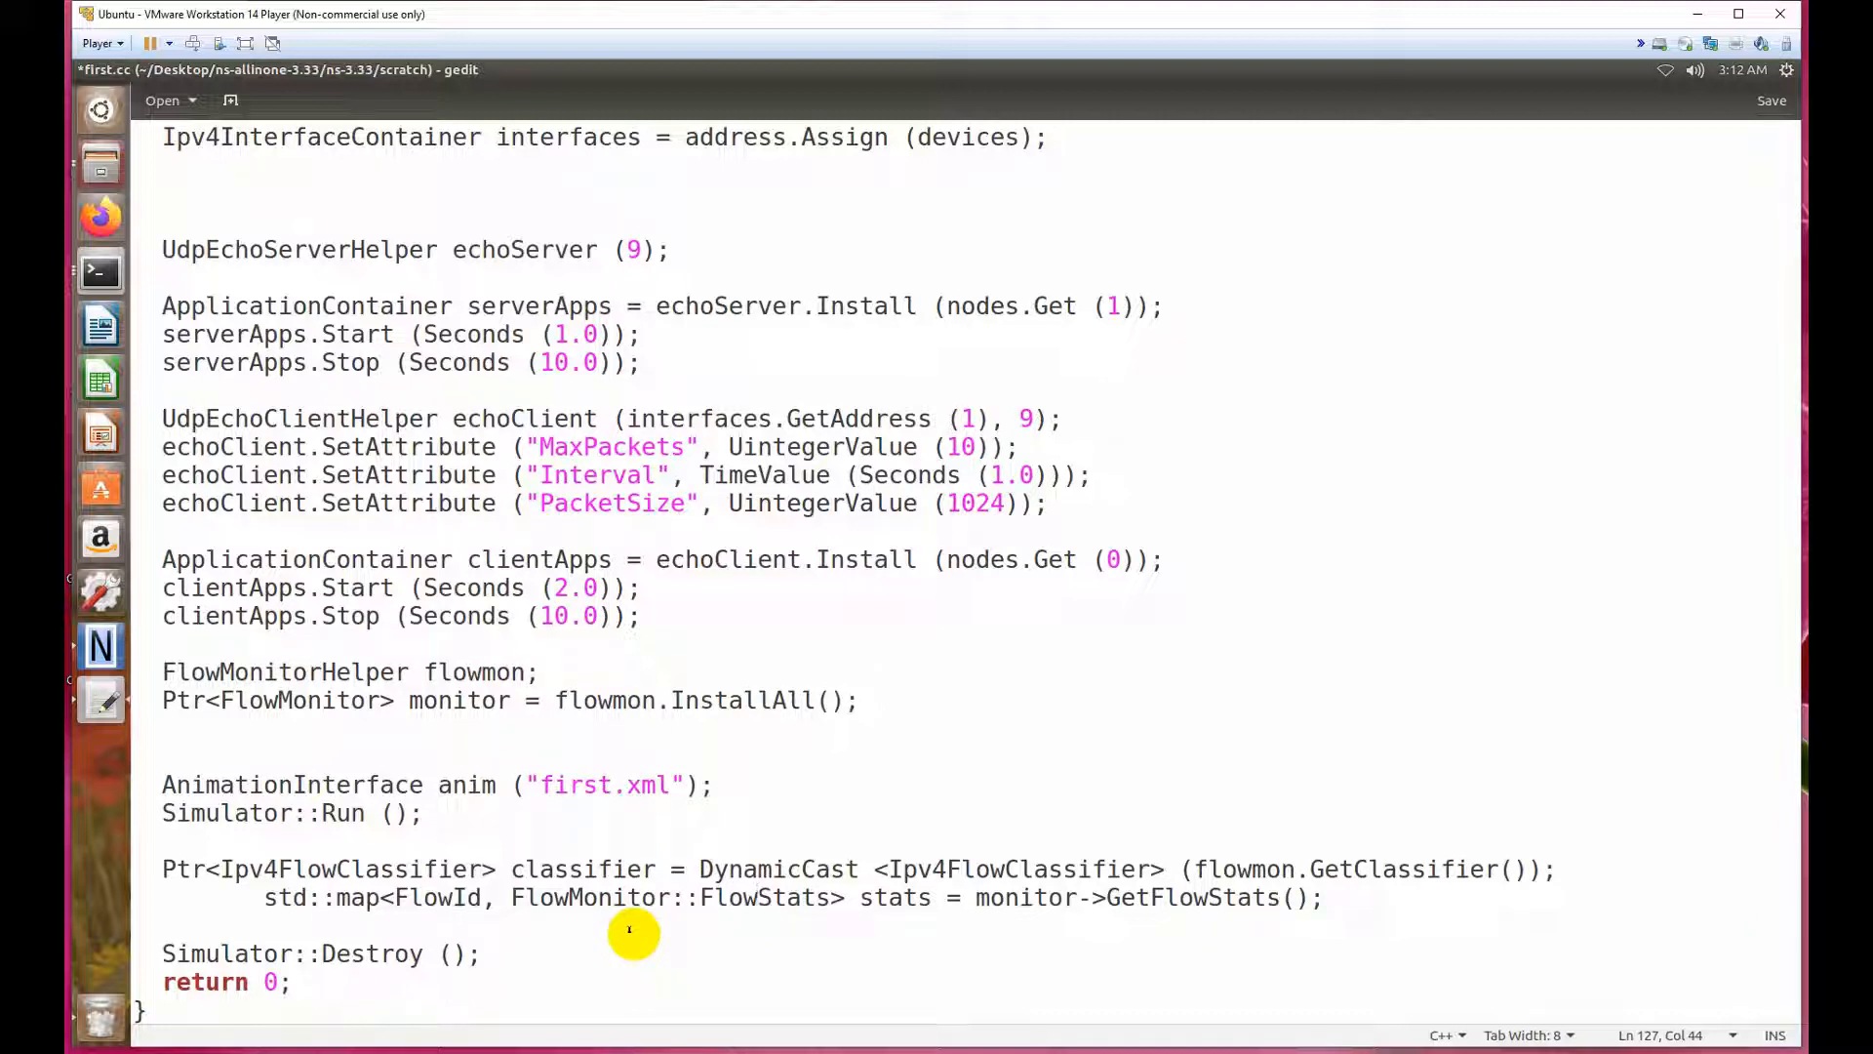
Start a for loop declaring a std::map<FlowId, FlowMonitor::FlowStats>::const_iterator named iter.
left_click(755, 897)
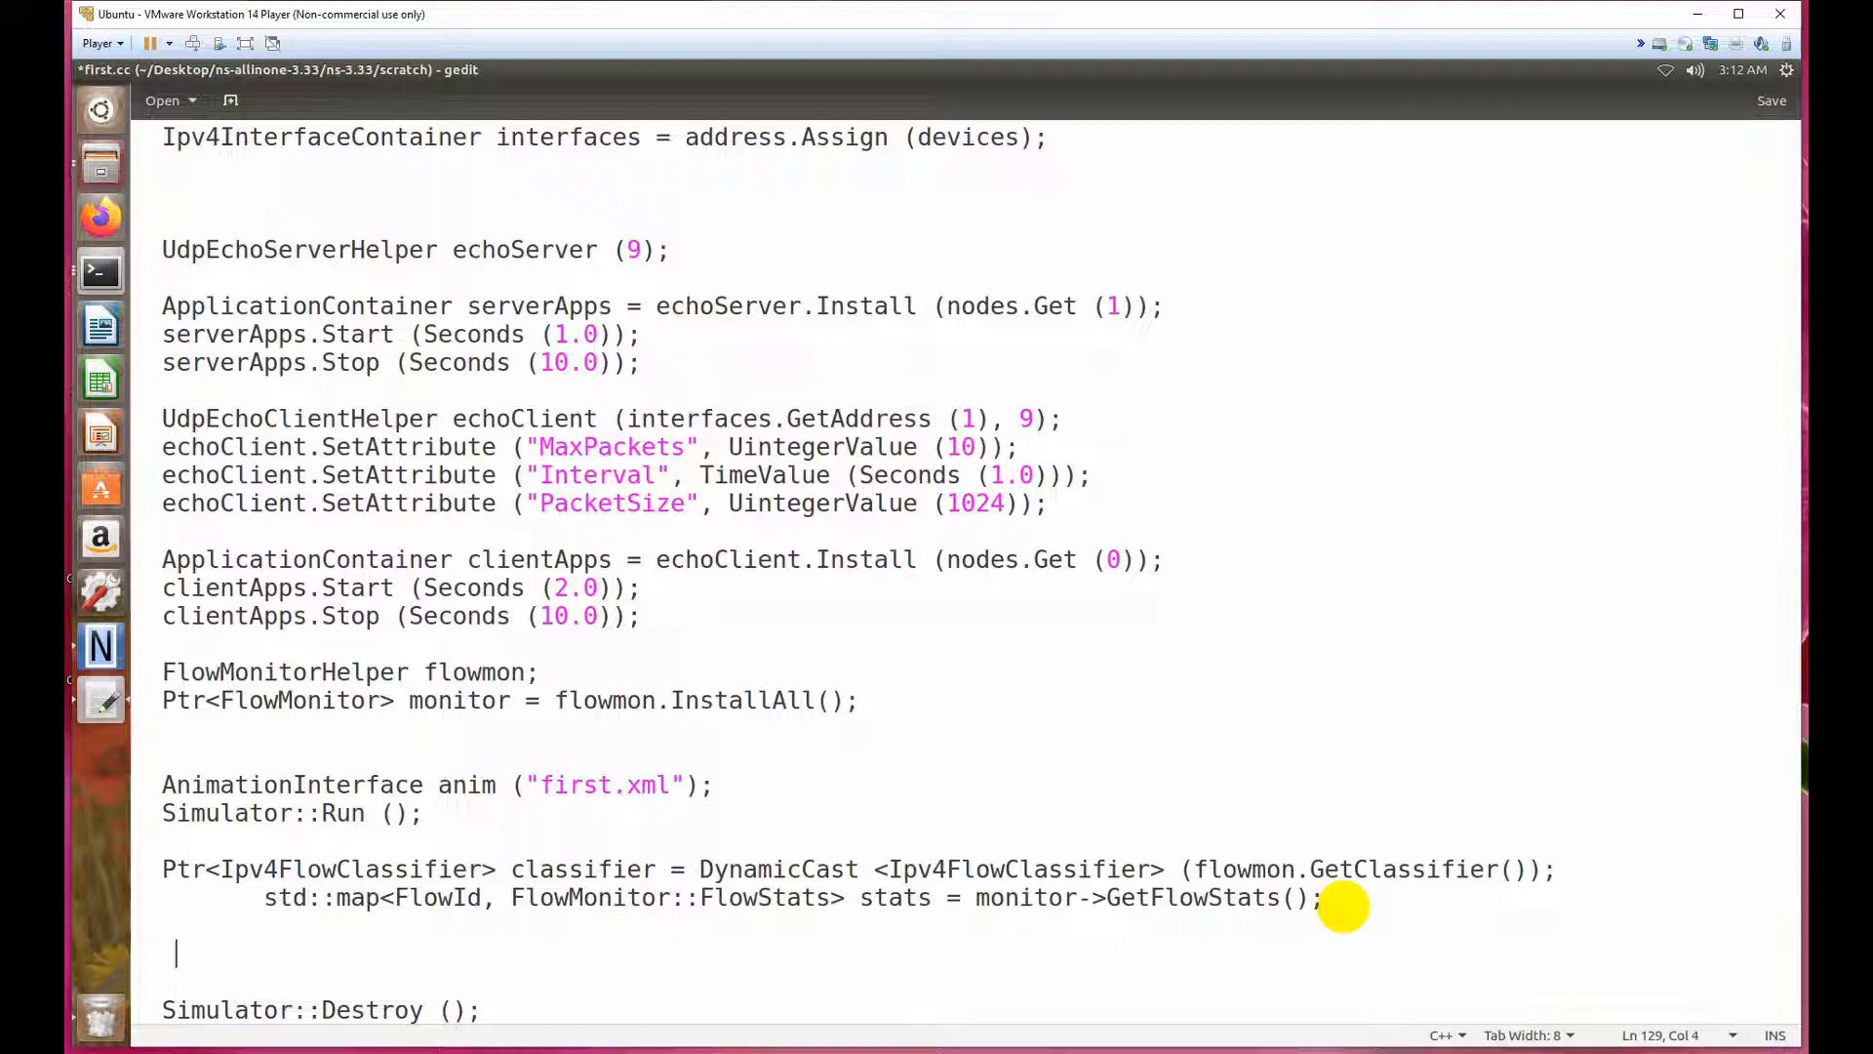
type("Fo")
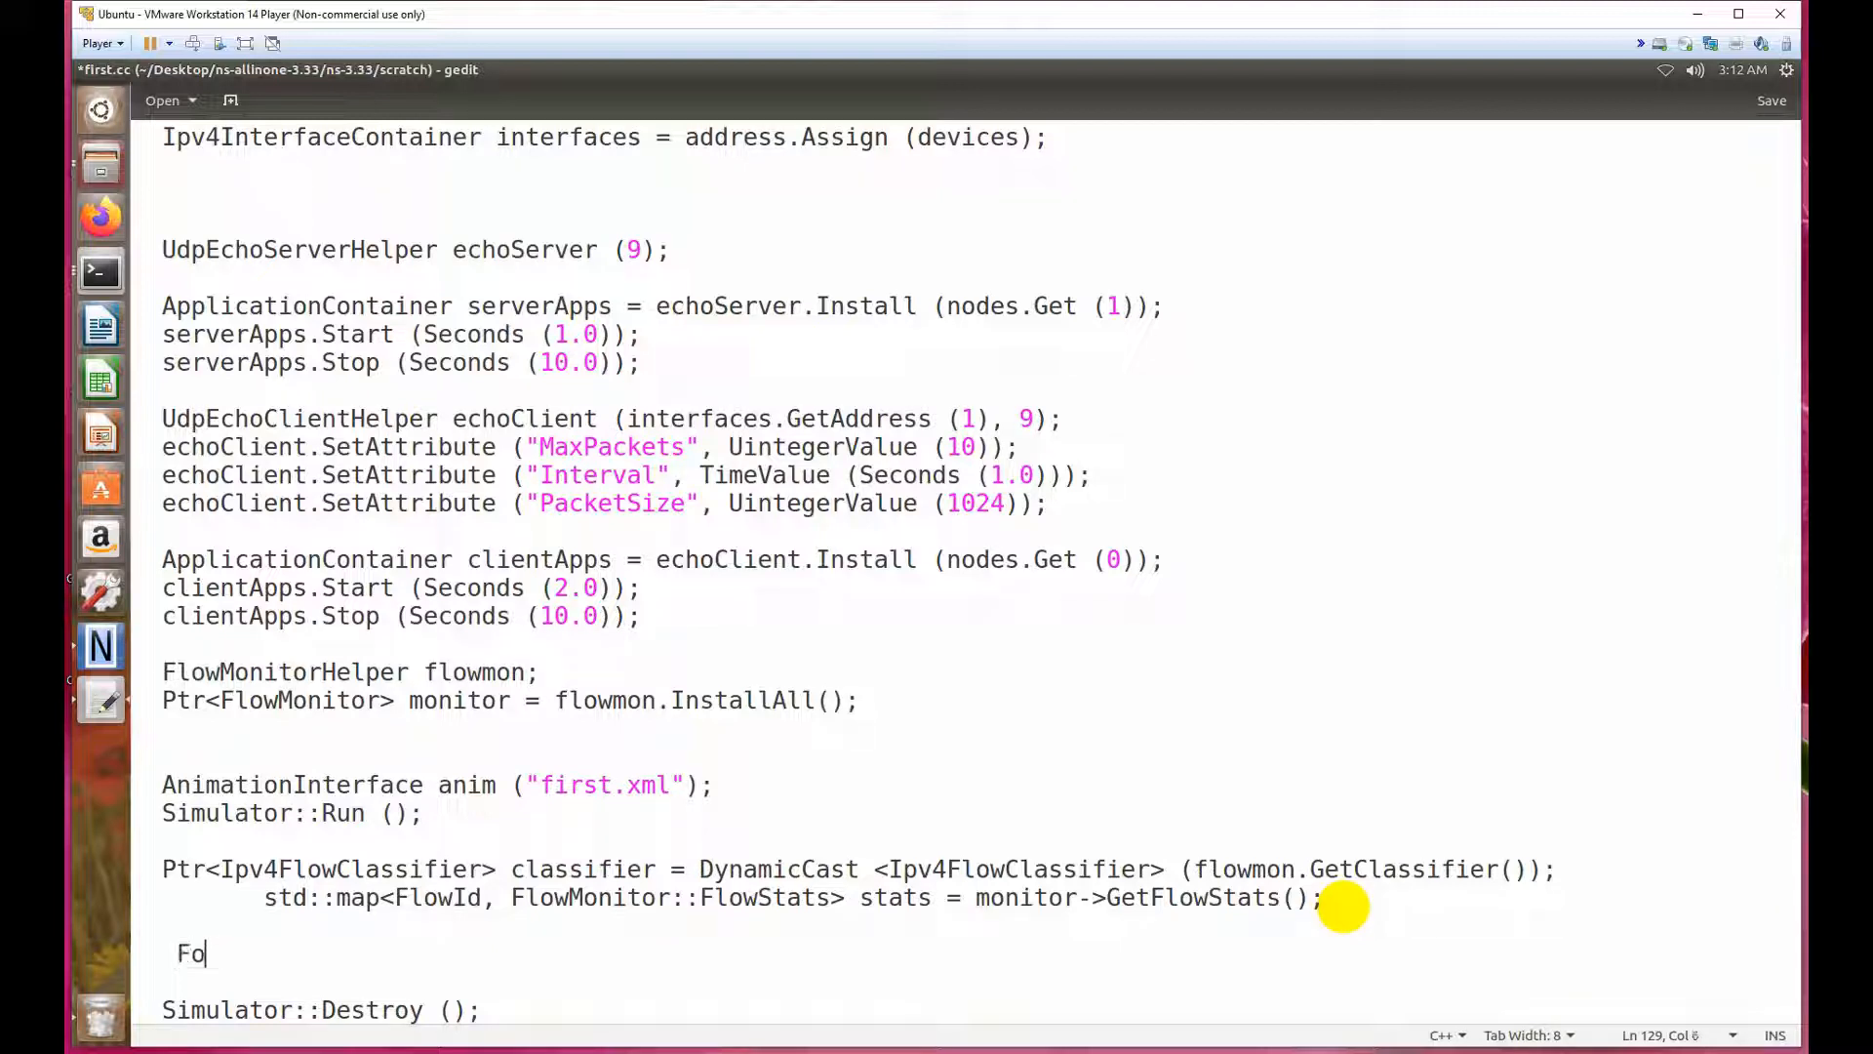
type("r")
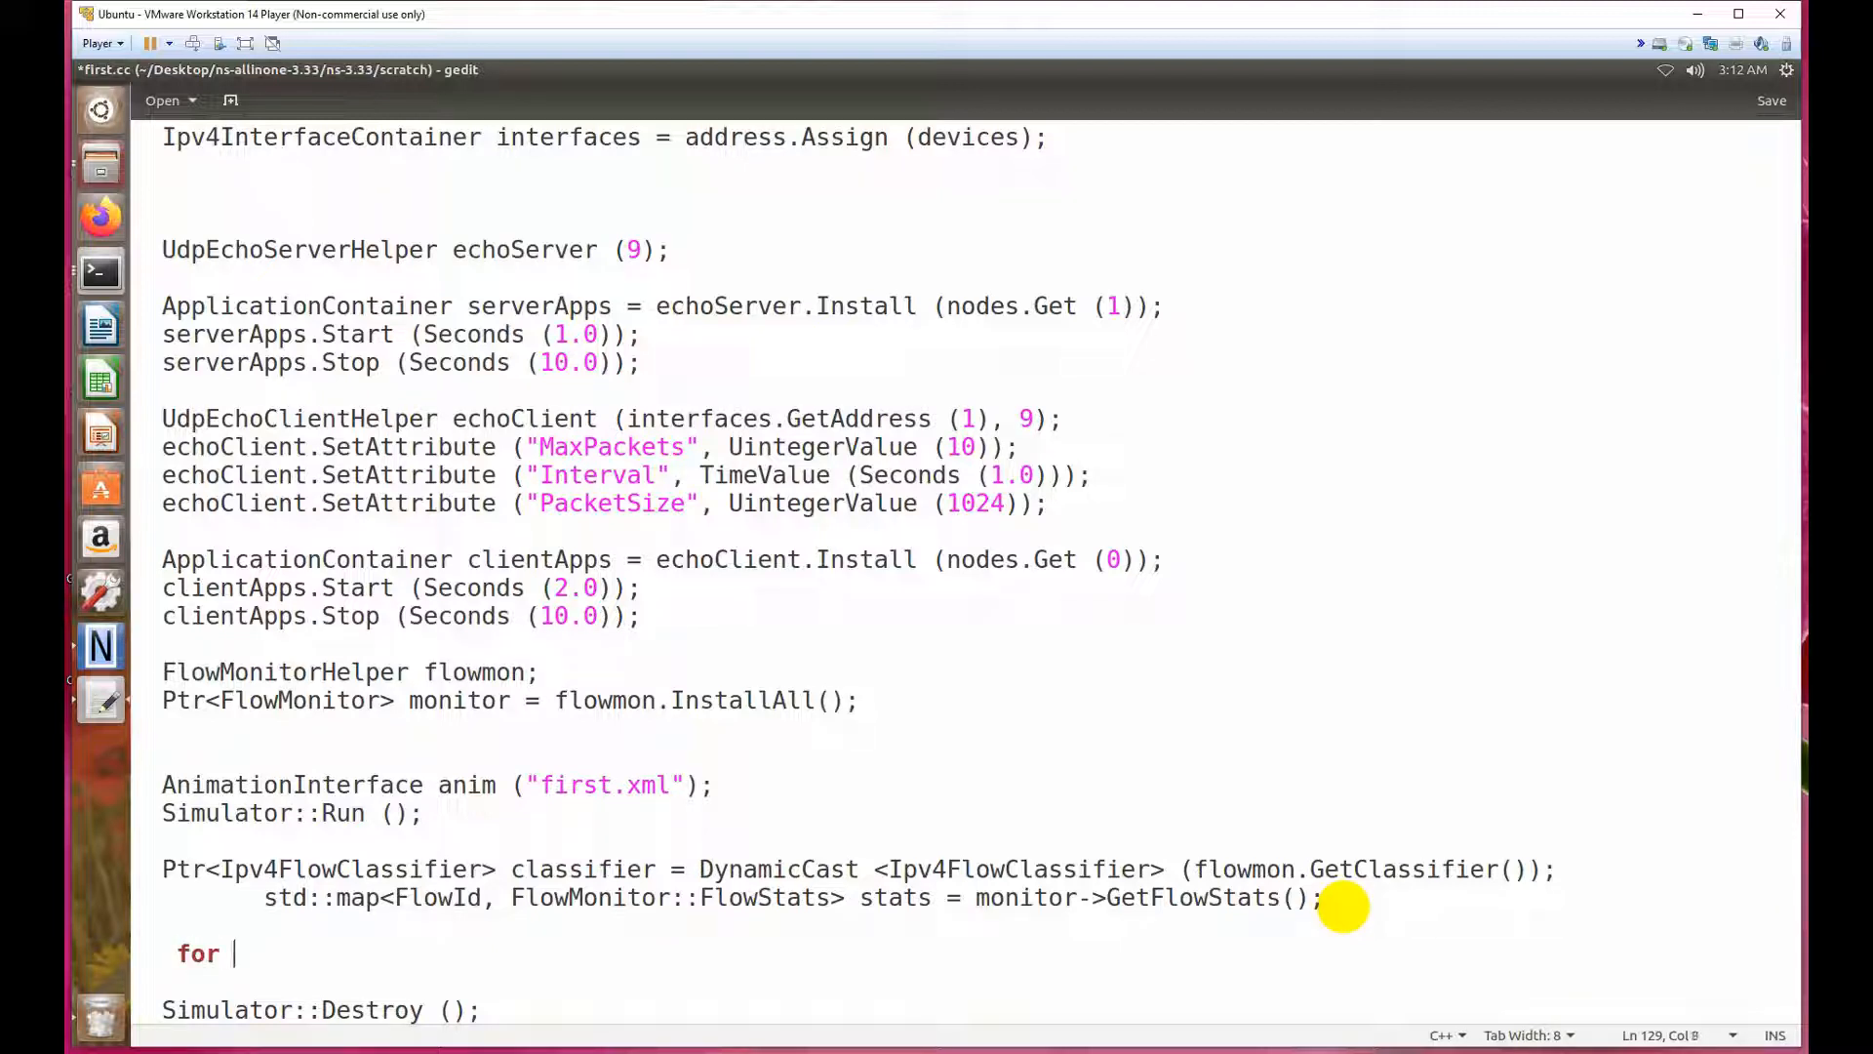
type("(")
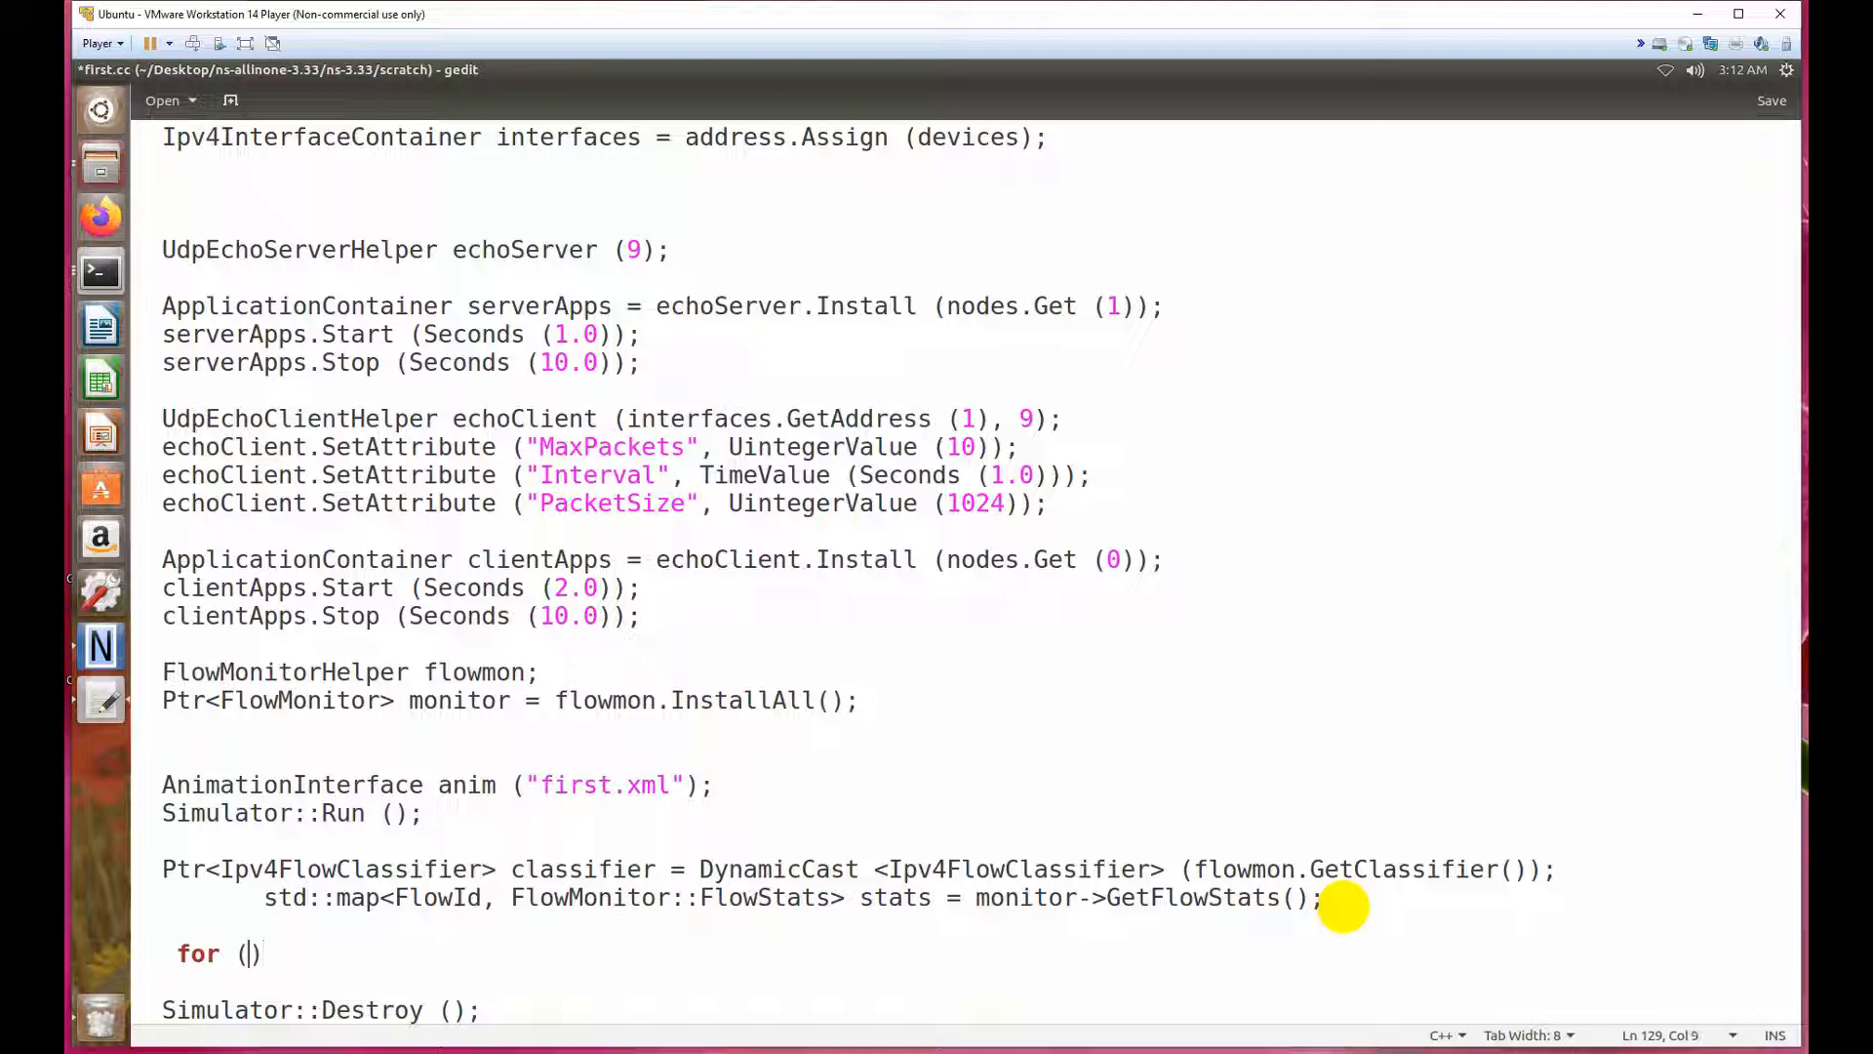
type("std::")
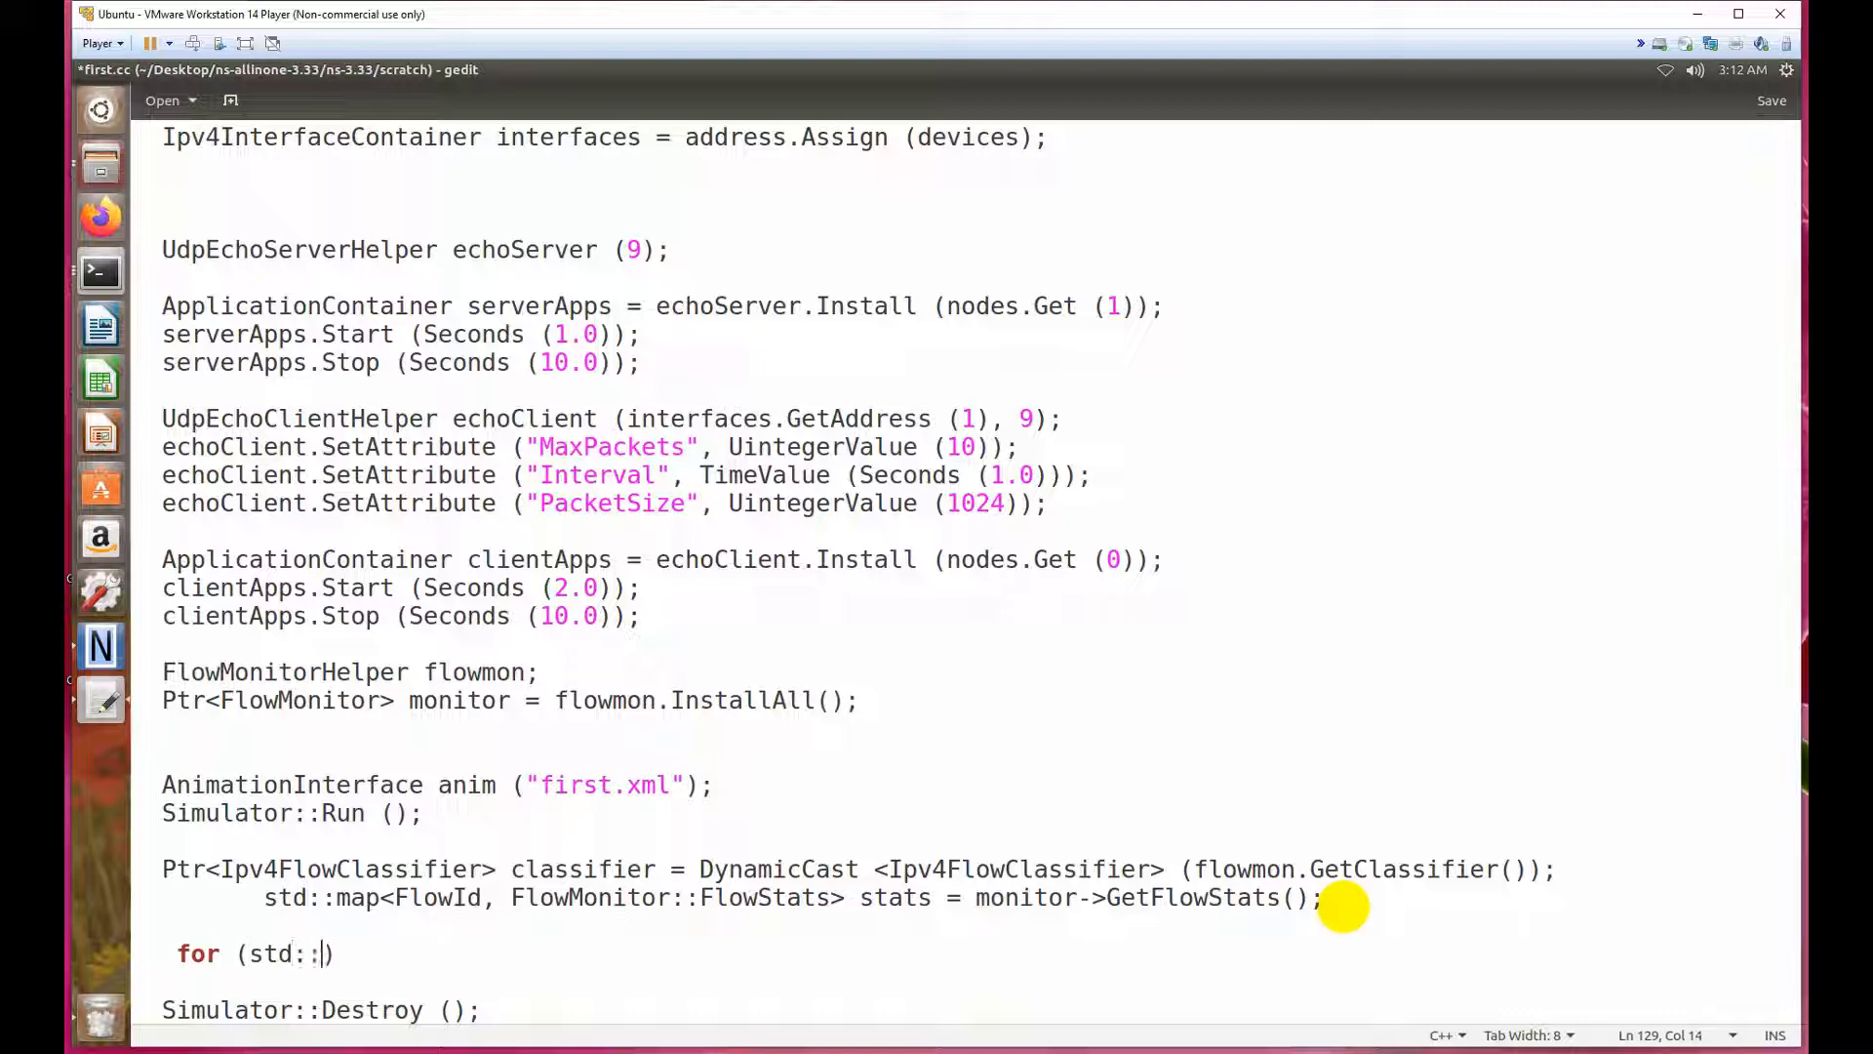
type("map<>")
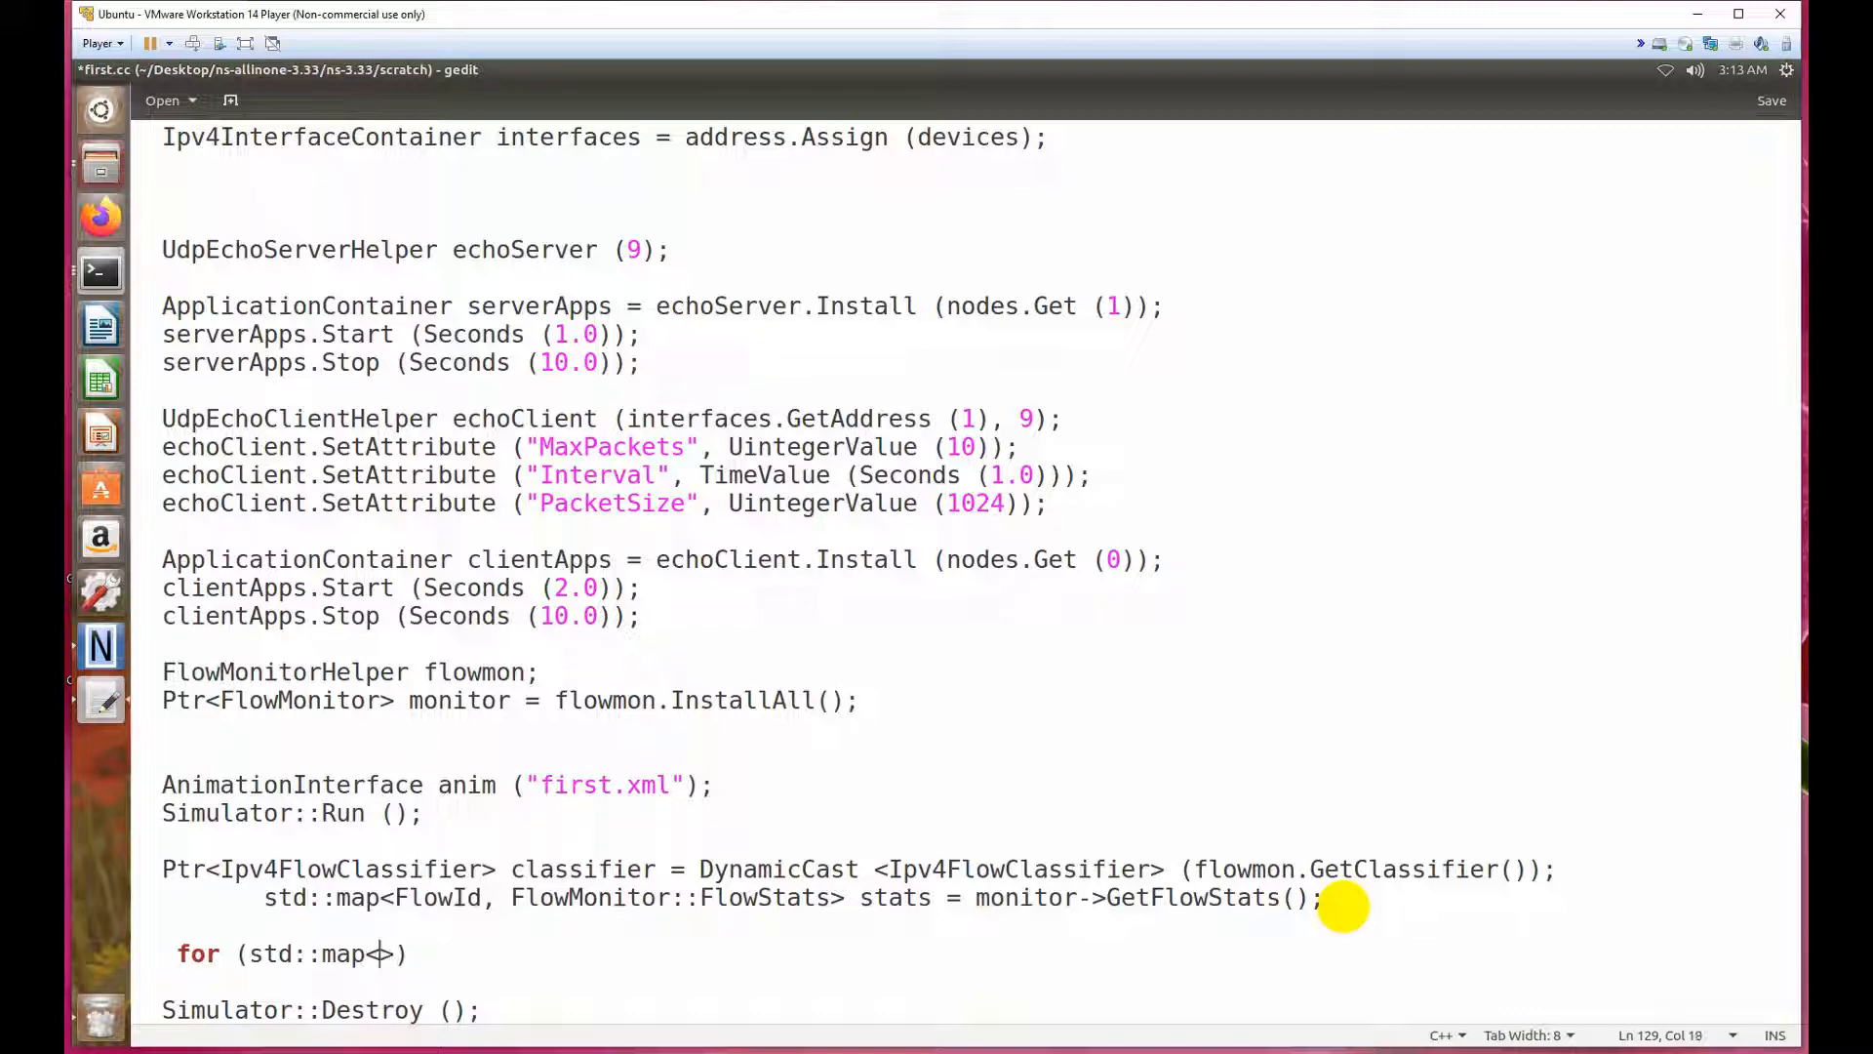
type("FlowID")
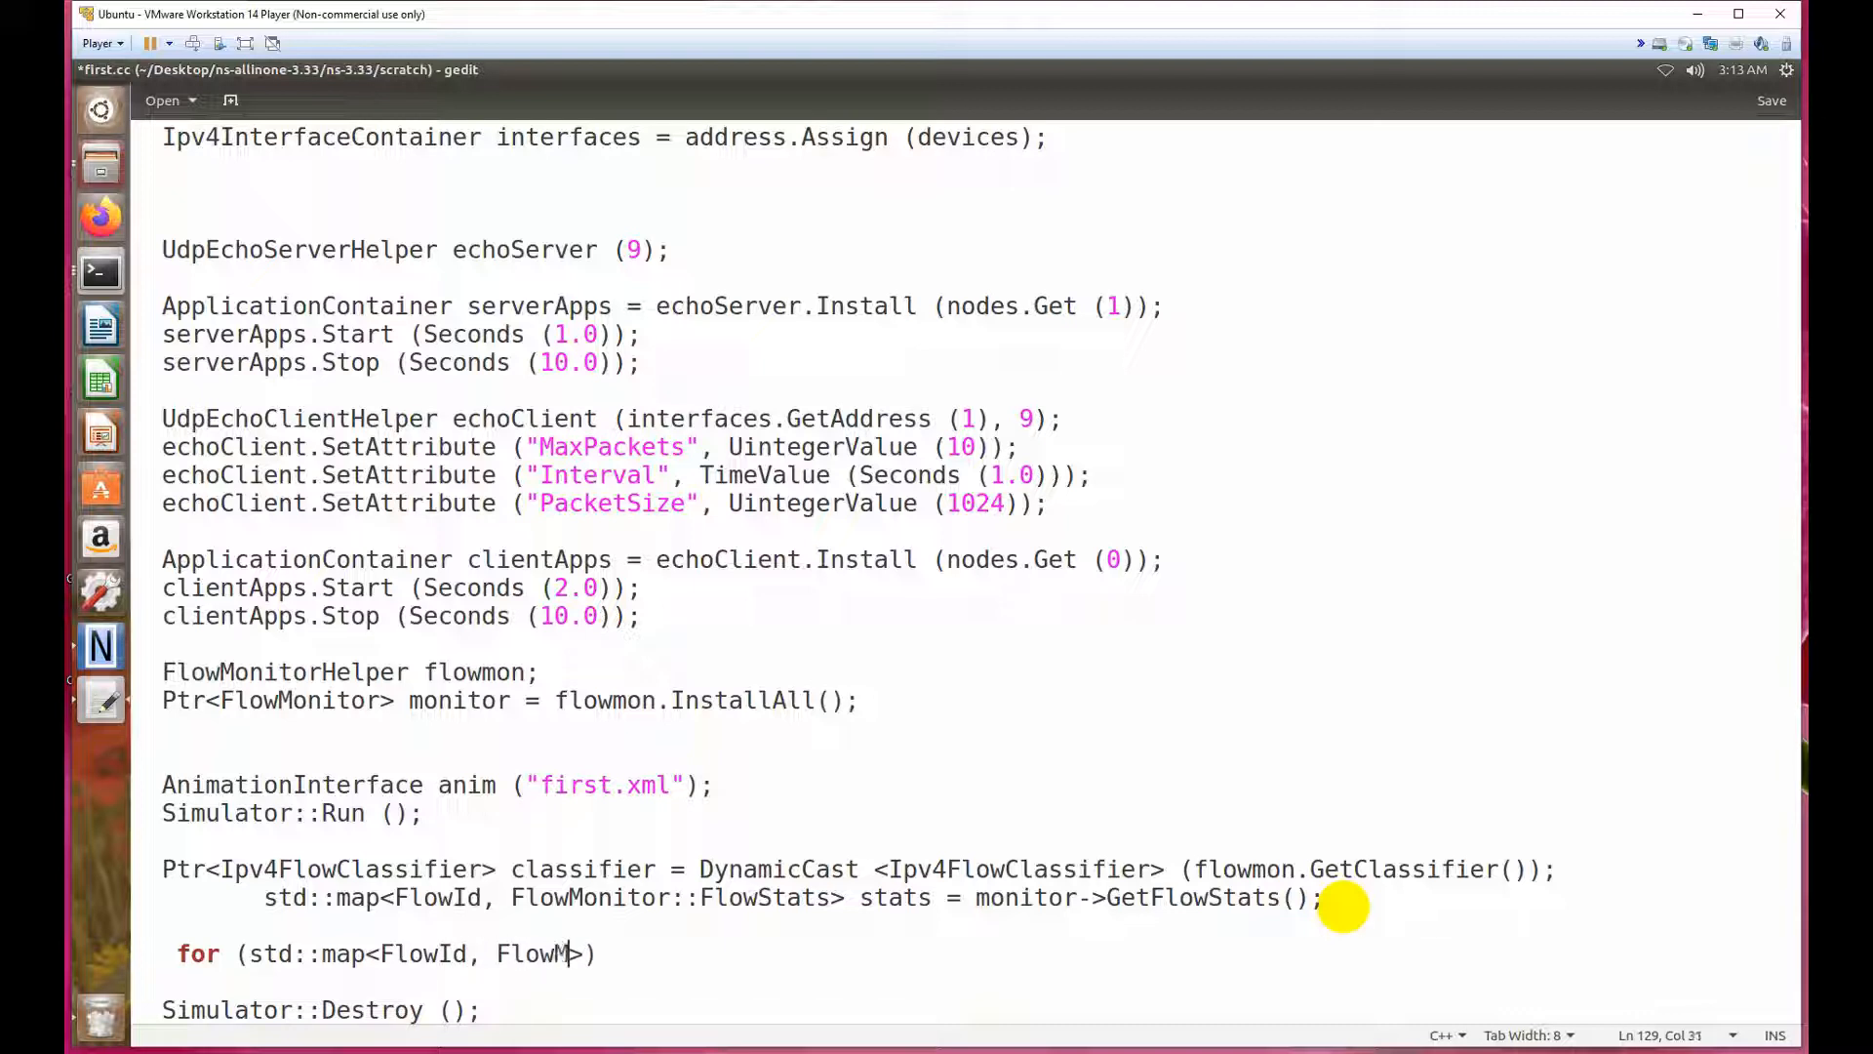
type("onitor")
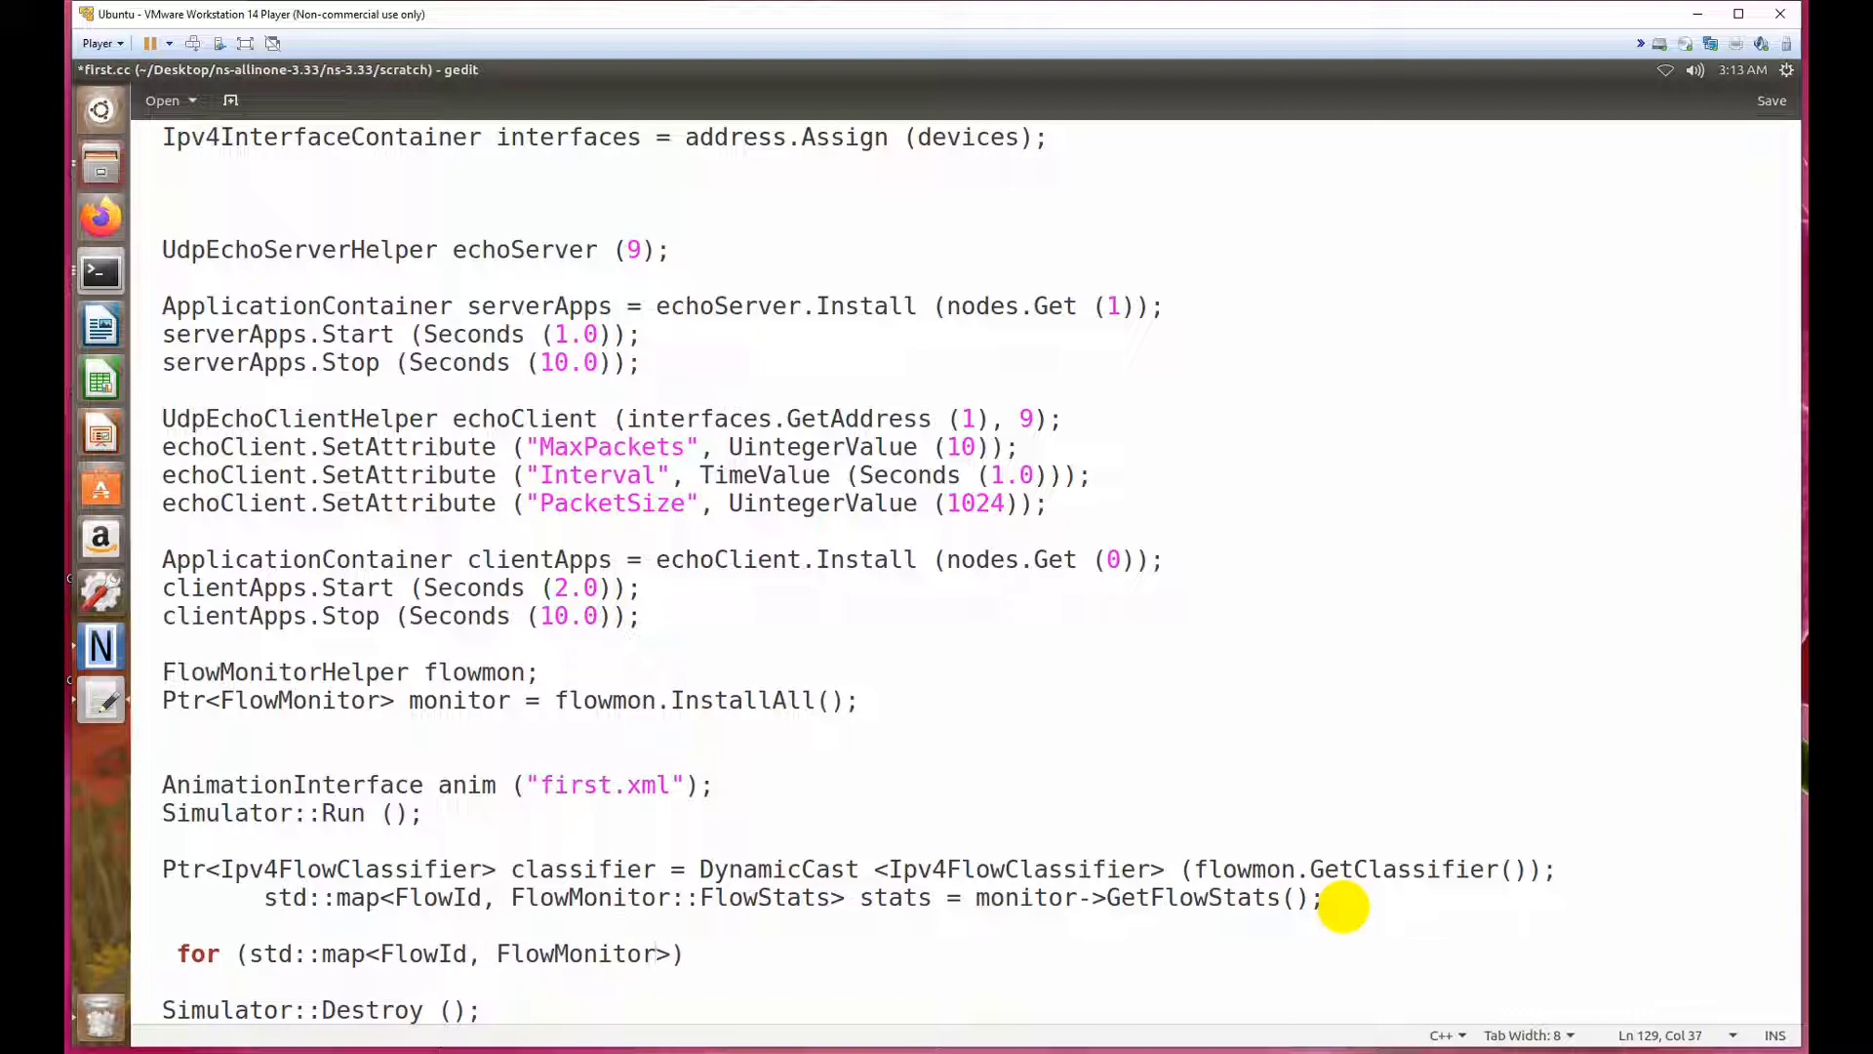
type("::F")
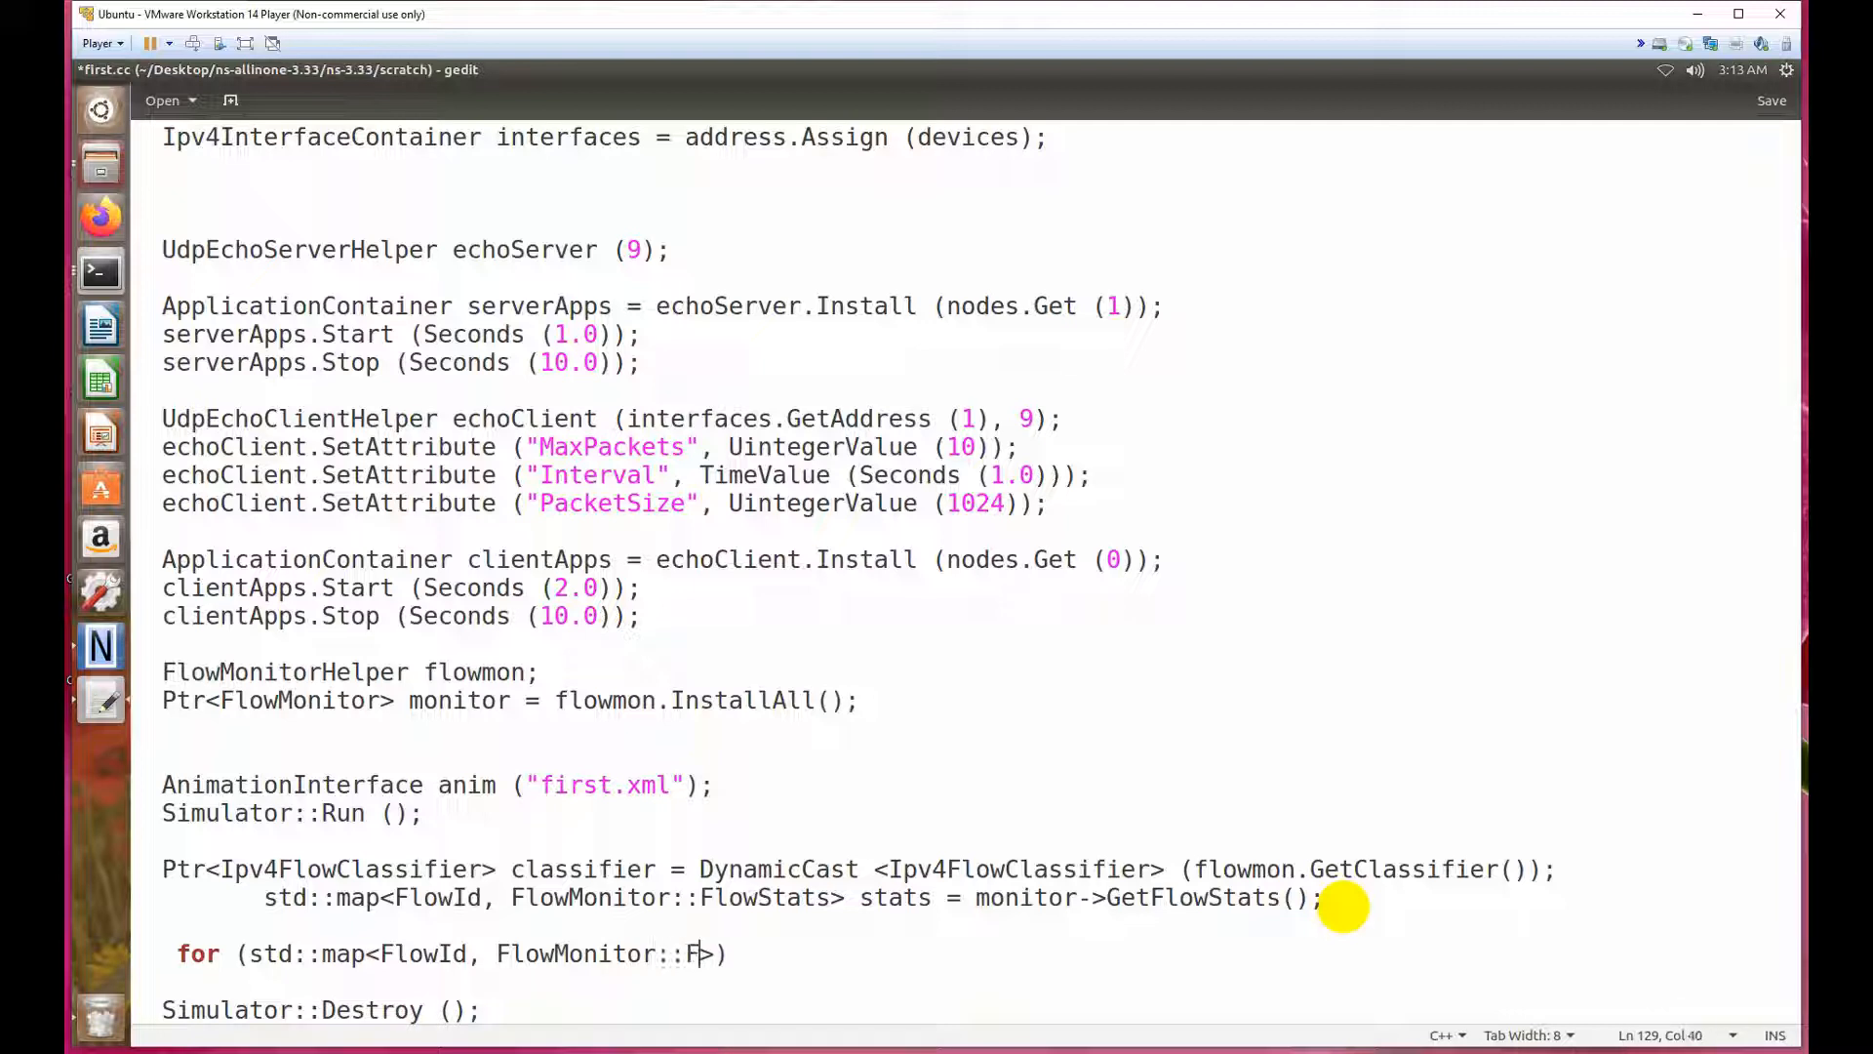
type("lowStat")
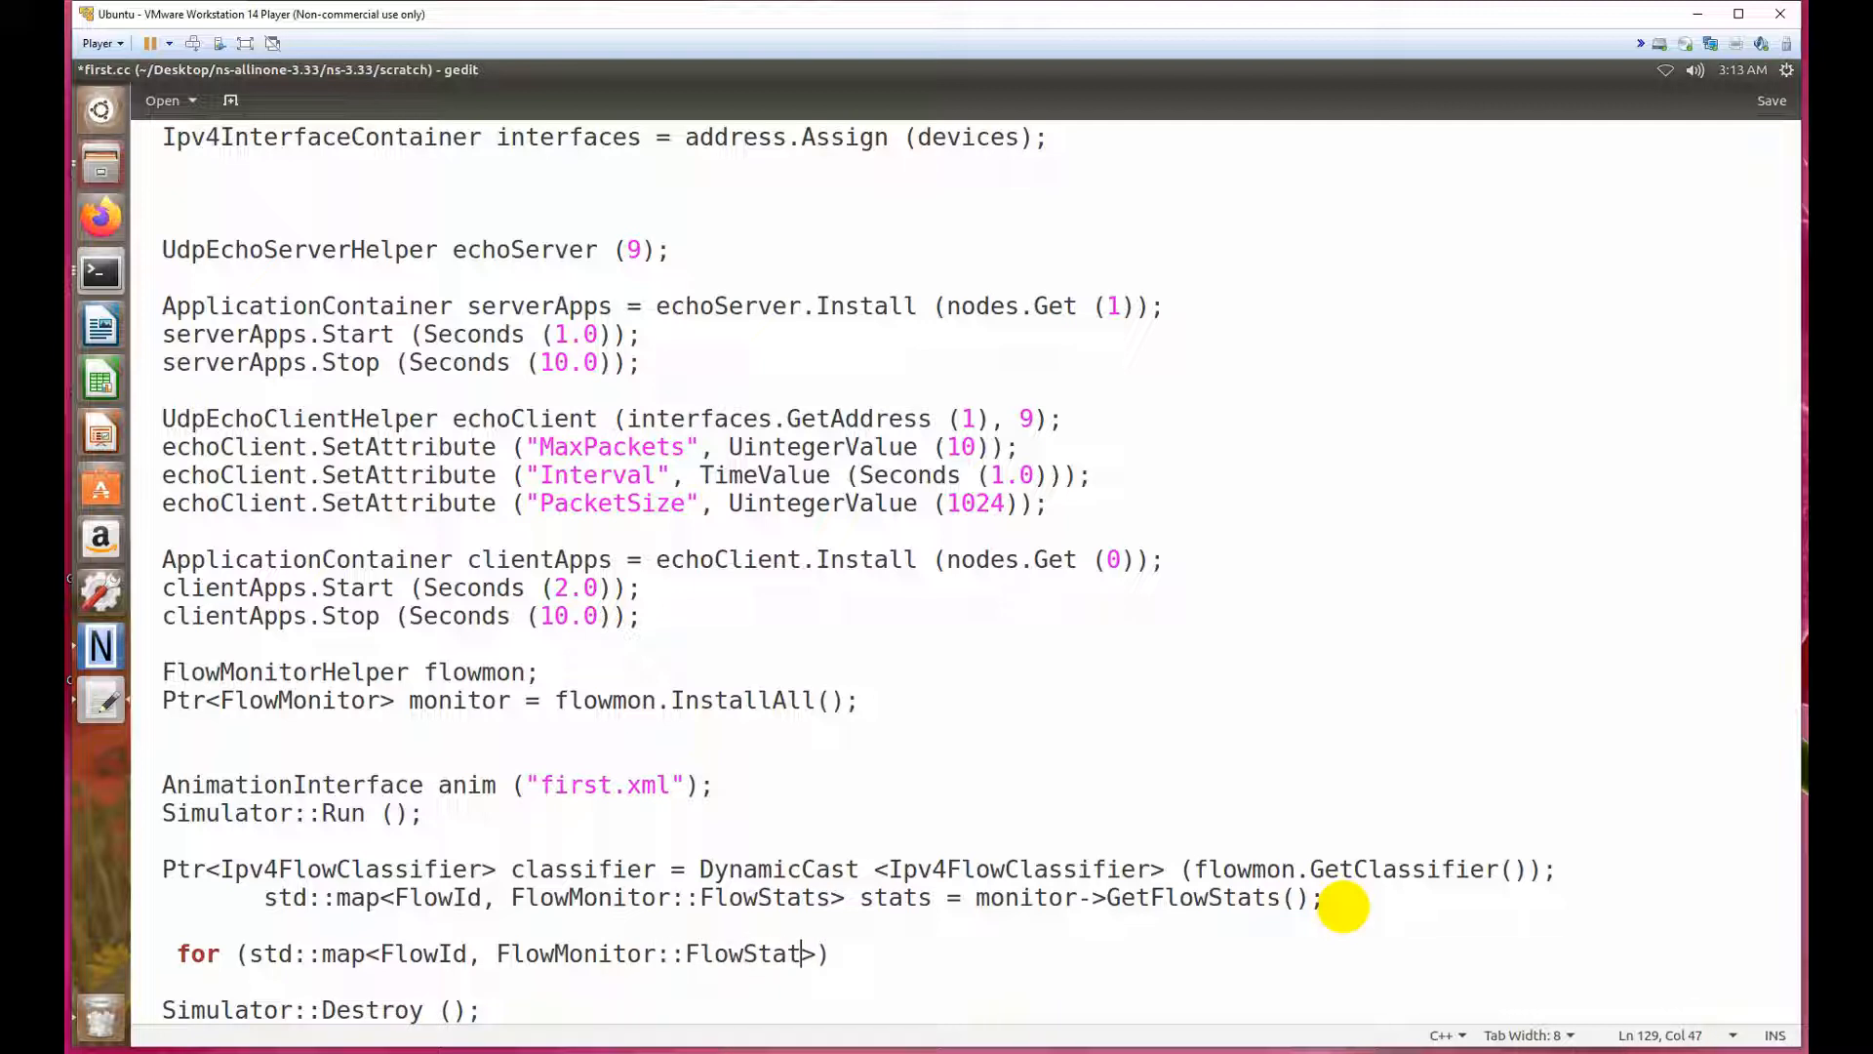
type("s")
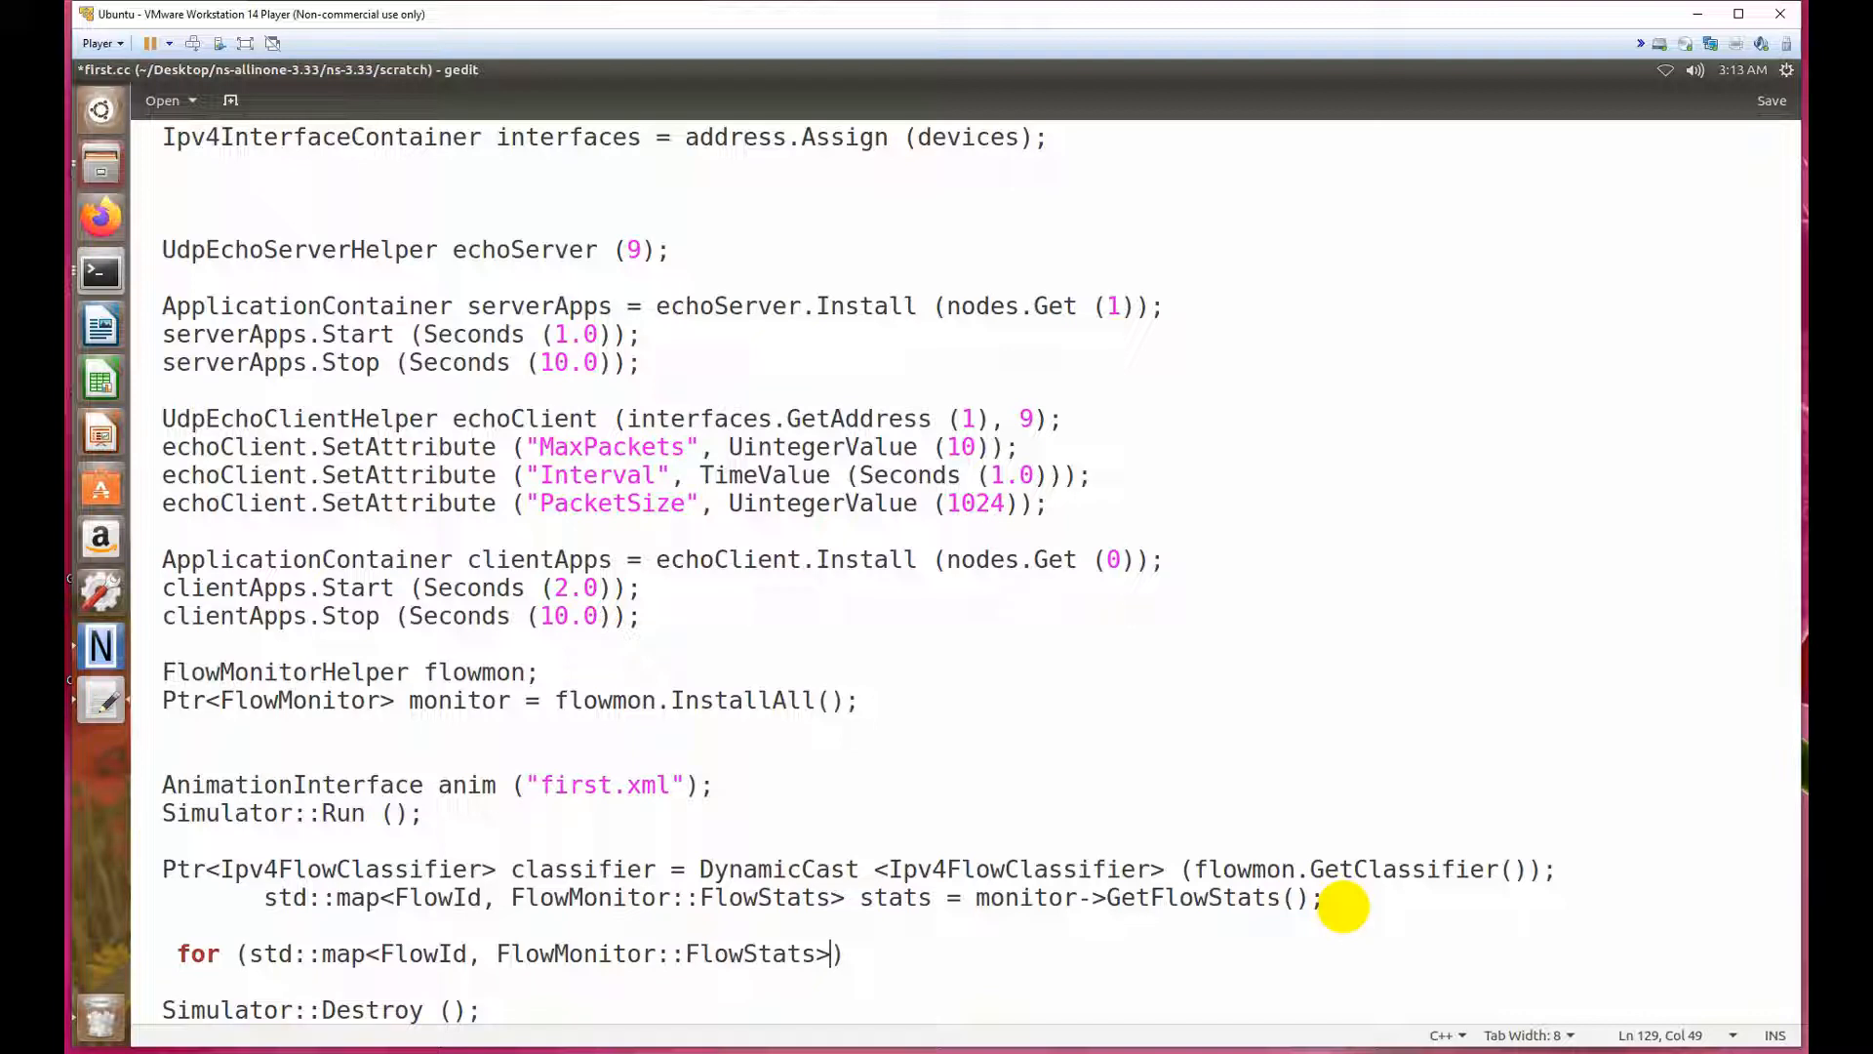
type("::")
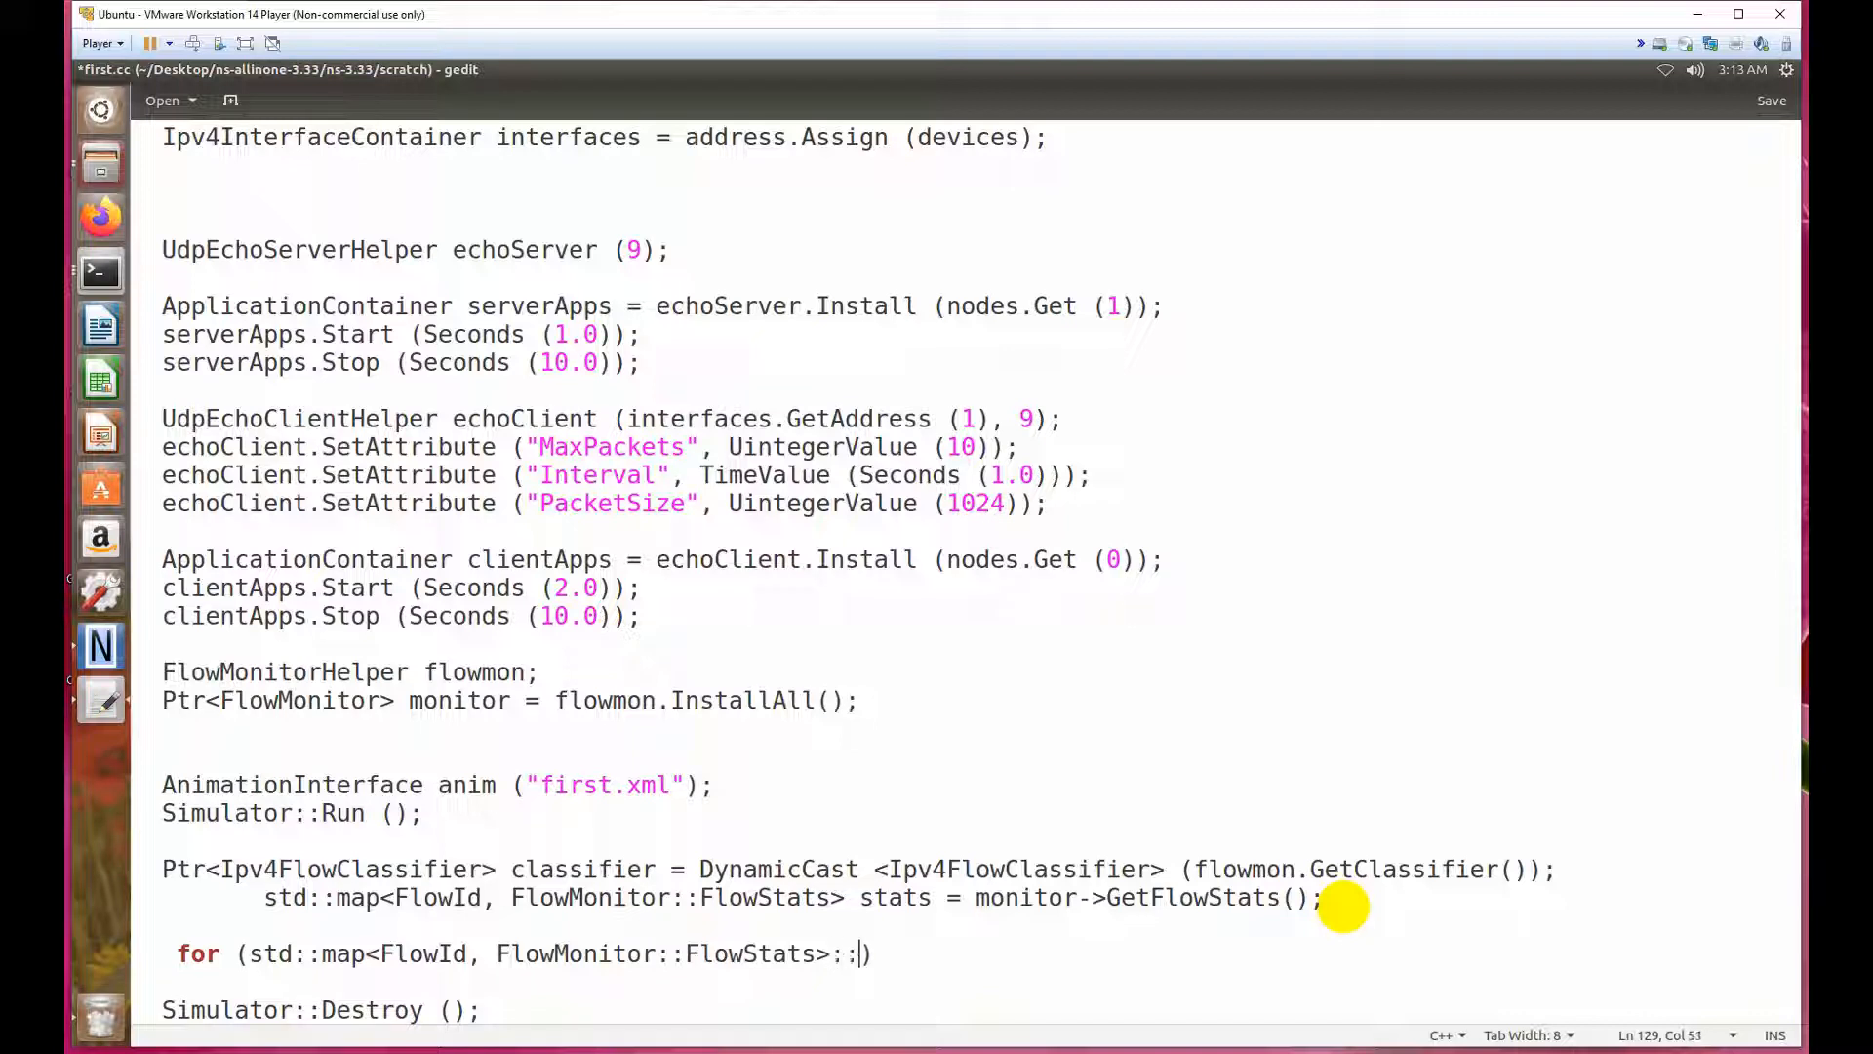
type("co")
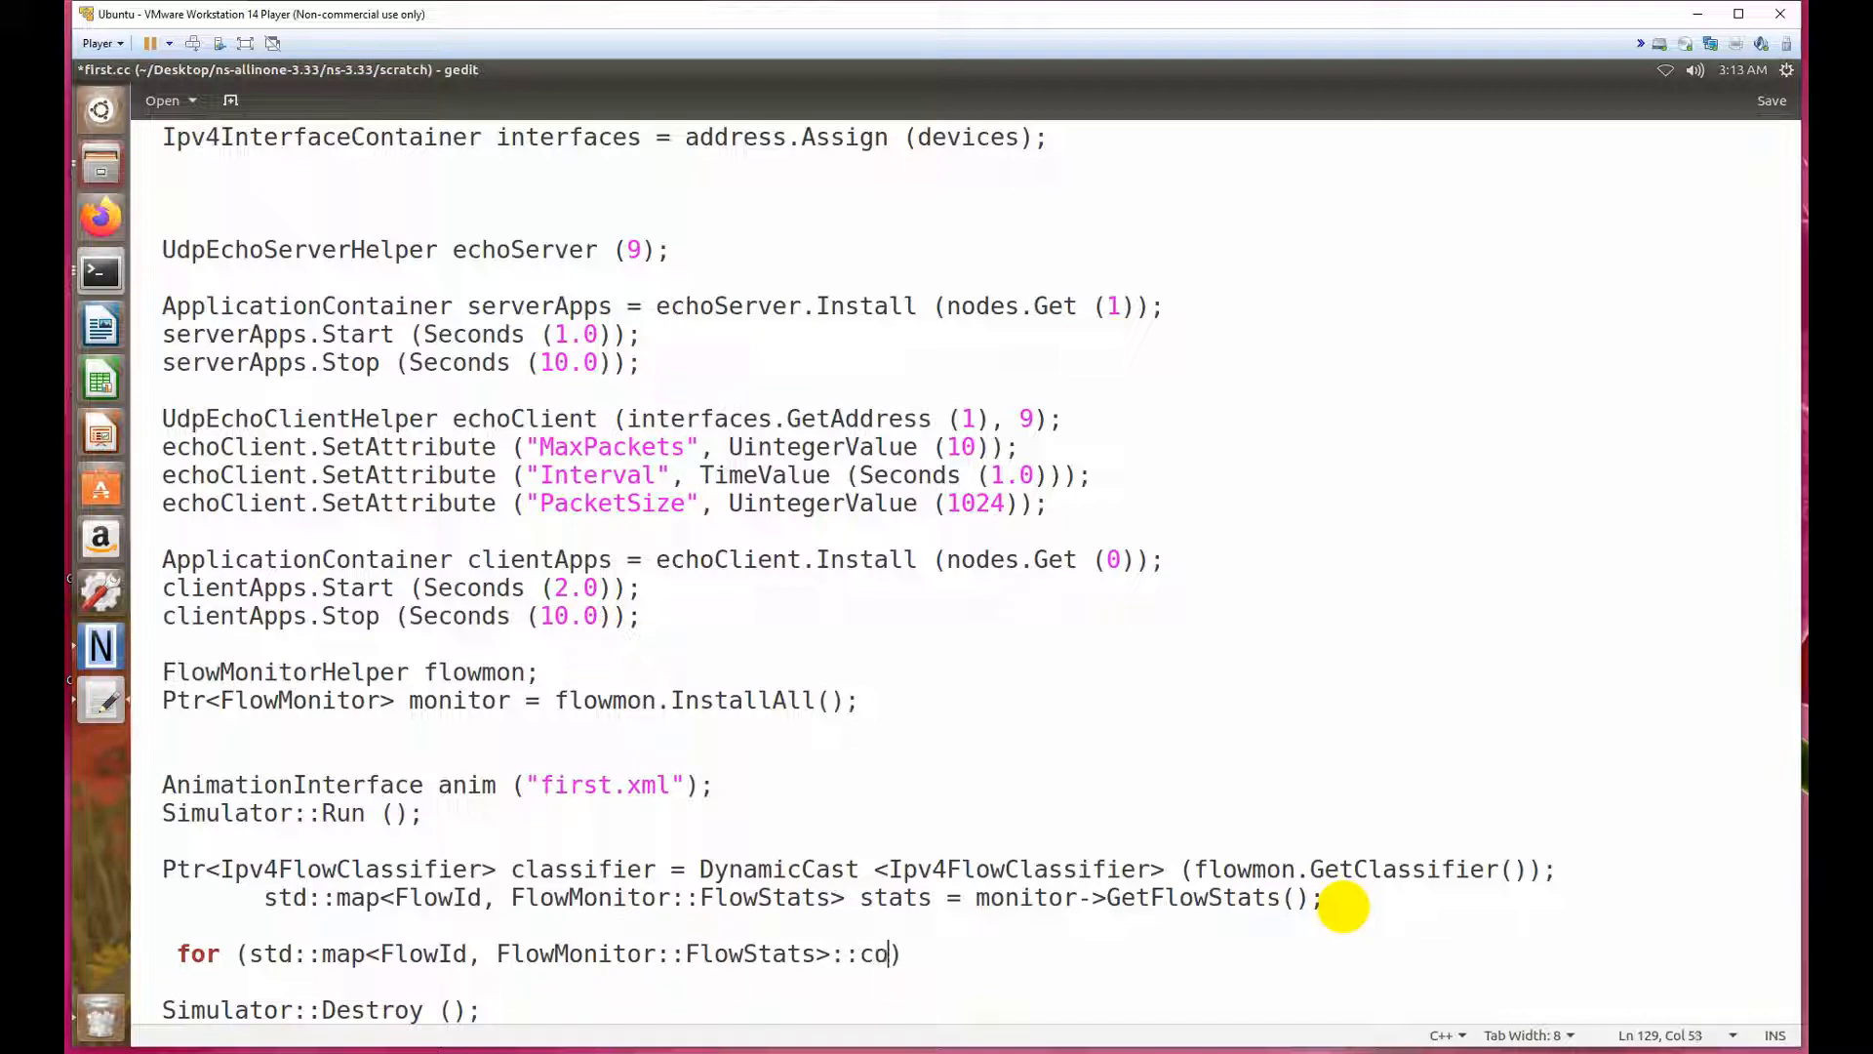
type("nst")
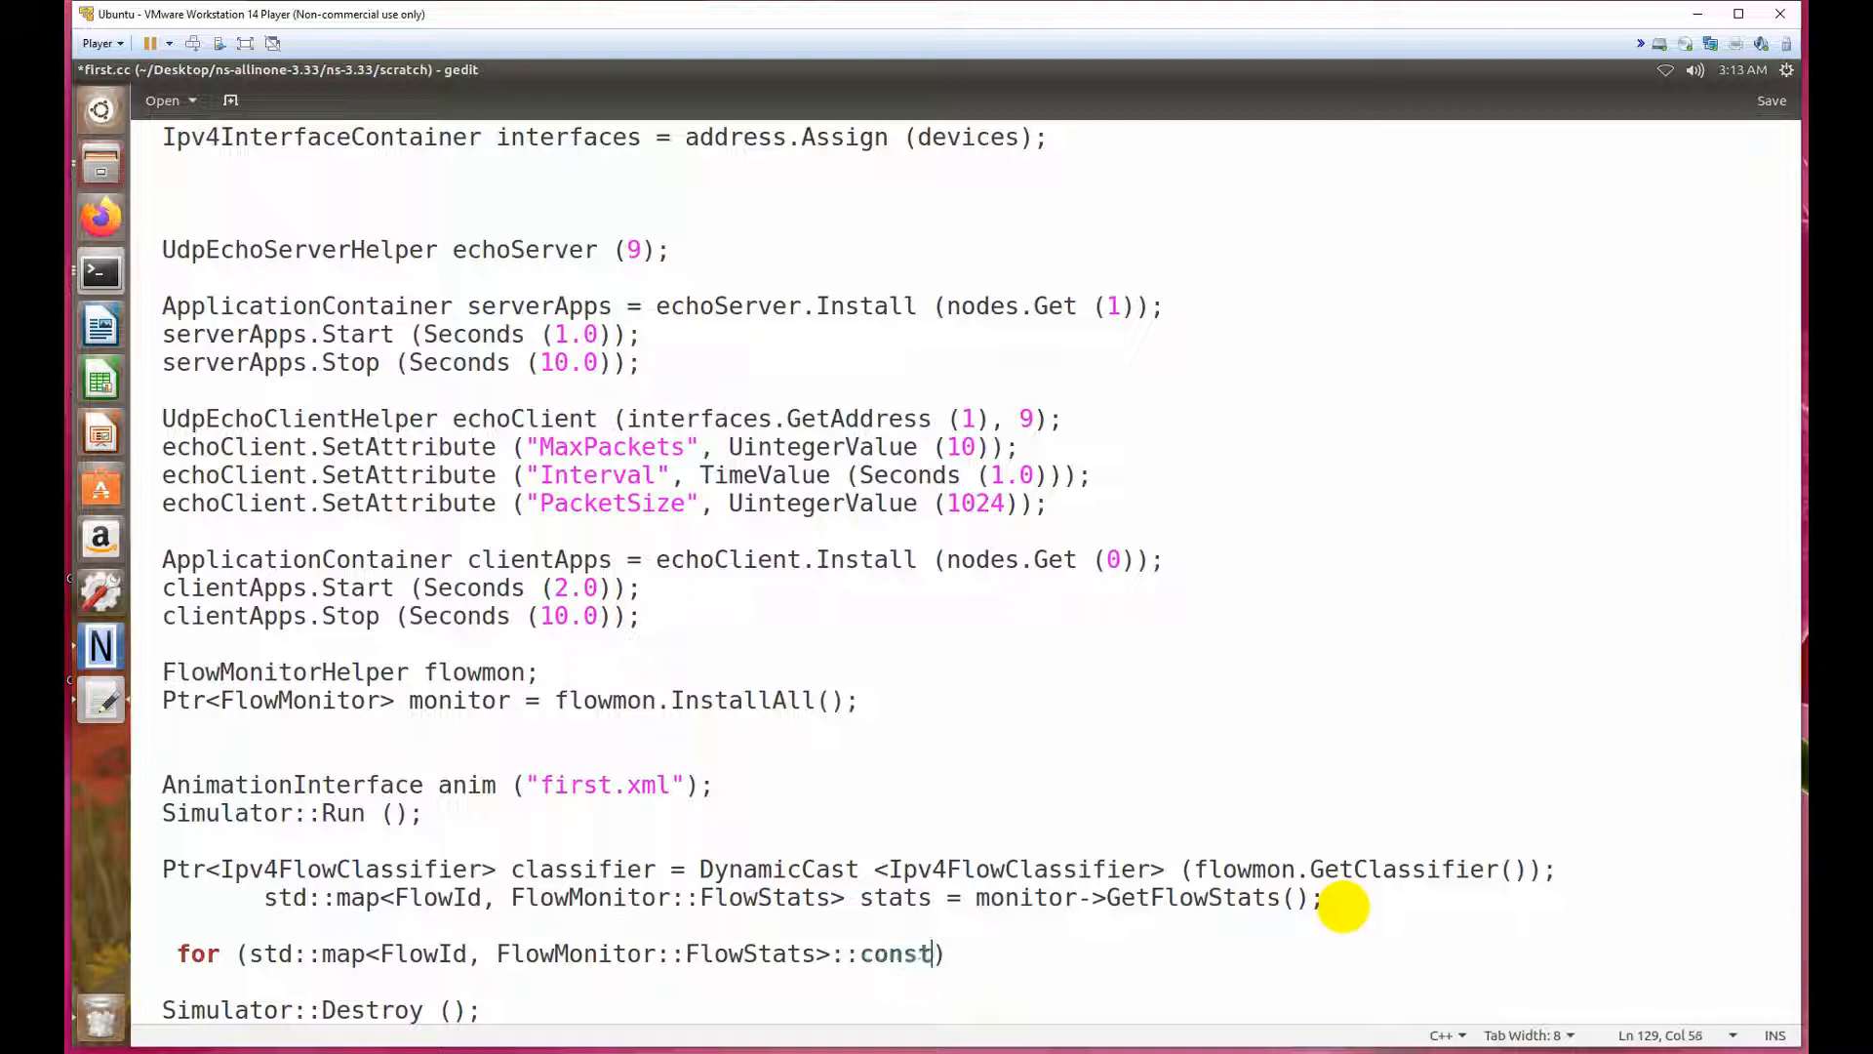
type("_iter")
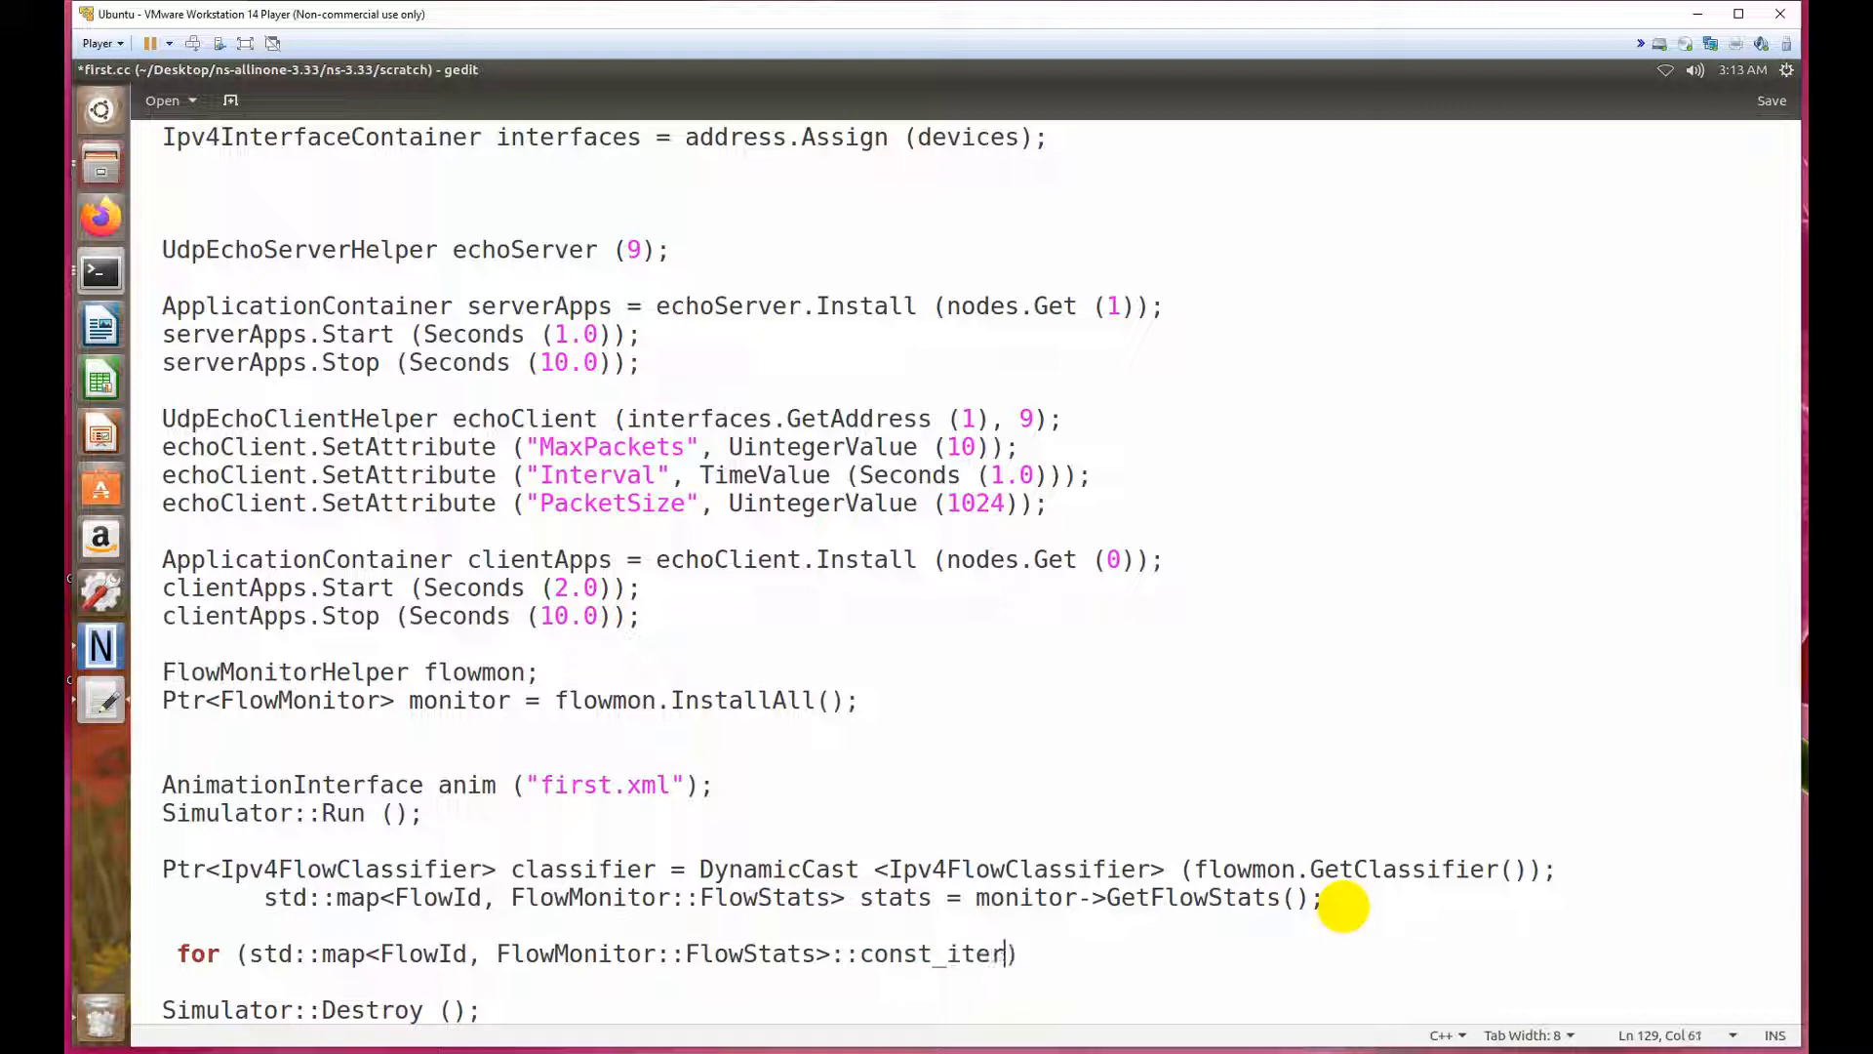
type("ator iter =")
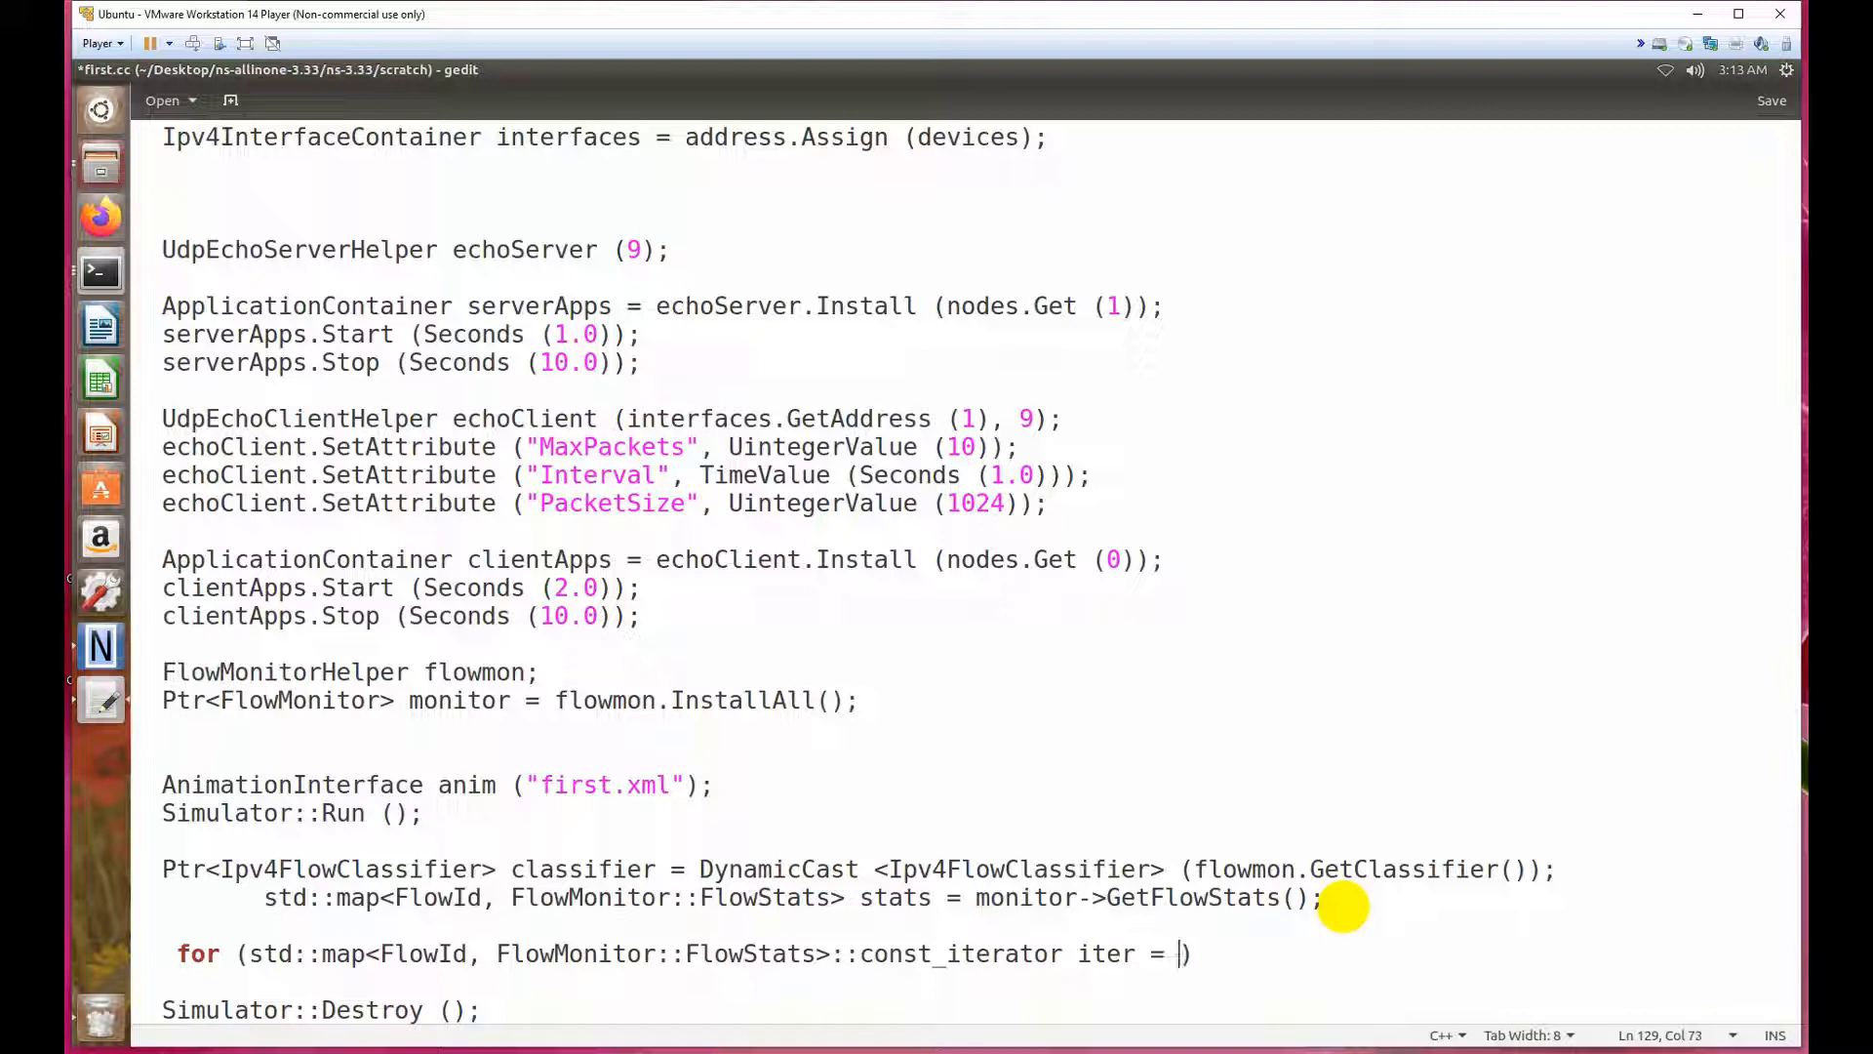
Complete the loop header from stats.begin() to stats.end(), incrementing with ++iter.
type("s")
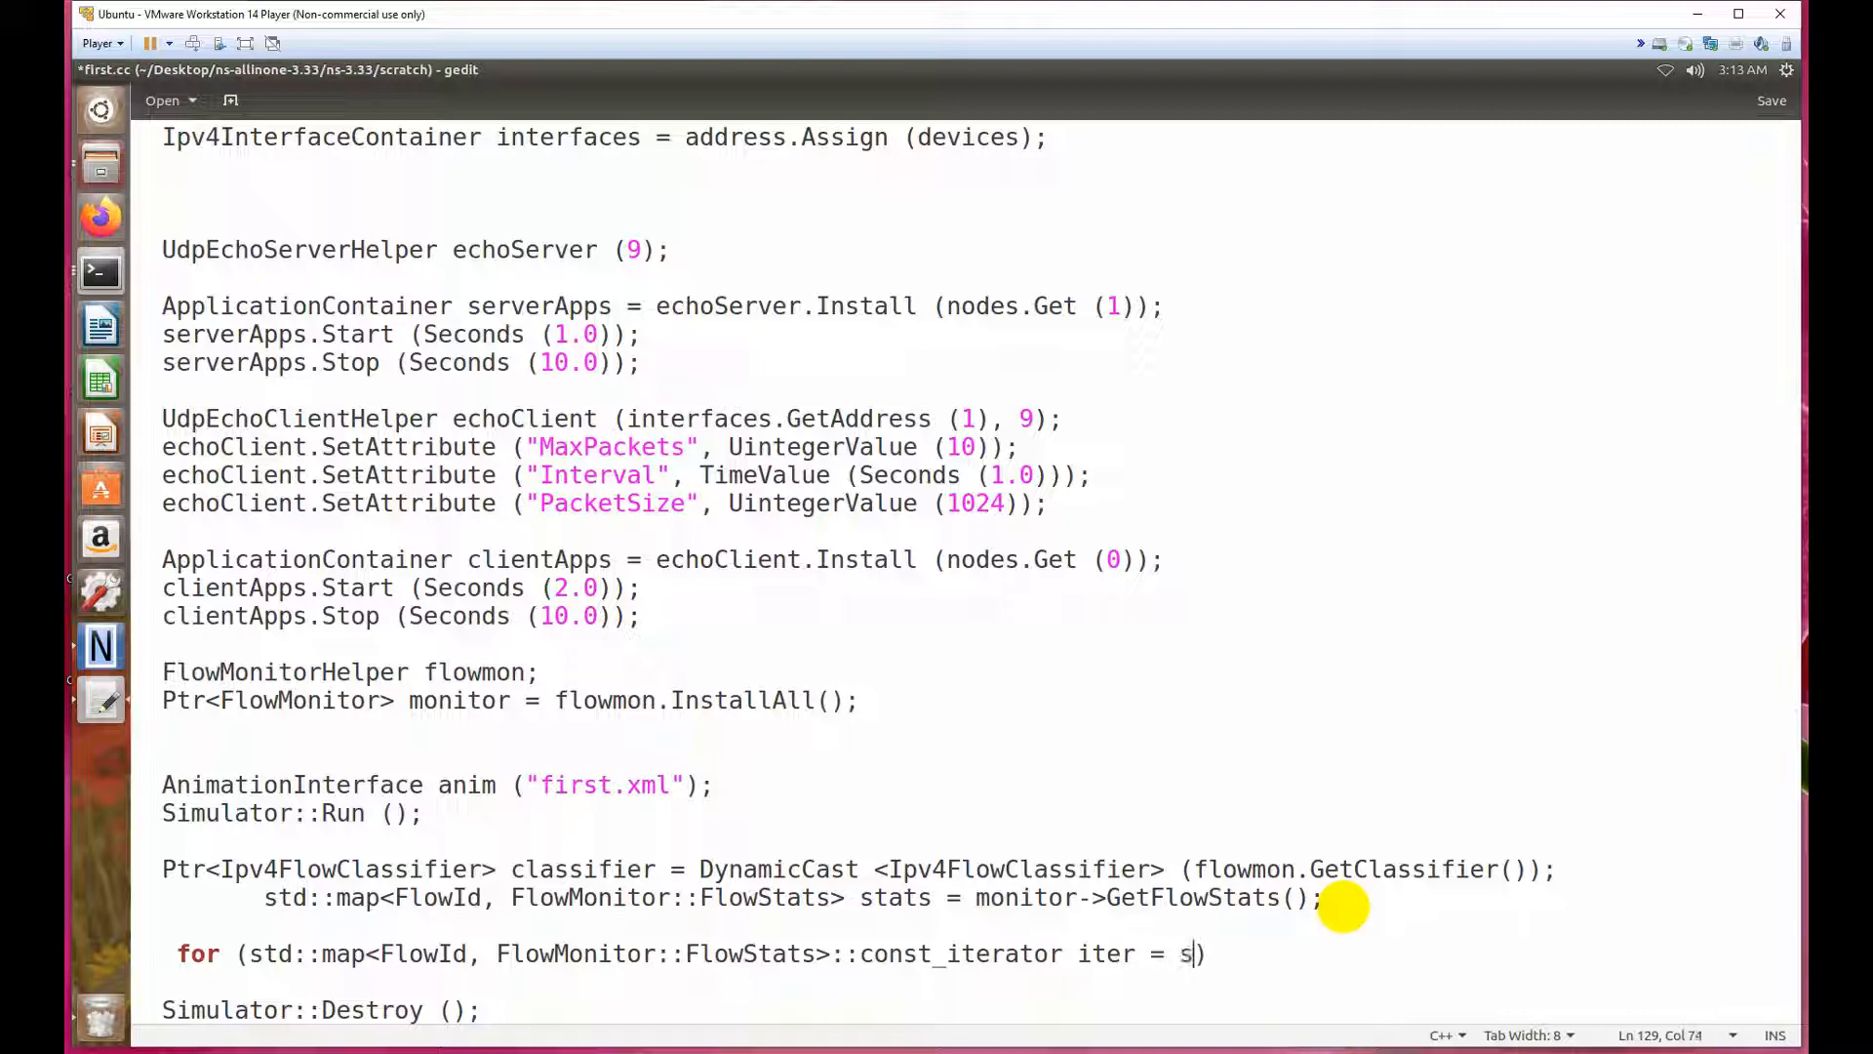
type("tats.")
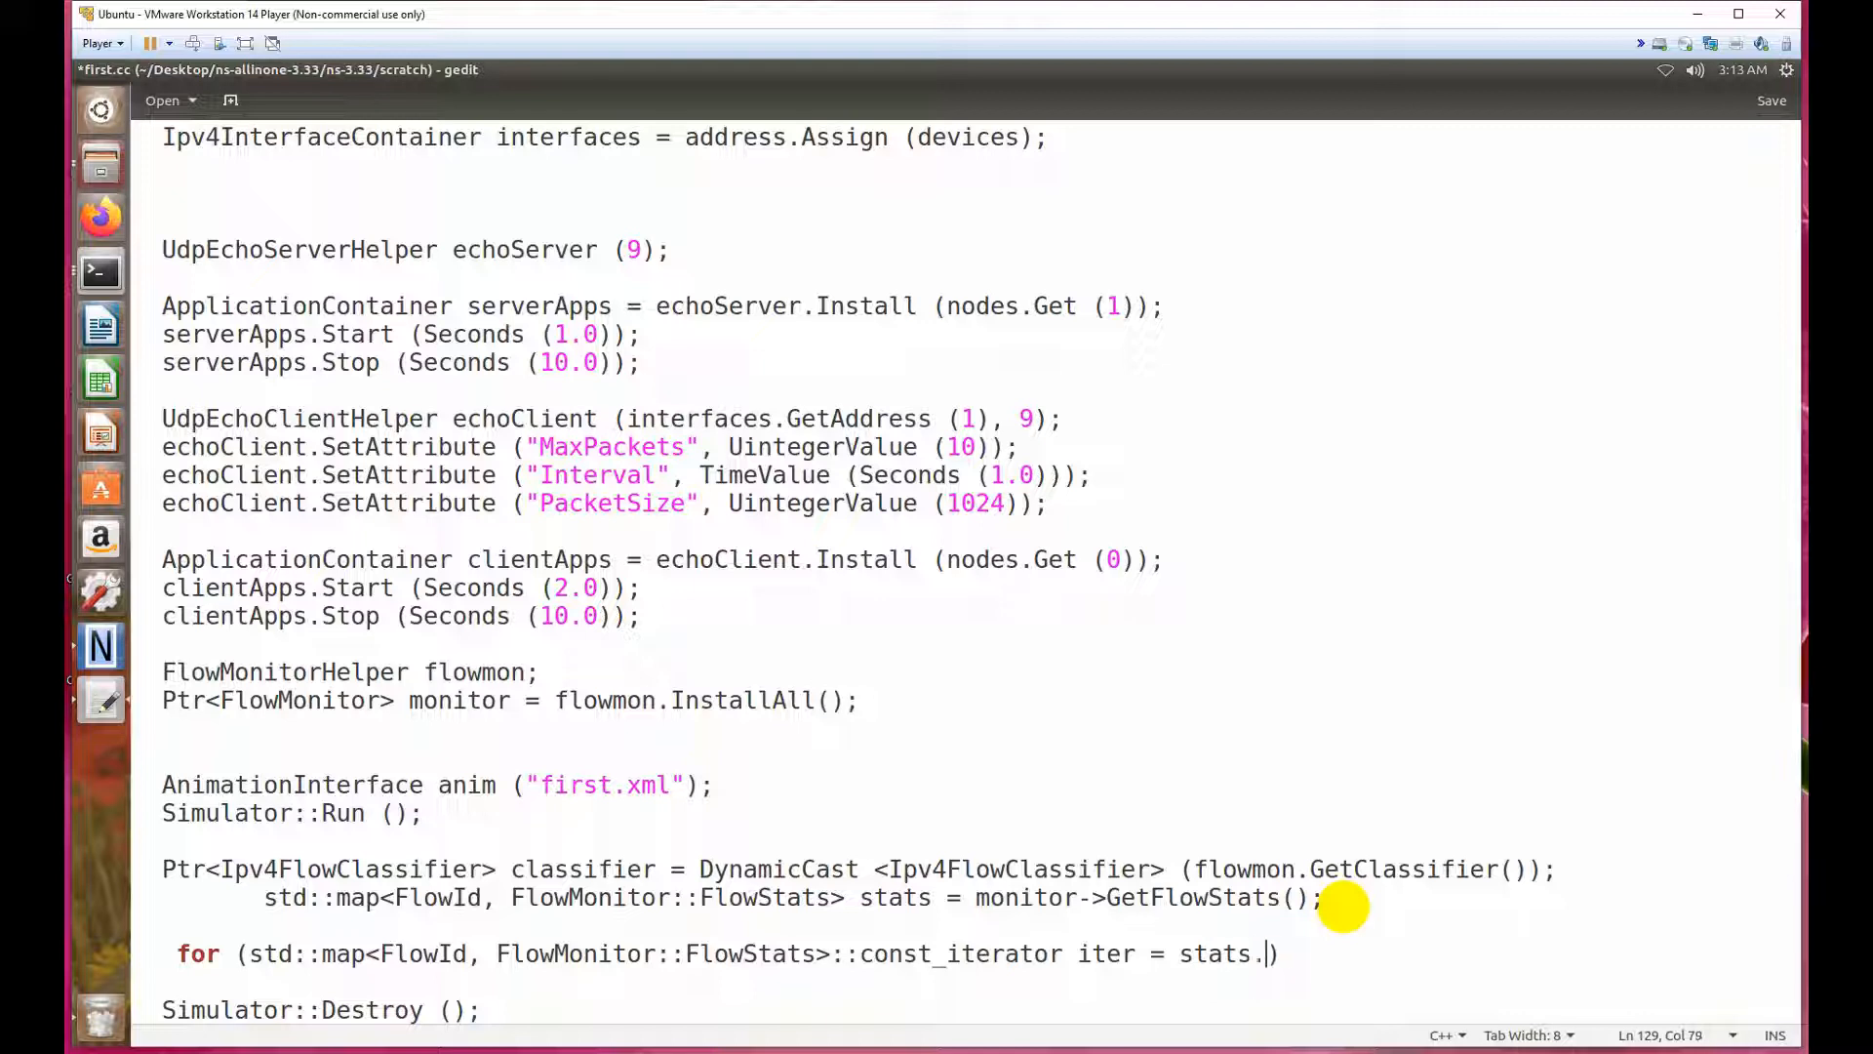
type("begin")
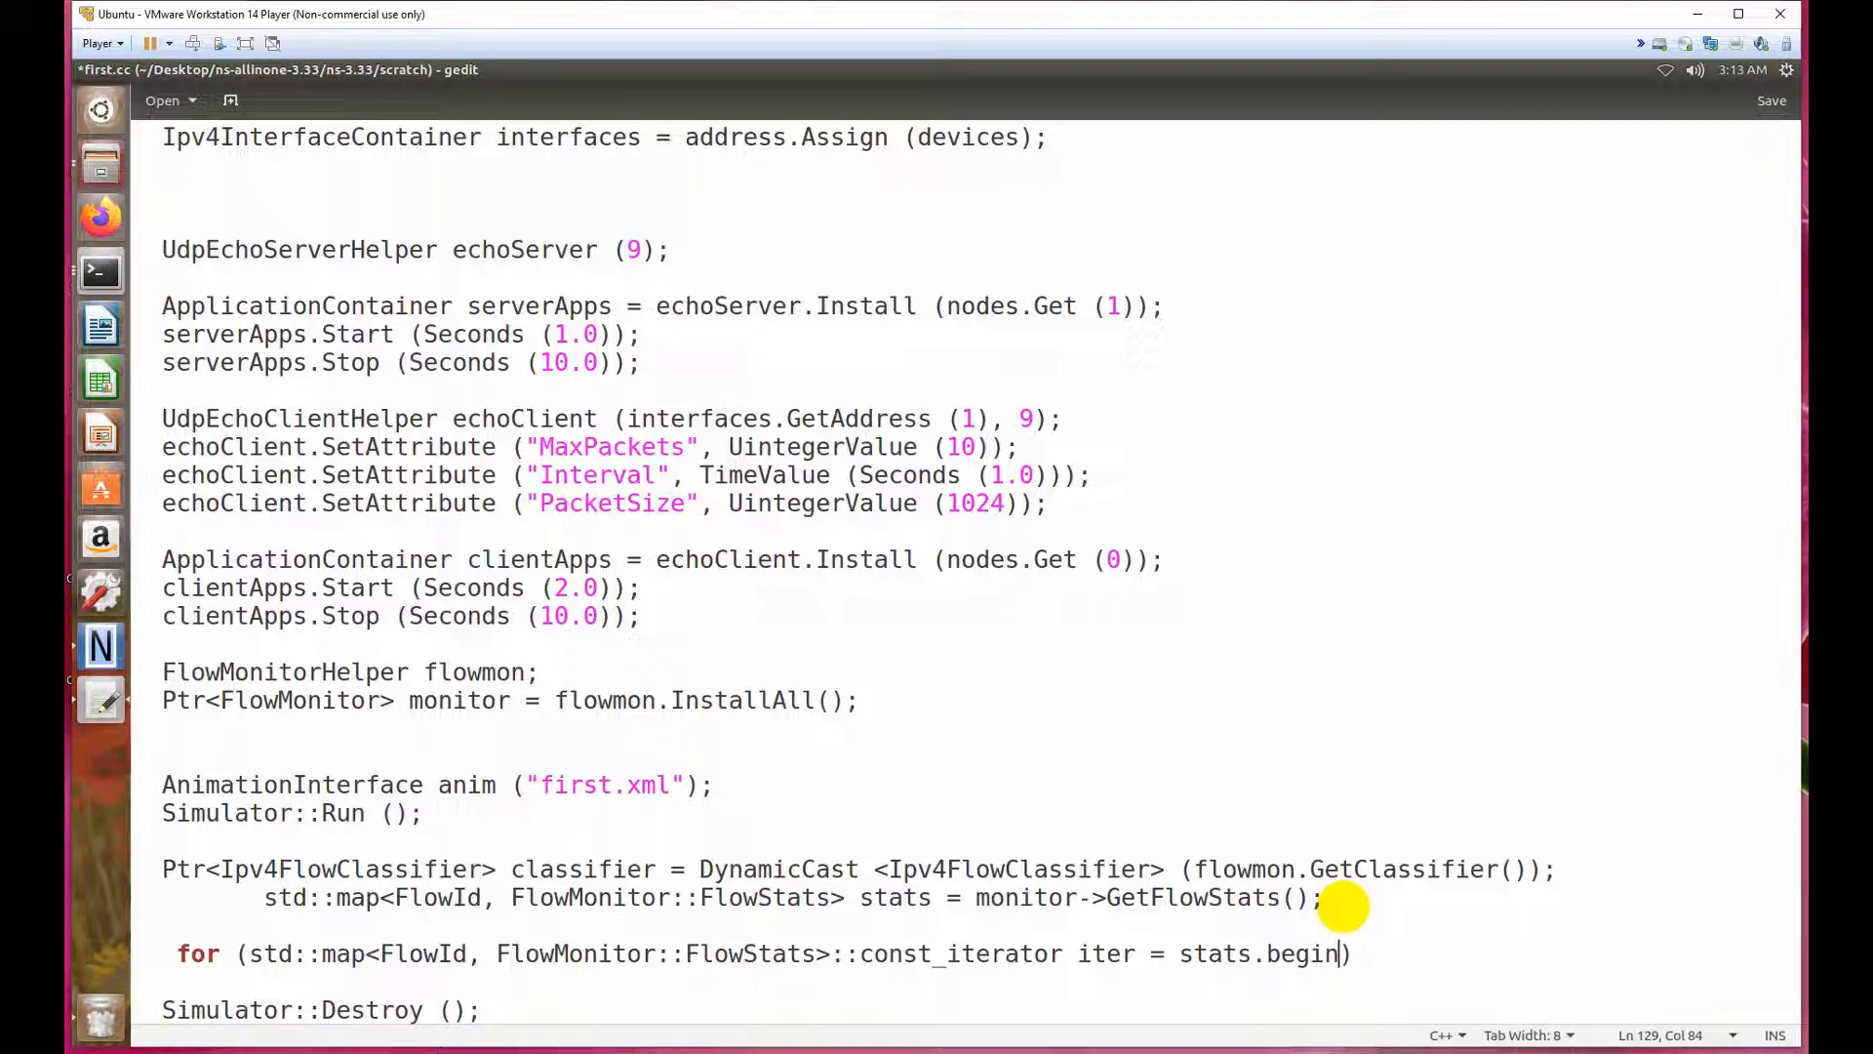
type("(); iter")
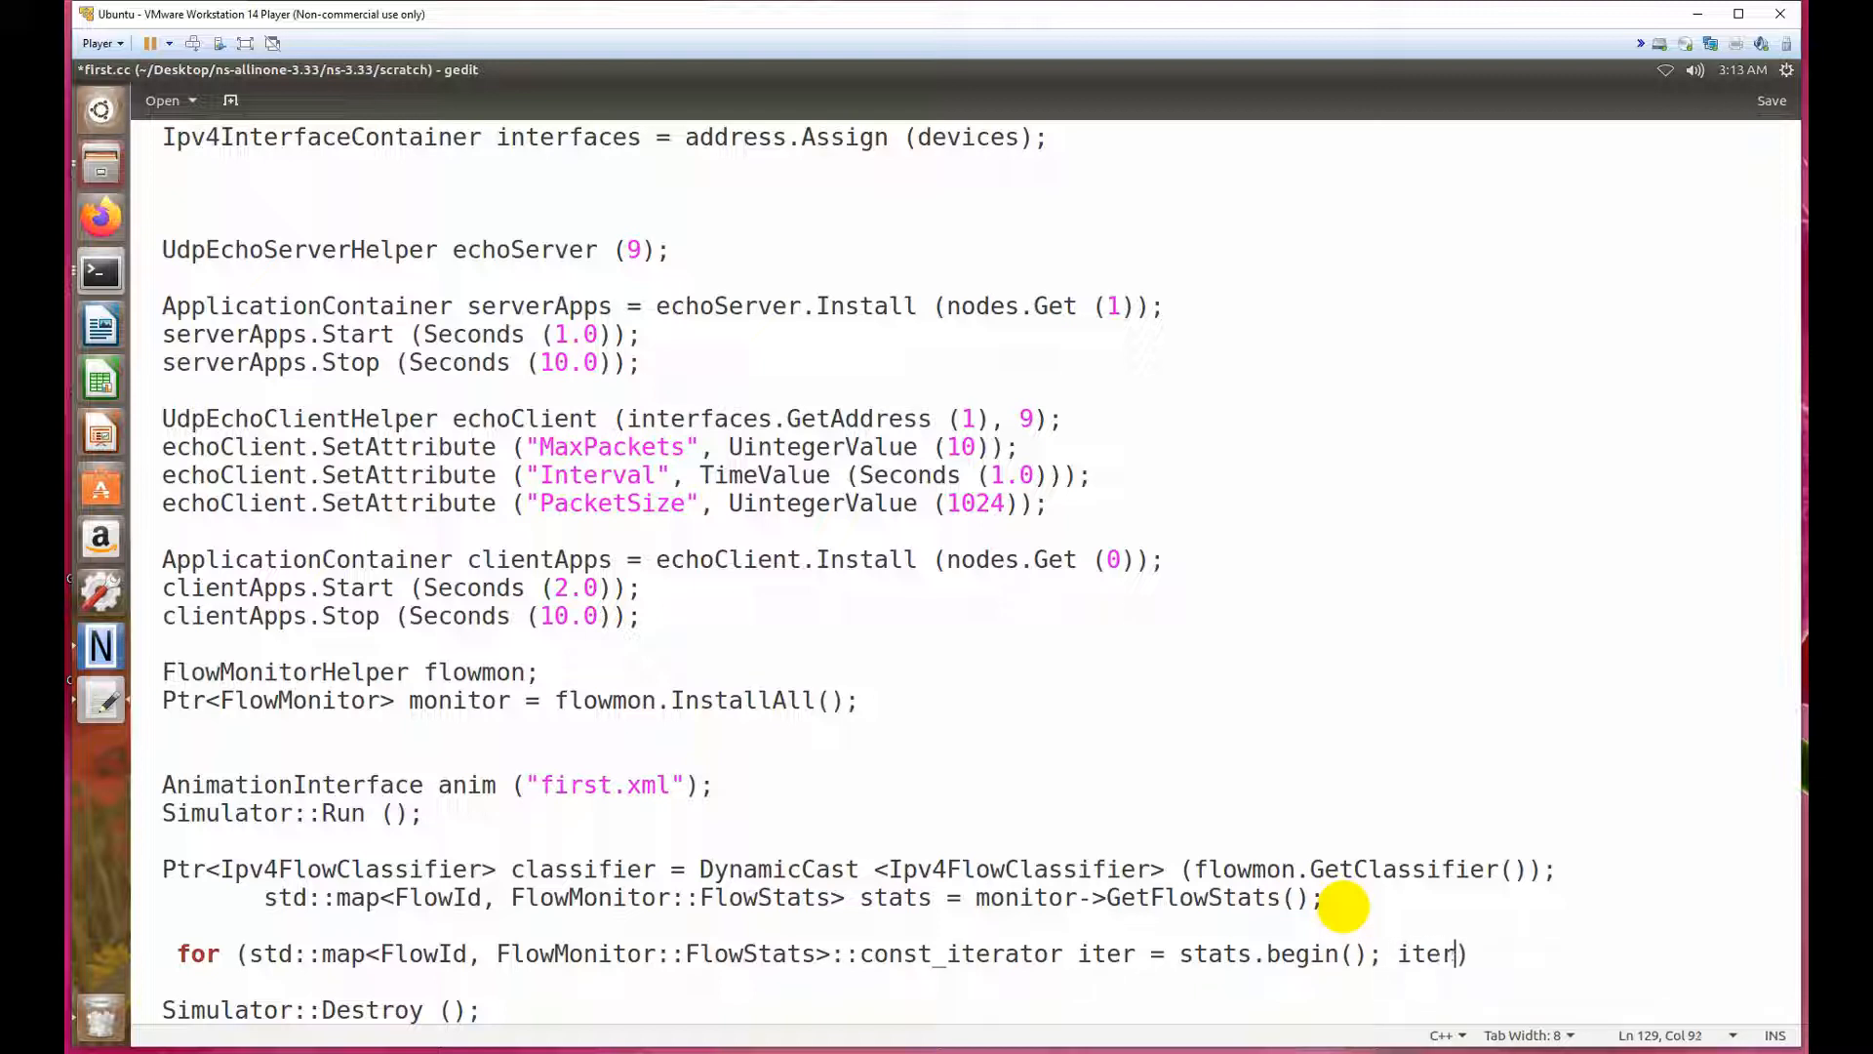
type("!")
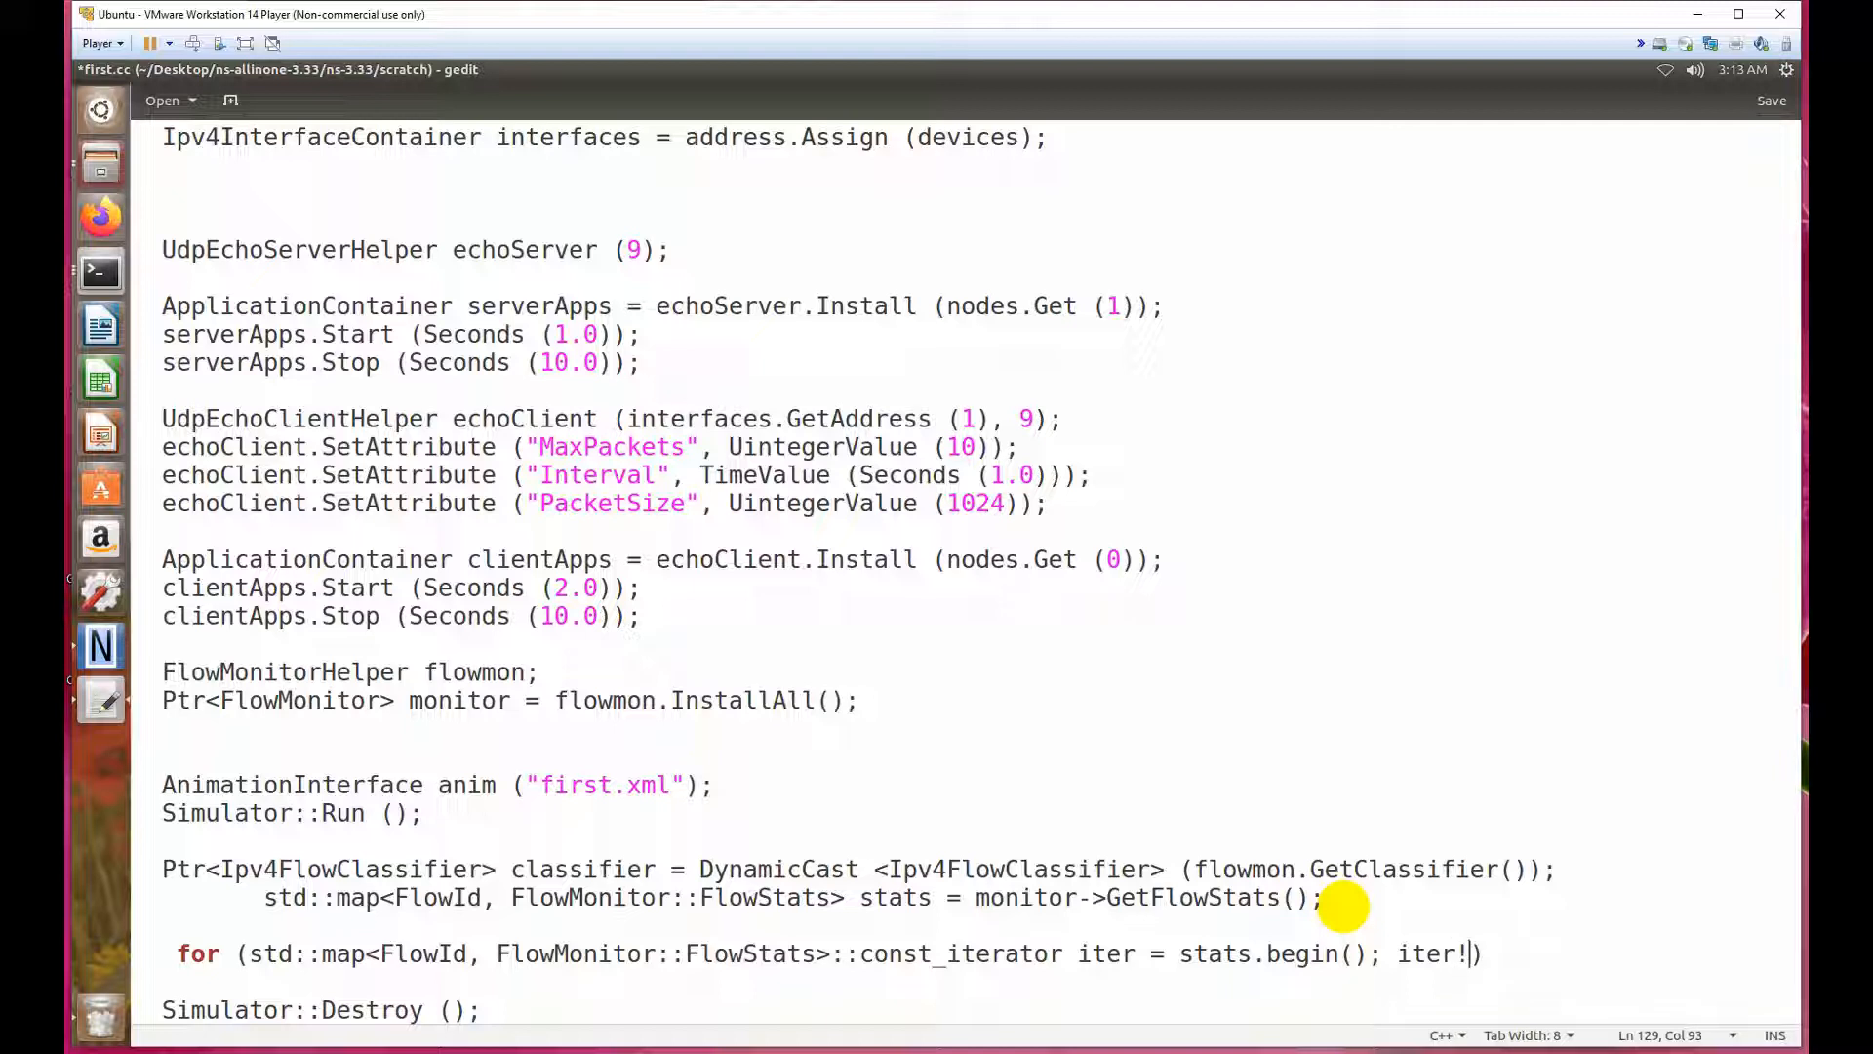
type("=")
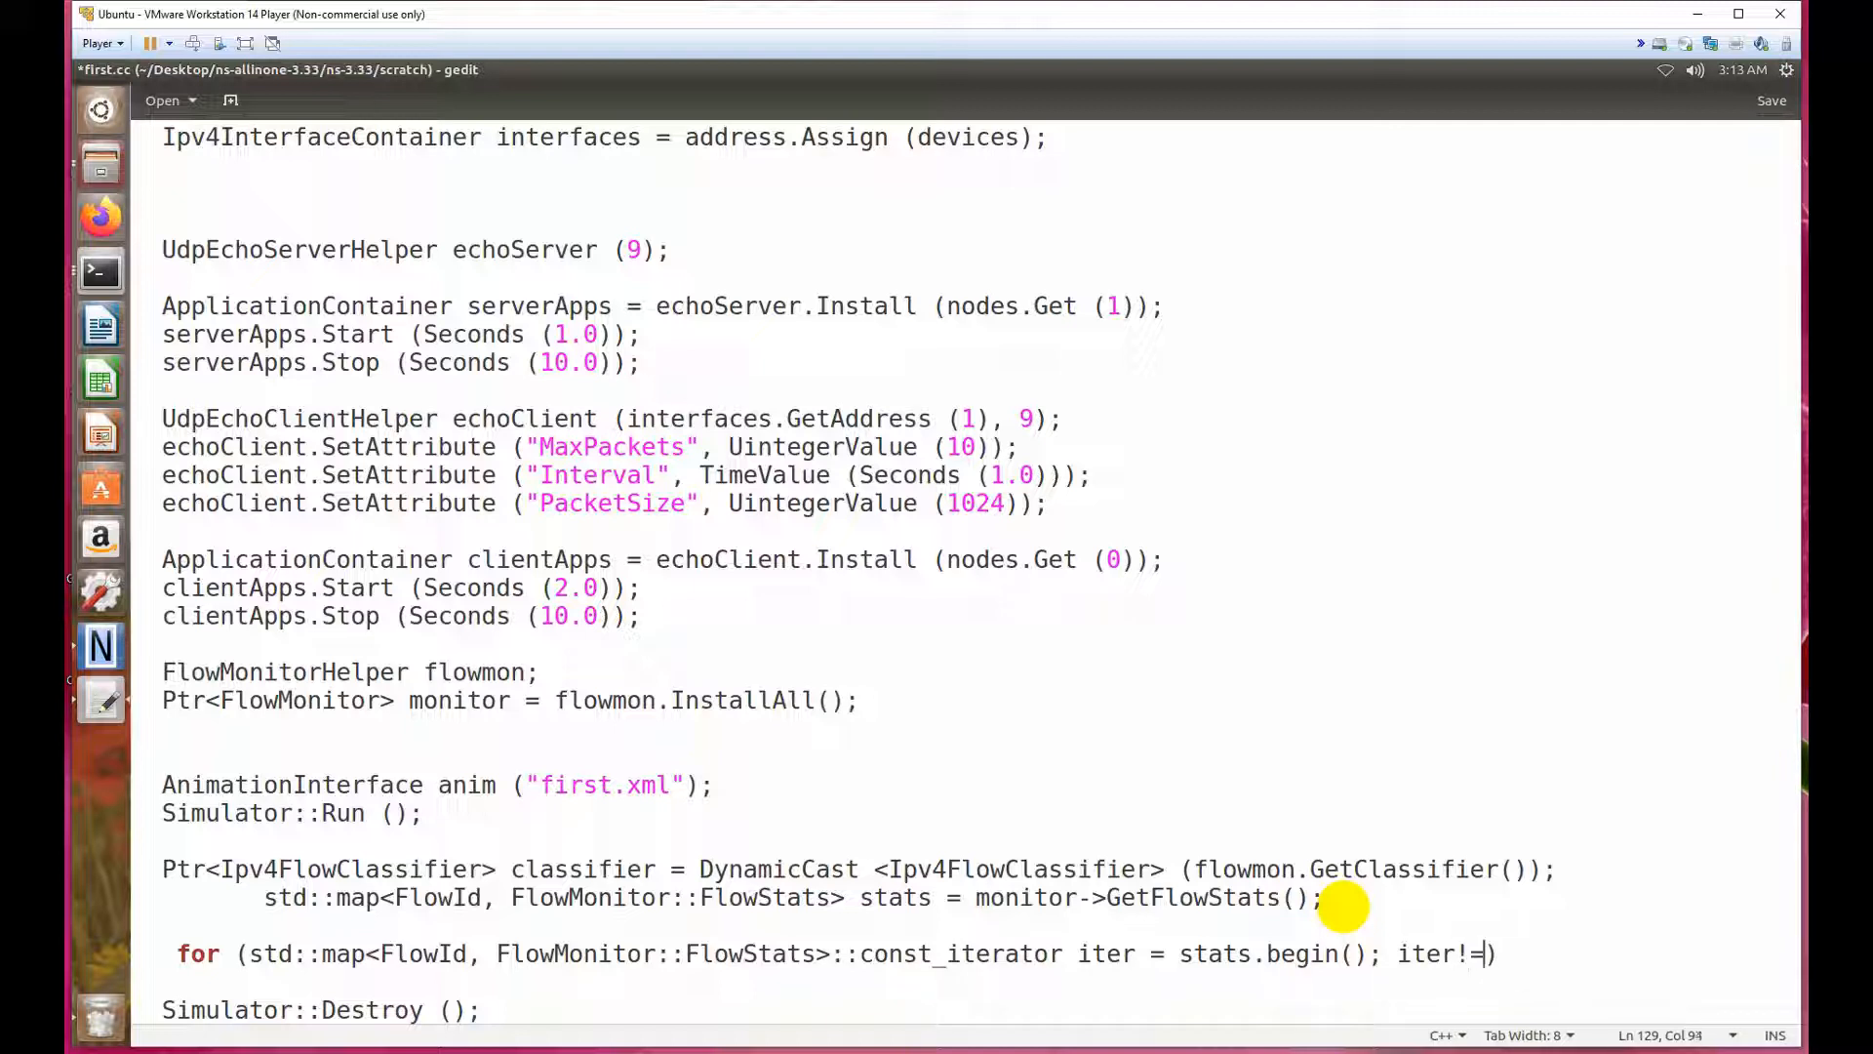
type("stats")
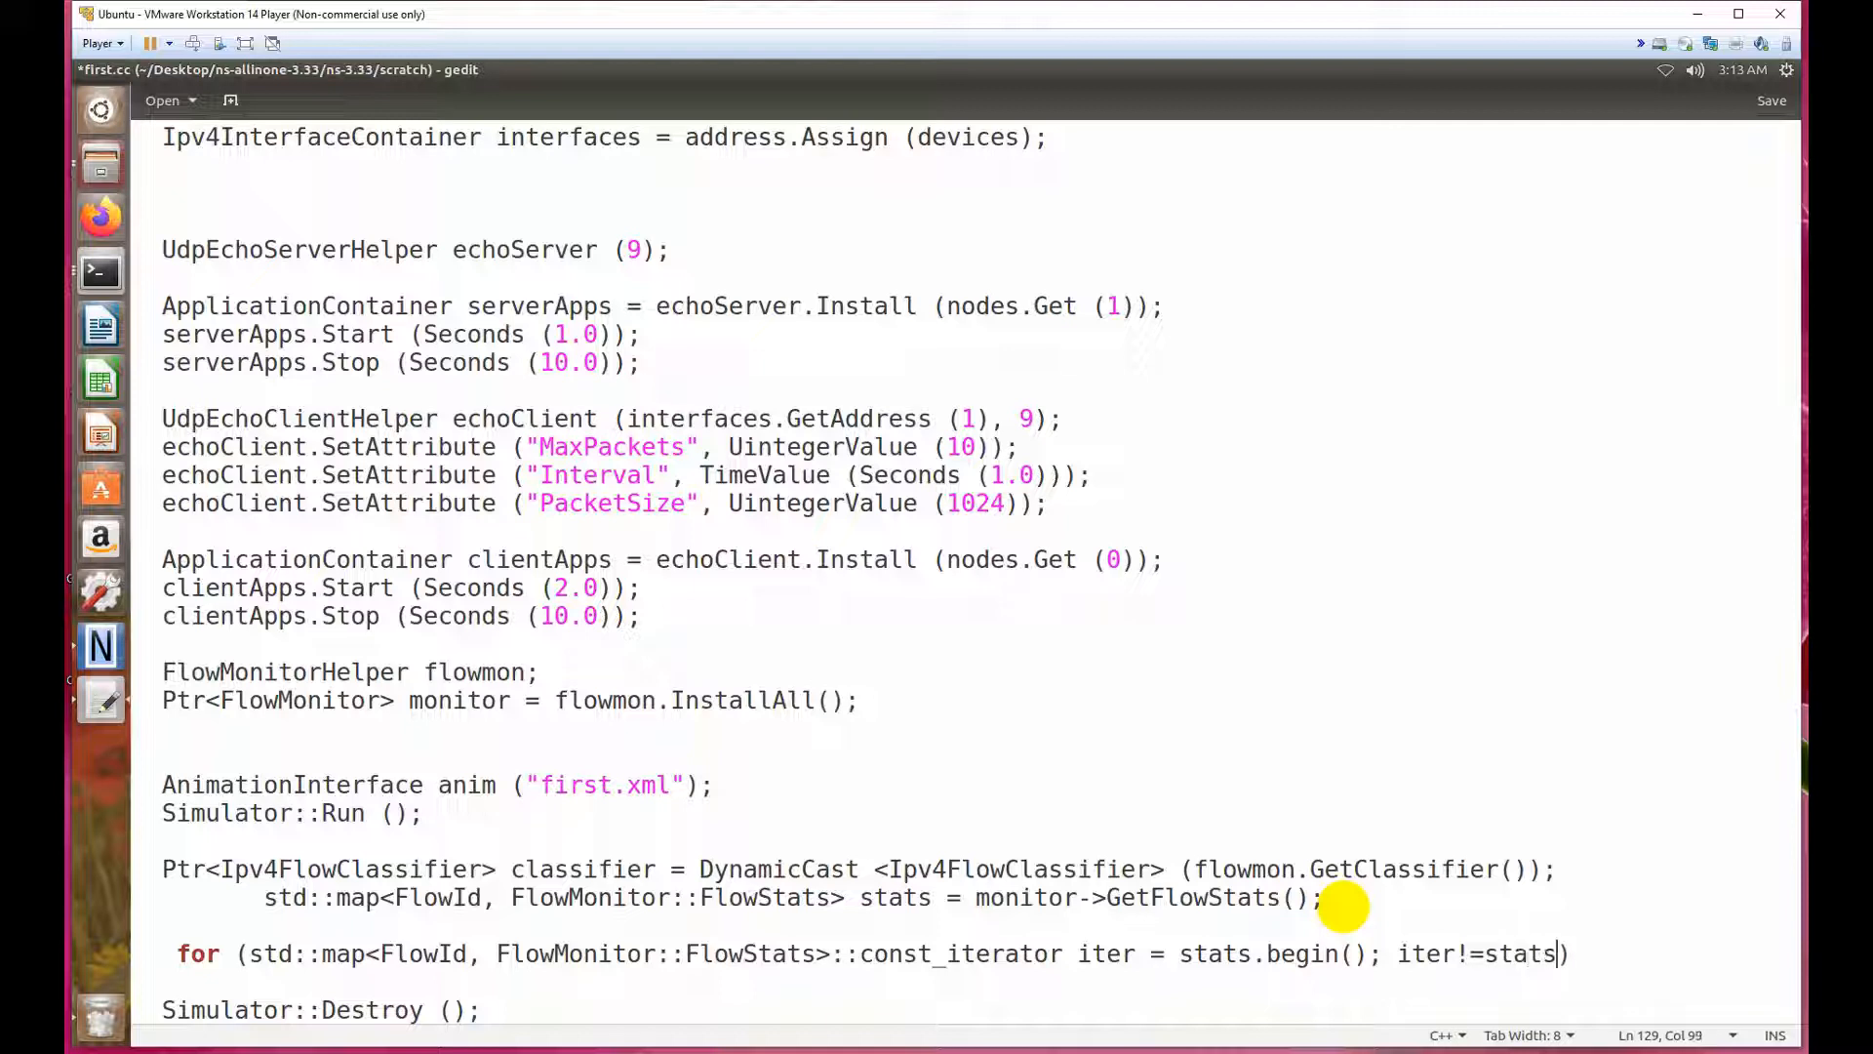
type("end")
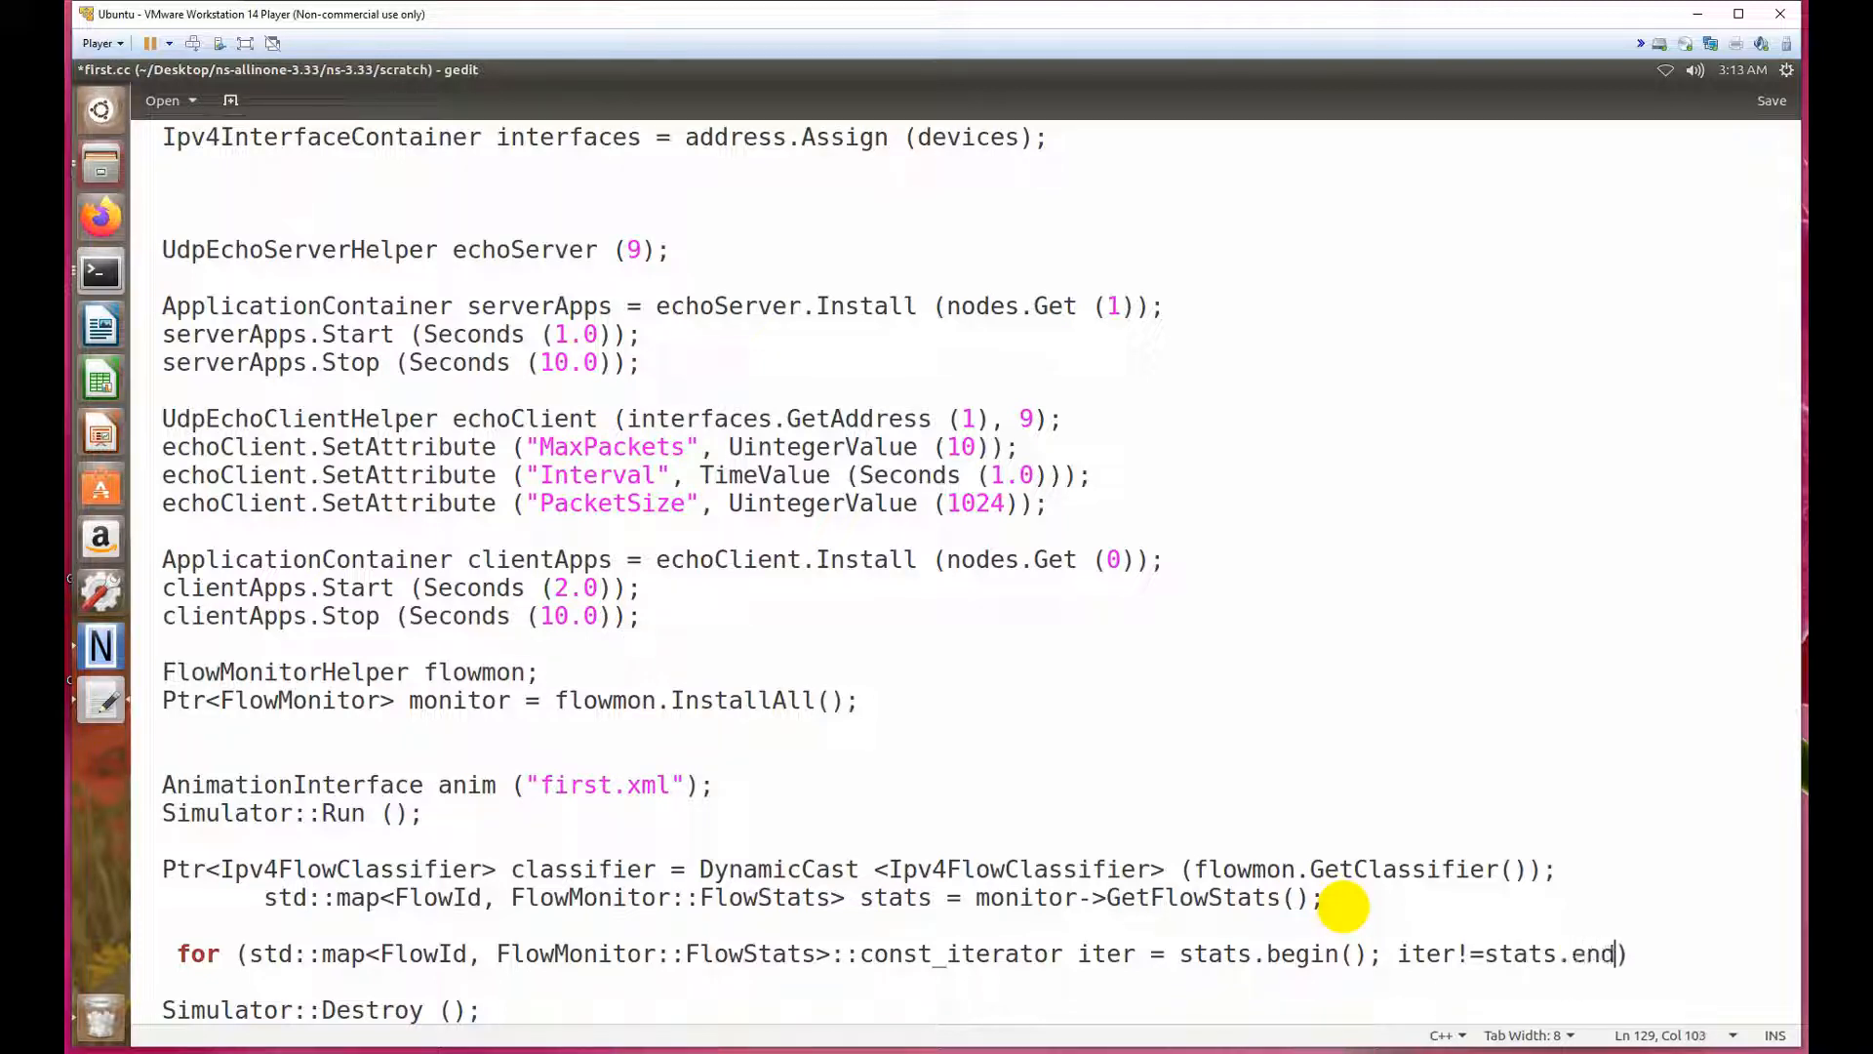
type("))")
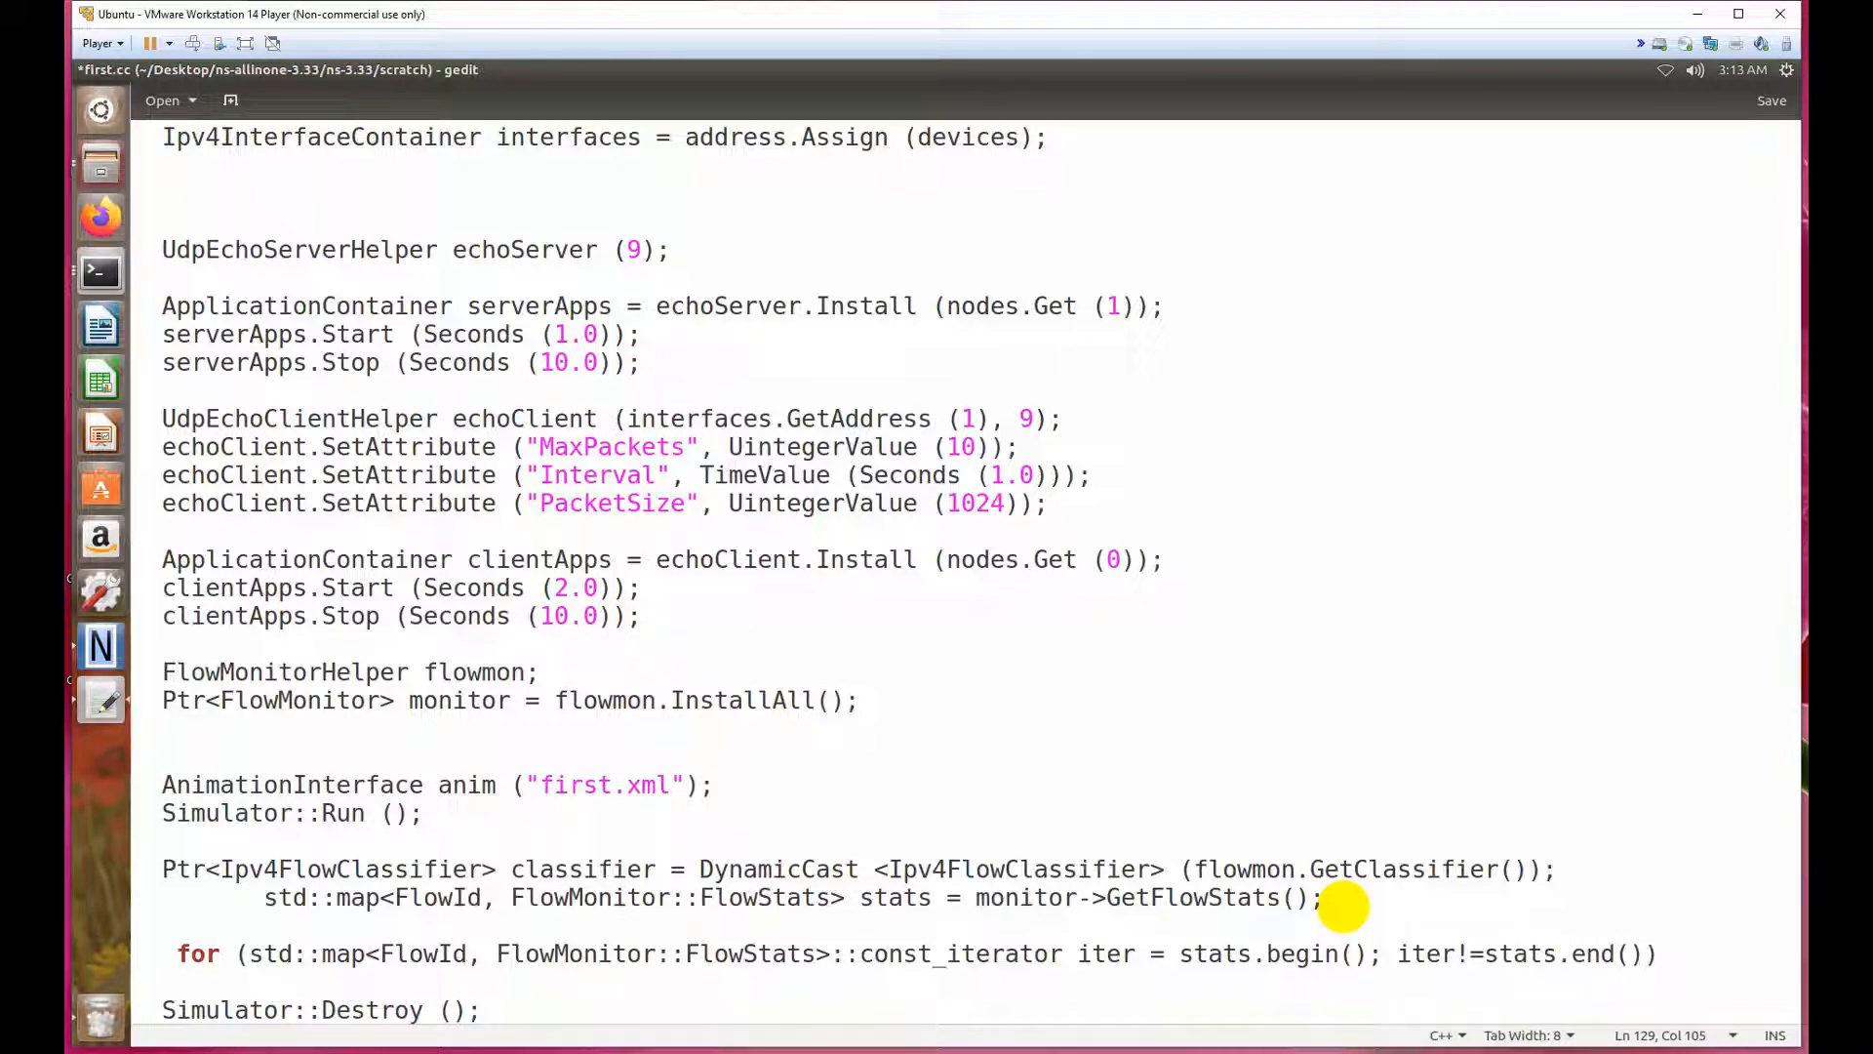
type(";++")
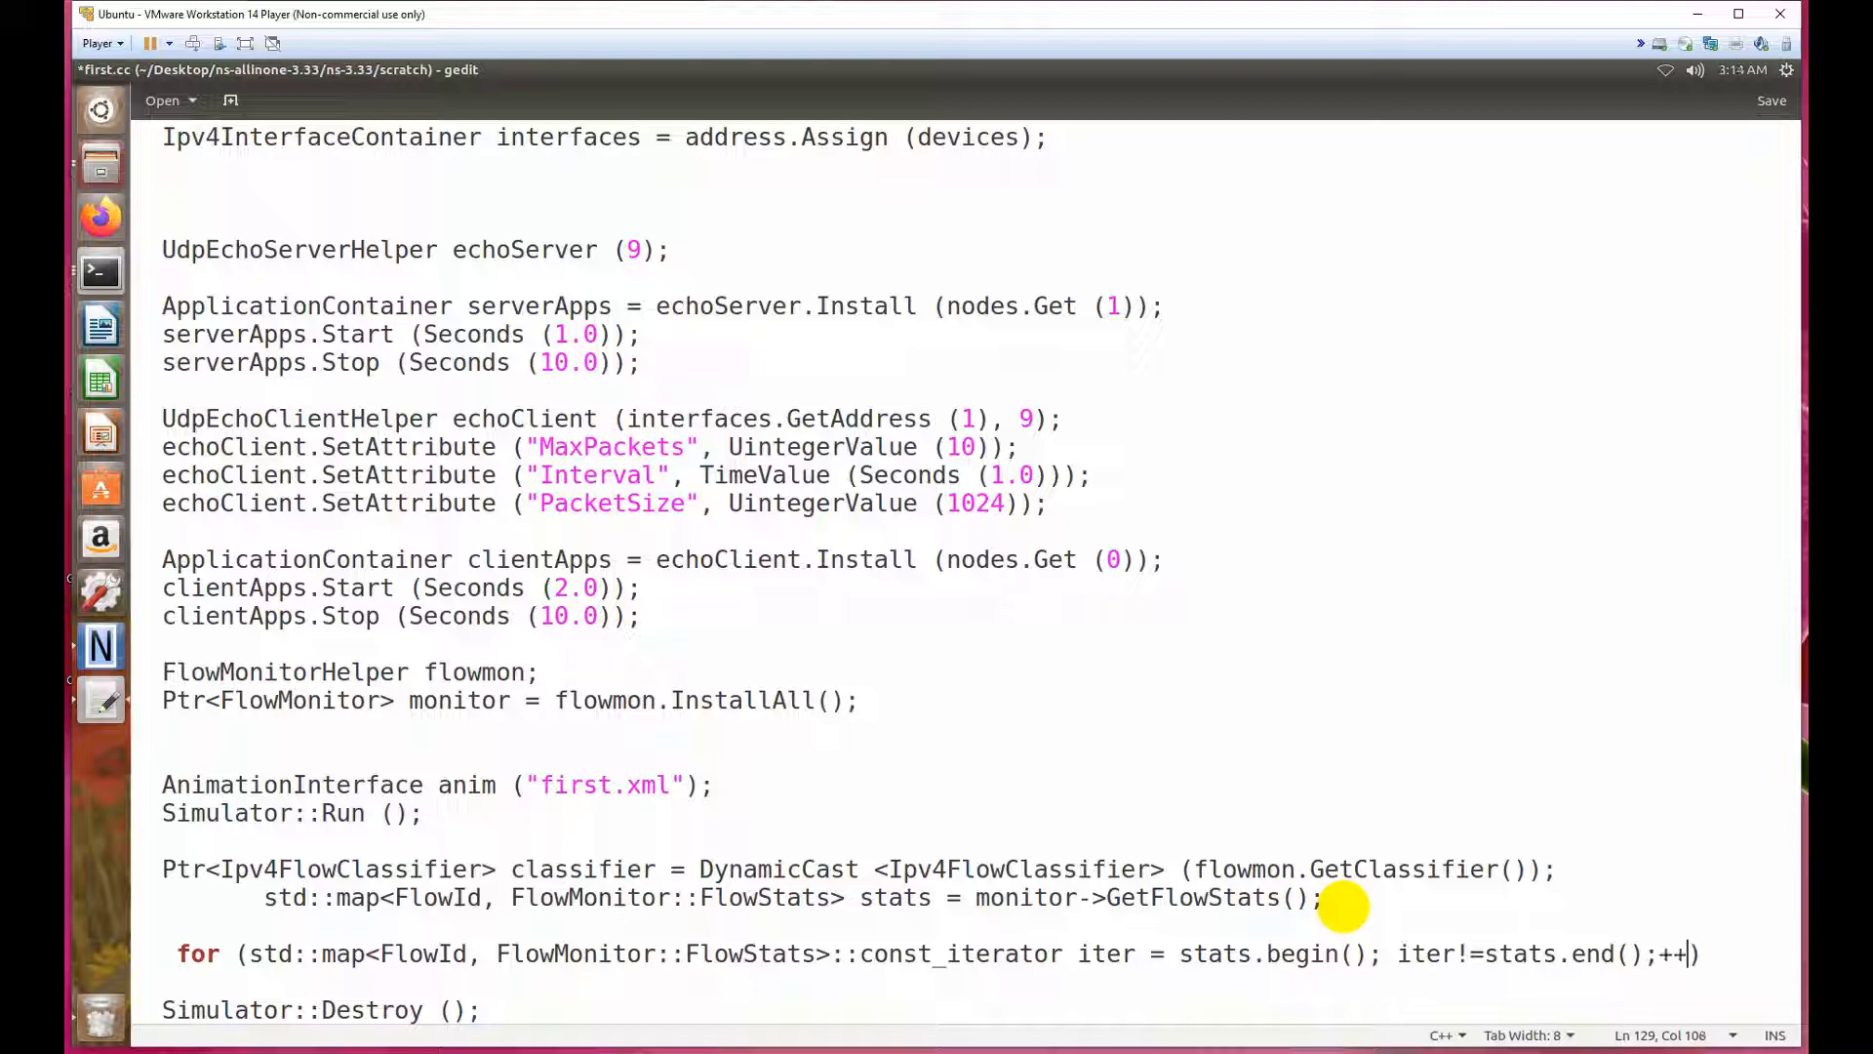
type("iter")
type("{")
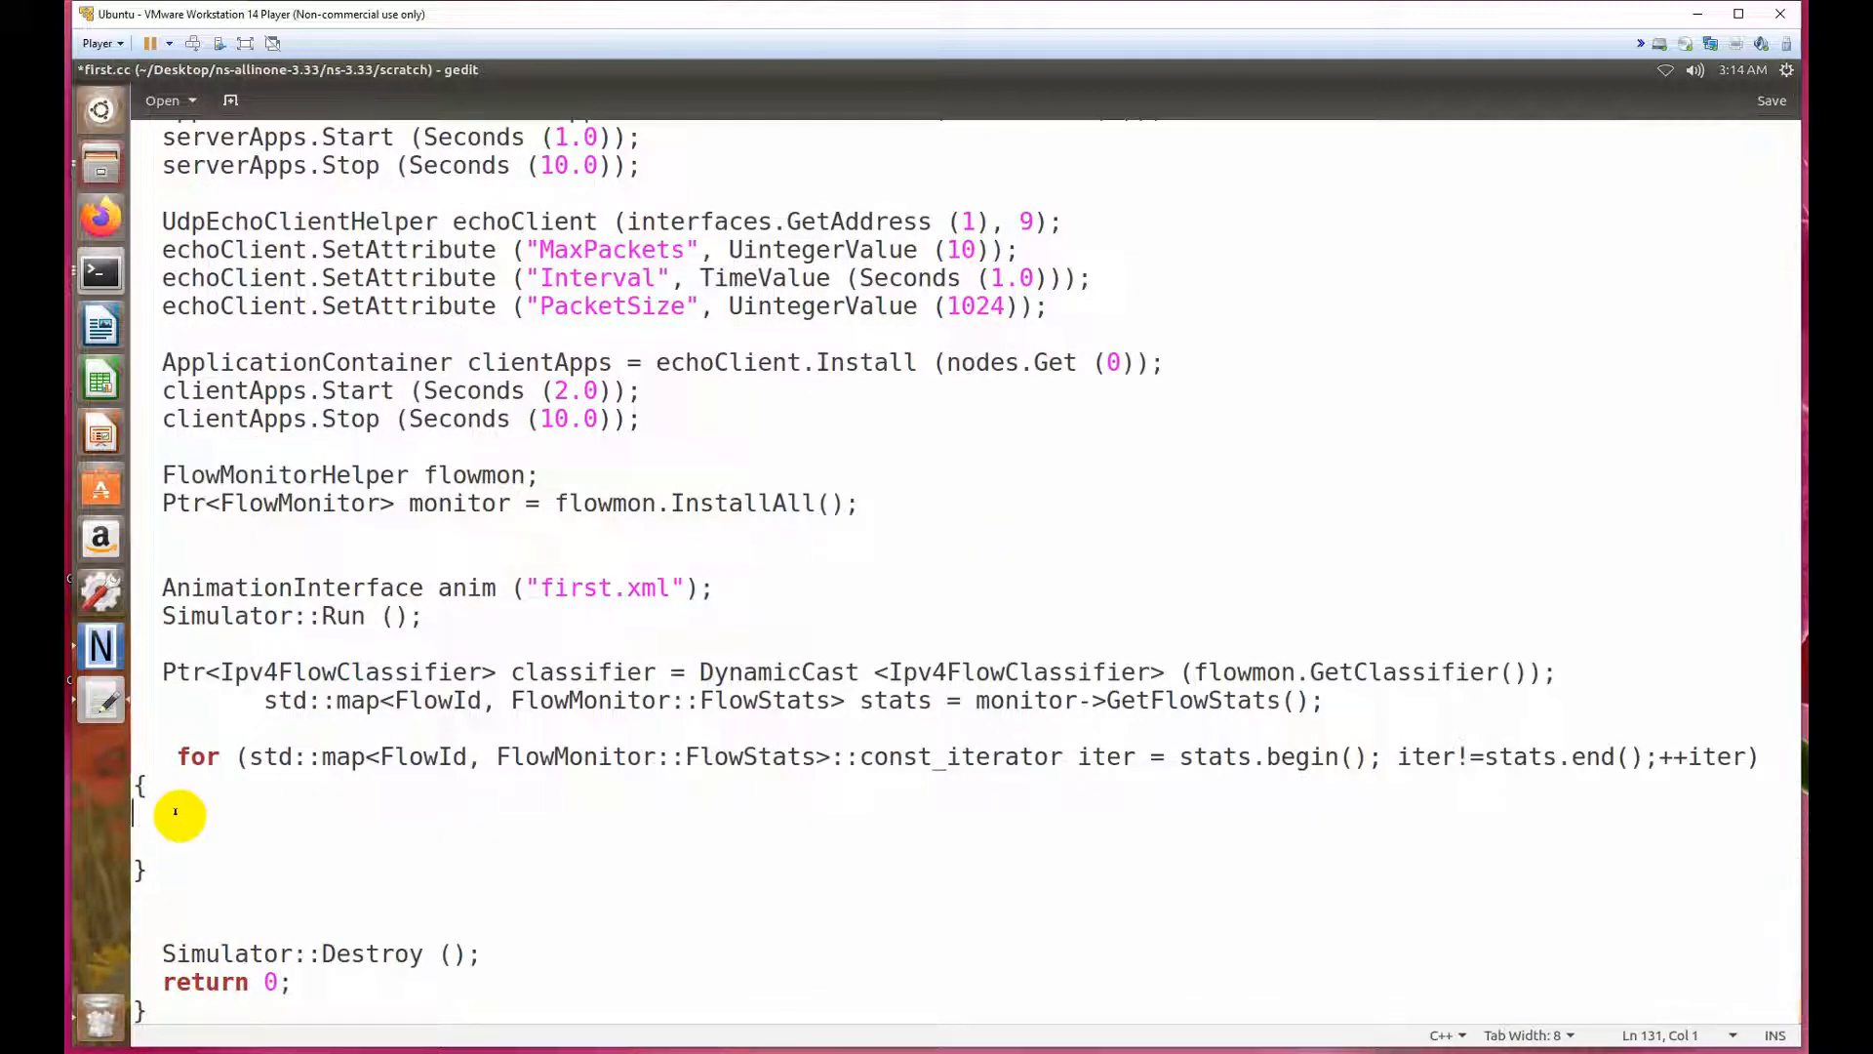
Inside the loop body, declare 'Ipv4FlowClassifier::FiveTuple t ='.
type("i")
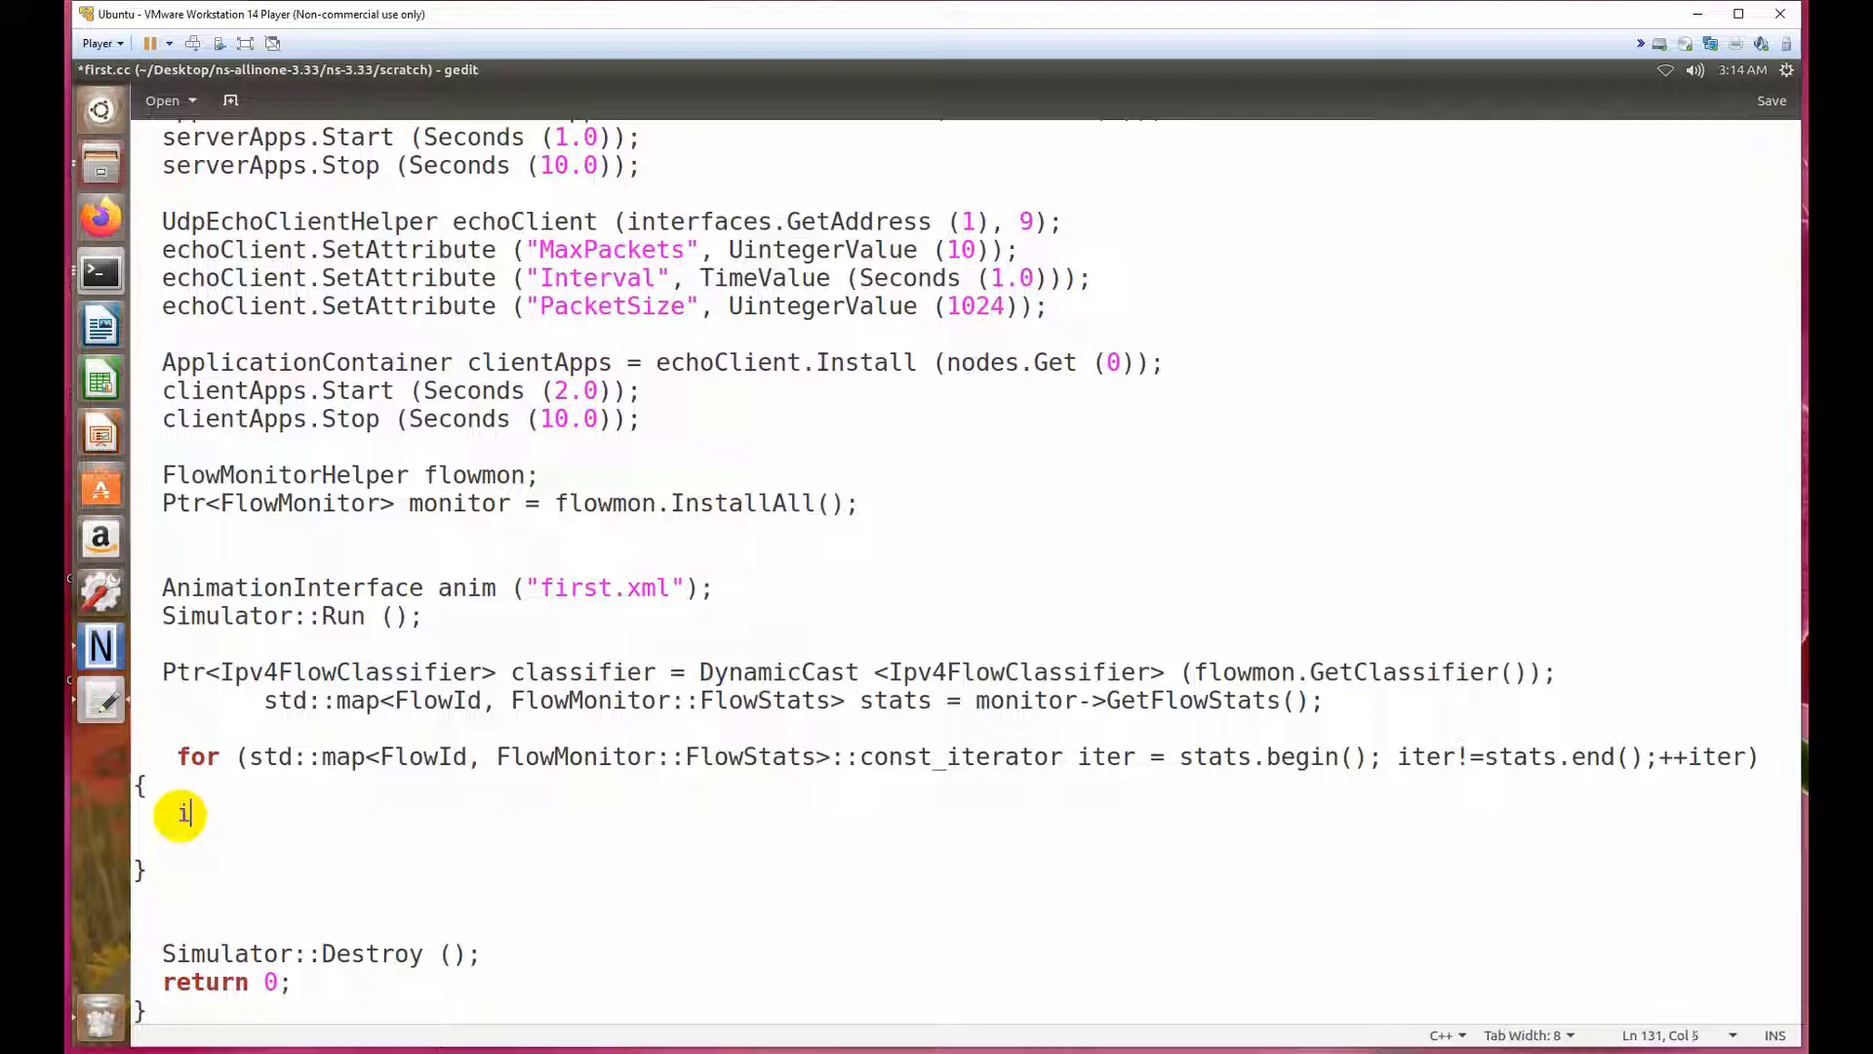
key("BackSpace")
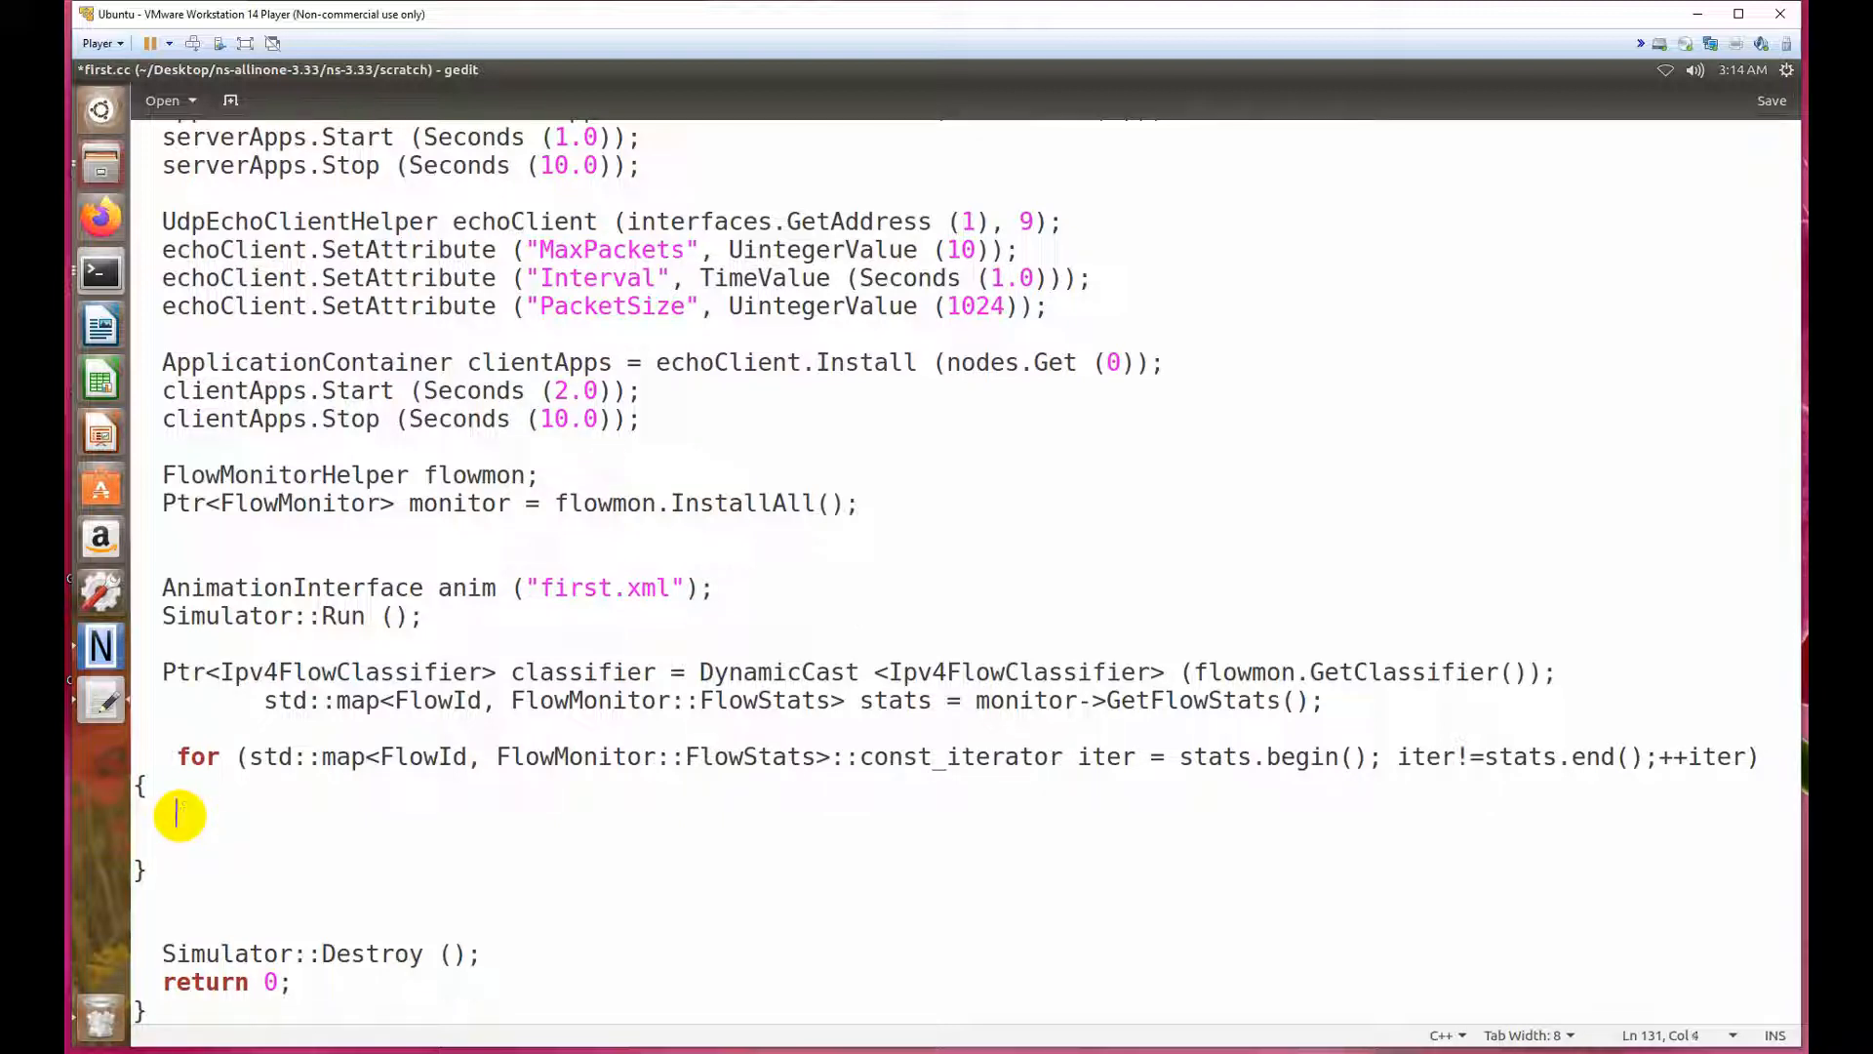
type("Ipv")
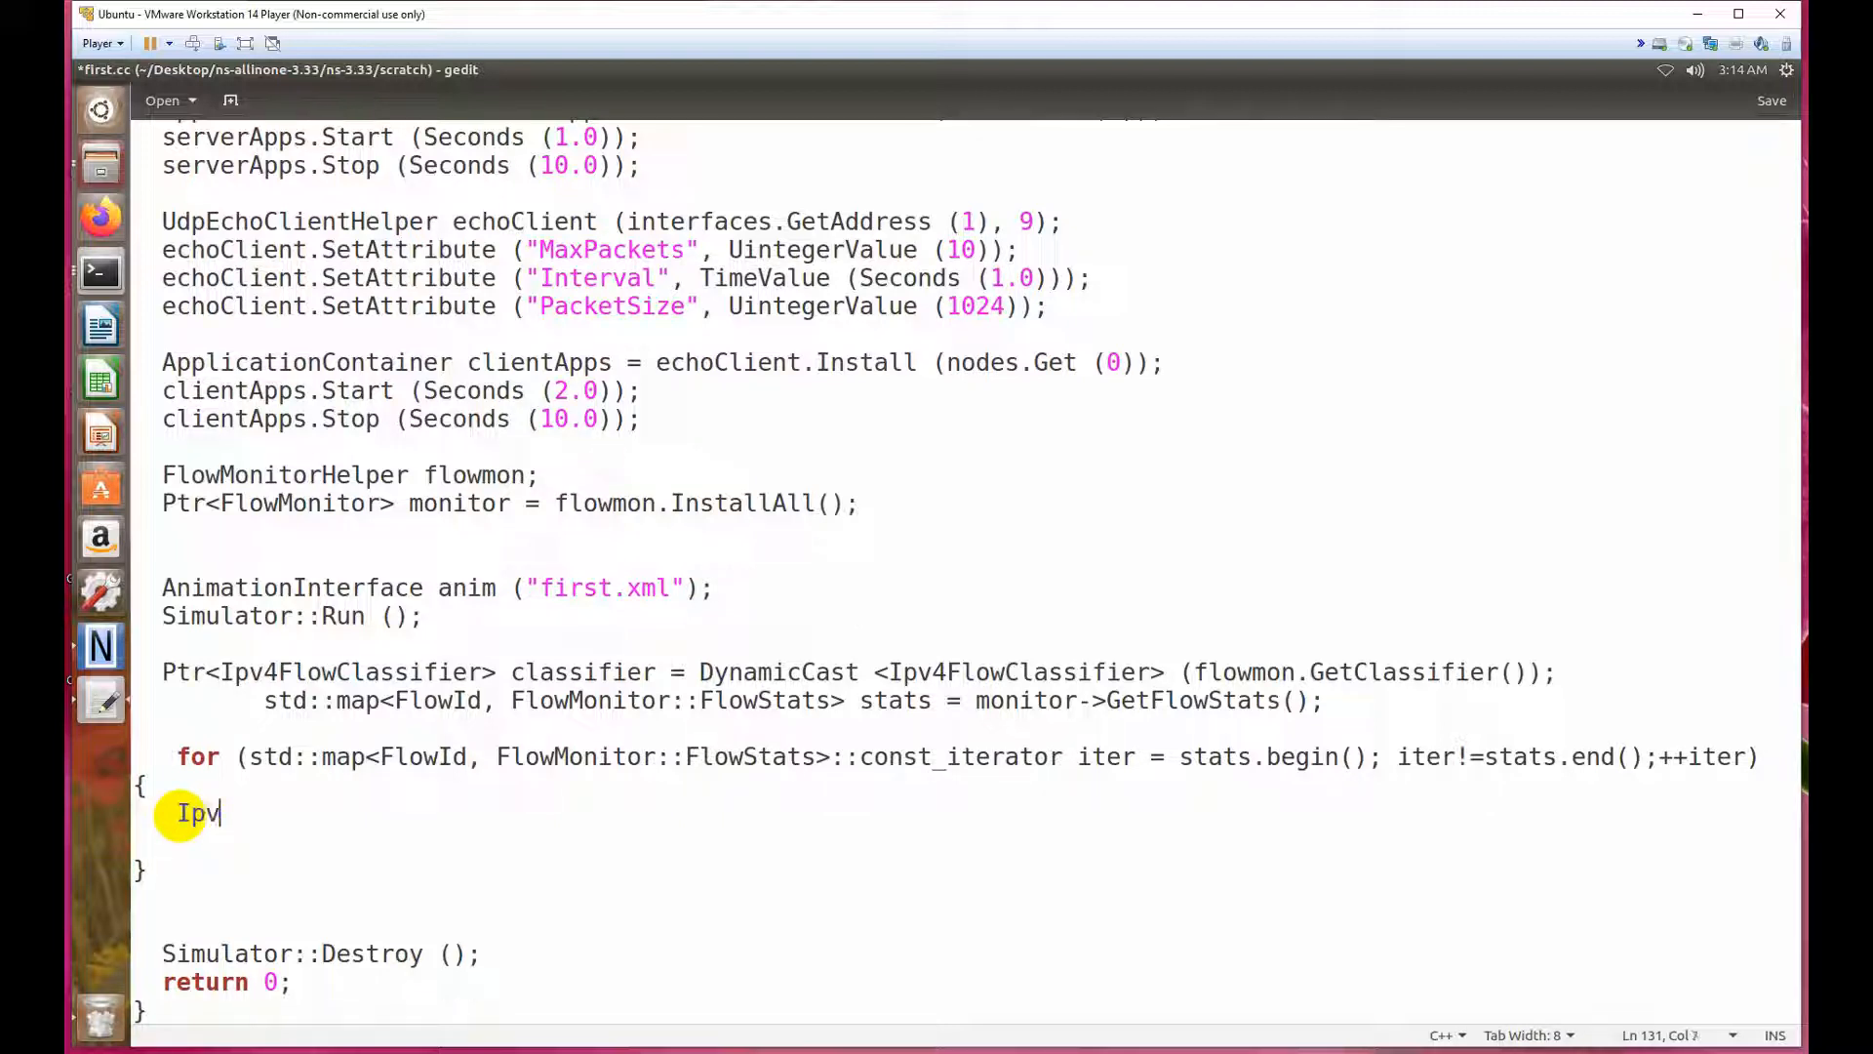
type("4Flow")
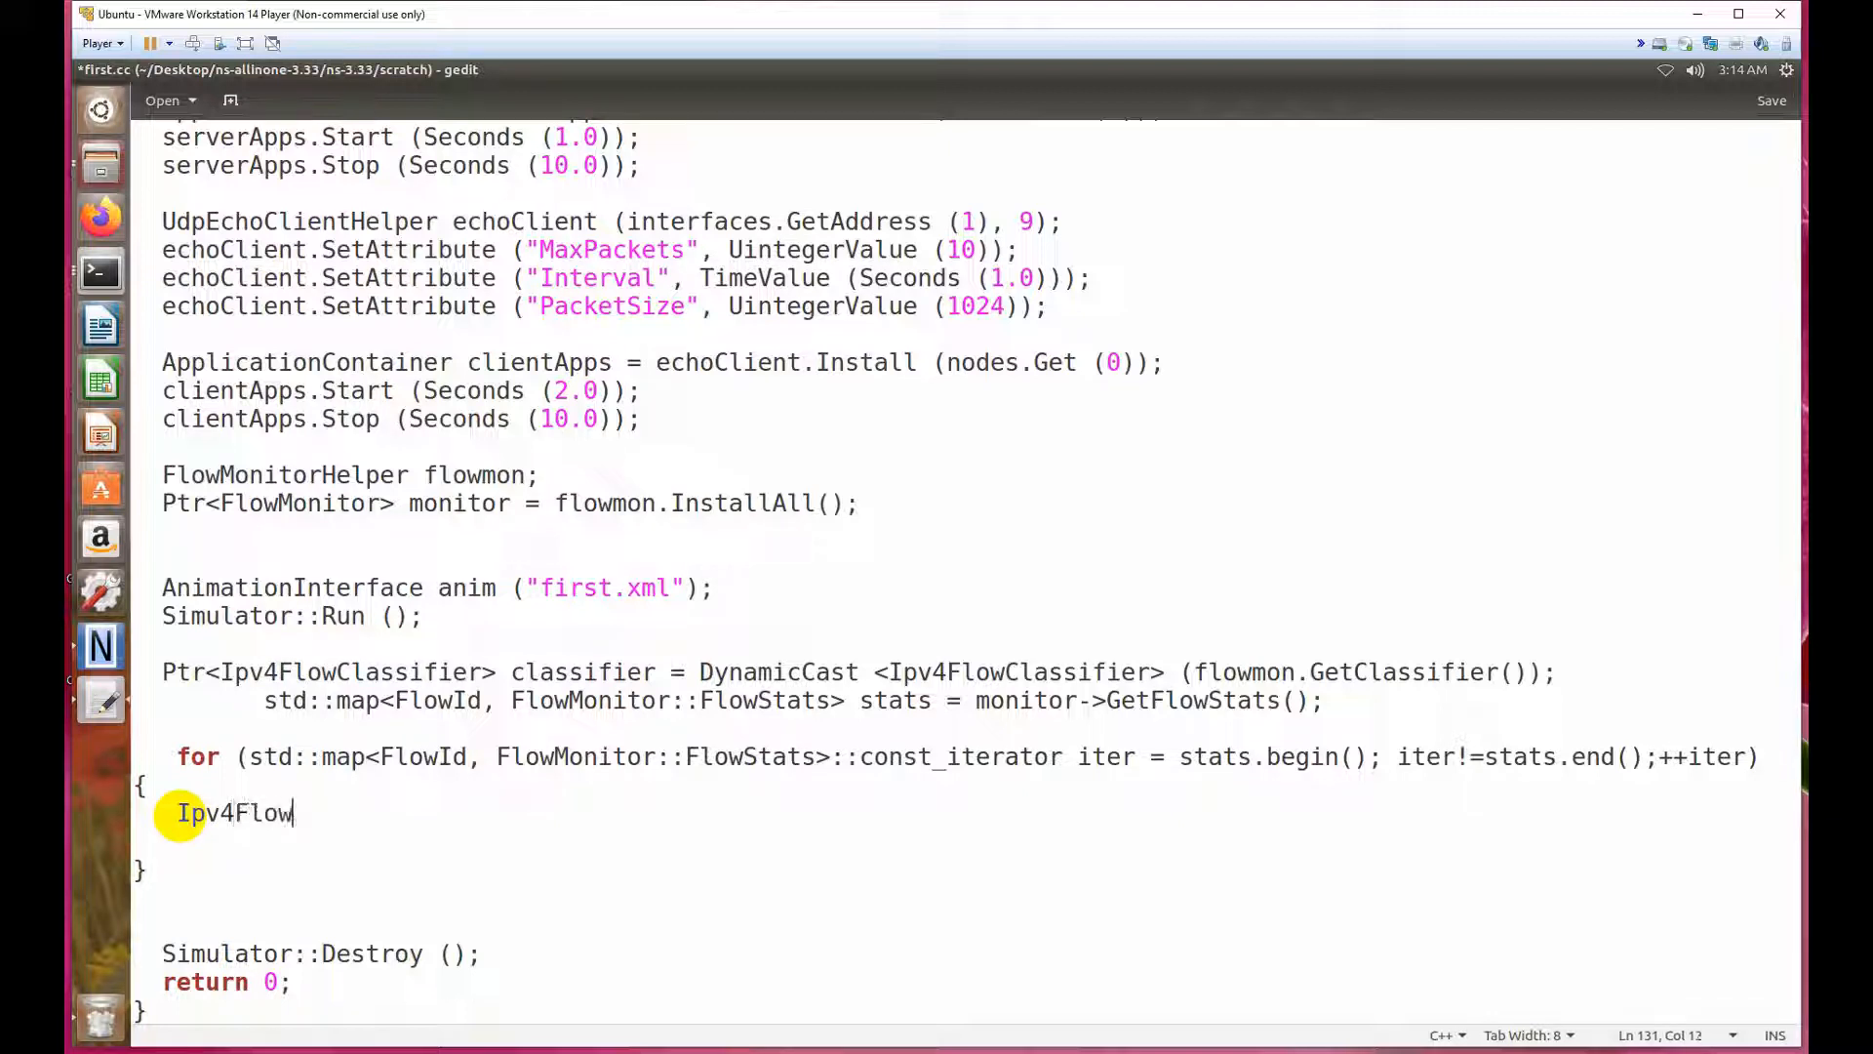
type("C")
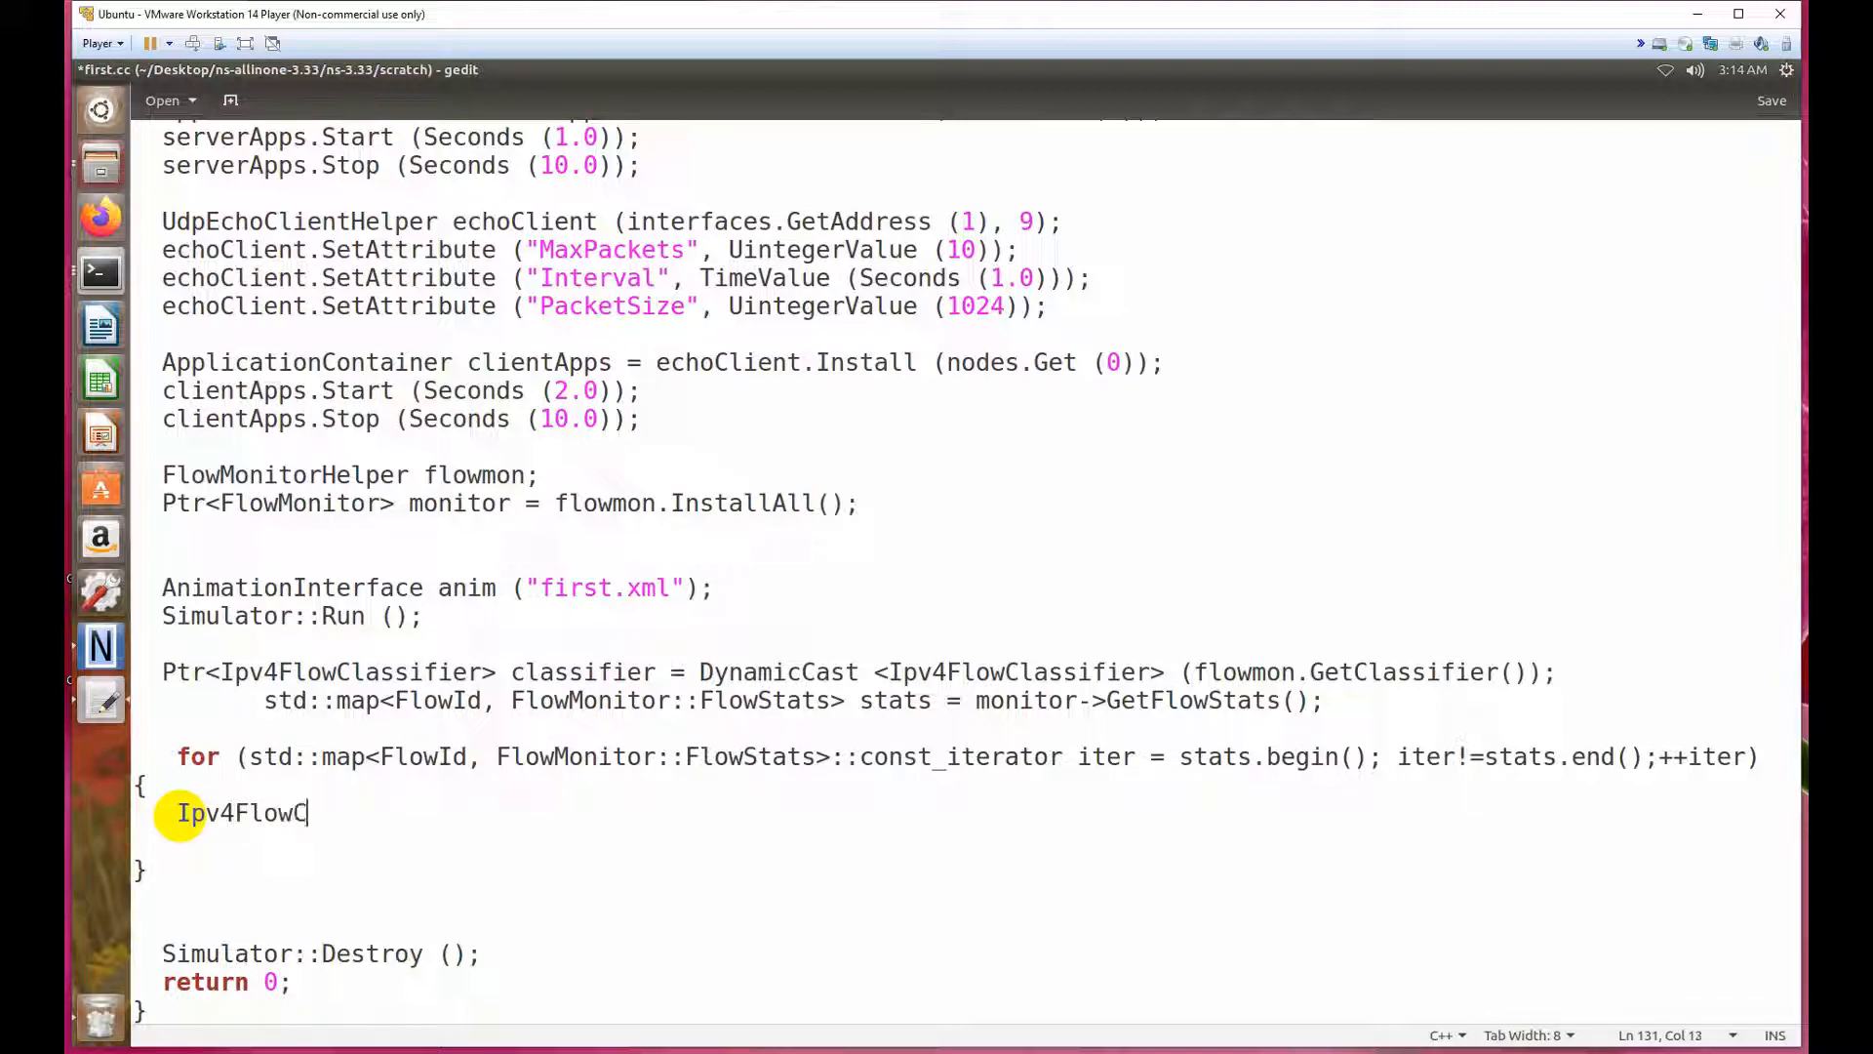
type("lassifier")
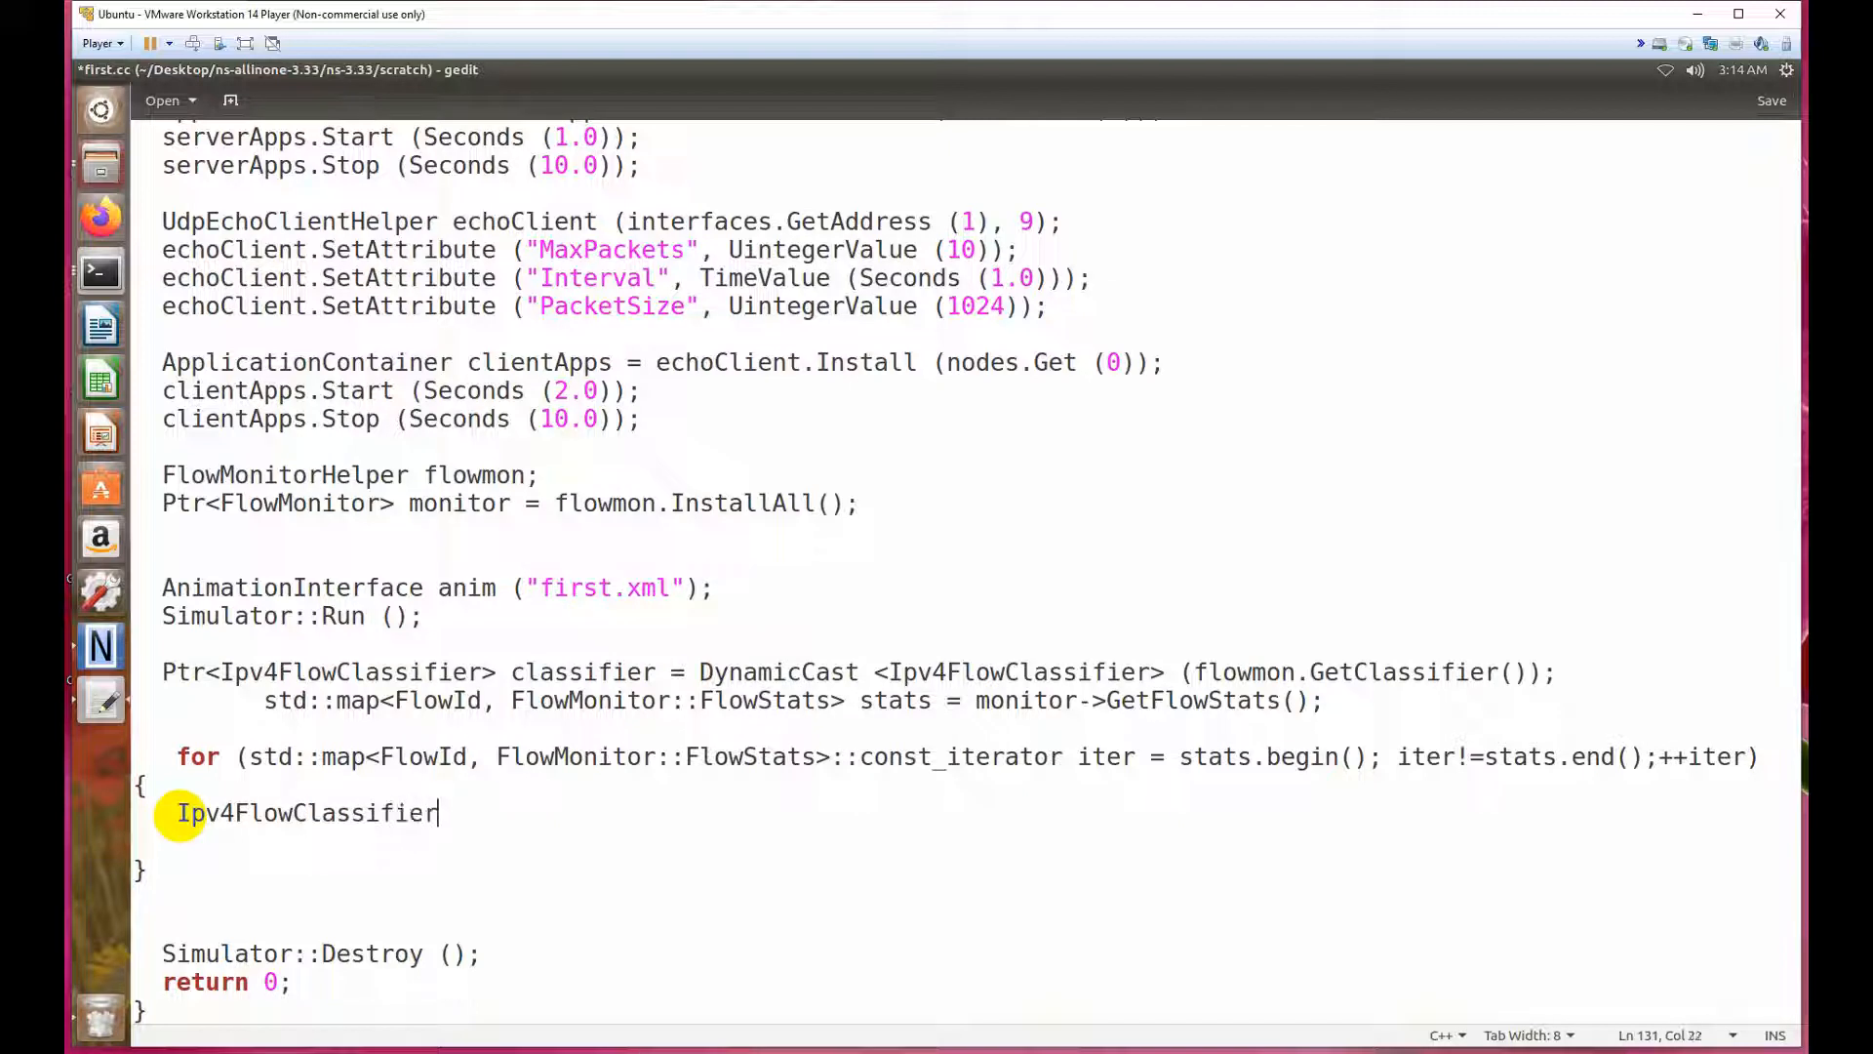
type("::f")
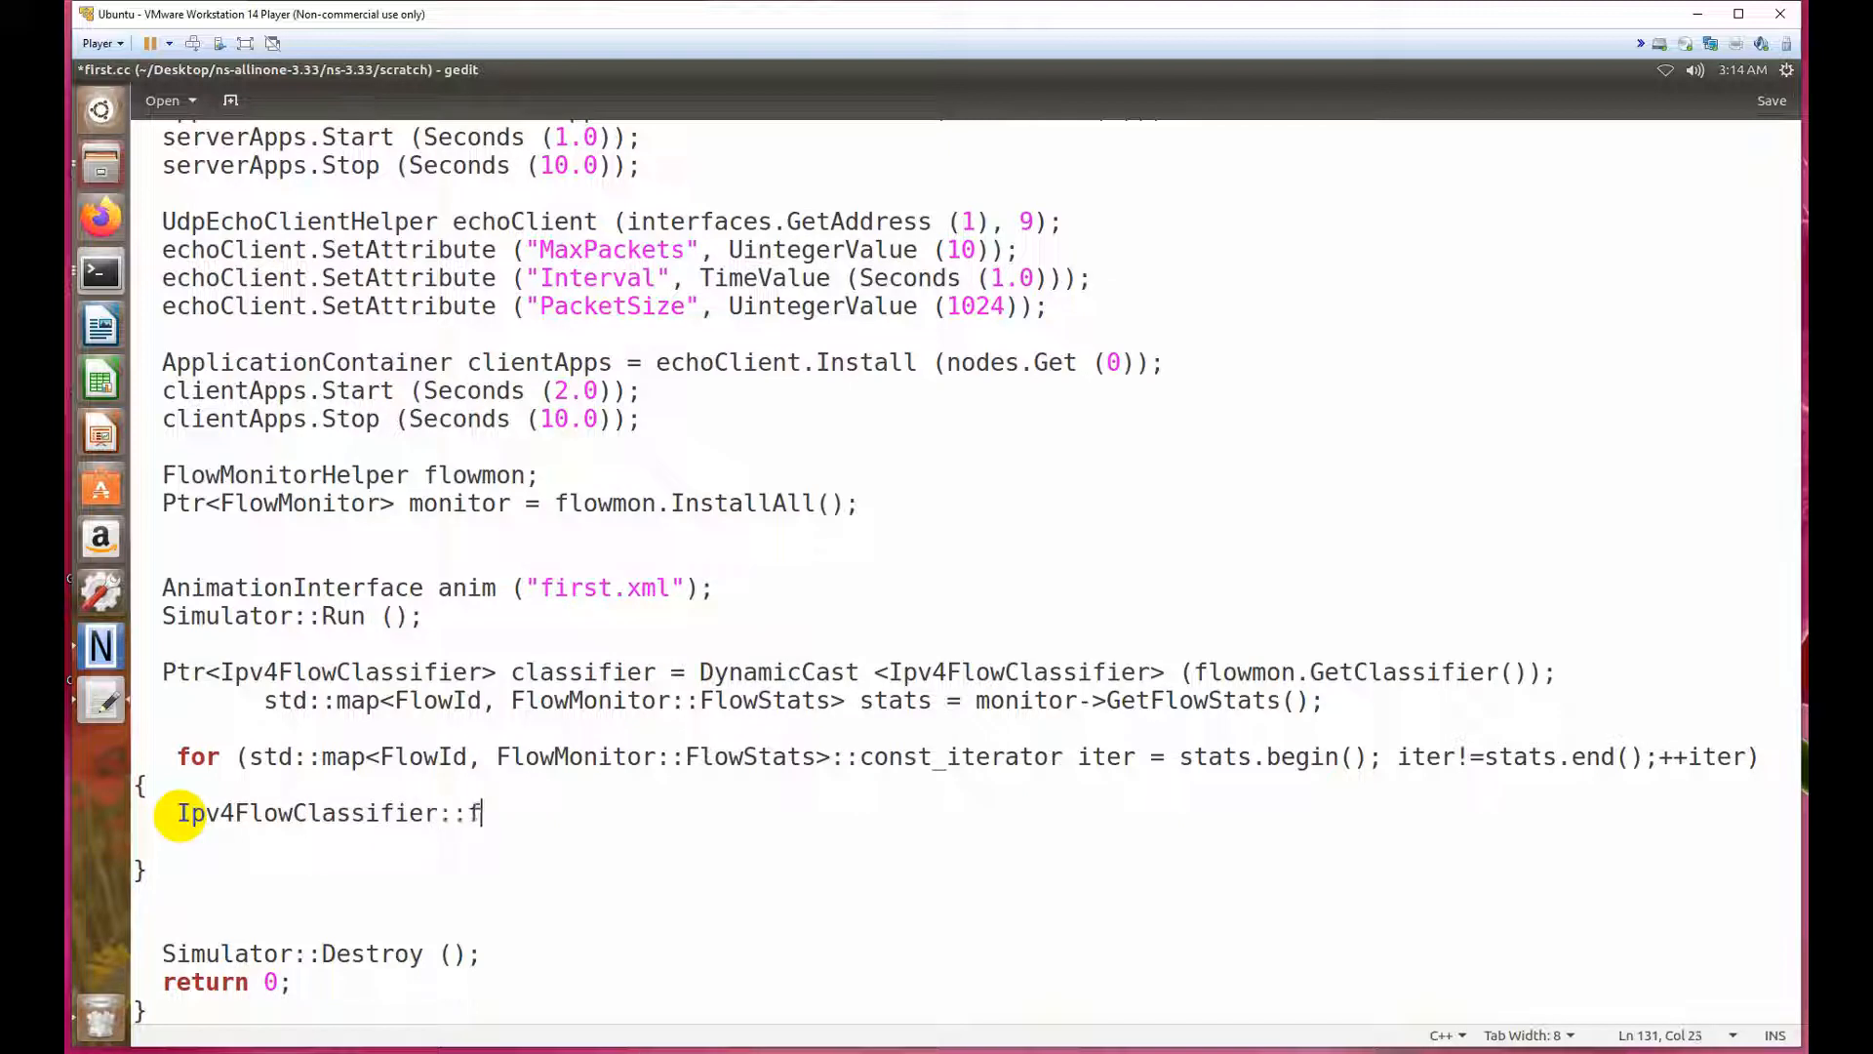
type("ive")
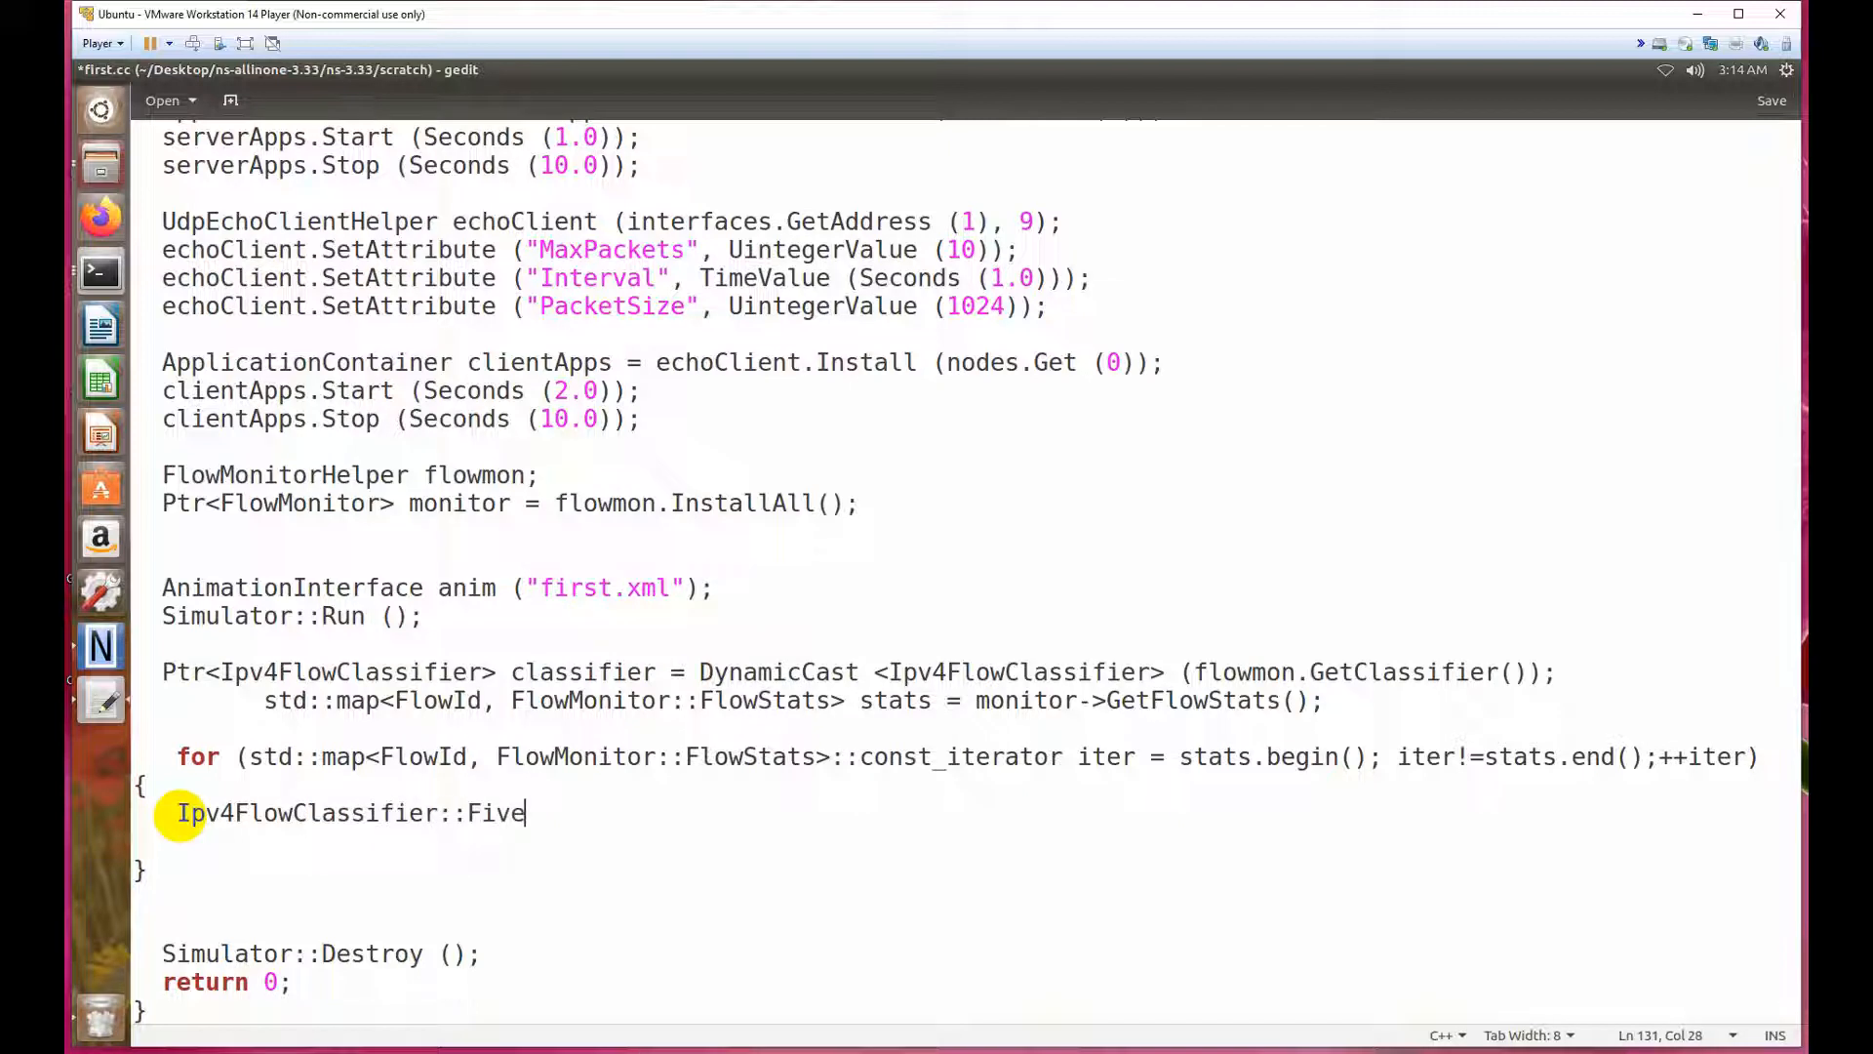
type("Tuple")
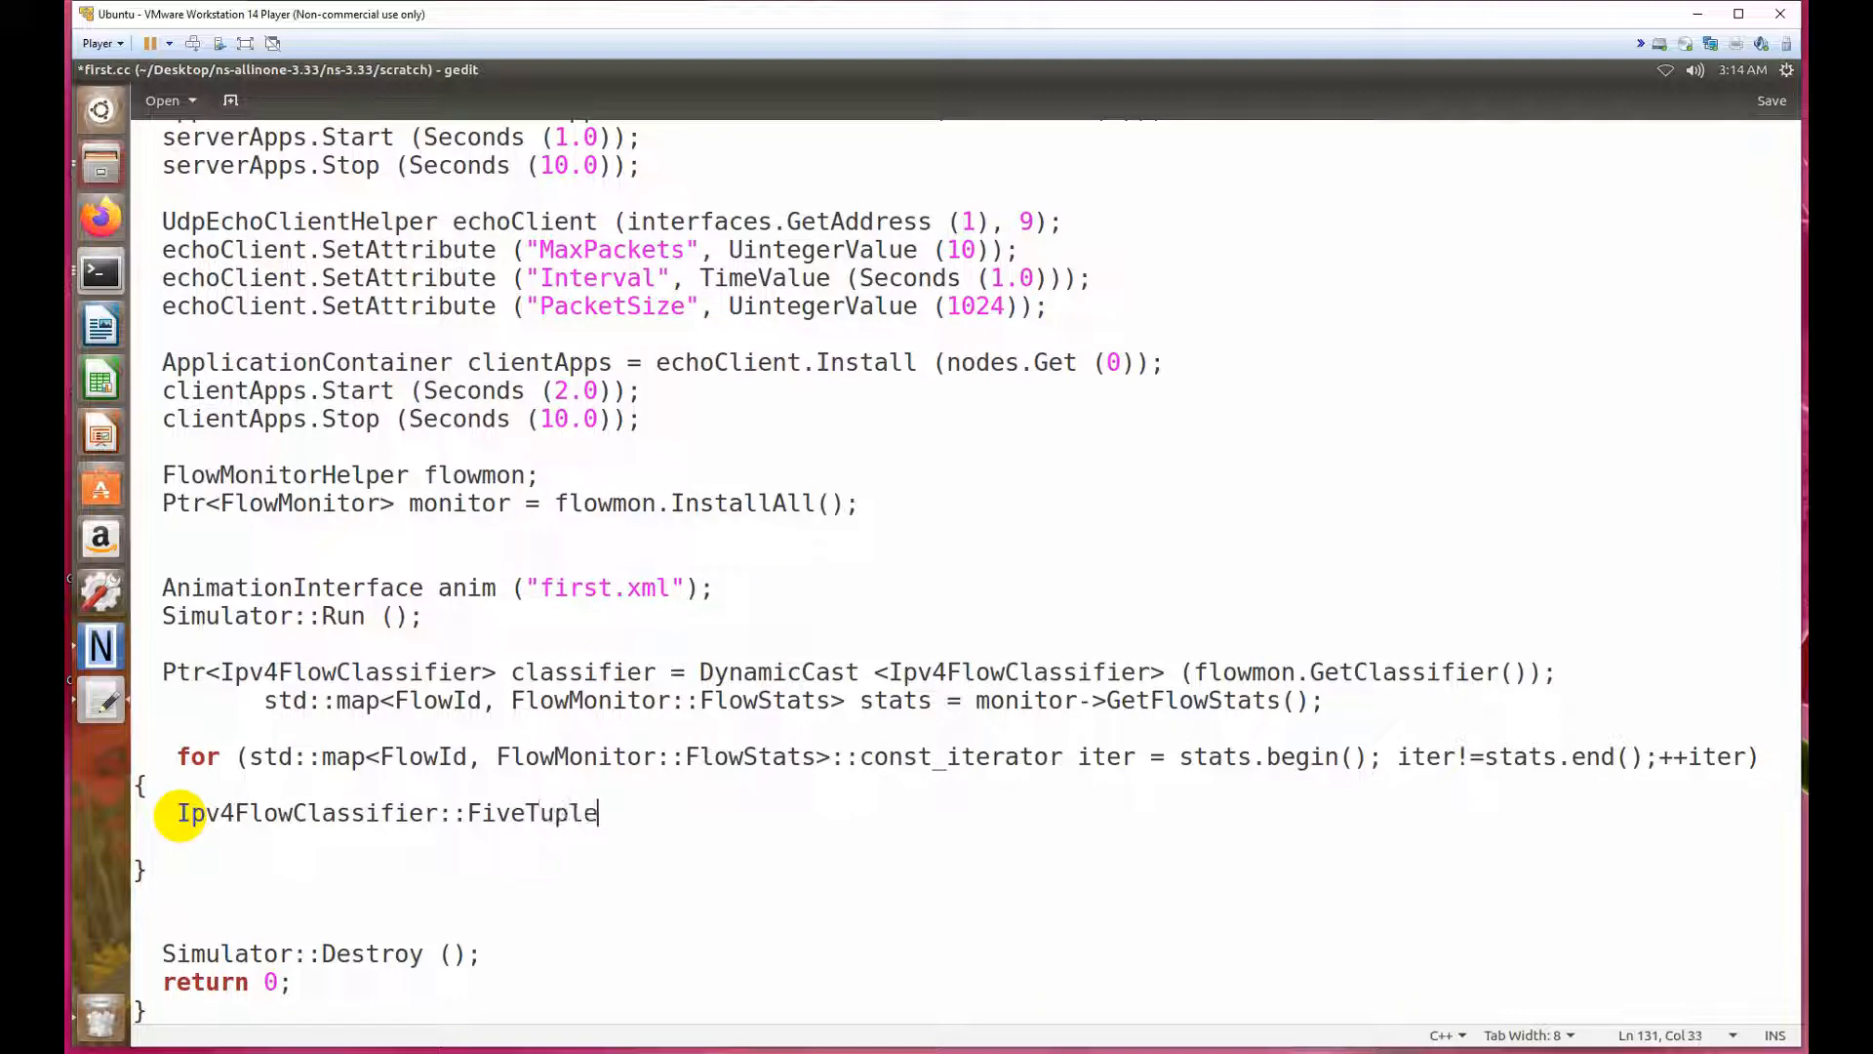
type("t =")
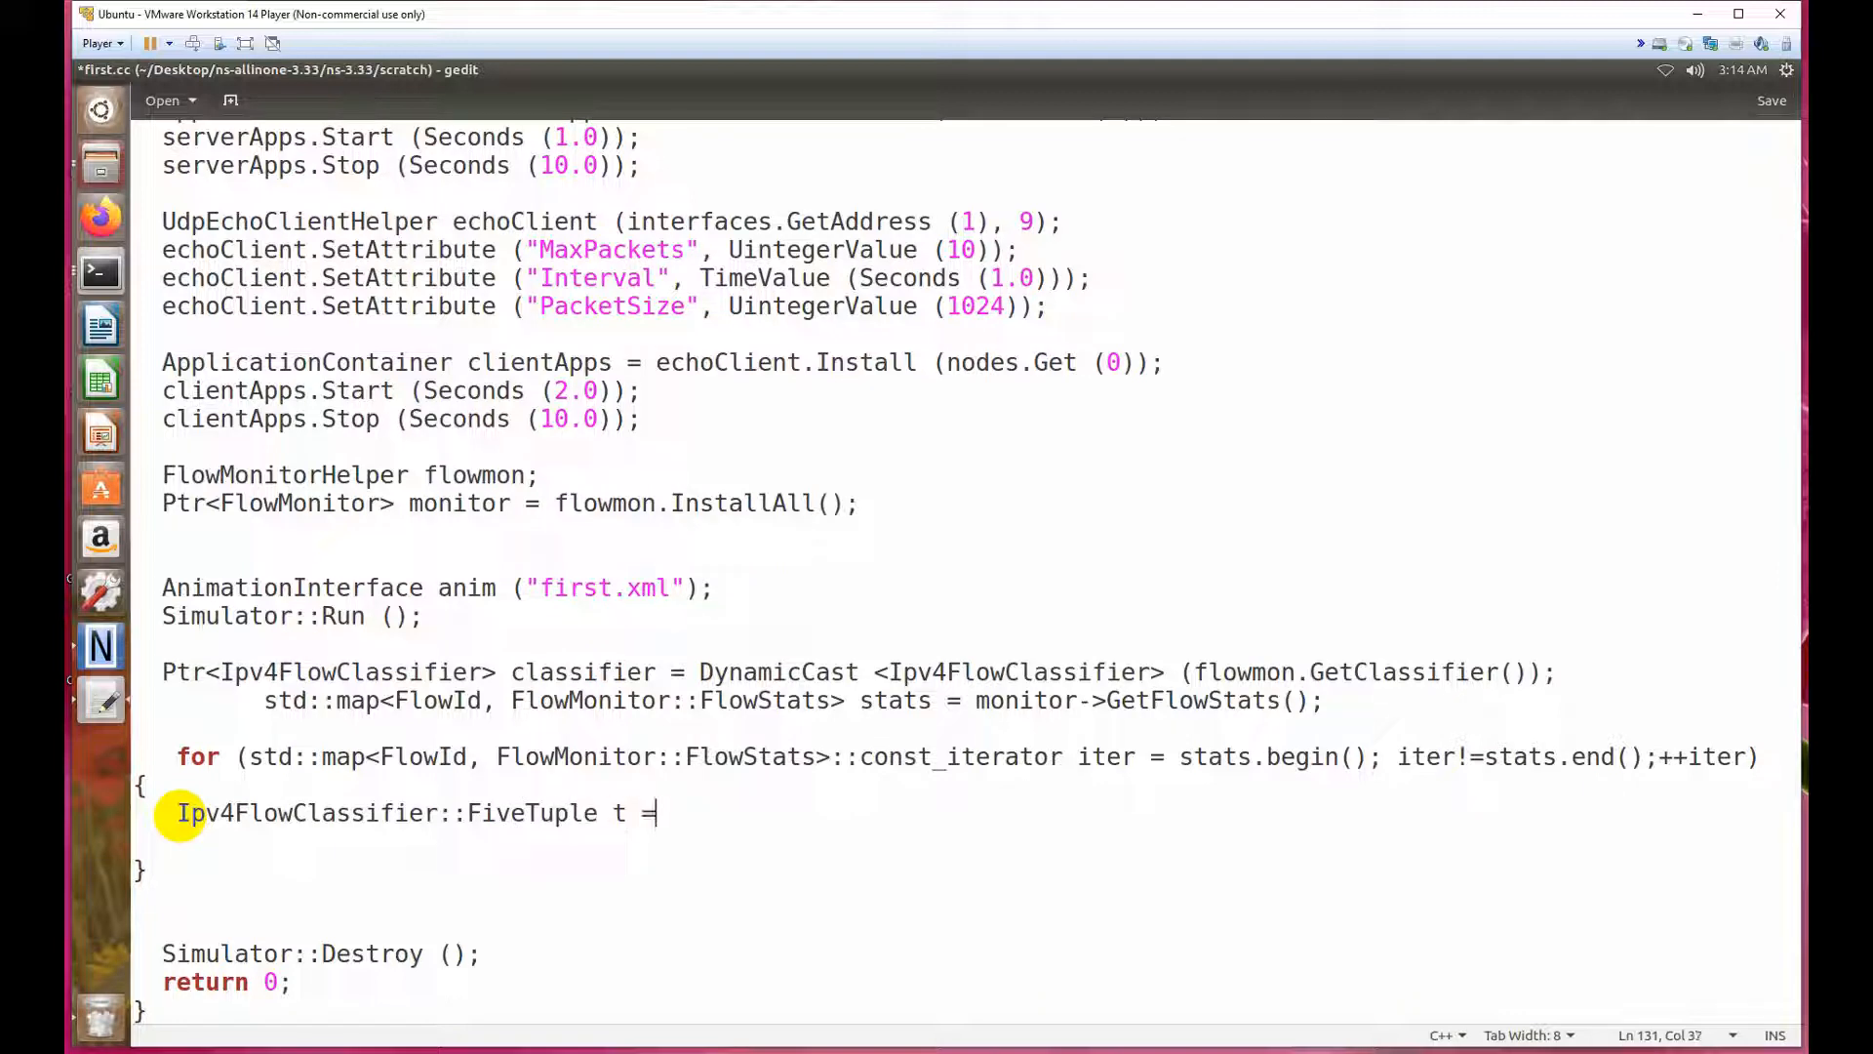
Assign t from 'classifier->FindFlow (iter->first)'.
type("class")
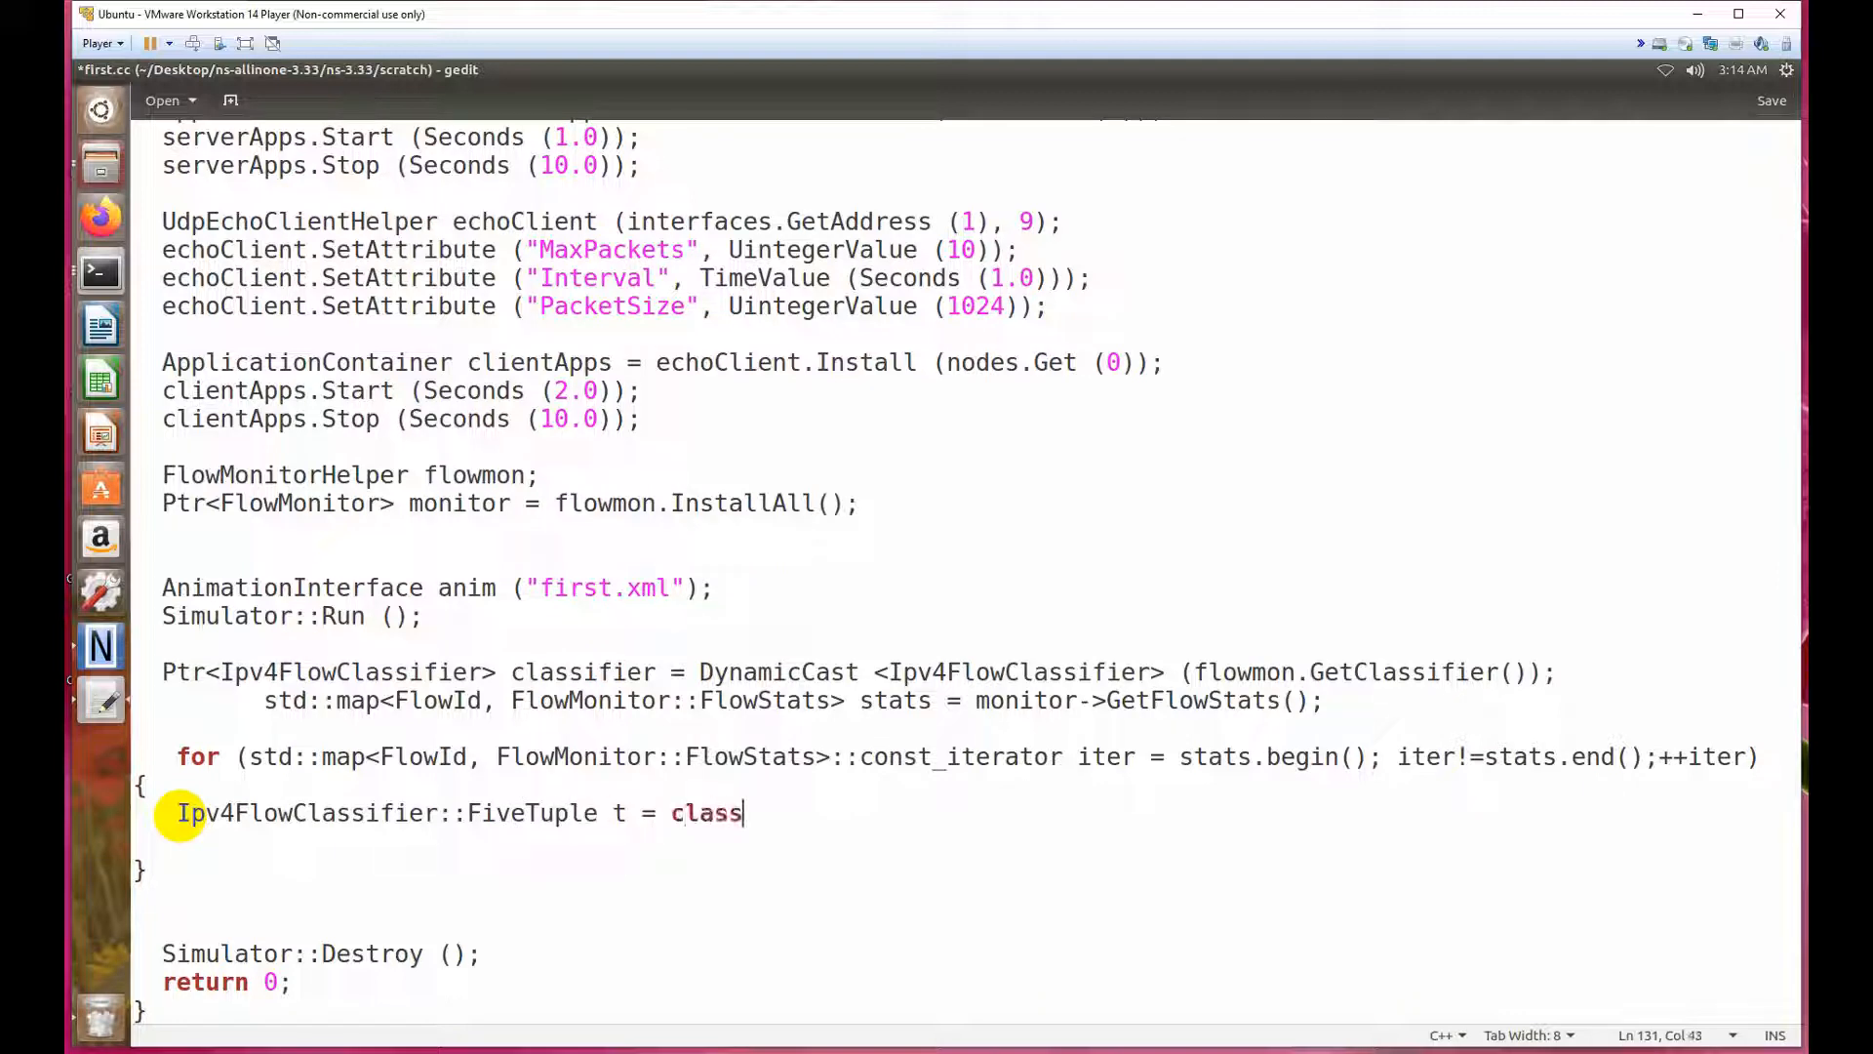
type("ifier")
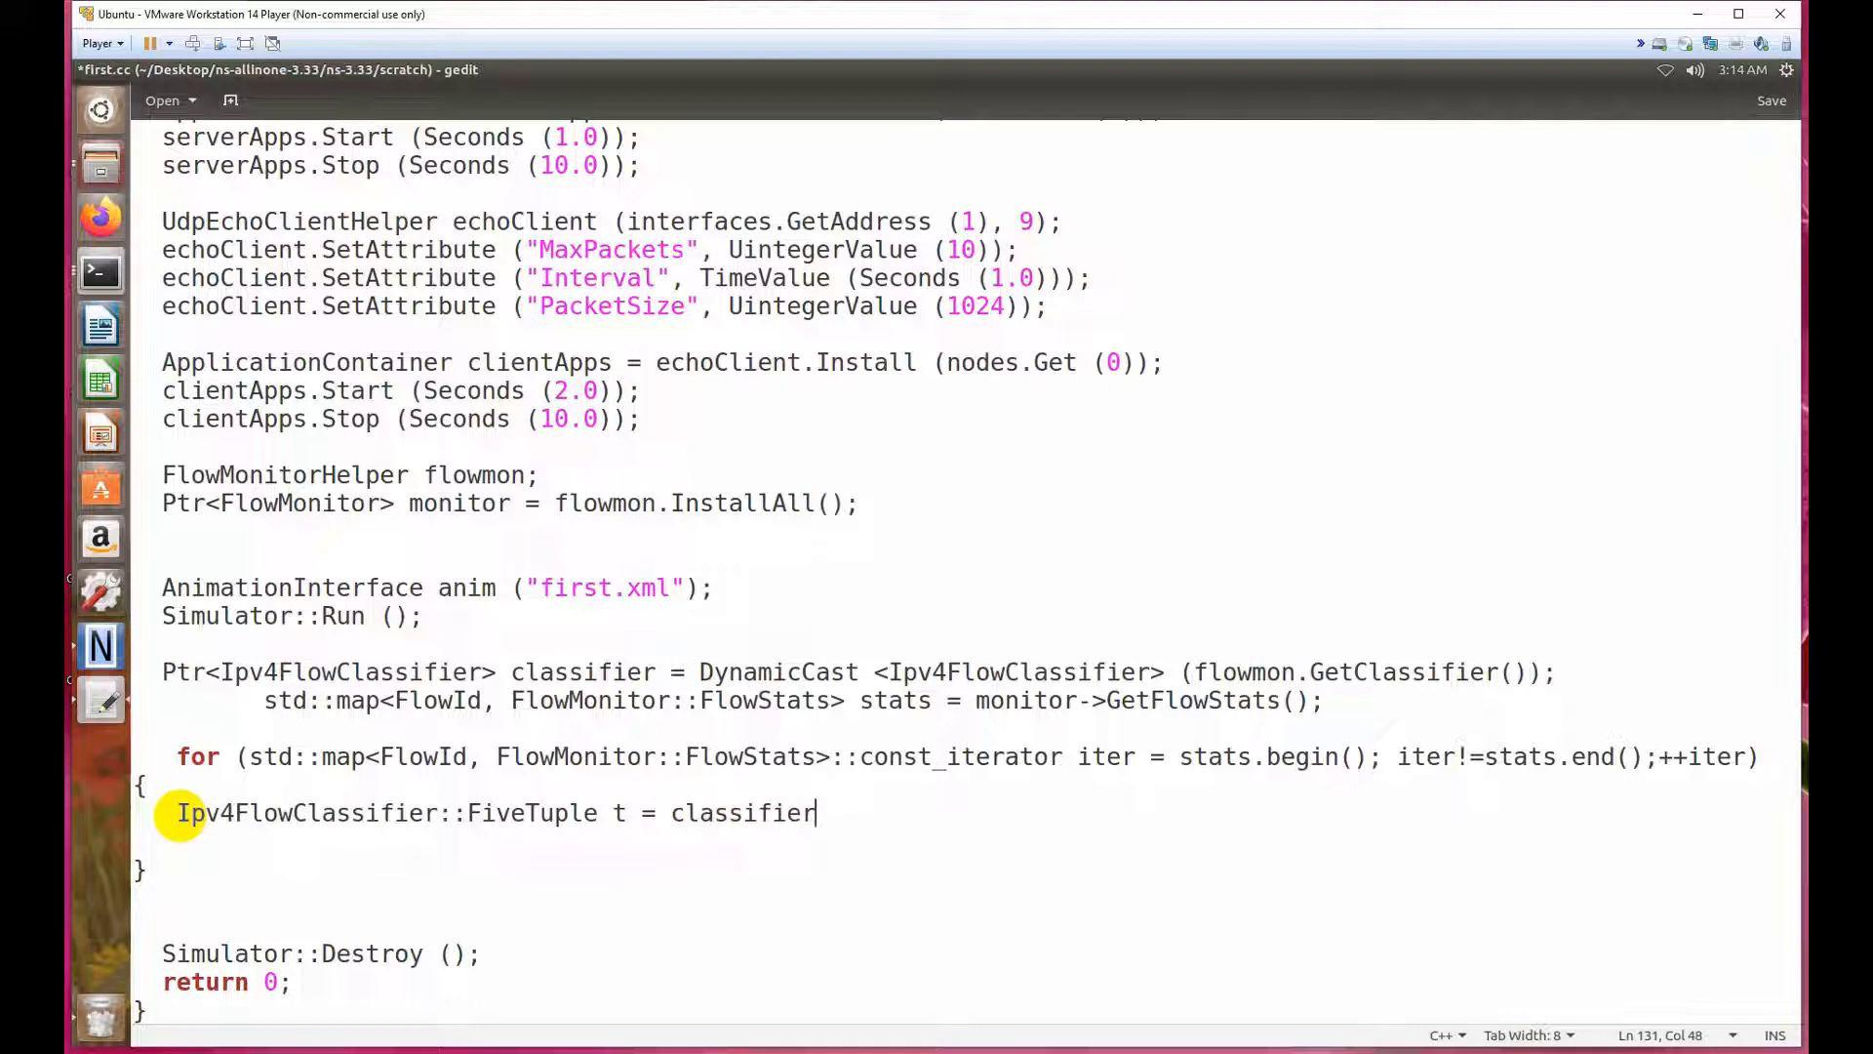
type("->fi")
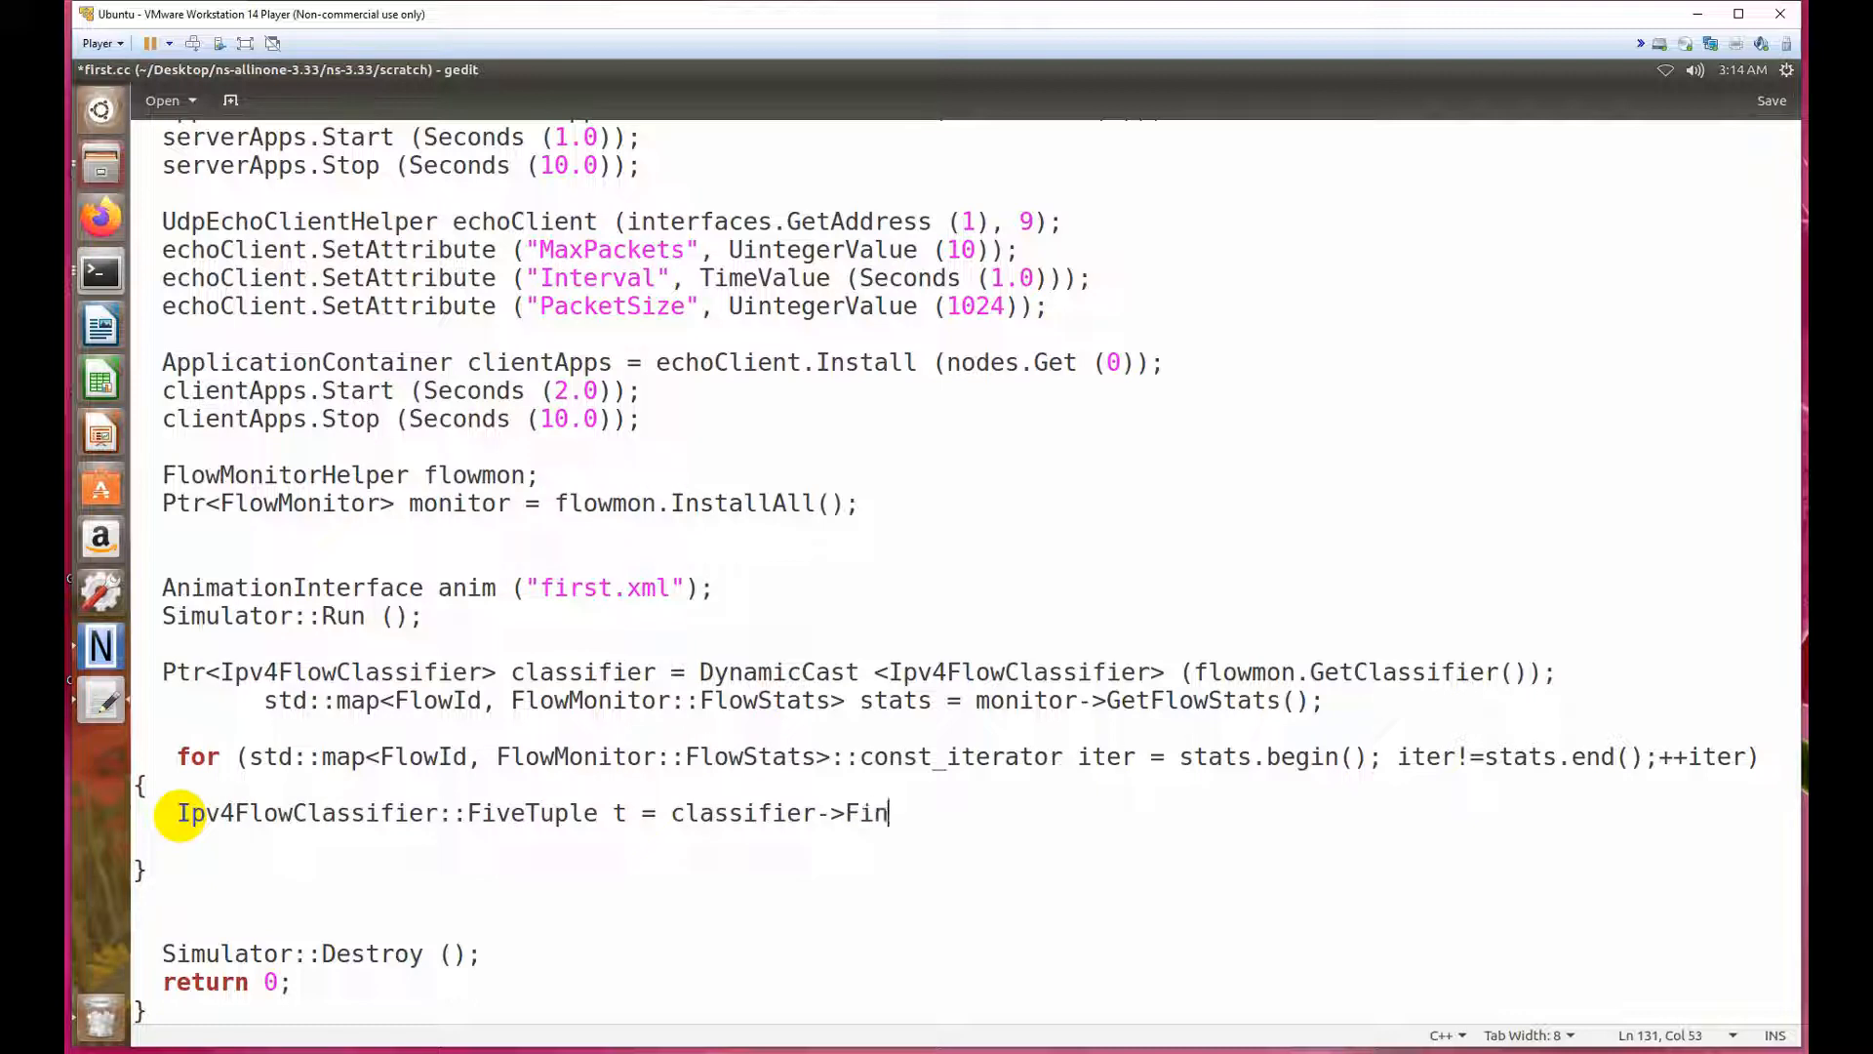
type("dFlow")
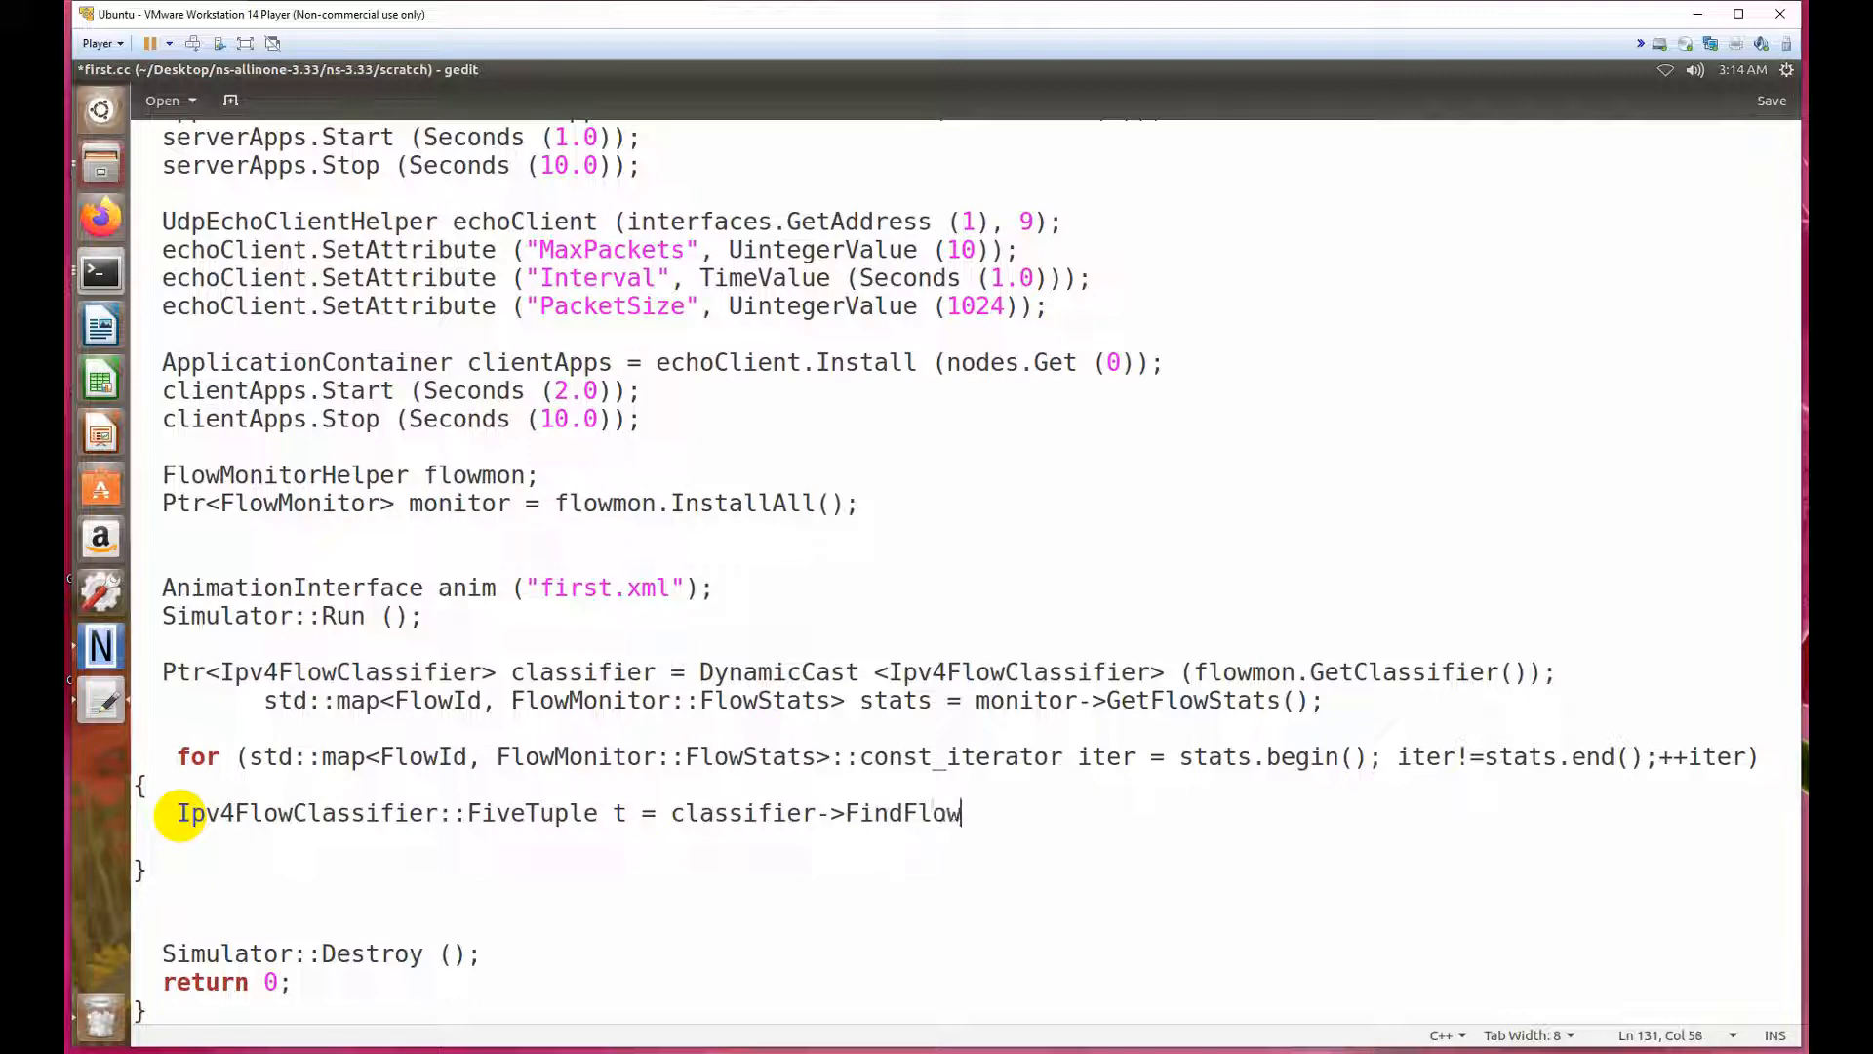
type("()")
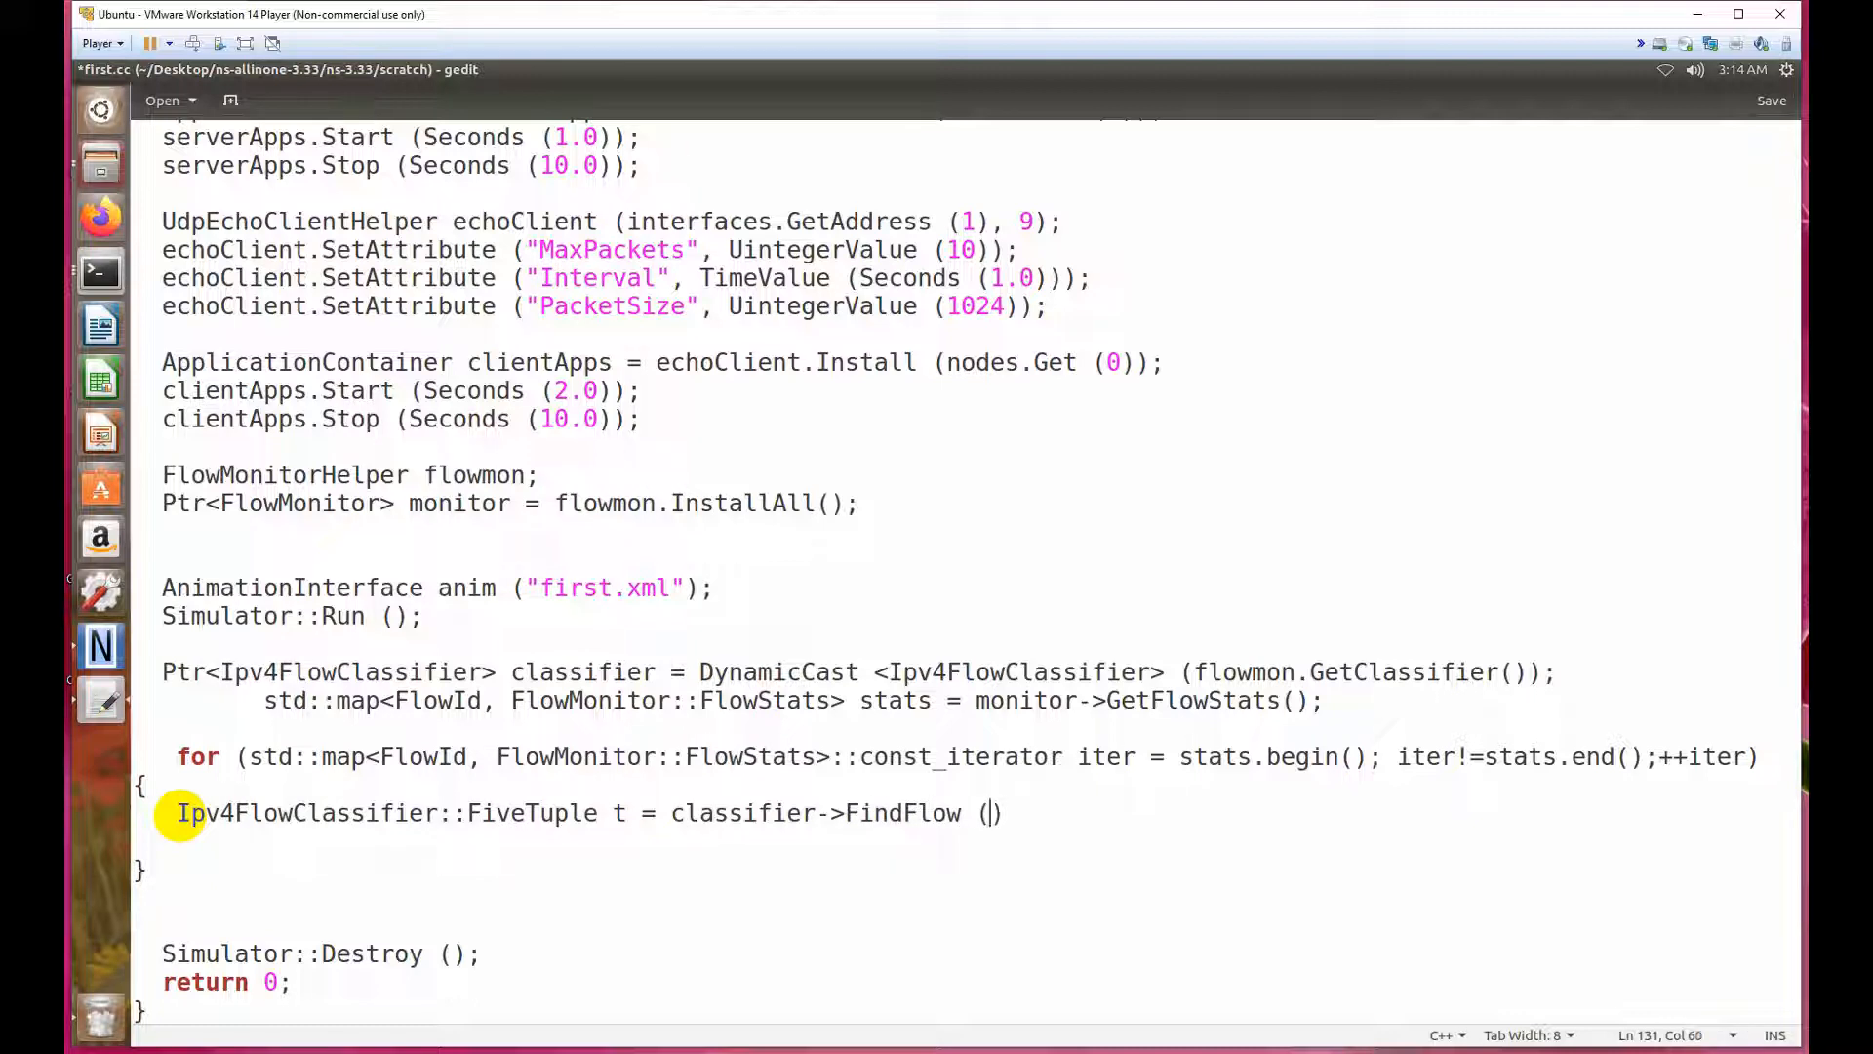
type("i")
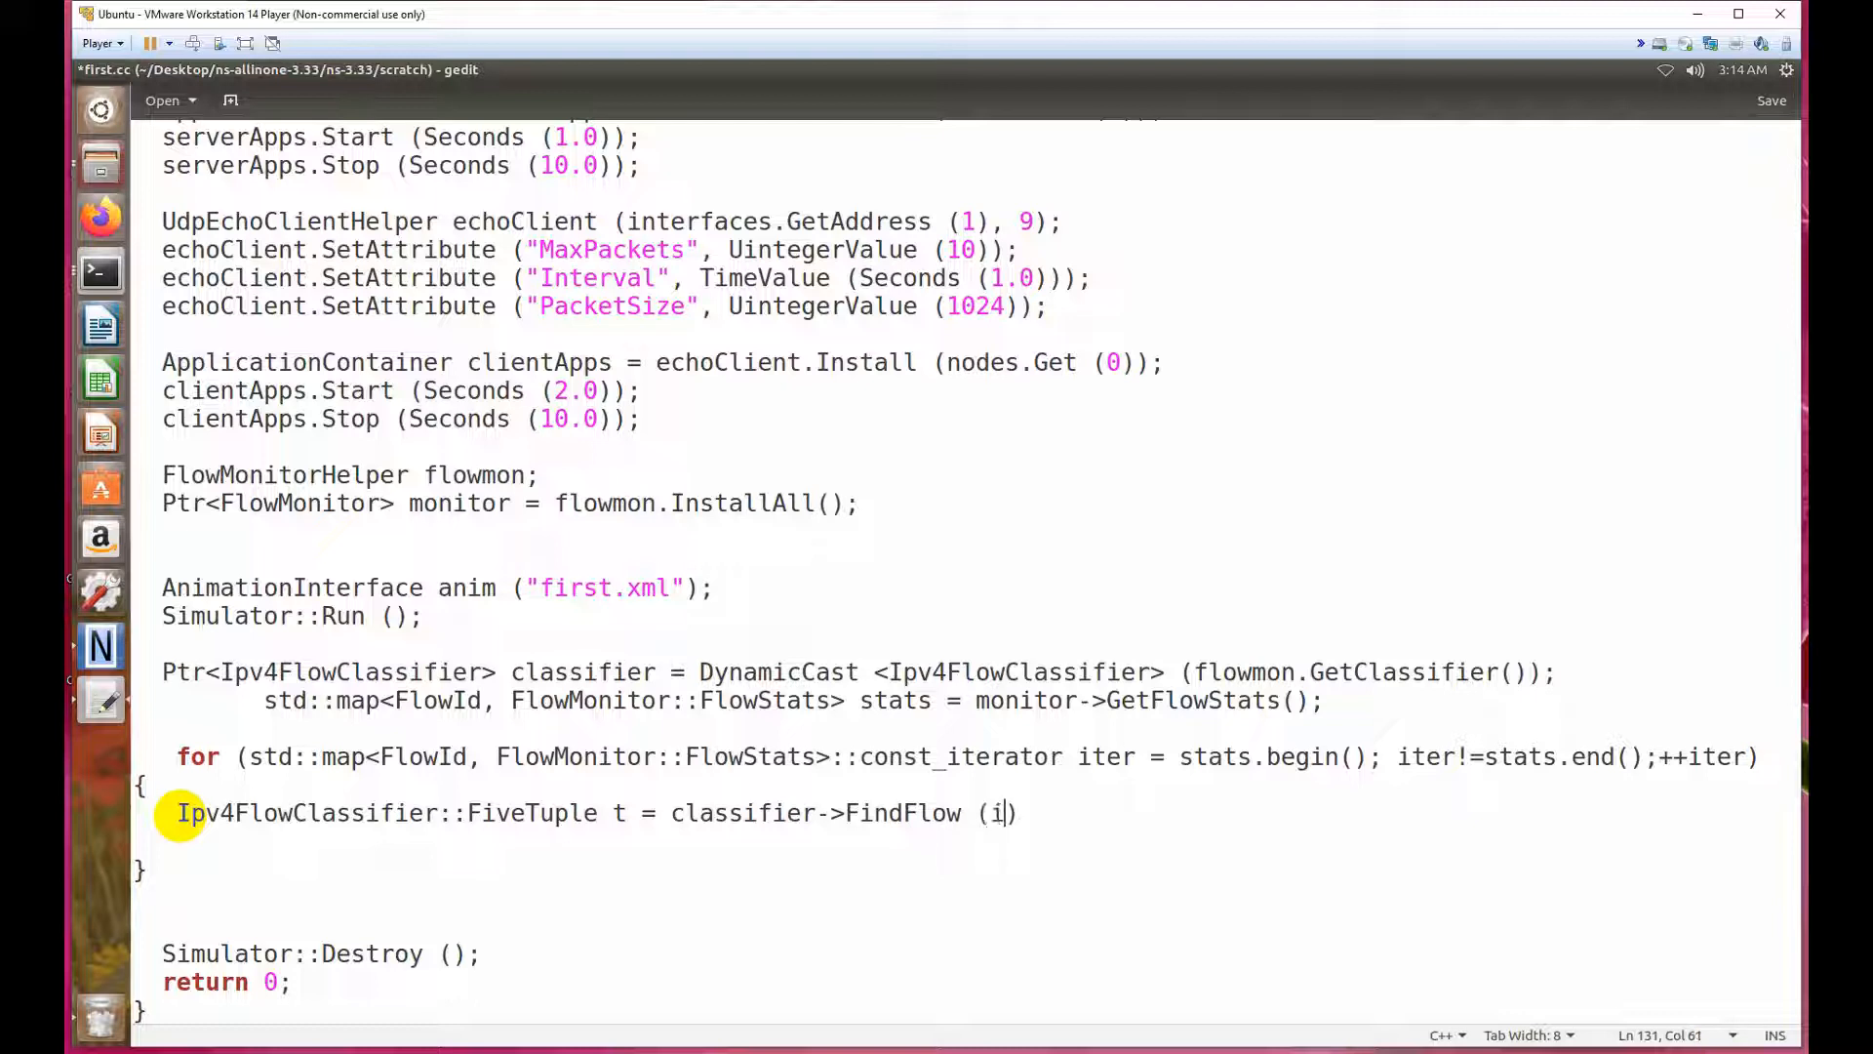
type("ter->")
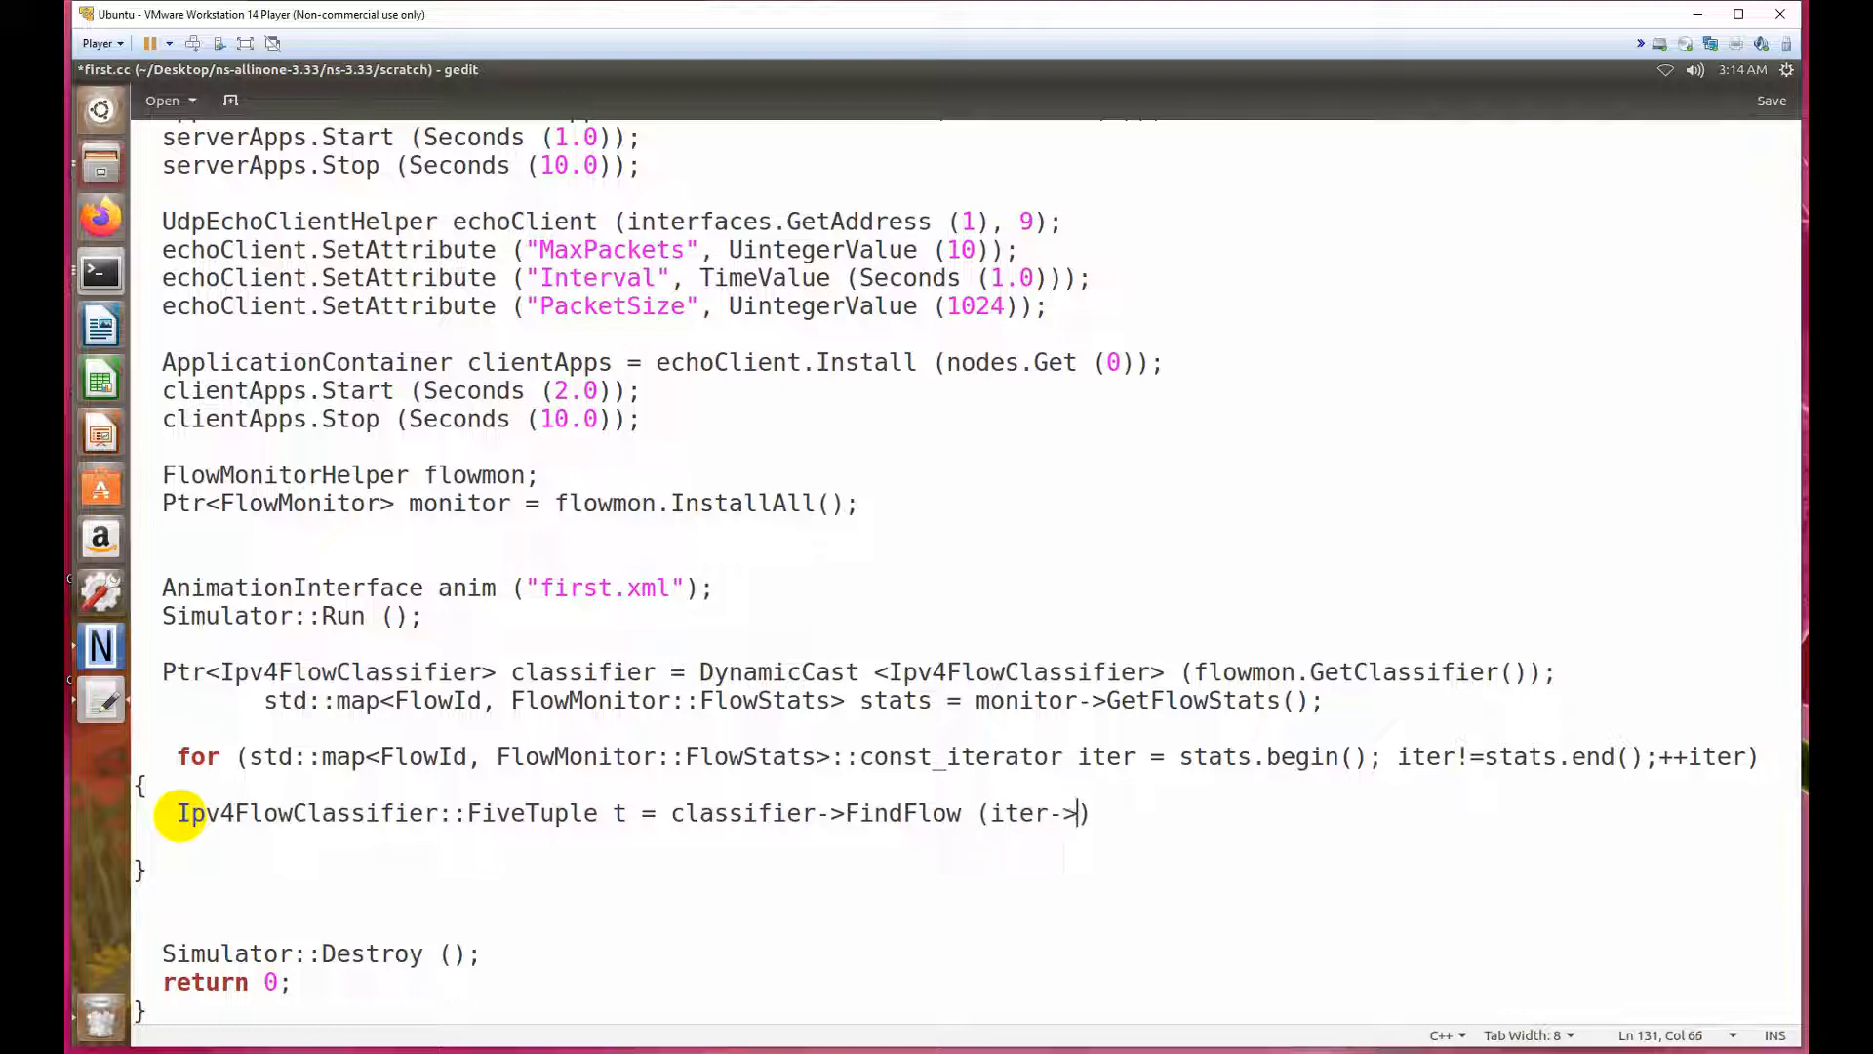
type("fir")
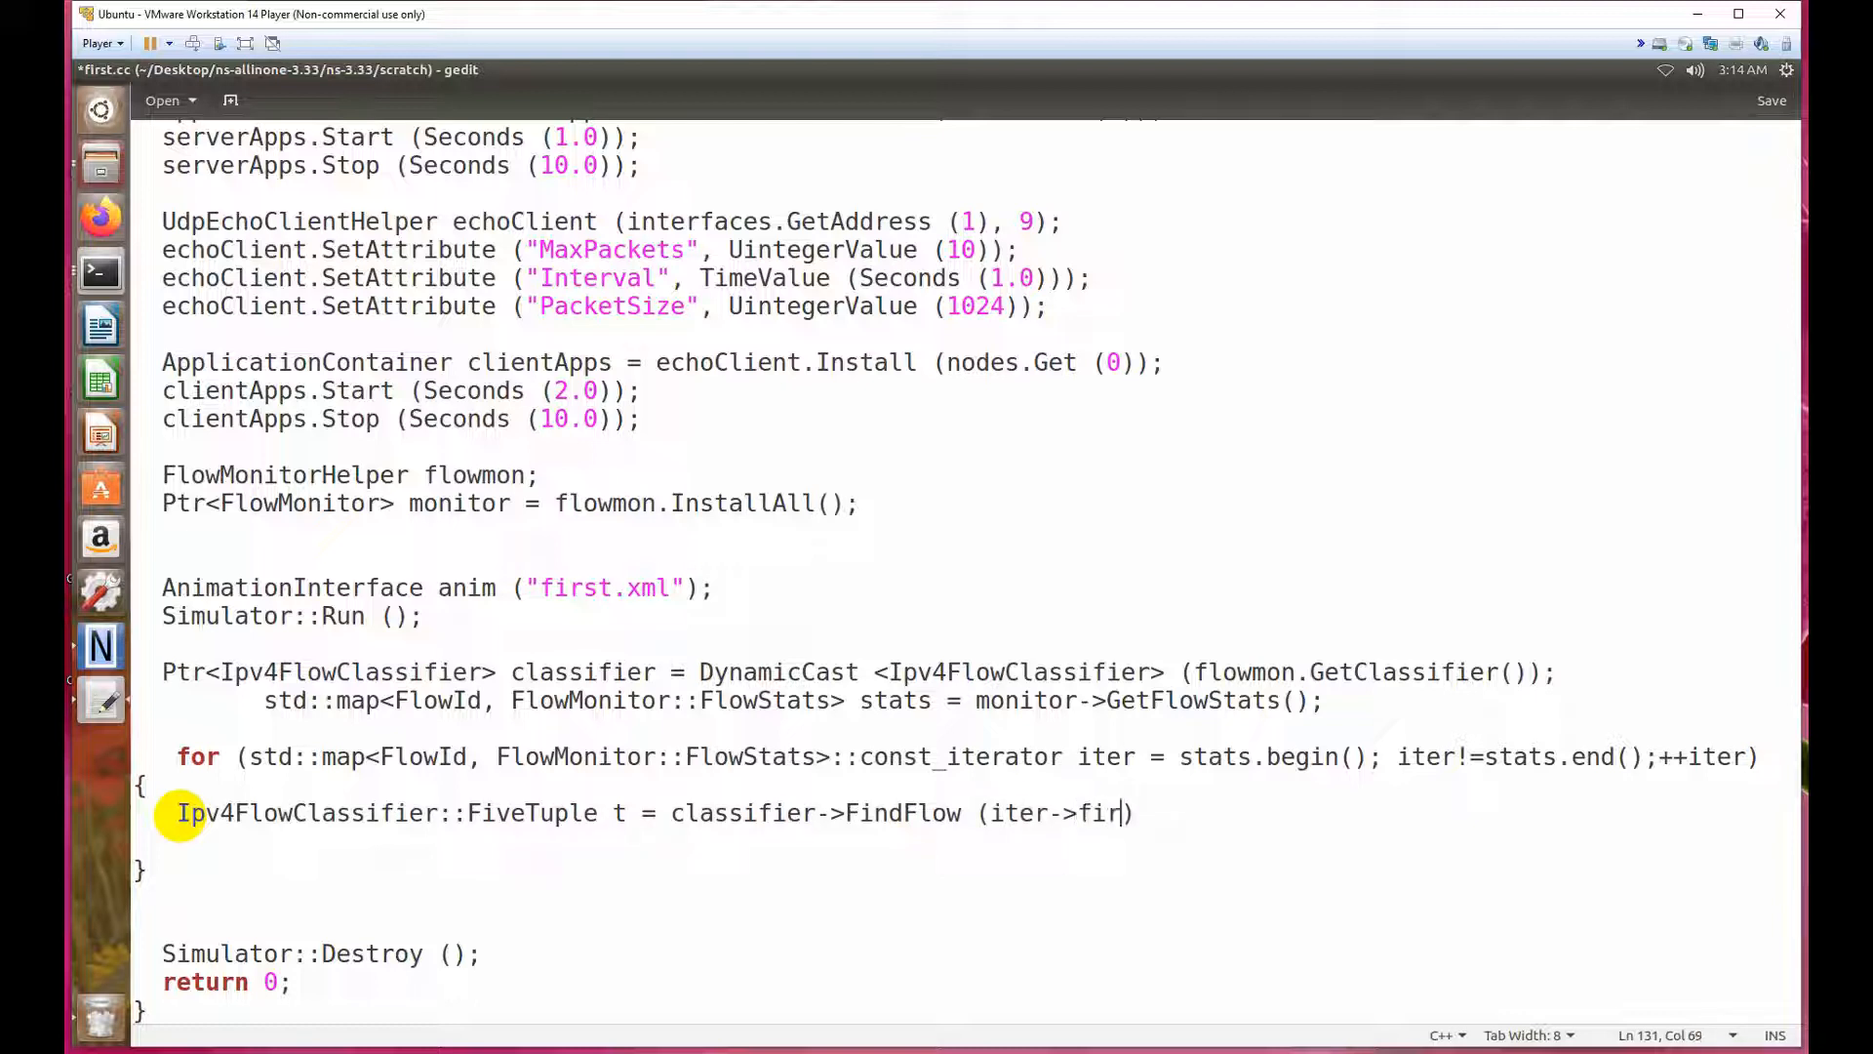
type("st)")
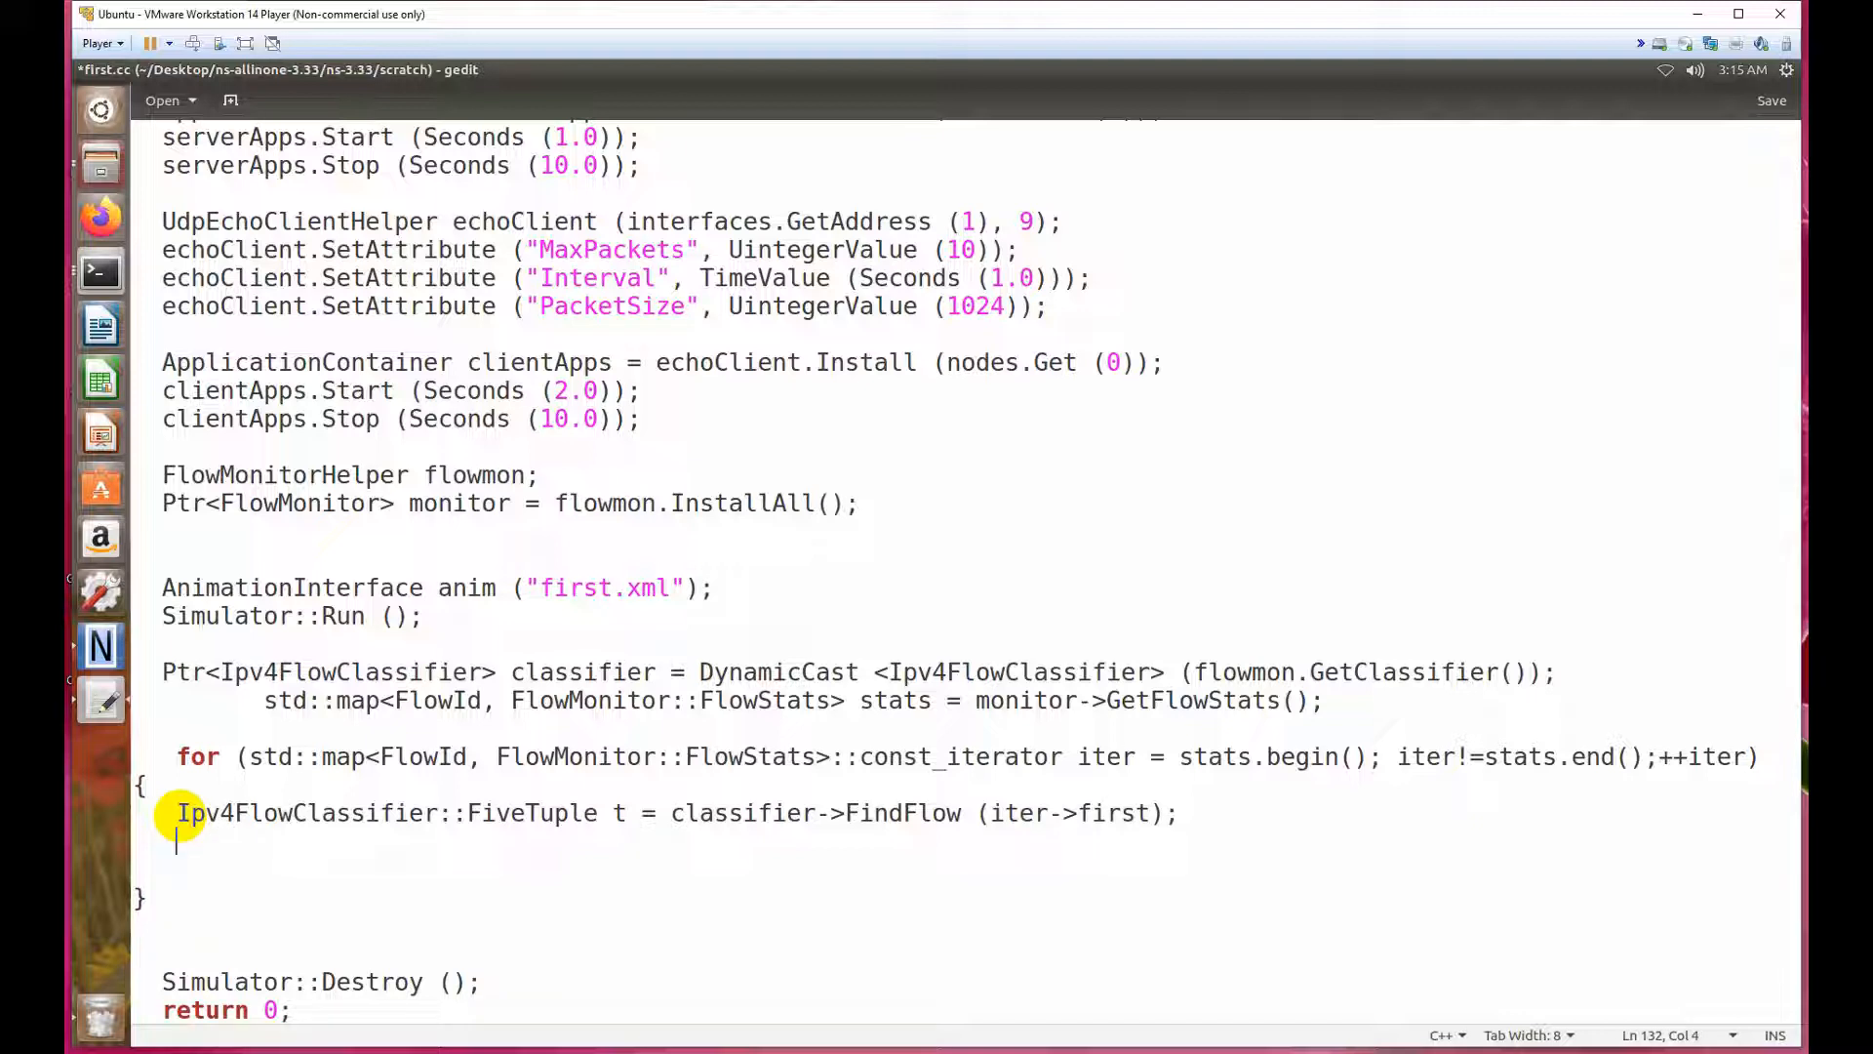
Start an NS_LOG_UNCOND statement printing "Flow ID:" followed by iter->first.
type("NS-")
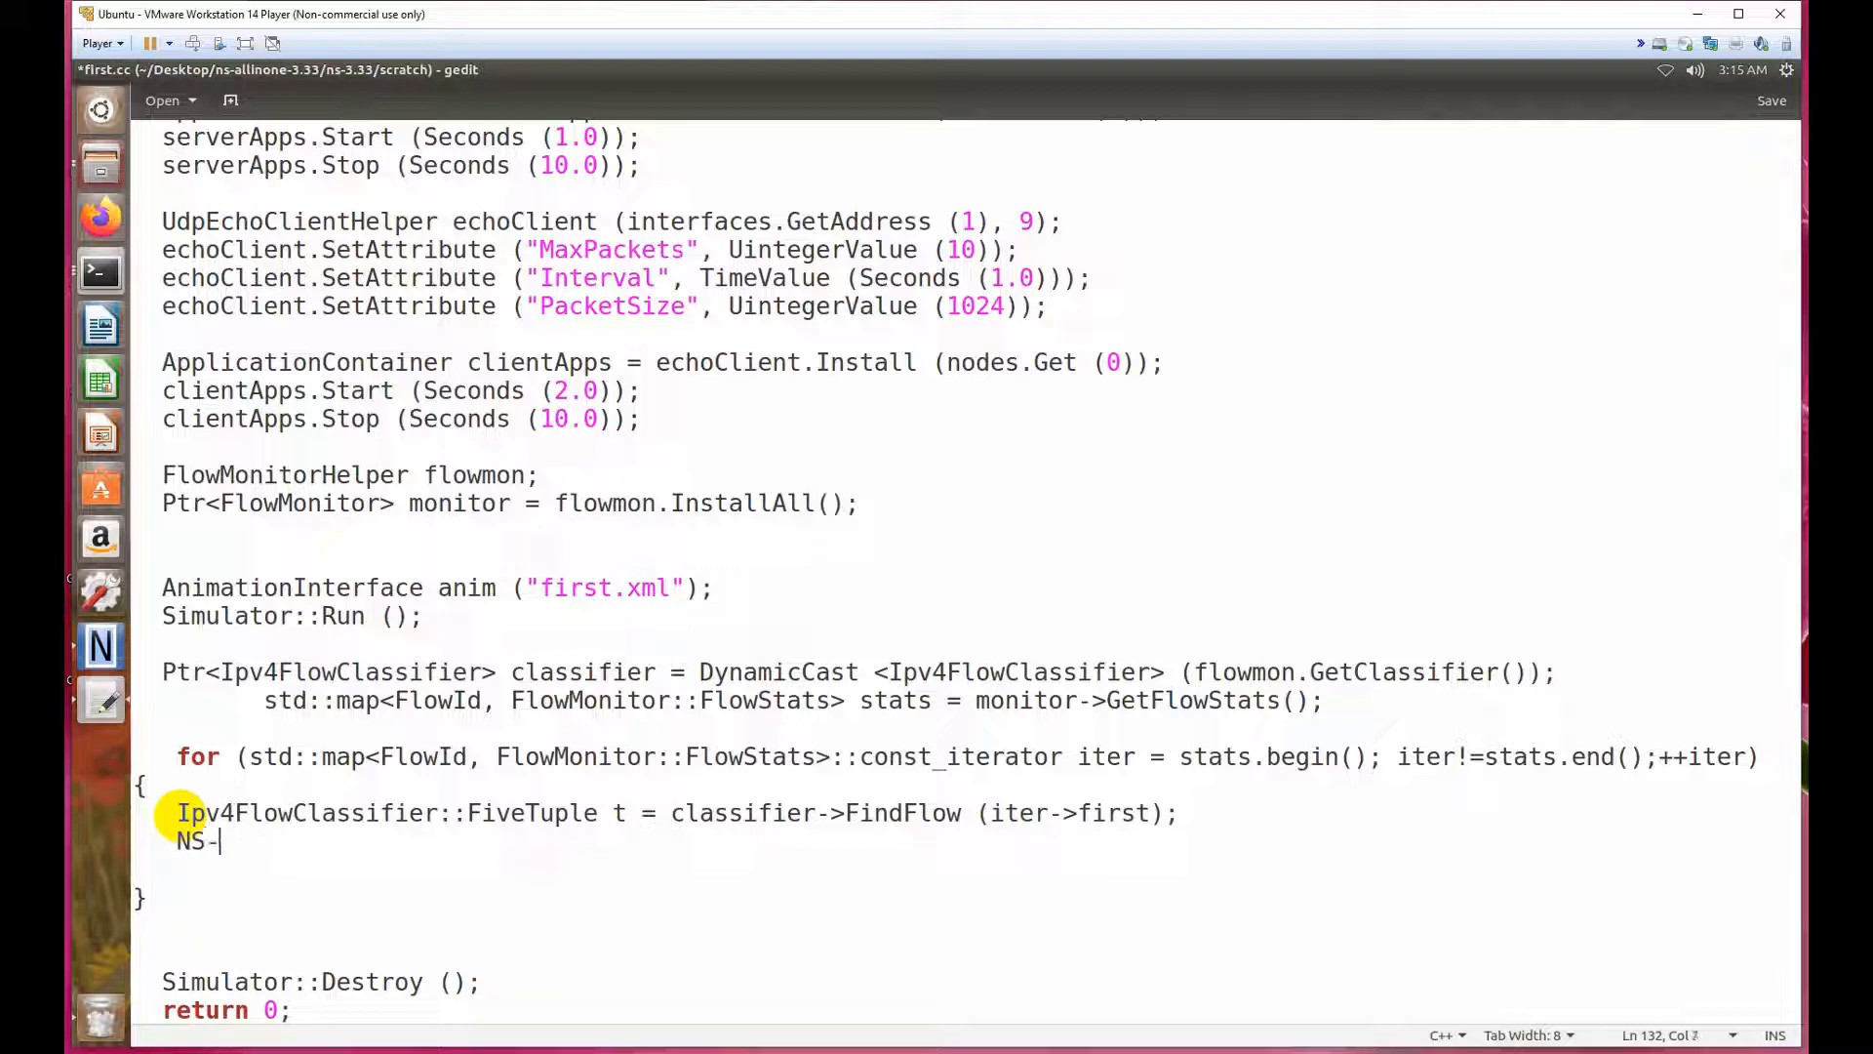
type("_LOG")
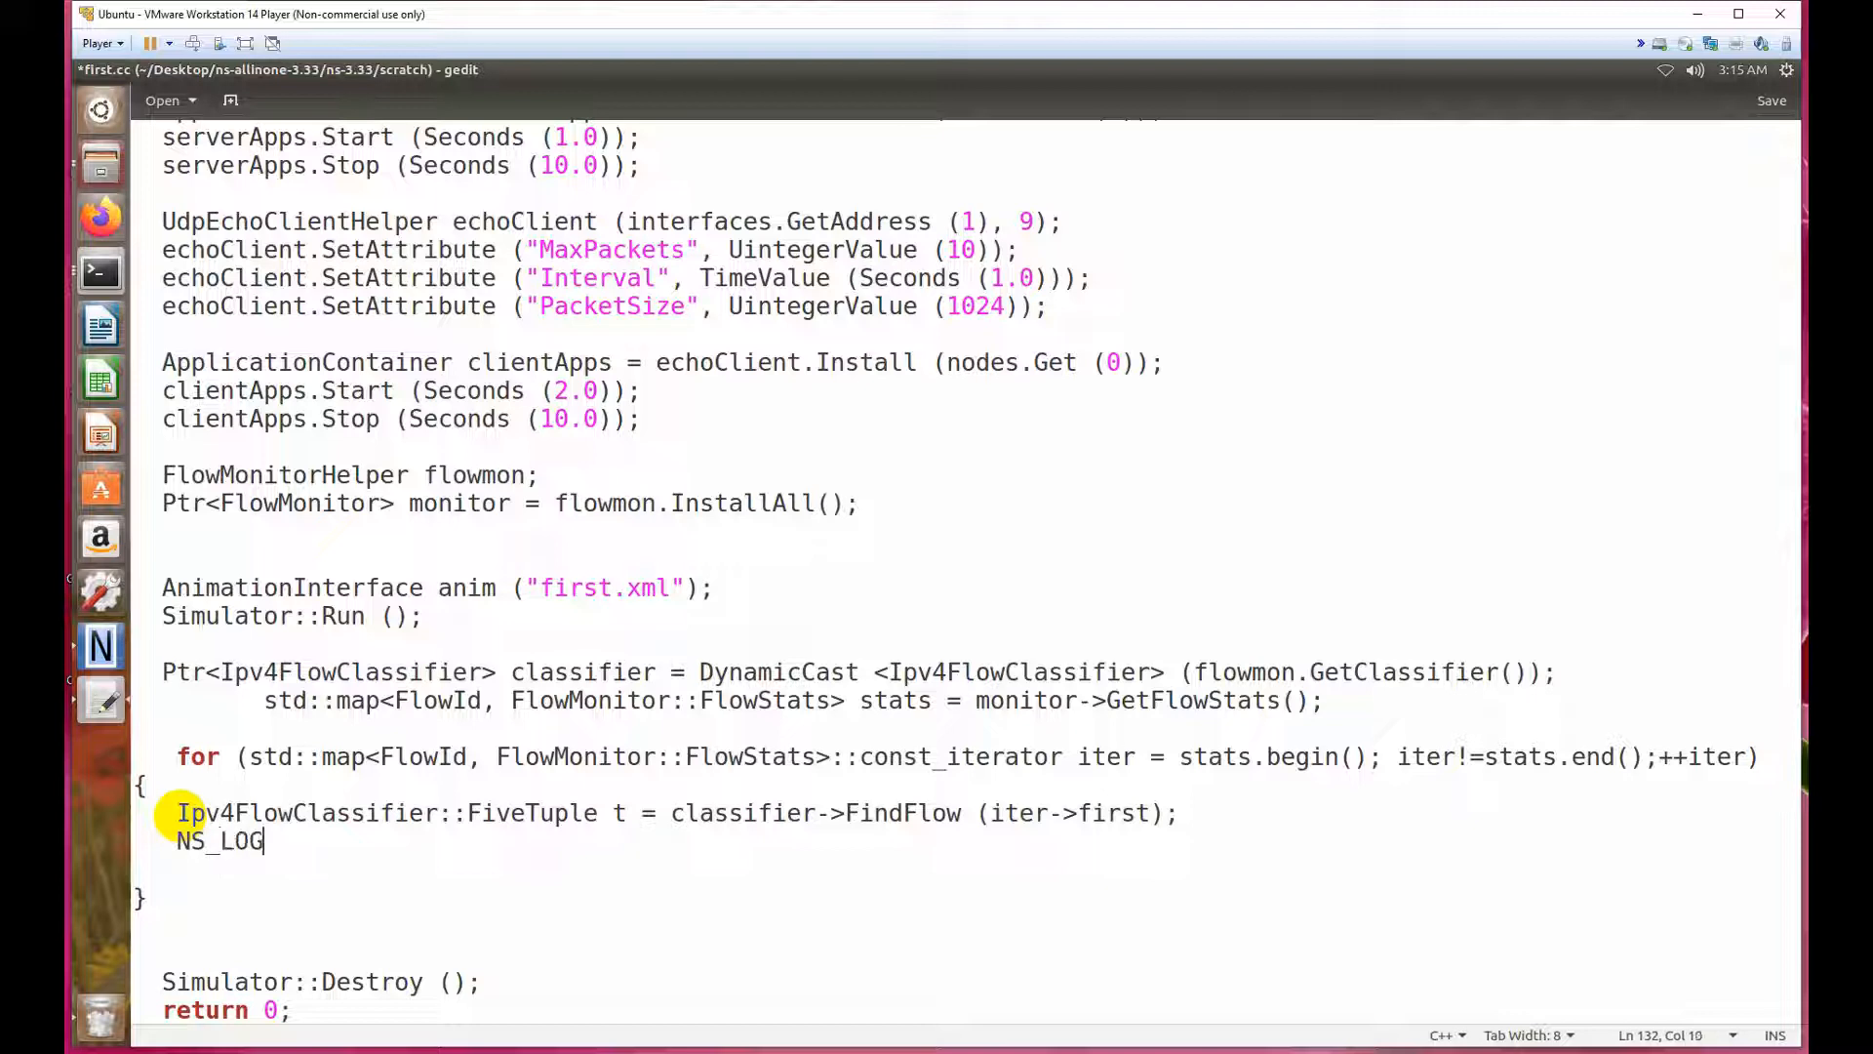
type("_")
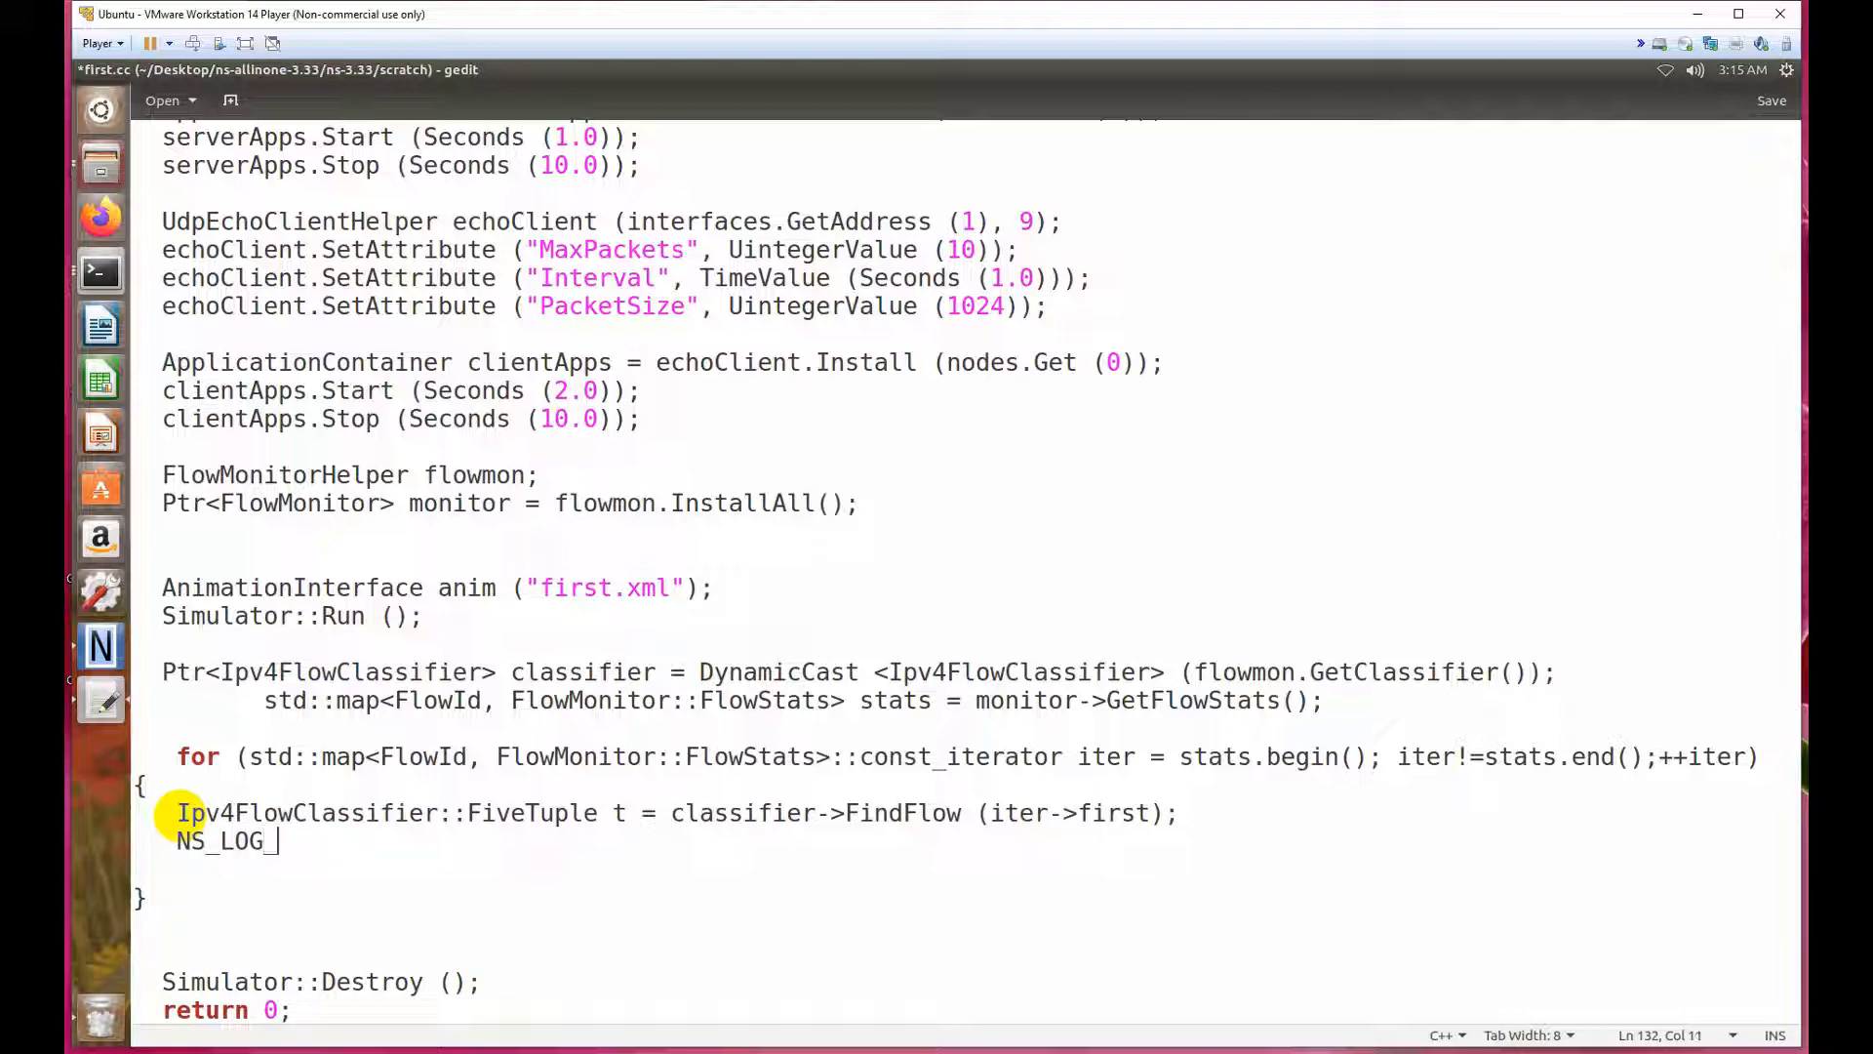
type("UNCON")
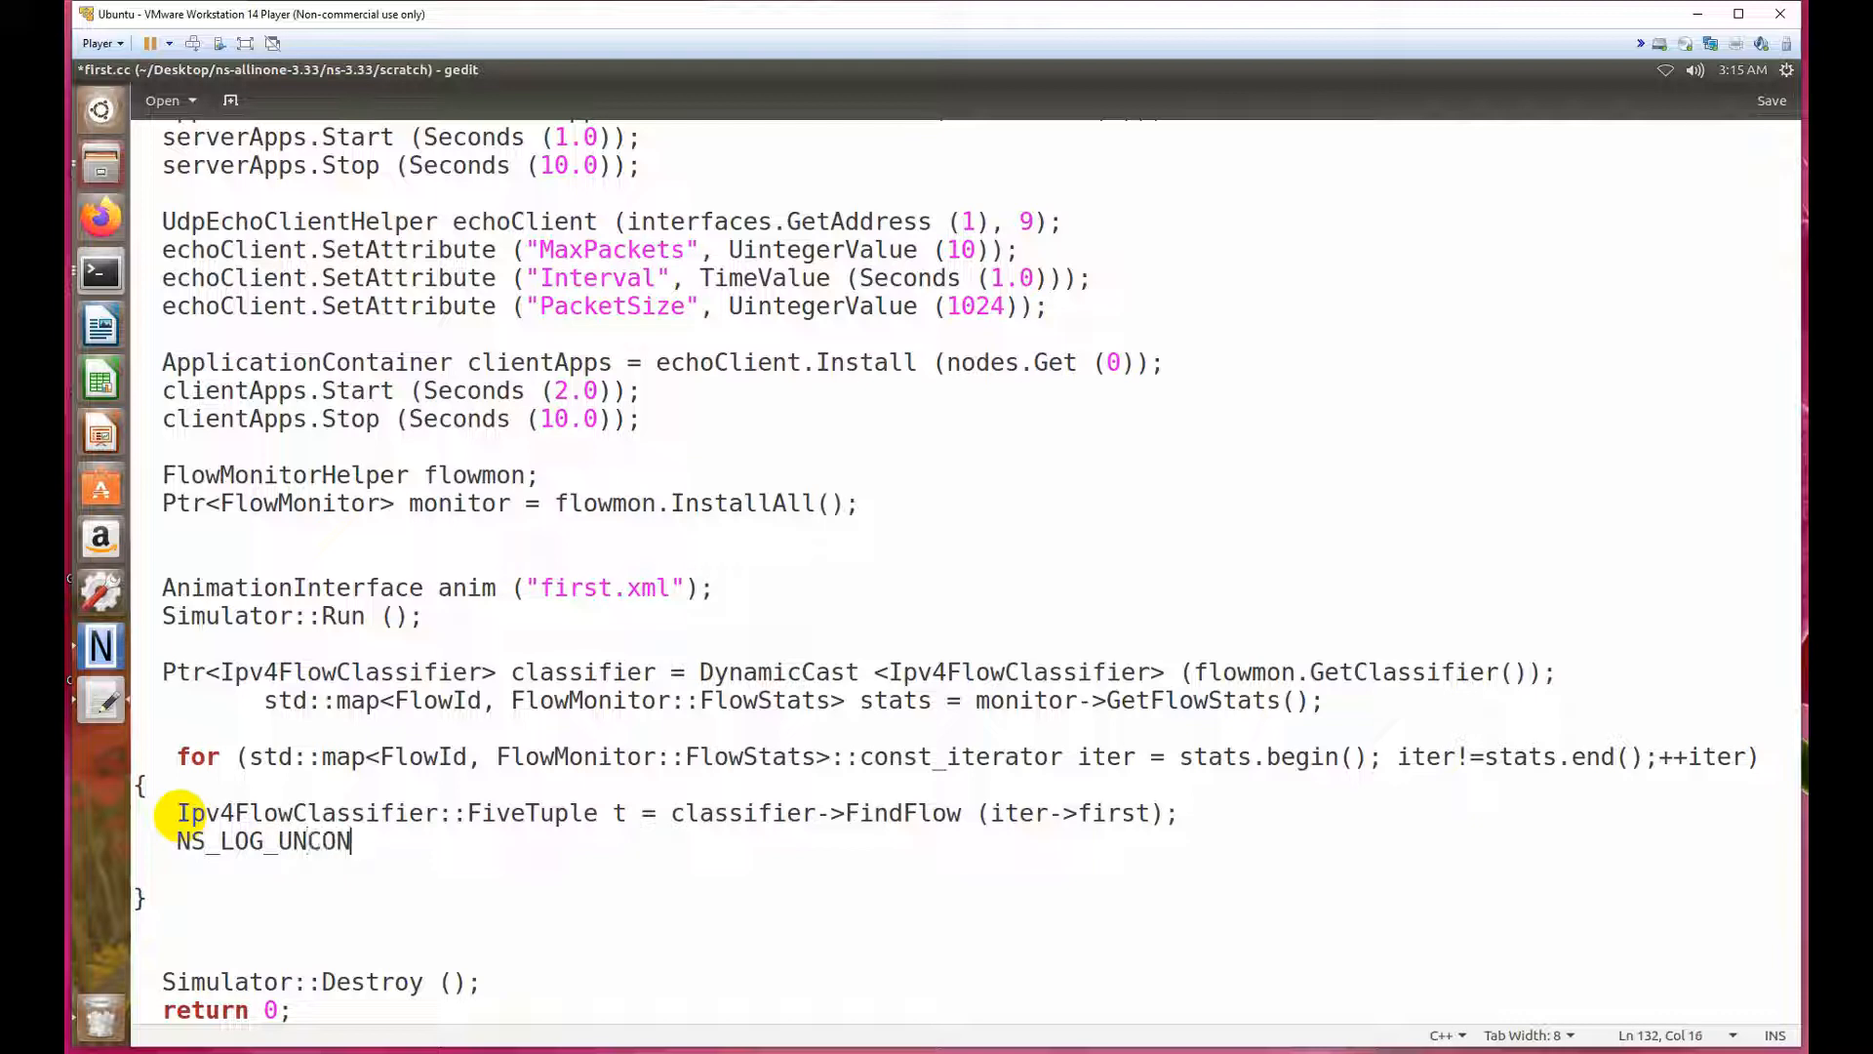
type("D")
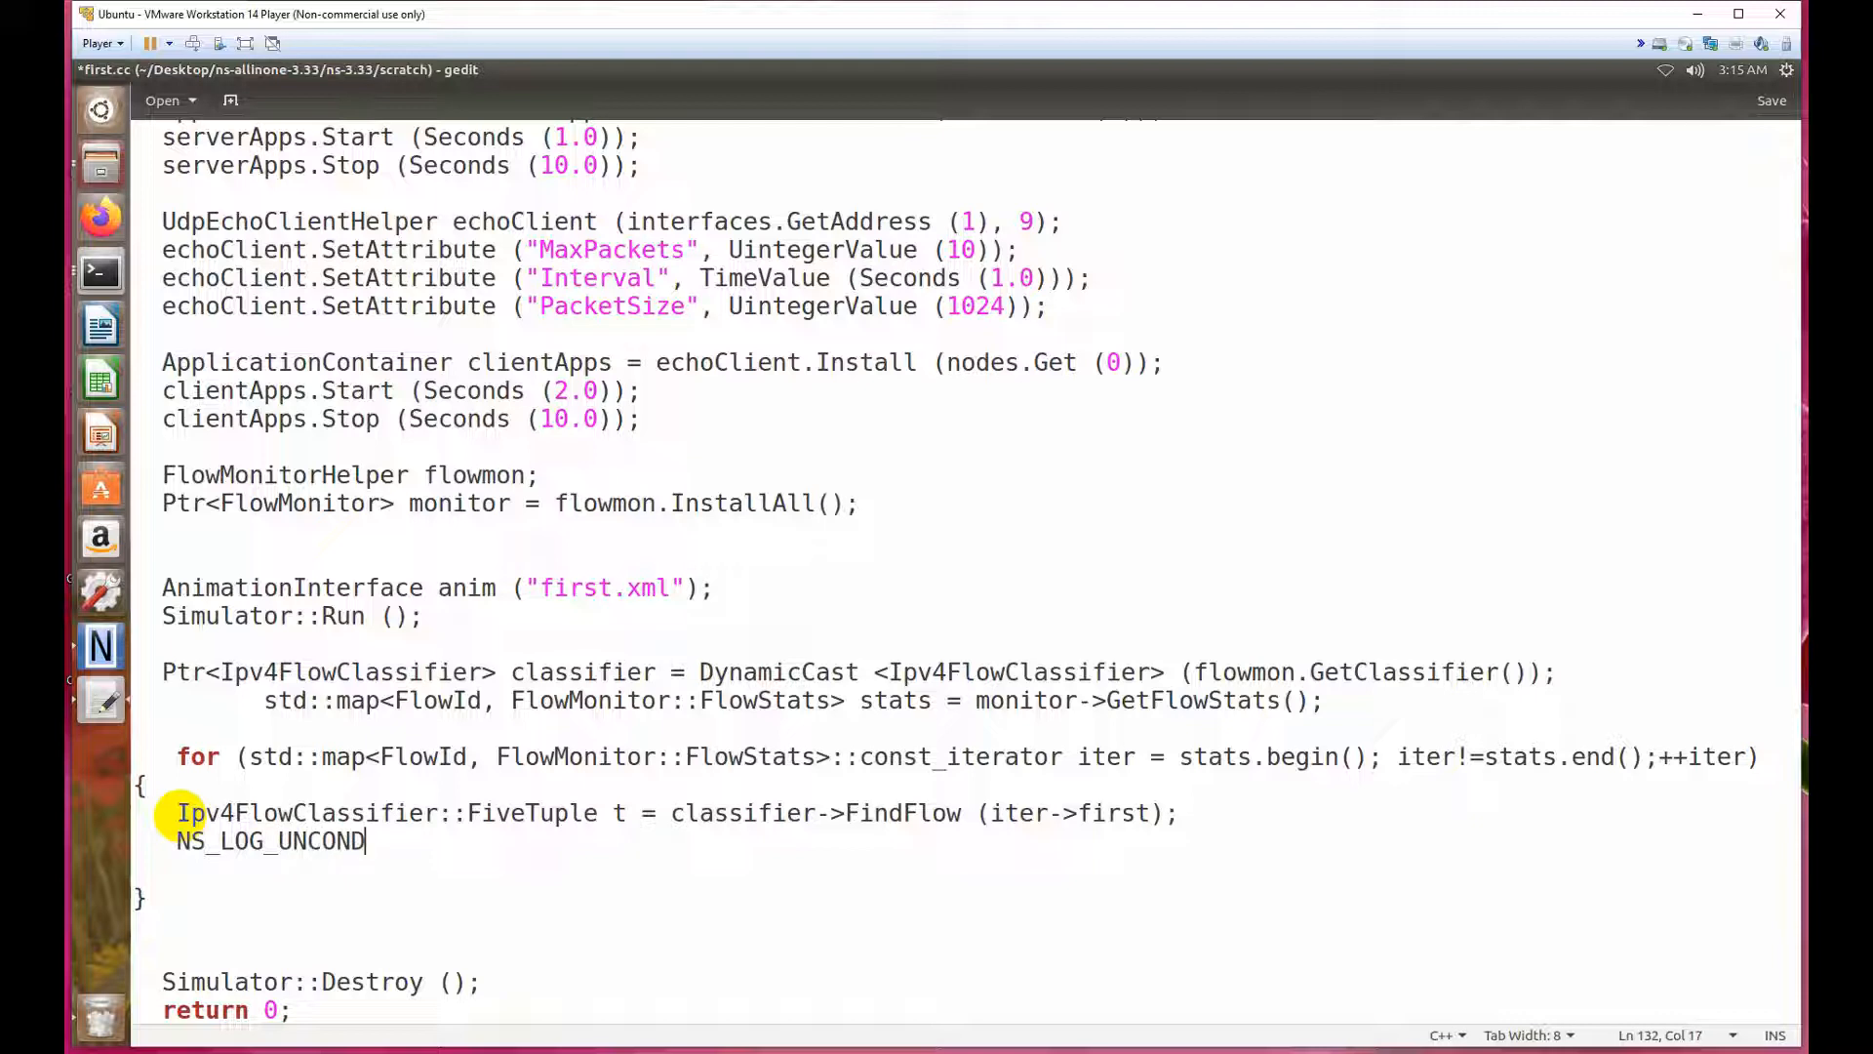
type("()")
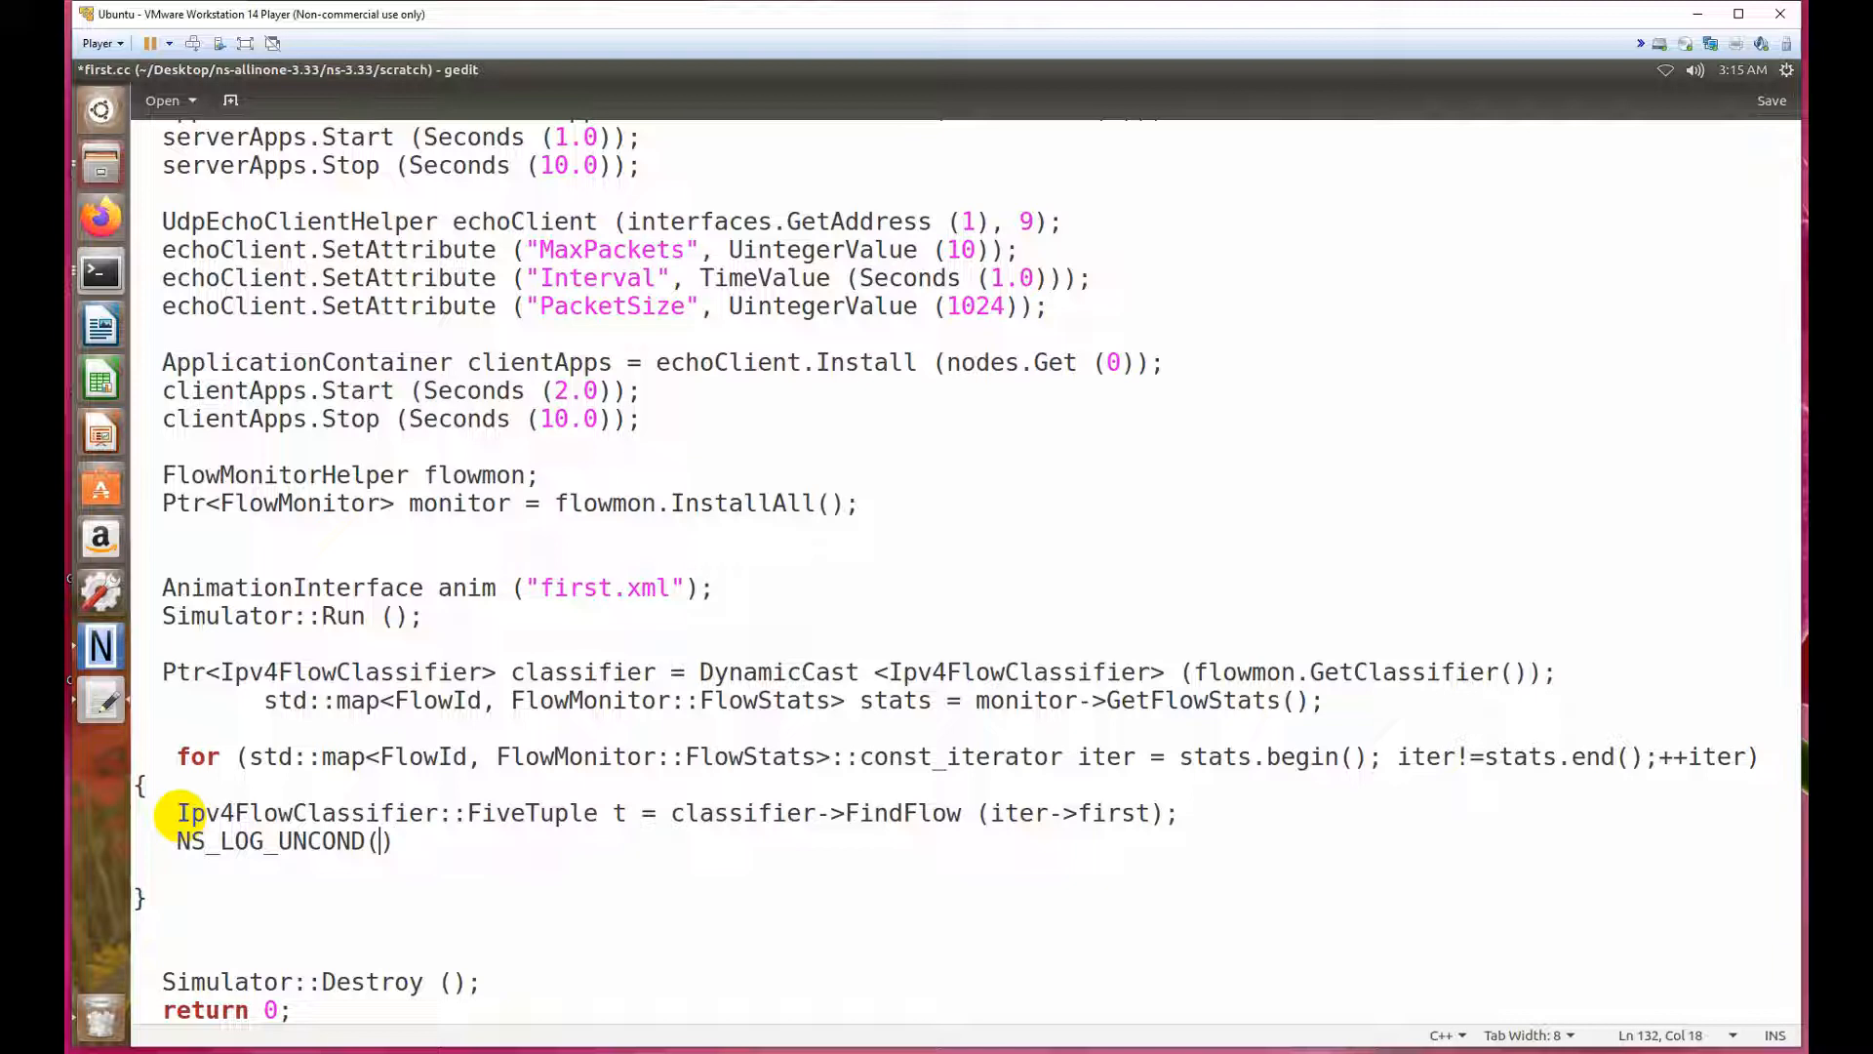
type("\"")
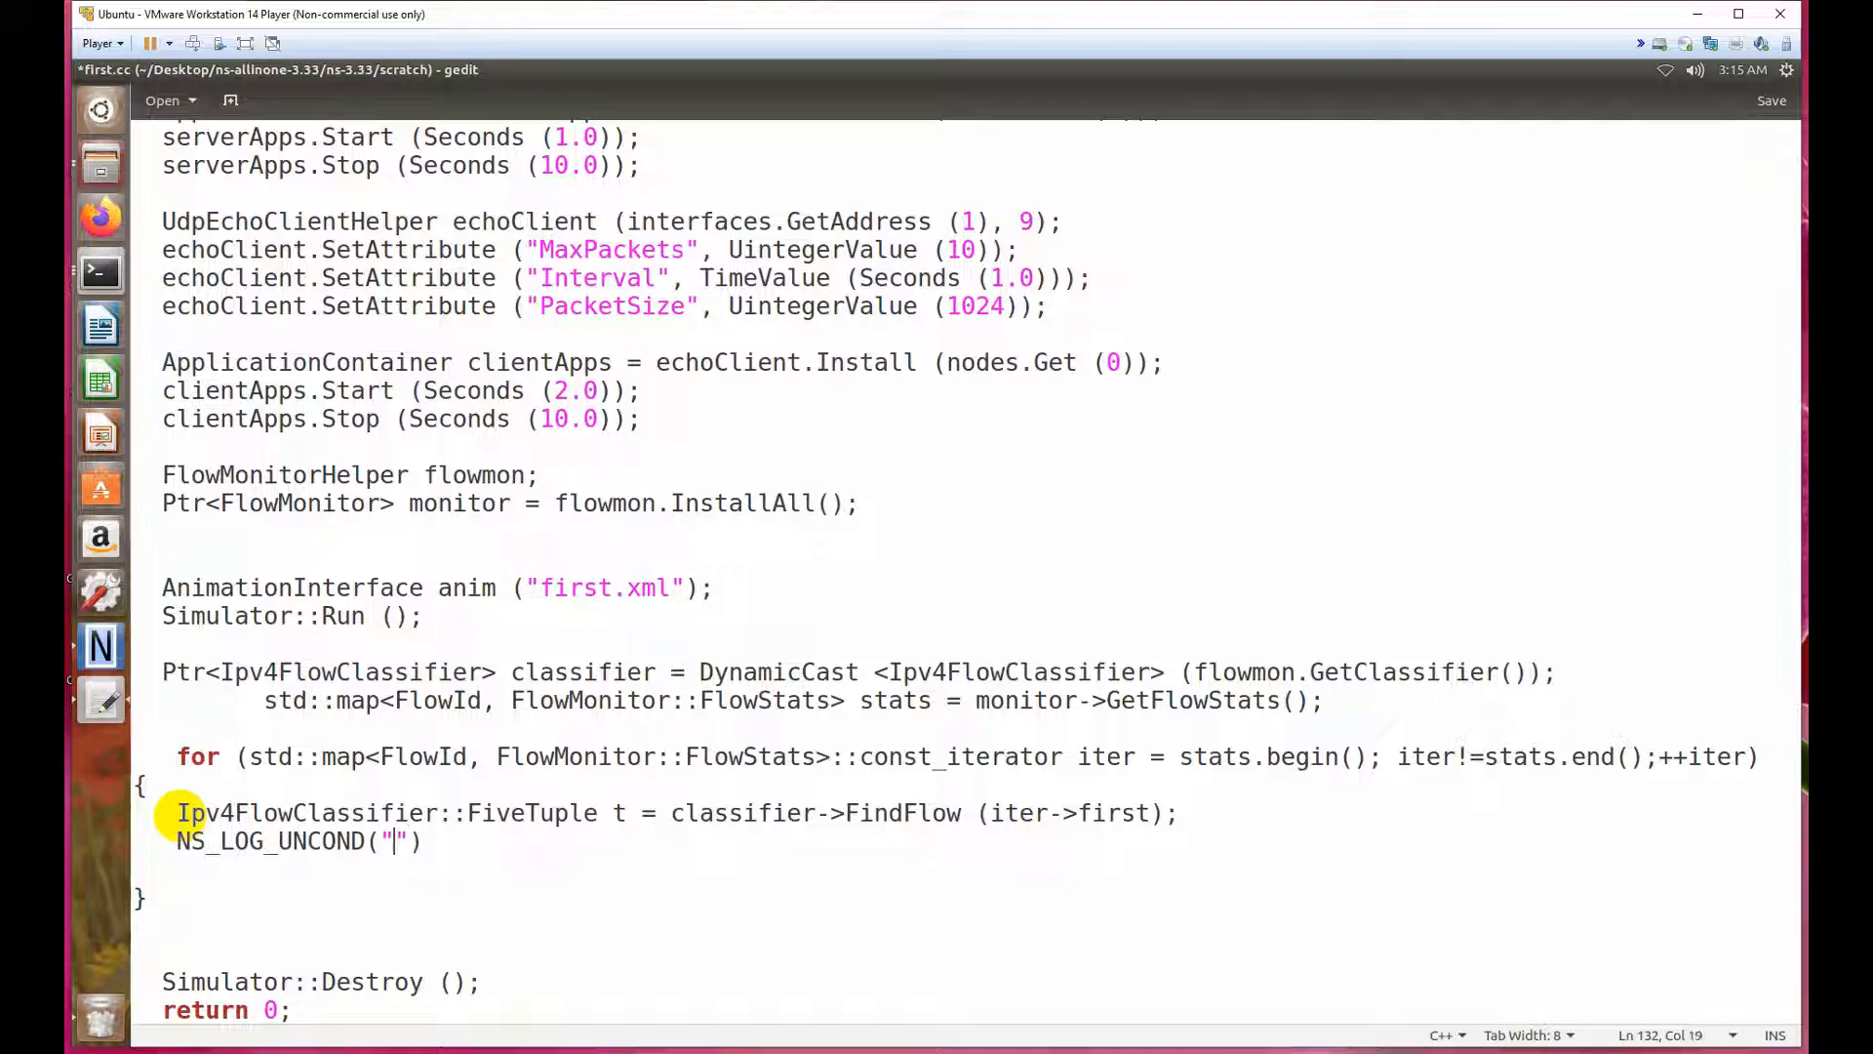
type("Flow")
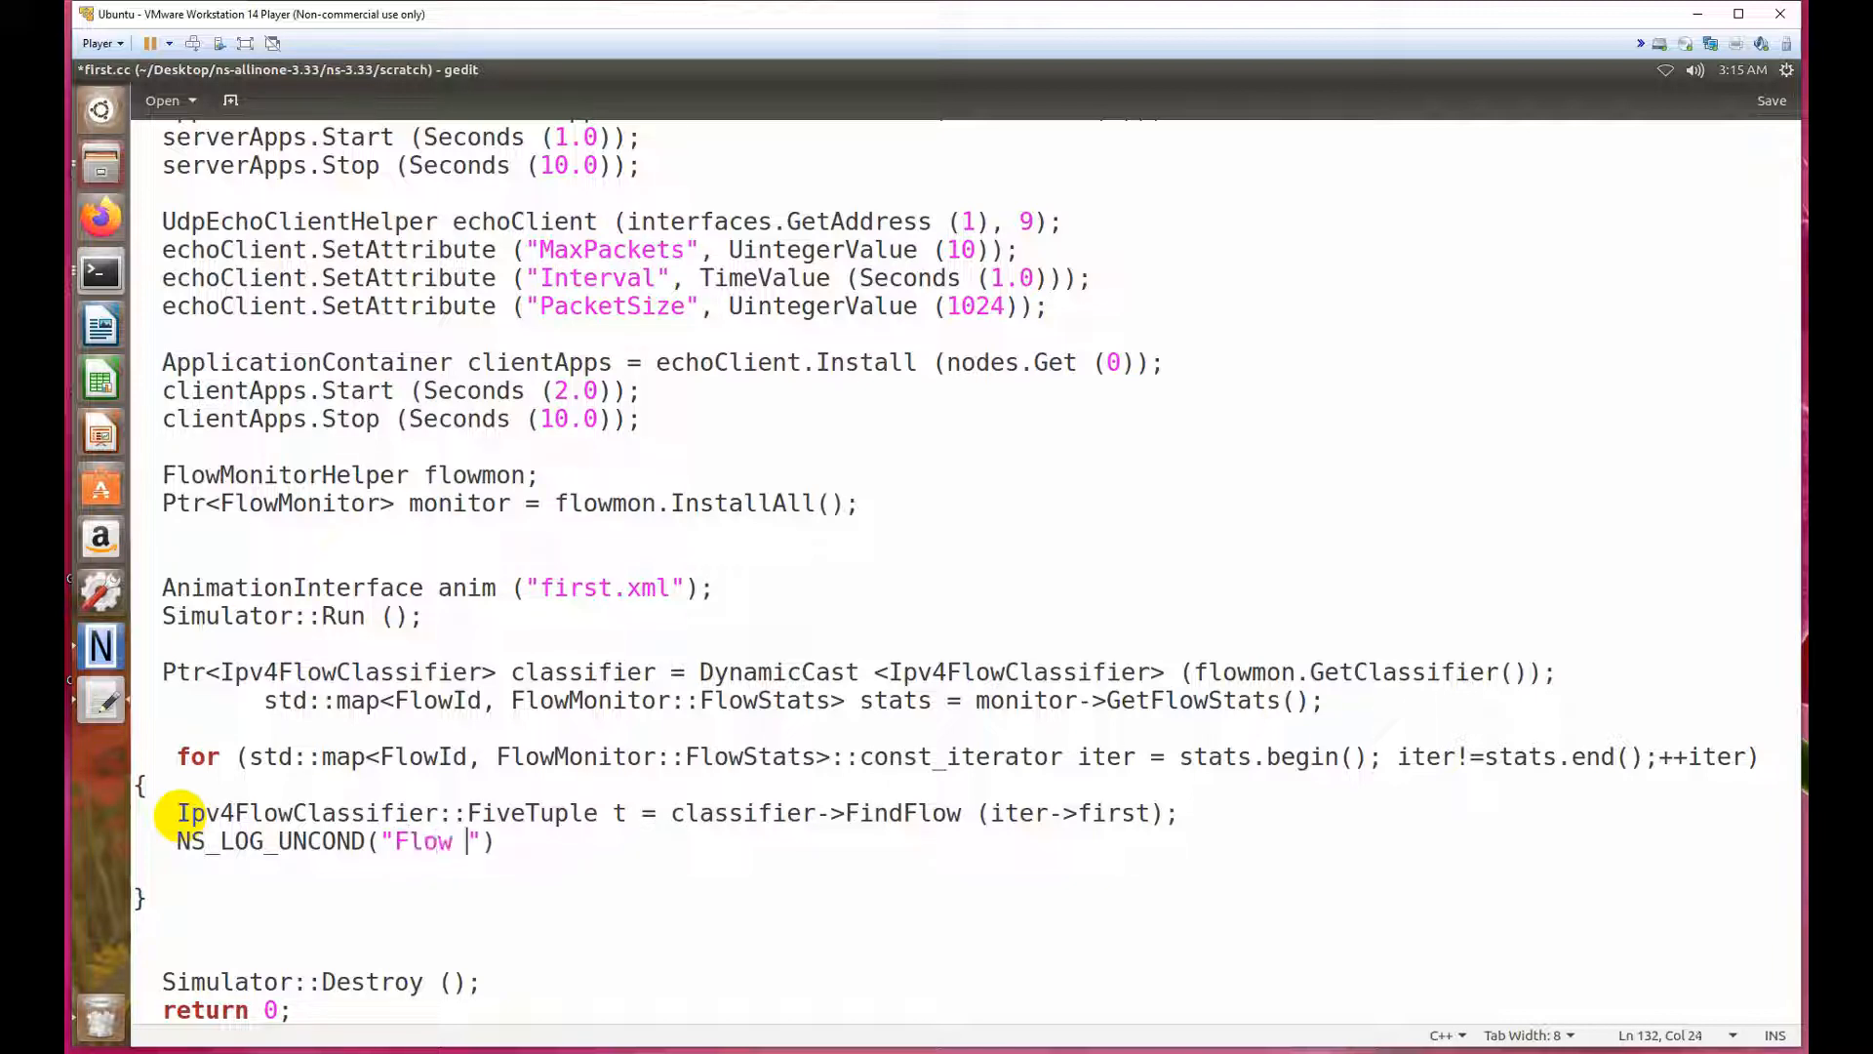
type("ID")
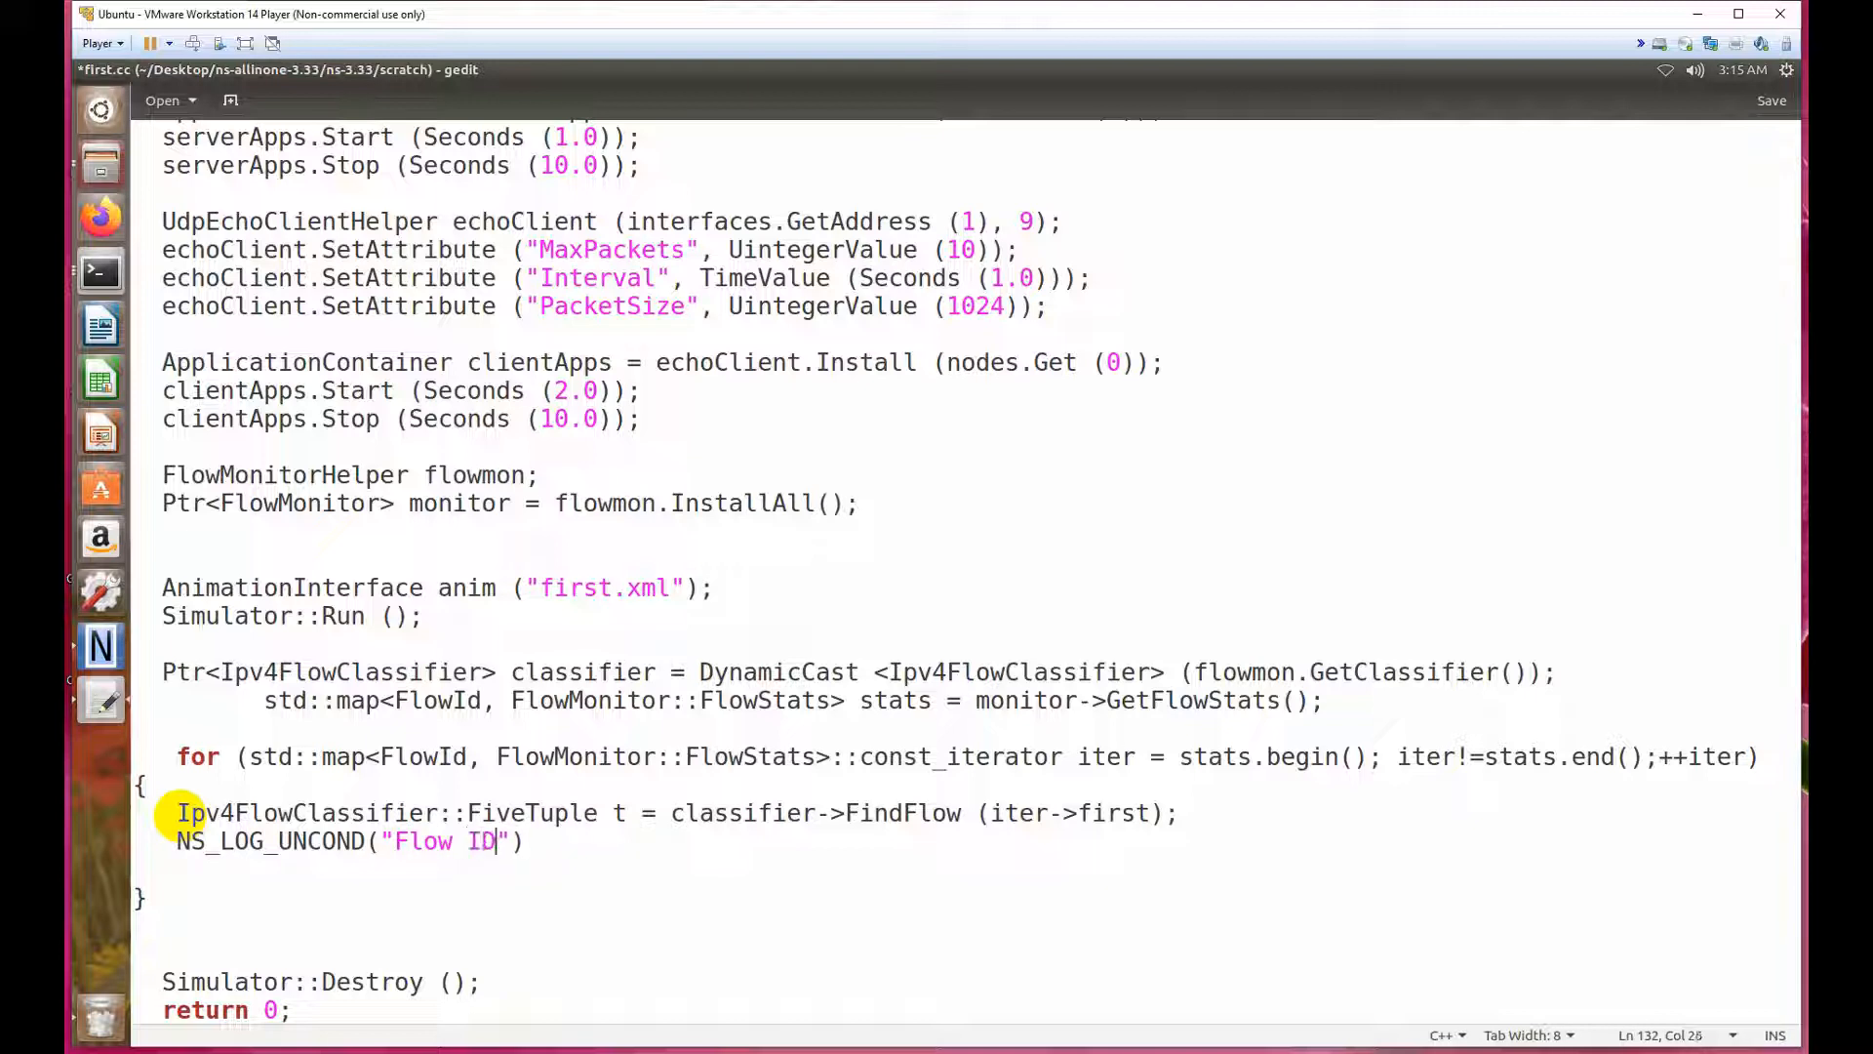
type(":")
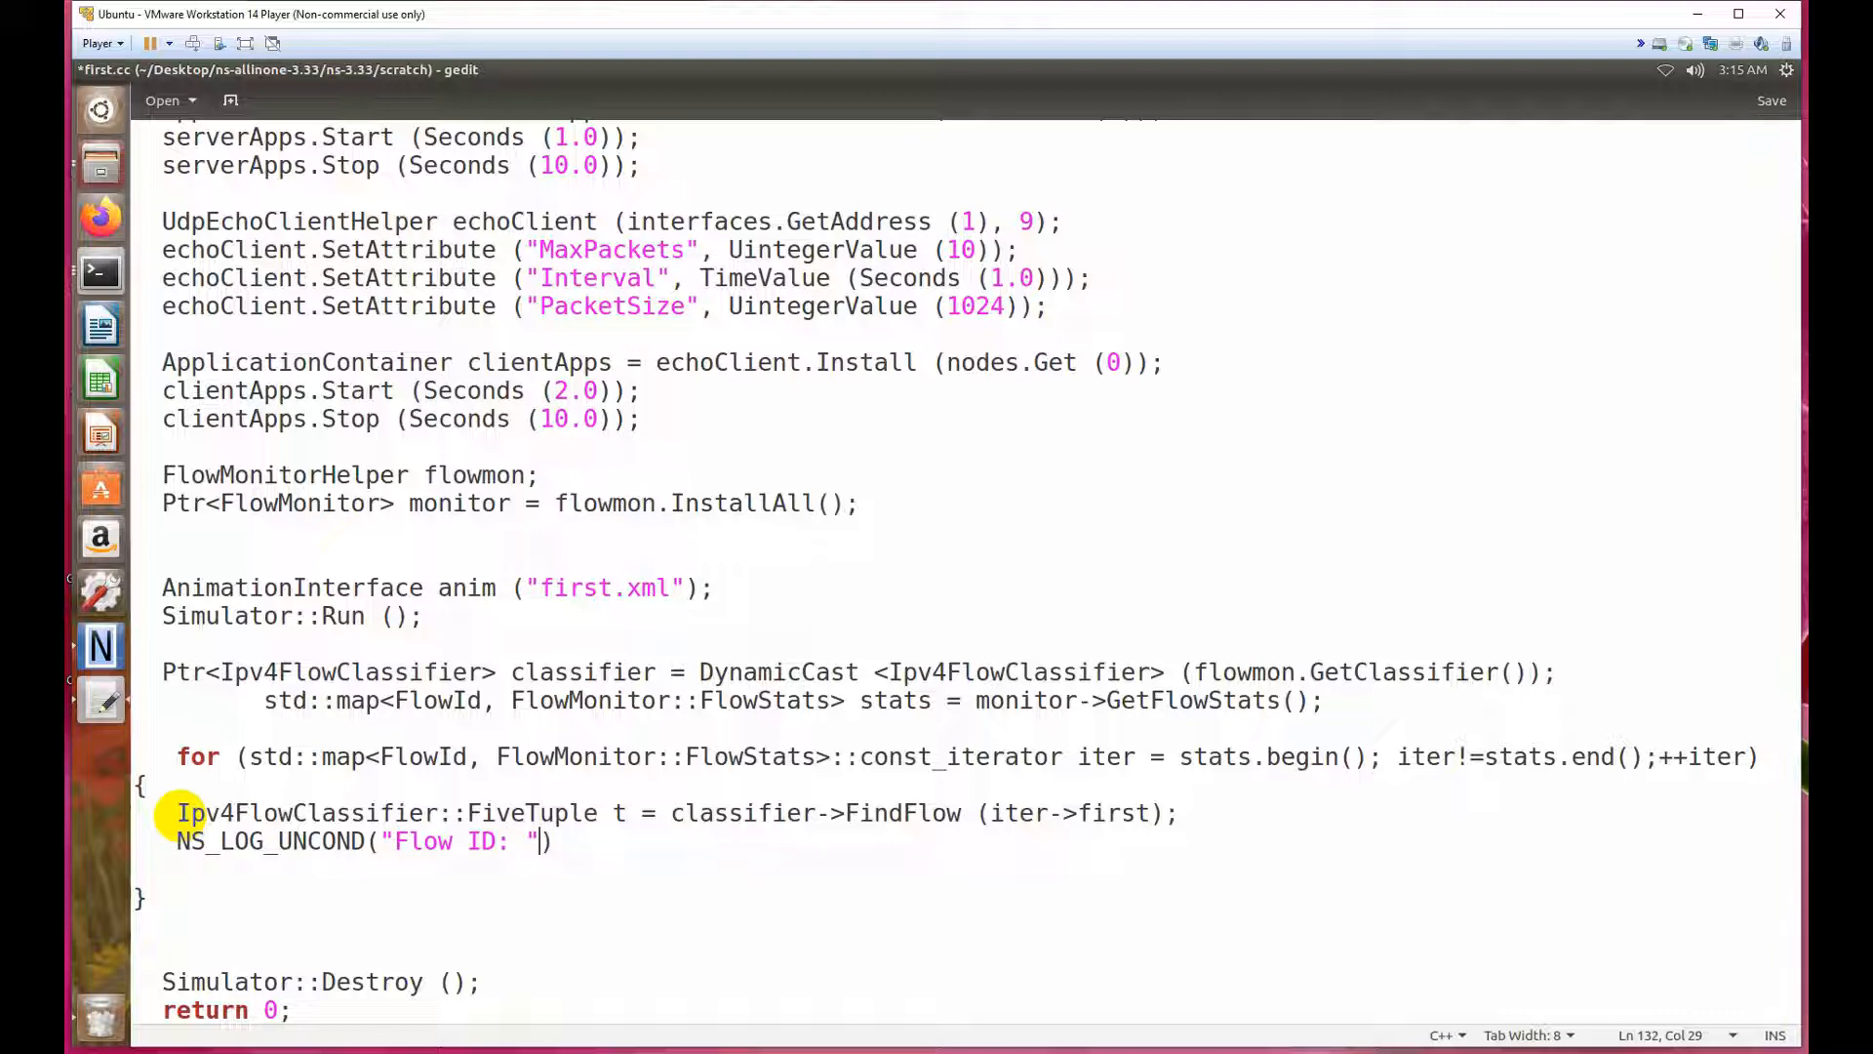
type("<<iter")
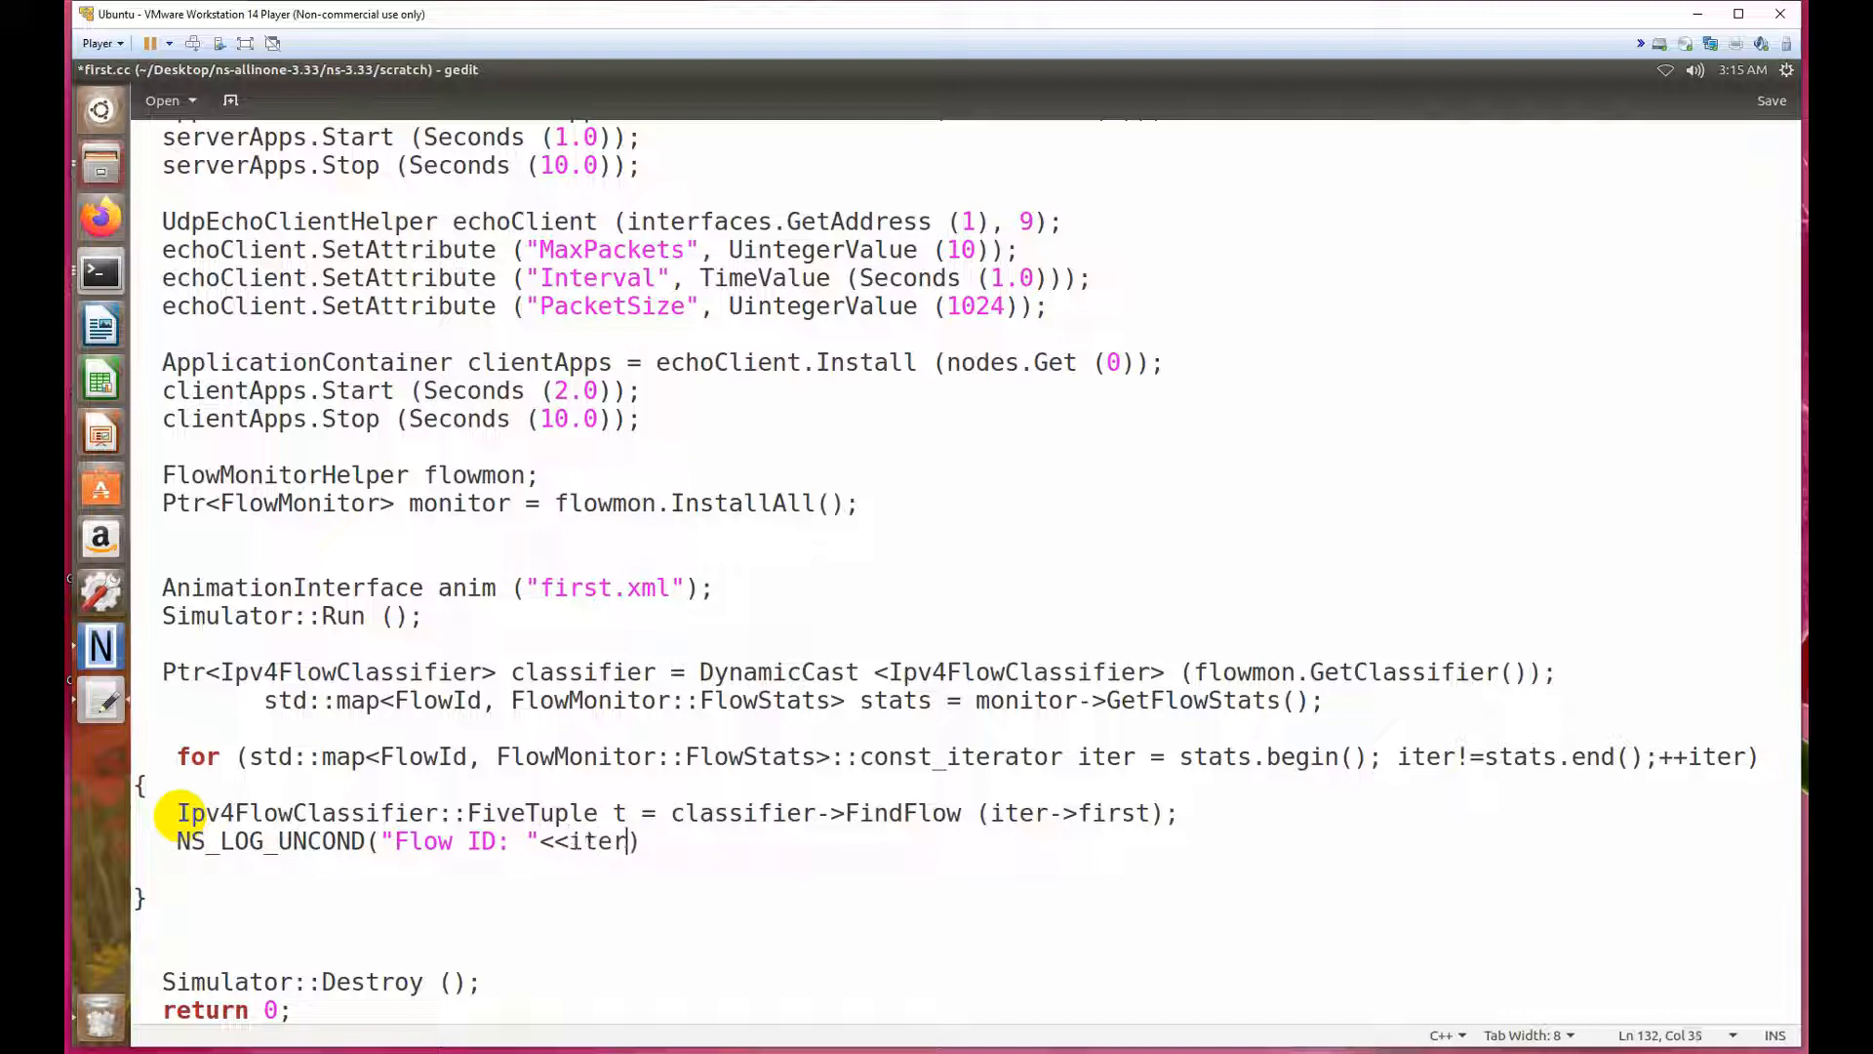
type("-")
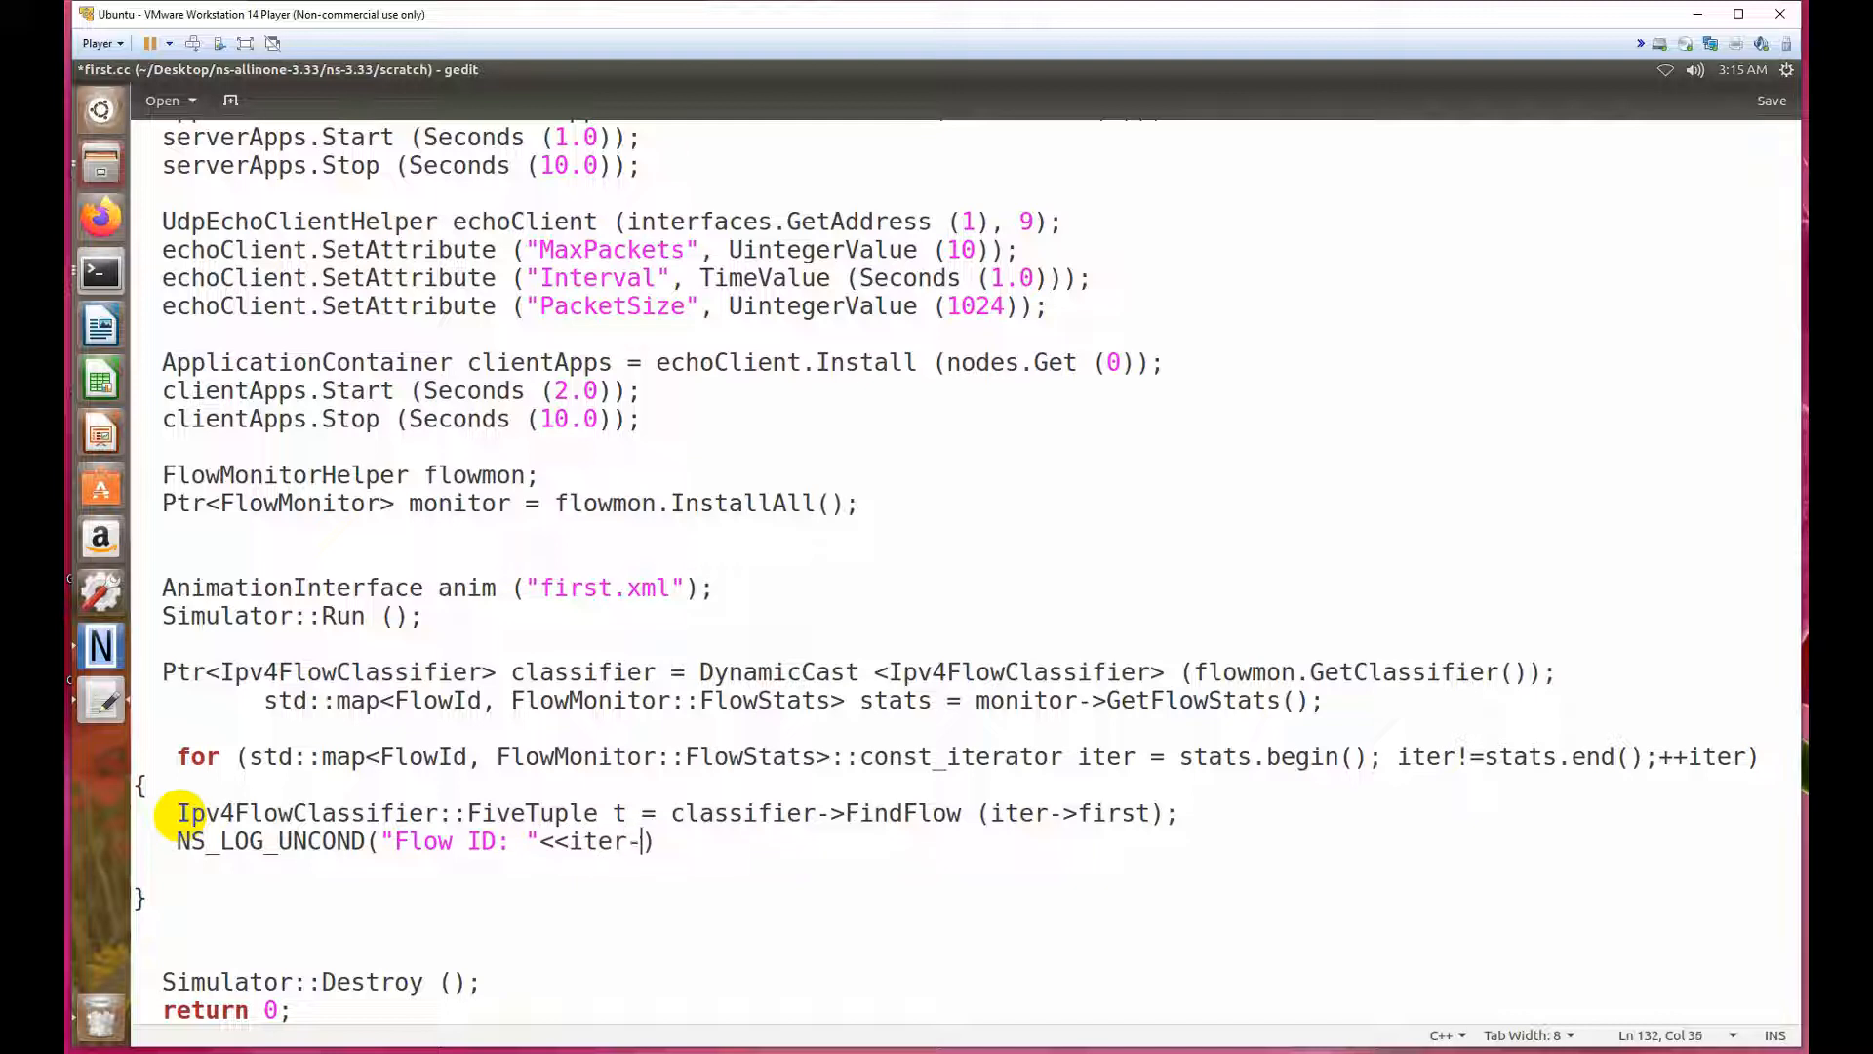
type(">f")
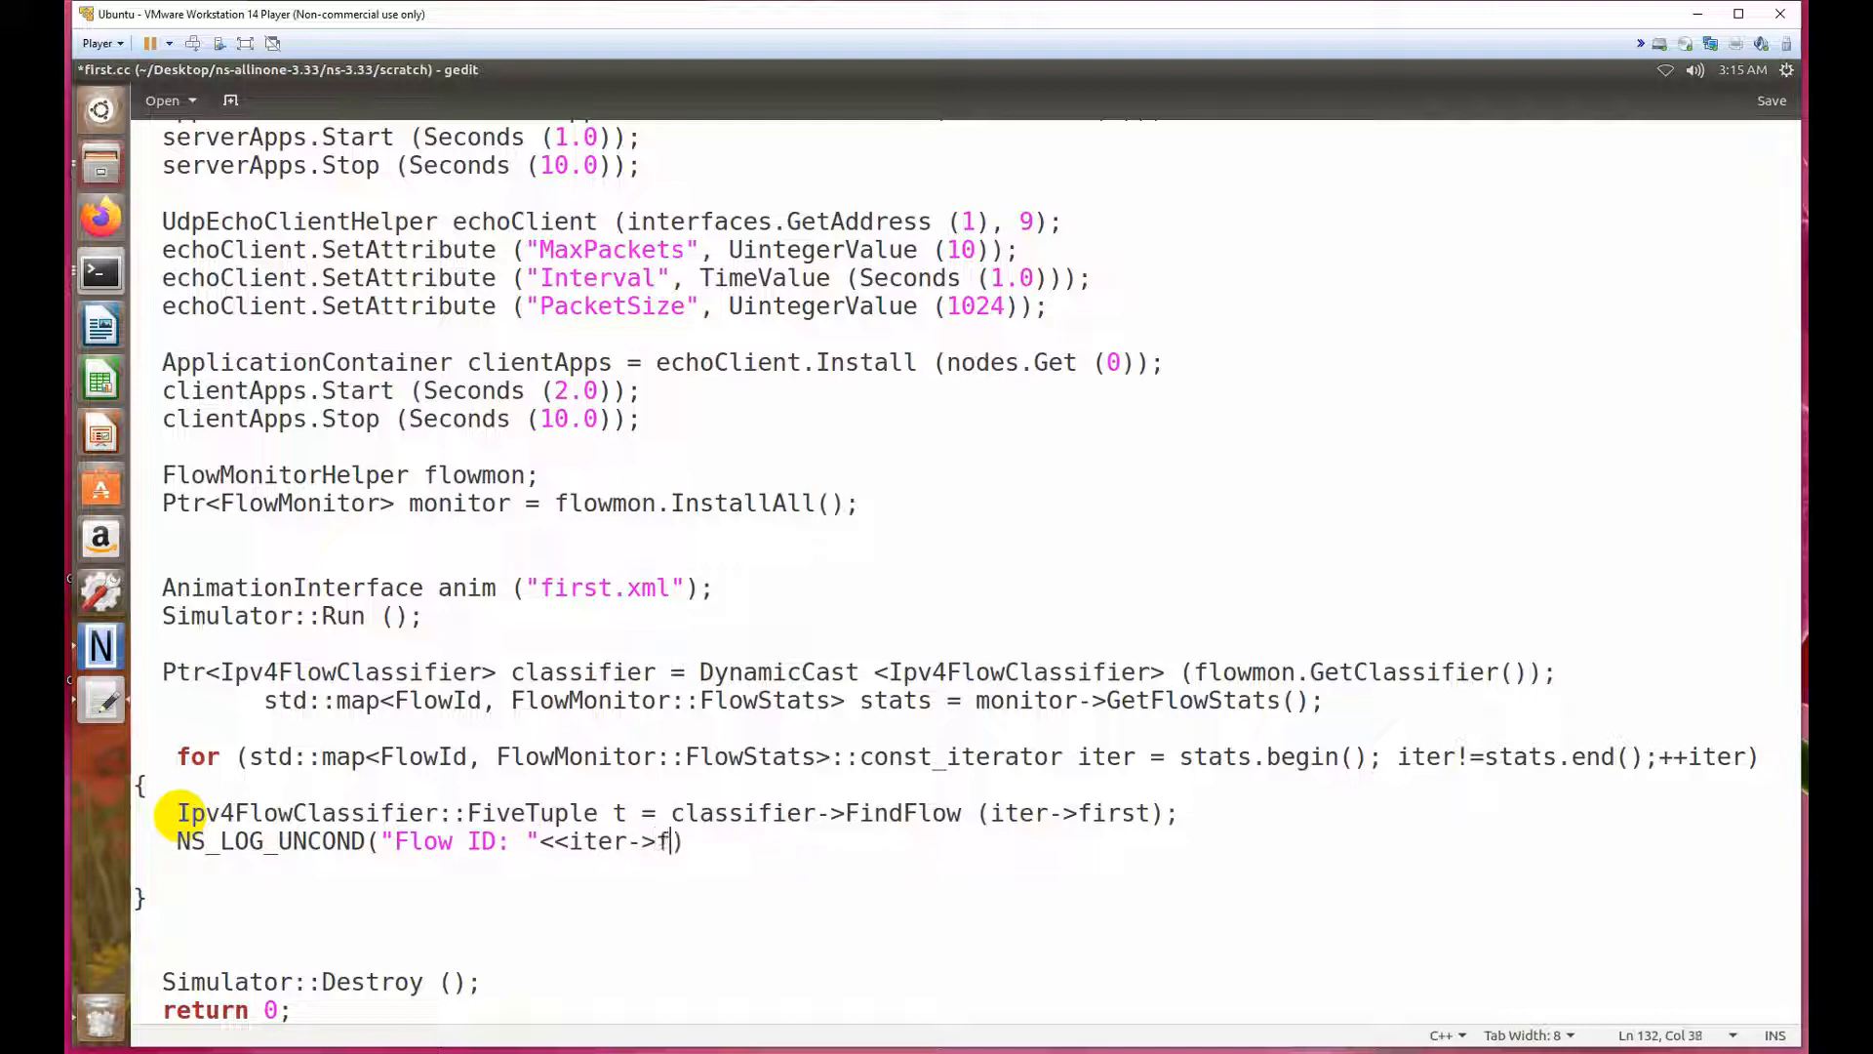
type("irst)")
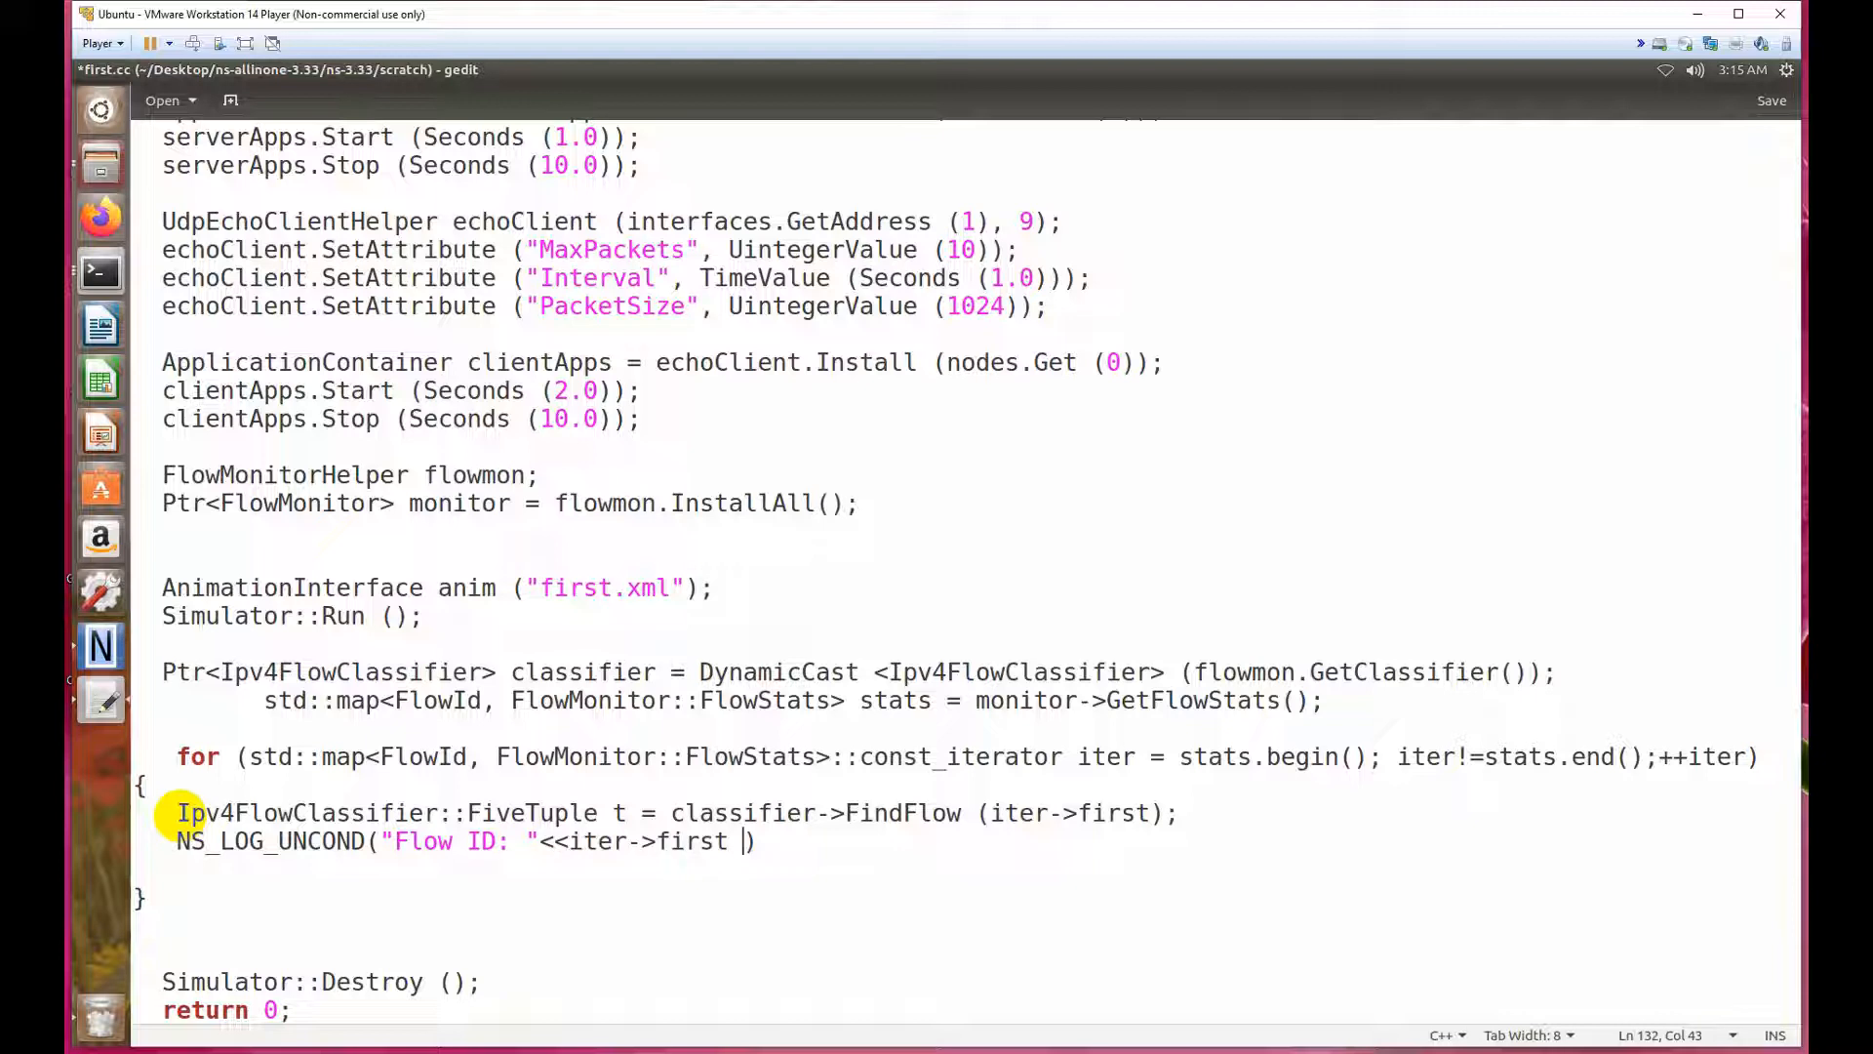
Extend the log line with a "Src Addr" label and t.sourceAddress.
type("<<")
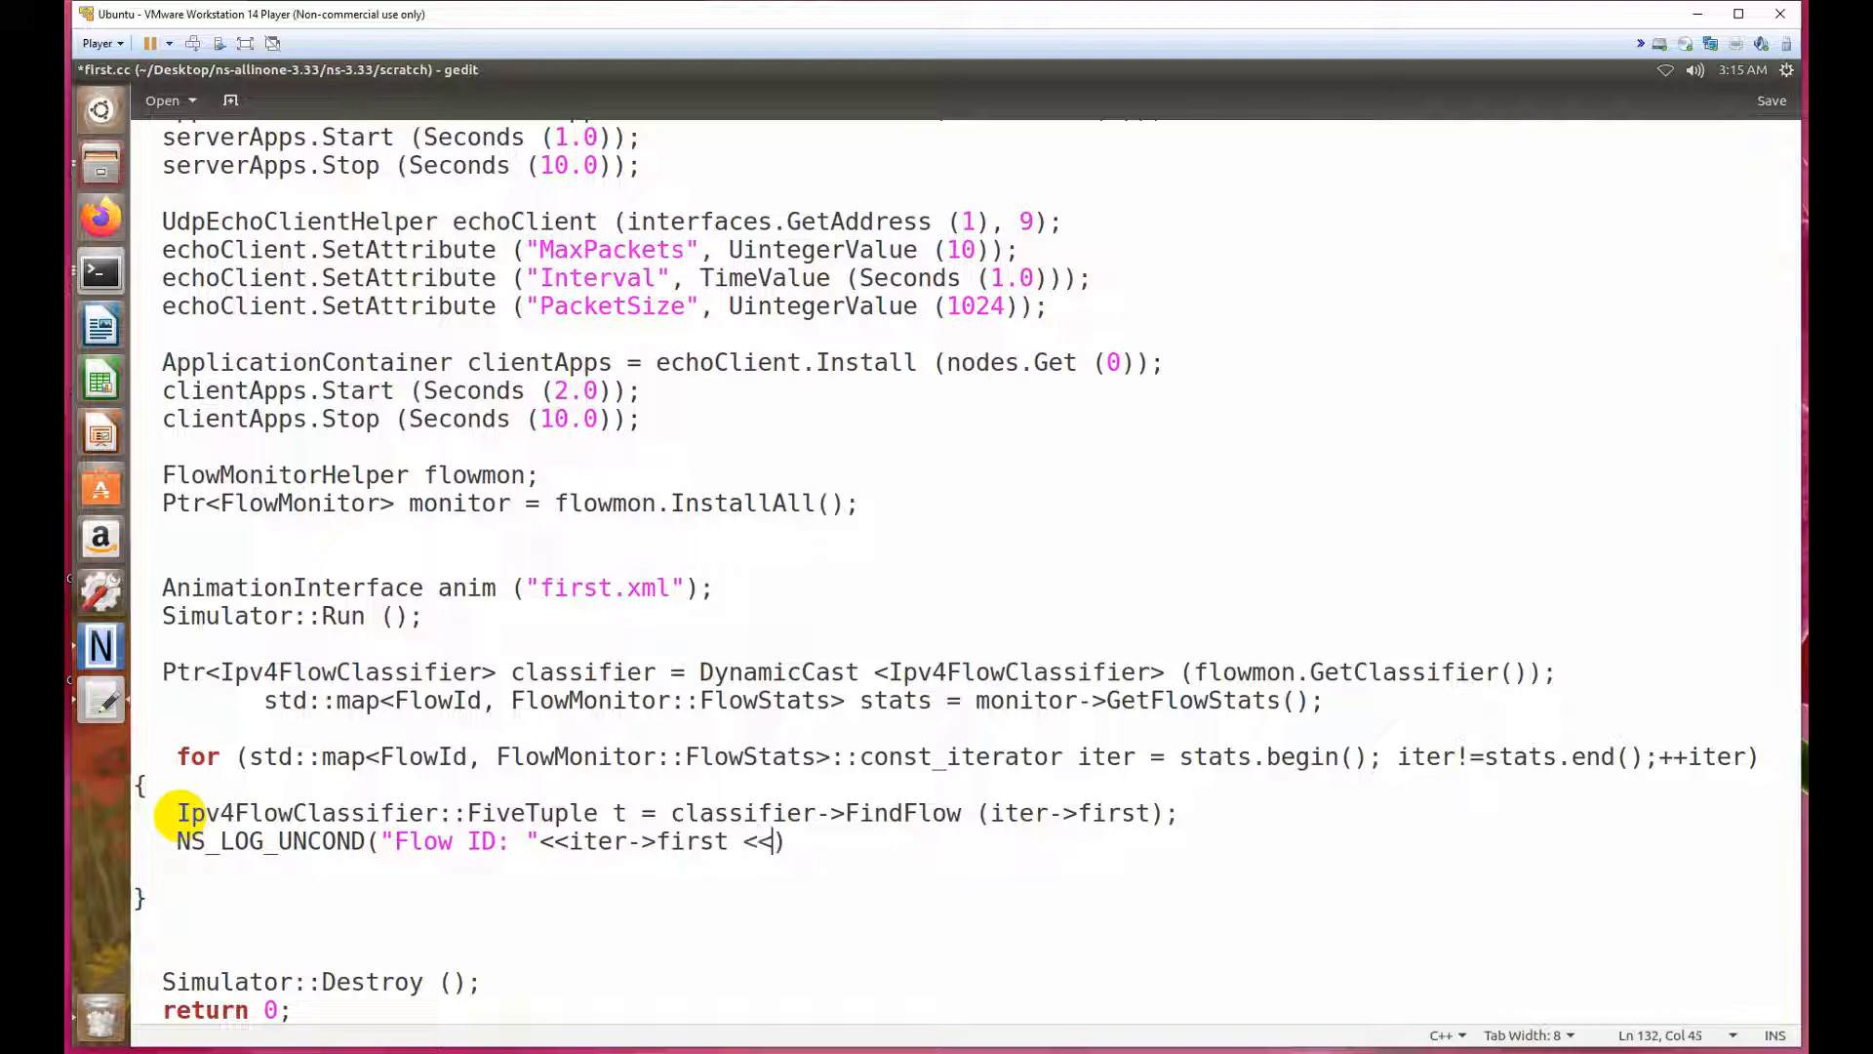
type("\"\"")
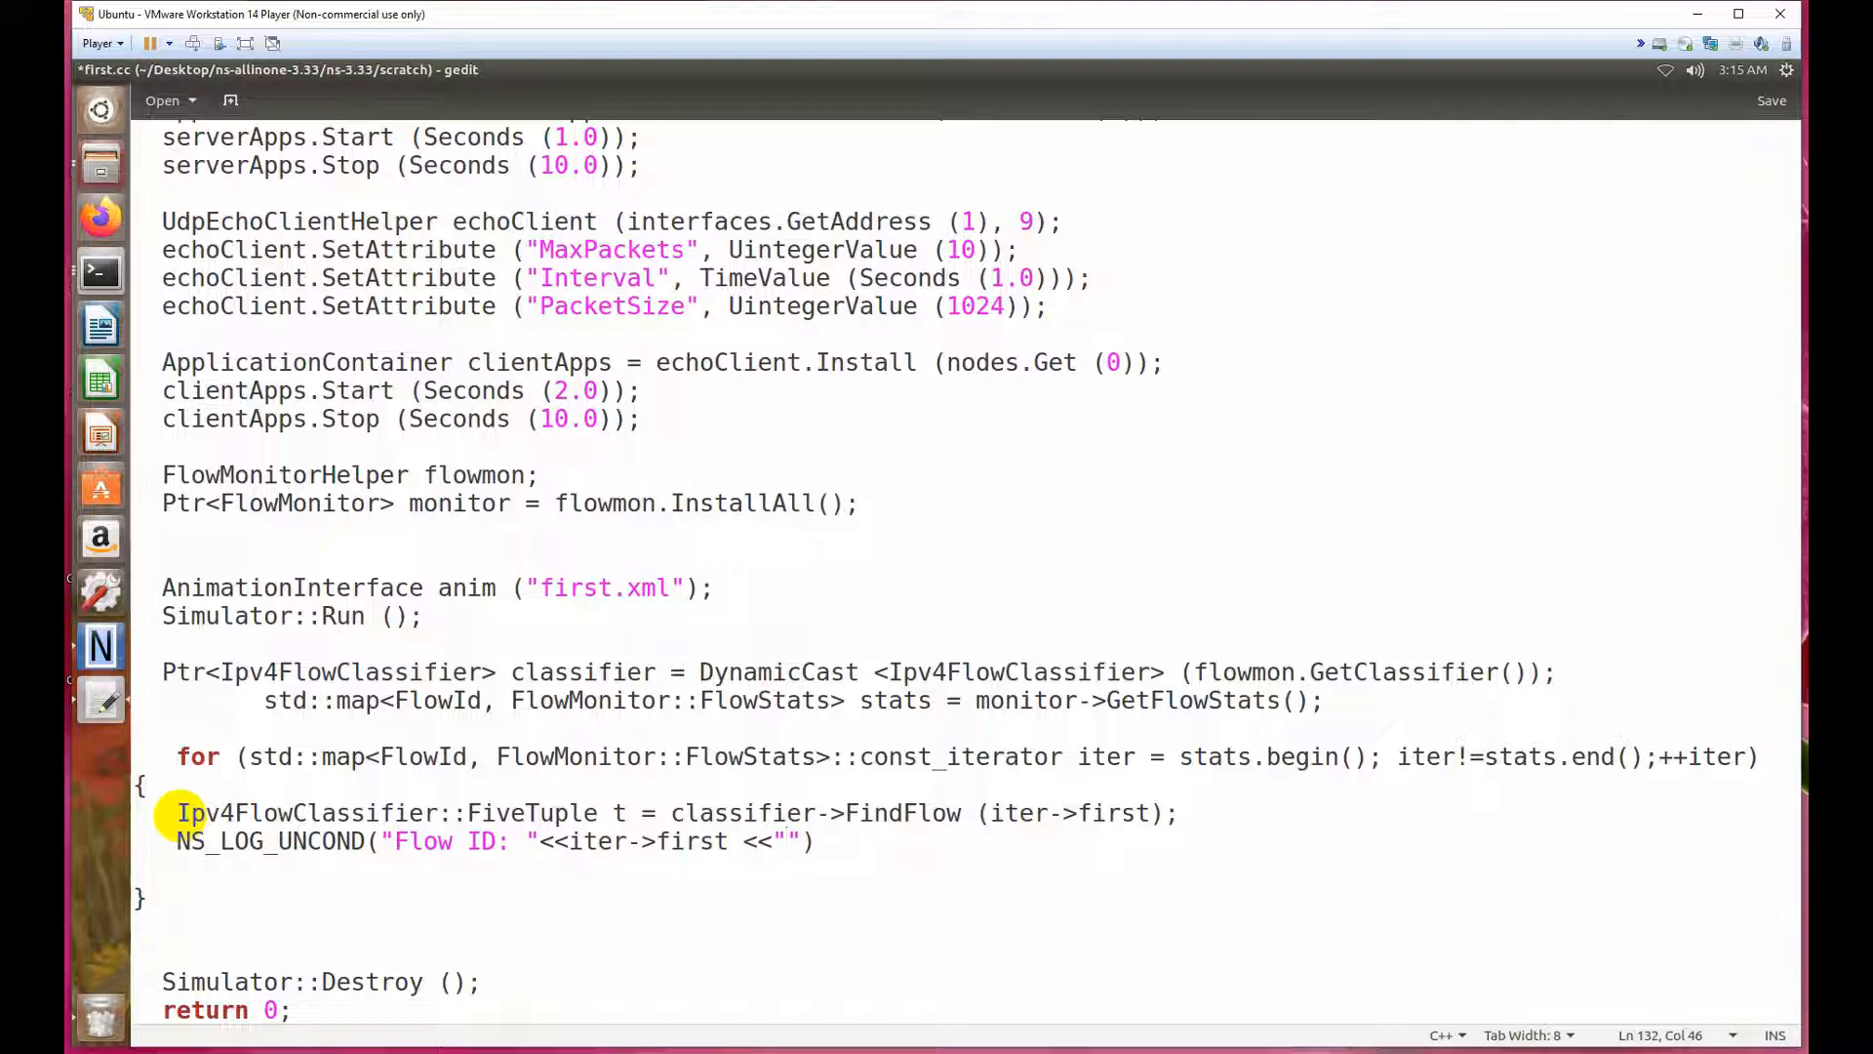
type("Src")
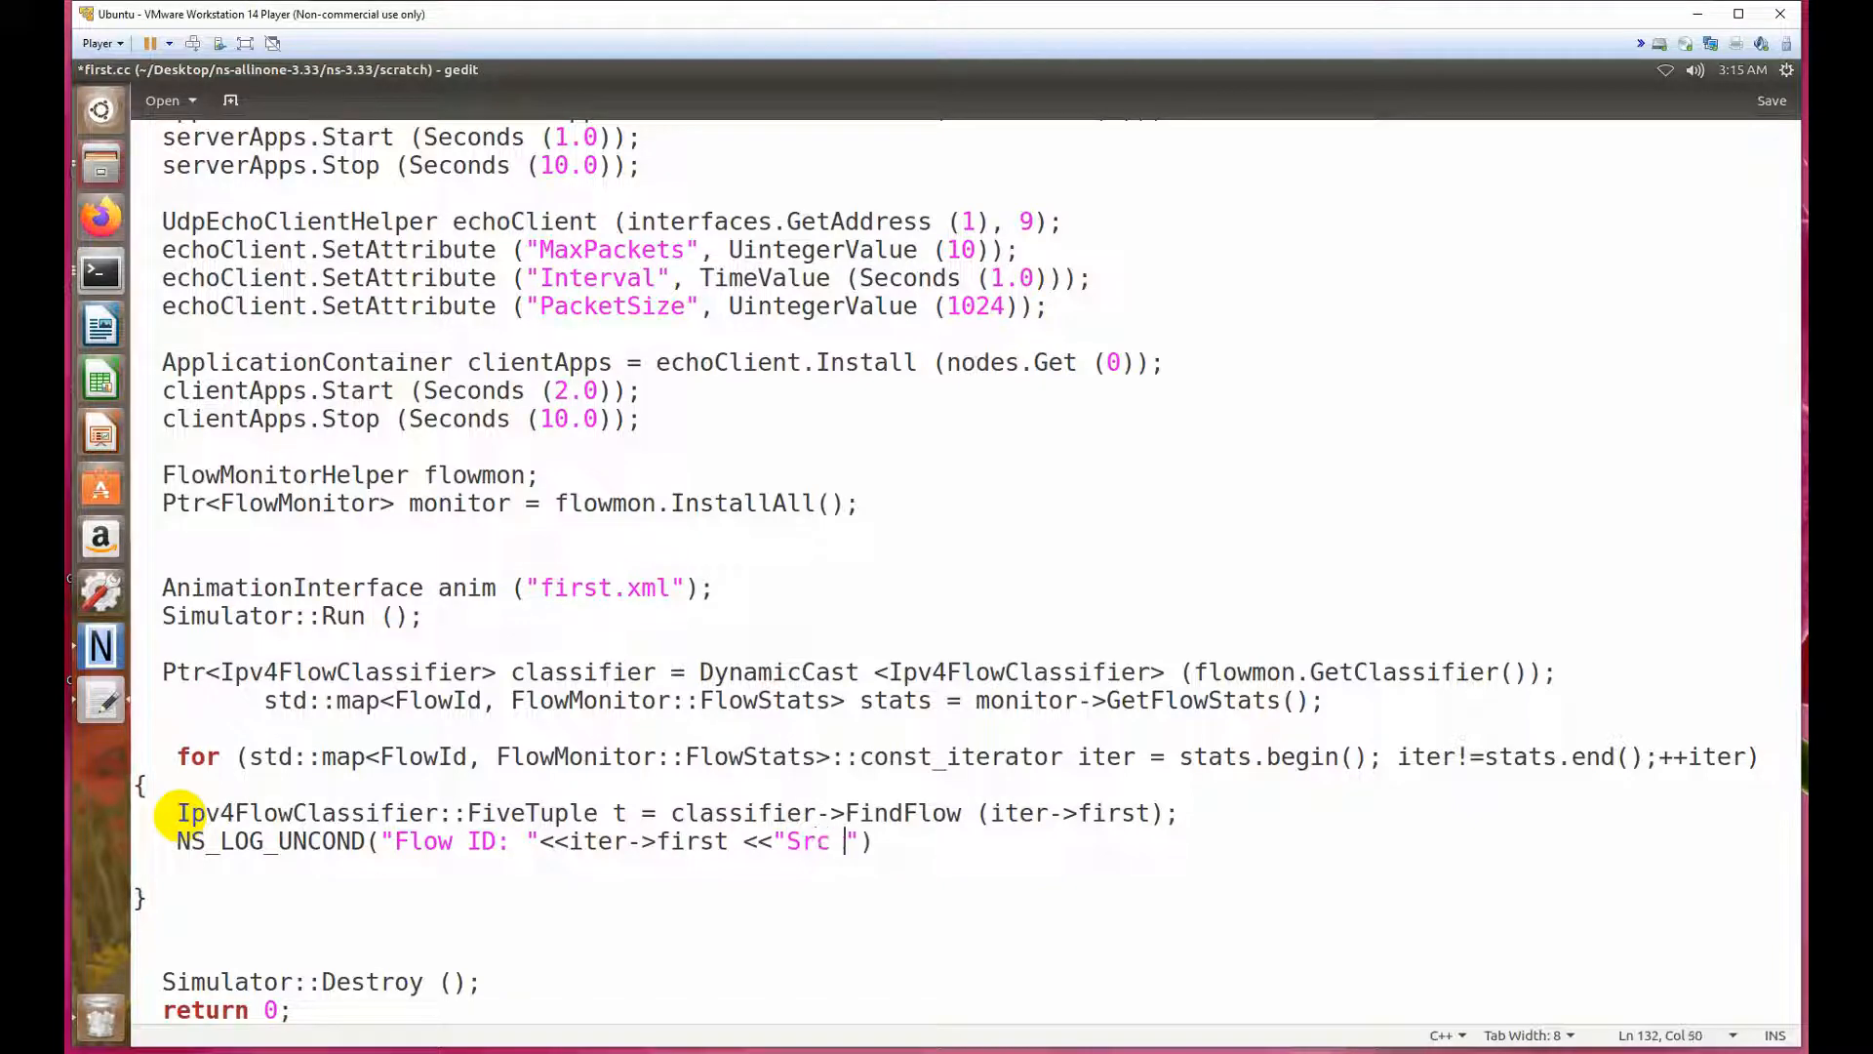
type("Addr")
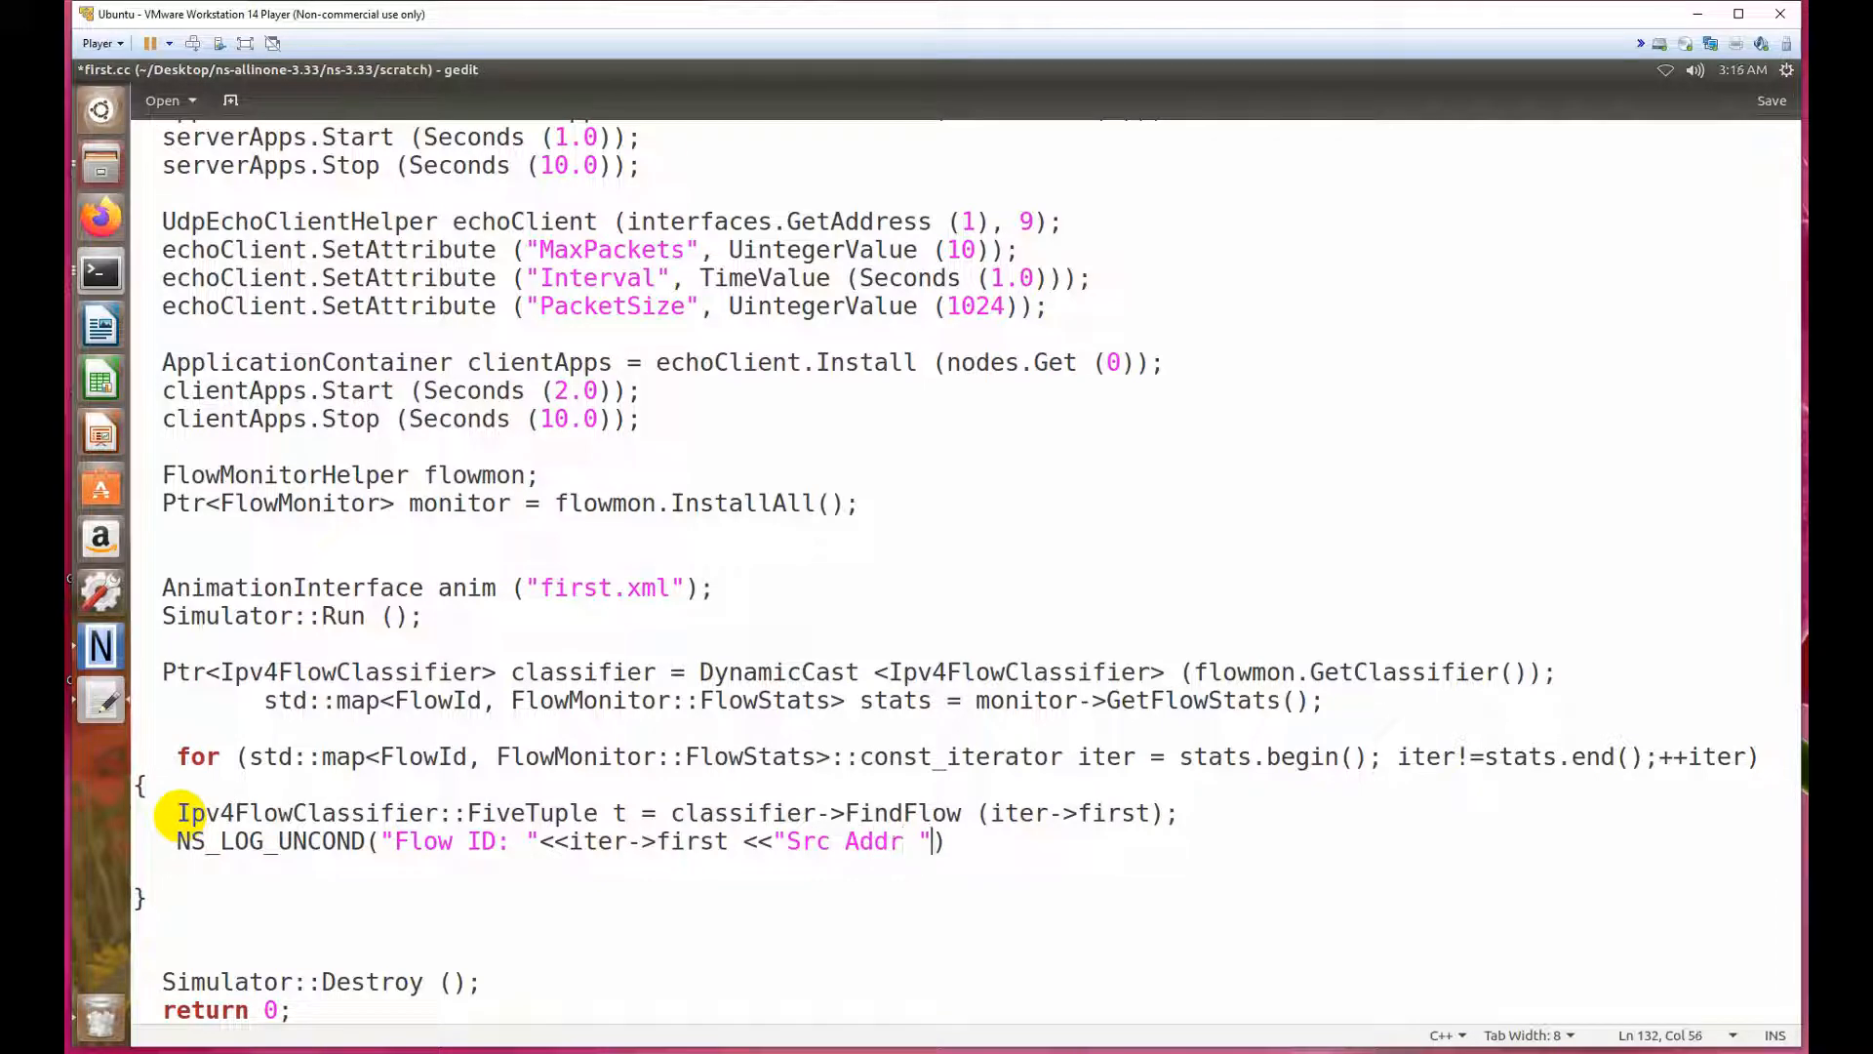
type("<<")
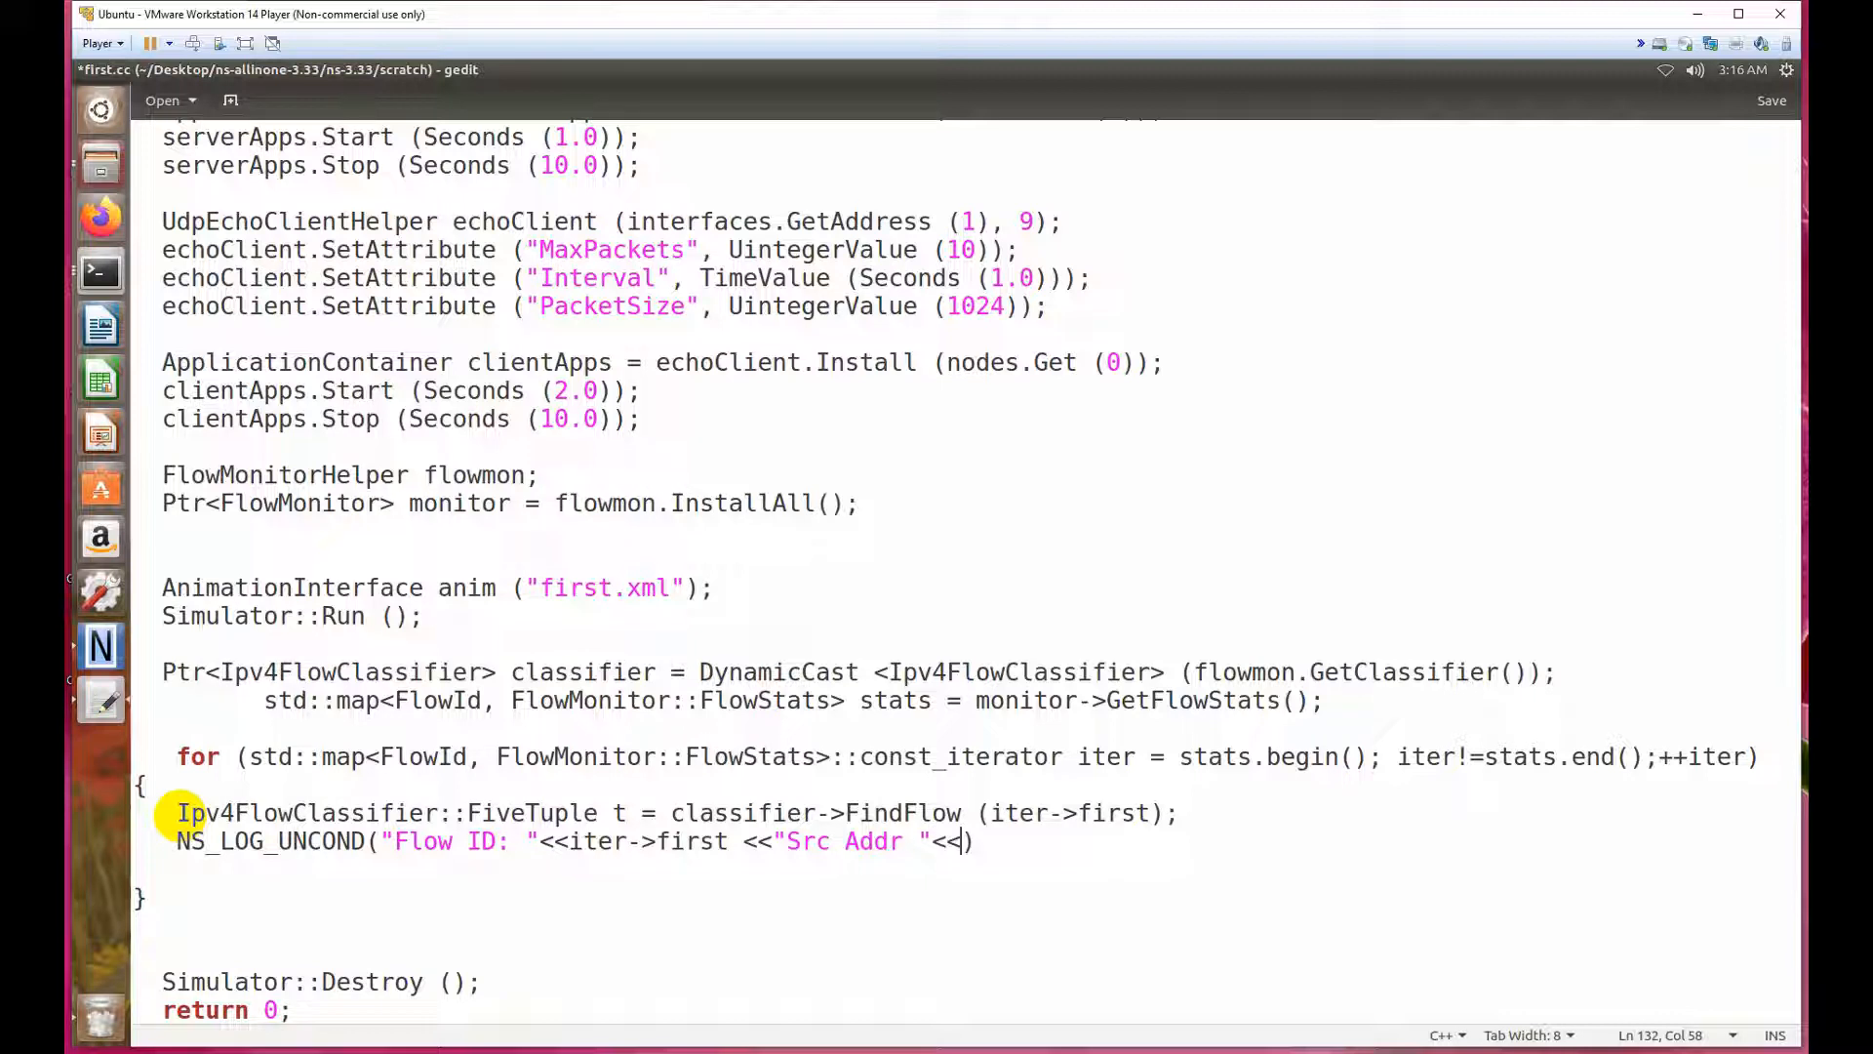
type("t.")
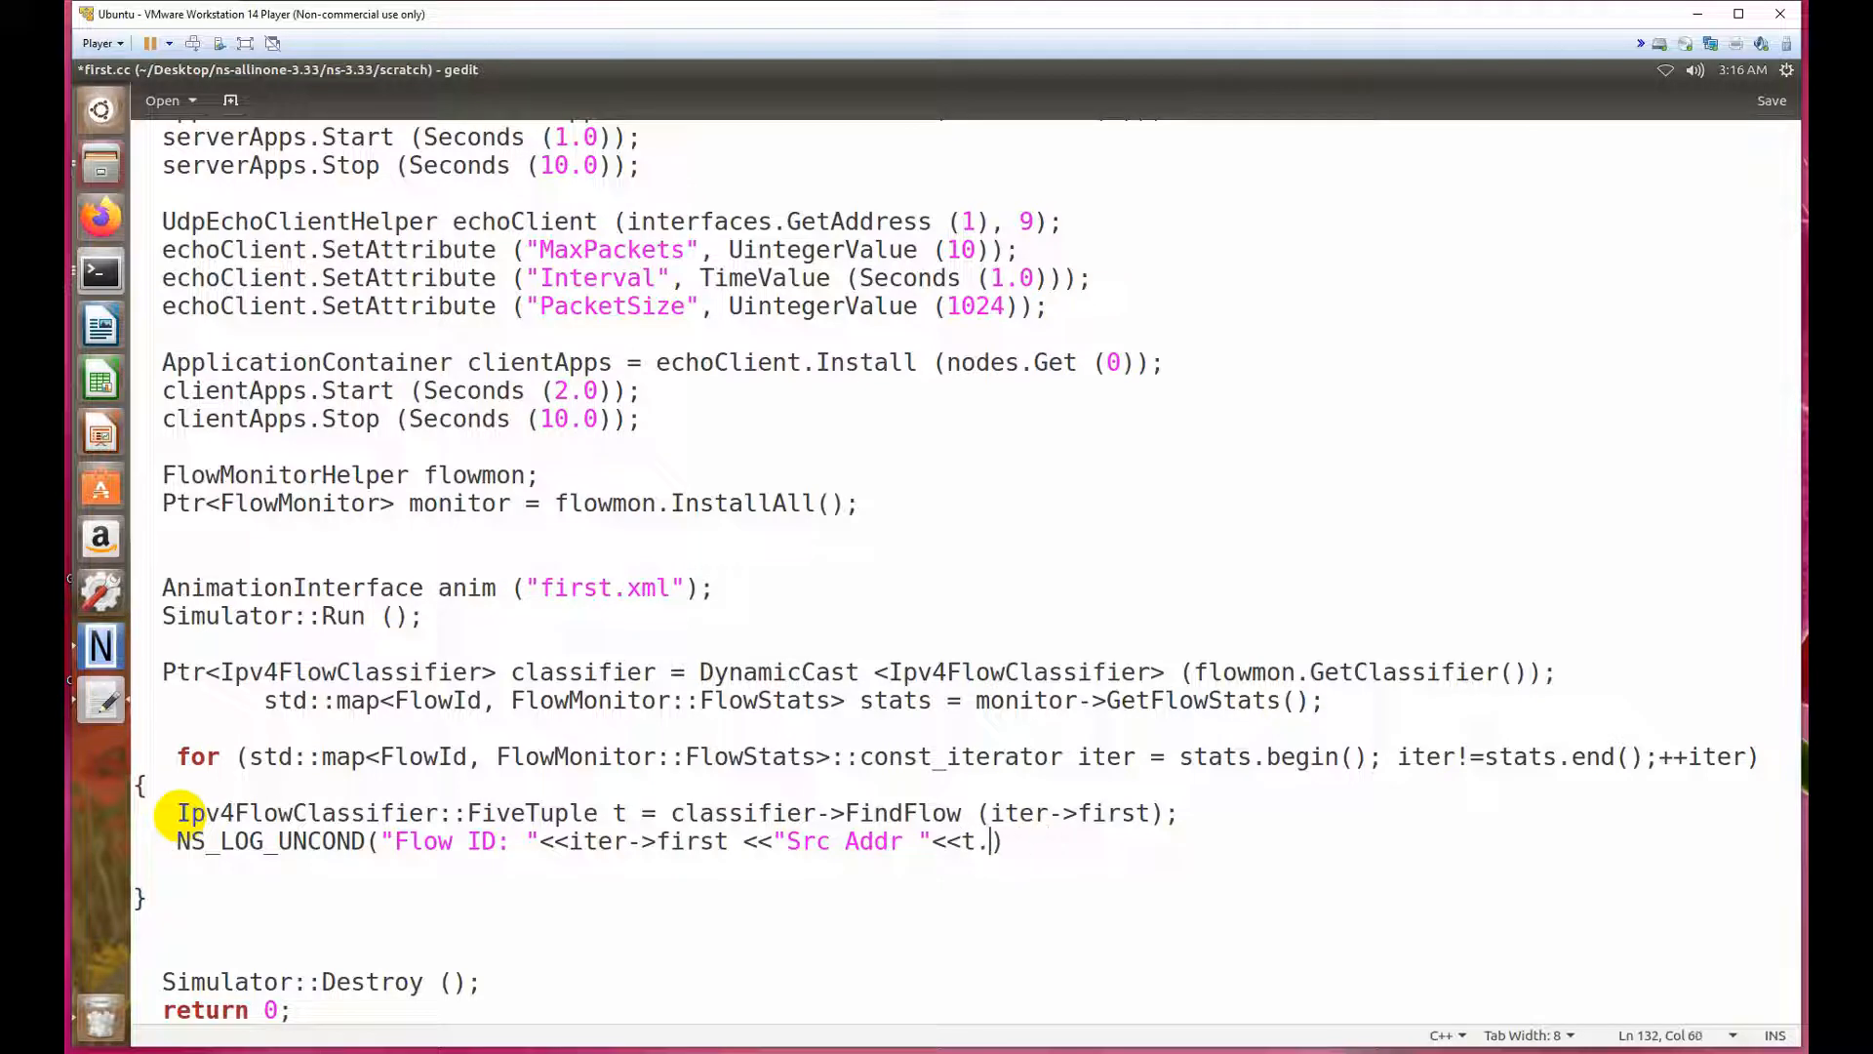
type("sourceAdd")
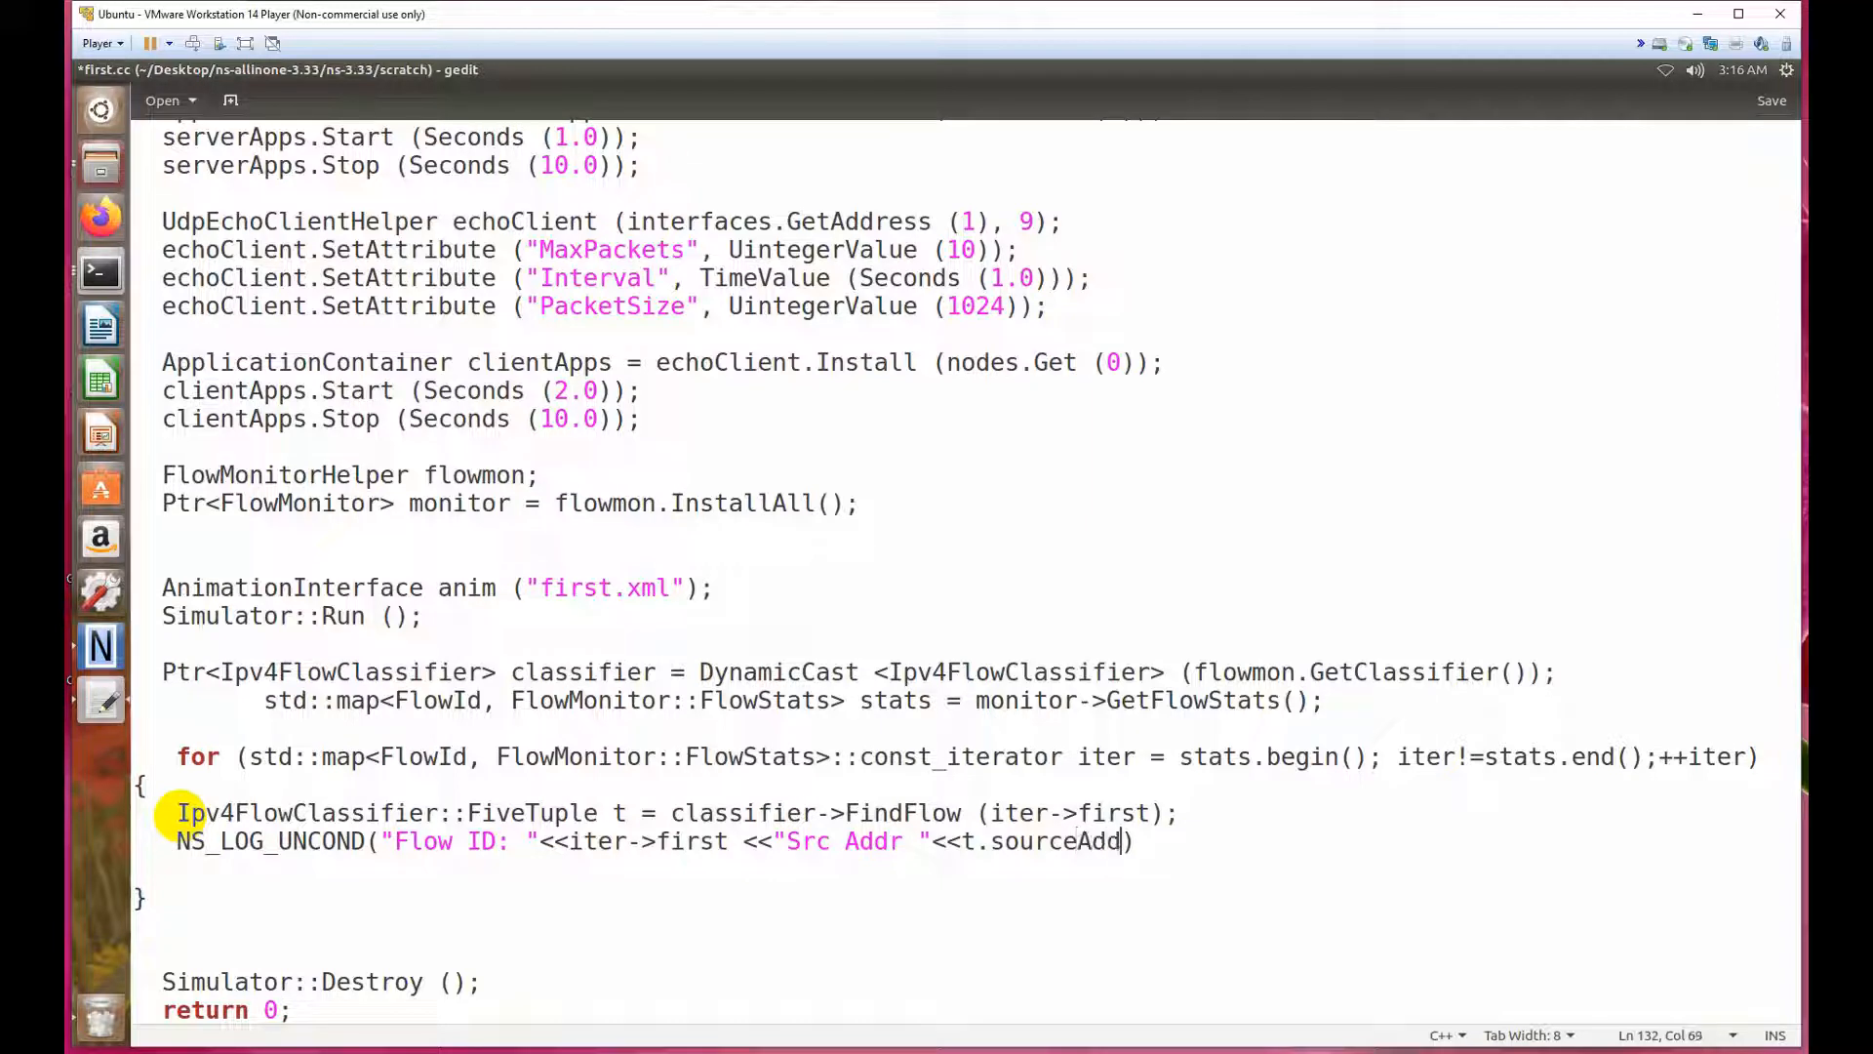
type("ress)")
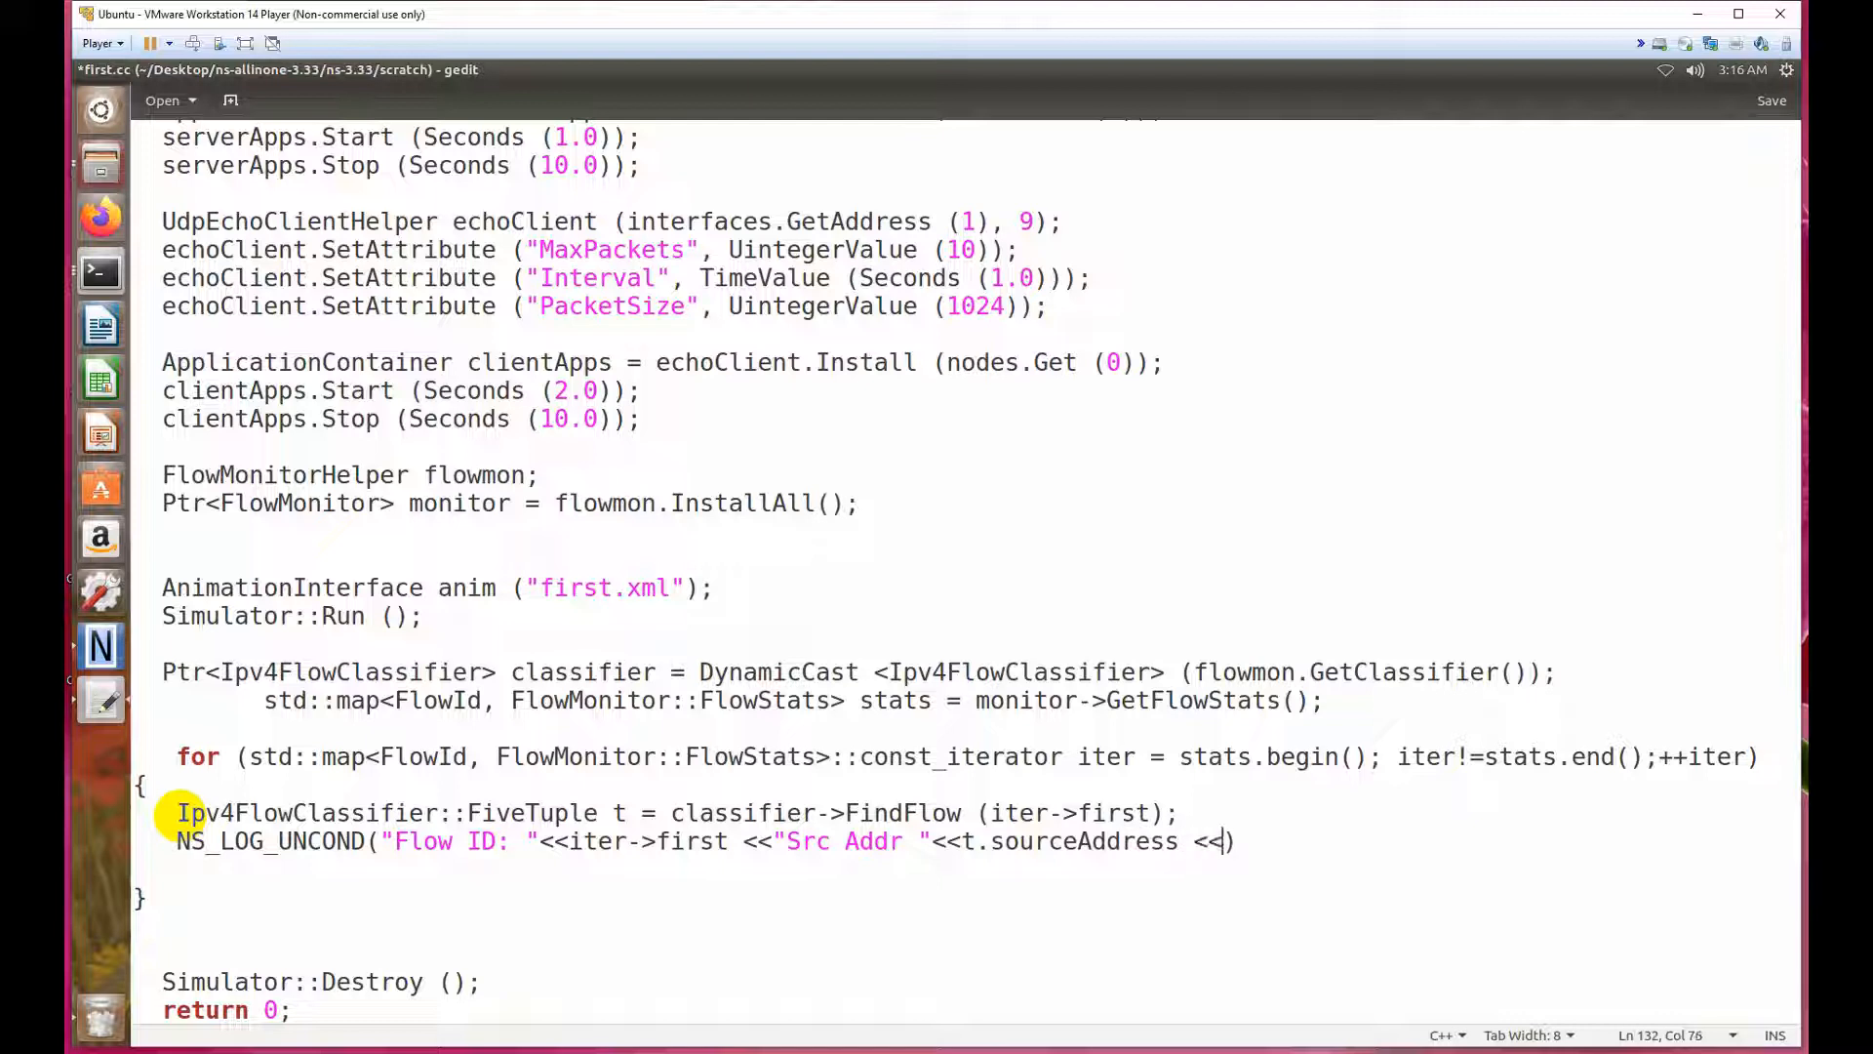
Extend the log line with a "Dst addr" label and t.destinationAddress.
type("\"\"")
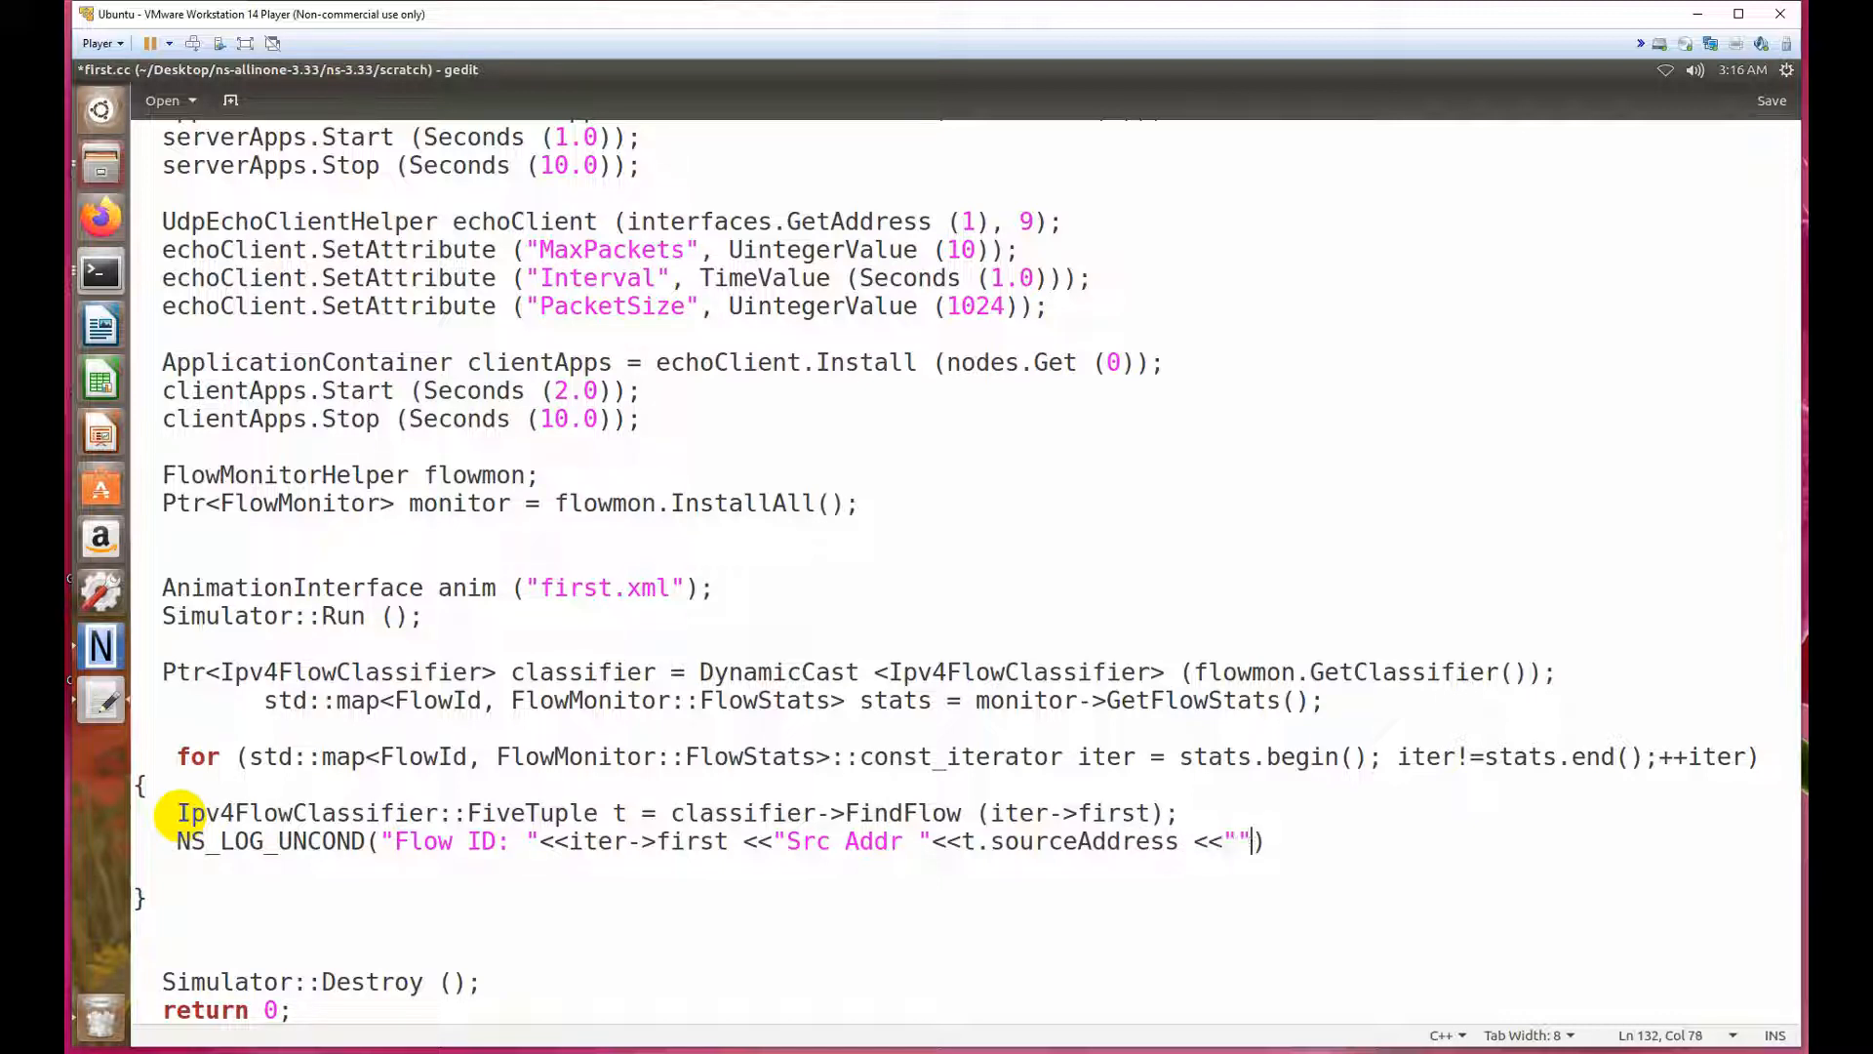
type("Dst")
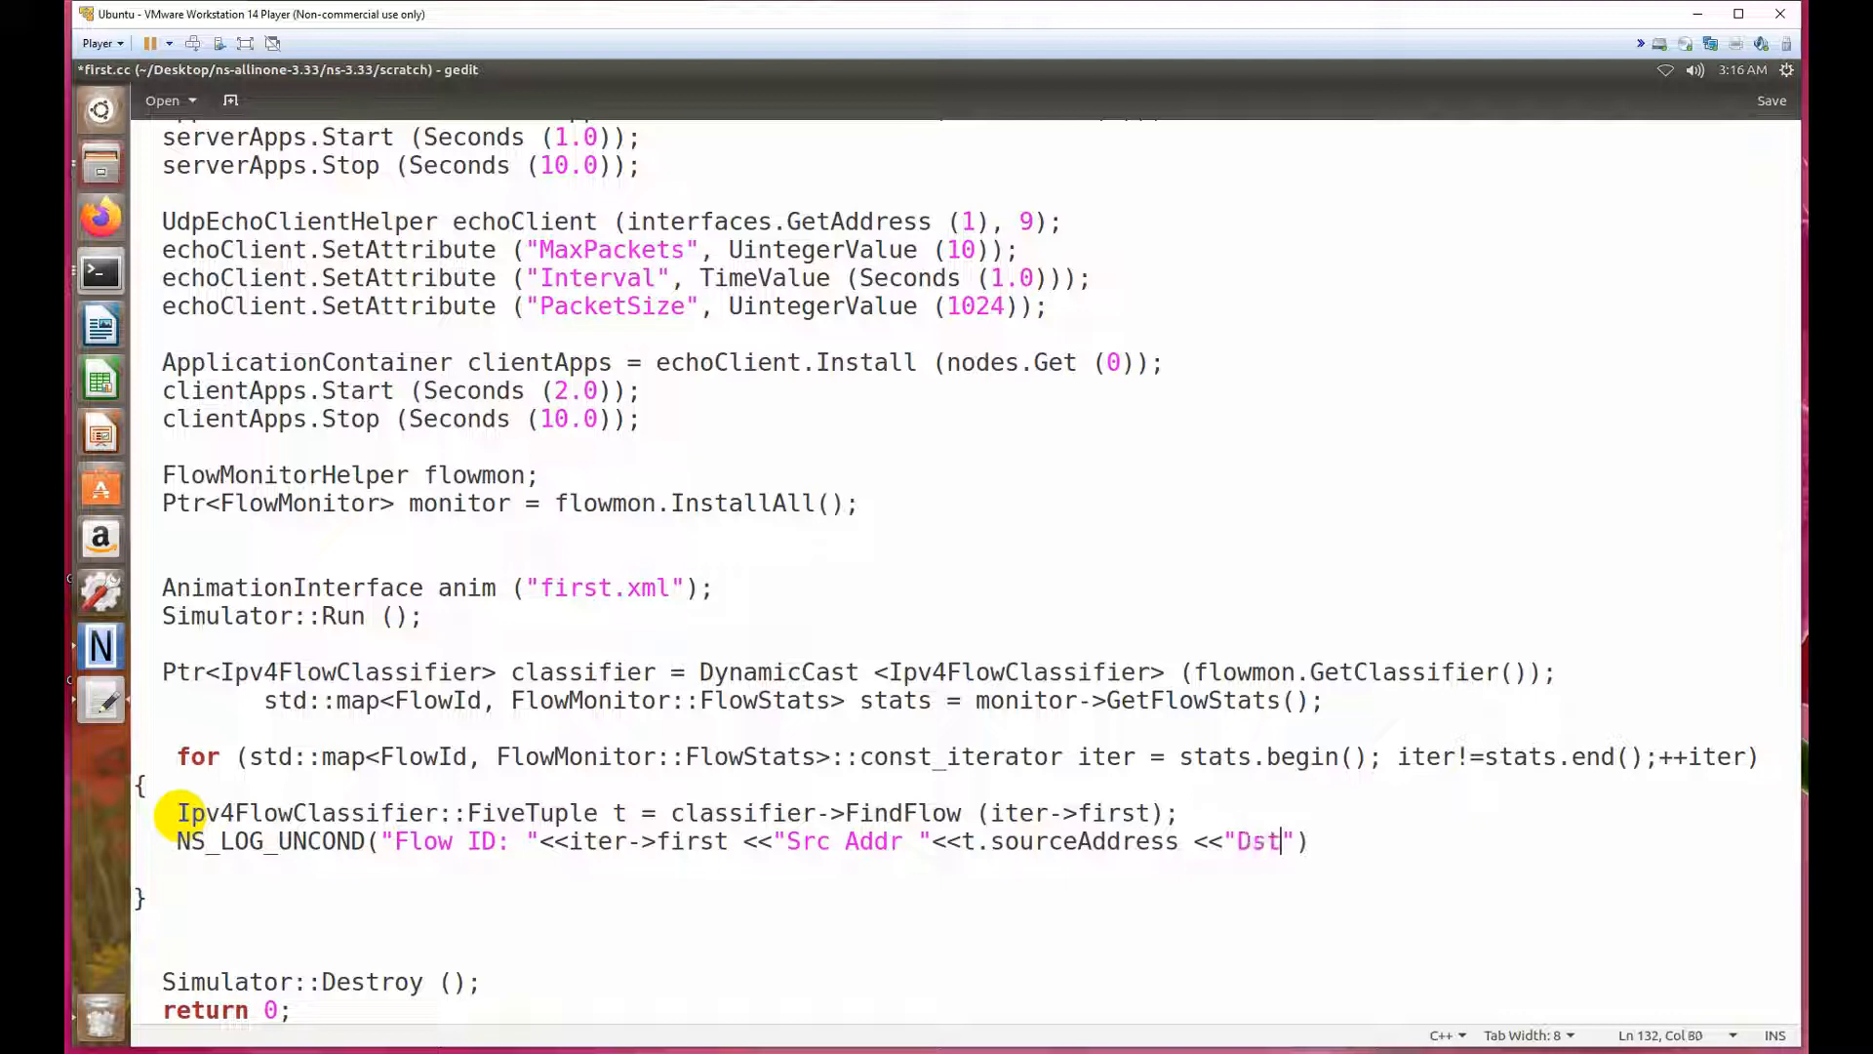
type("addr")
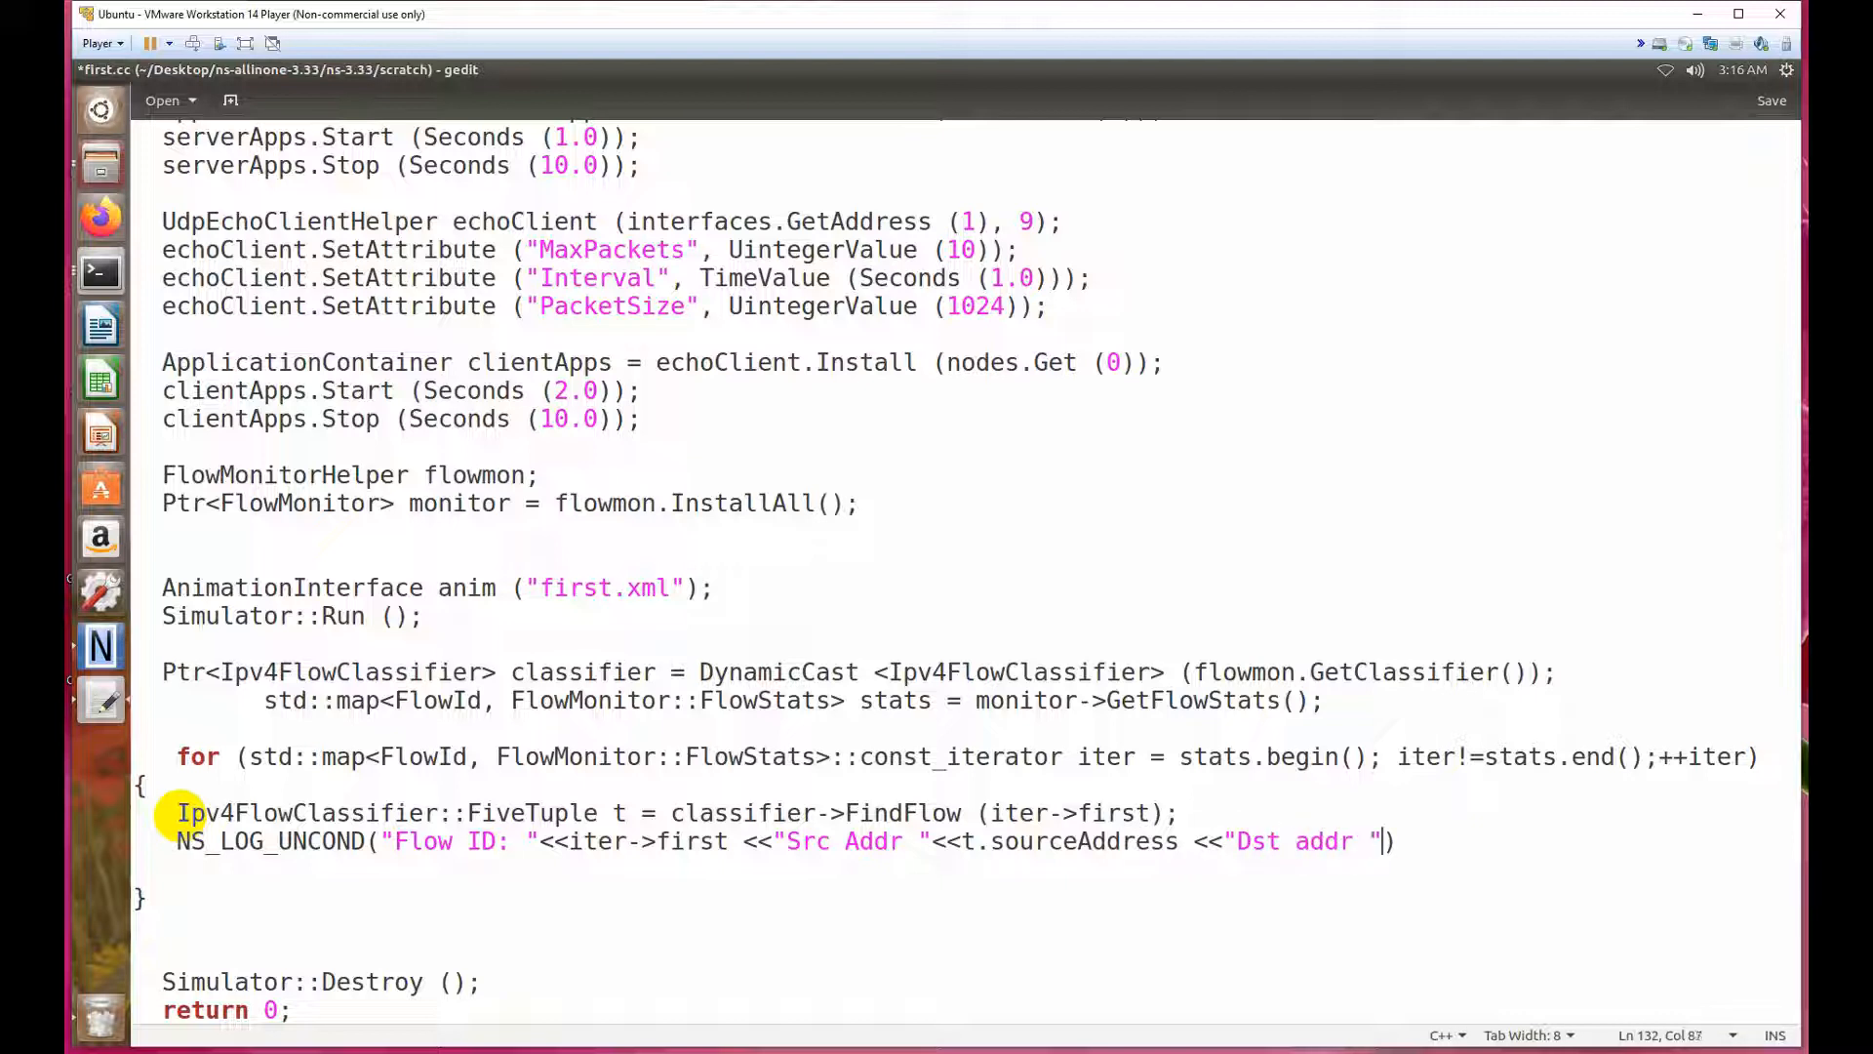
type("<<")
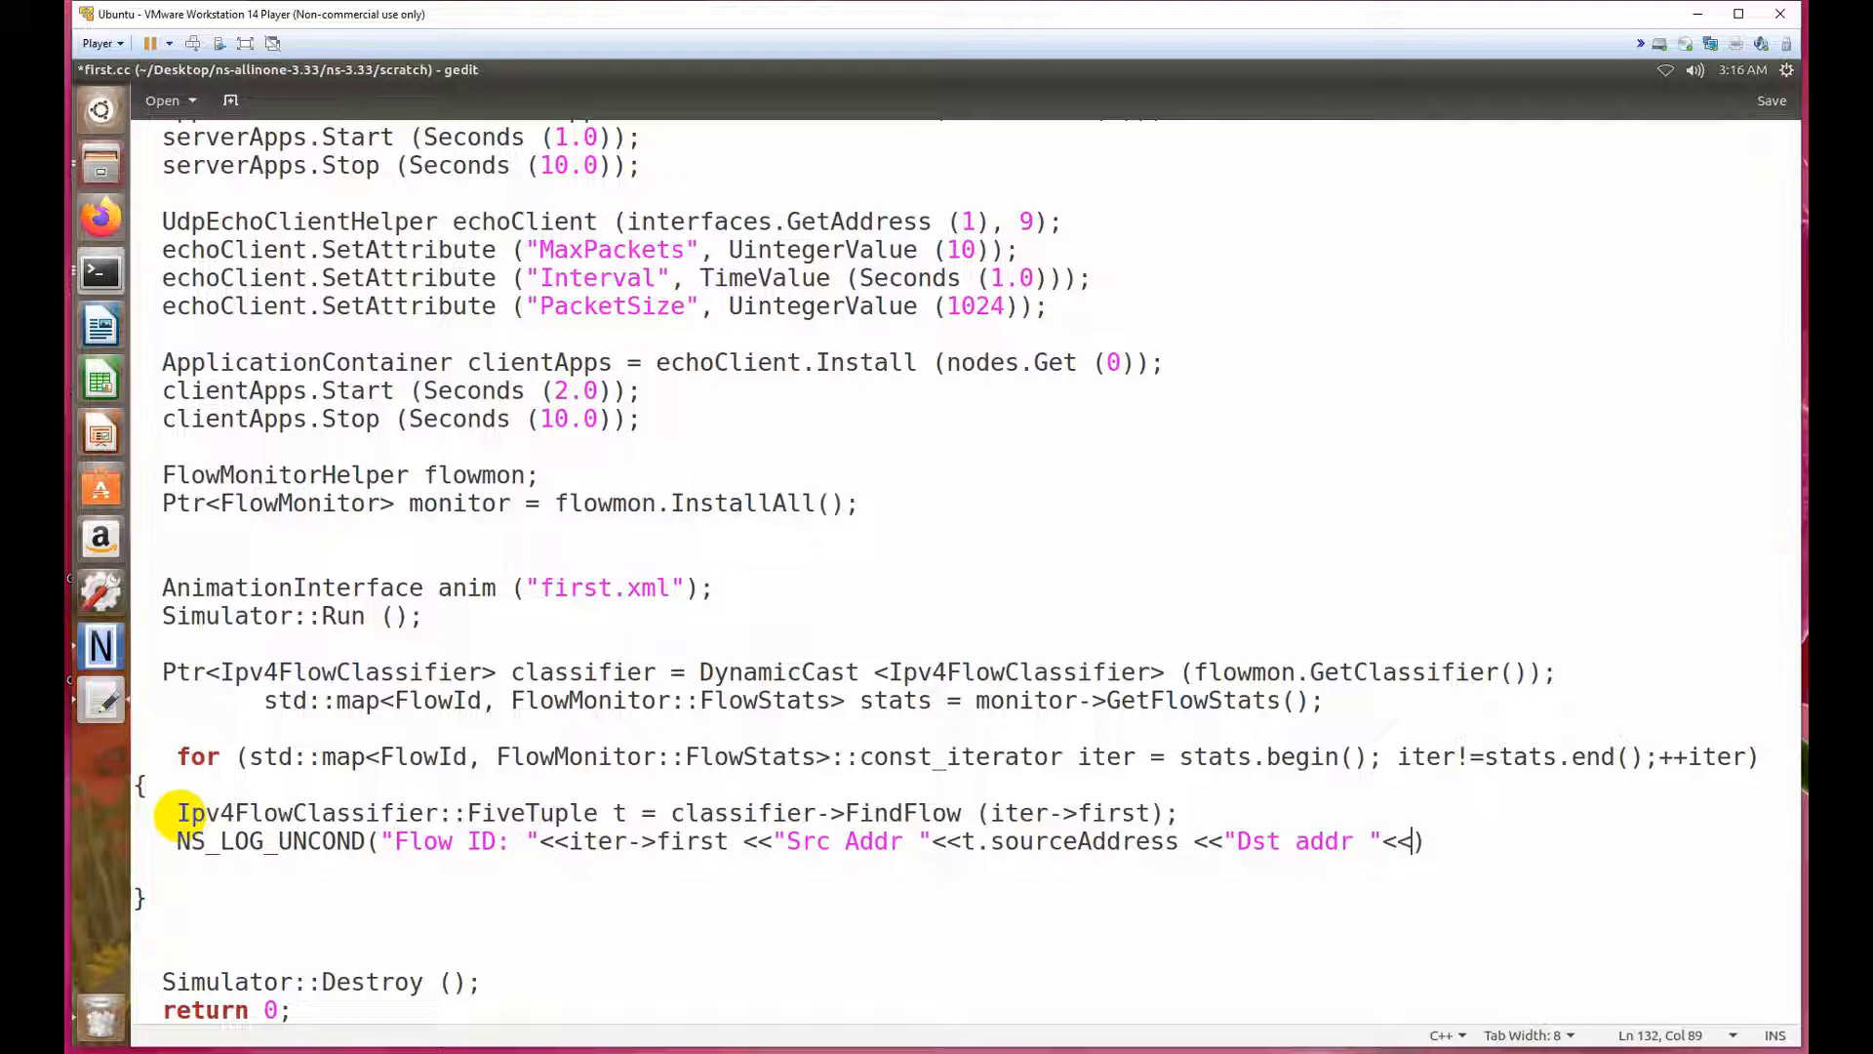
type("t.")
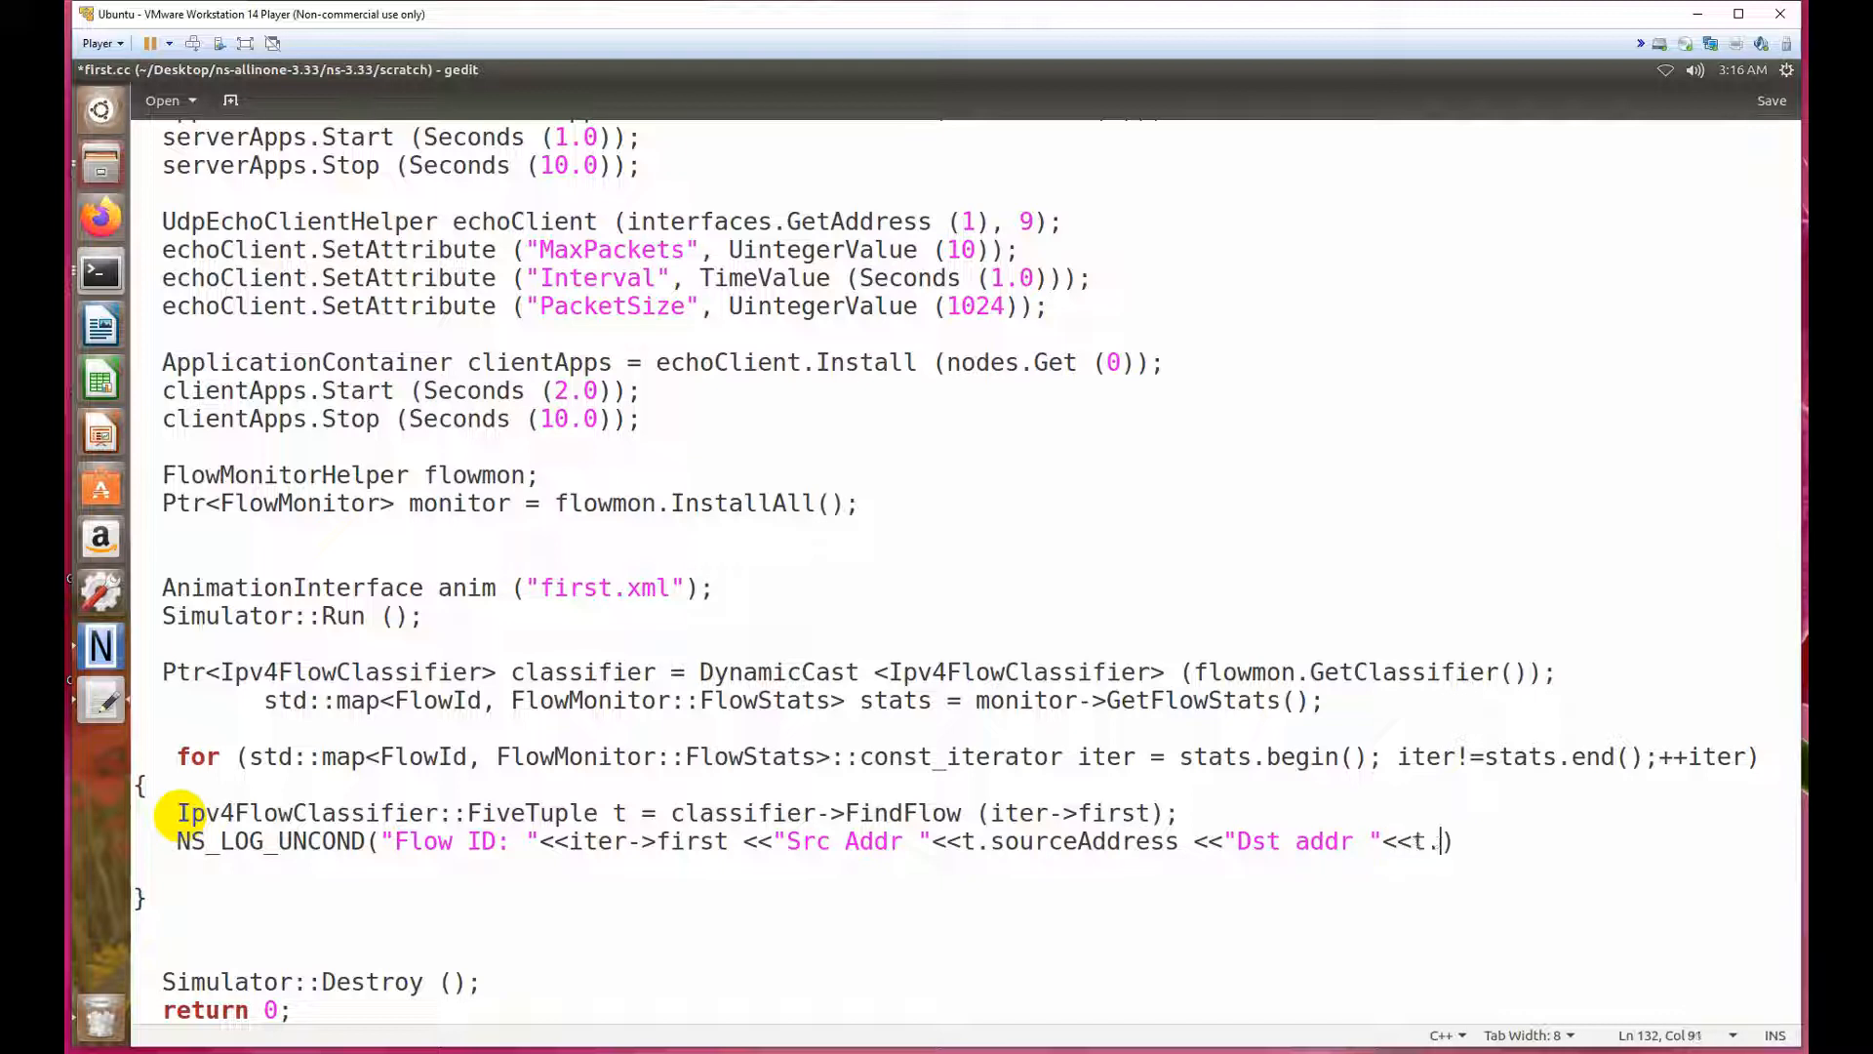
type("destinati")
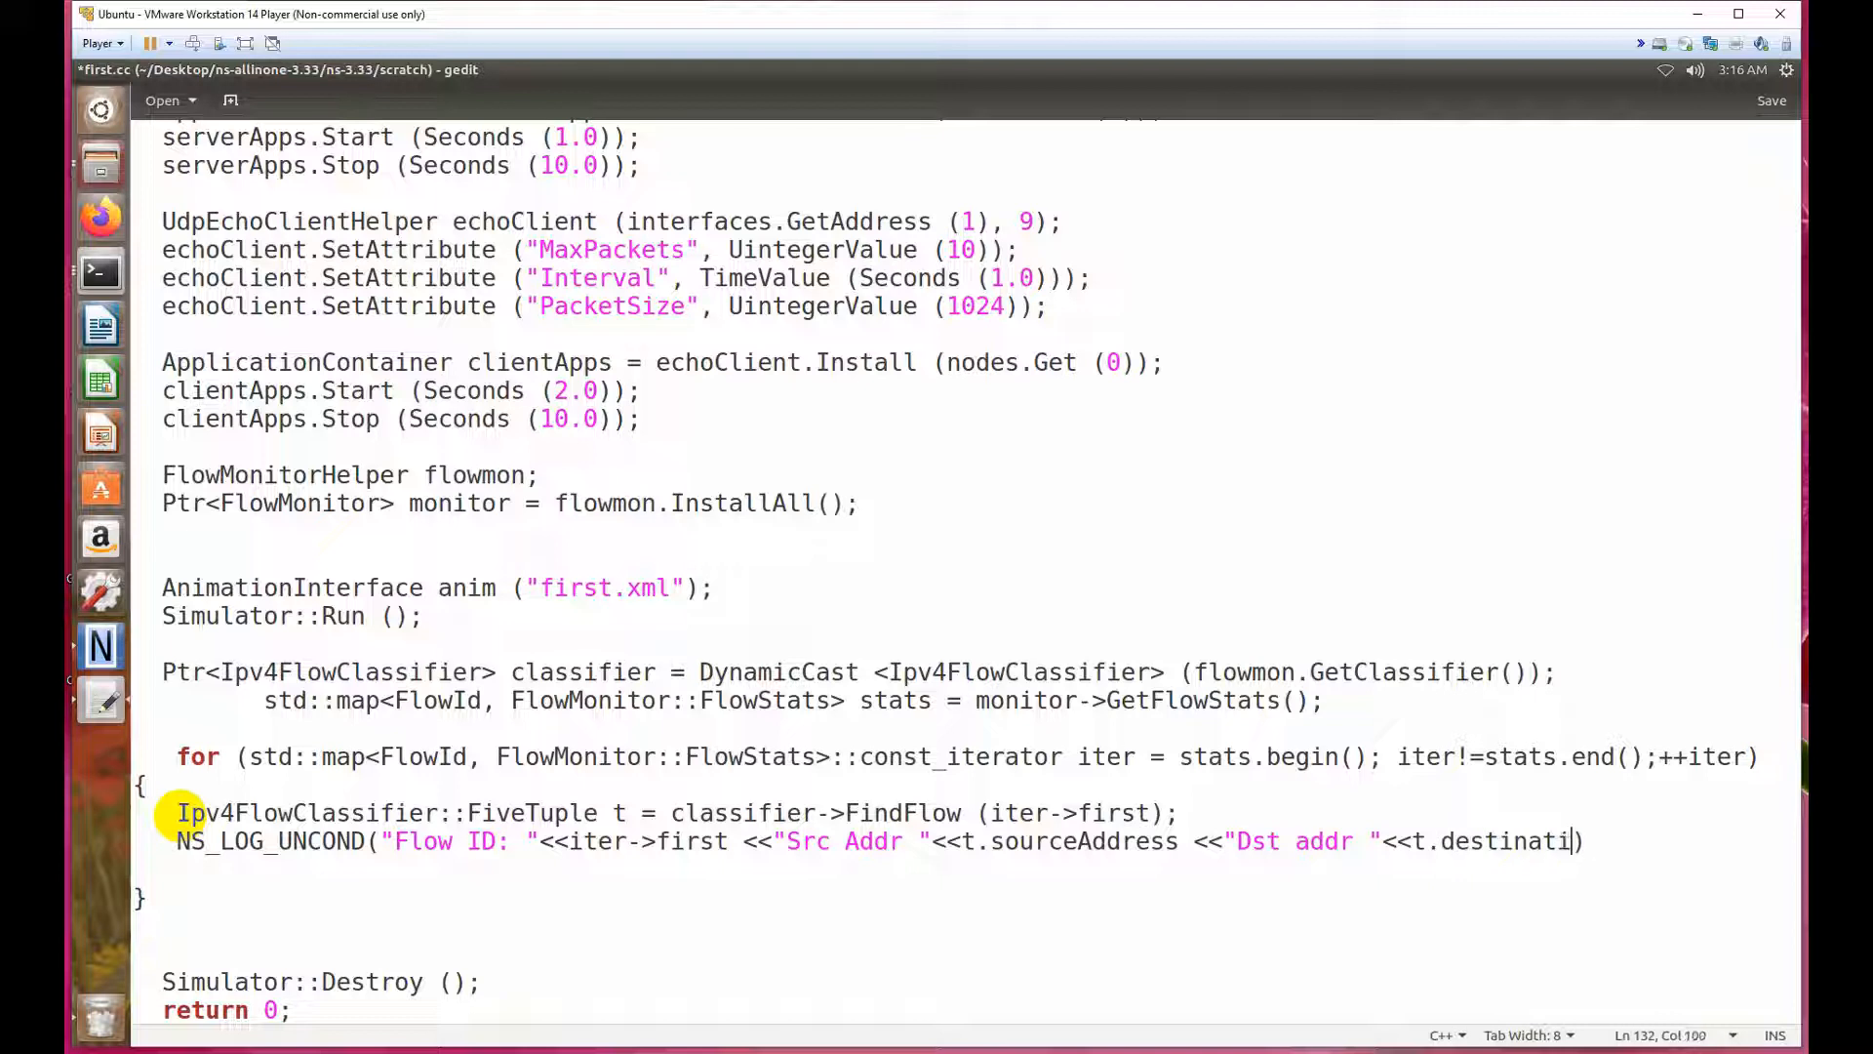
type("n")
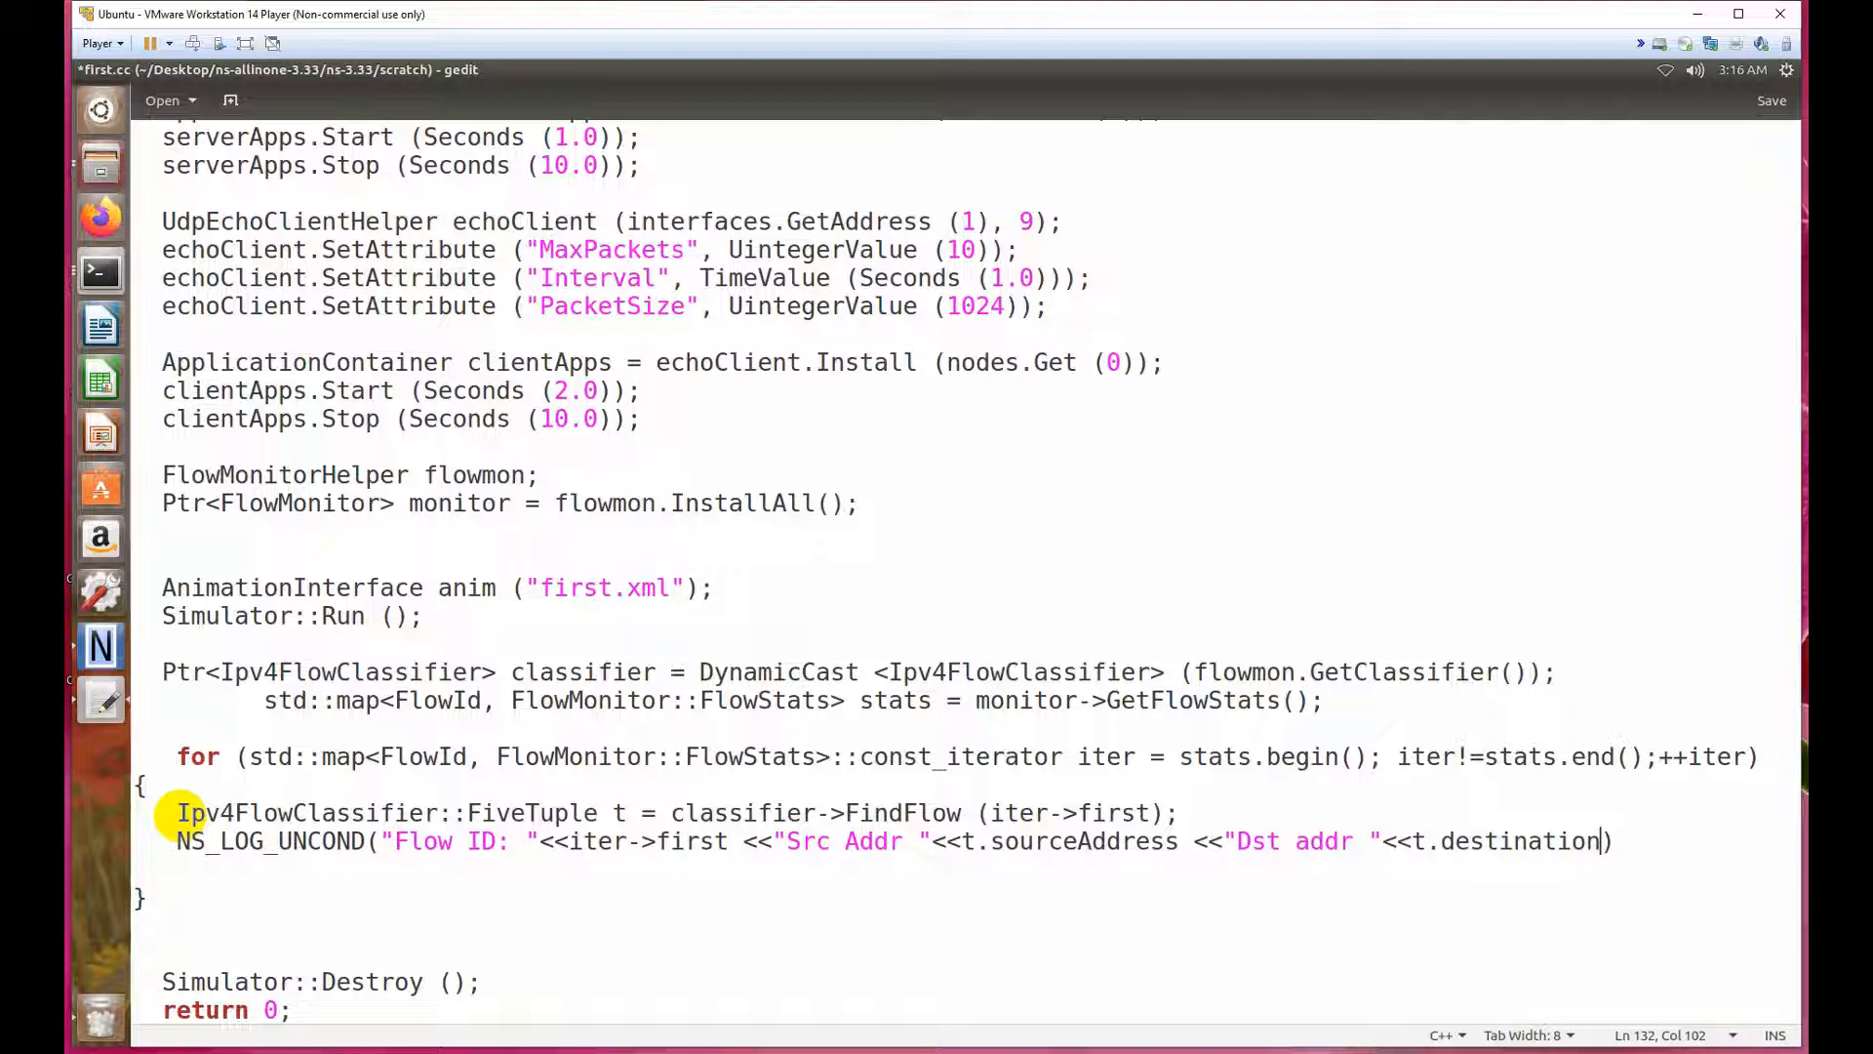
type("Address")
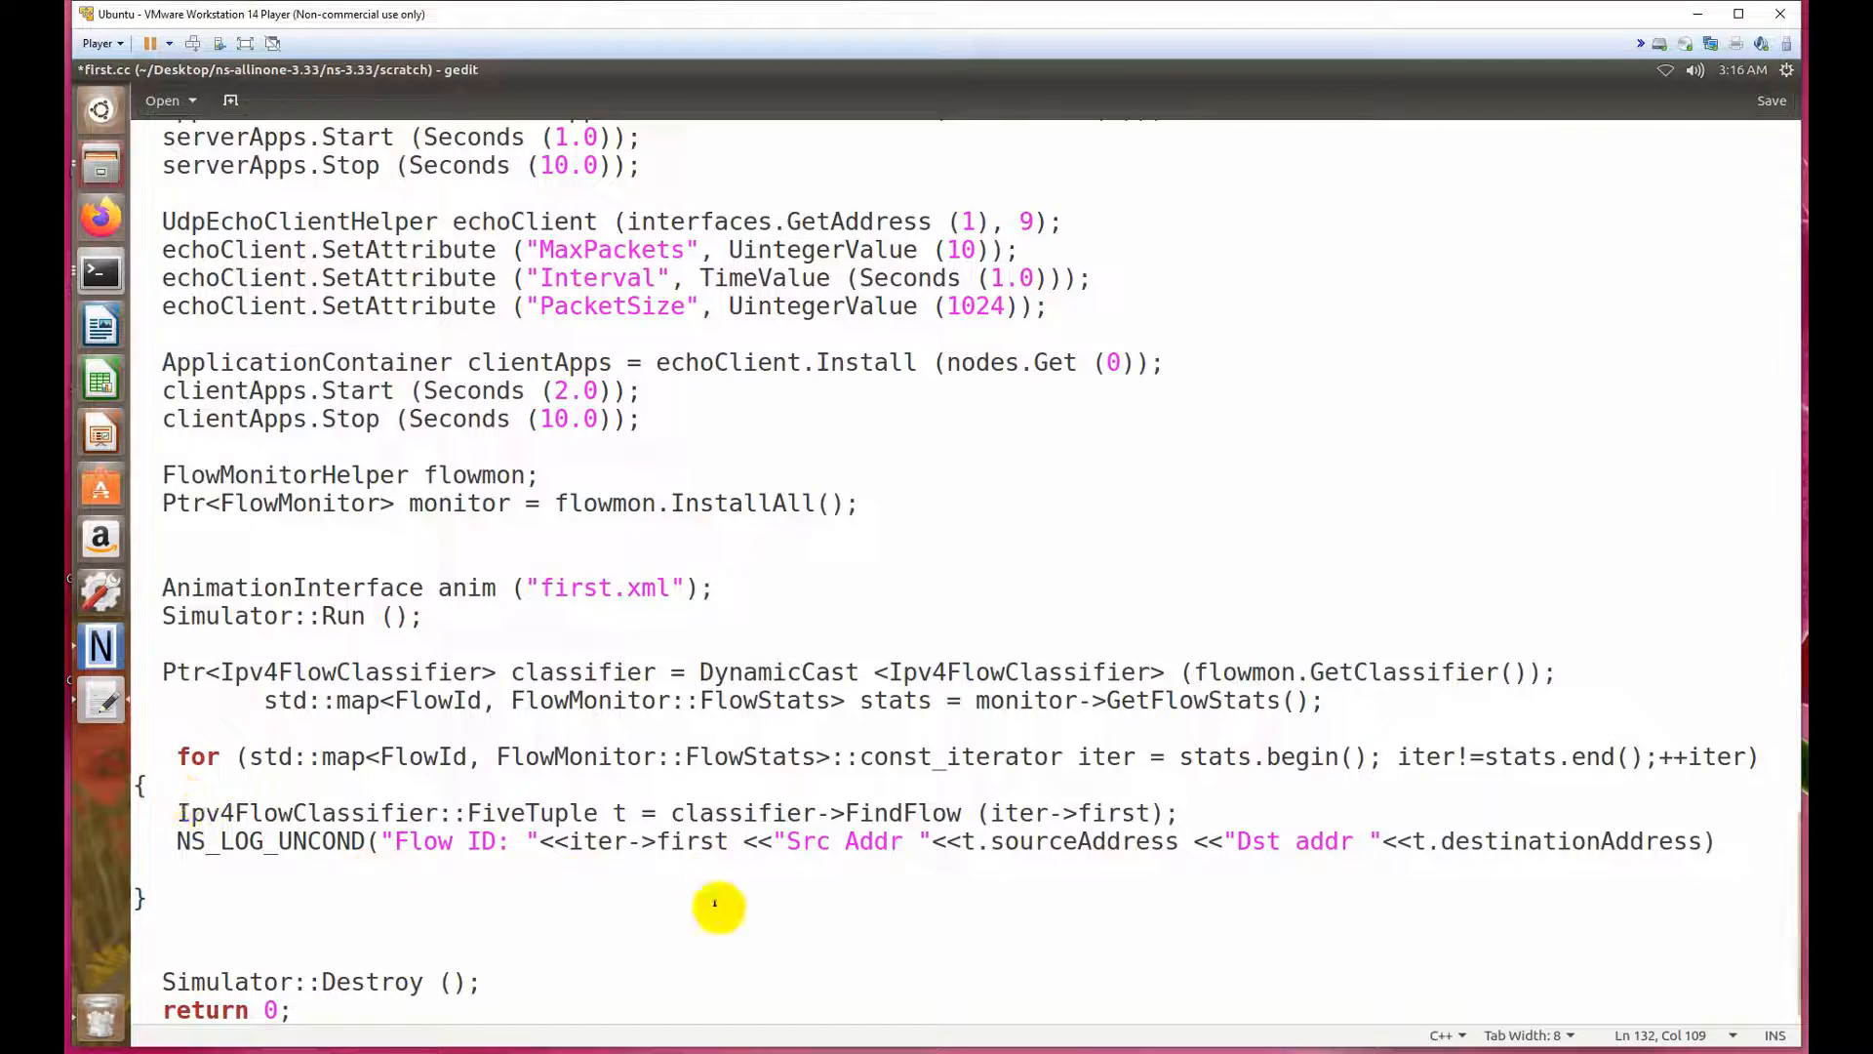
Open an empty line beneath the NS_LOG_UNCOND statement inside the loop.
double_click(1075, 839)
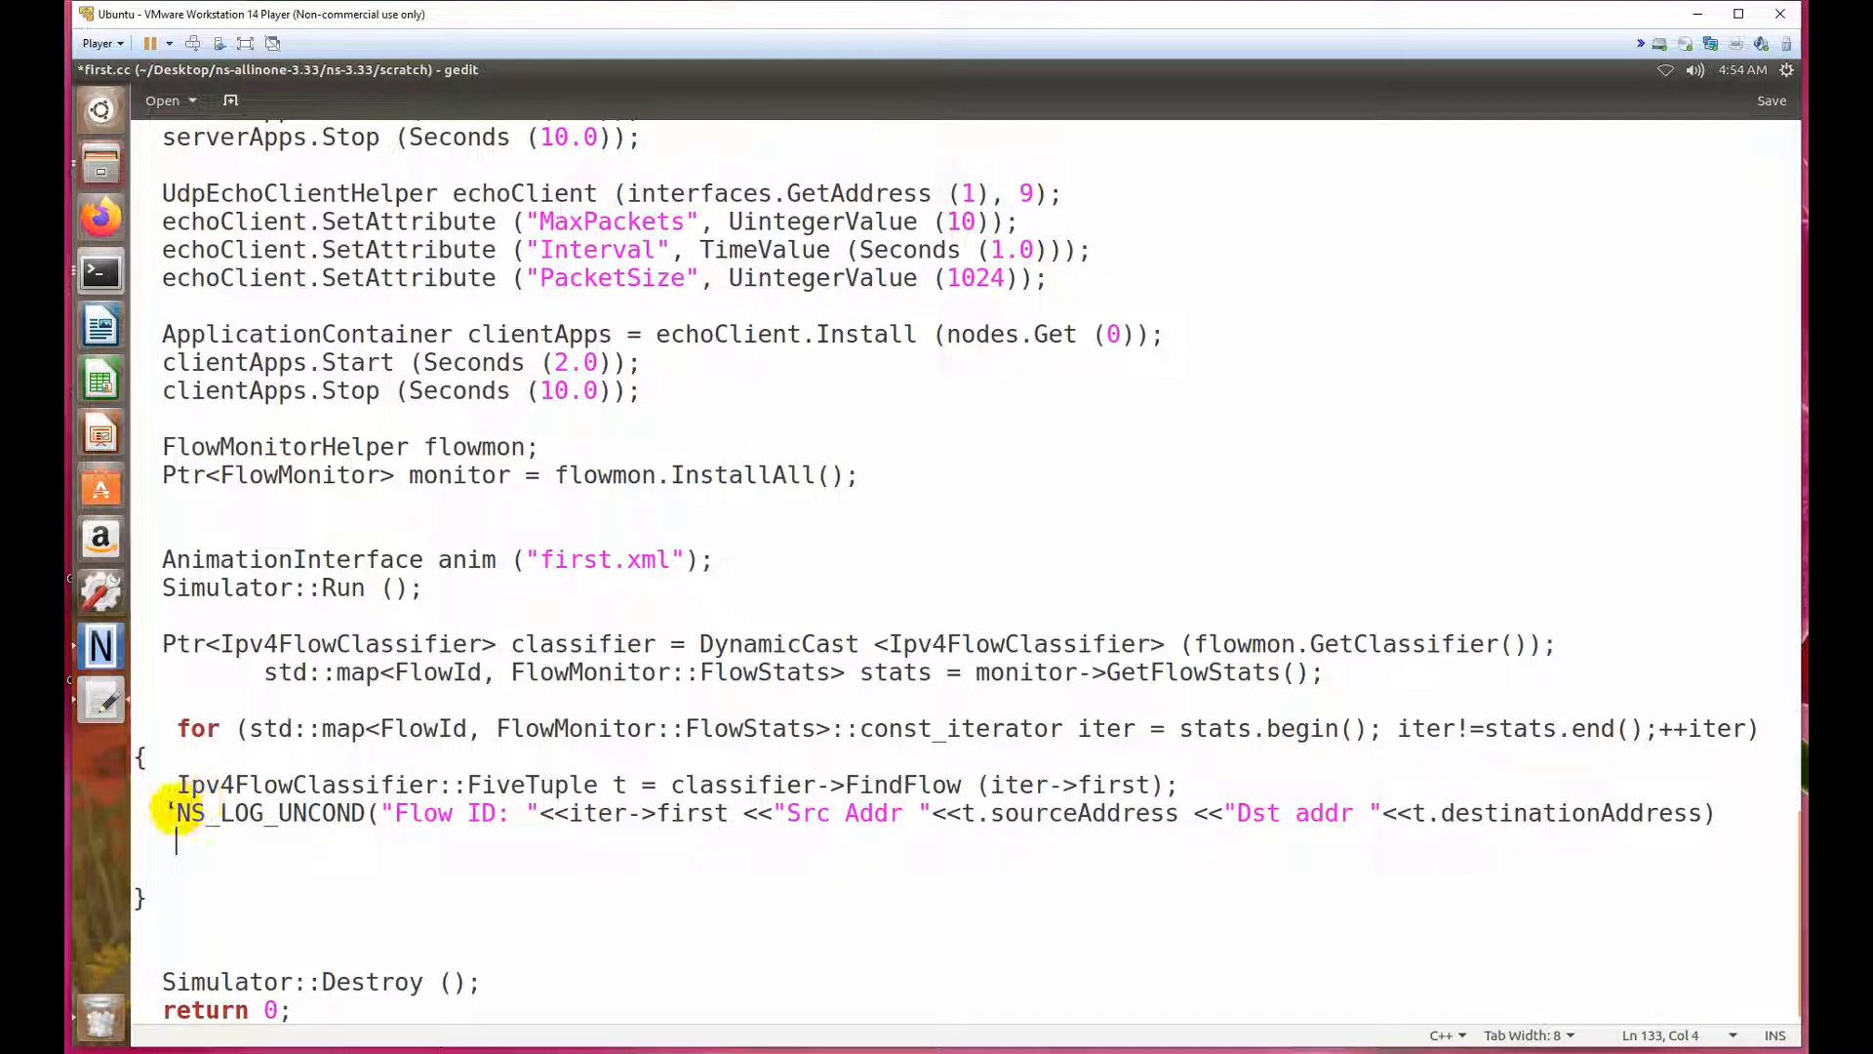
Start a second NS_LOG_UNCOND line with the label "Number of Sent Packets=".
double_click(277, 812)
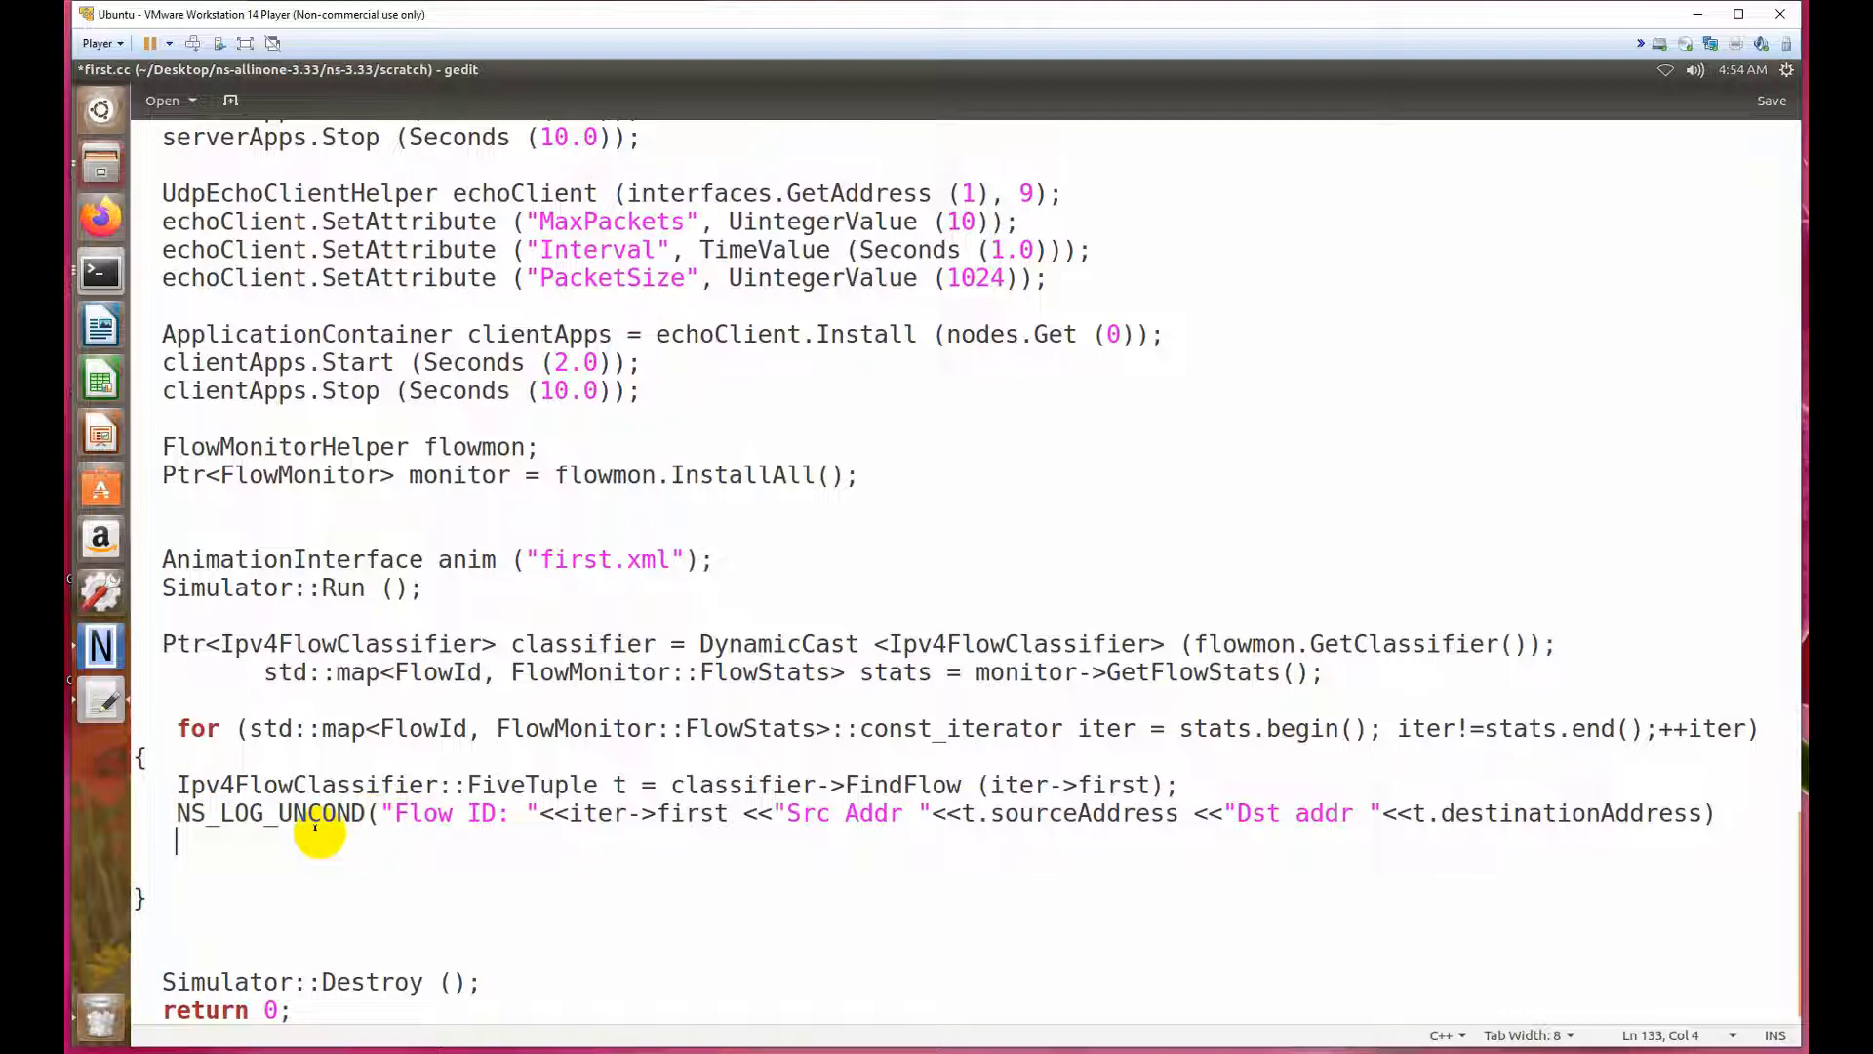
type("NS_LOG_UNCOND")
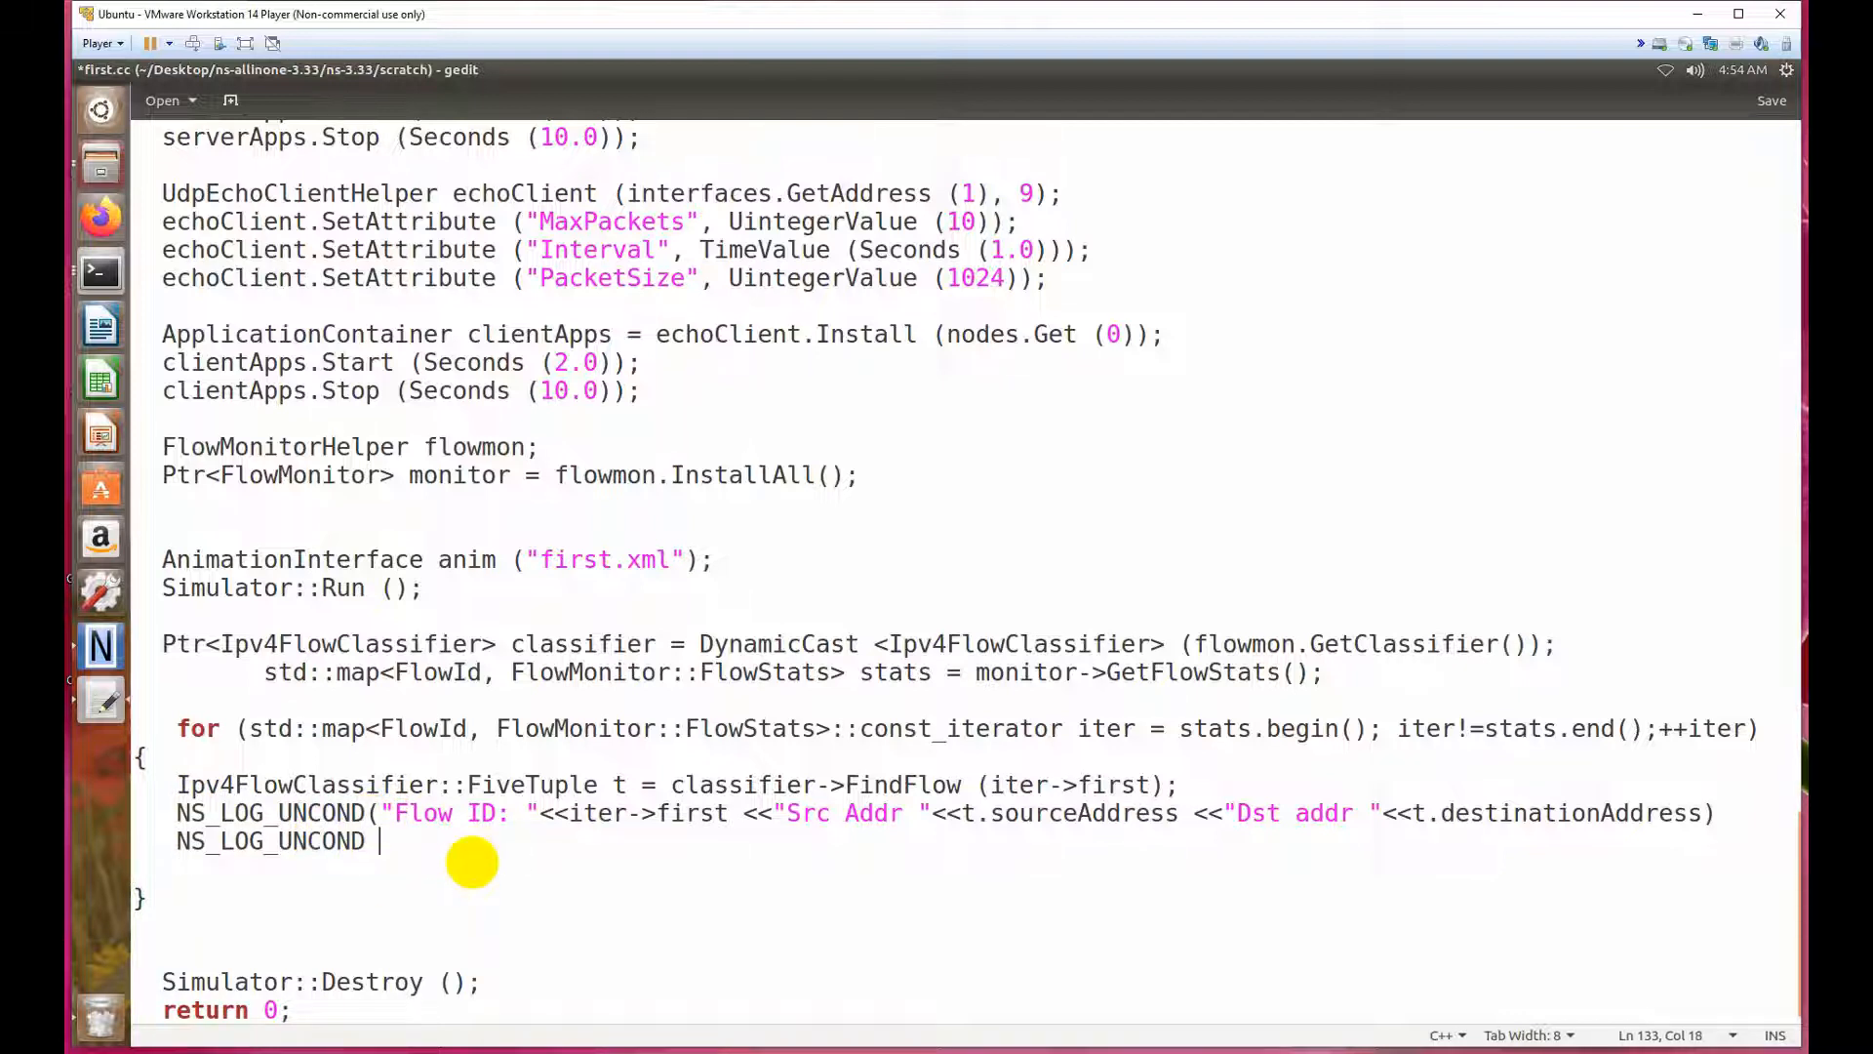
type("(")
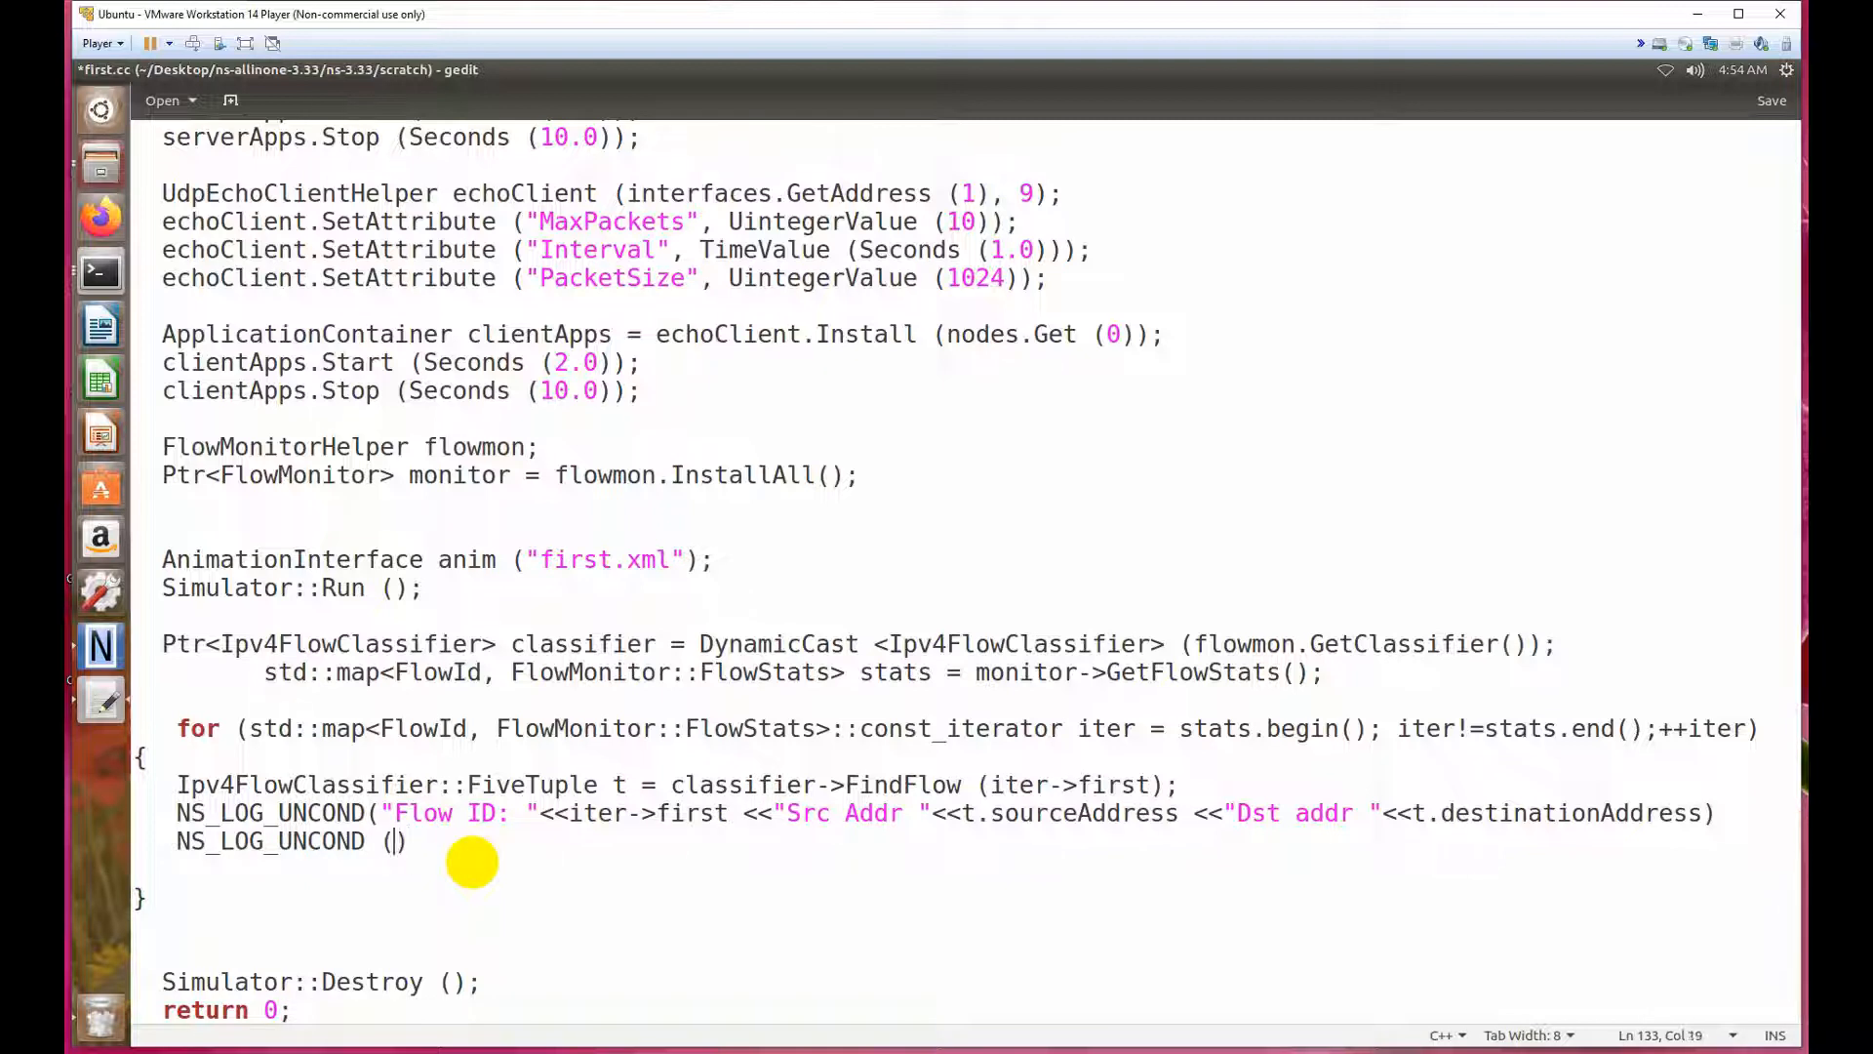
type("\"\"")
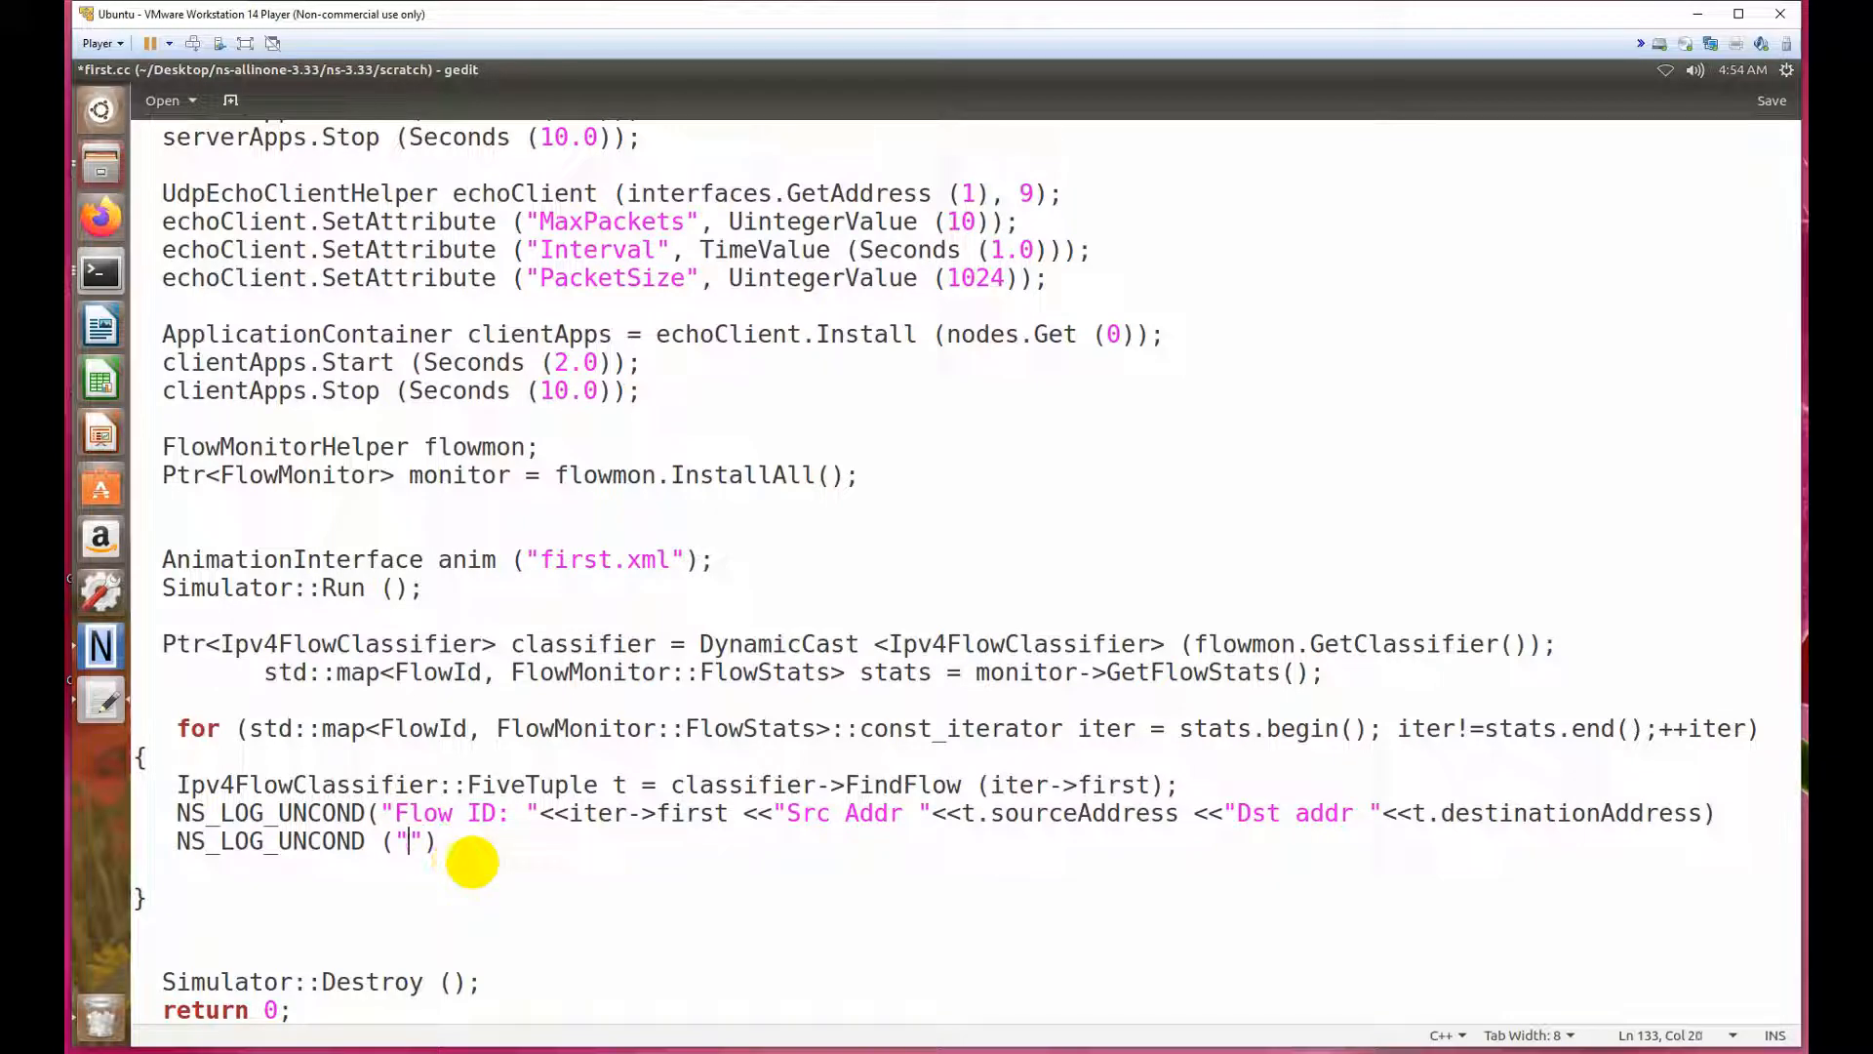
type("Number")
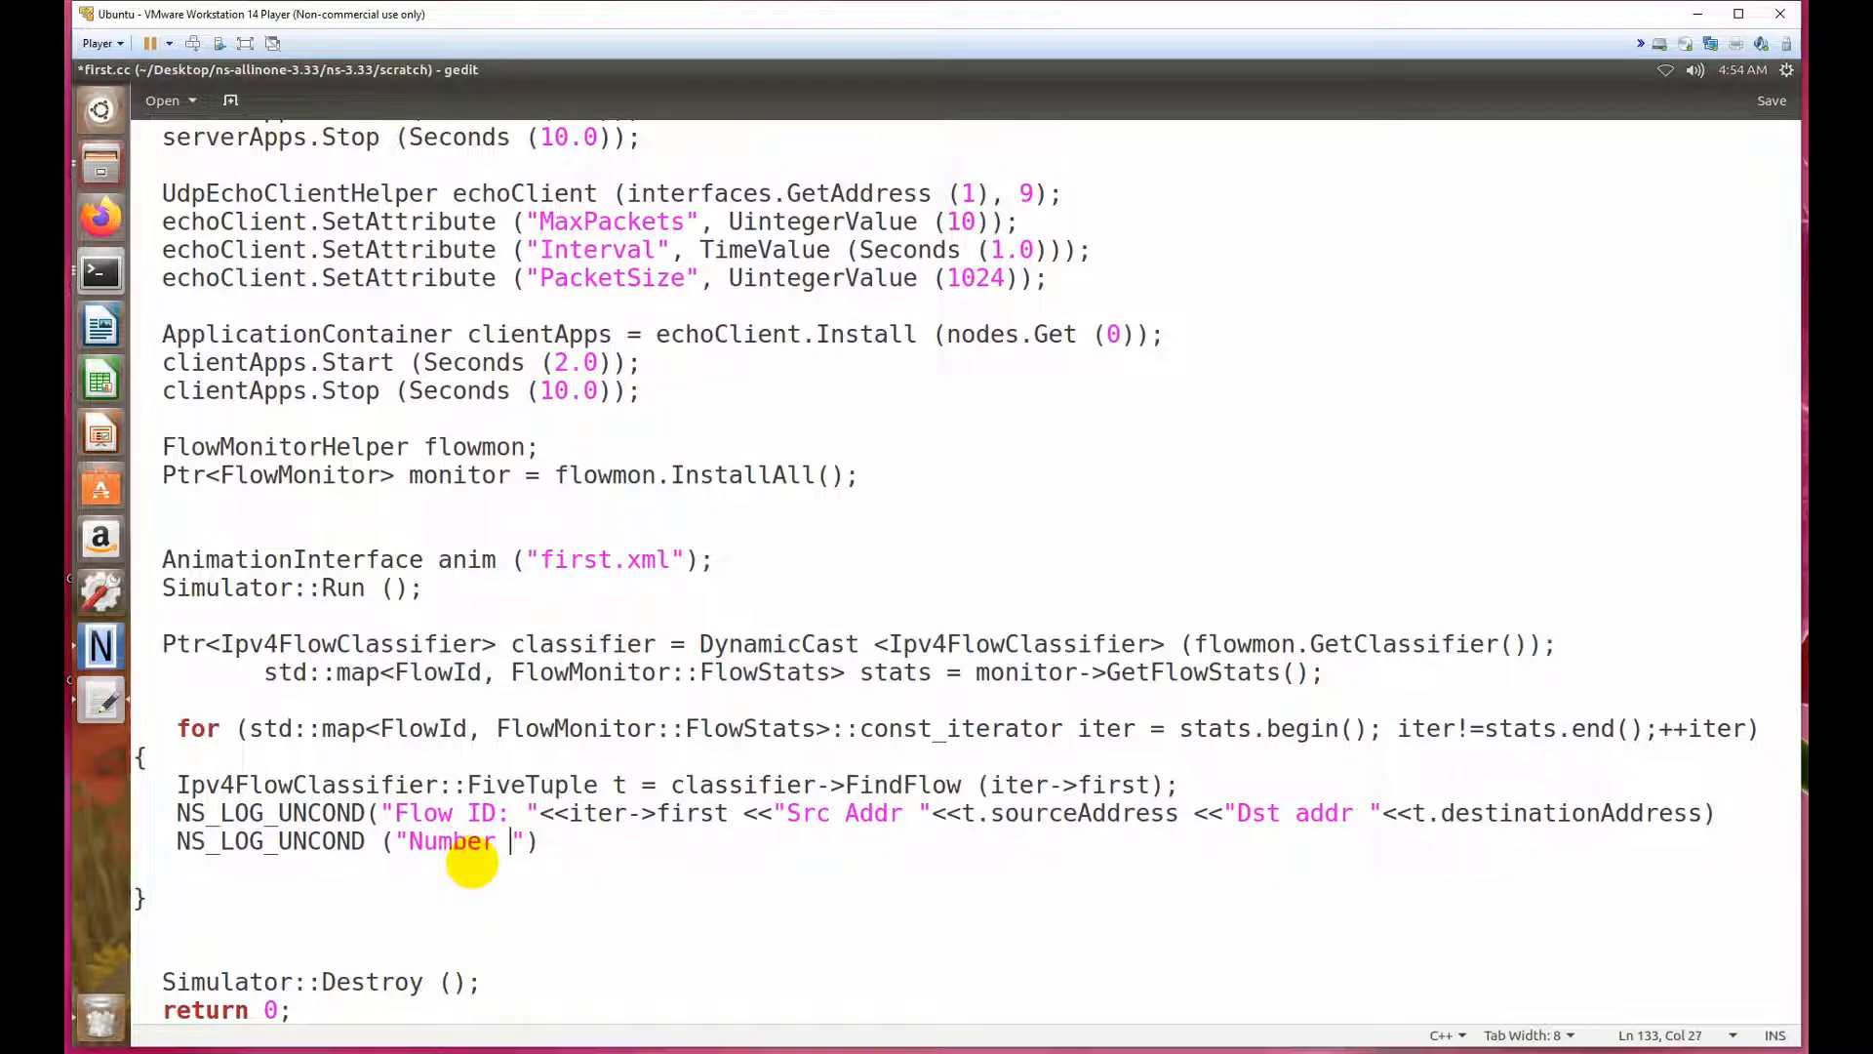
type("of S")
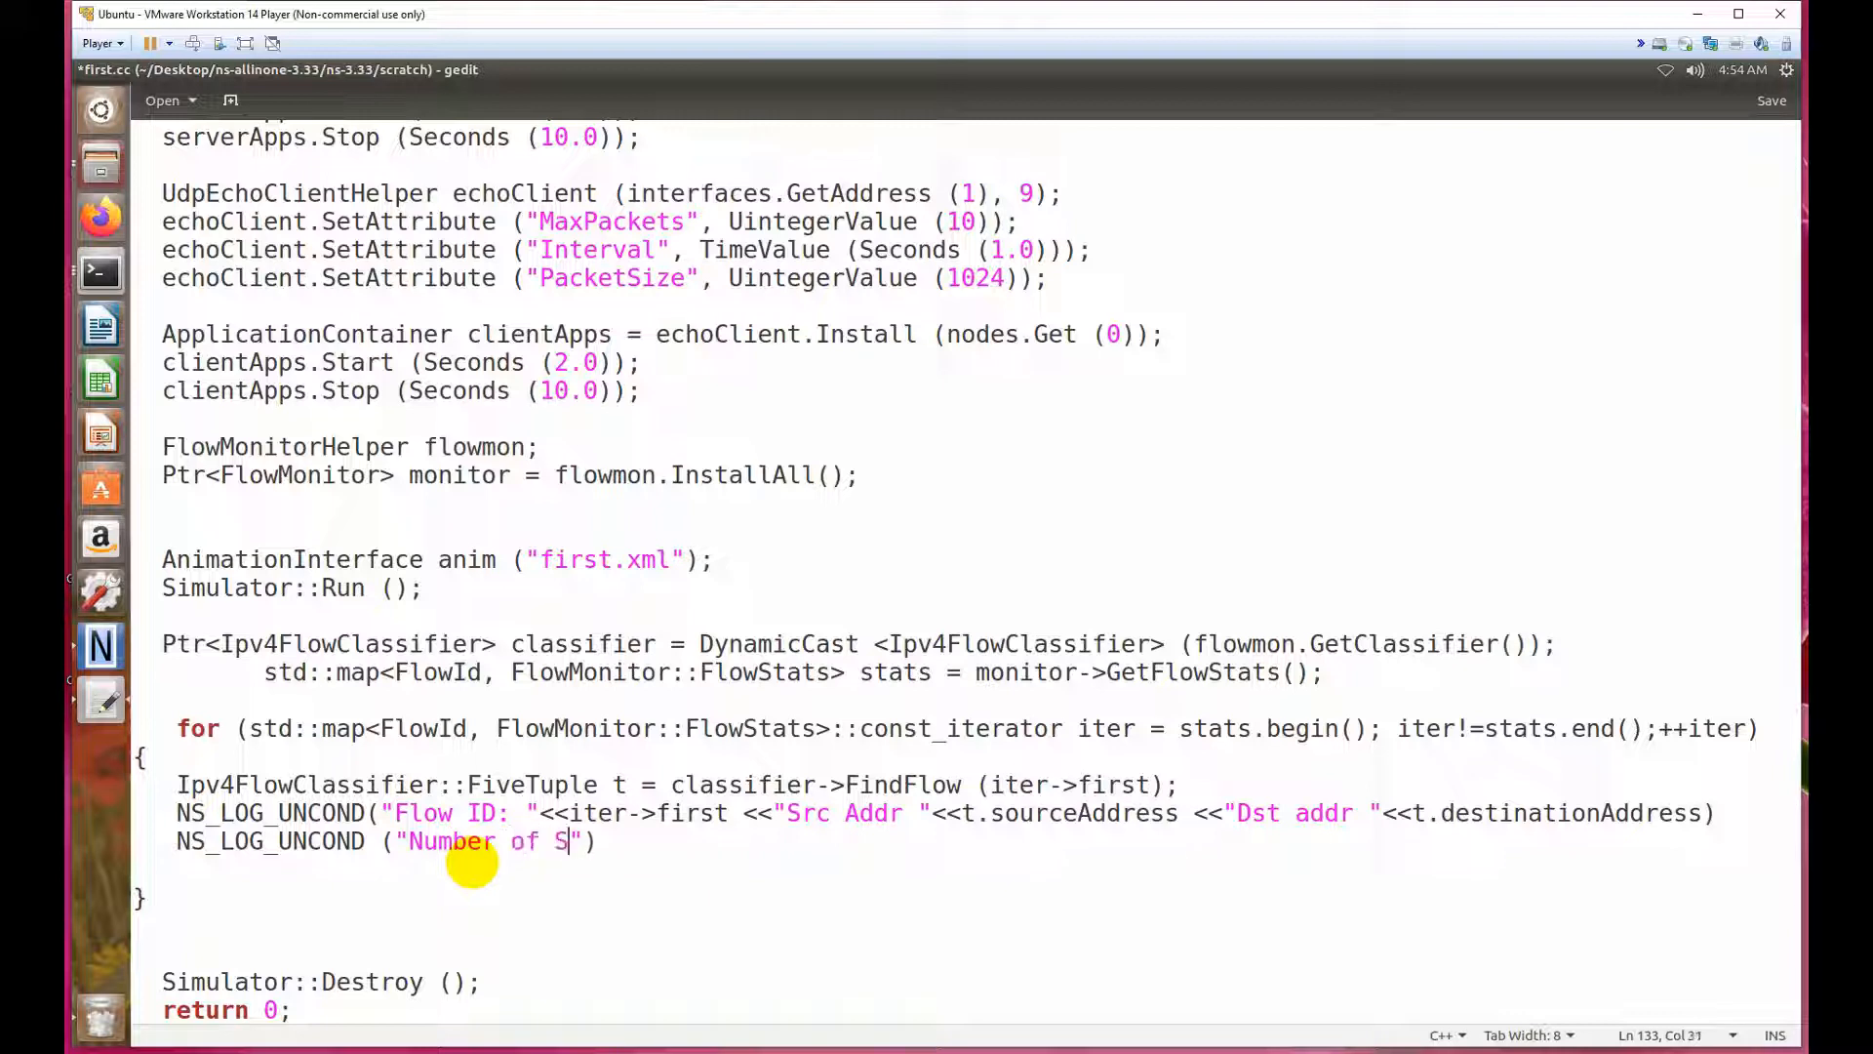
type("ent")
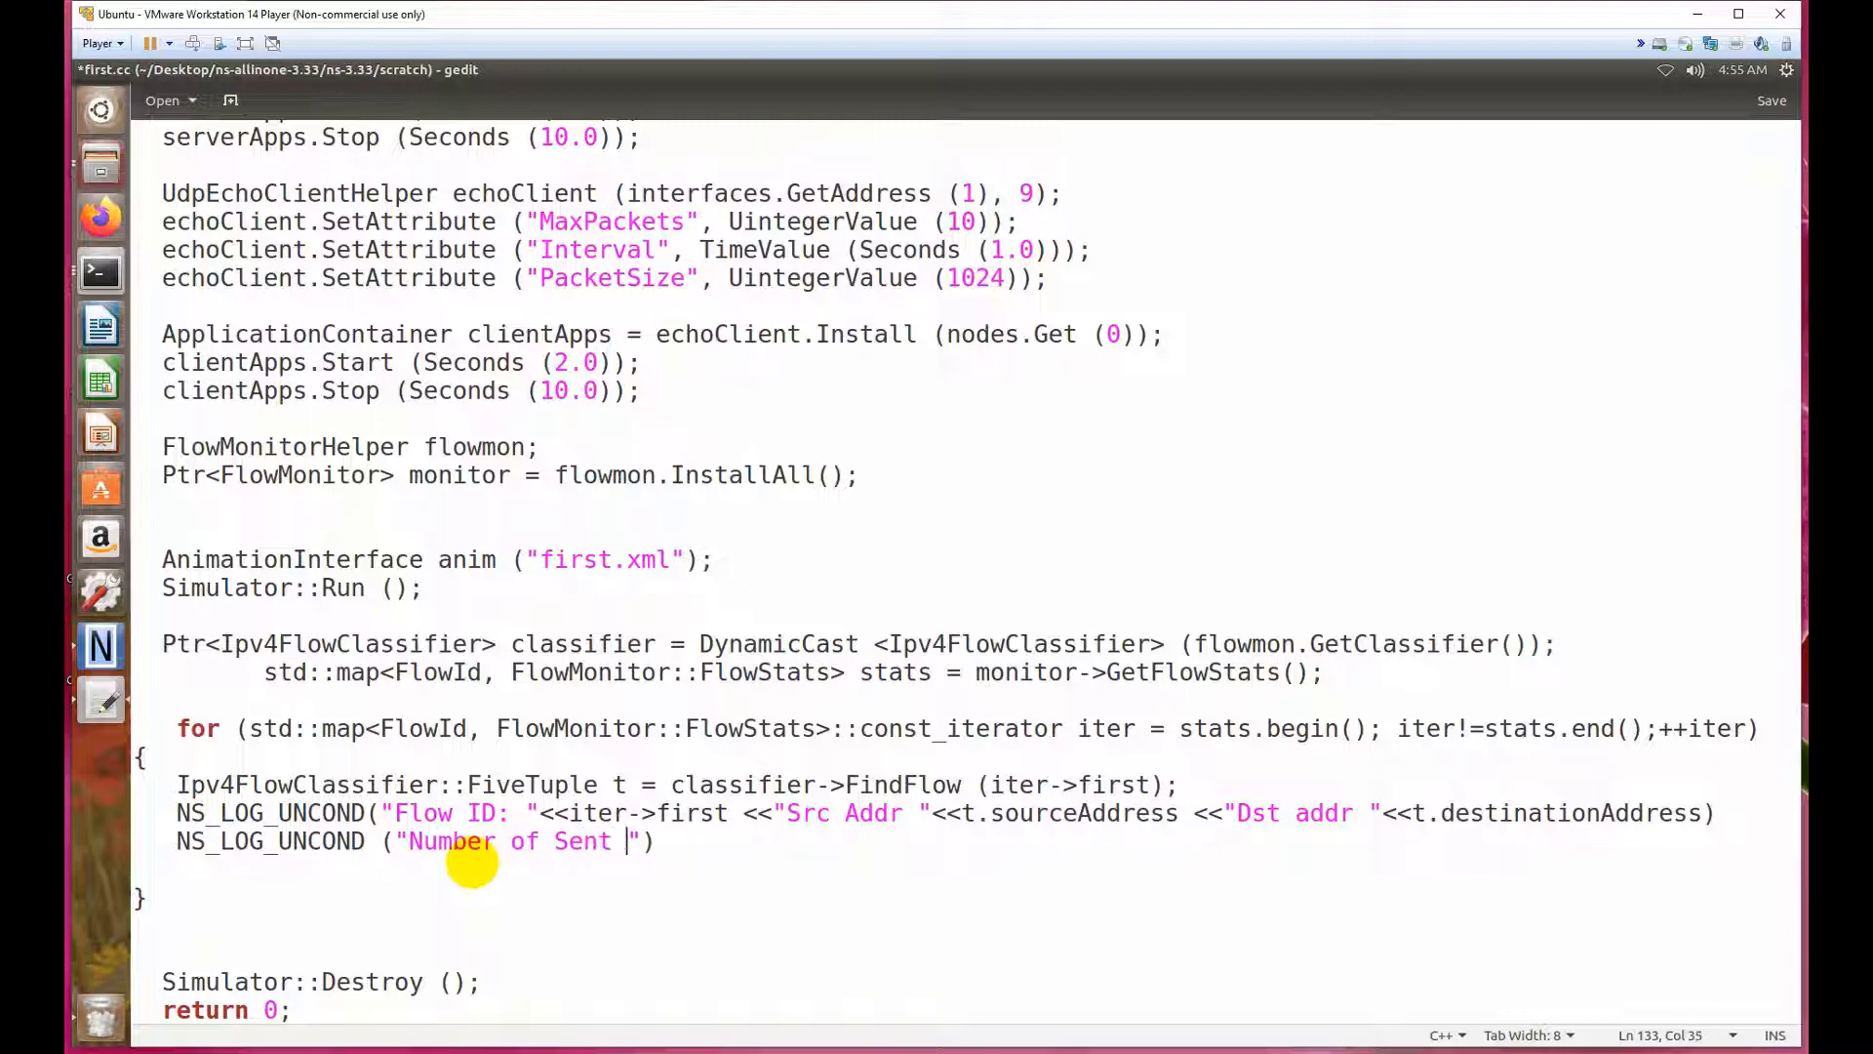
type("Pac")
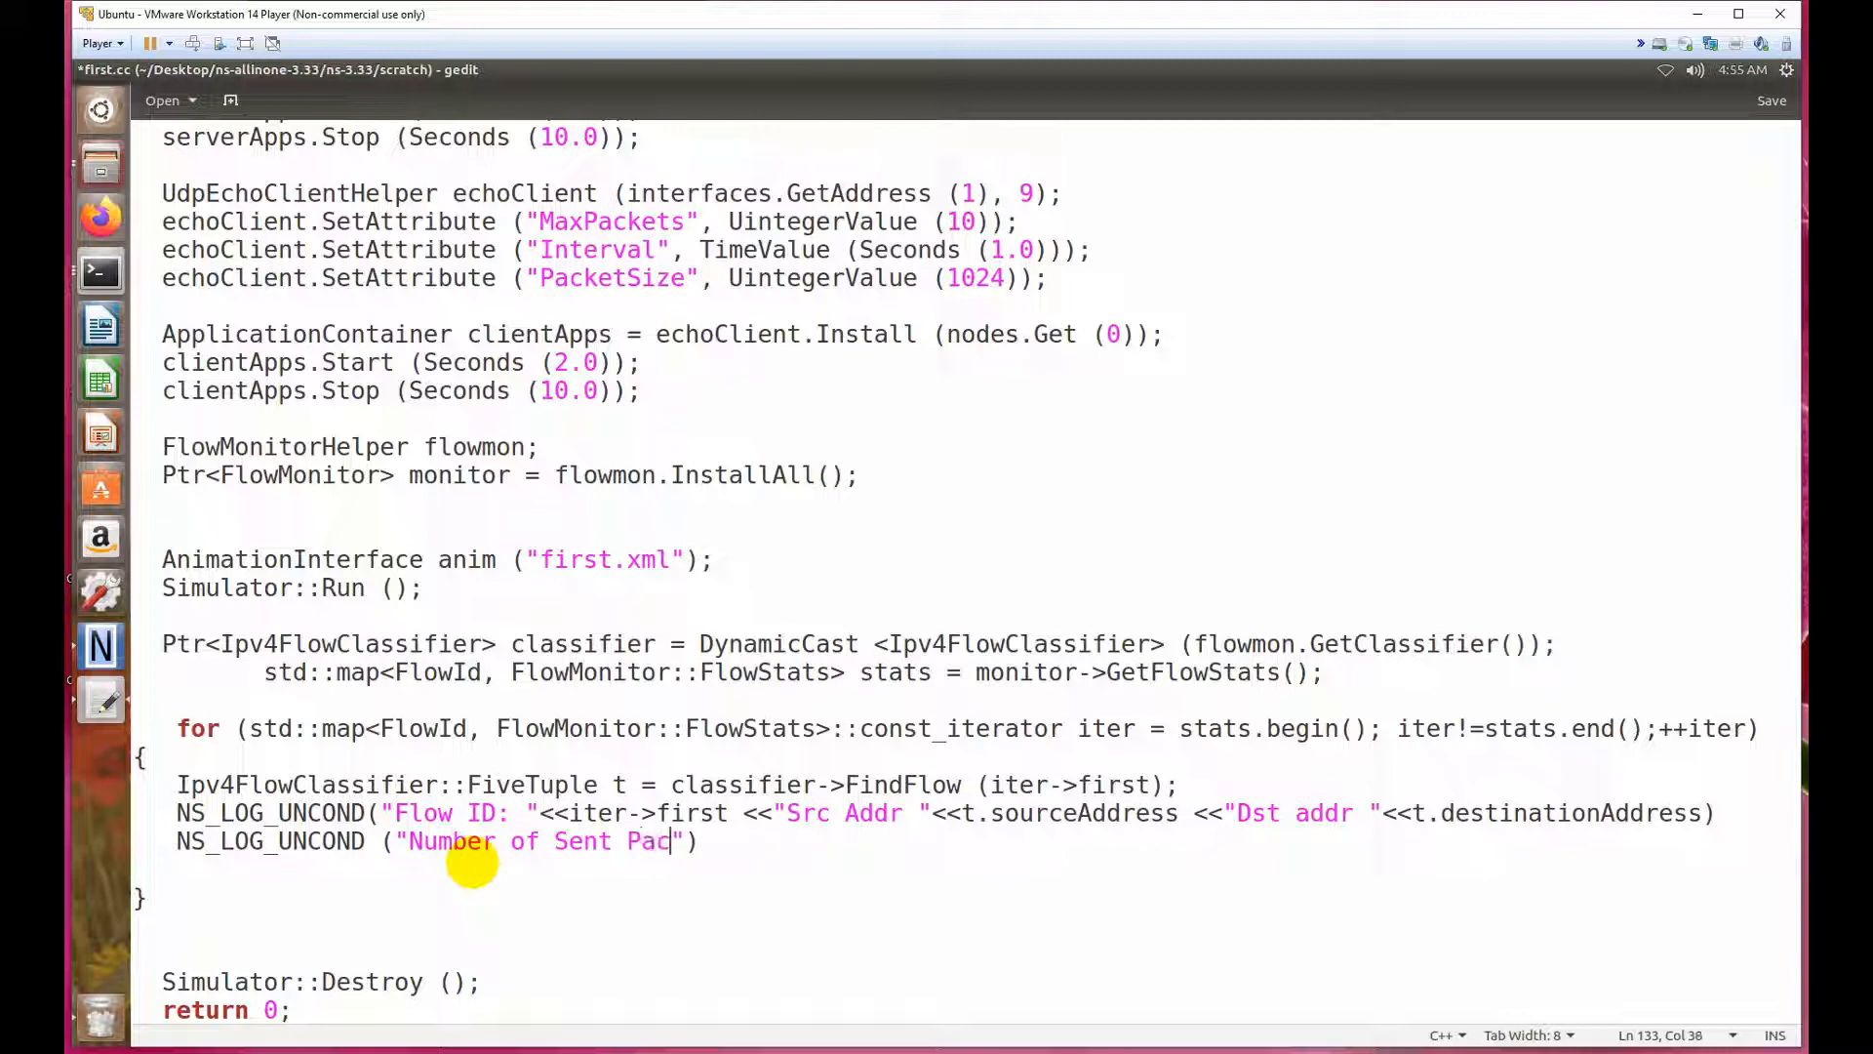
type("kets")
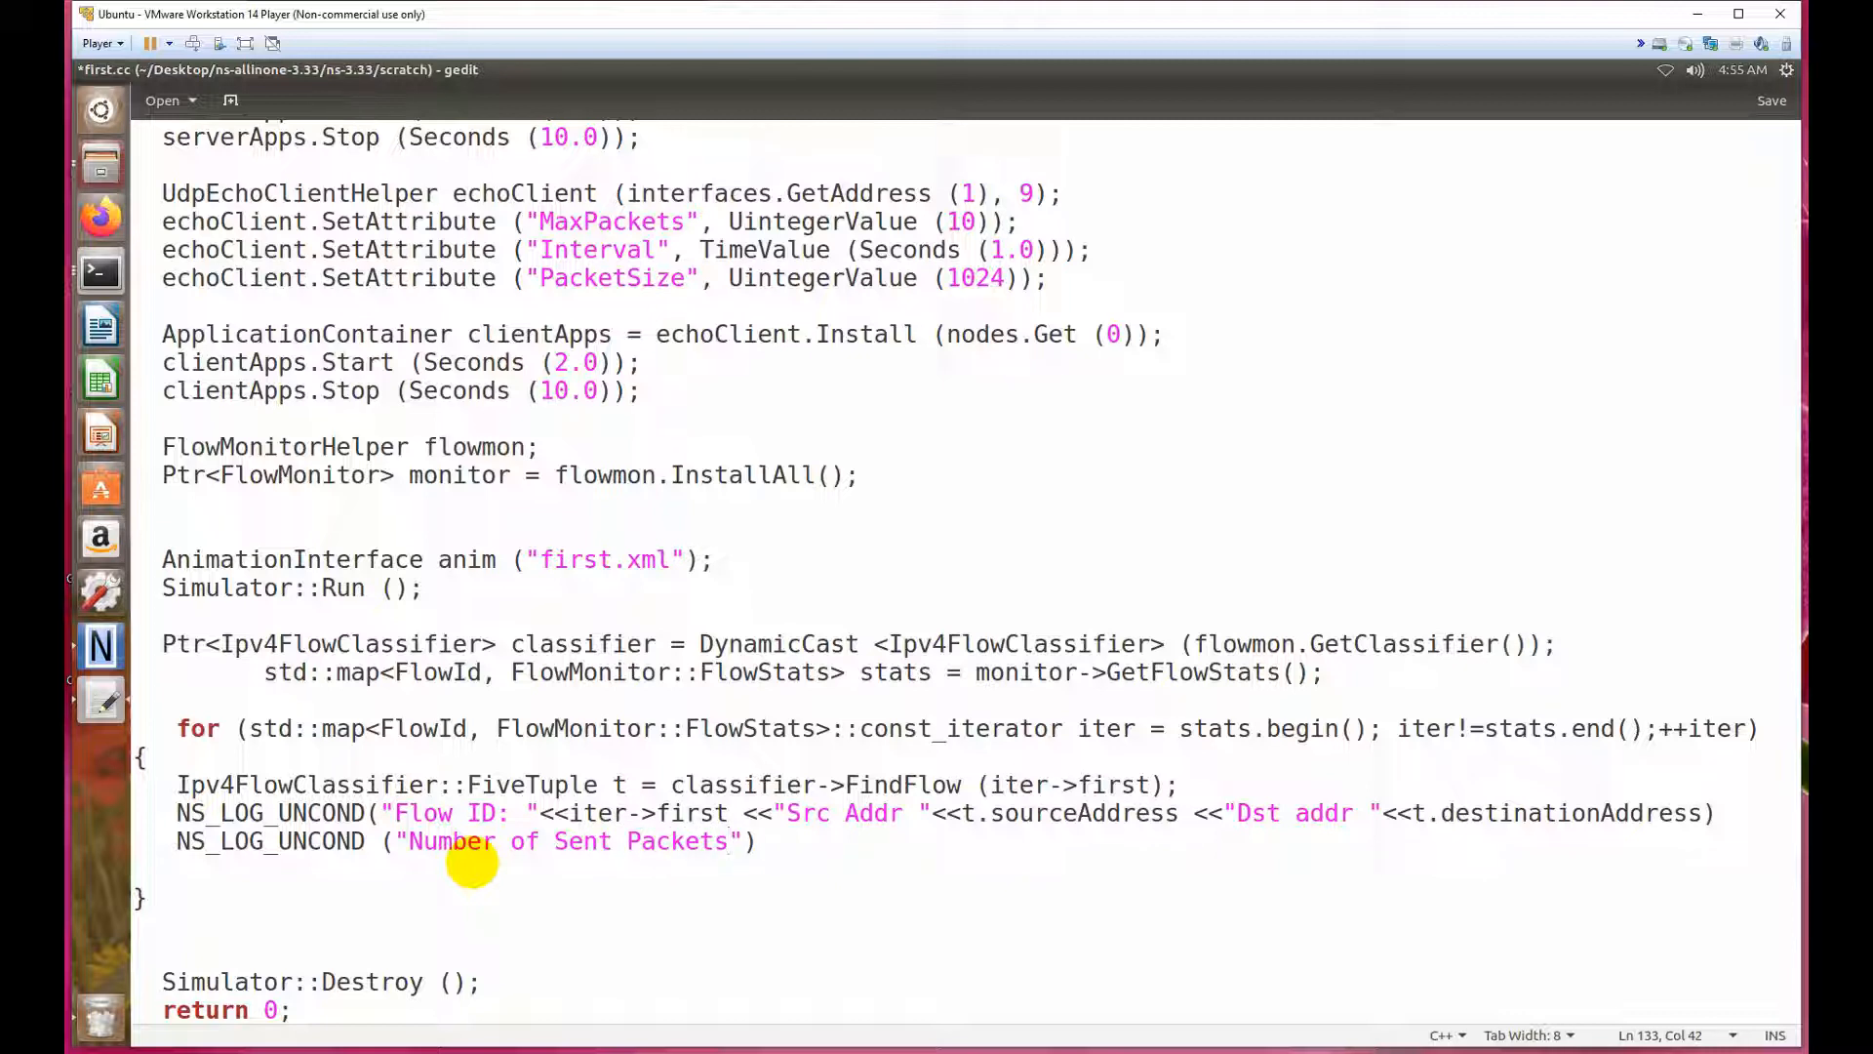
type("=")
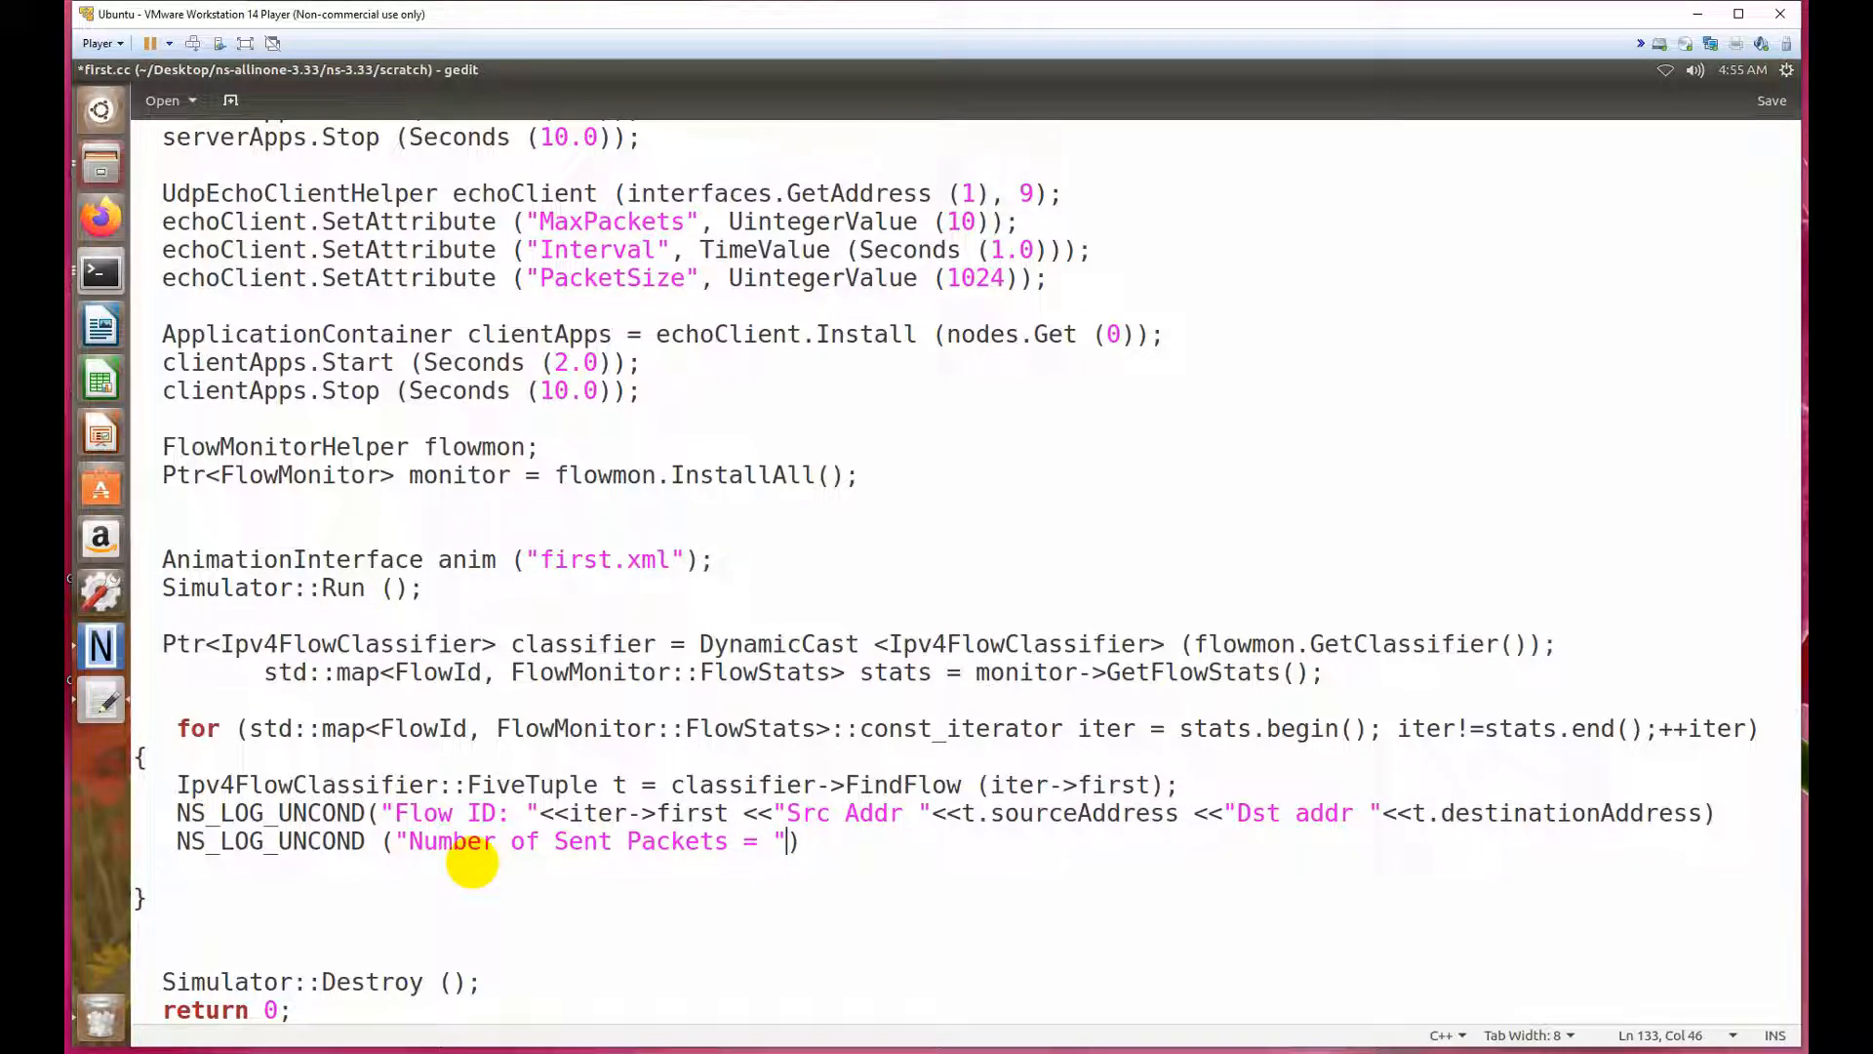
Finish it with iter->second.txPackets and add a received-packets line using rxPackets, semicolon-terminated.
type("<<")
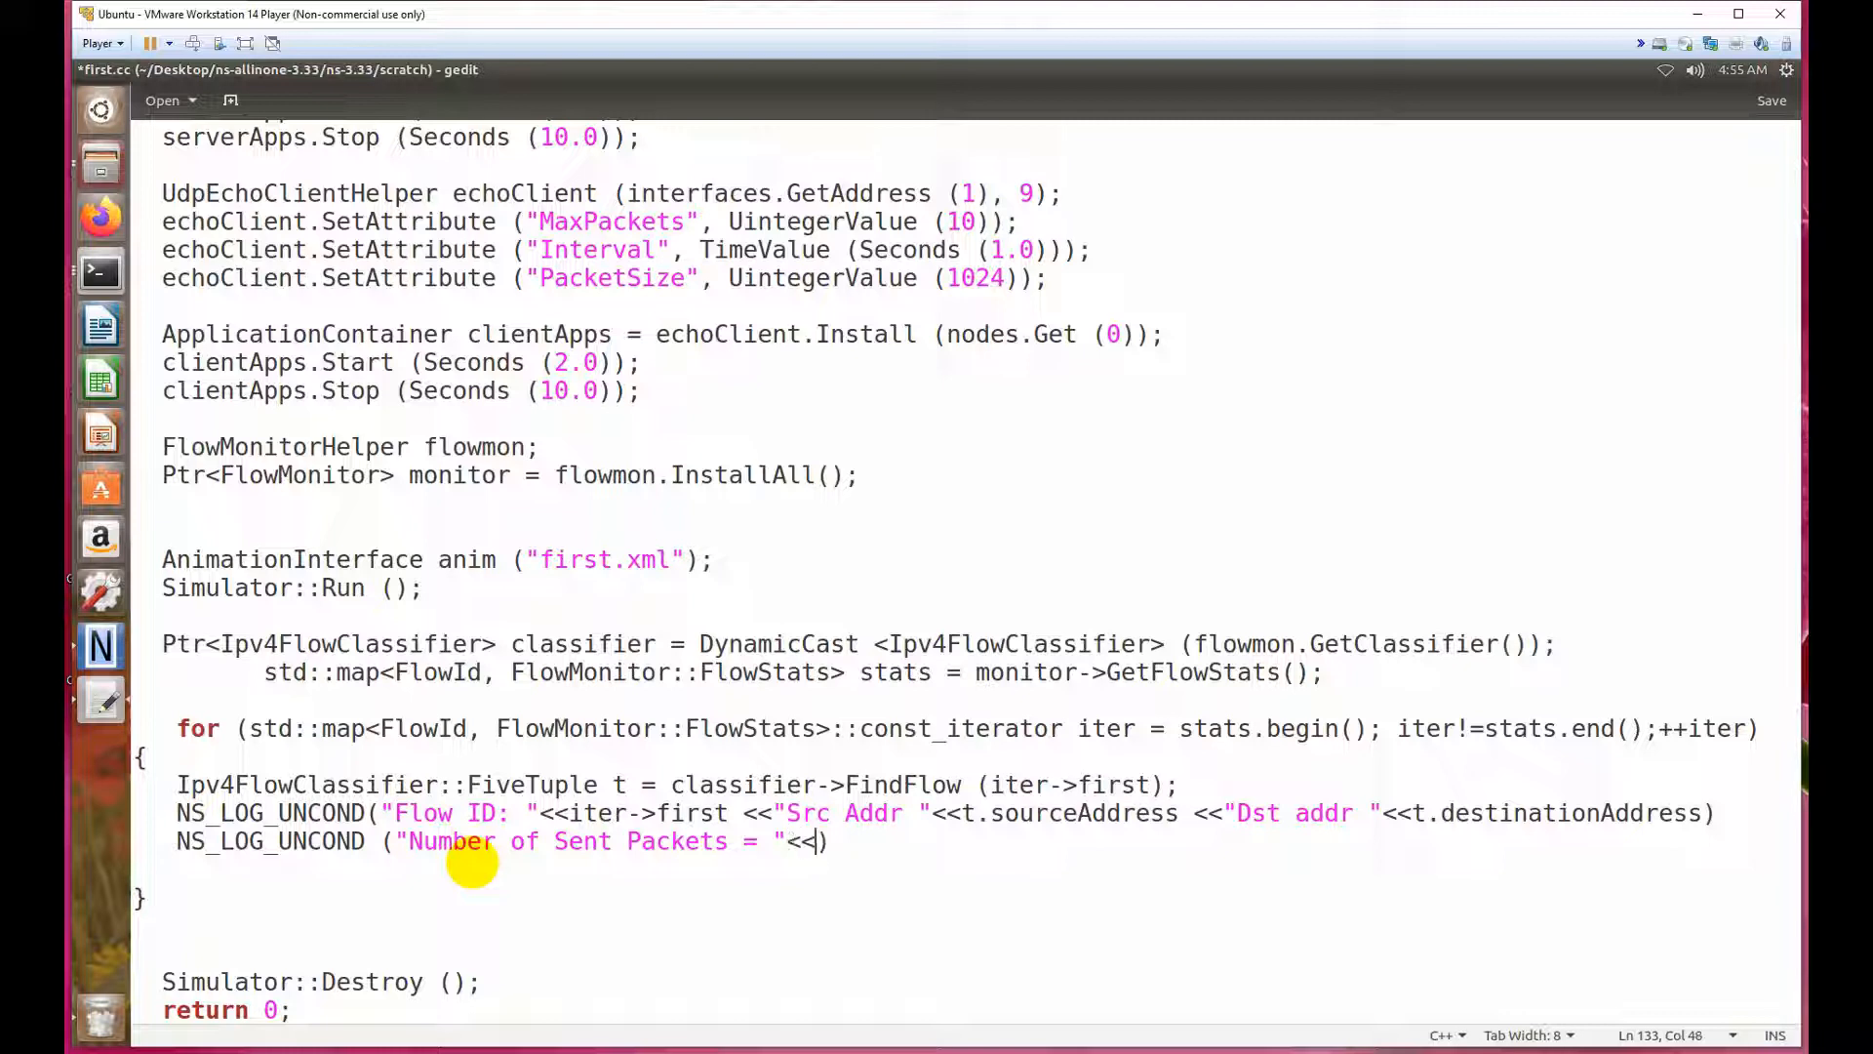
type("iter-")
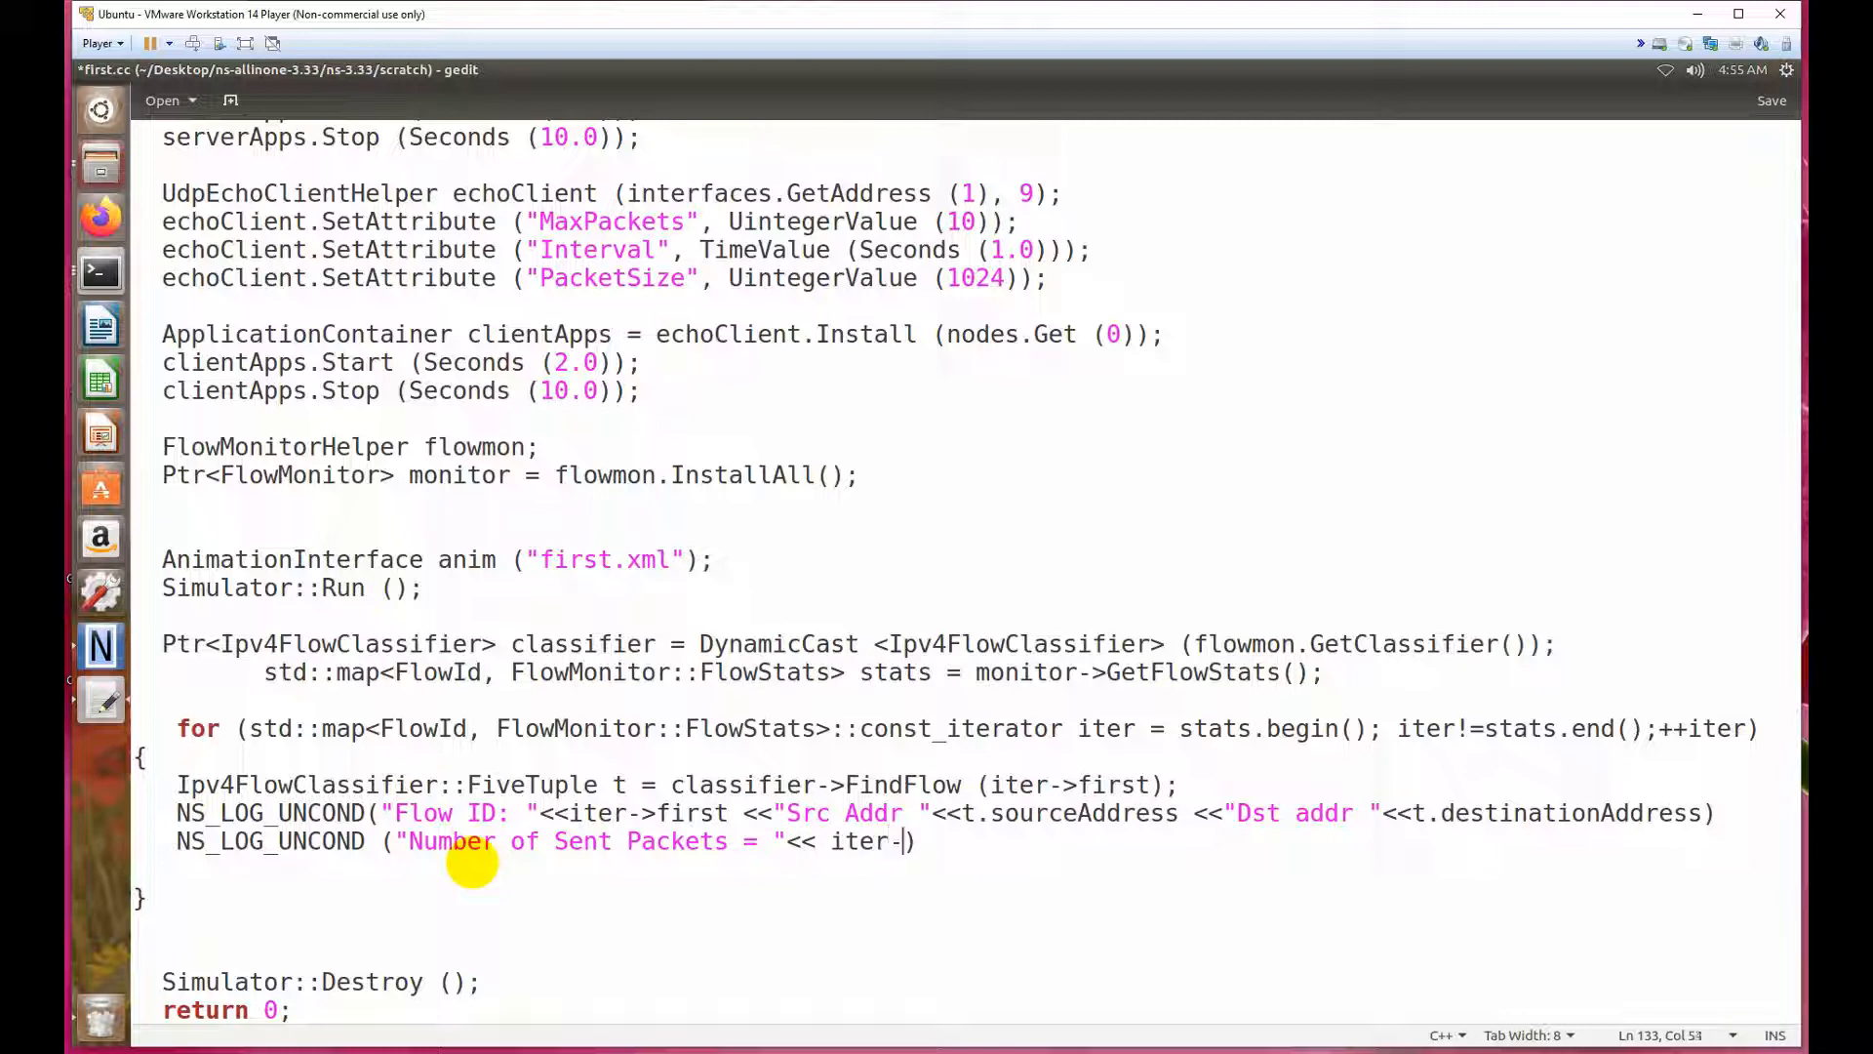
type(">")
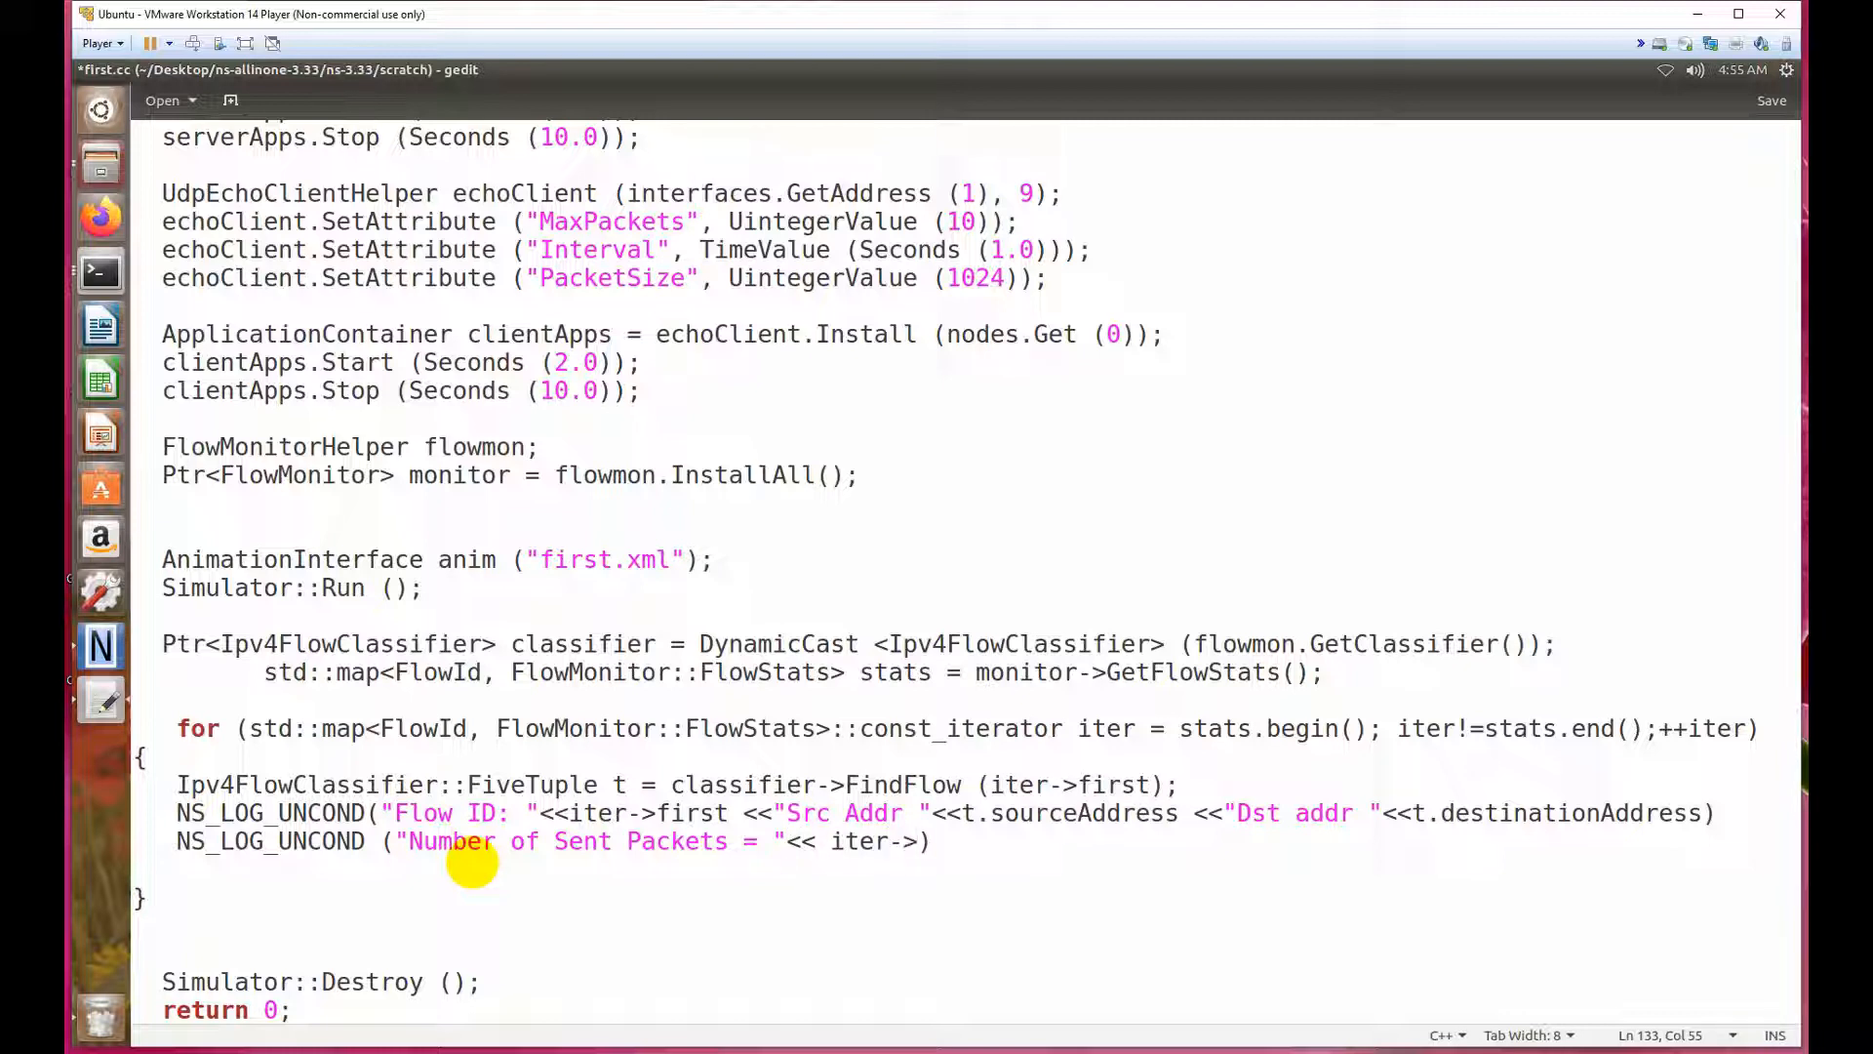
type("second")
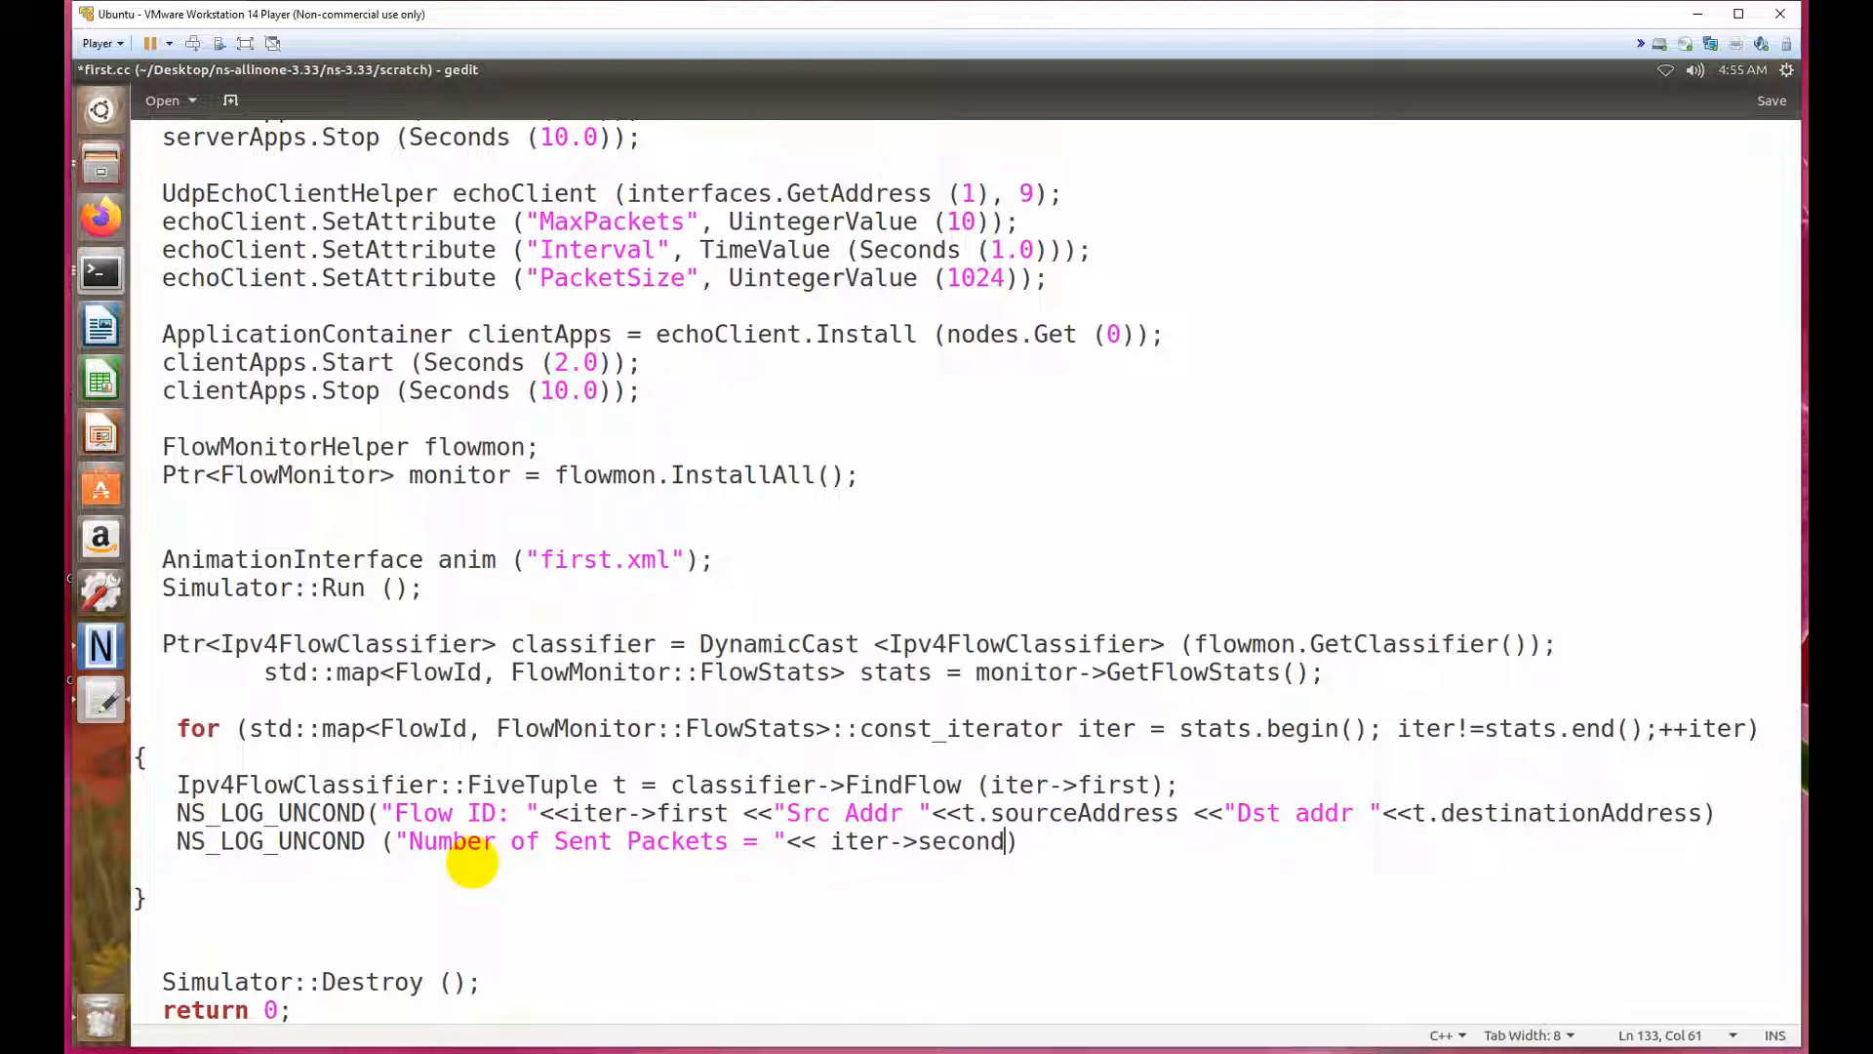
type(".tx")
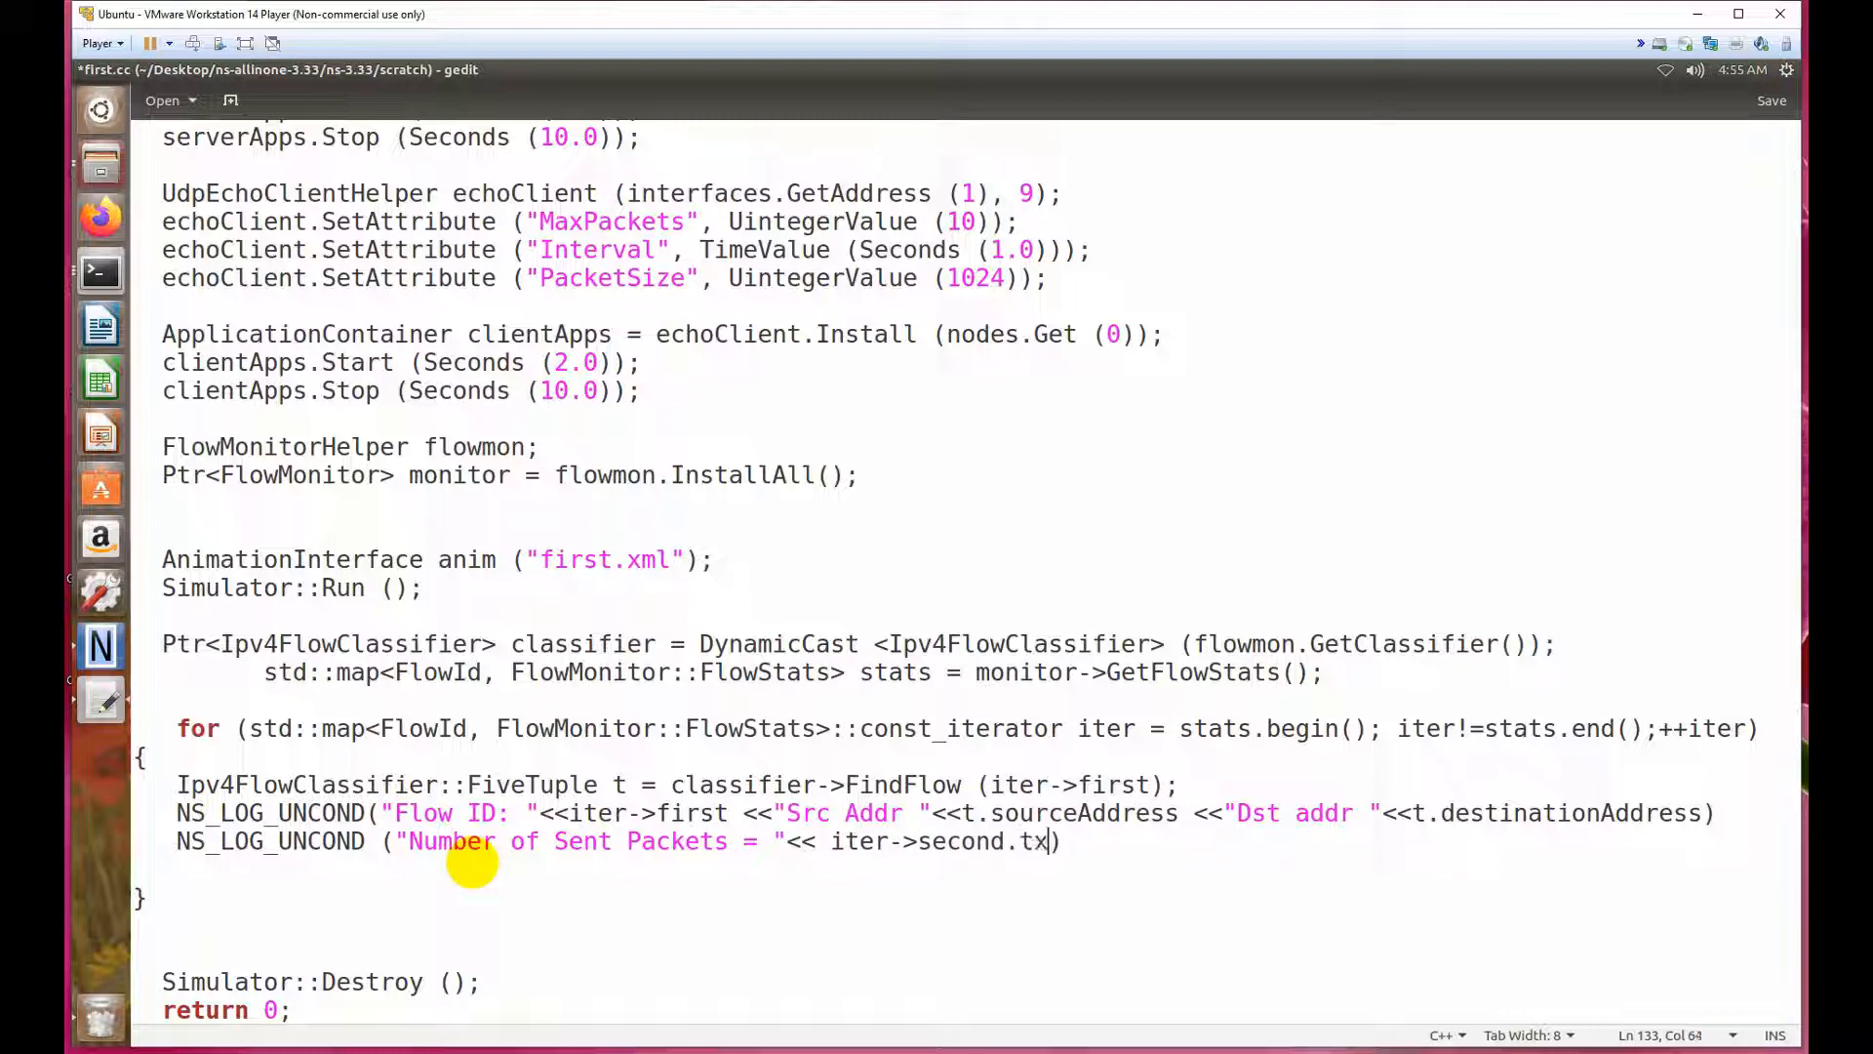
type("Packets")
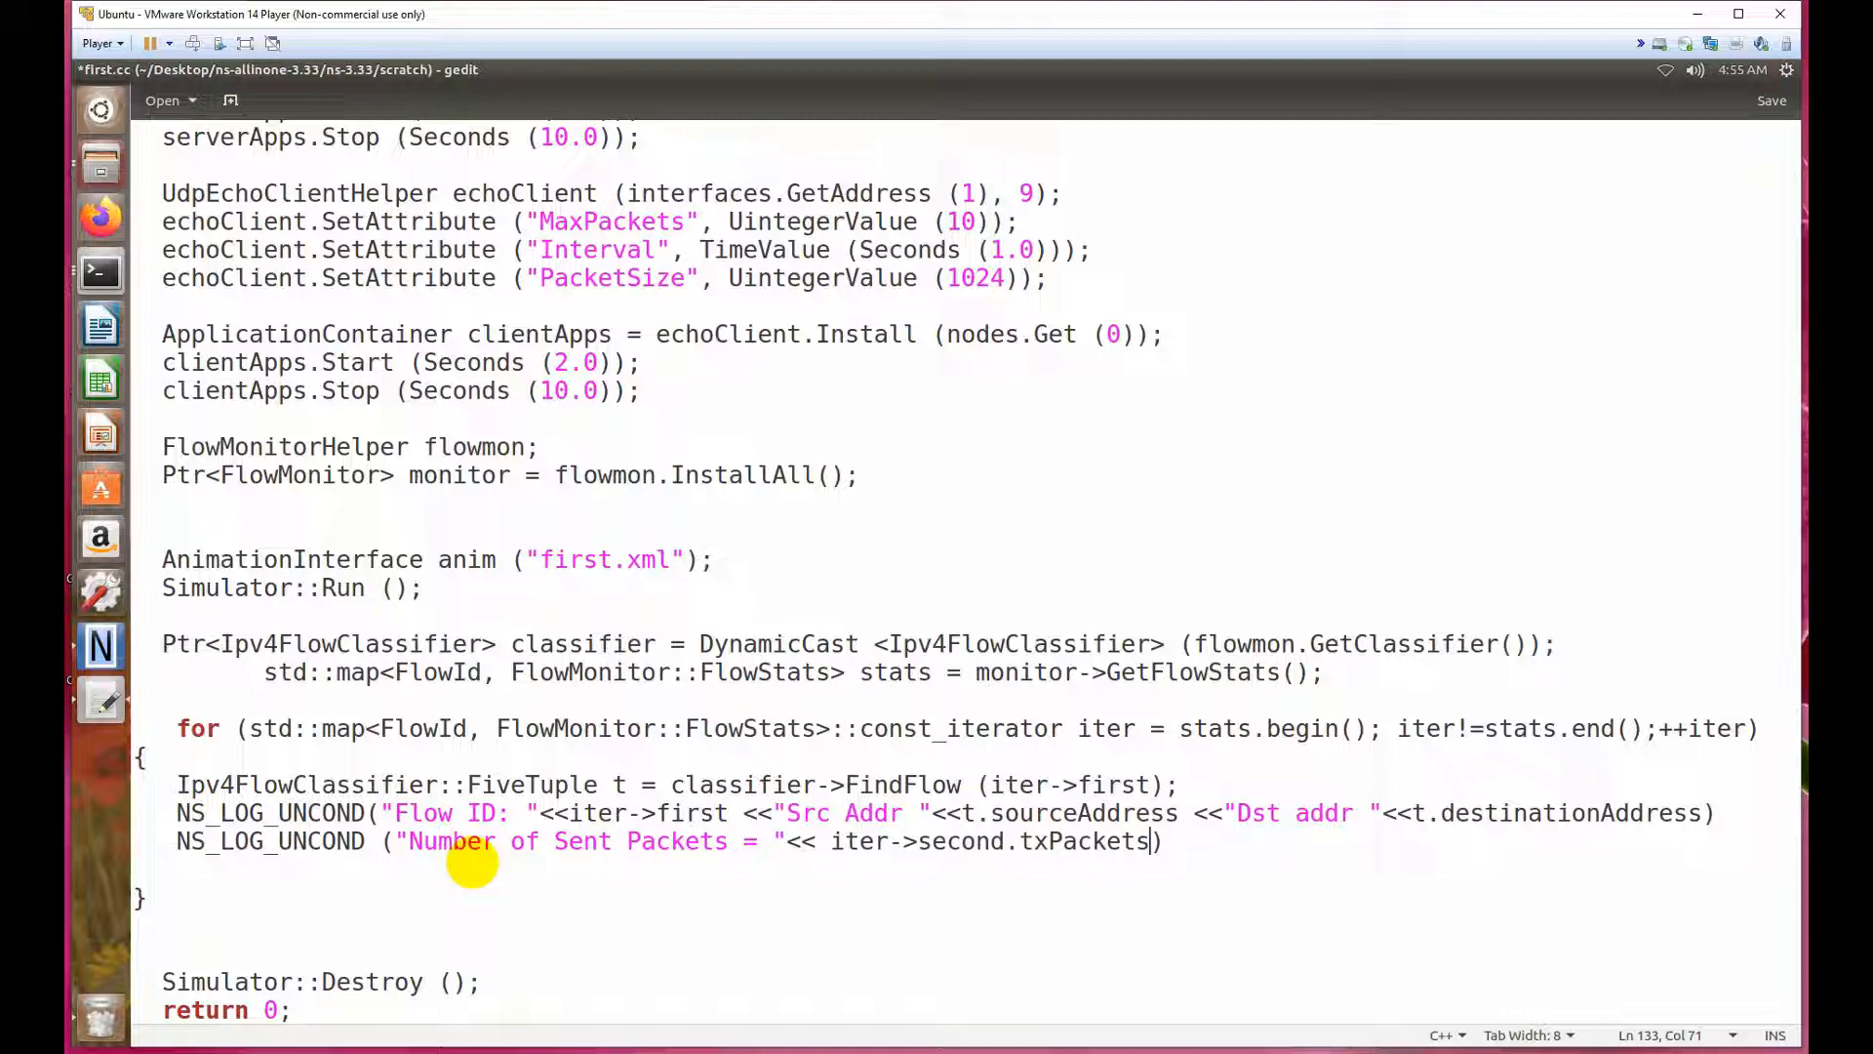
type(")")
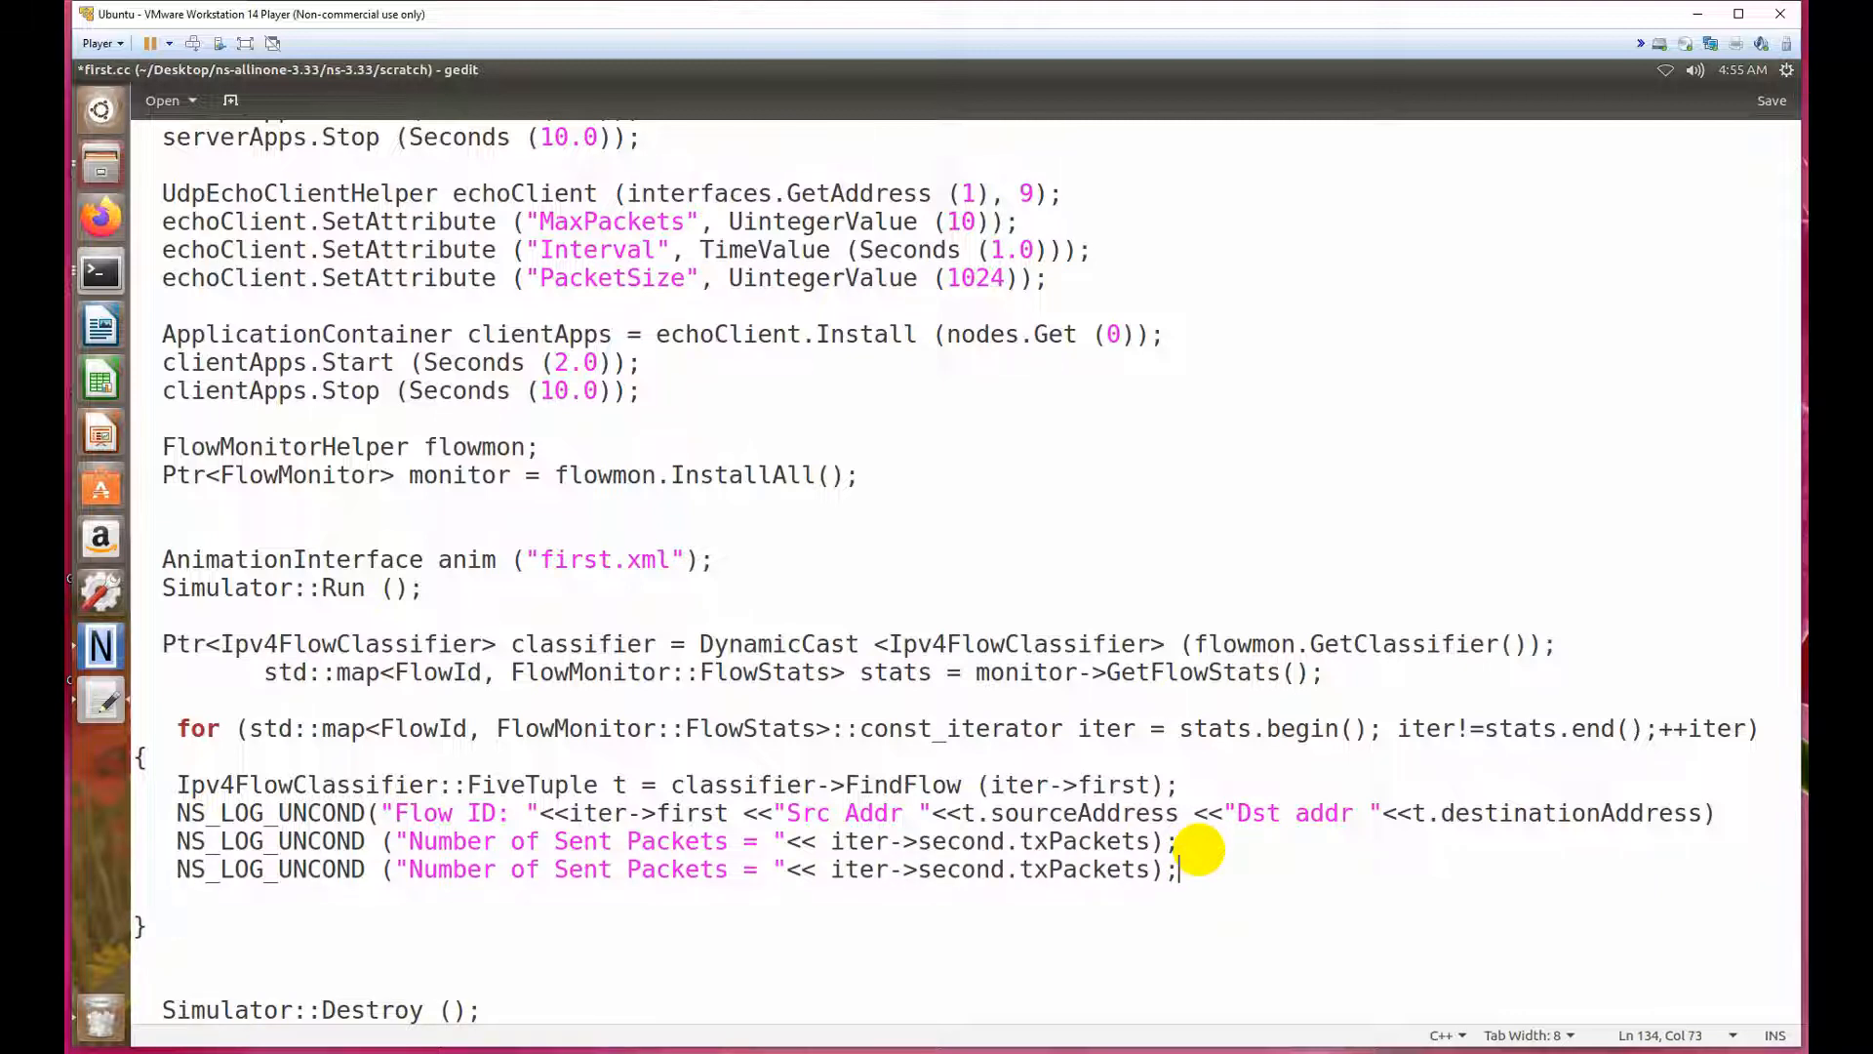
mouse_move(711, 868)
type("R")
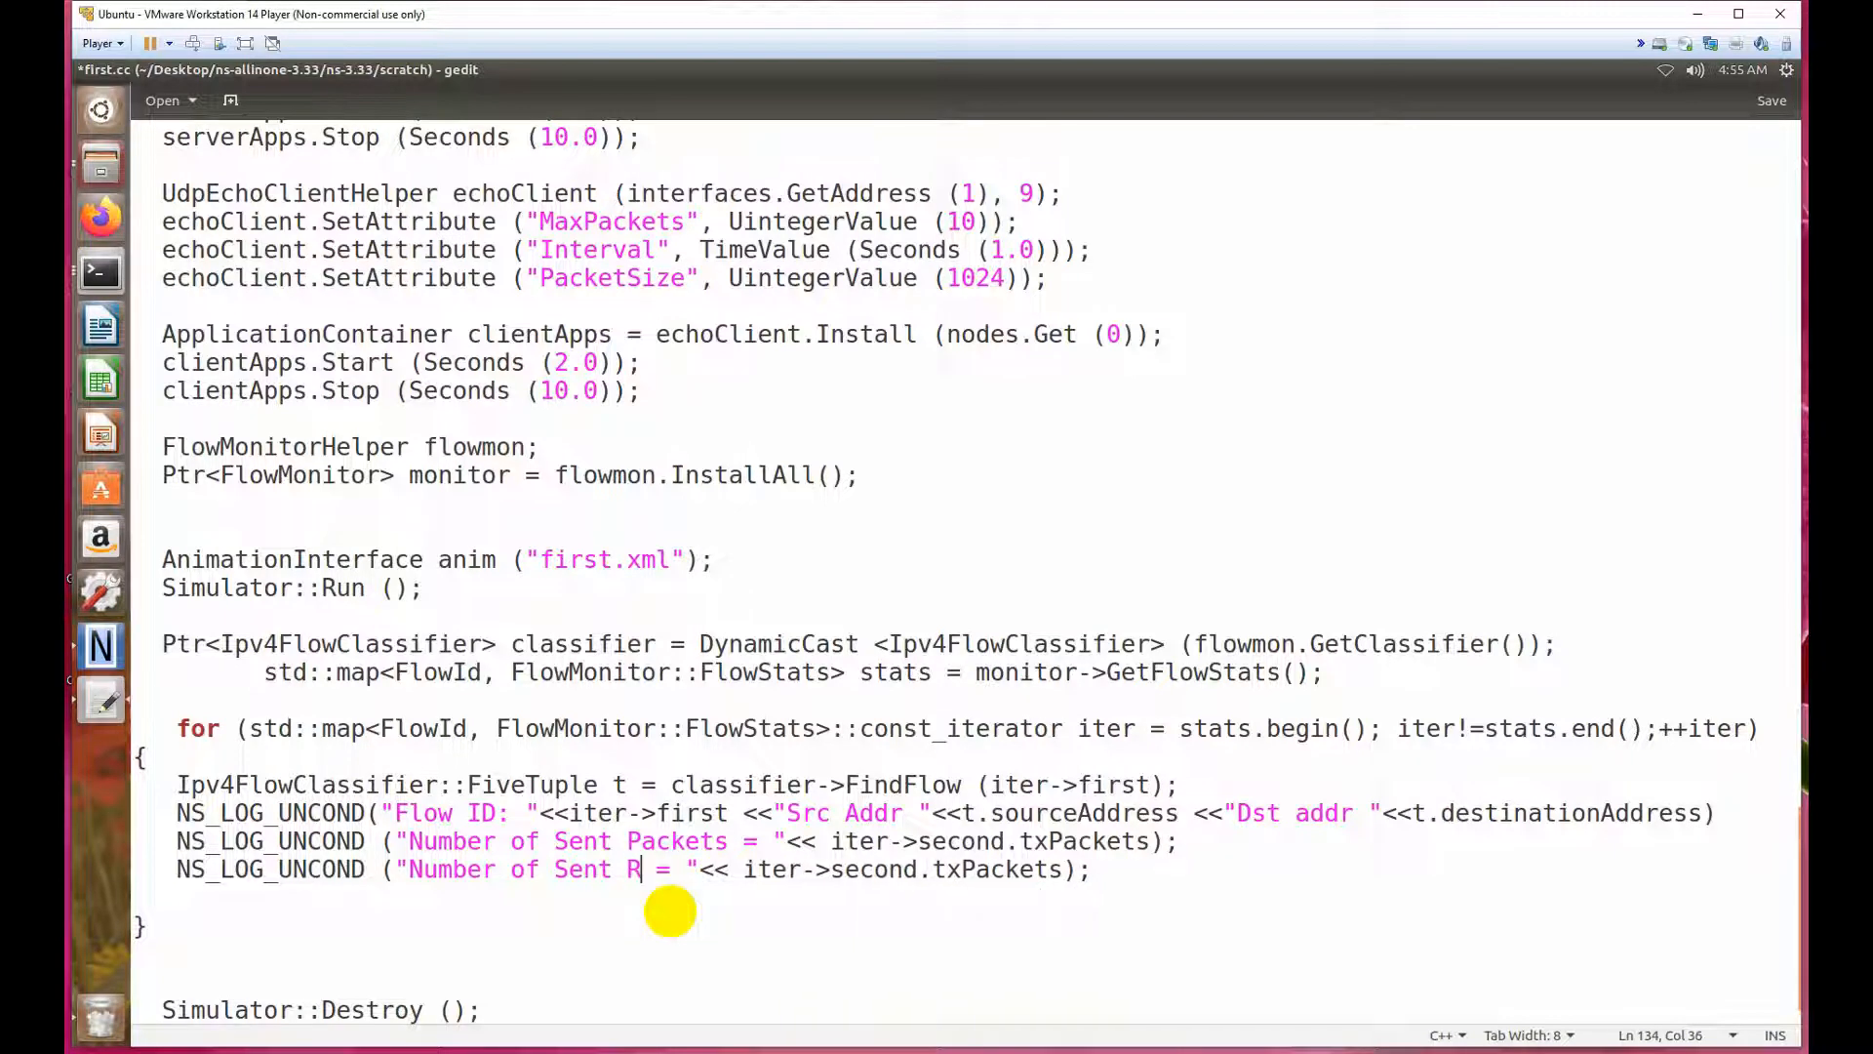
type("eceived")
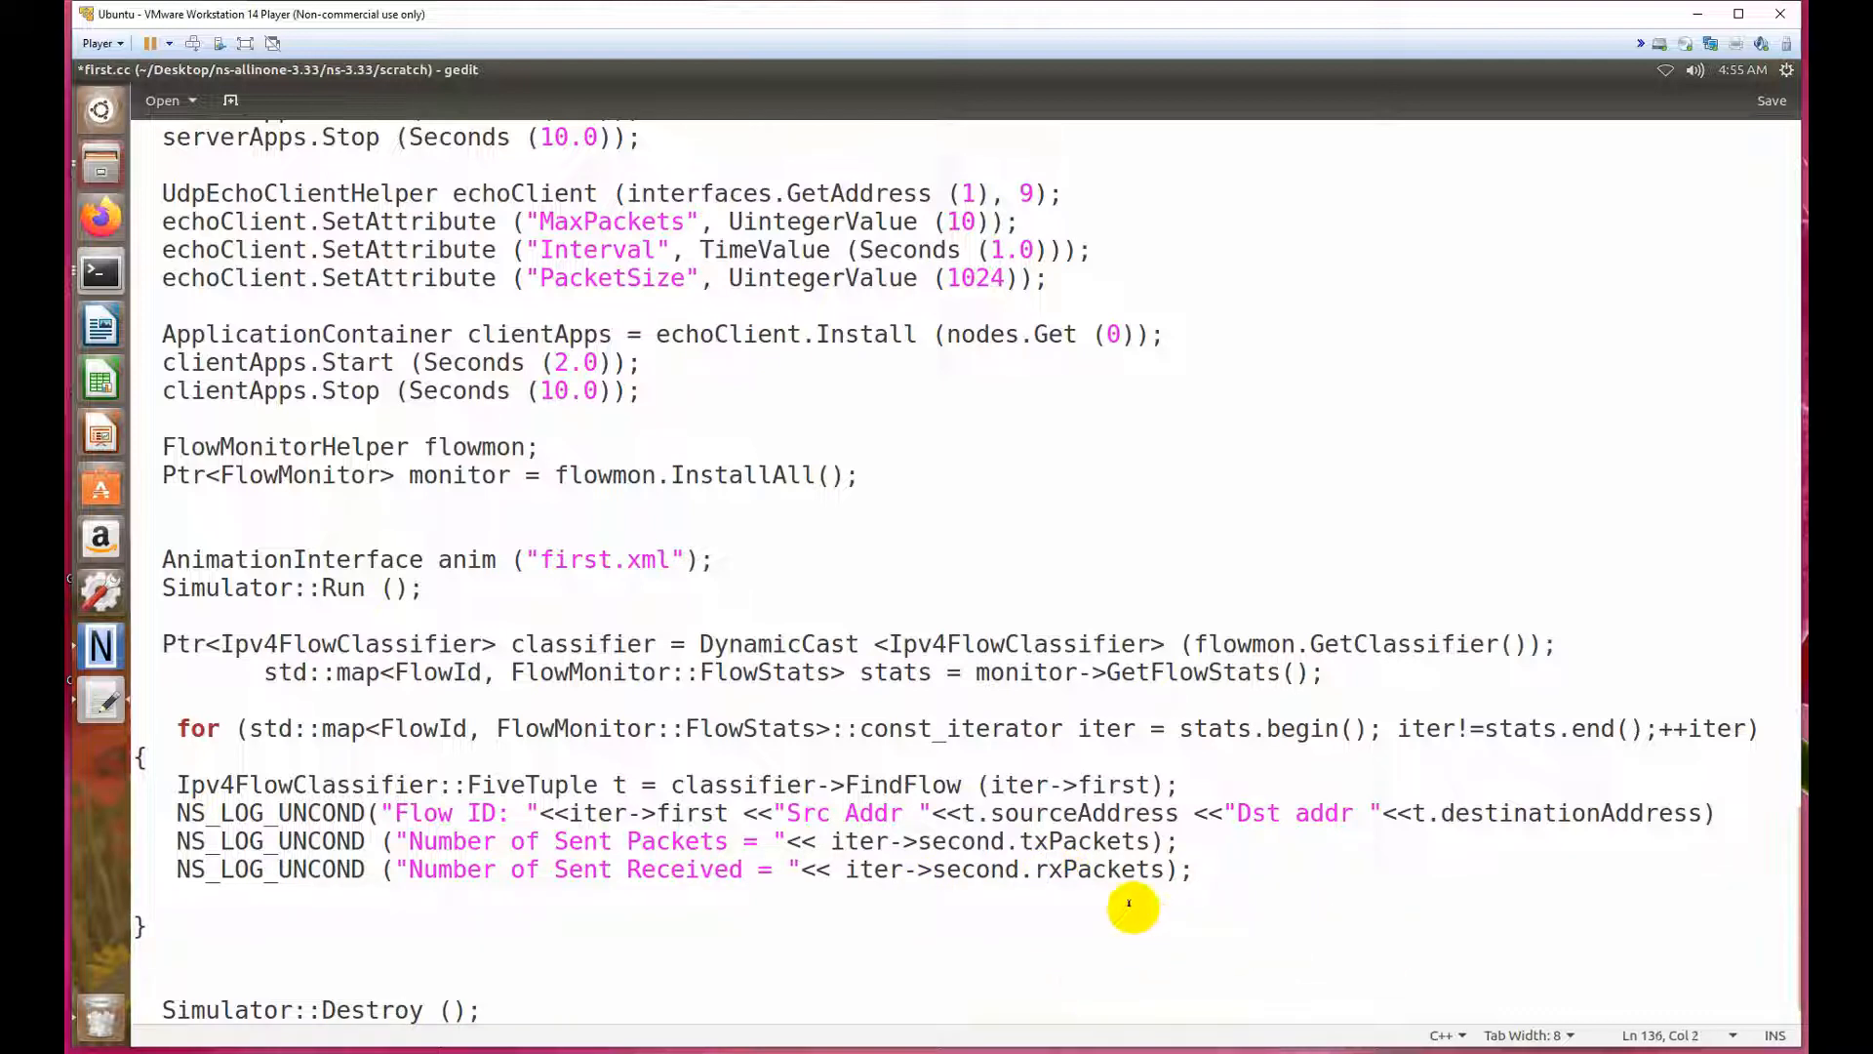
left_click(162, 868)
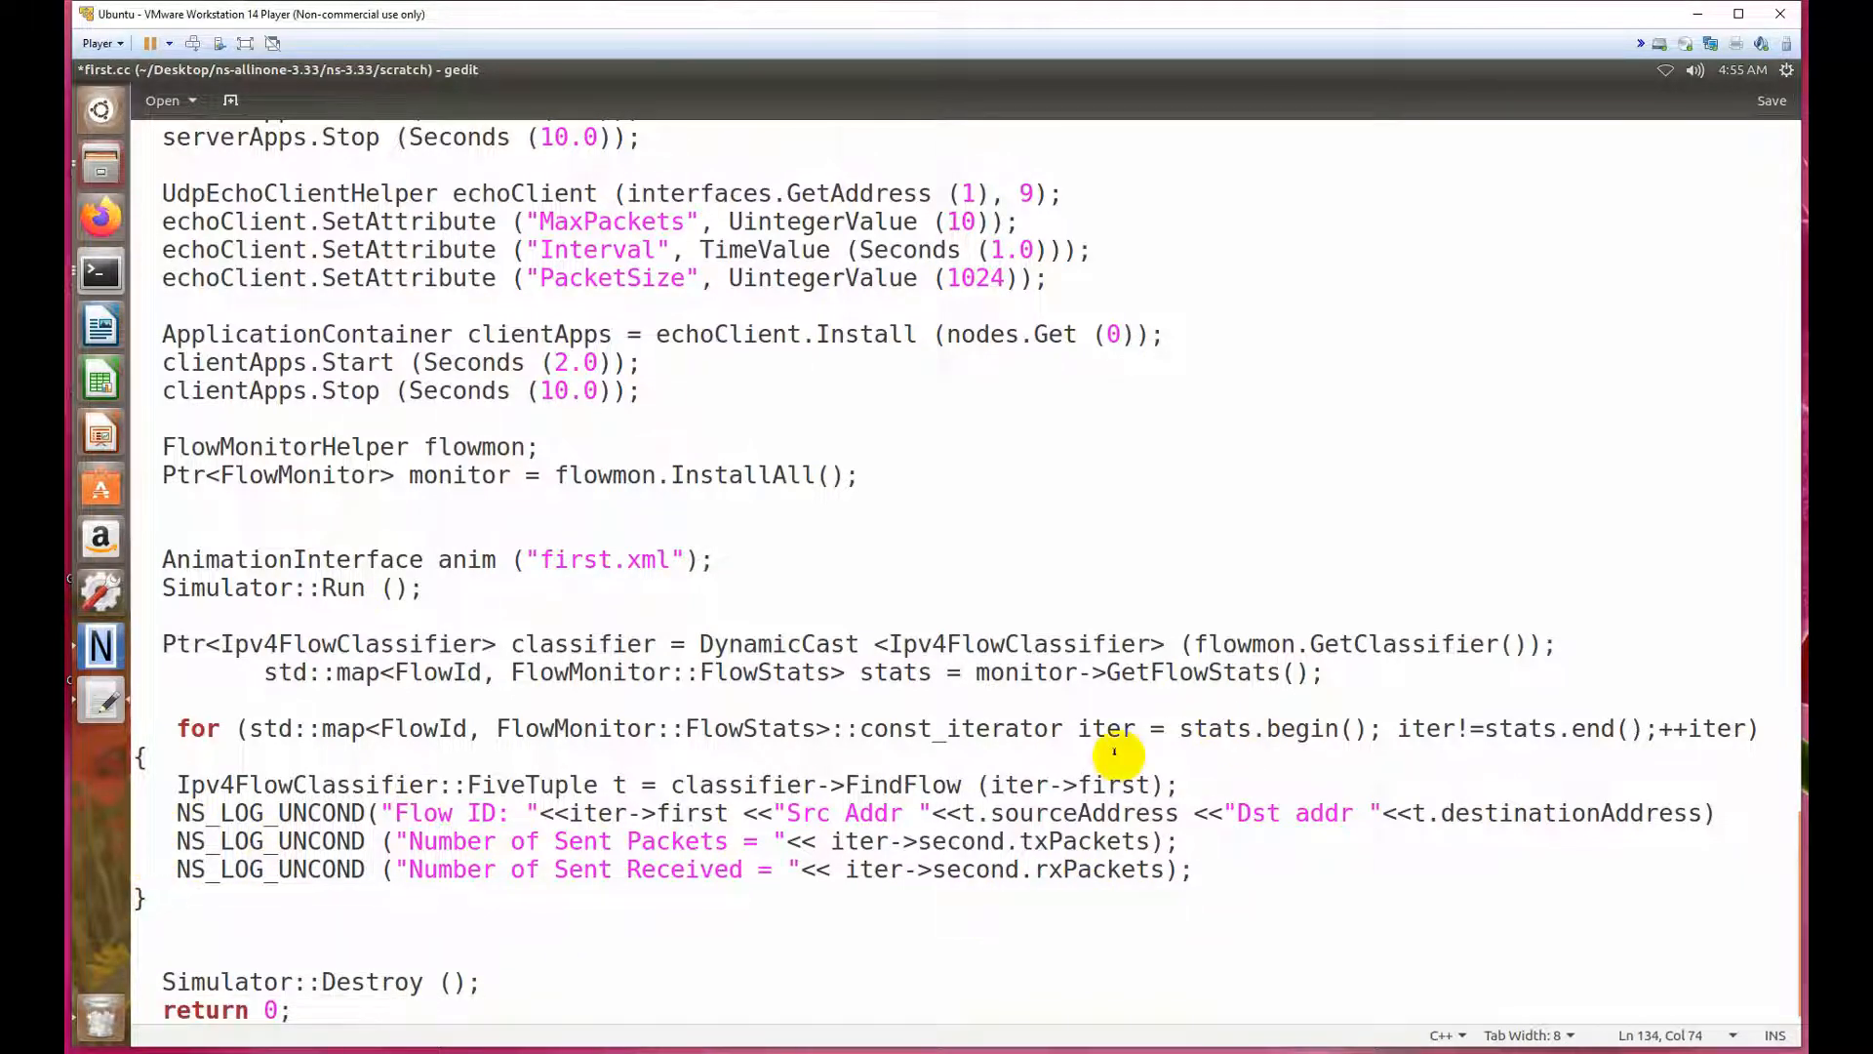
mouse_move(1087, 811)
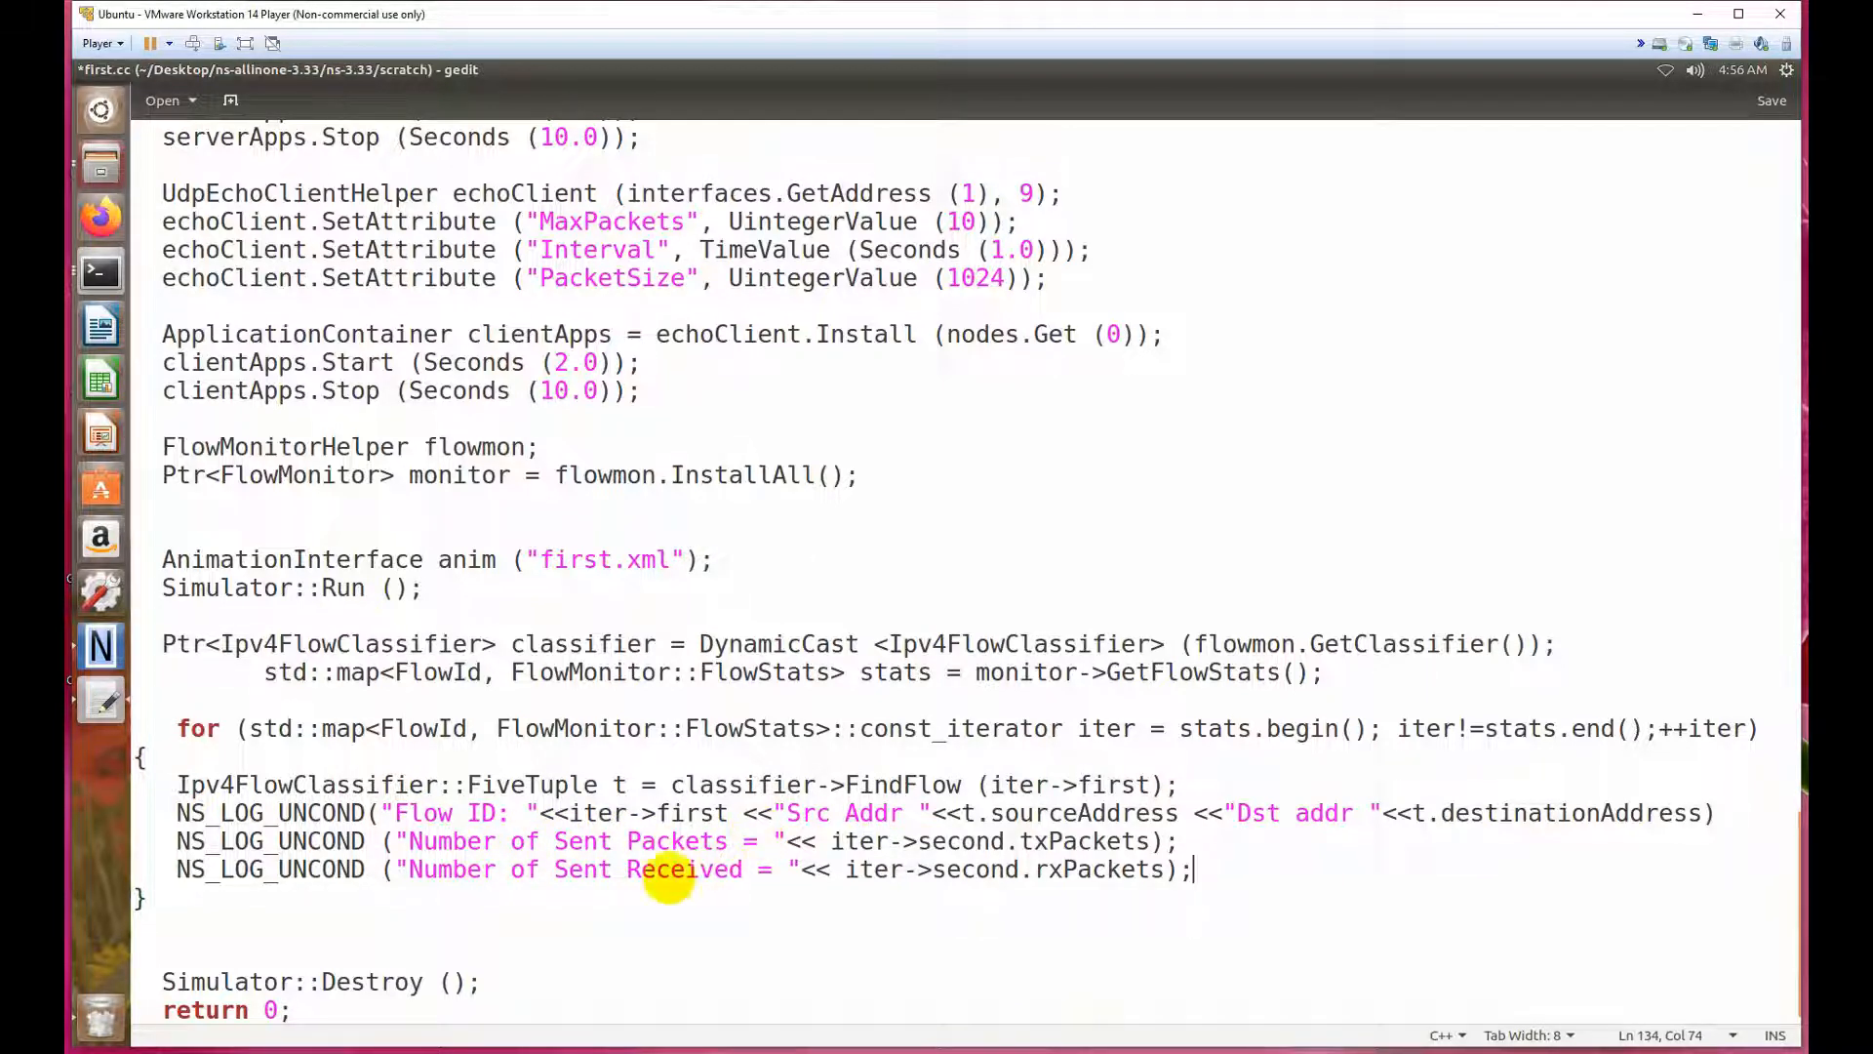
mouse_move(570, 870)
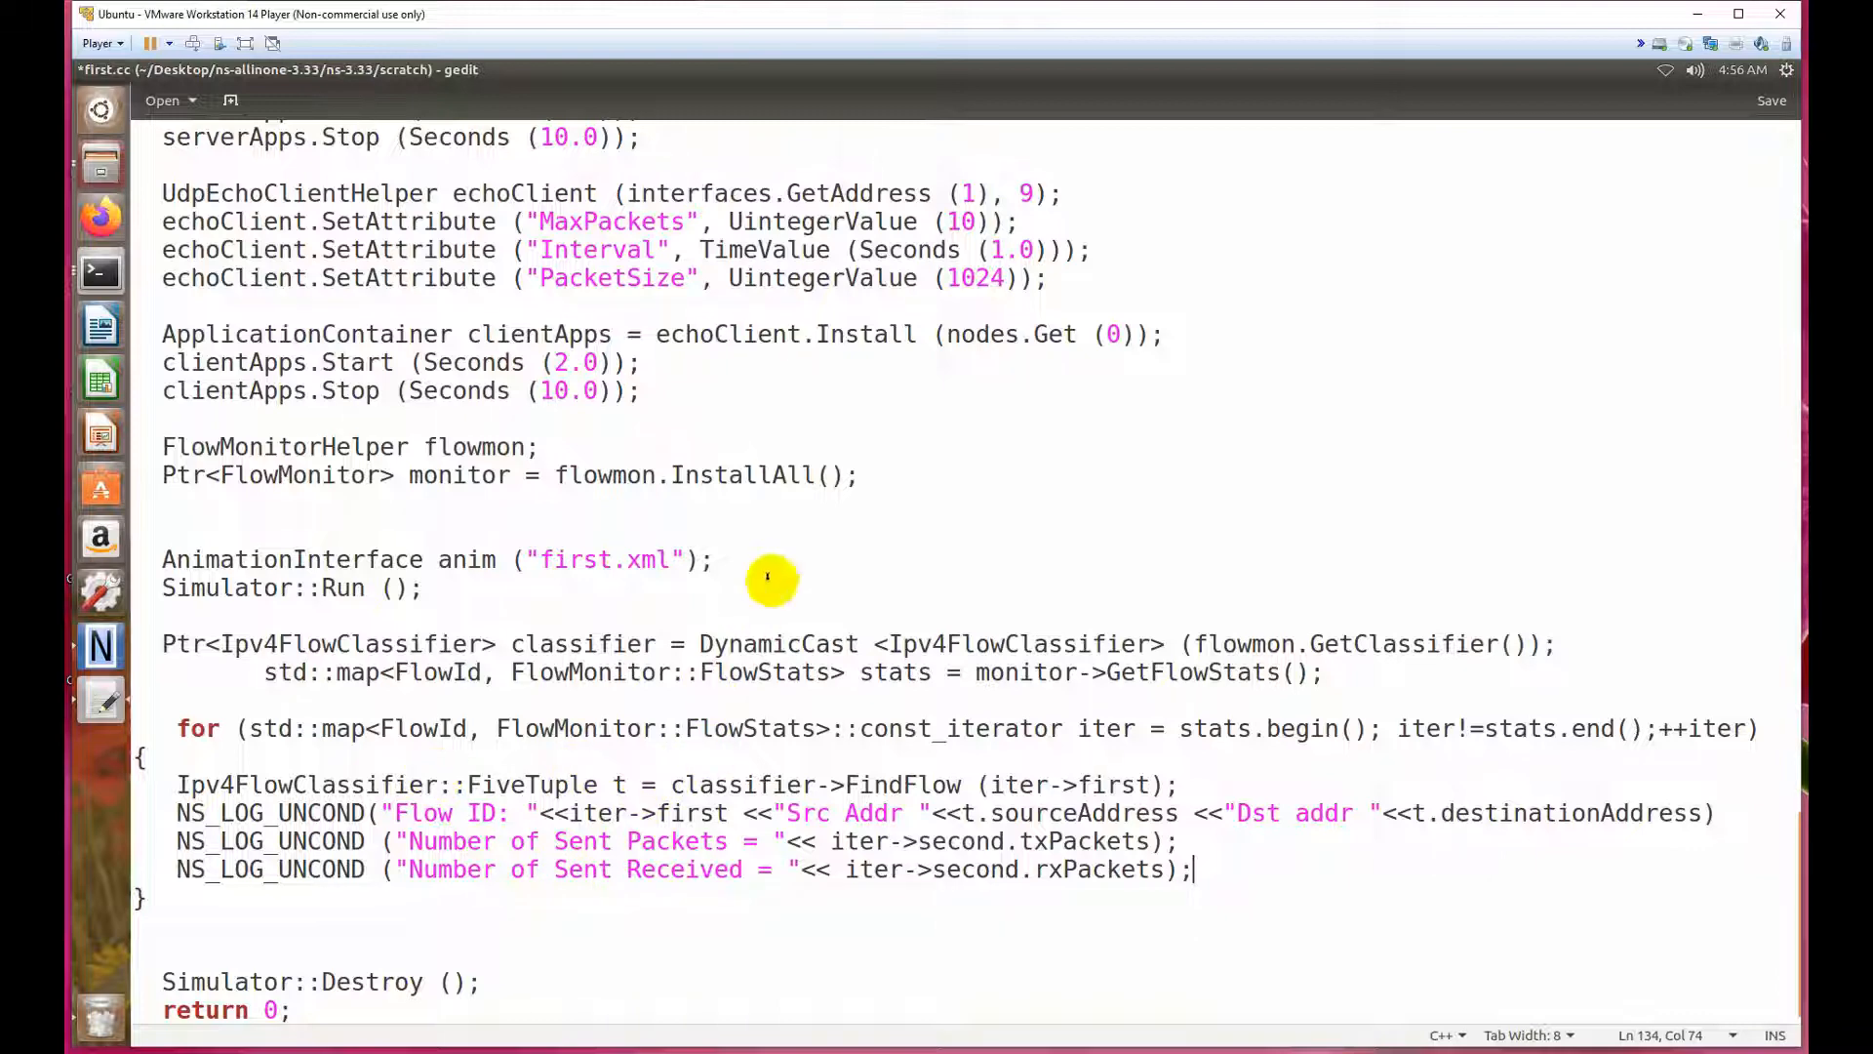
Save first.cc, open a terminal in scratch and run ./waf --run first, hitting a missing-';' build error.
key("ctrl+s")
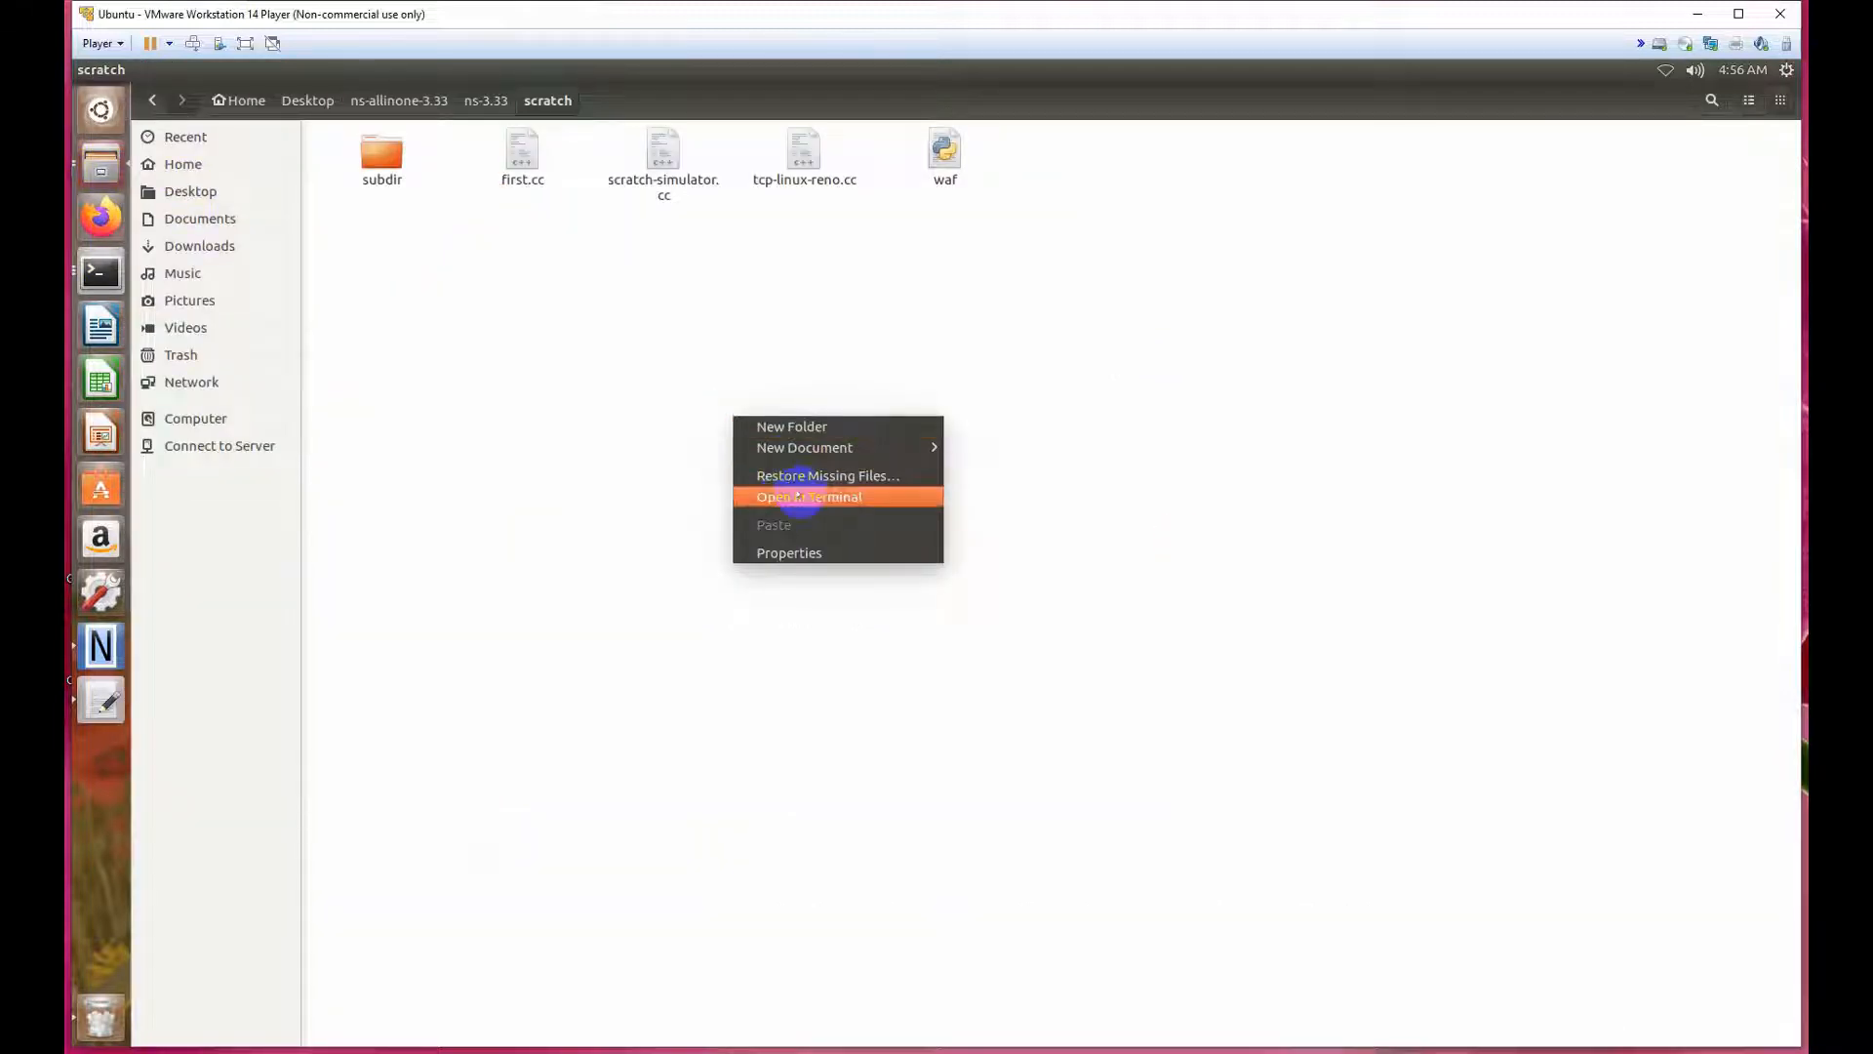
left_click(807, 498)
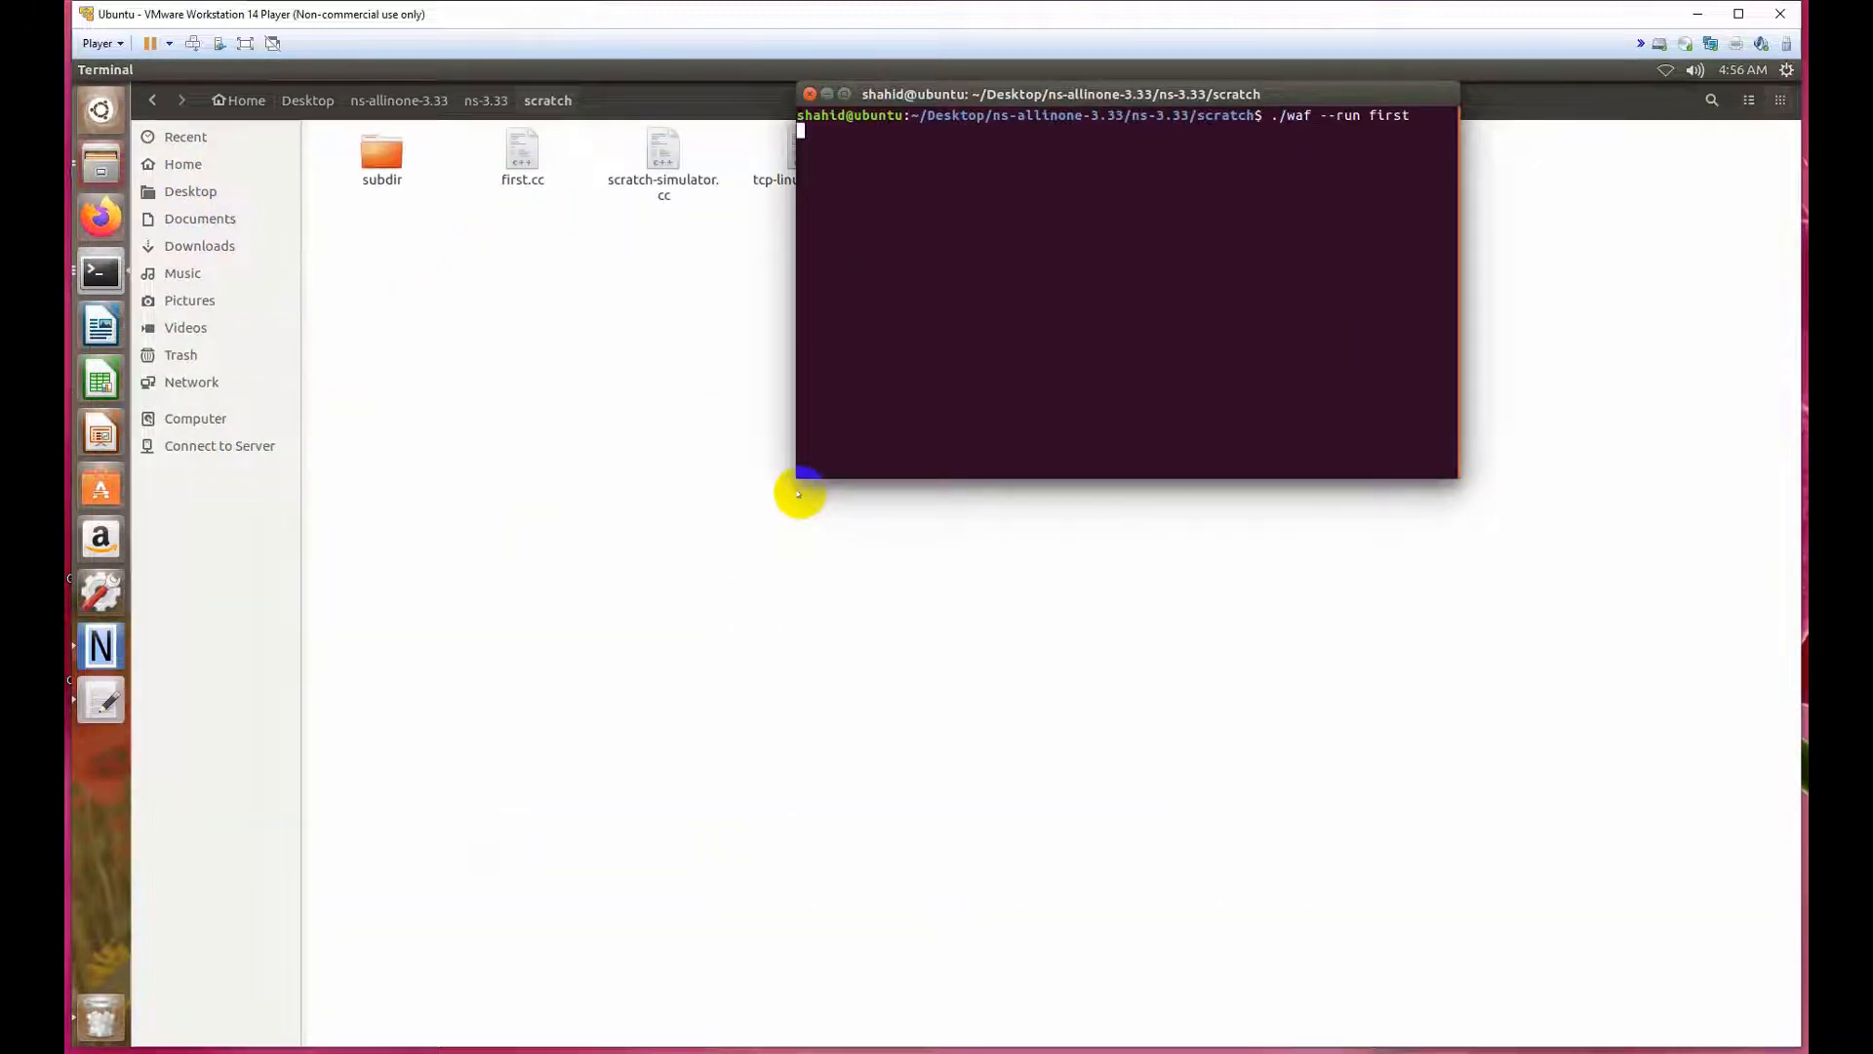
key("Return")
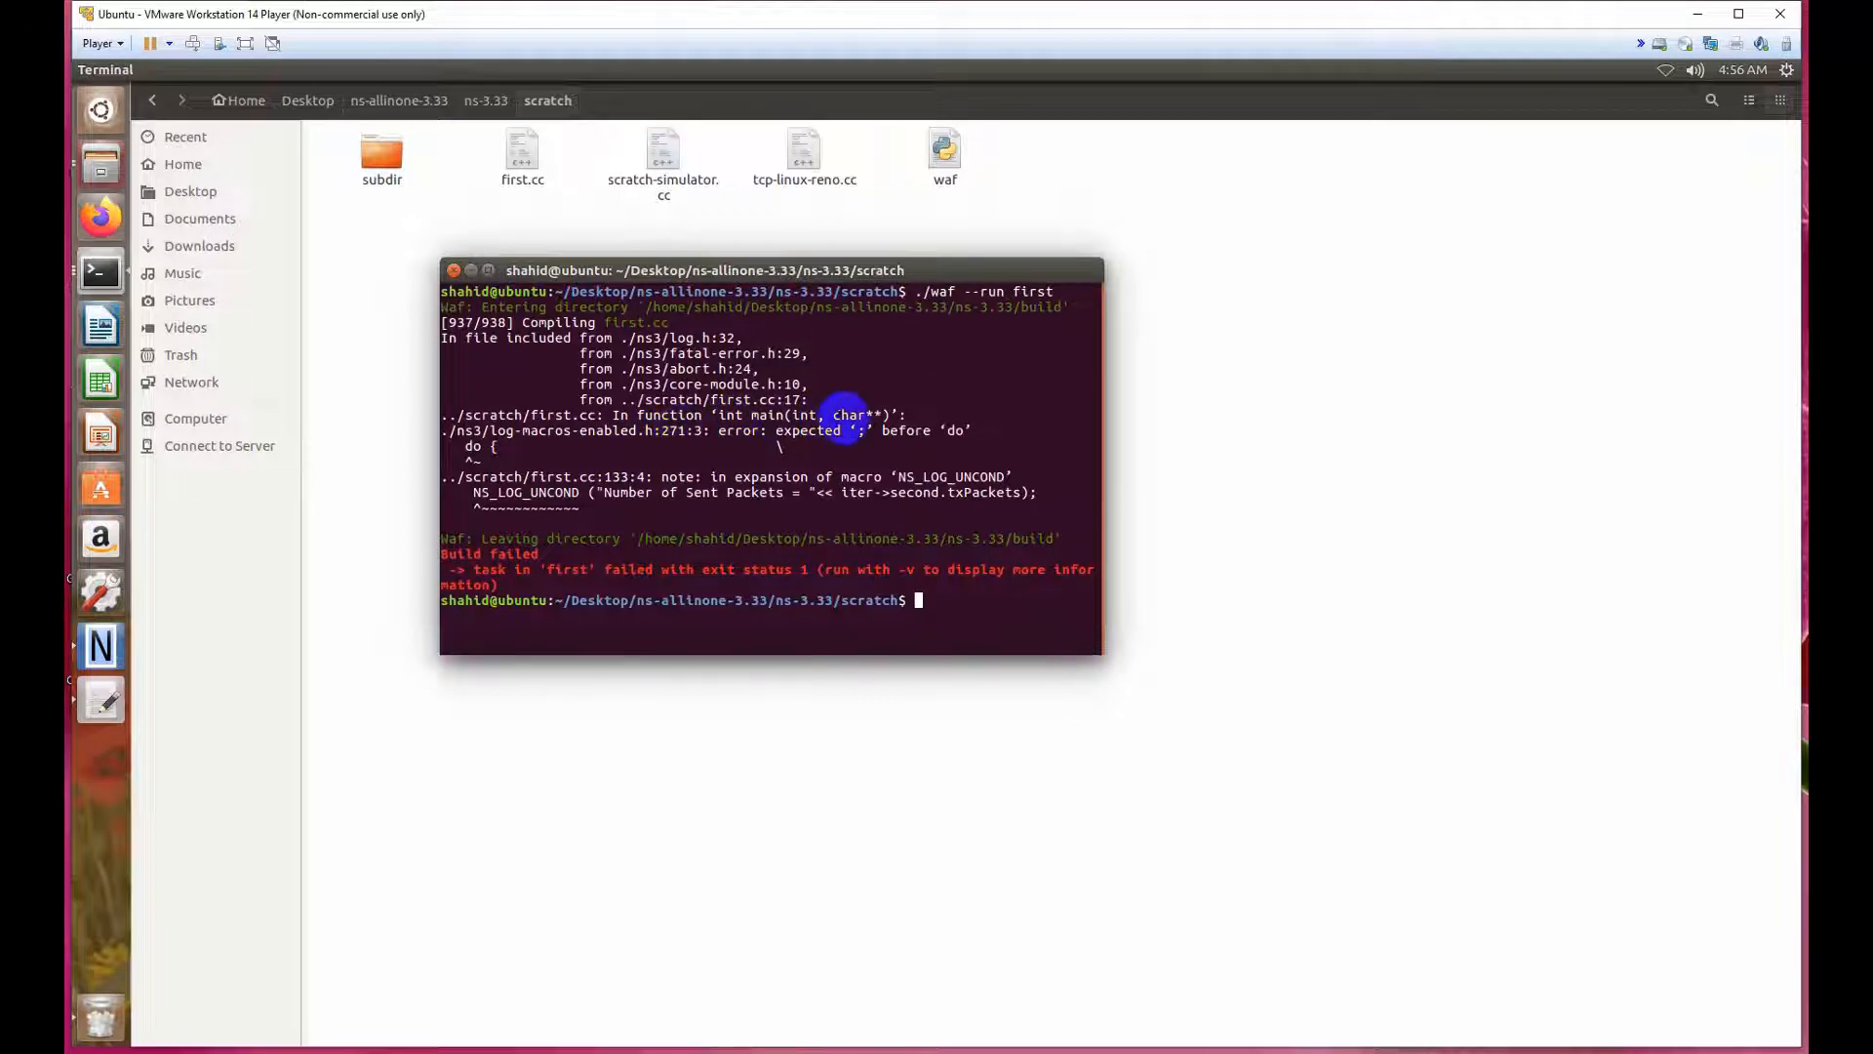
mouse_move(547, 720)
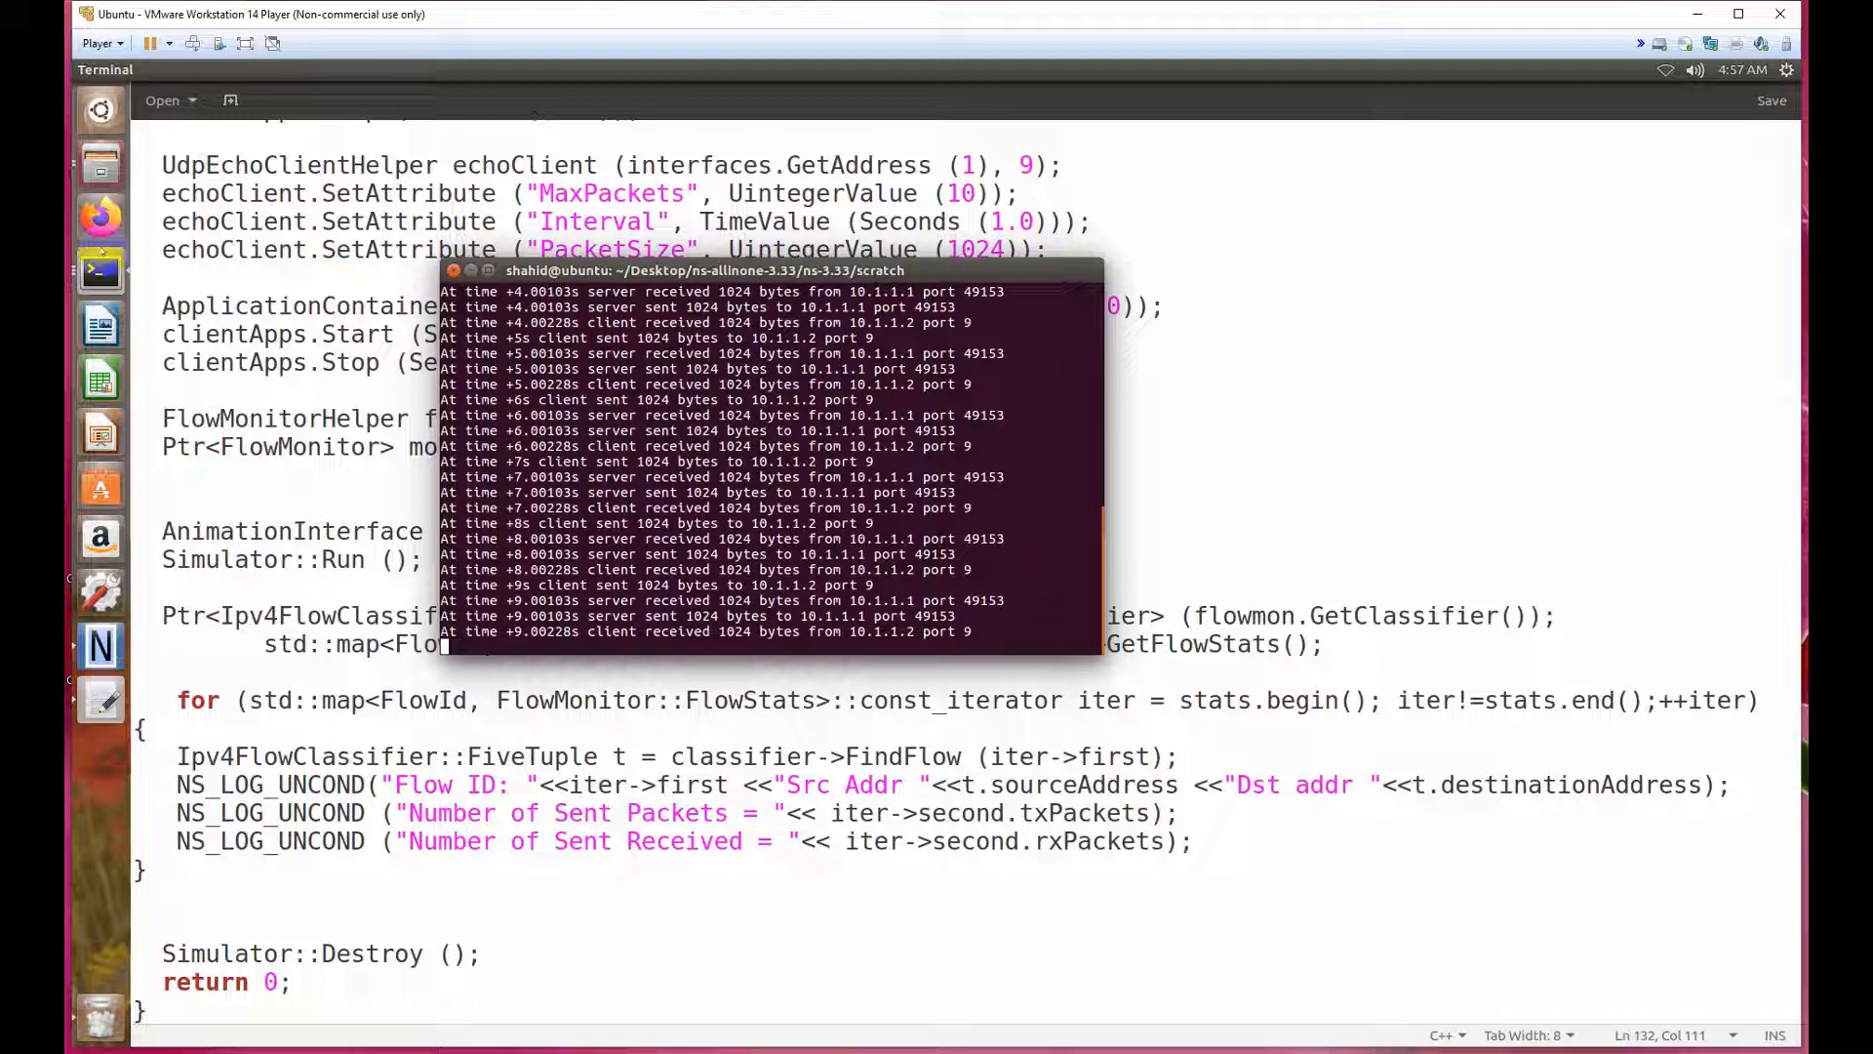
mouse_move(99, 269)
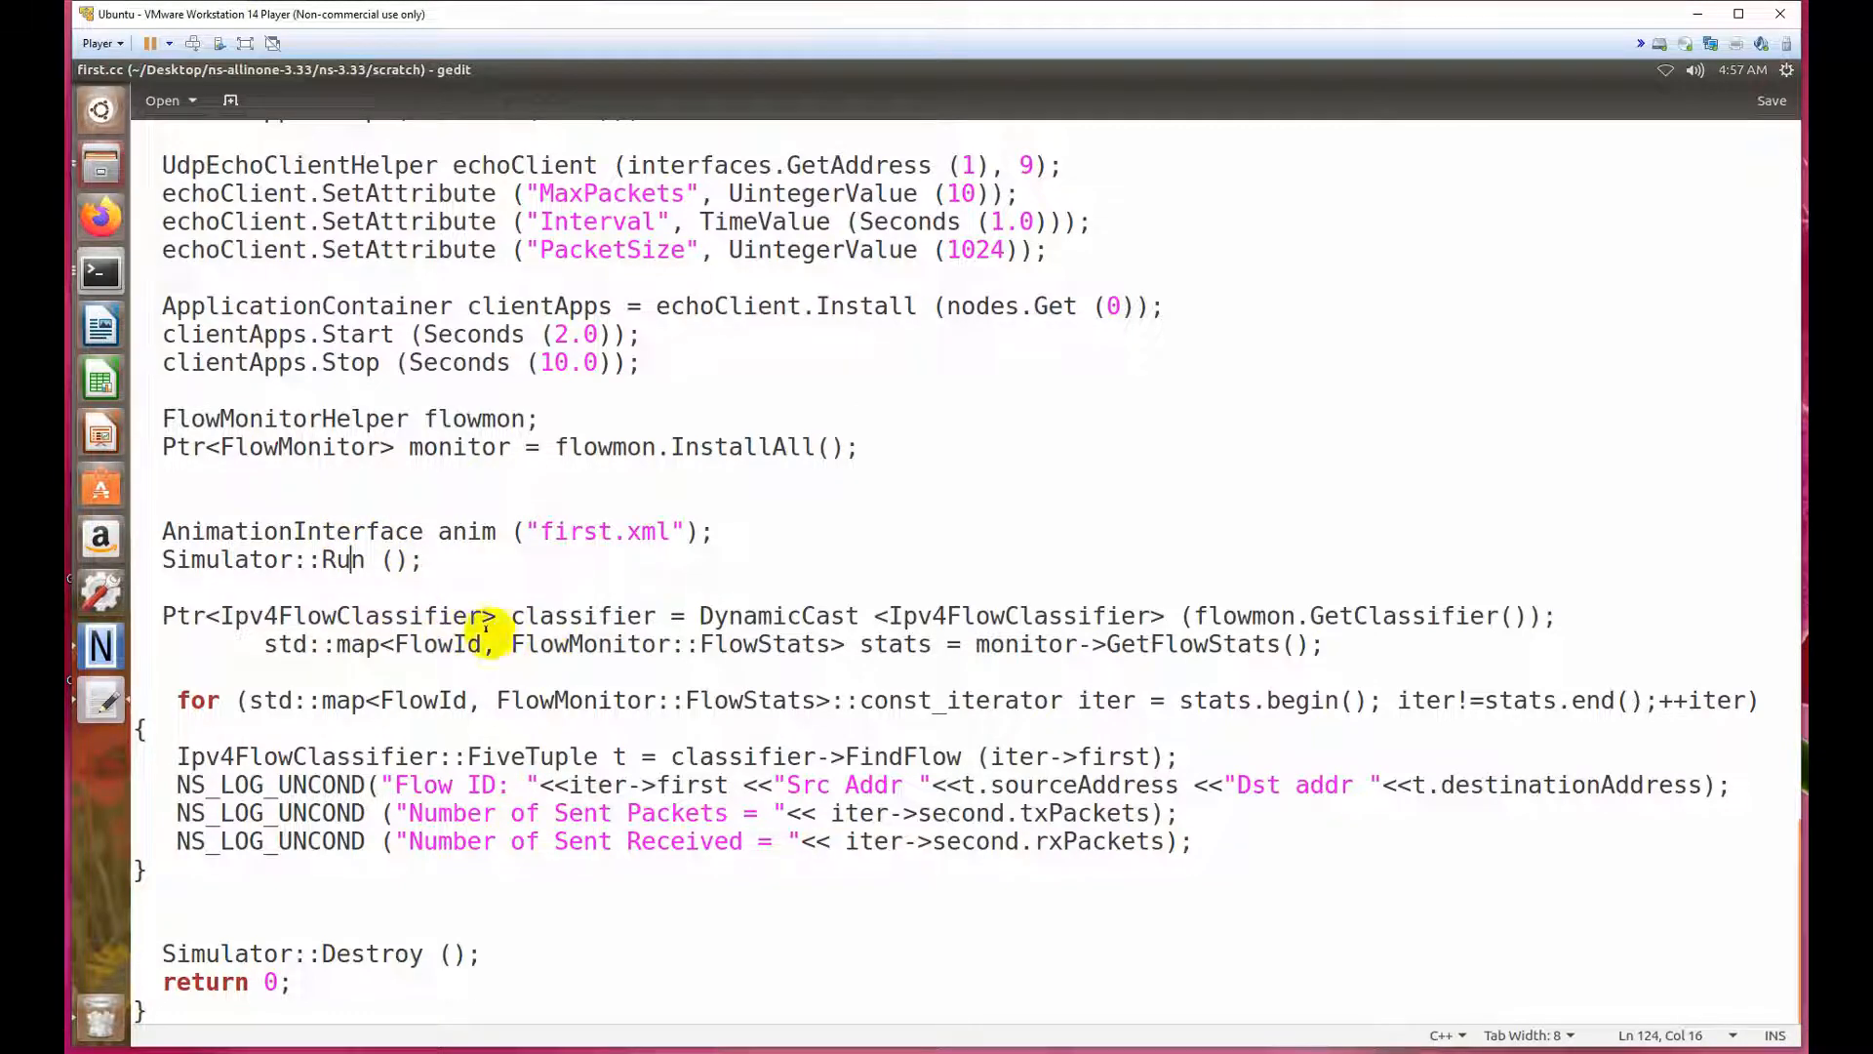
Add Simulator::Stop(Seconds(30)); on the line above Simulator::Run() and save the file.
left_click(714, 531)
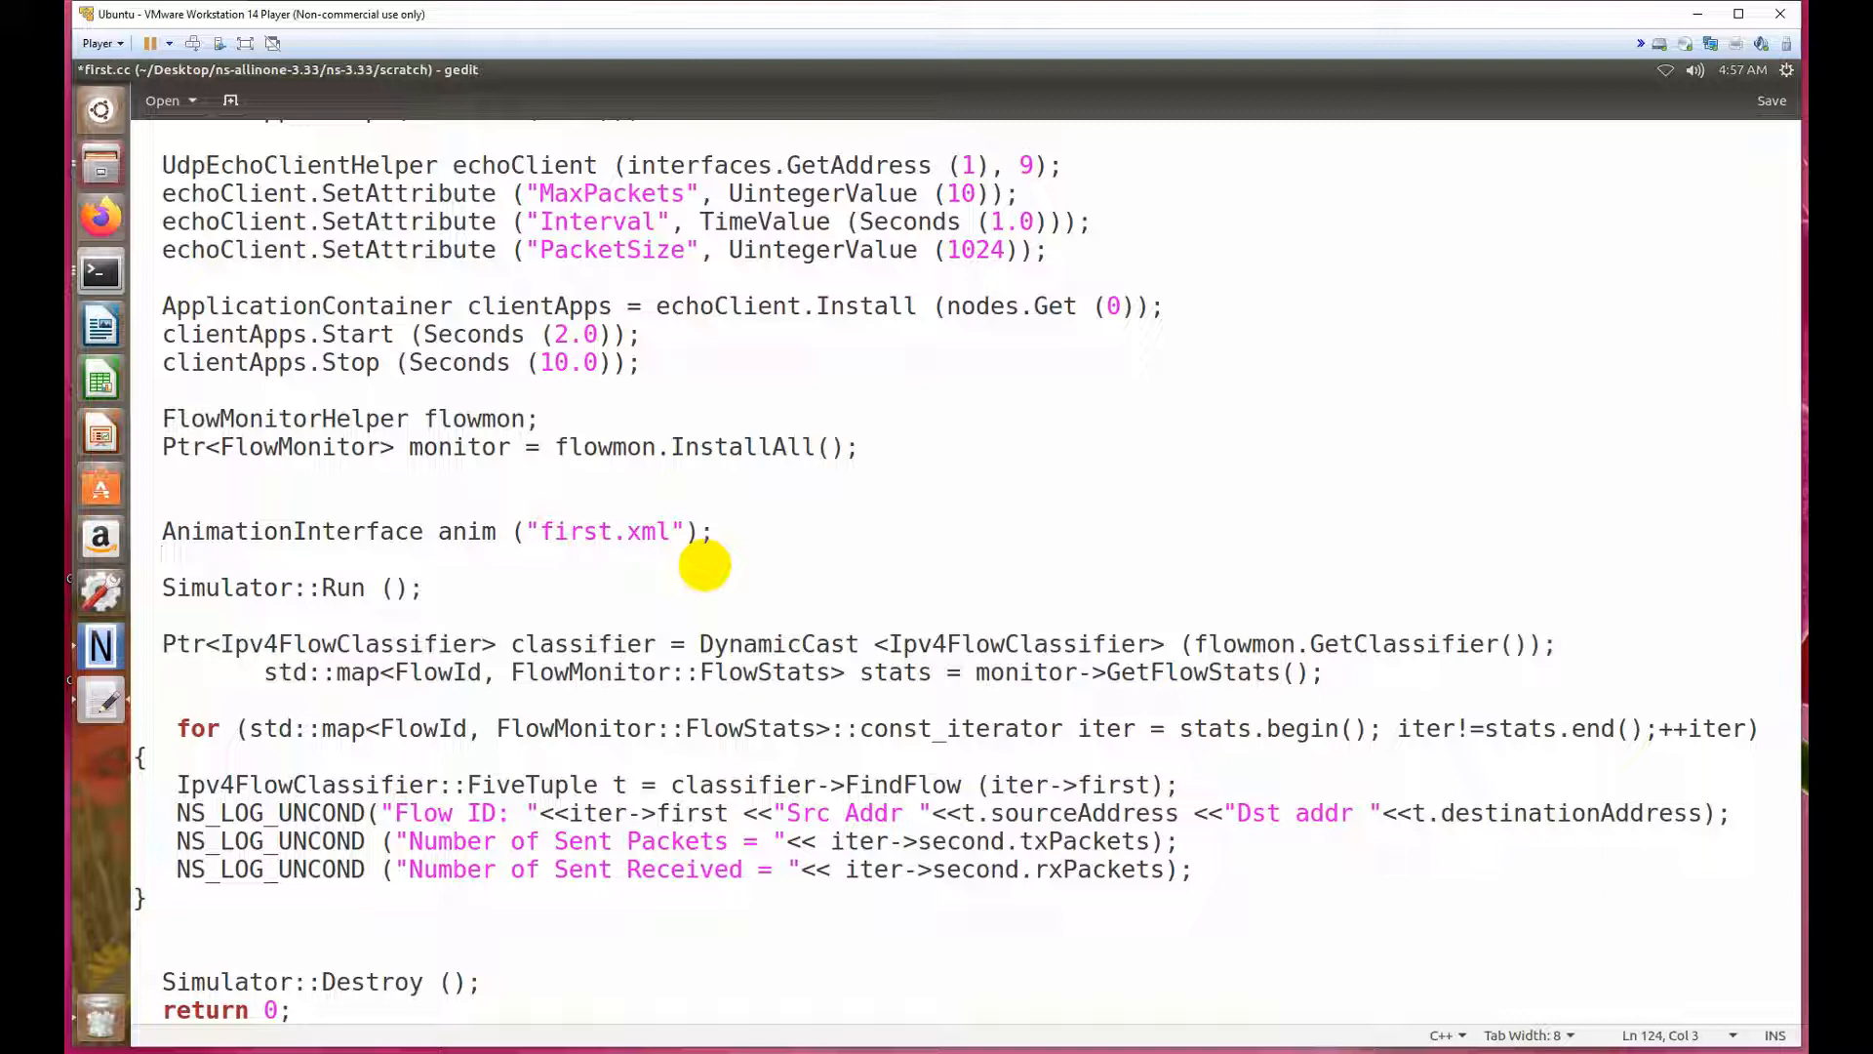
left_click(162, 558)
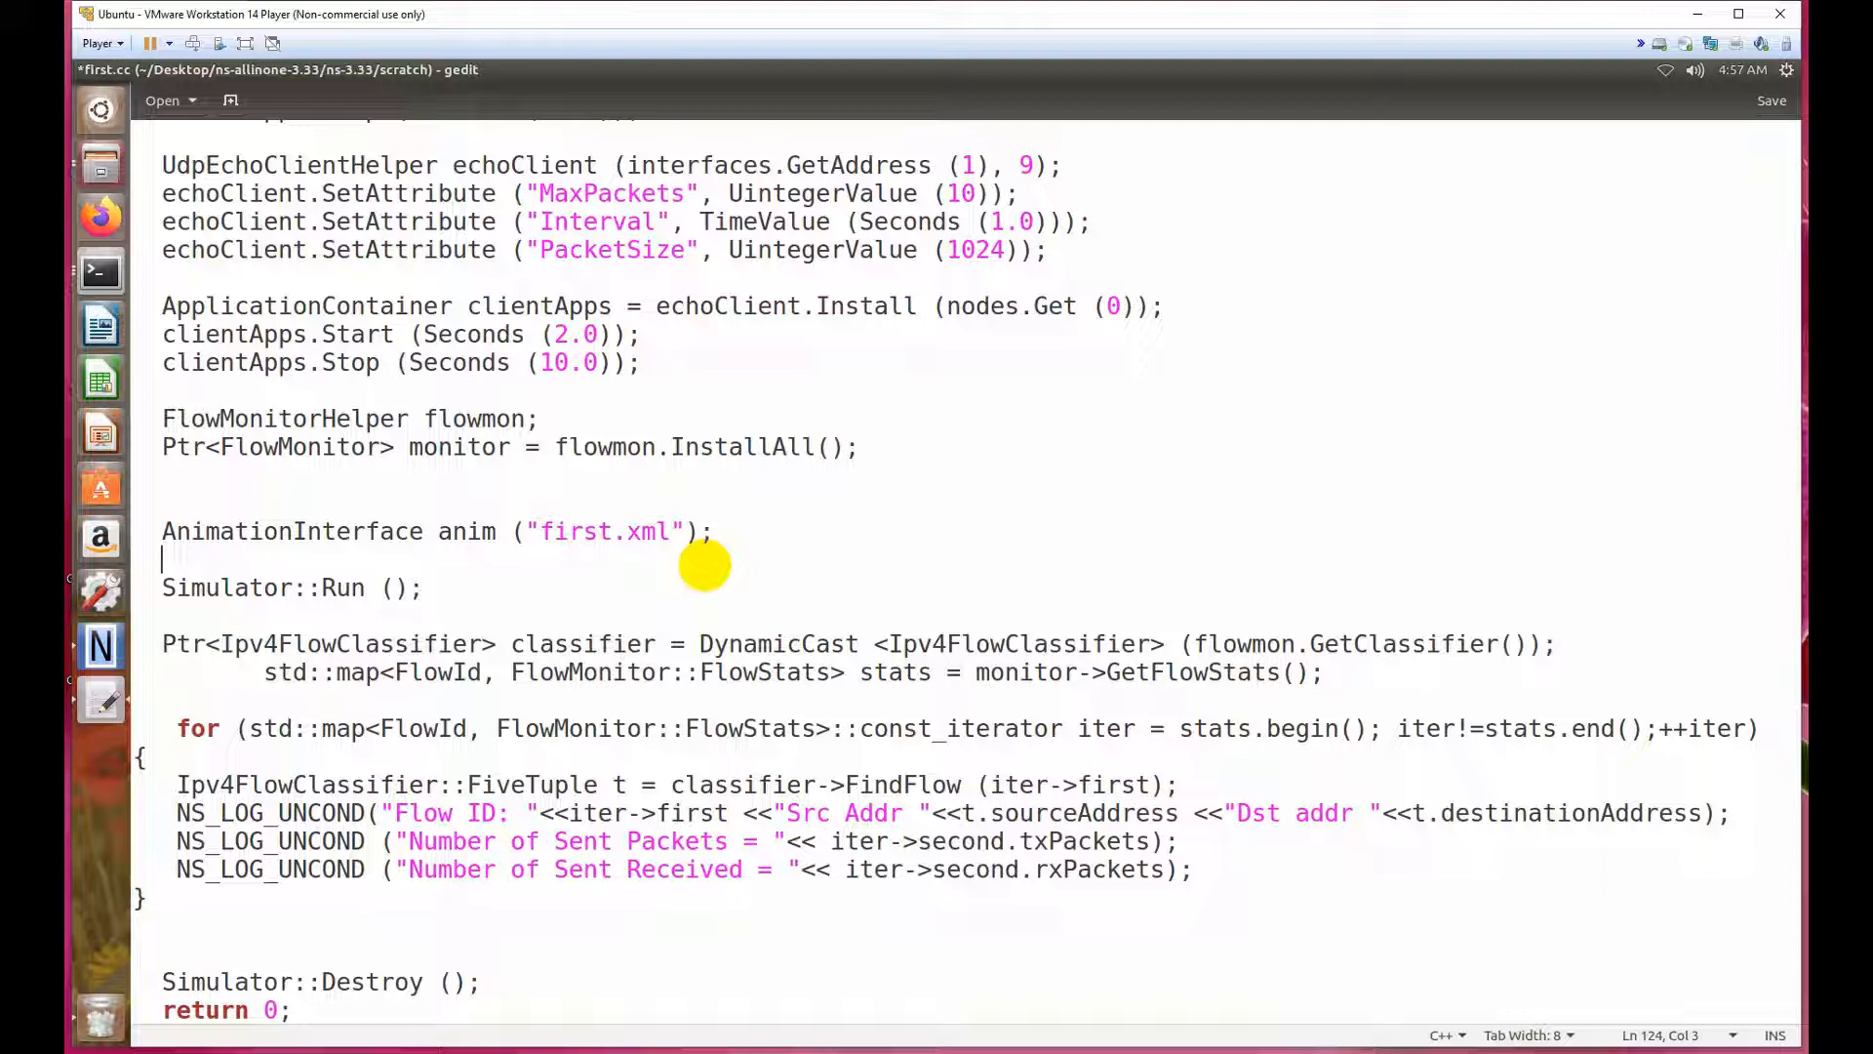
type("S")
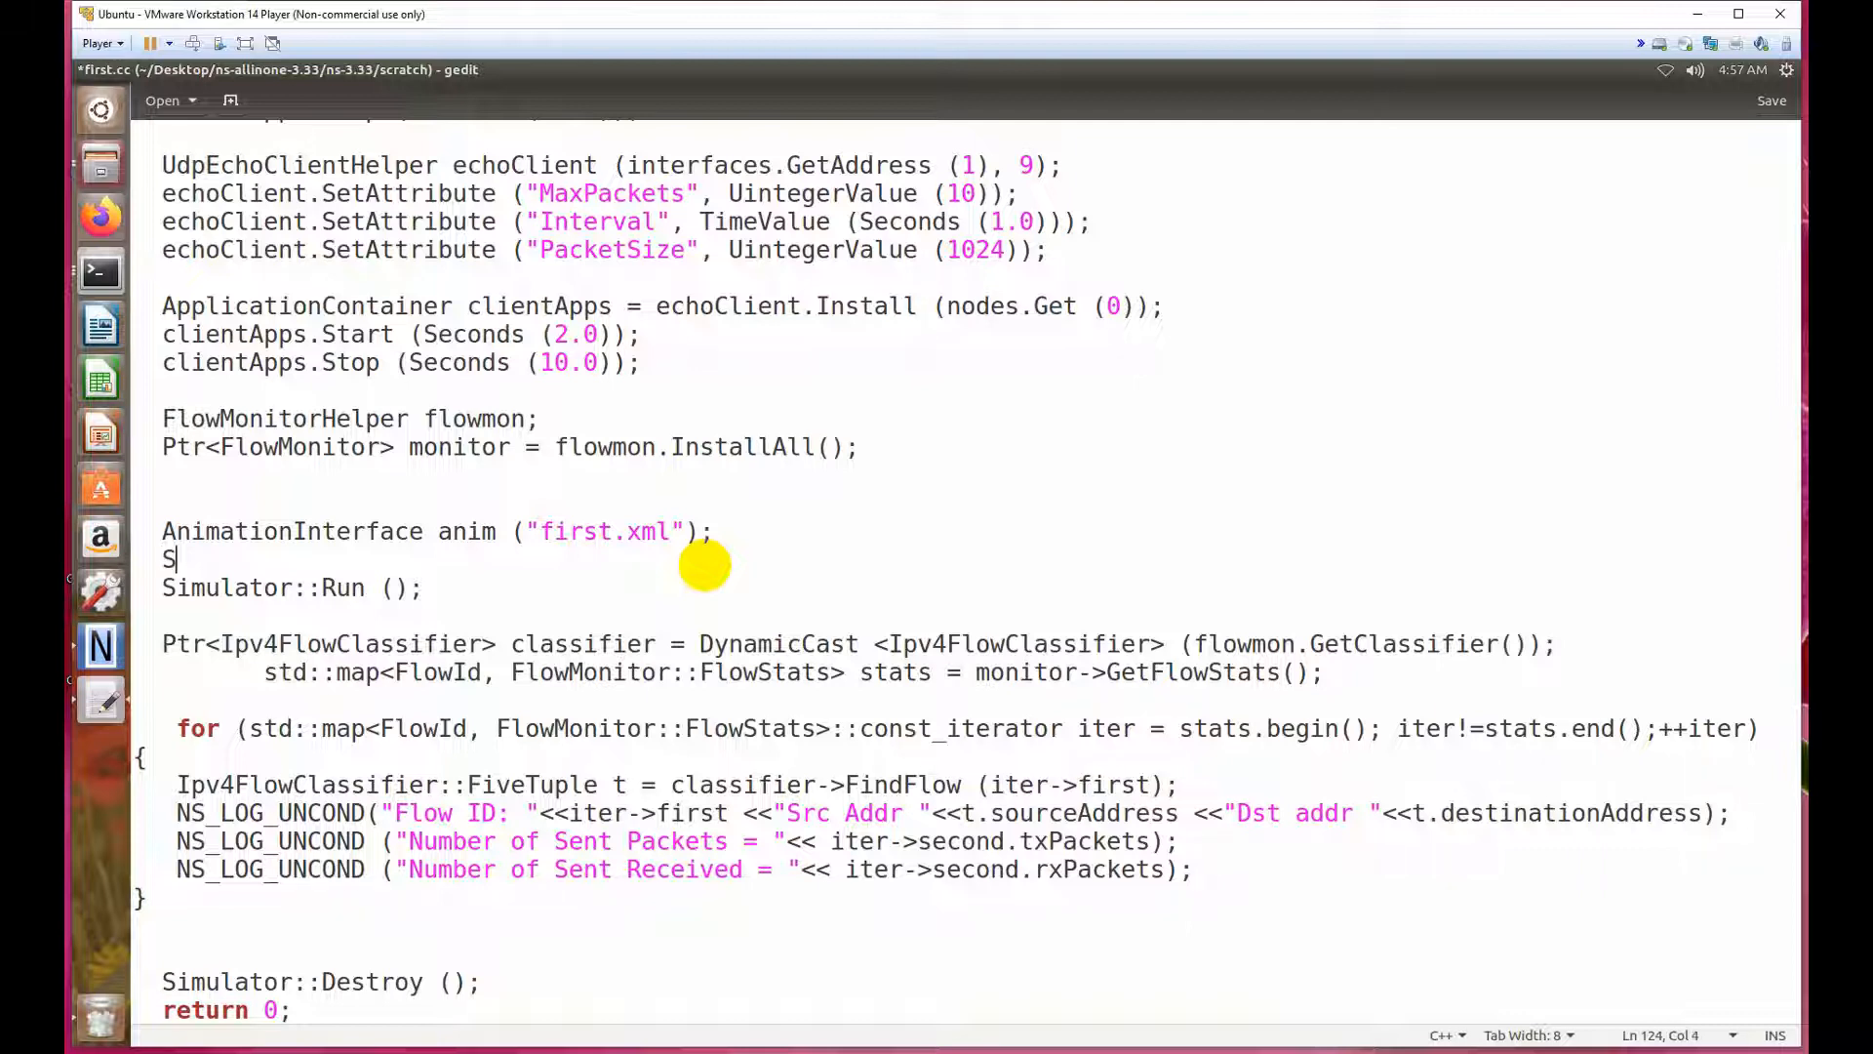
type("imulator")
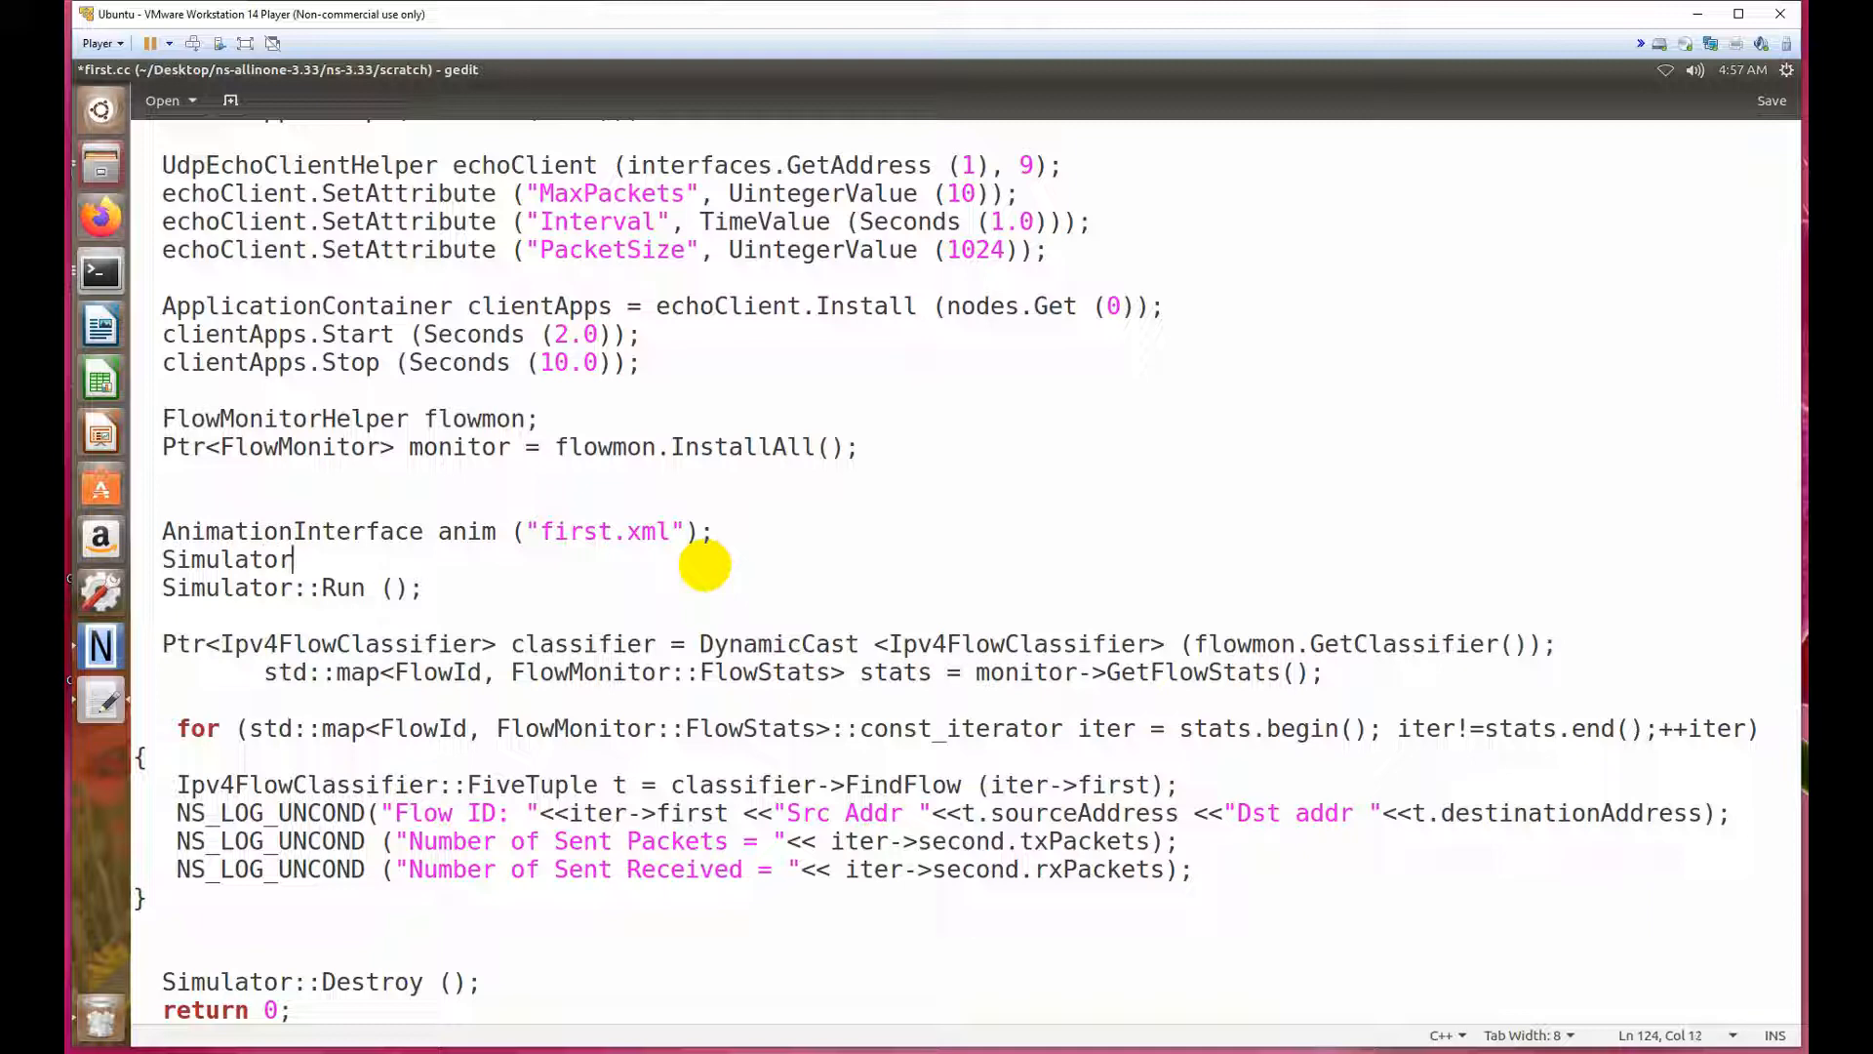
type("::St")
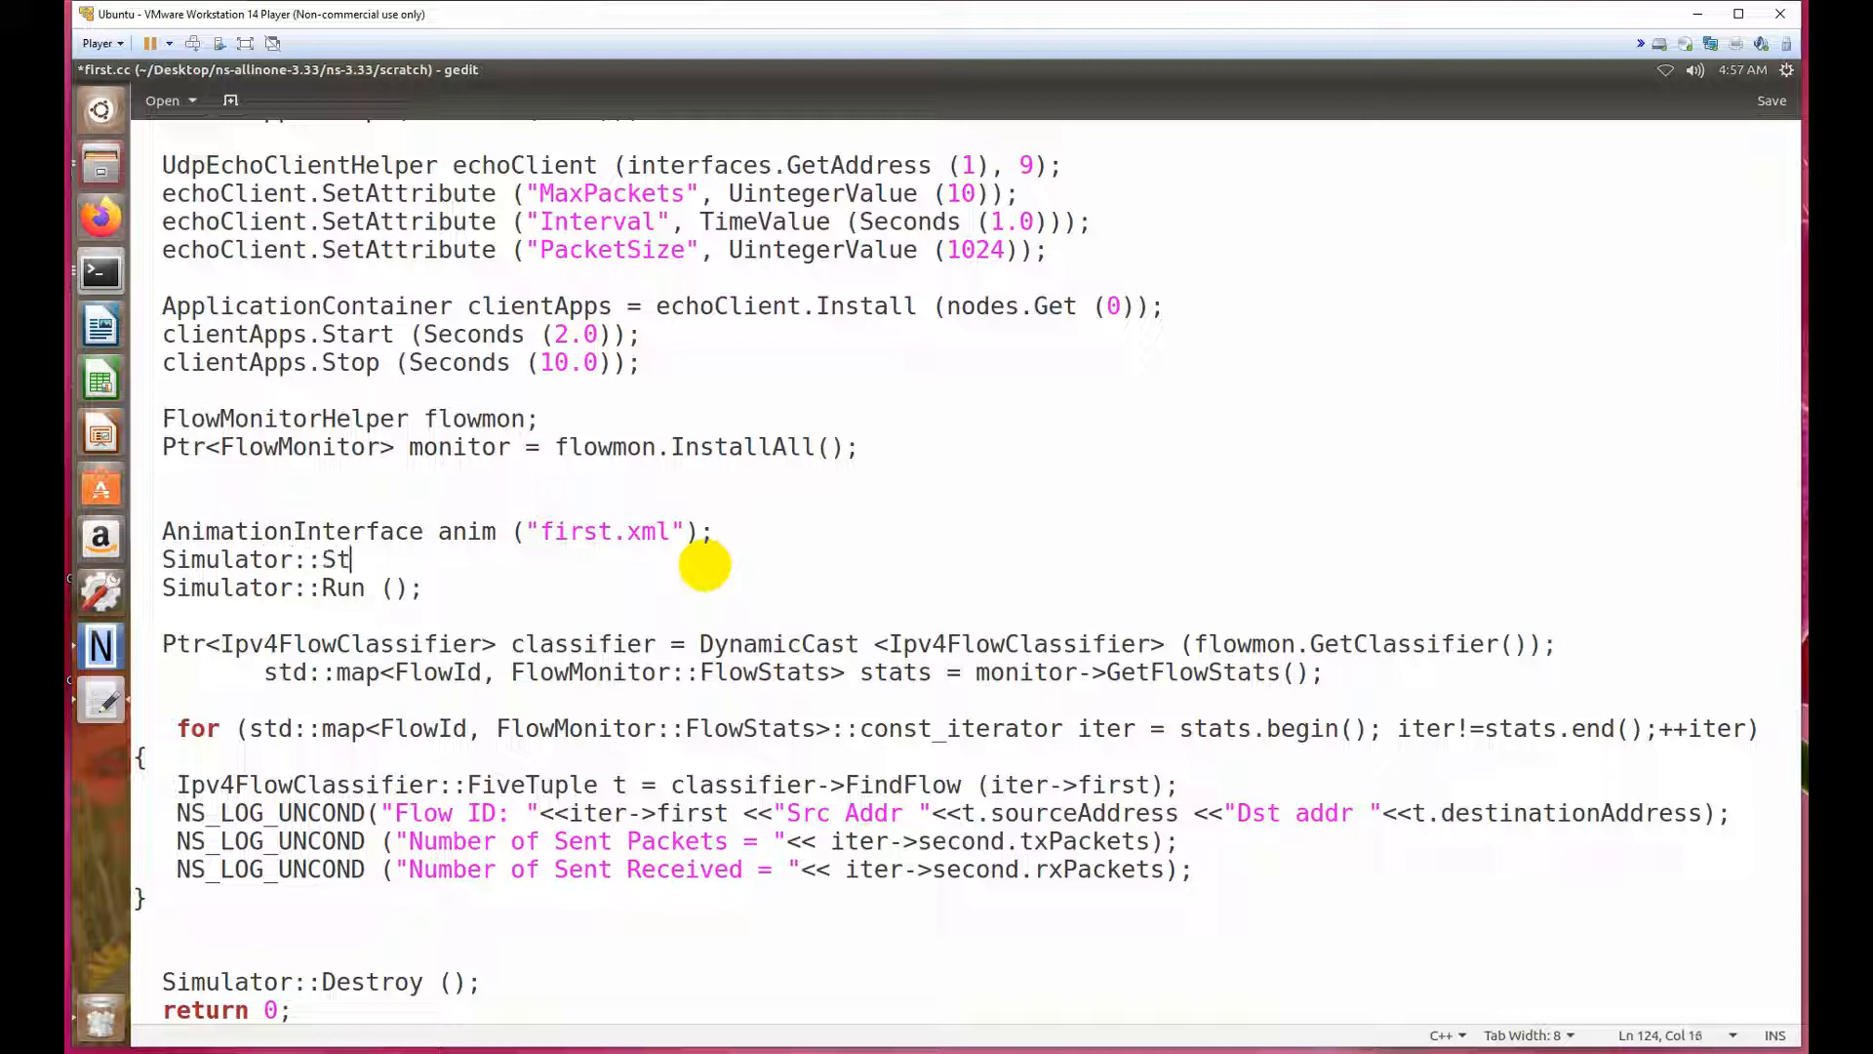
type("op()")
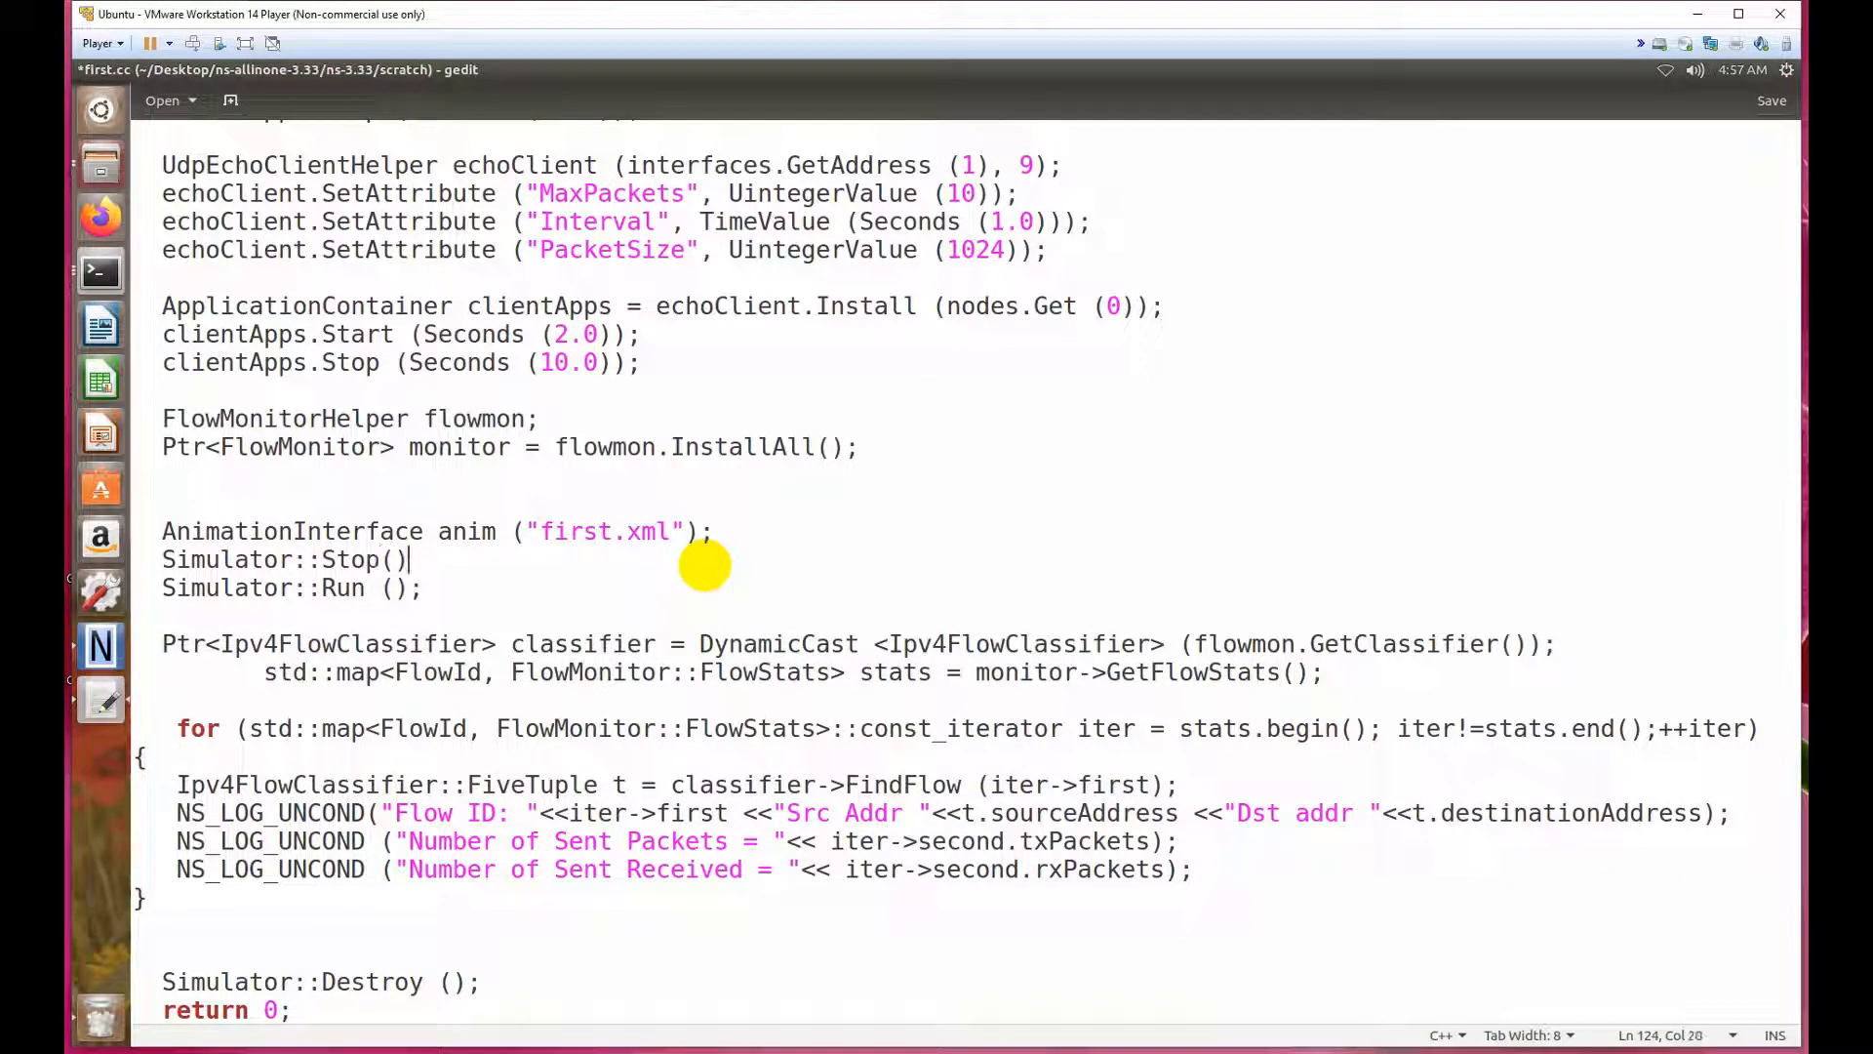
key("Backspace")
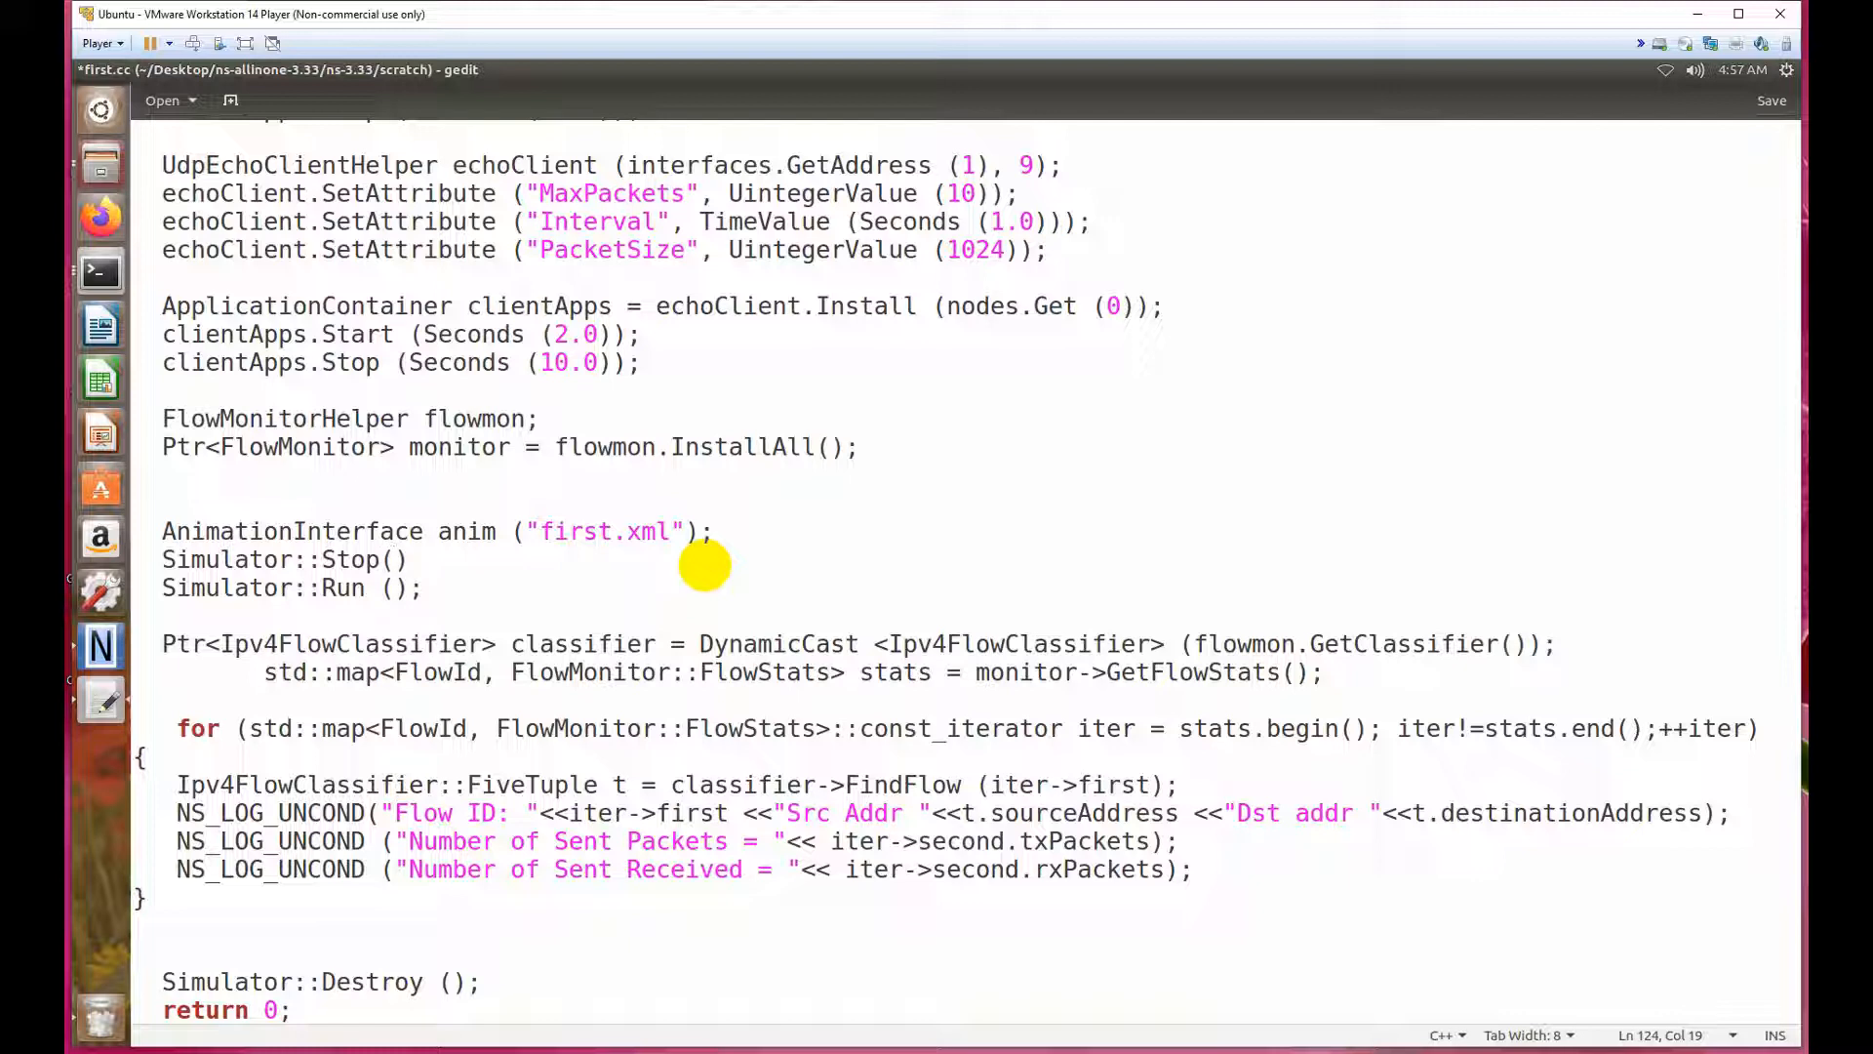
type("S")
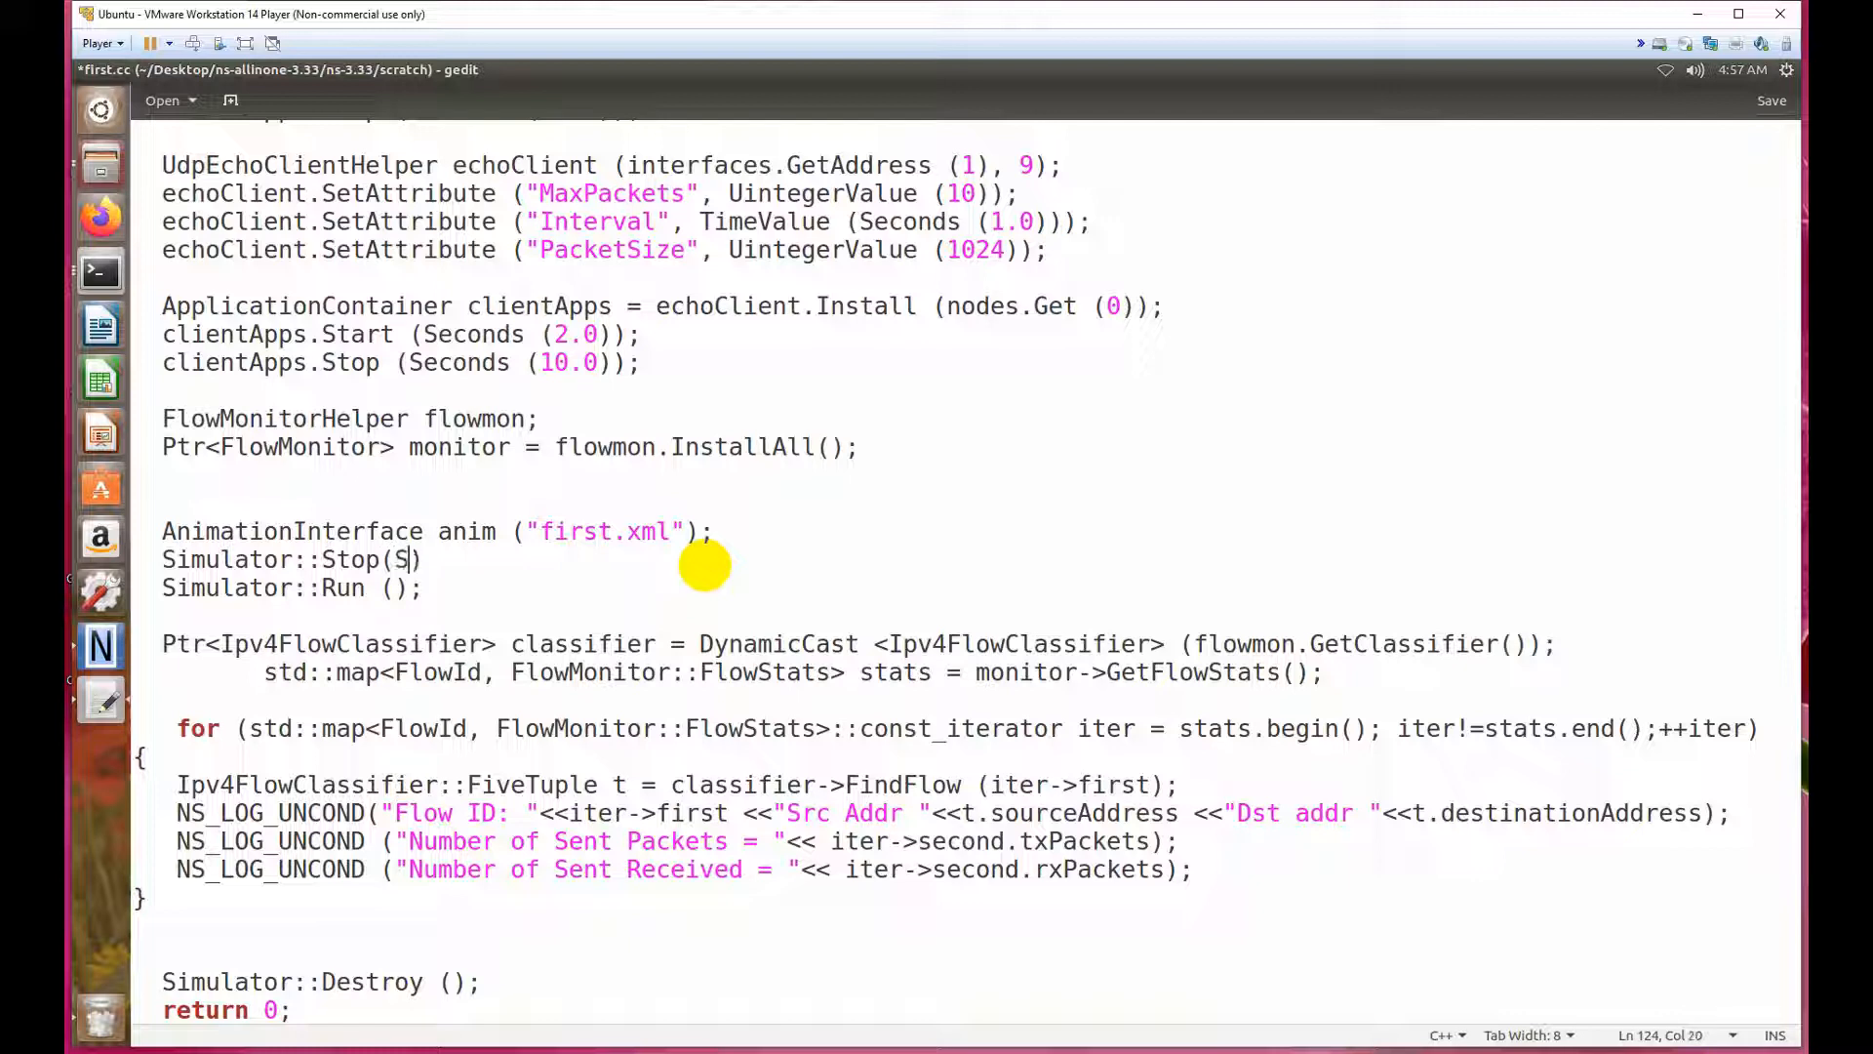
type("econd")
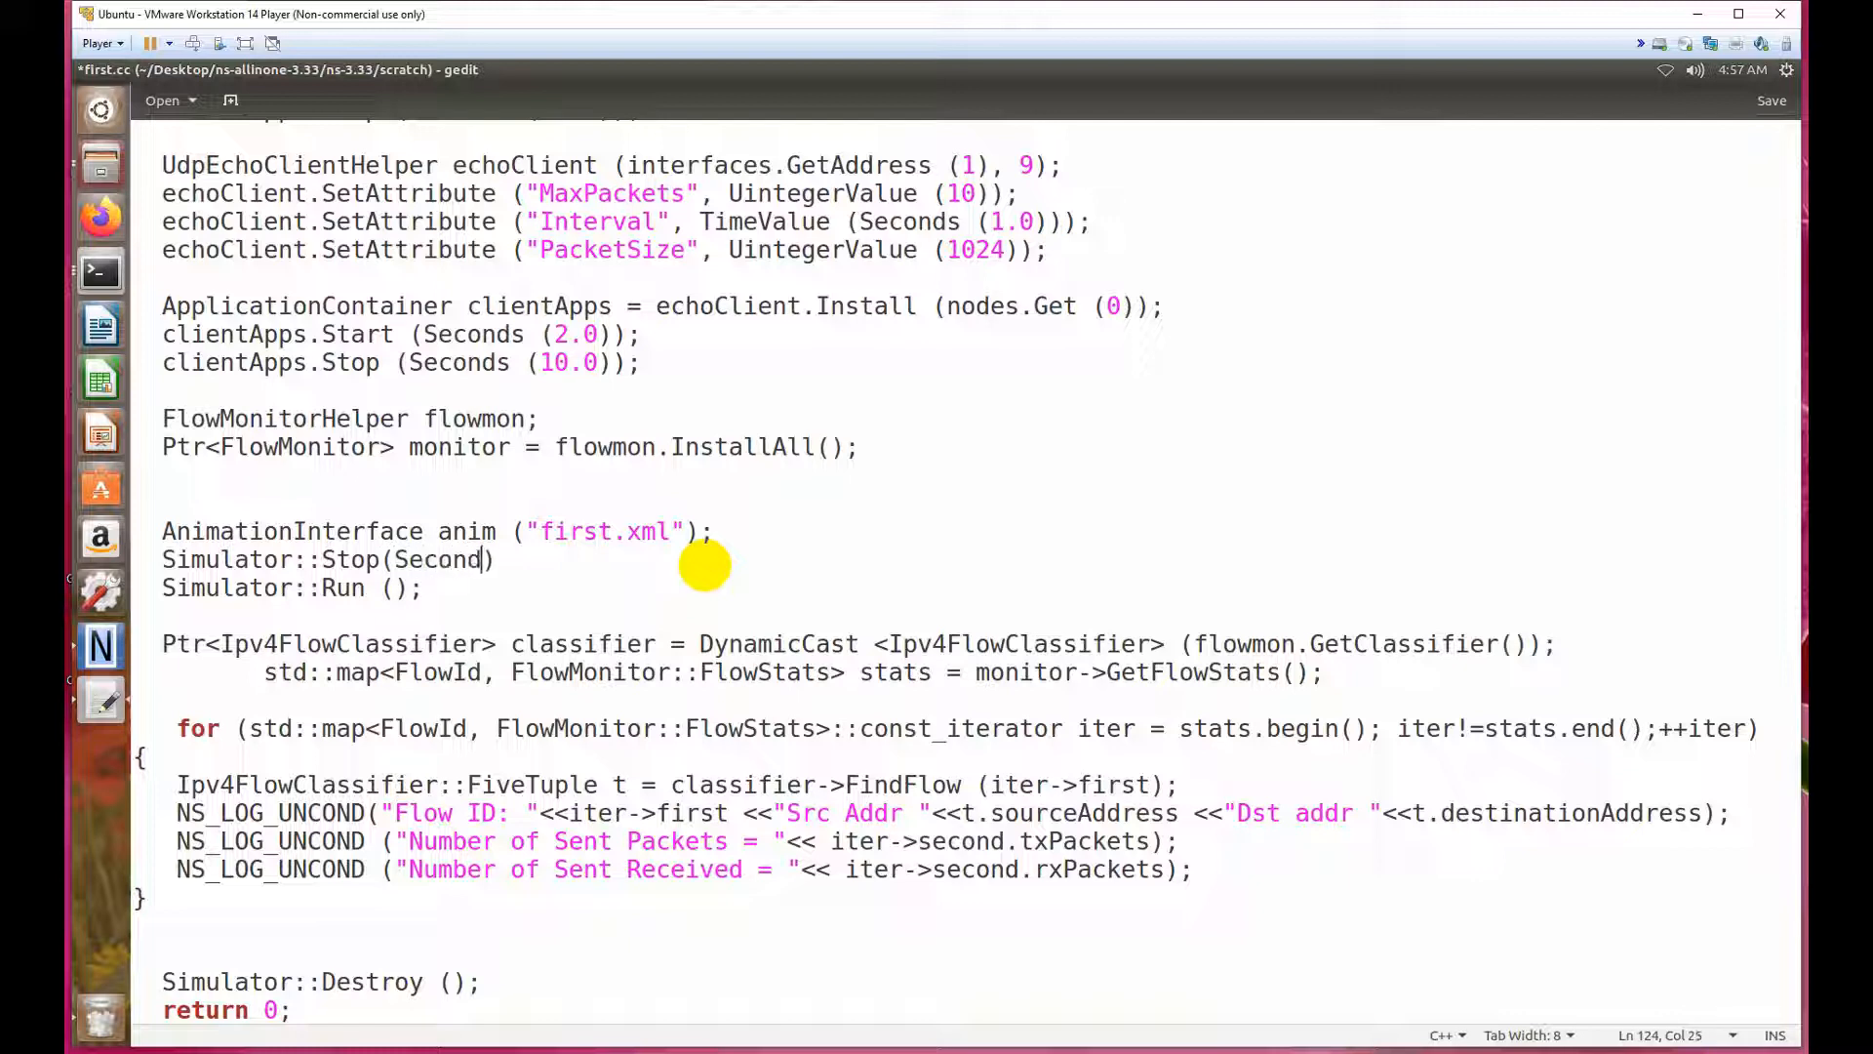
type("s()")
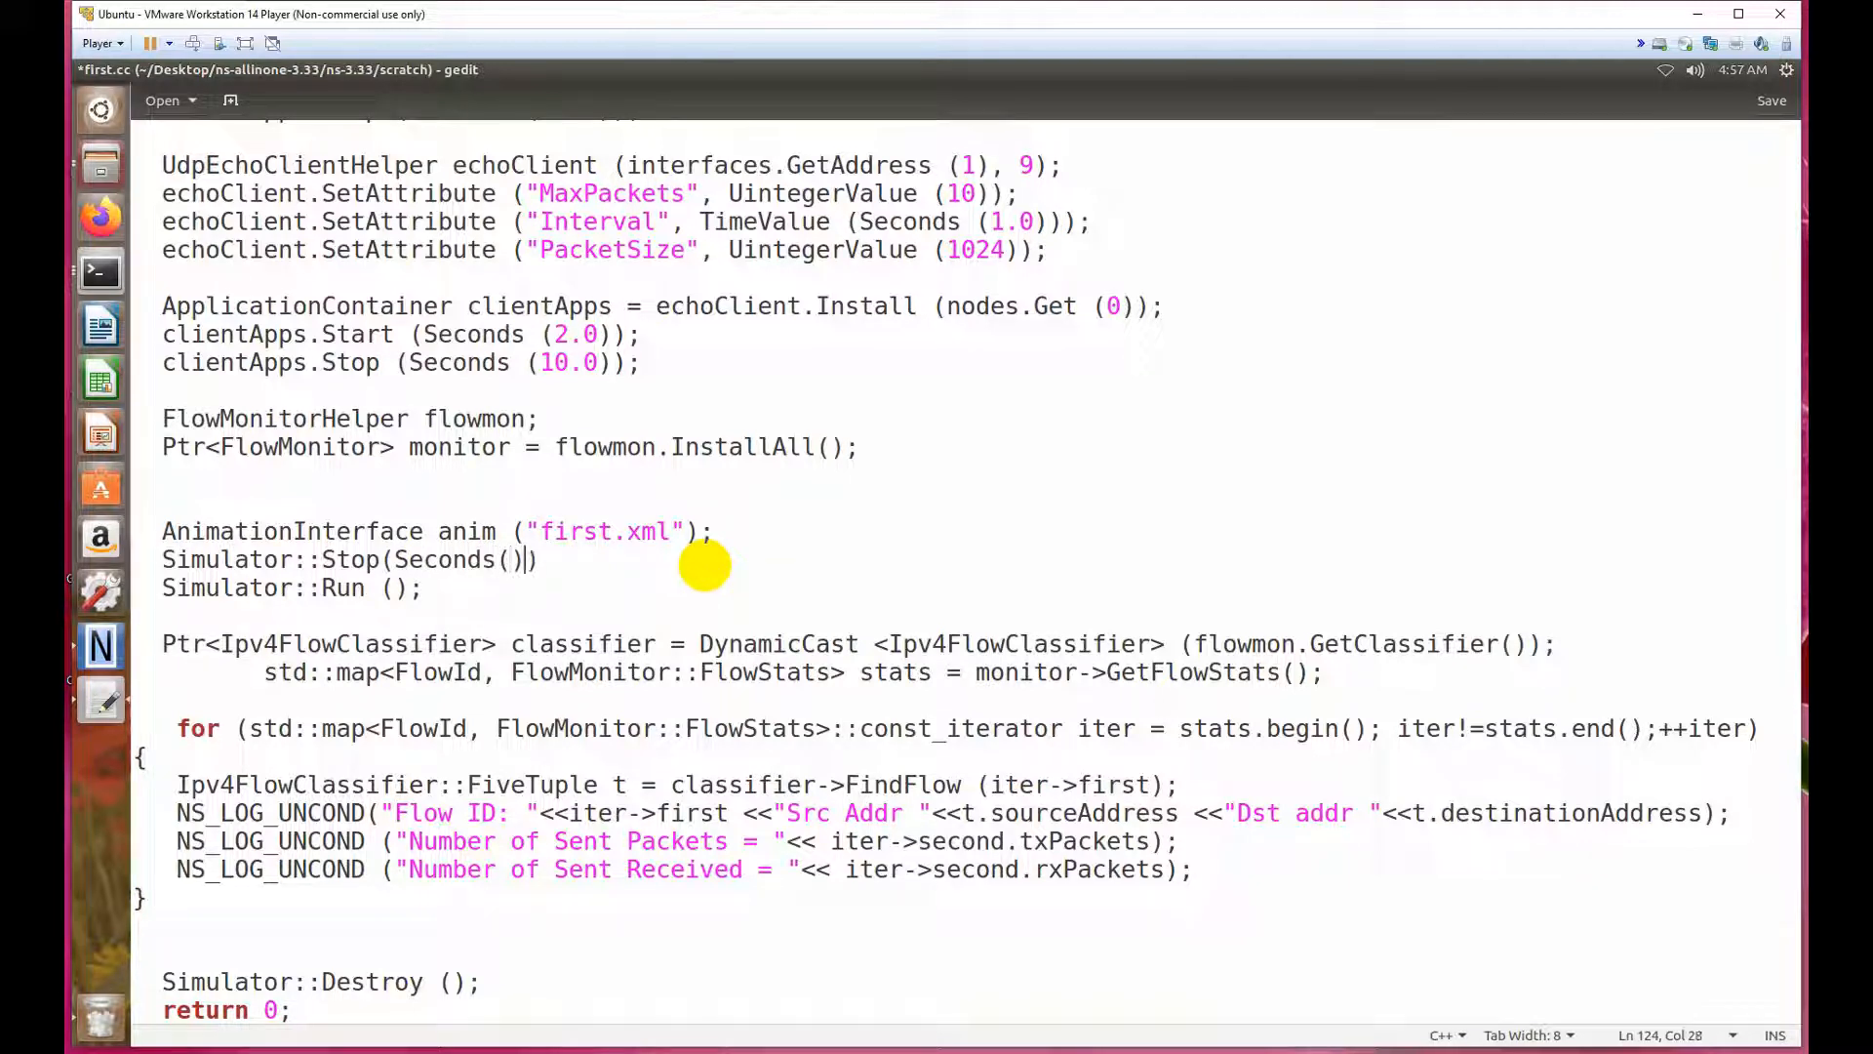
type("30")
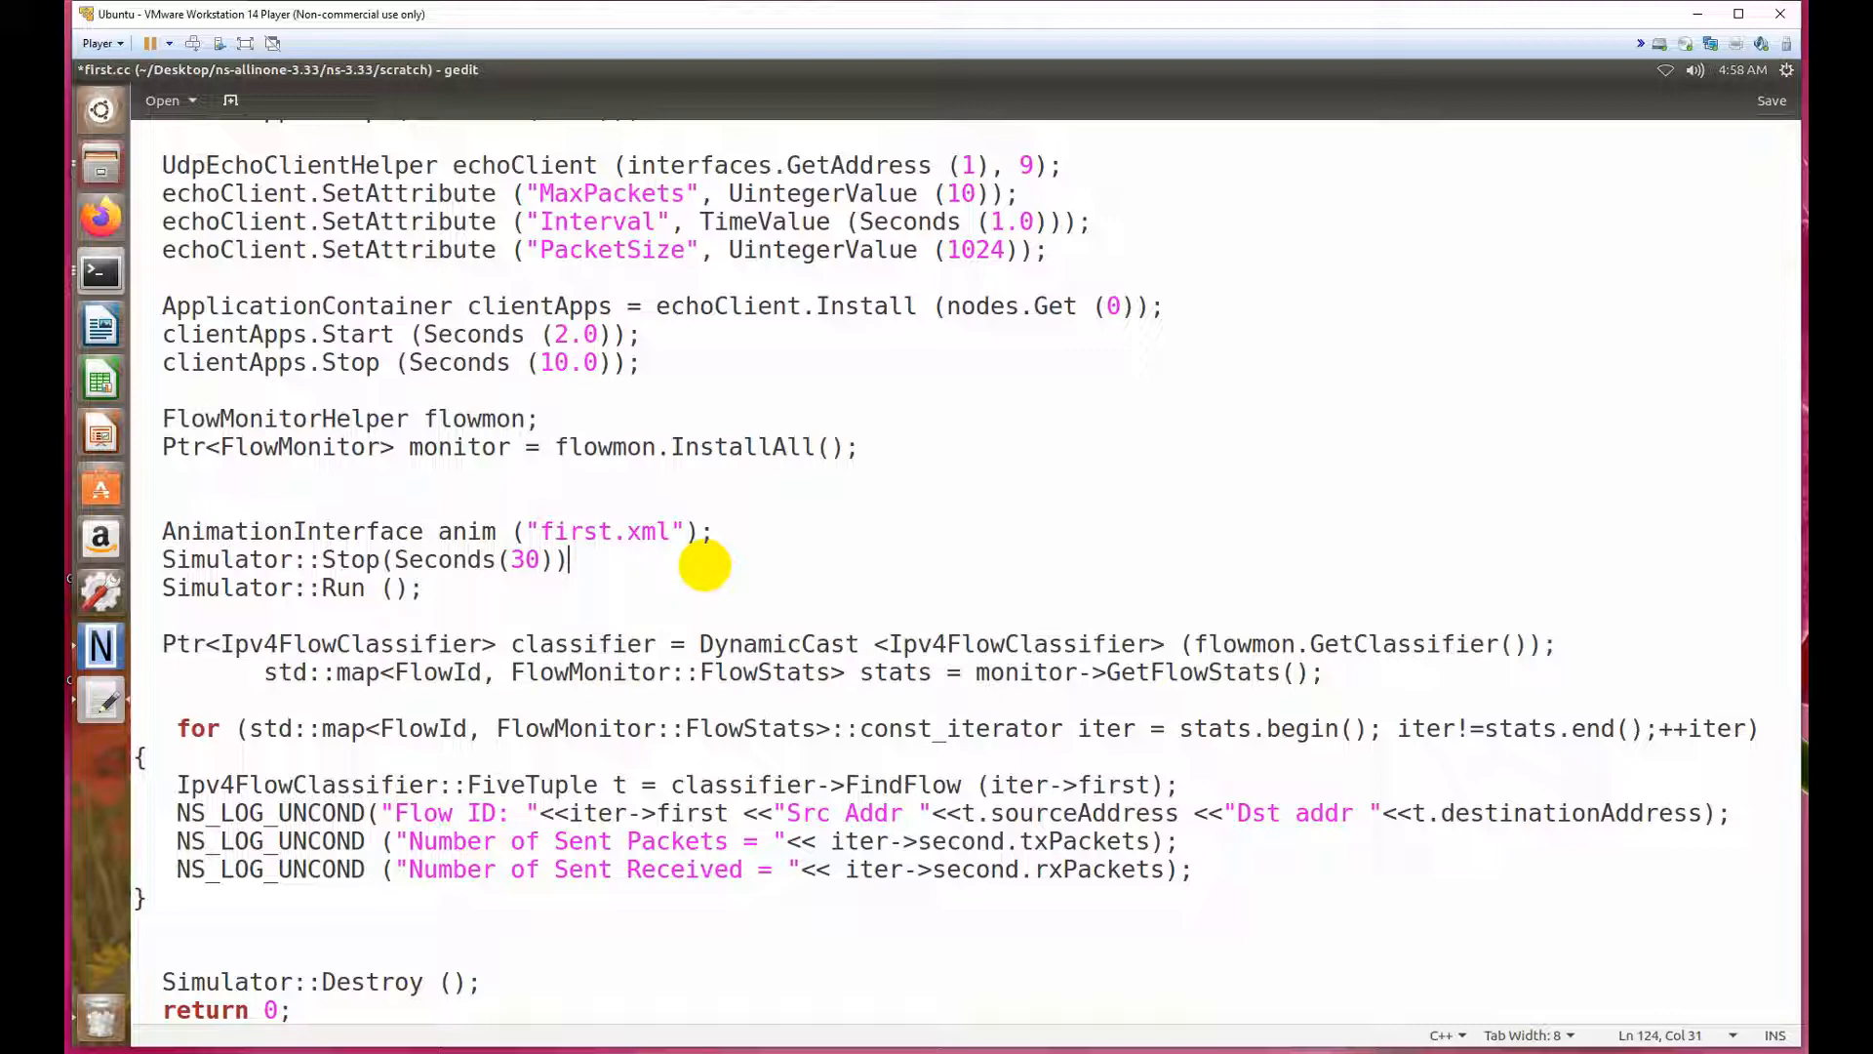
type(";")
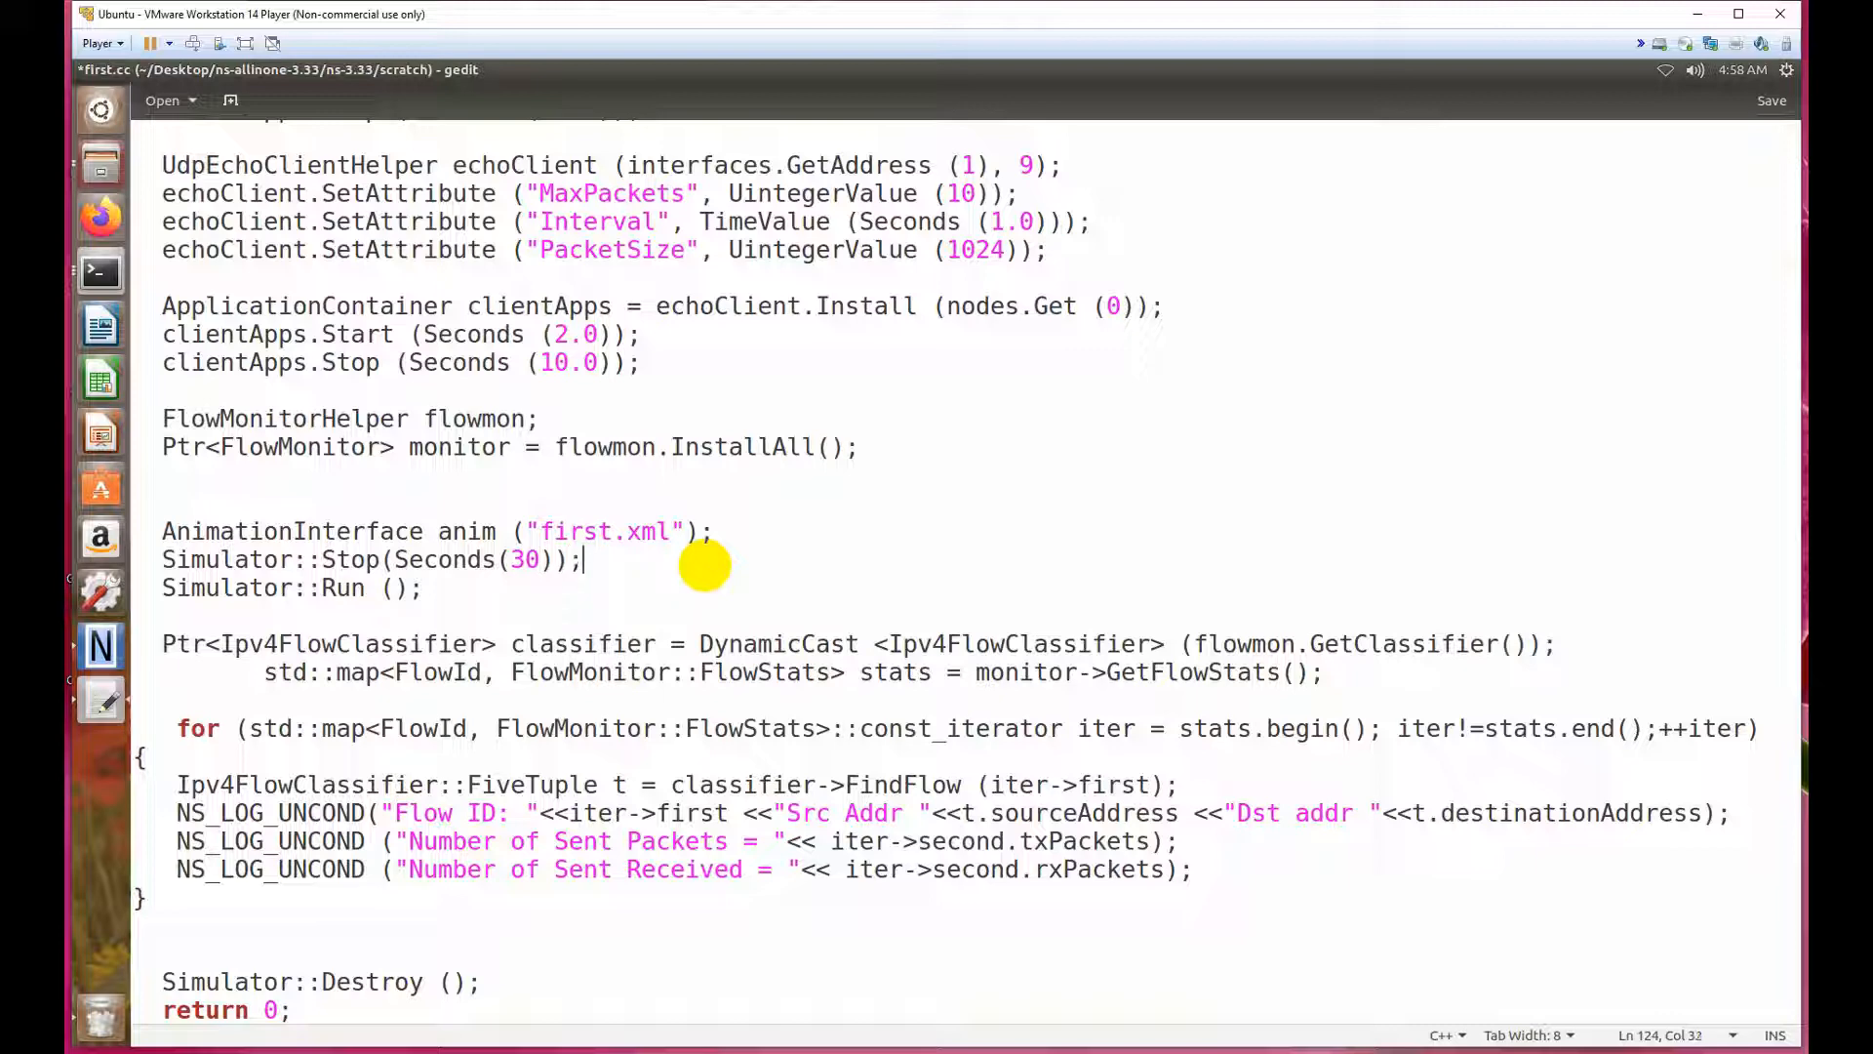
key("ctrl+s")
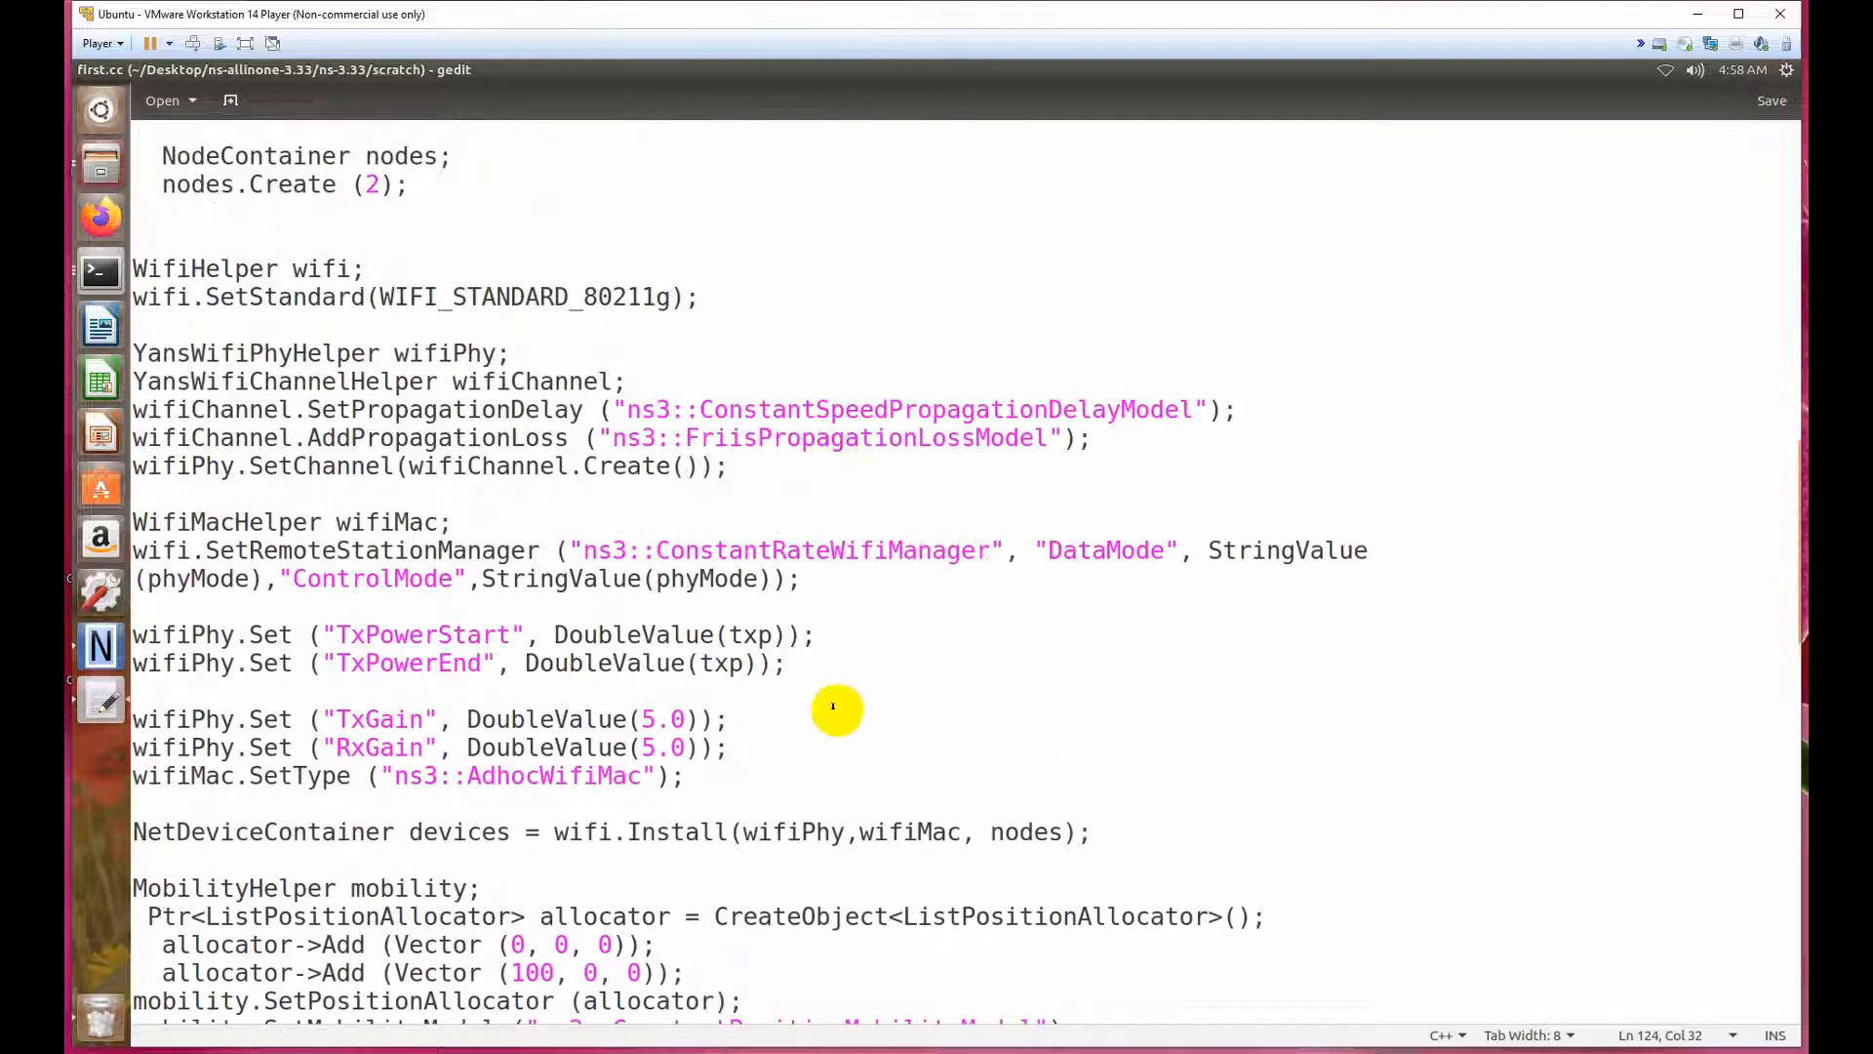
Wrap Time::SetResolution and the LogComponentEnable lines in /* */ comment markers.
scroll("up", 3)
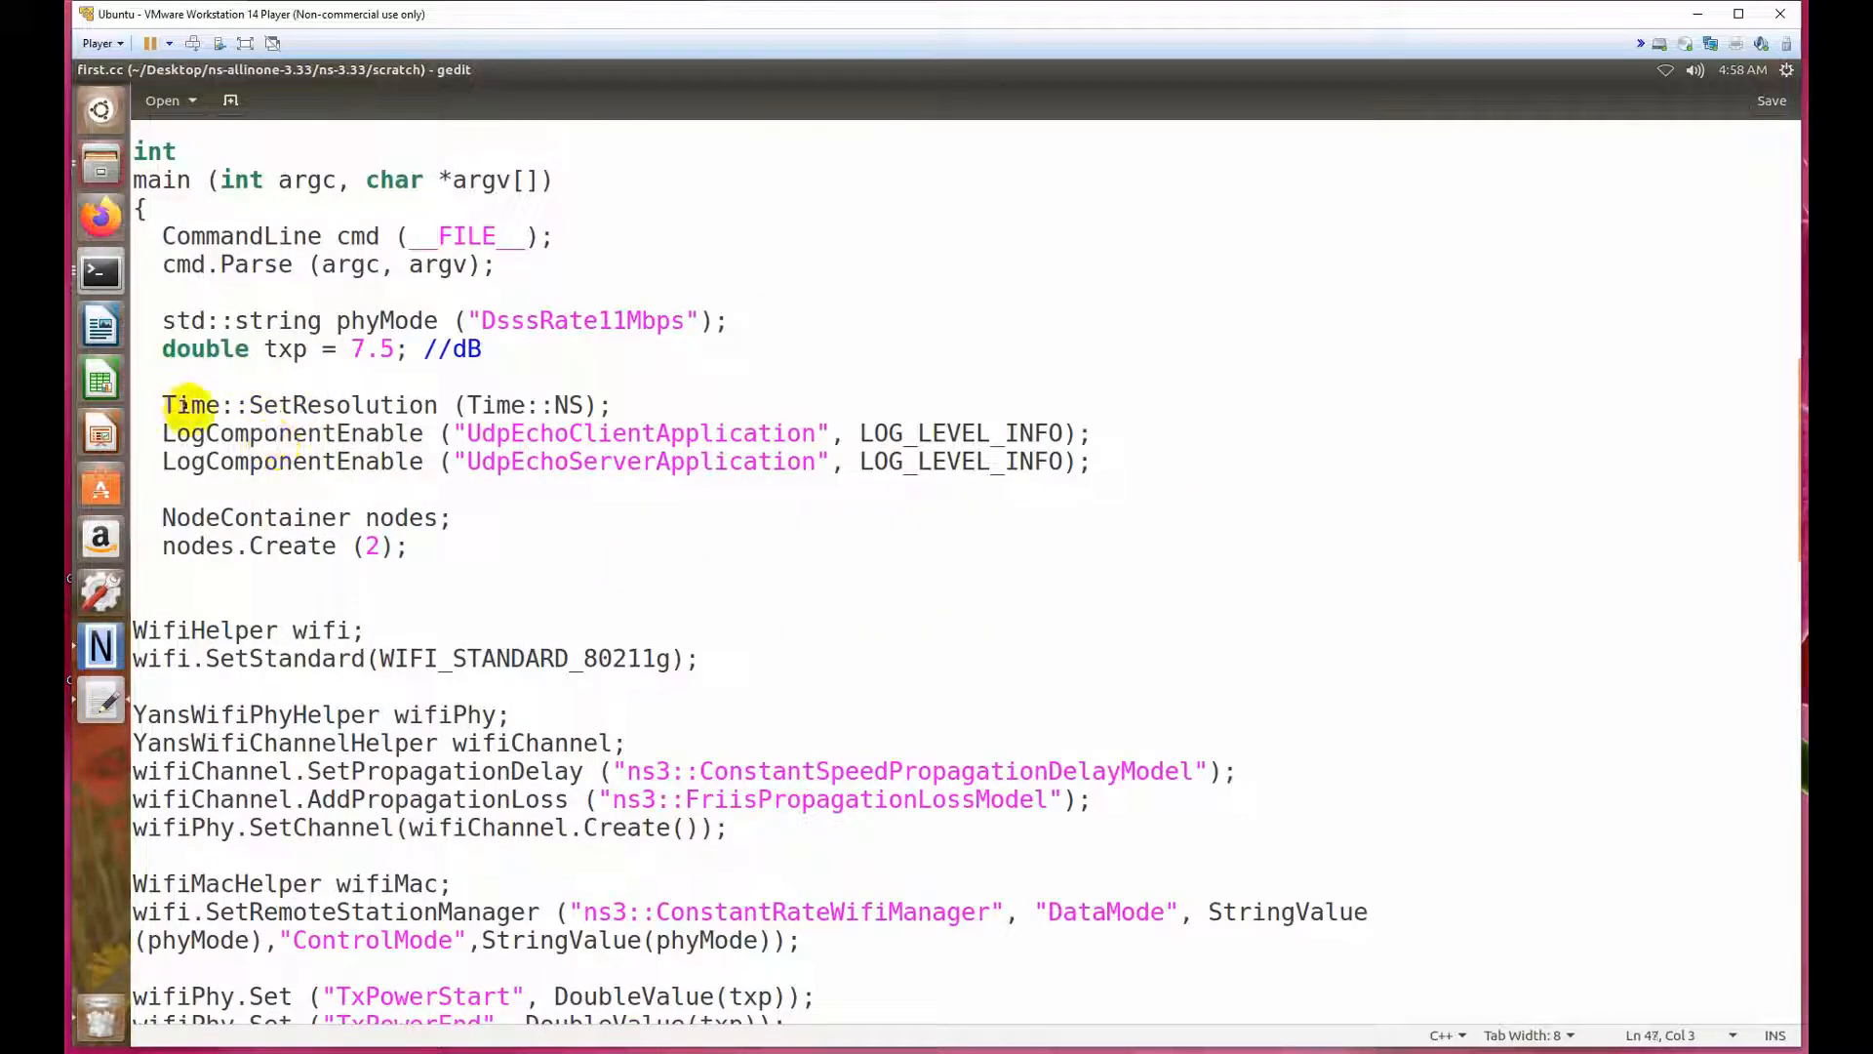
type("/*")
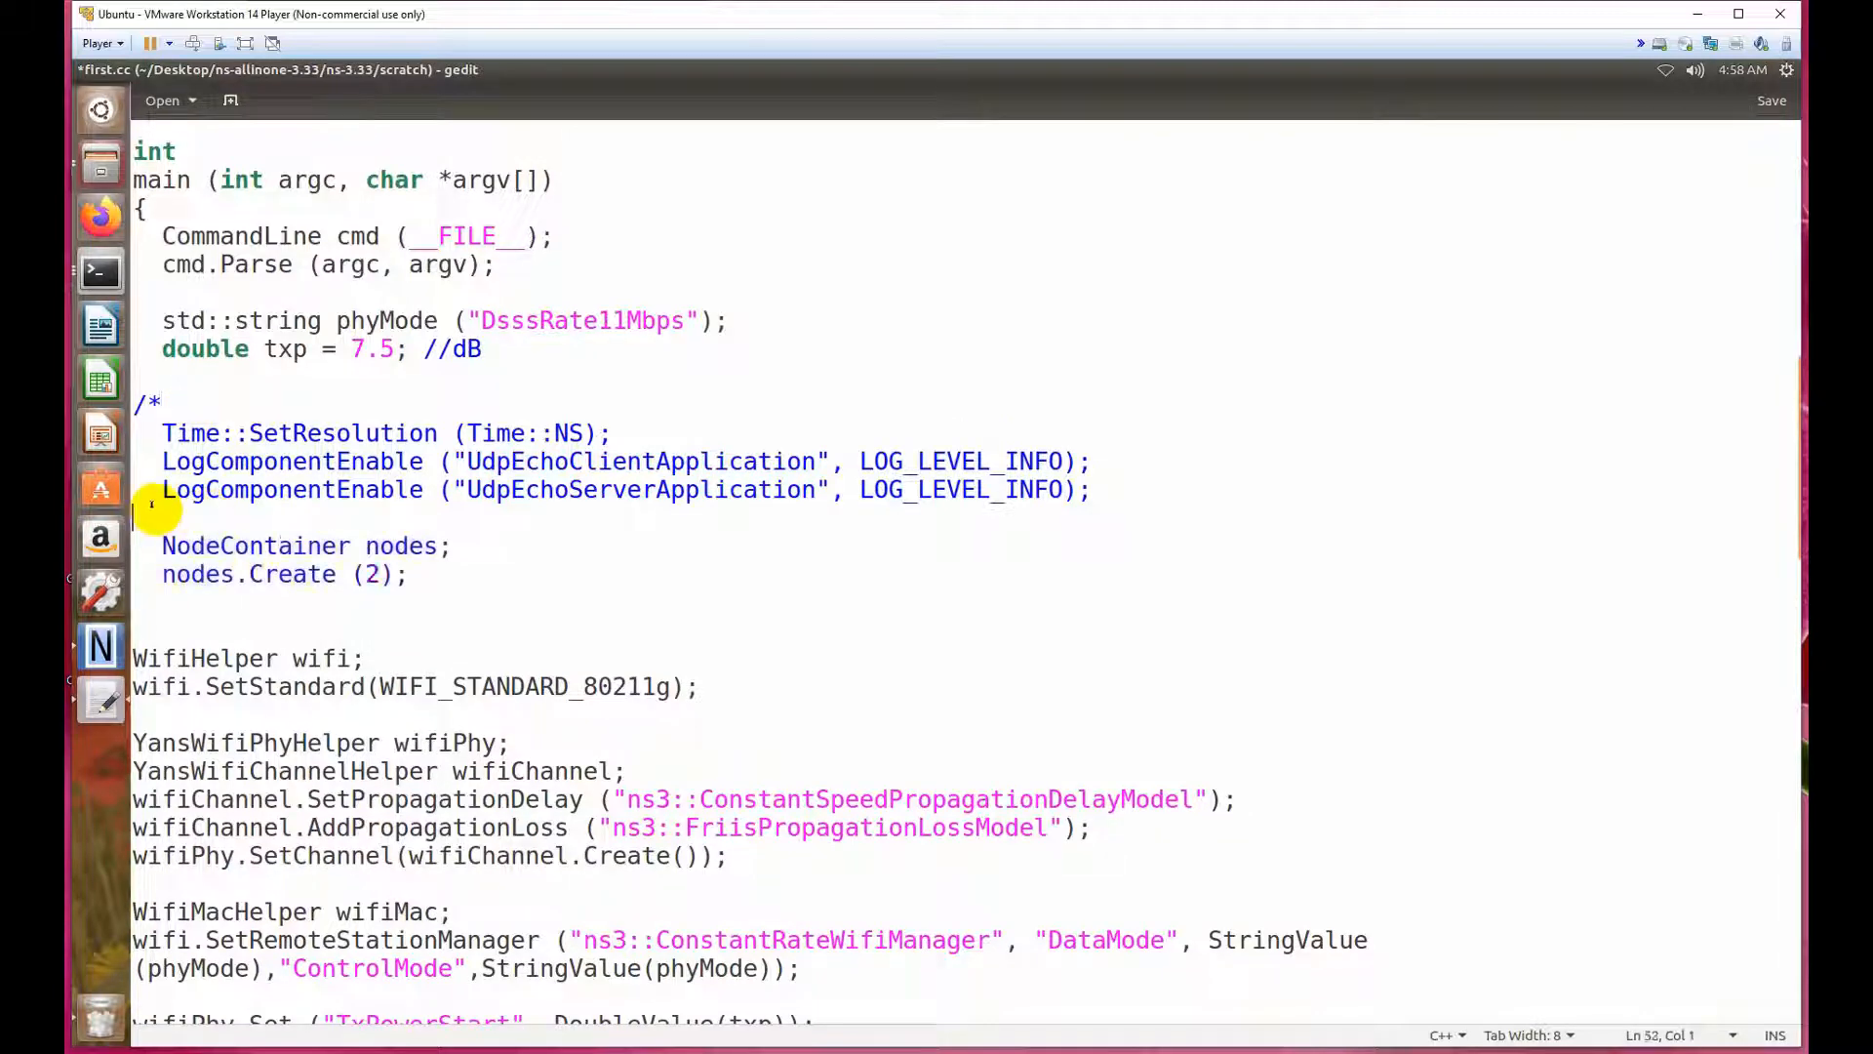
type("*/")
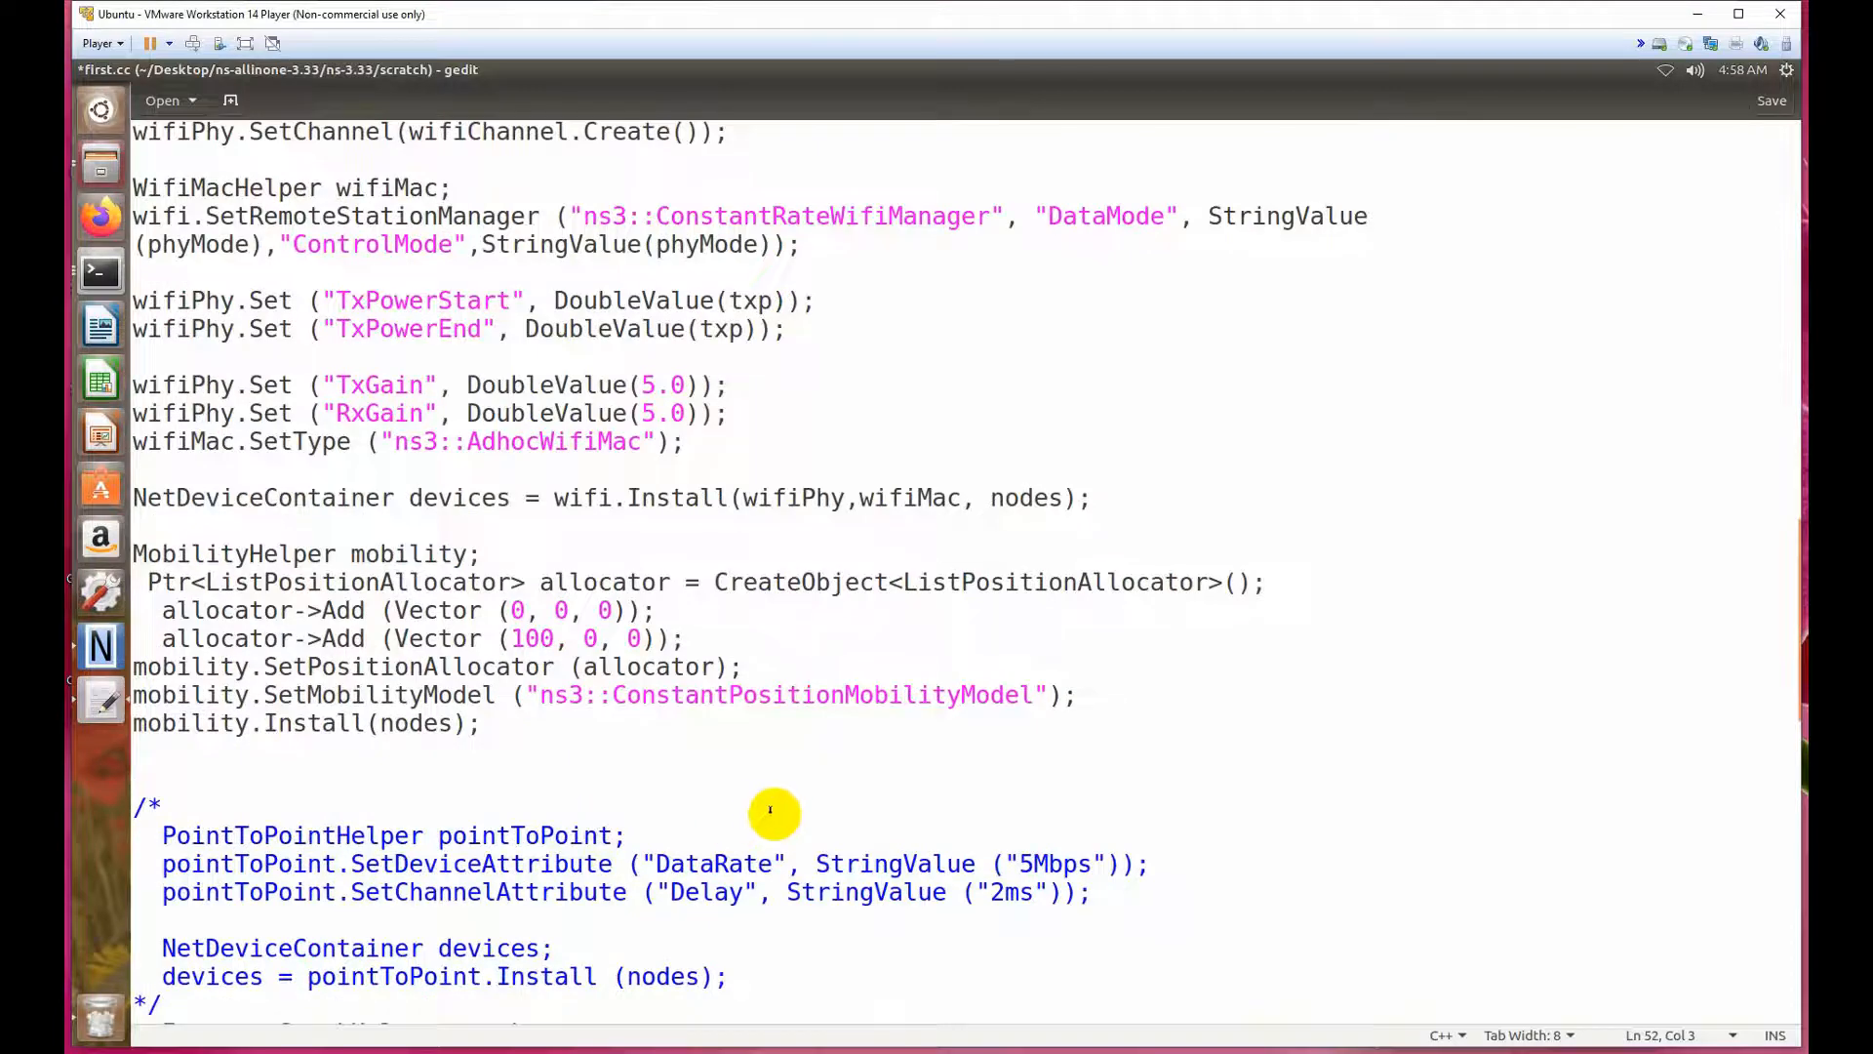
Rerun ./waf --run first in the terminal, showing flows 1 and 2 with 8 packets sent and received.
left_click(100, 269)
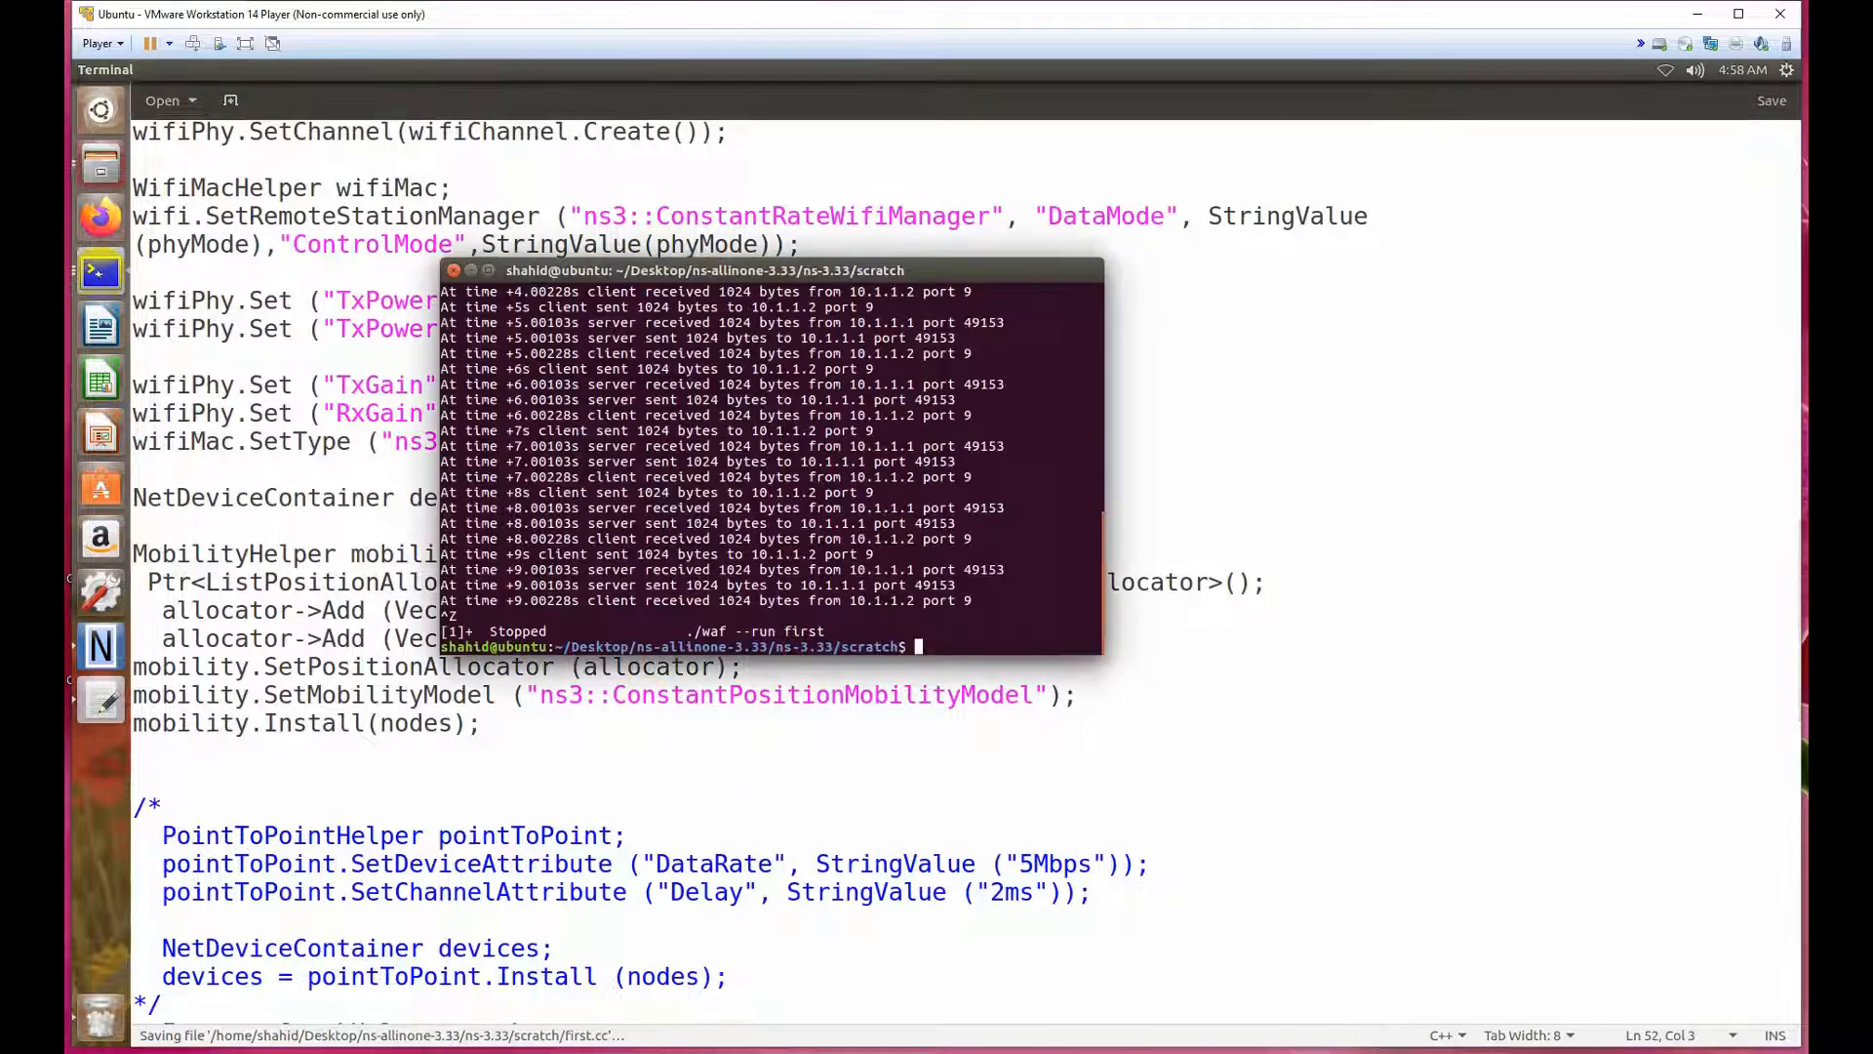
type("./waf --run first")
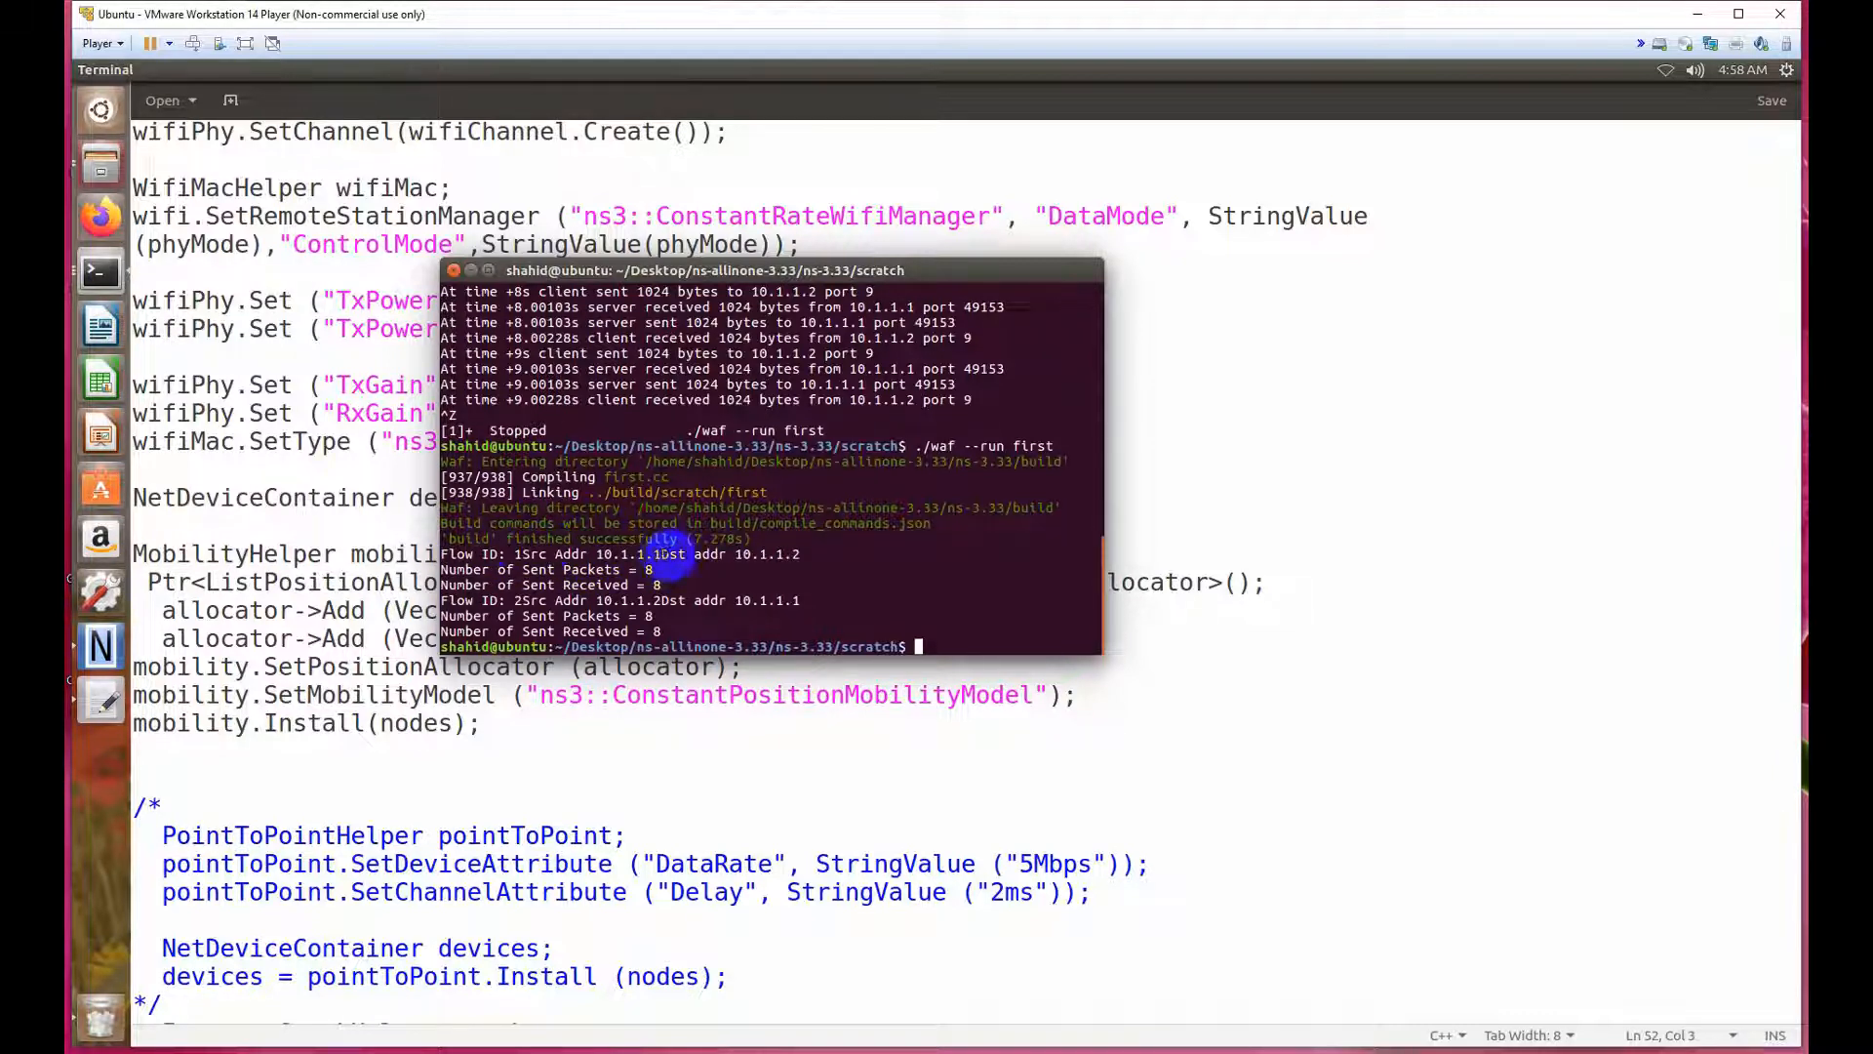
double_click(763, 552)
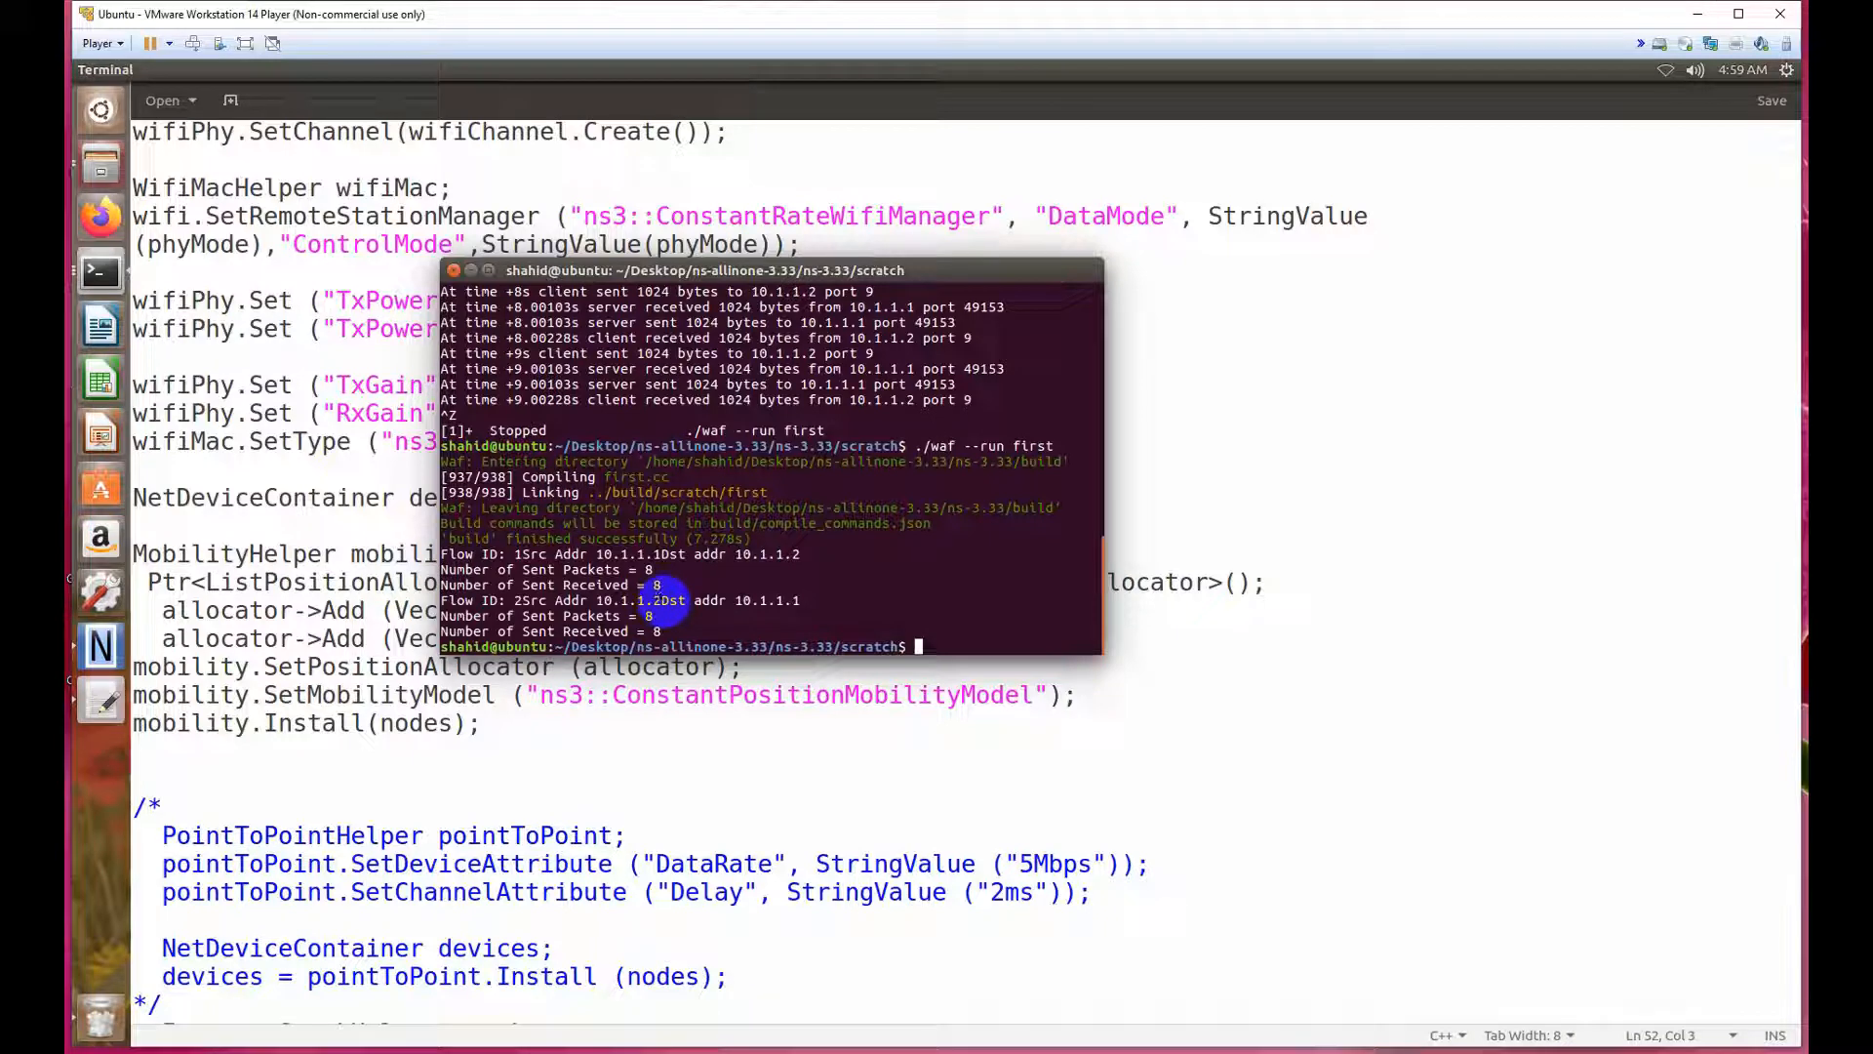
mouse_move(805, 603)
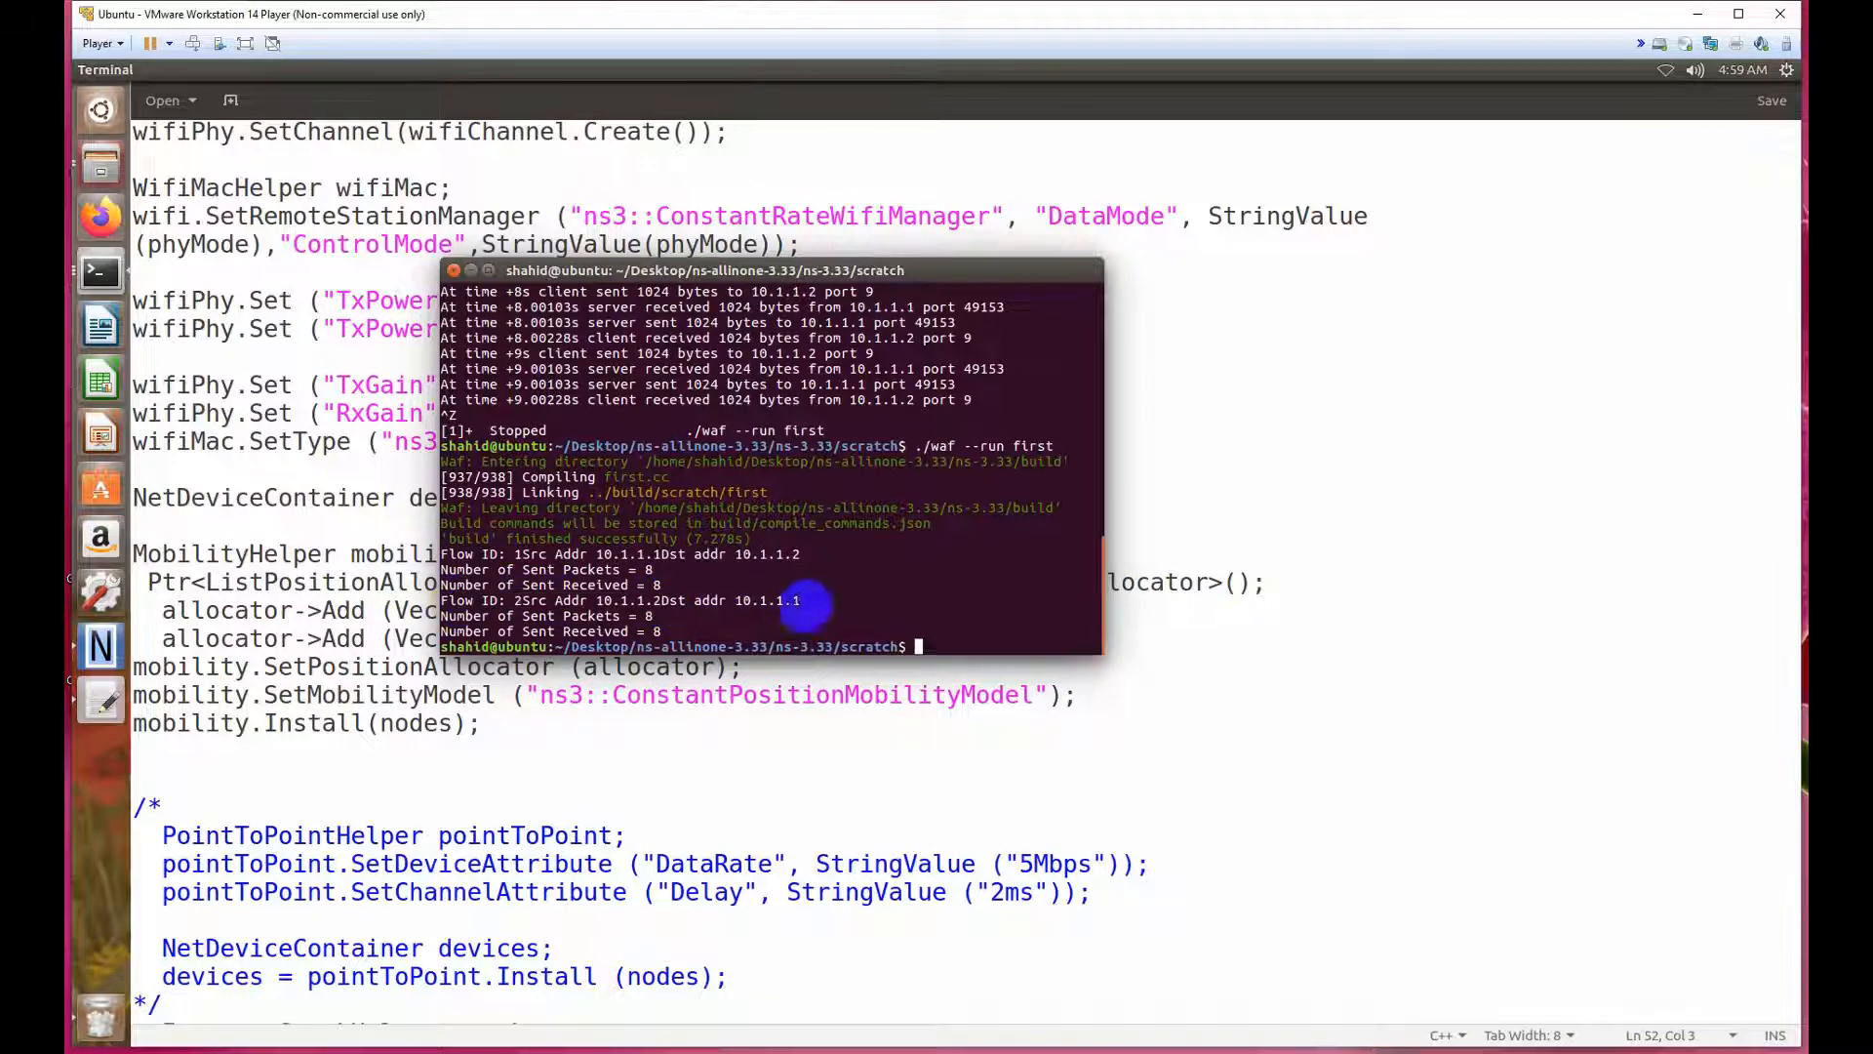